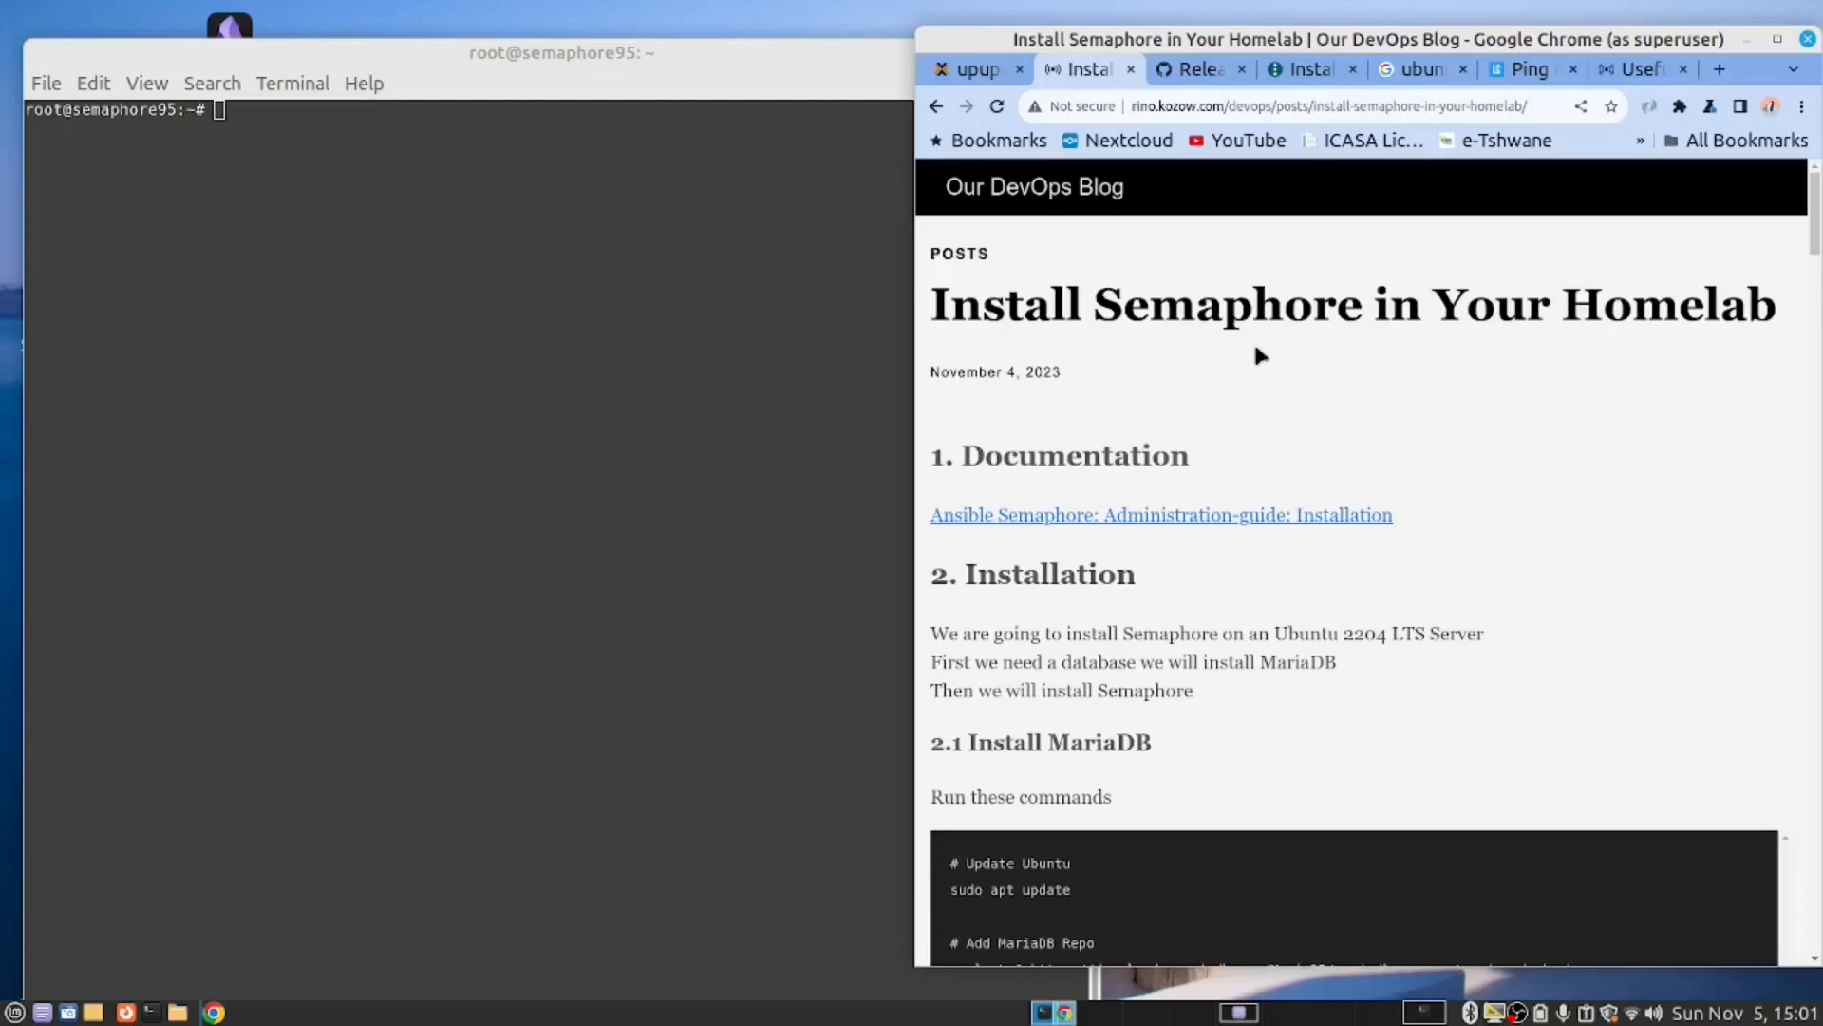
mouse_move(1235, 530)
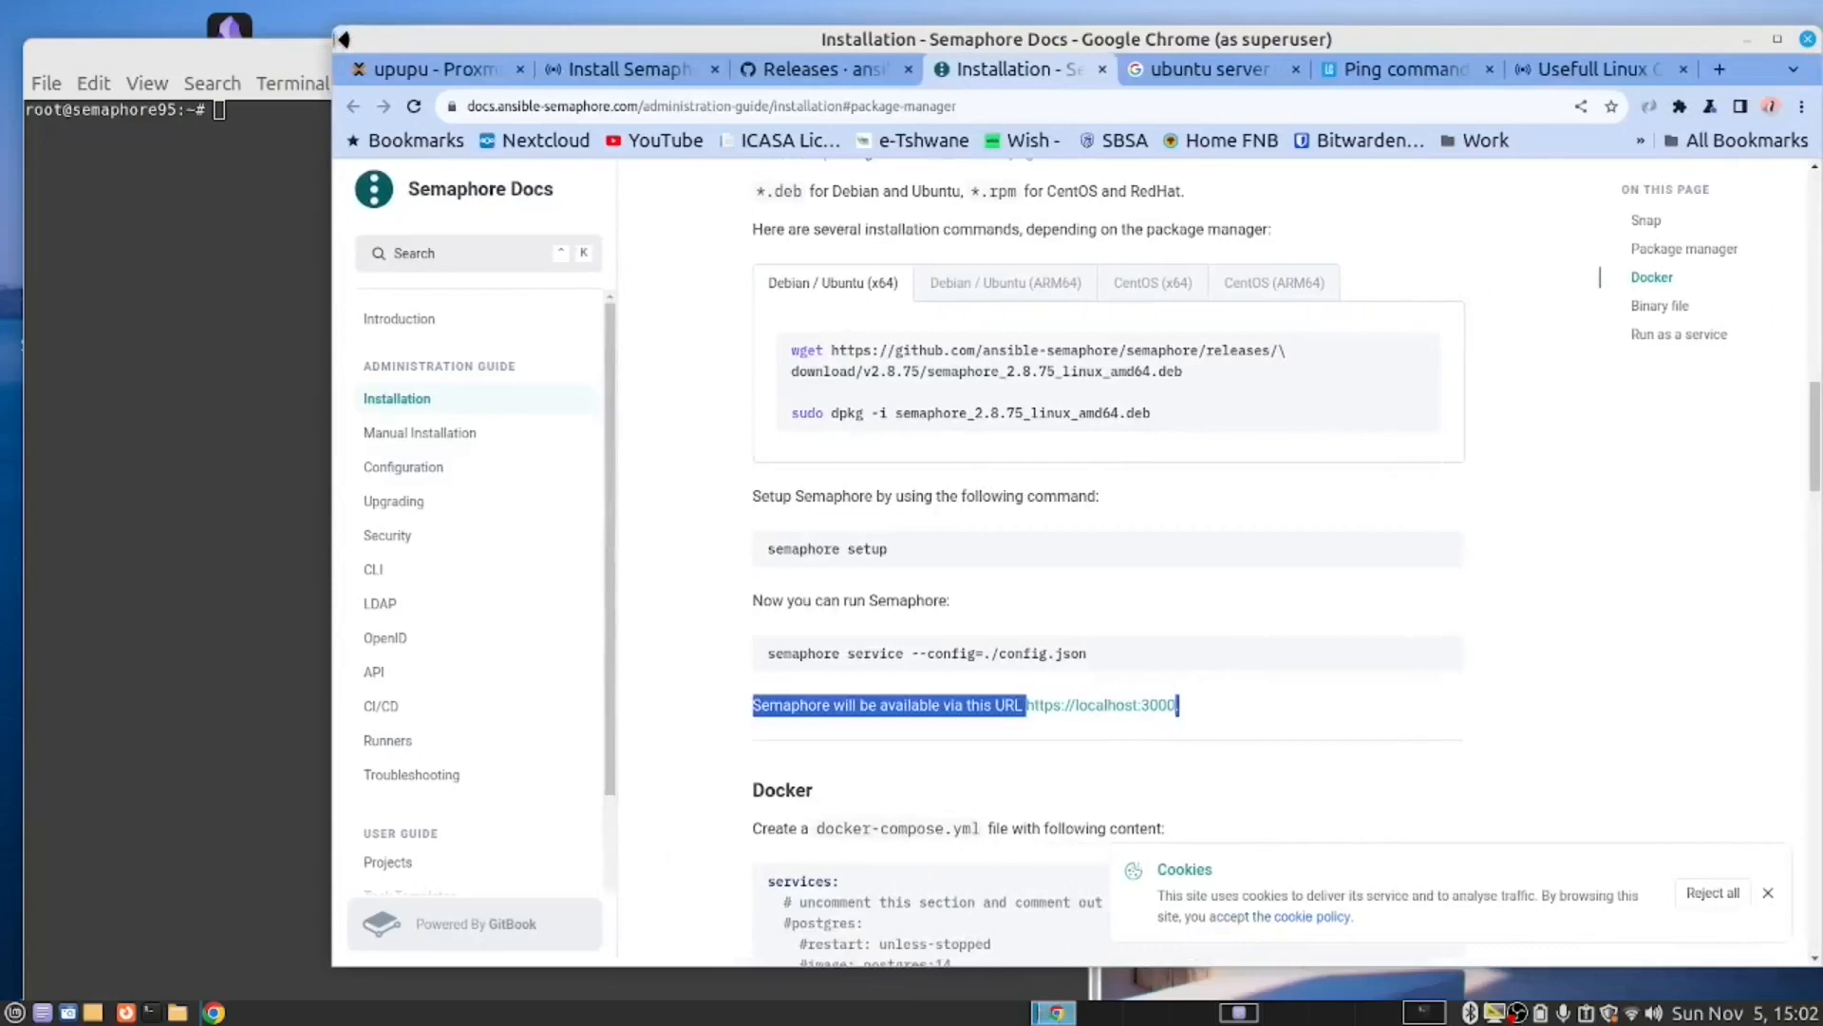
scroll("up", 3)
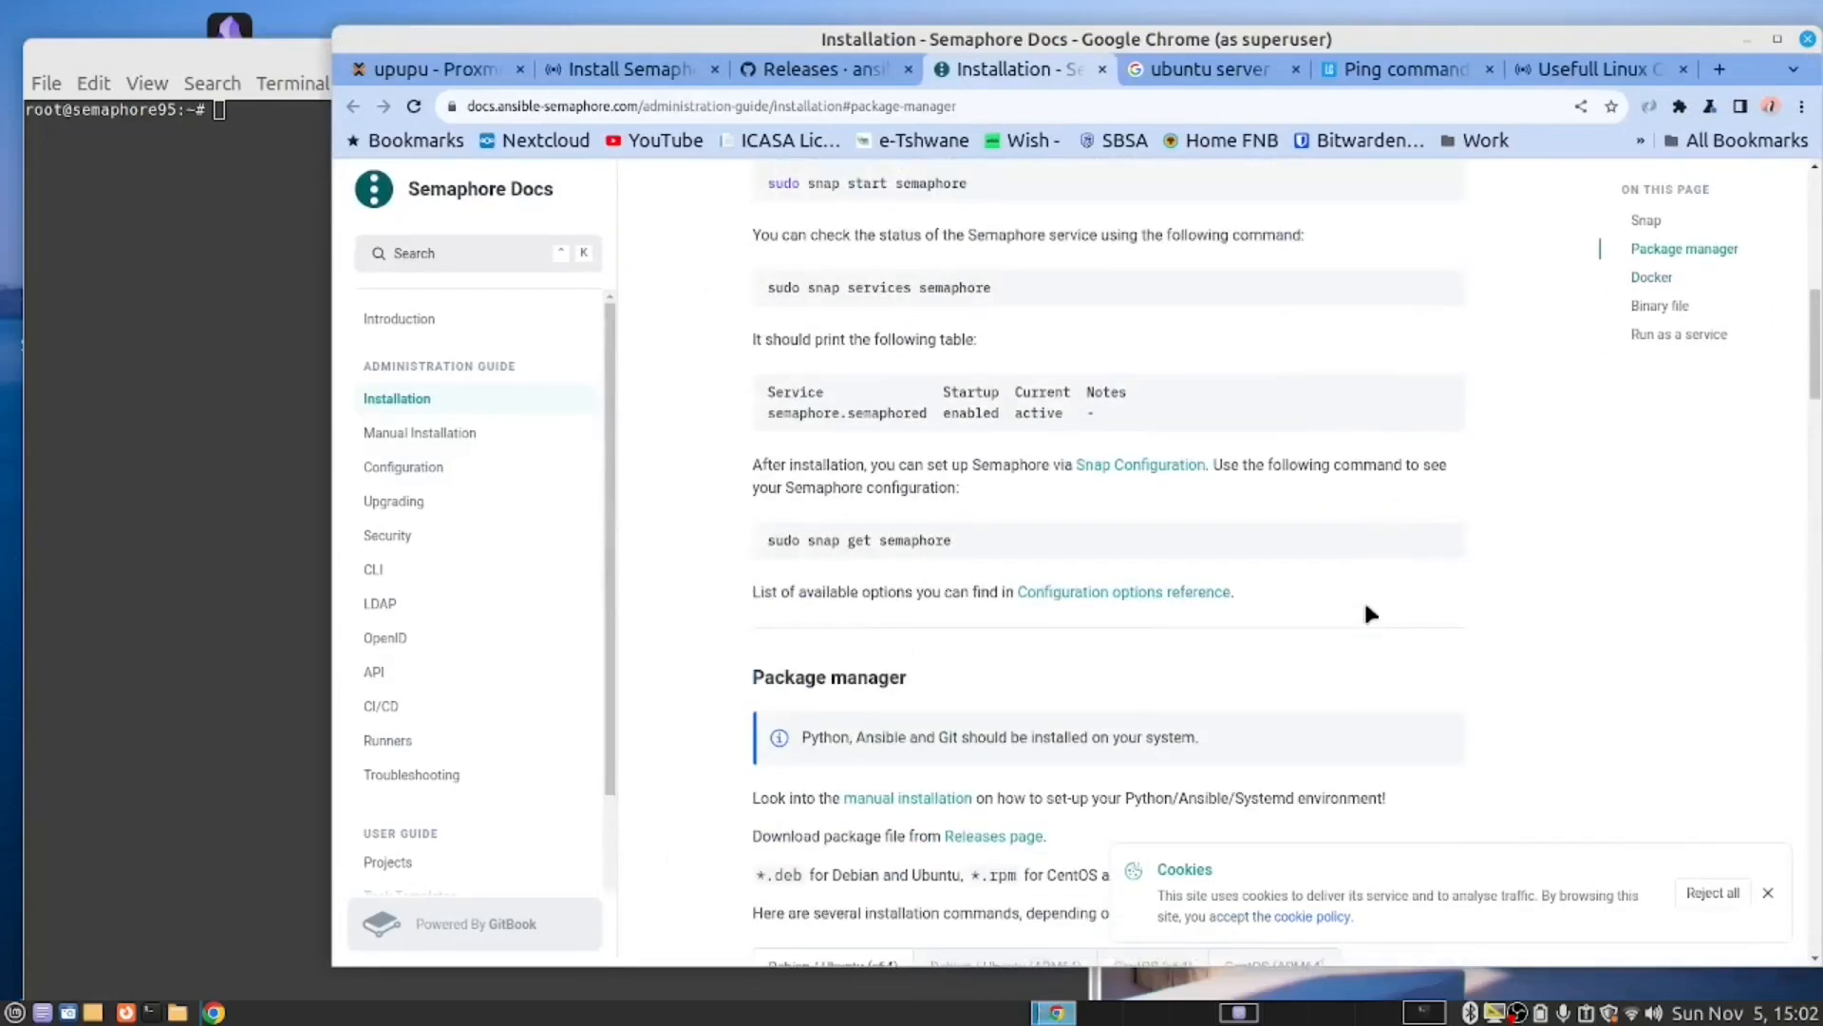
scroll("up", 3)
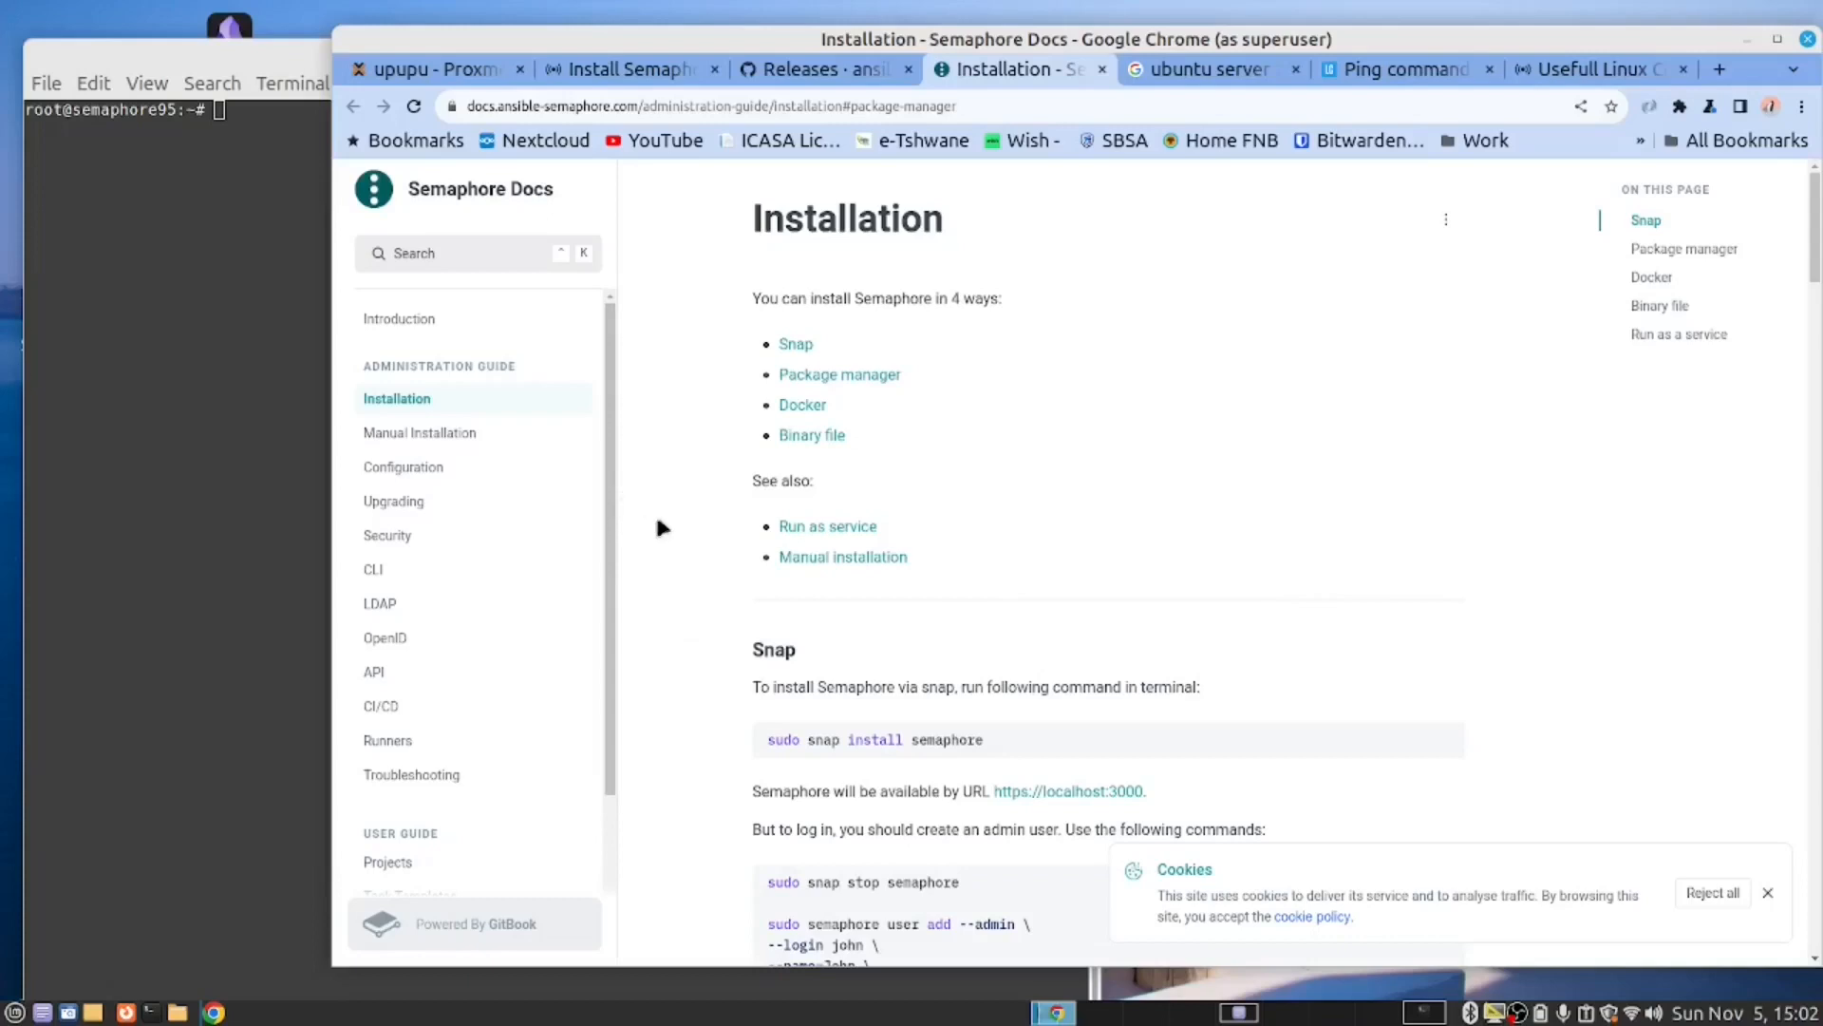
mouse_move(688, 451)
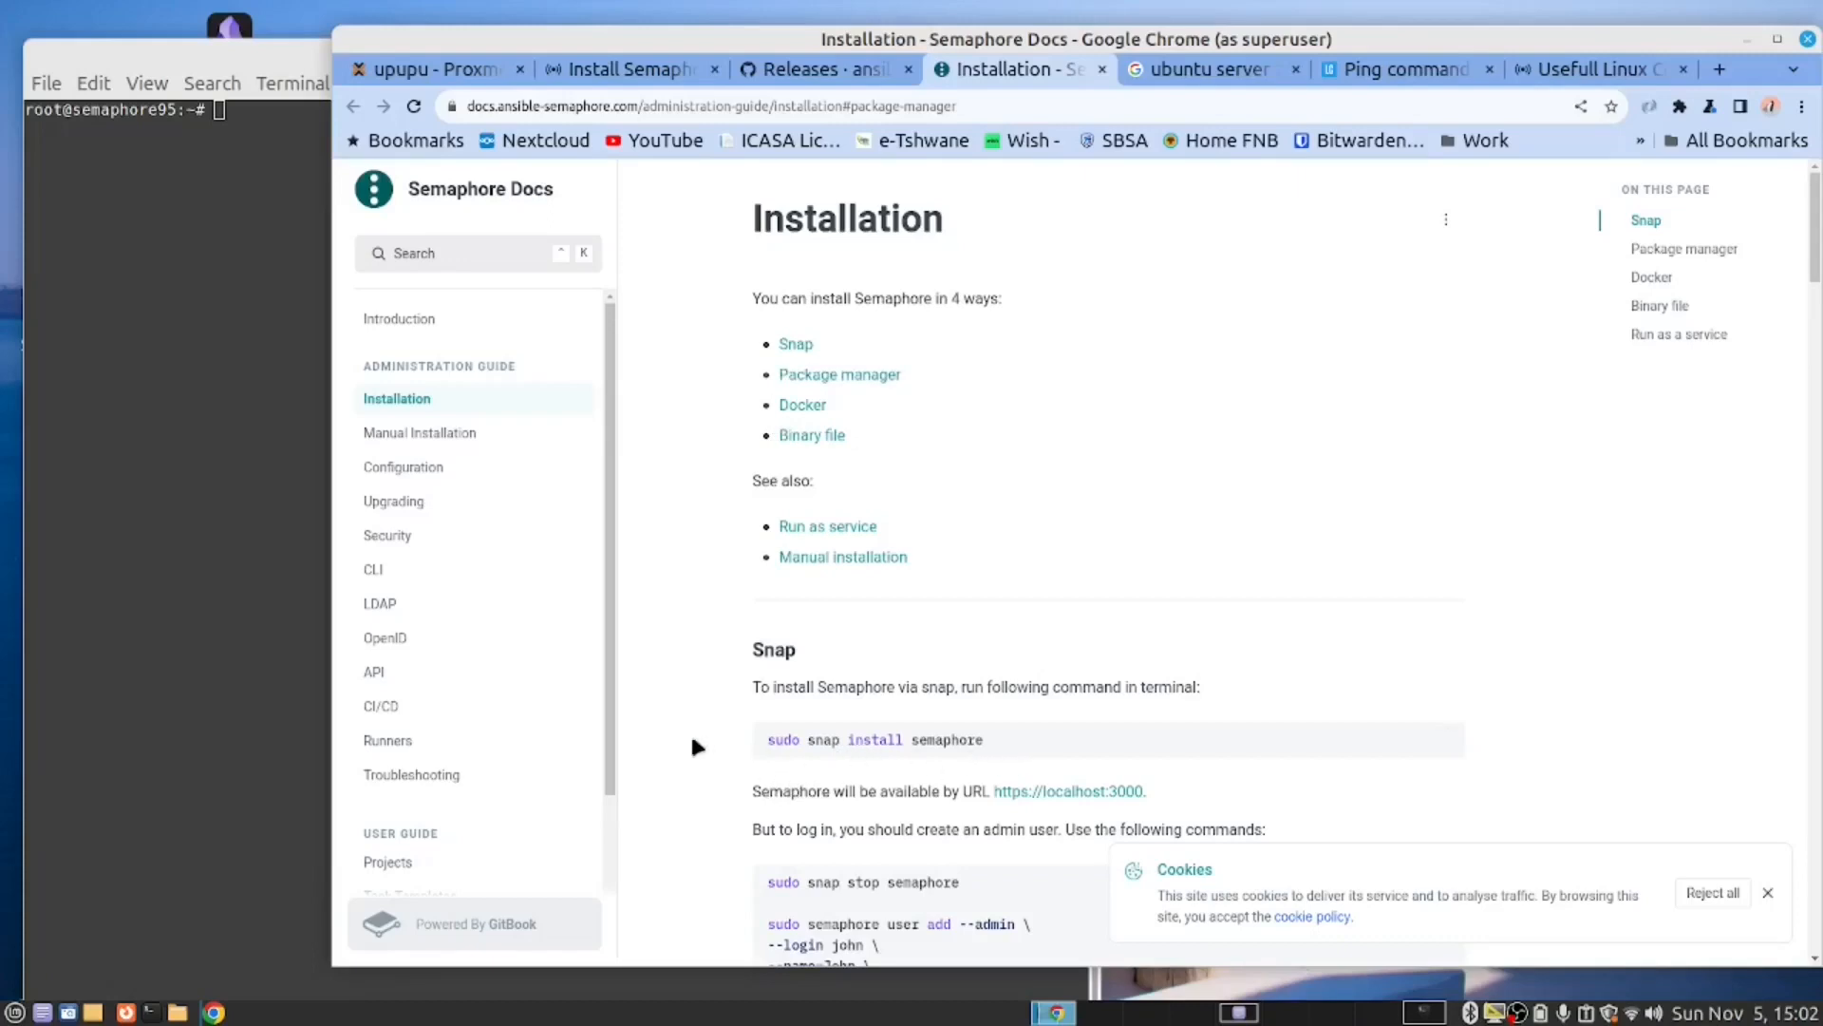
mouse_move(674, 701)
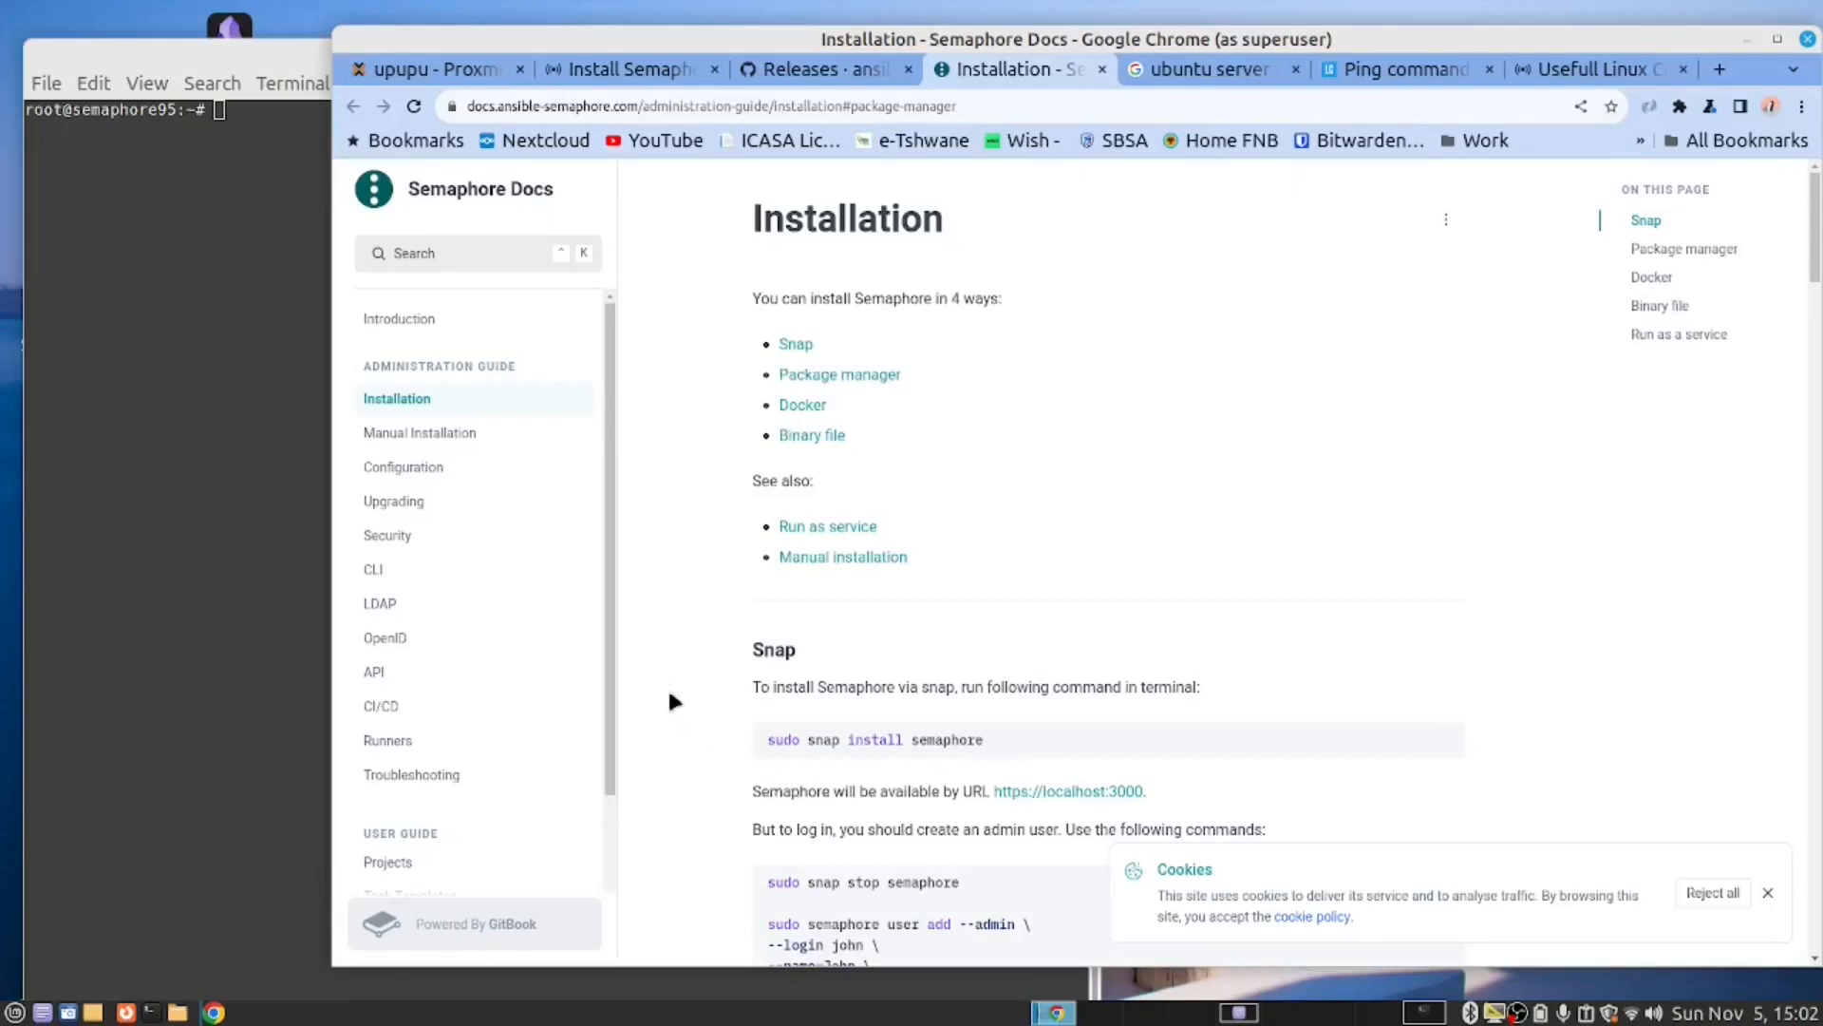
mouse_move(838, 374)
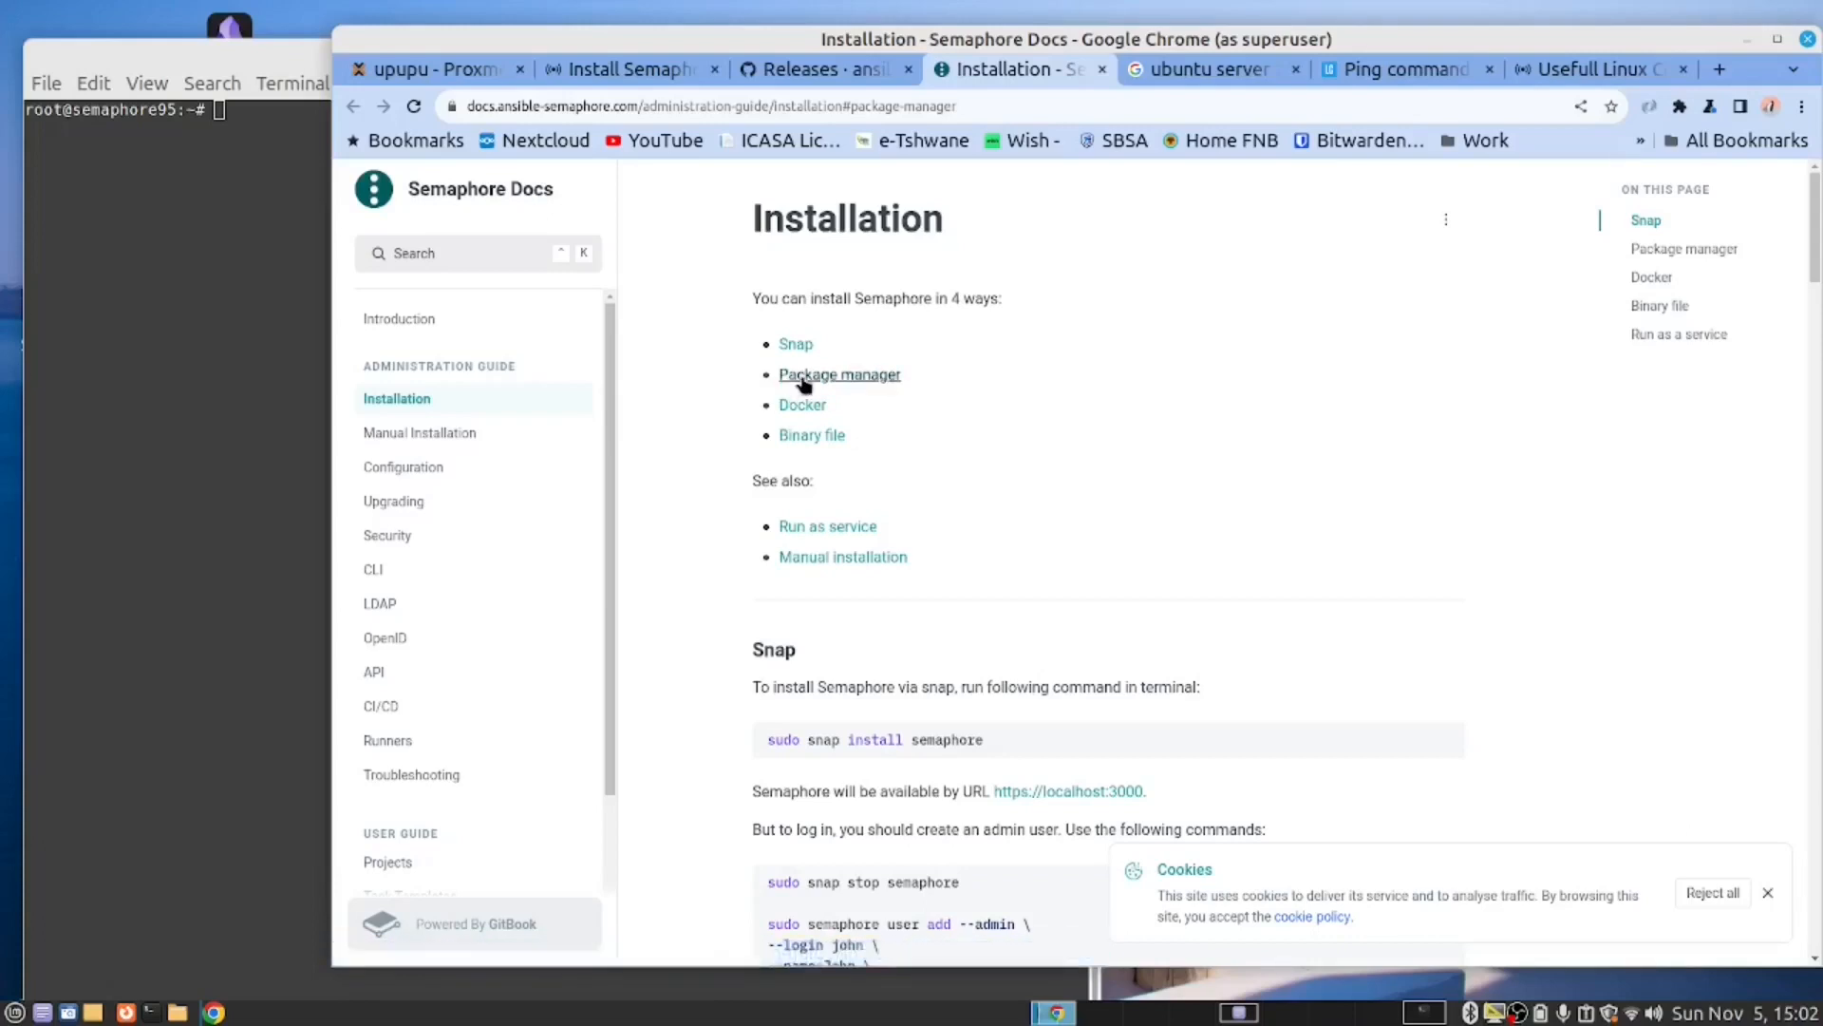
mouse_move(701, 446)
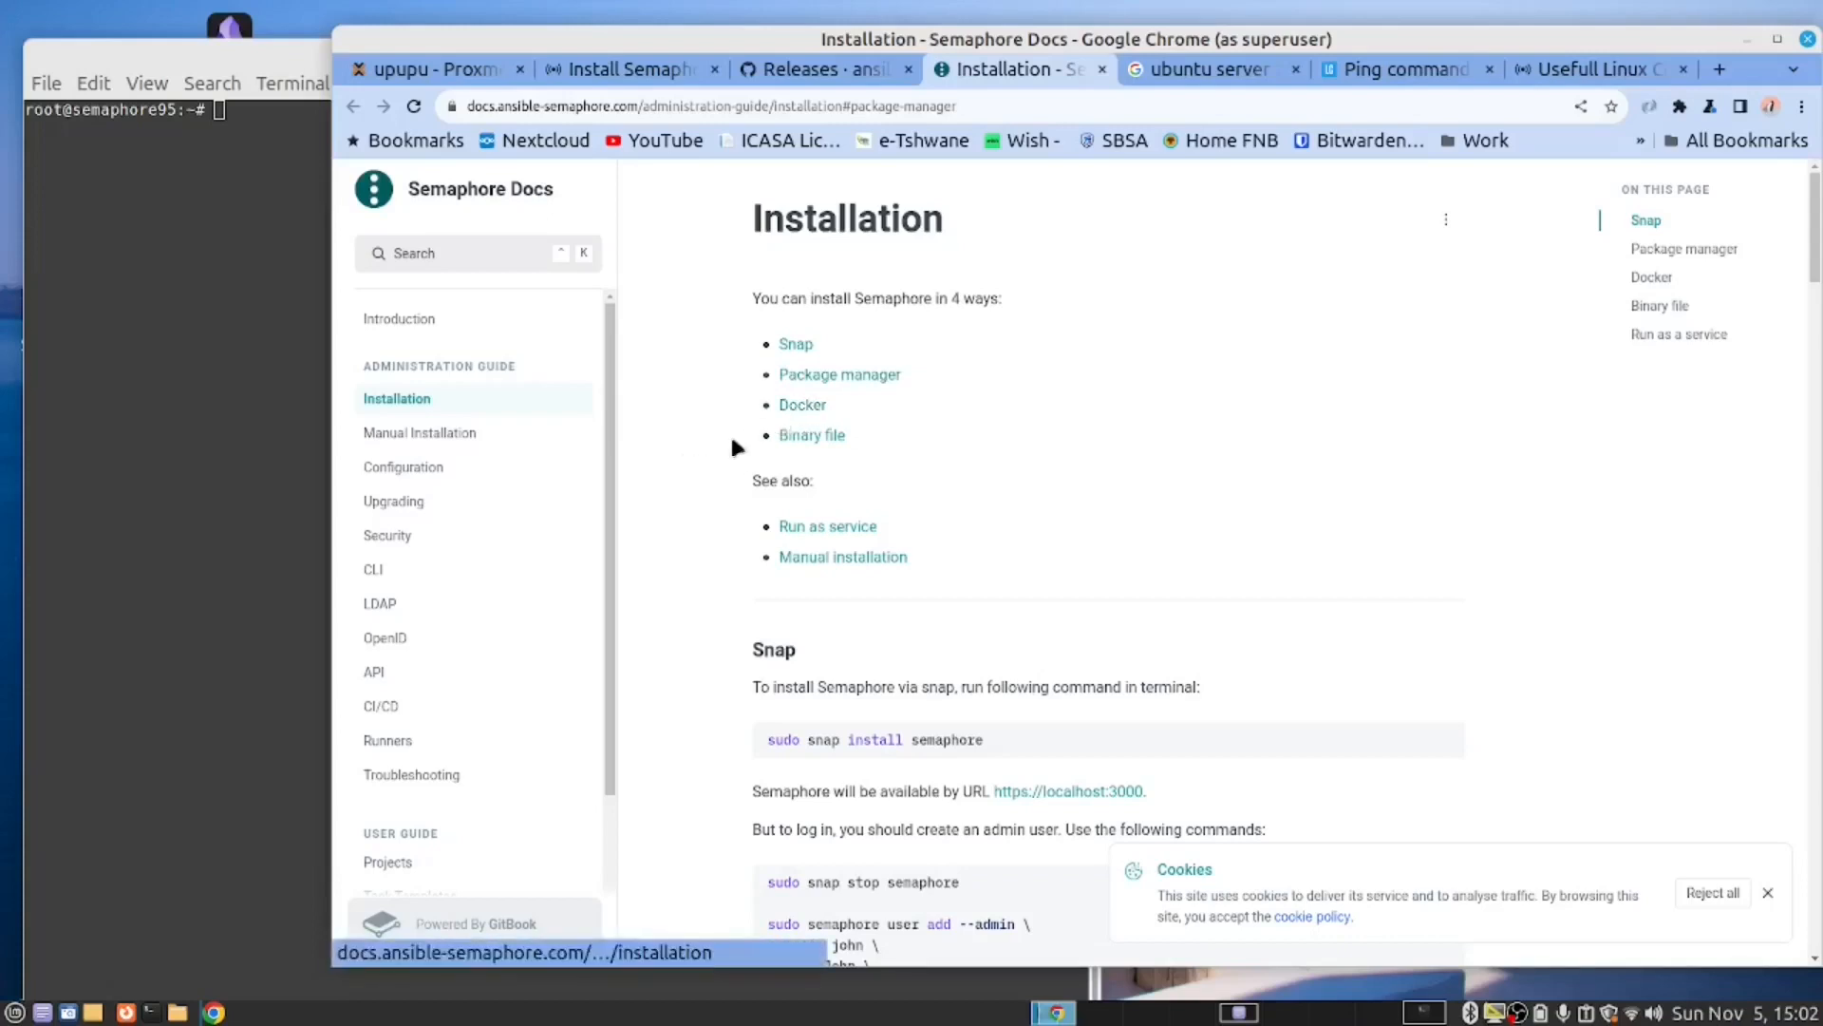
mouse_move(788, 456)
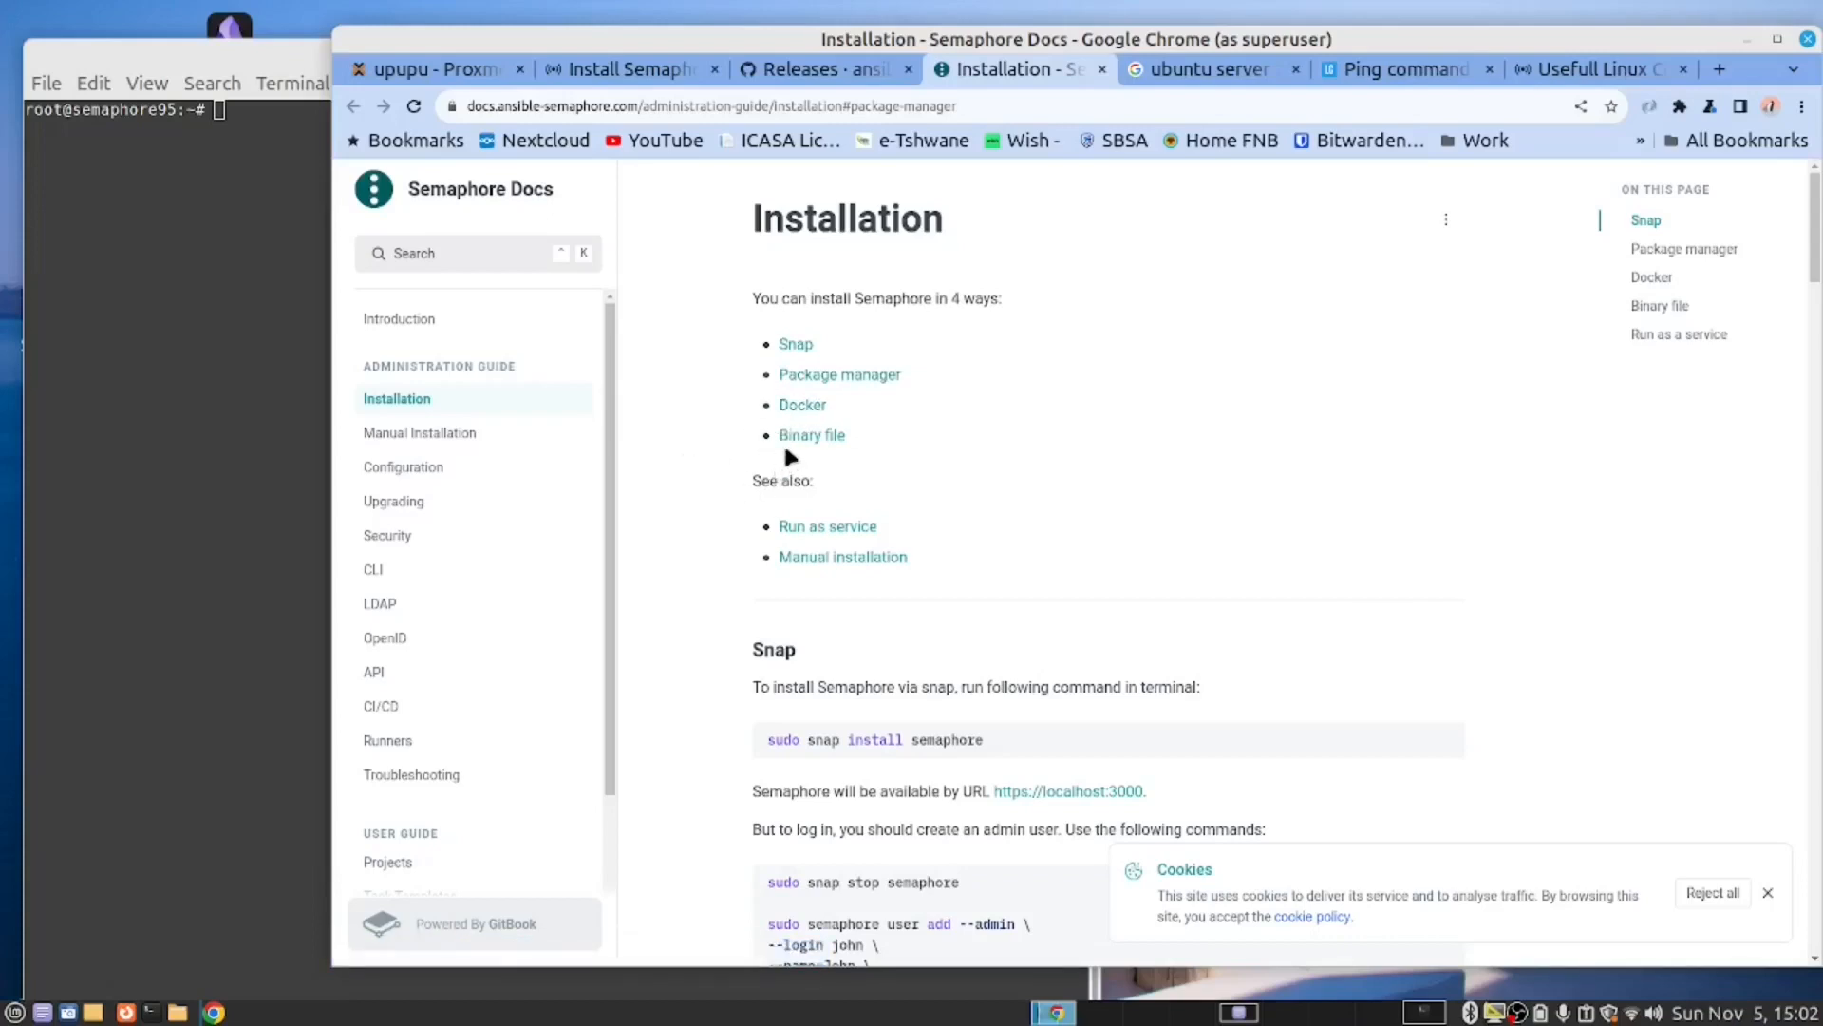
mouse_move(712, 499)
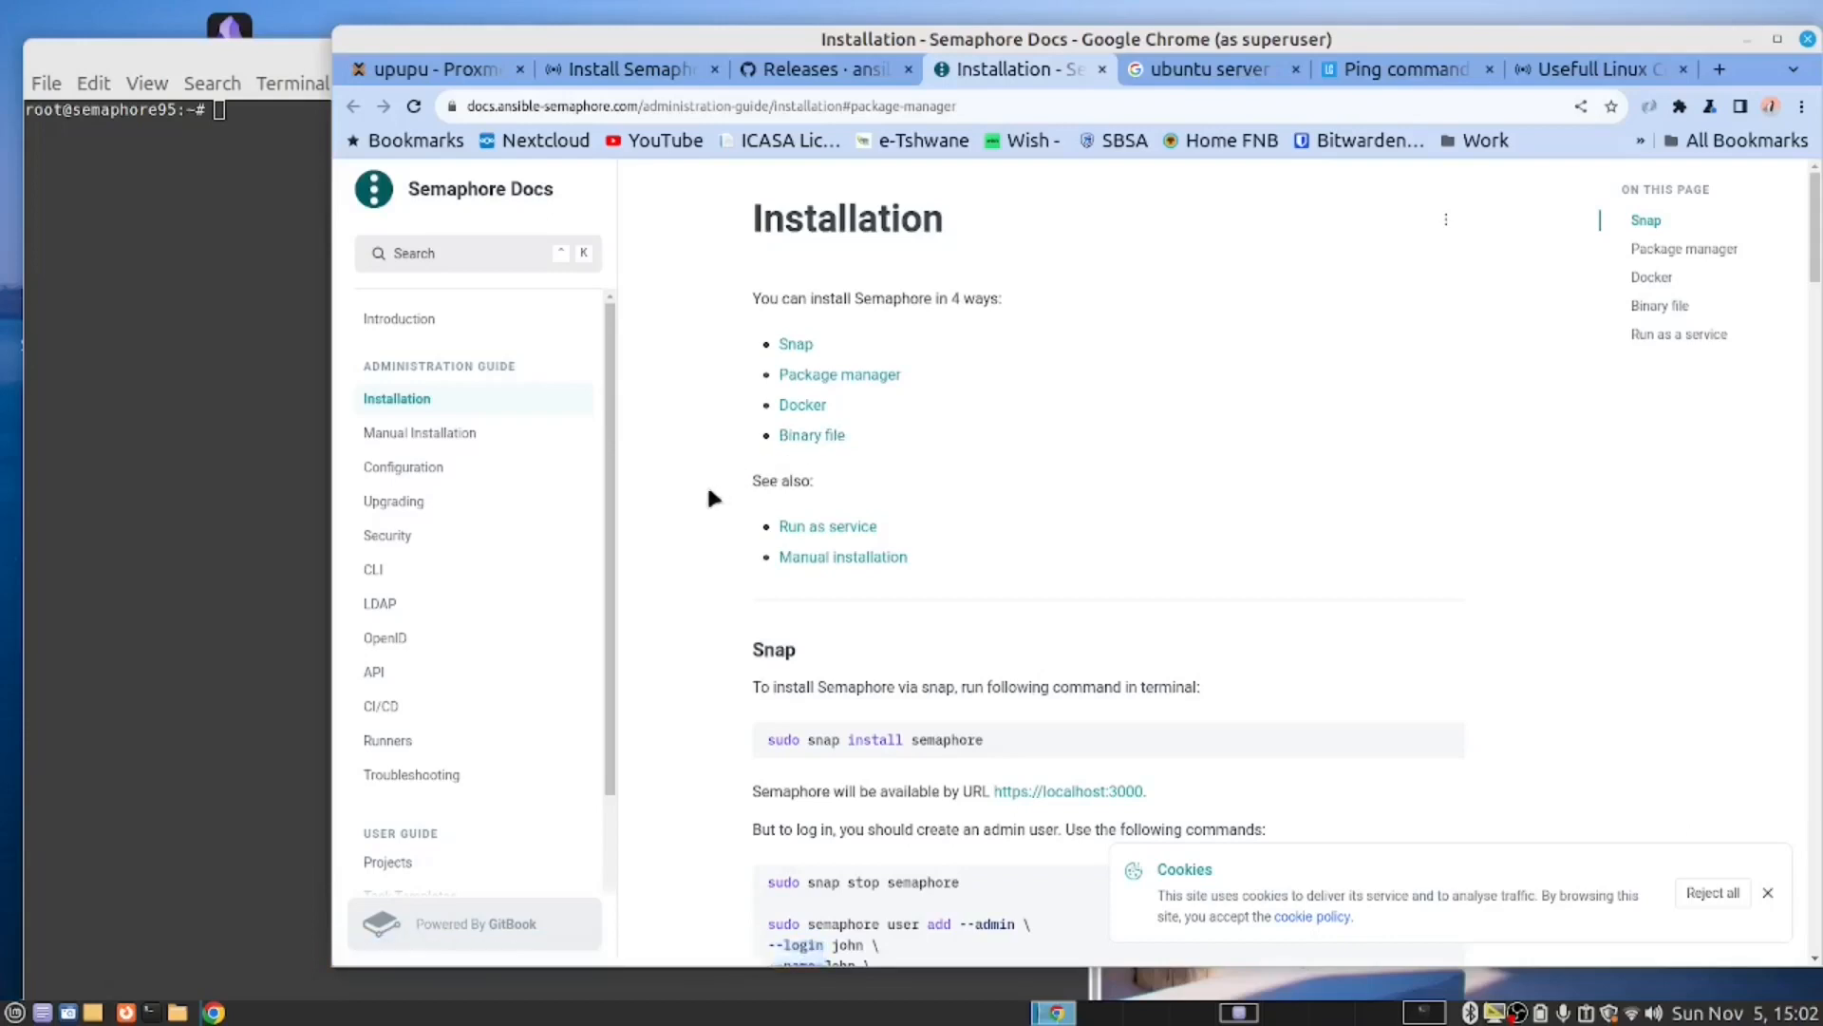
scroll("down", 3)
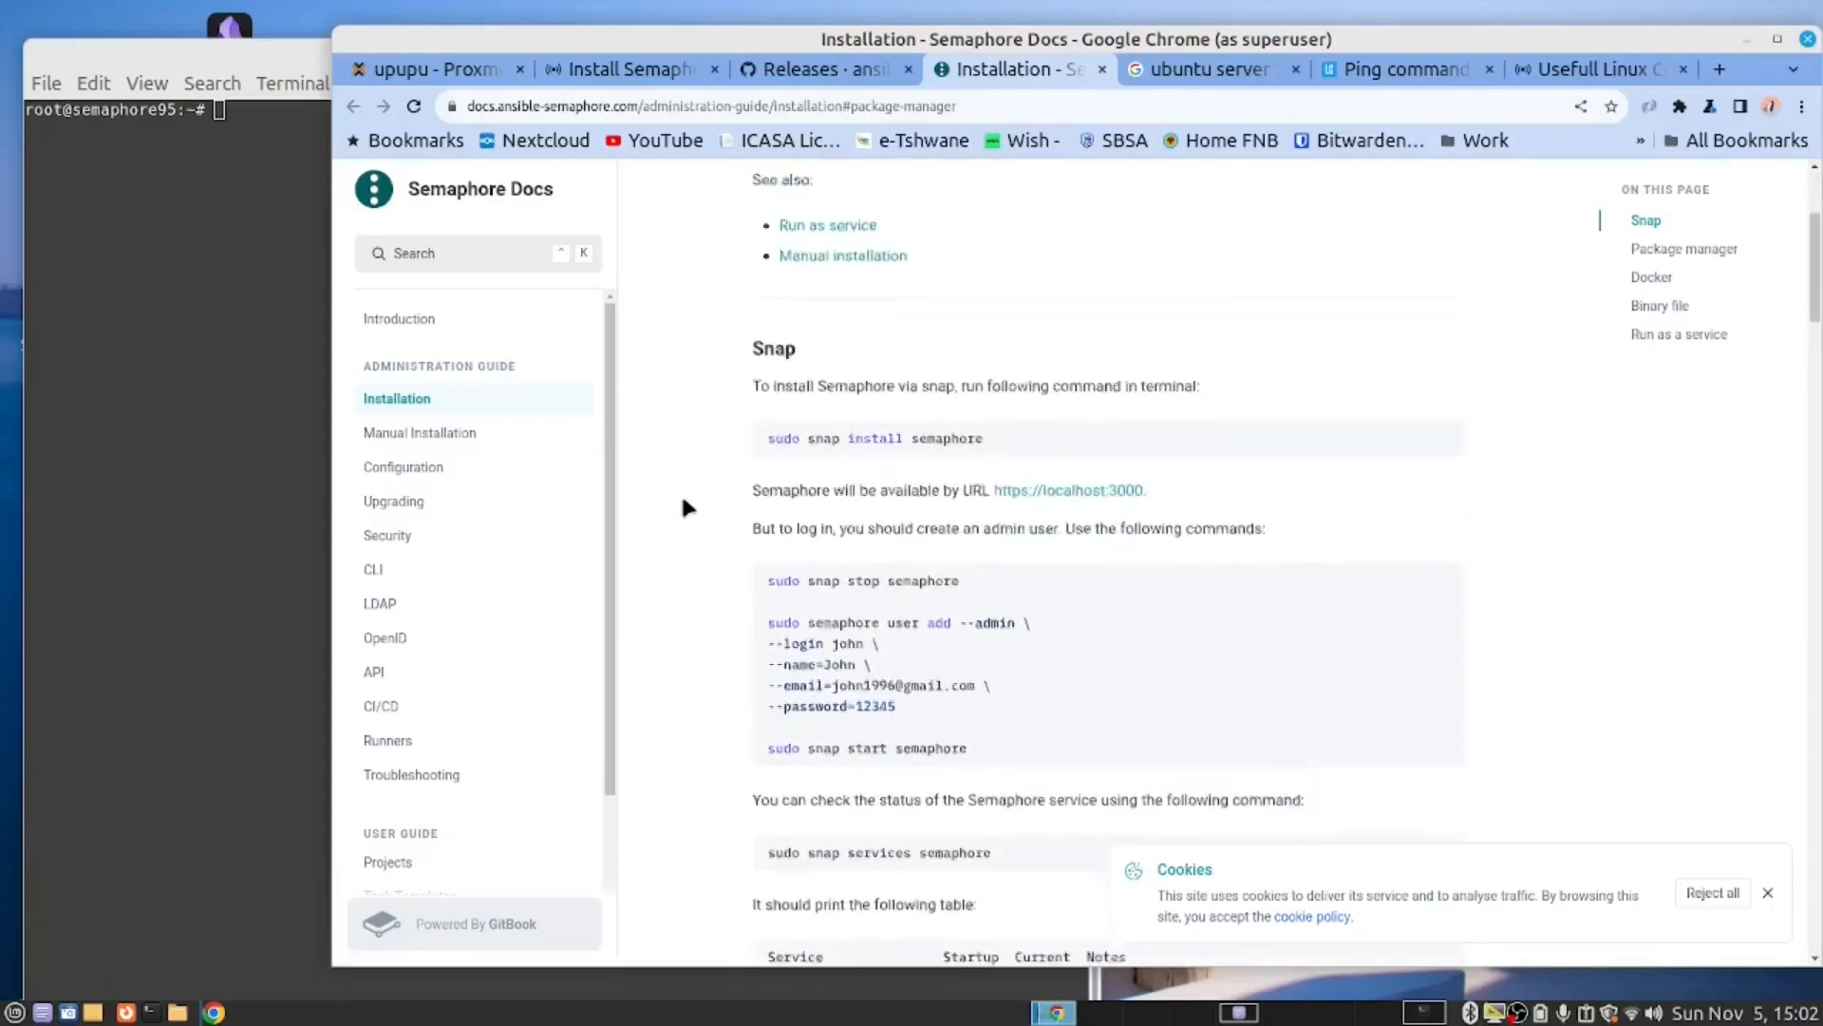
scroll("up", 3)
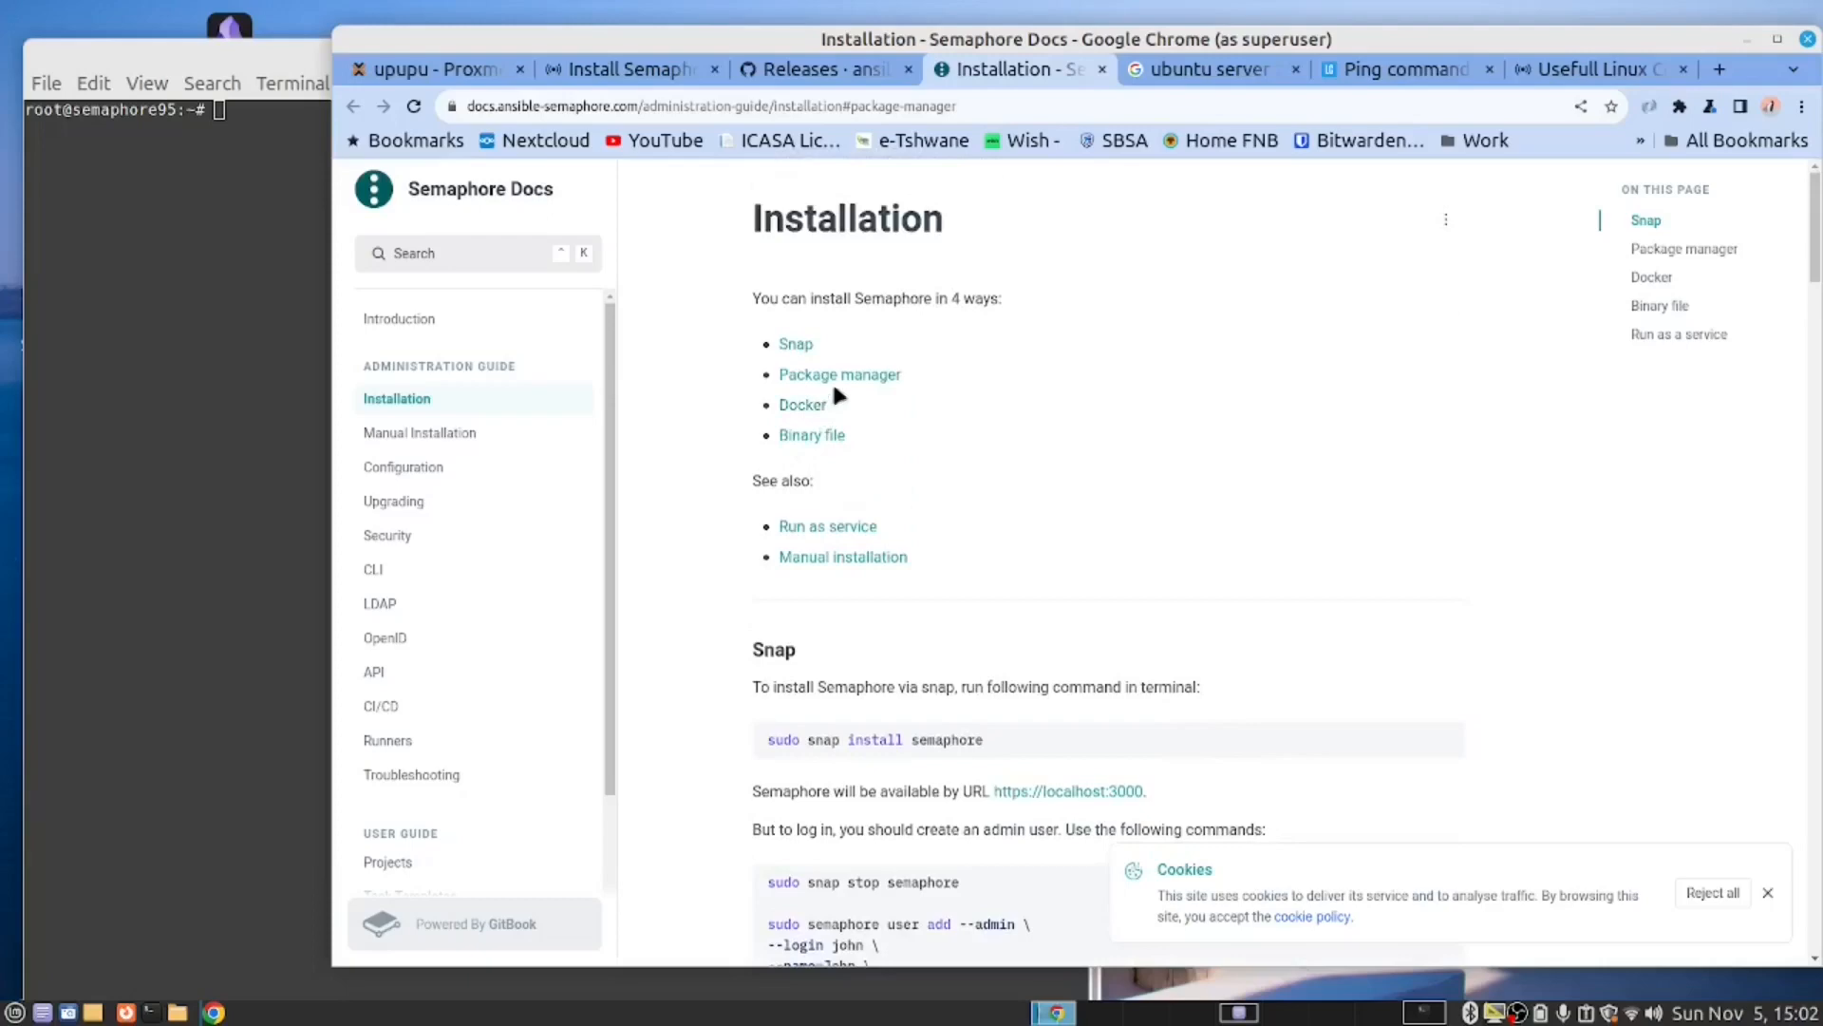
mouse_move(801, 405)
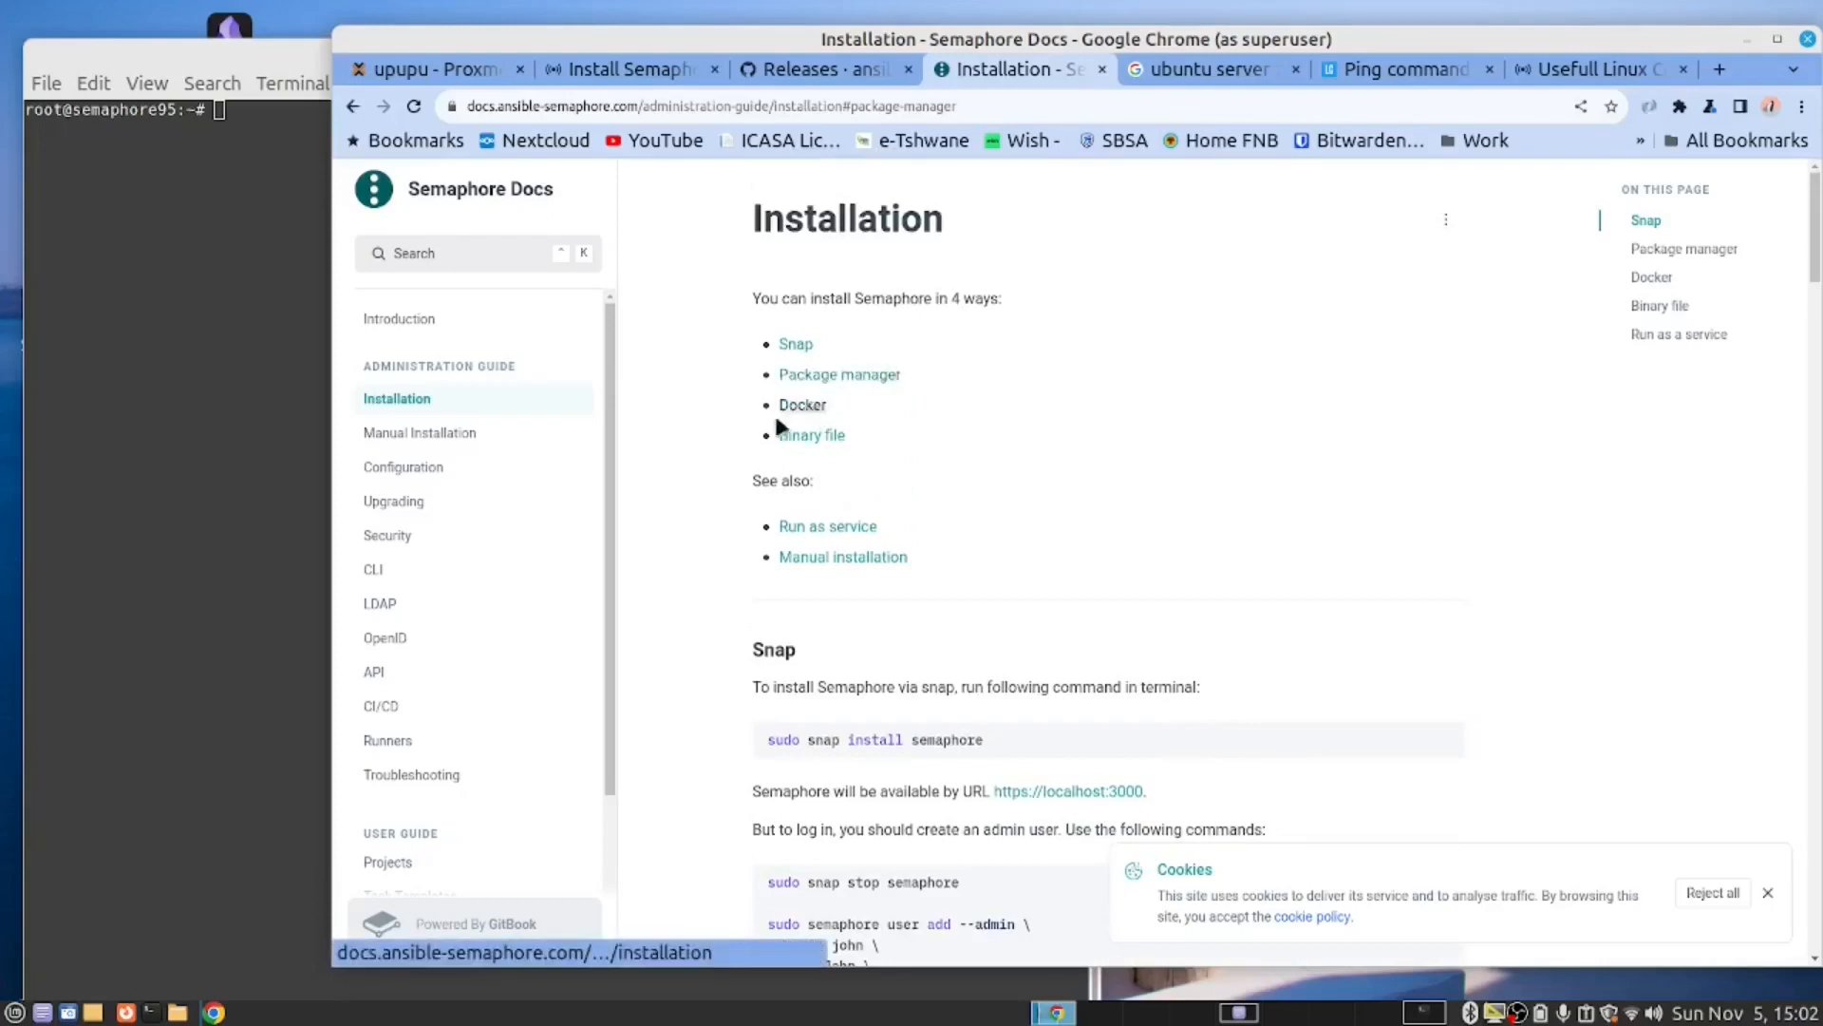
scroll("down", 3)
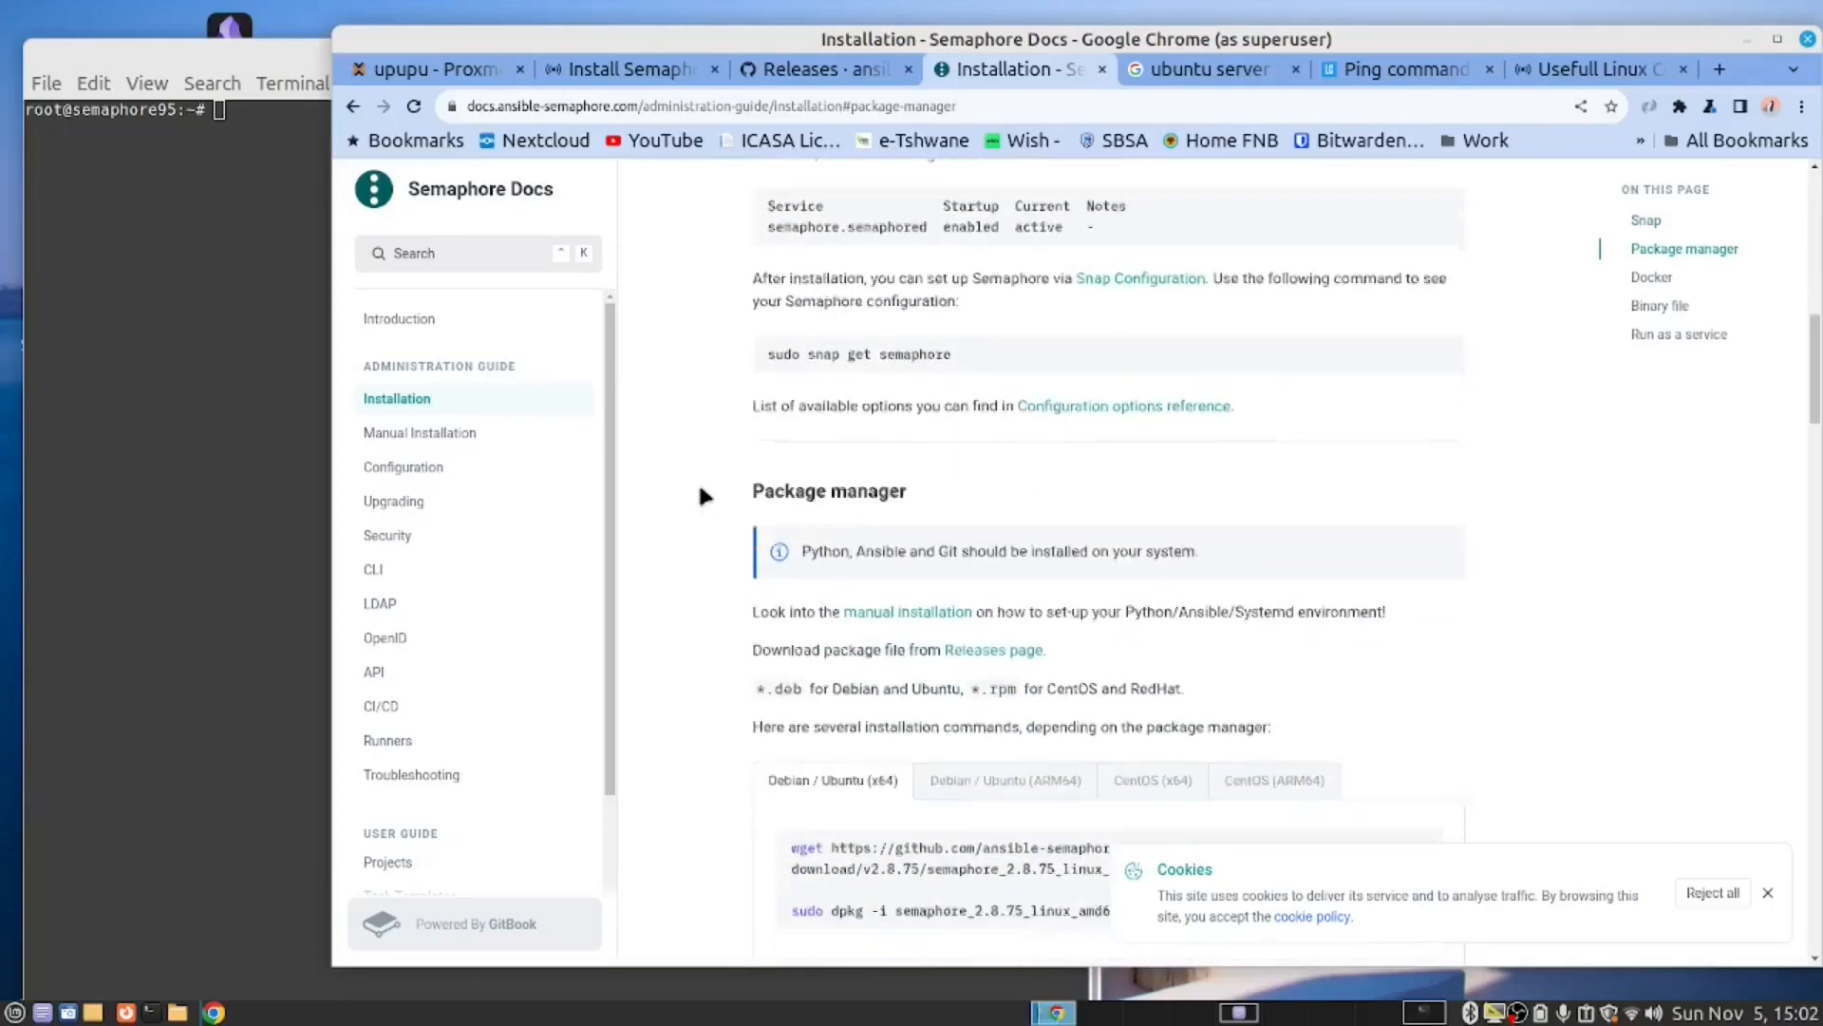
scroll("down", 3)
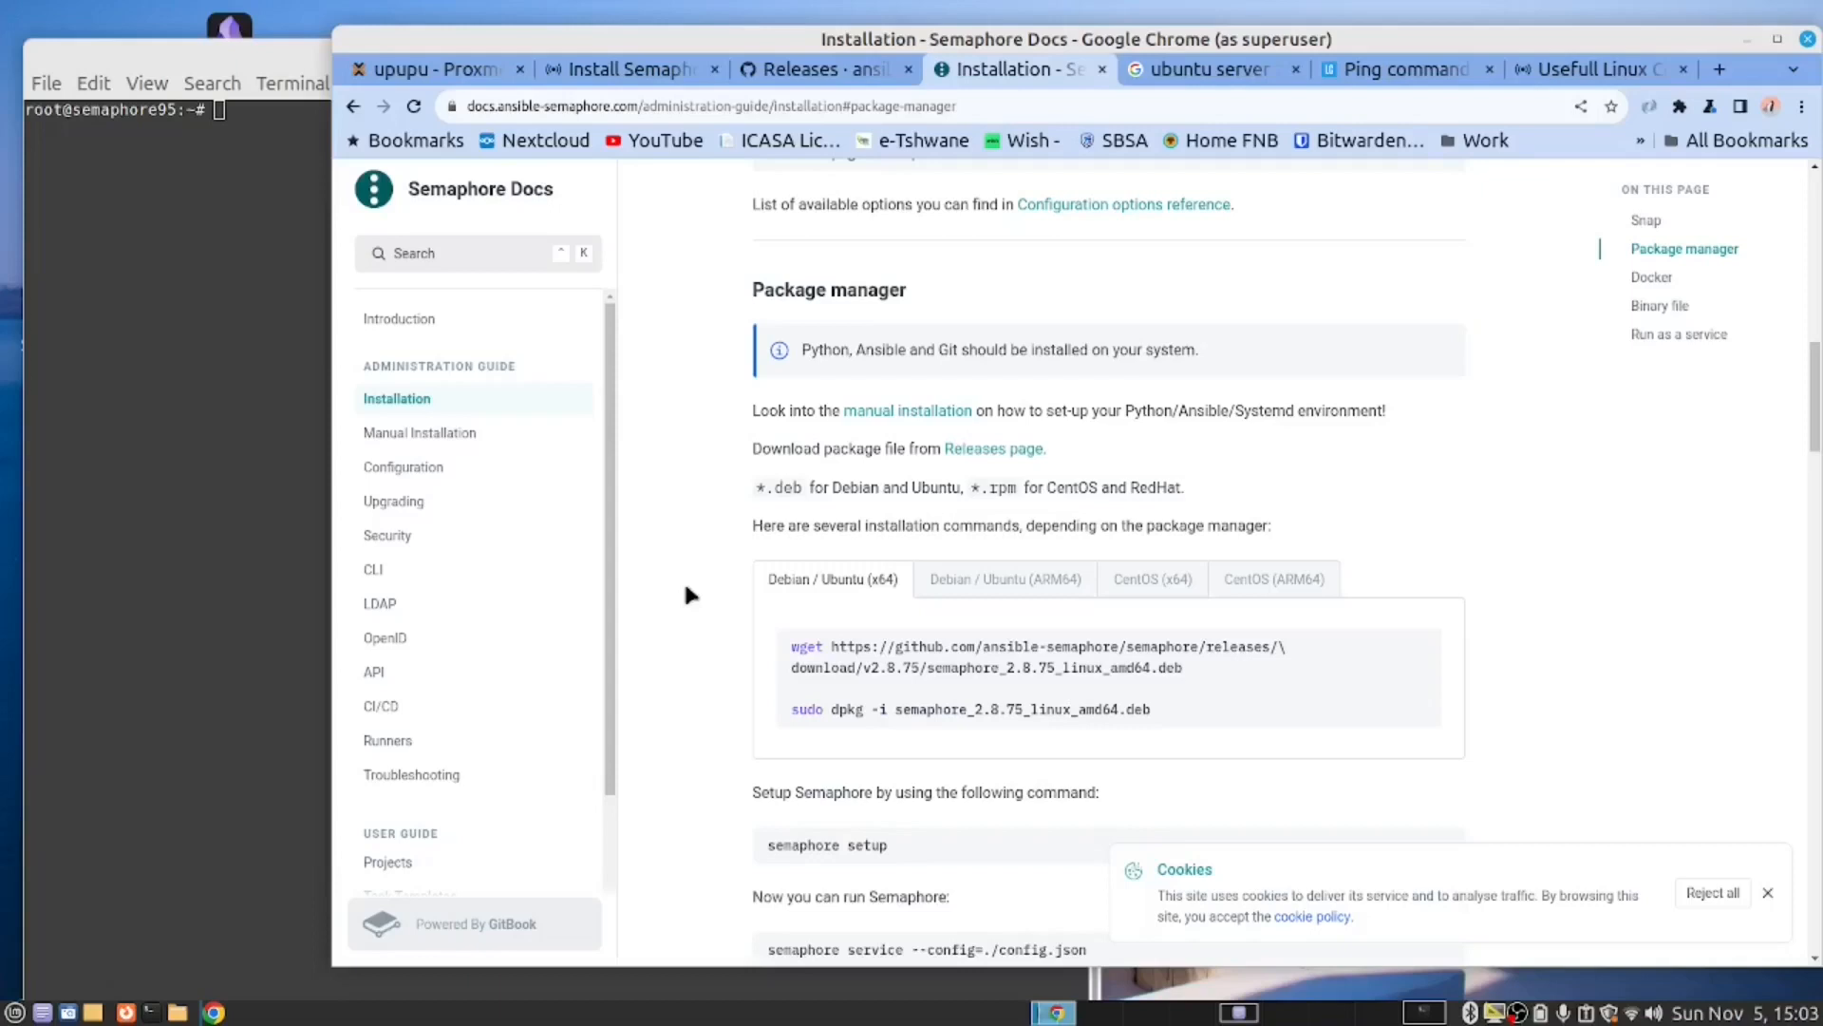
mouse_move(712, 551)
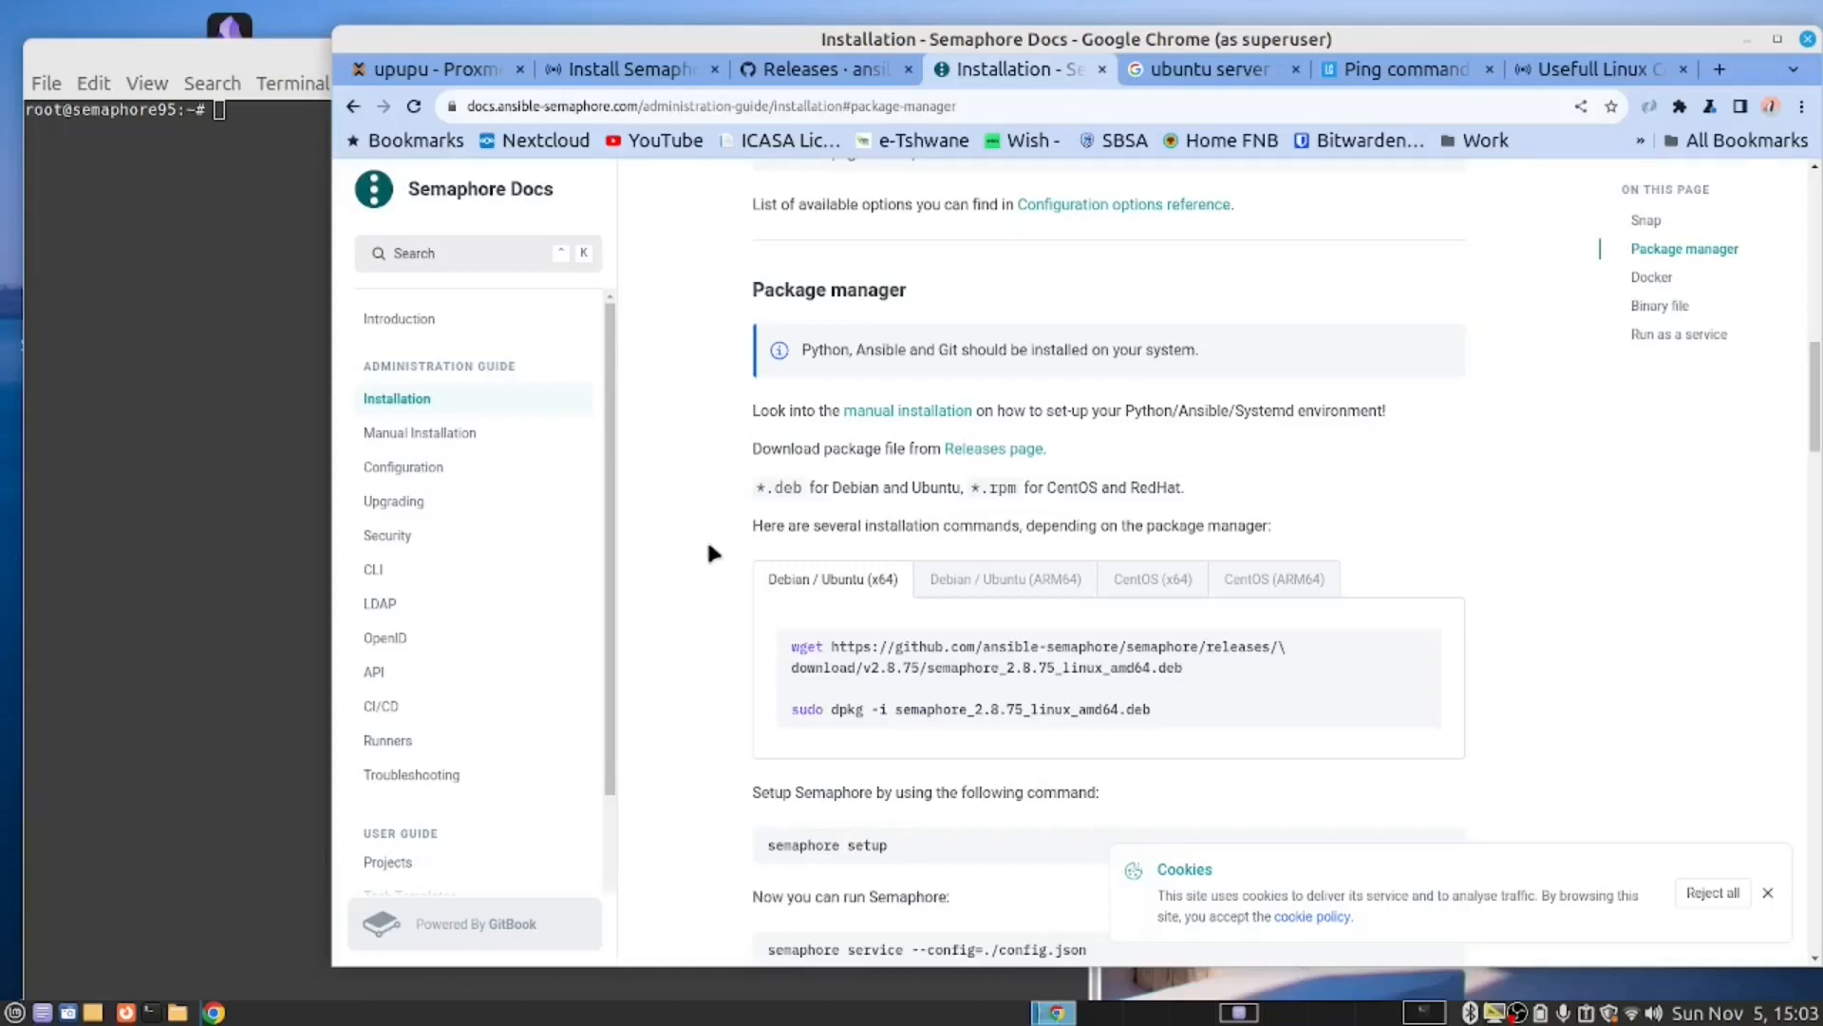
mouse_move(649, 300)
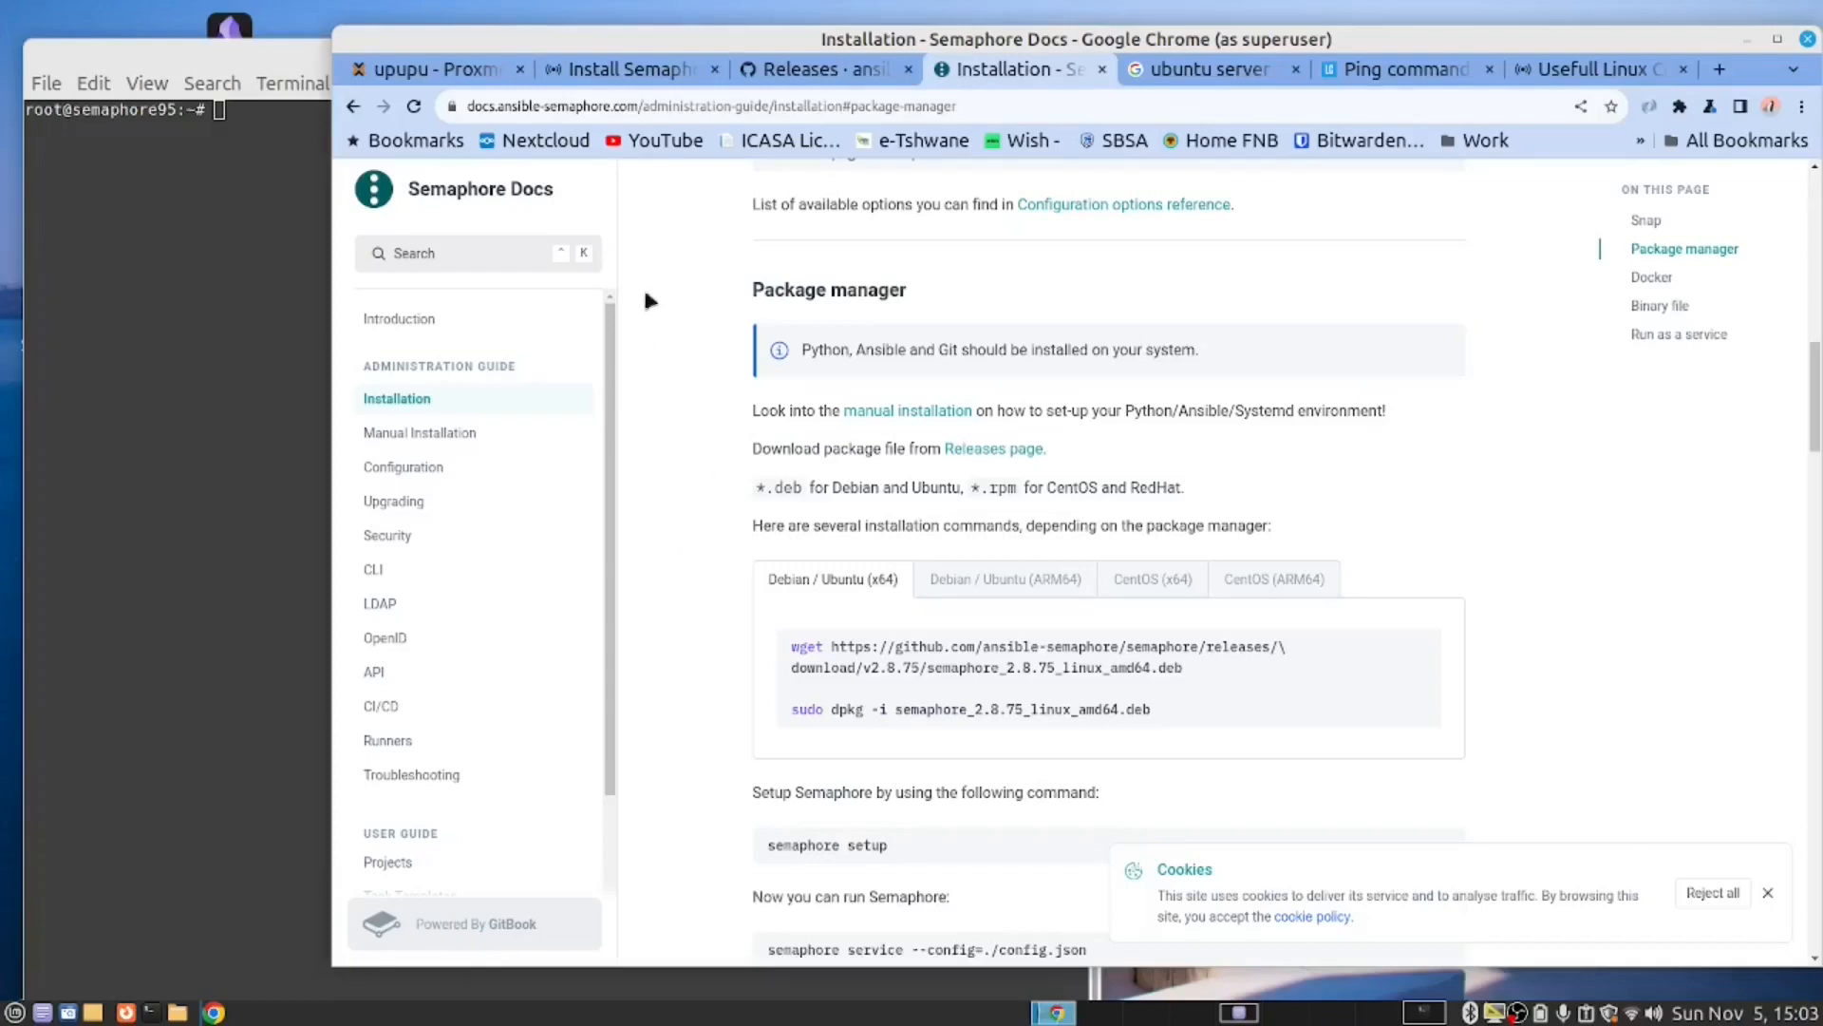
Run 'sudo apt update' then the MariaDB repository setup curl script from the blog
left_click(629, 69)
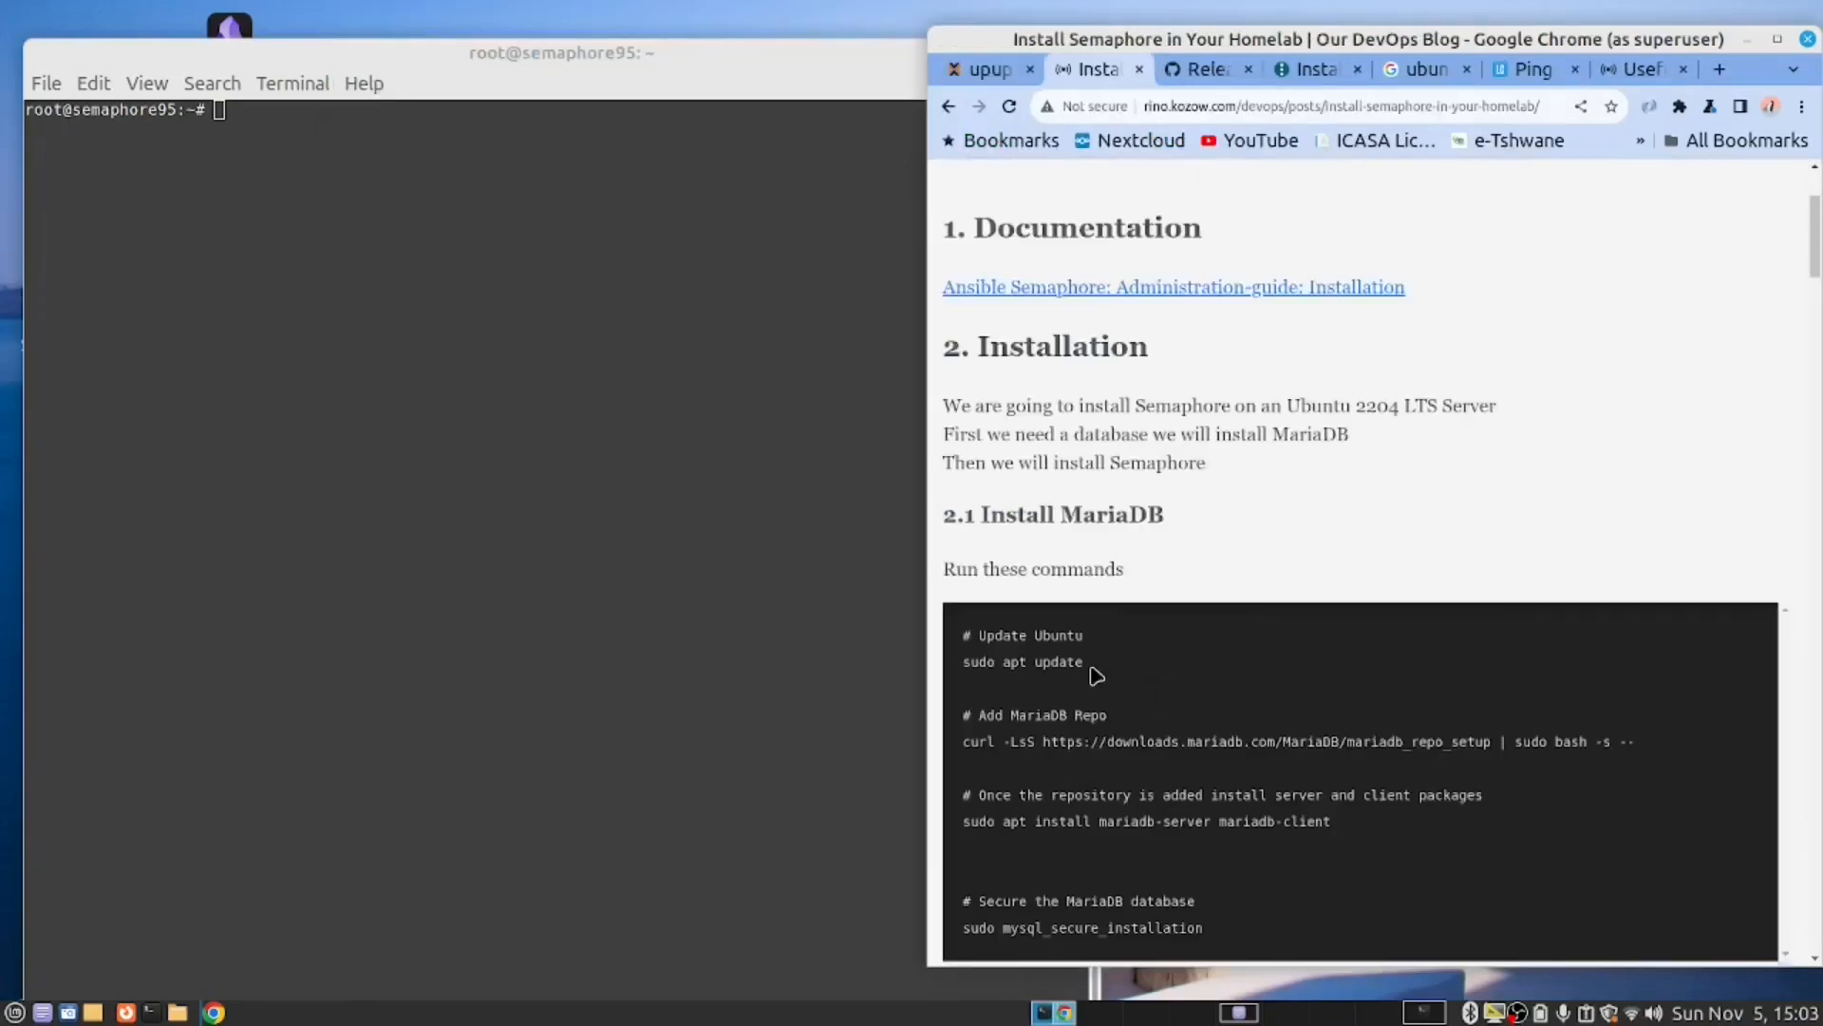
double_click(1022, 661)
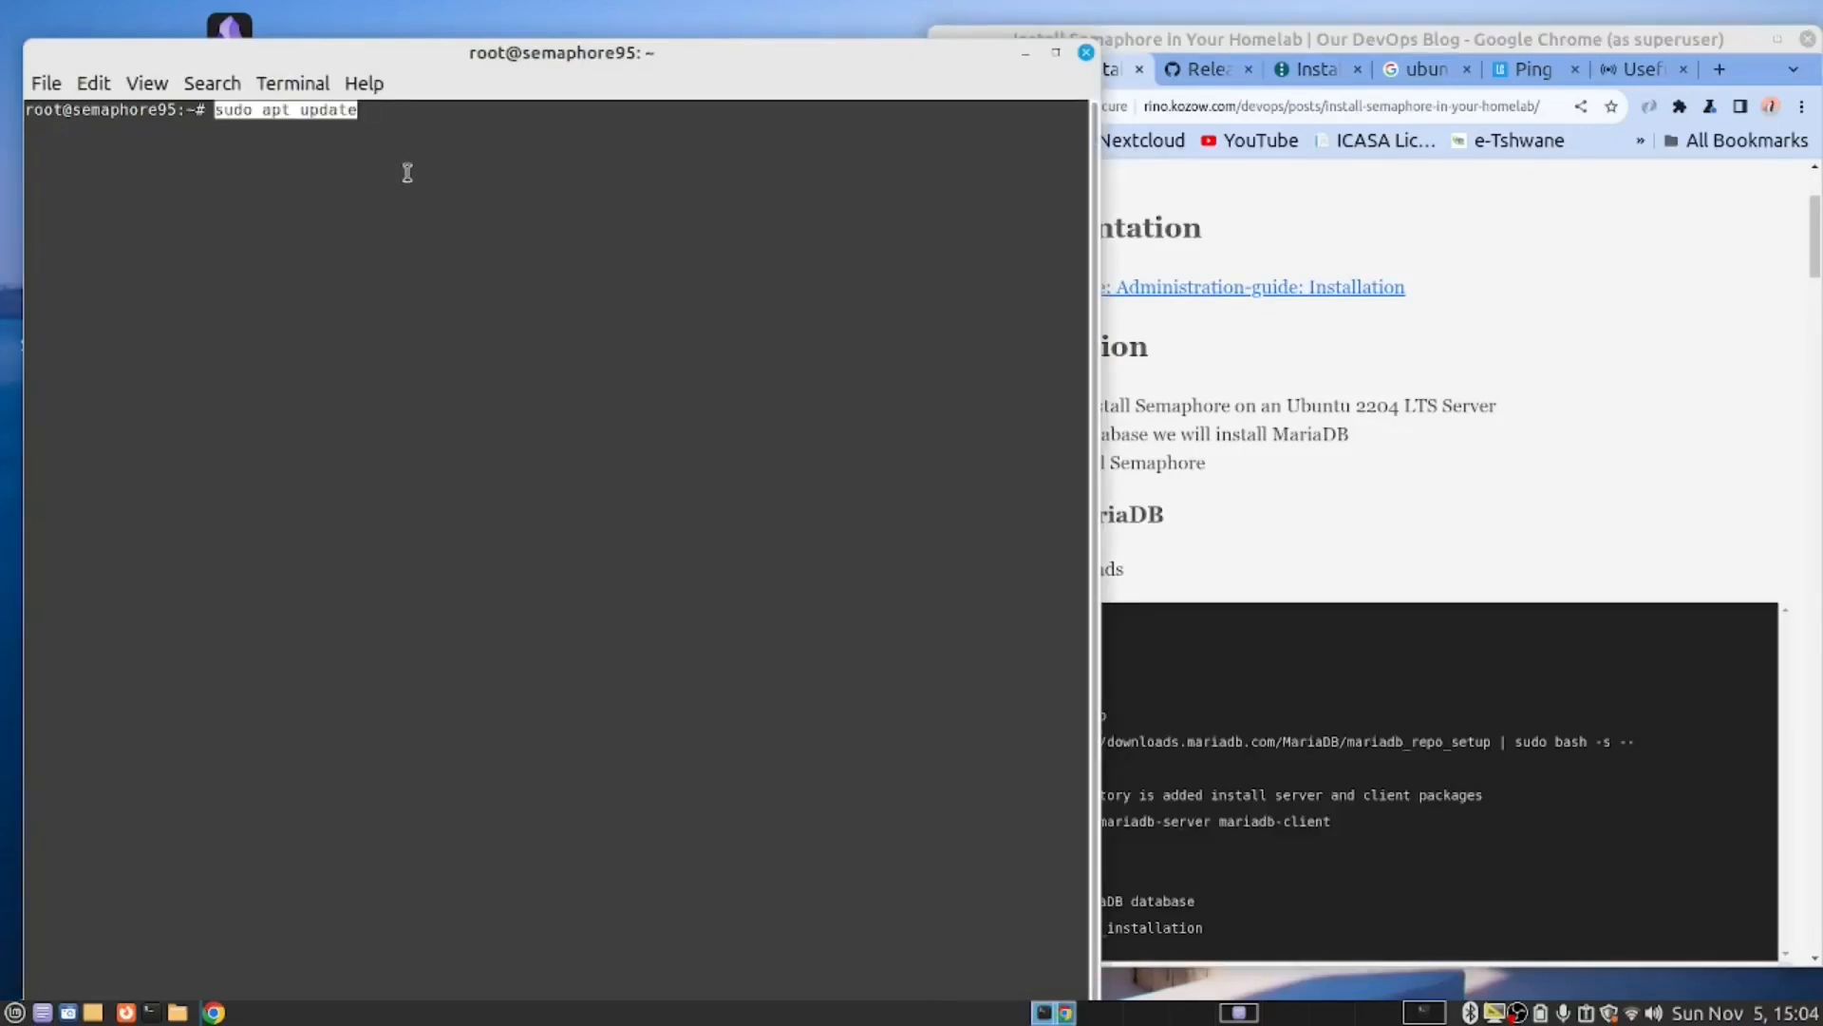
key("Return")
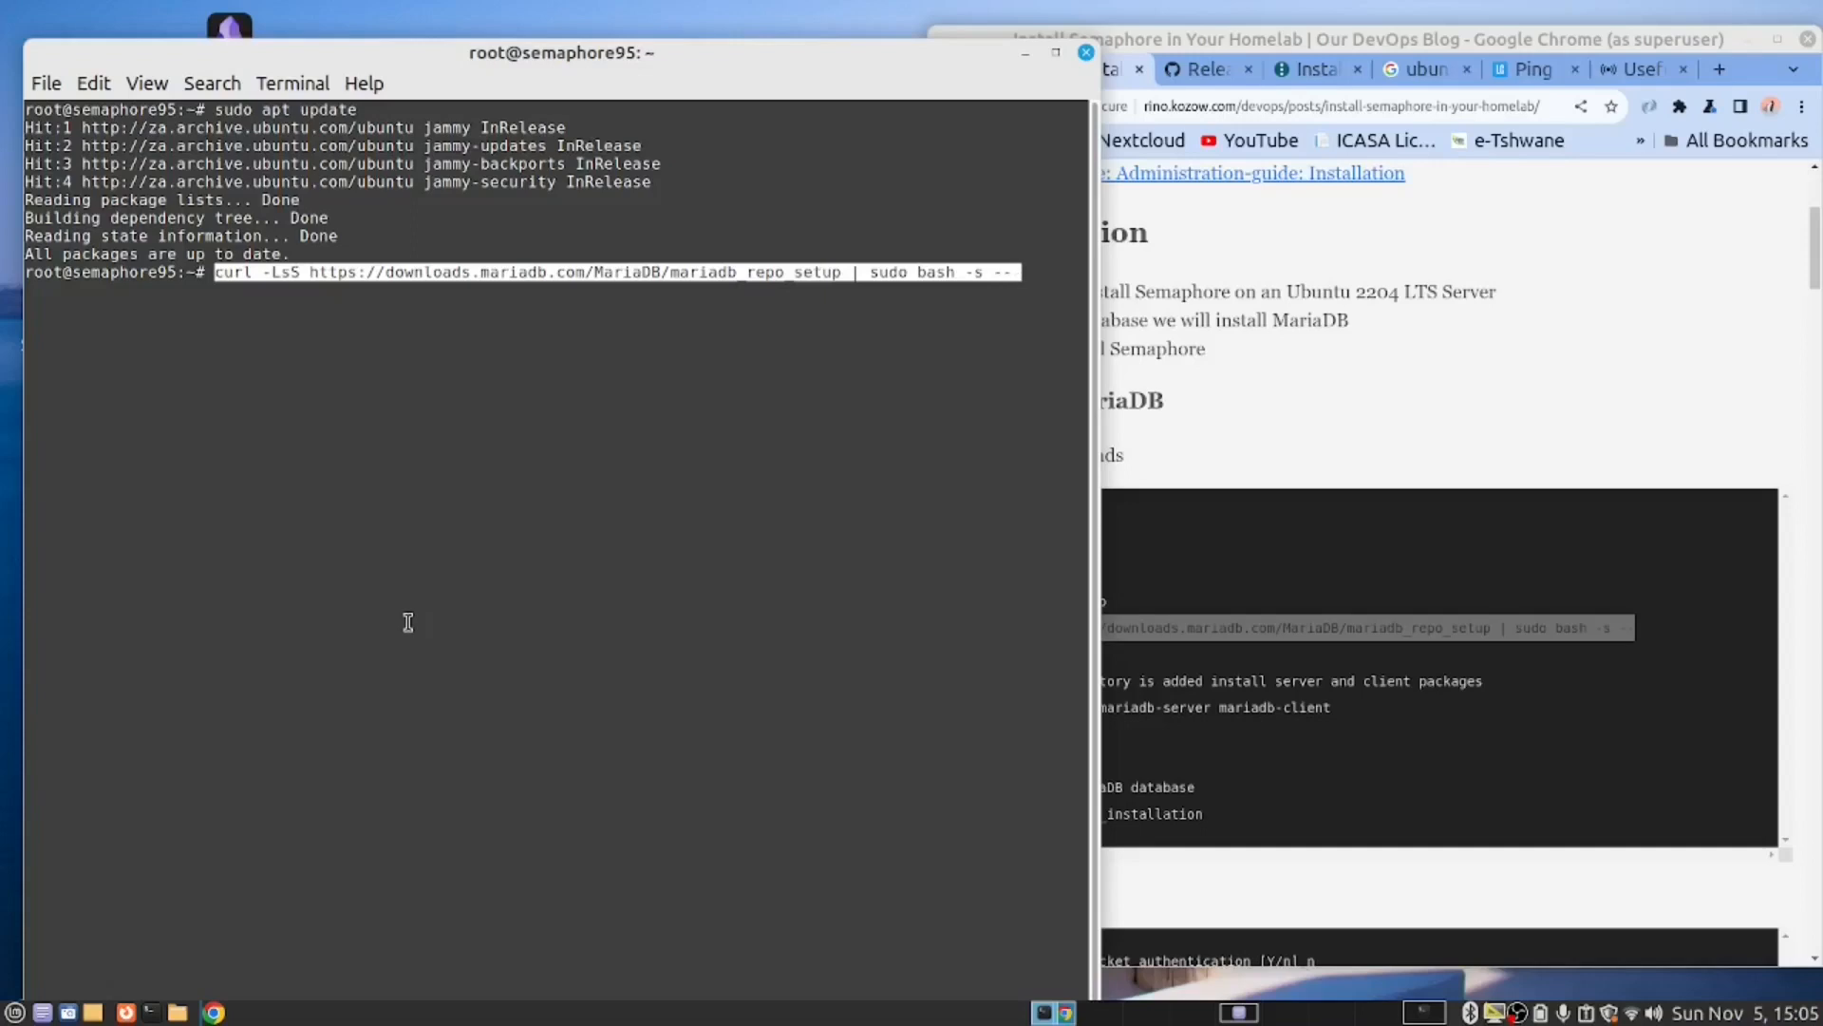
key("Return")
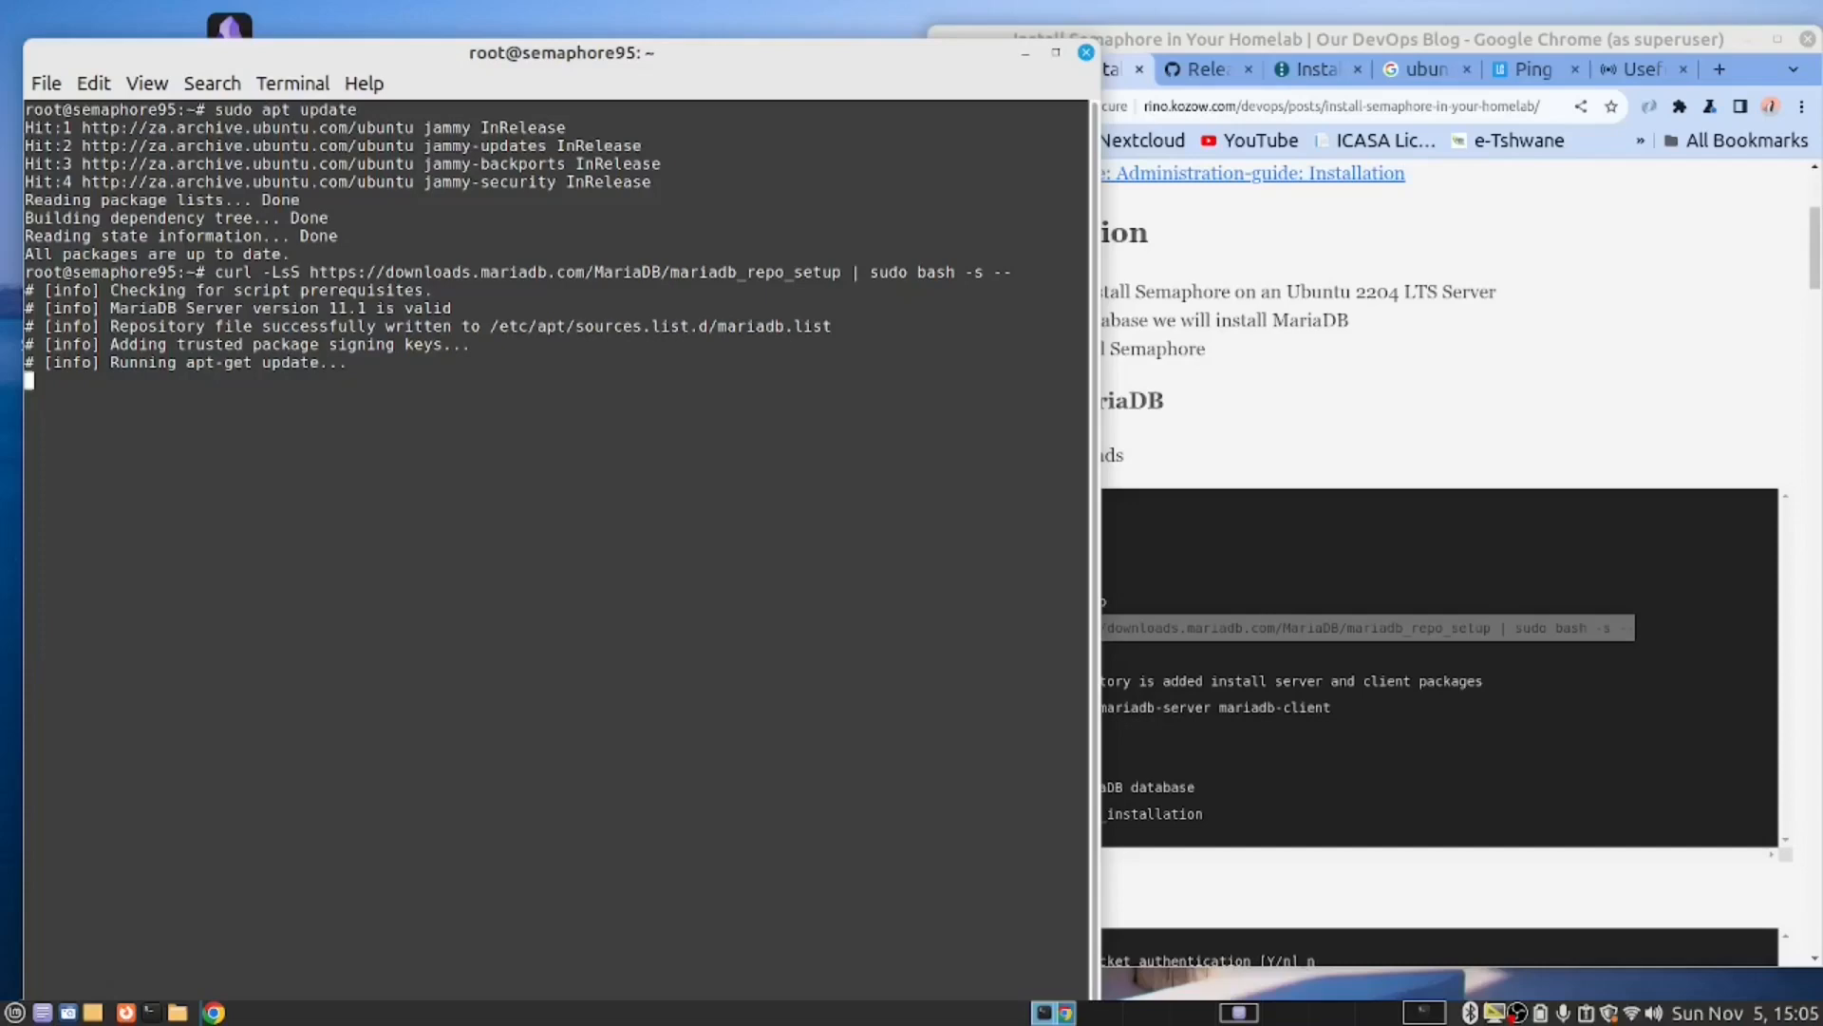
mouse_move(543, 629)
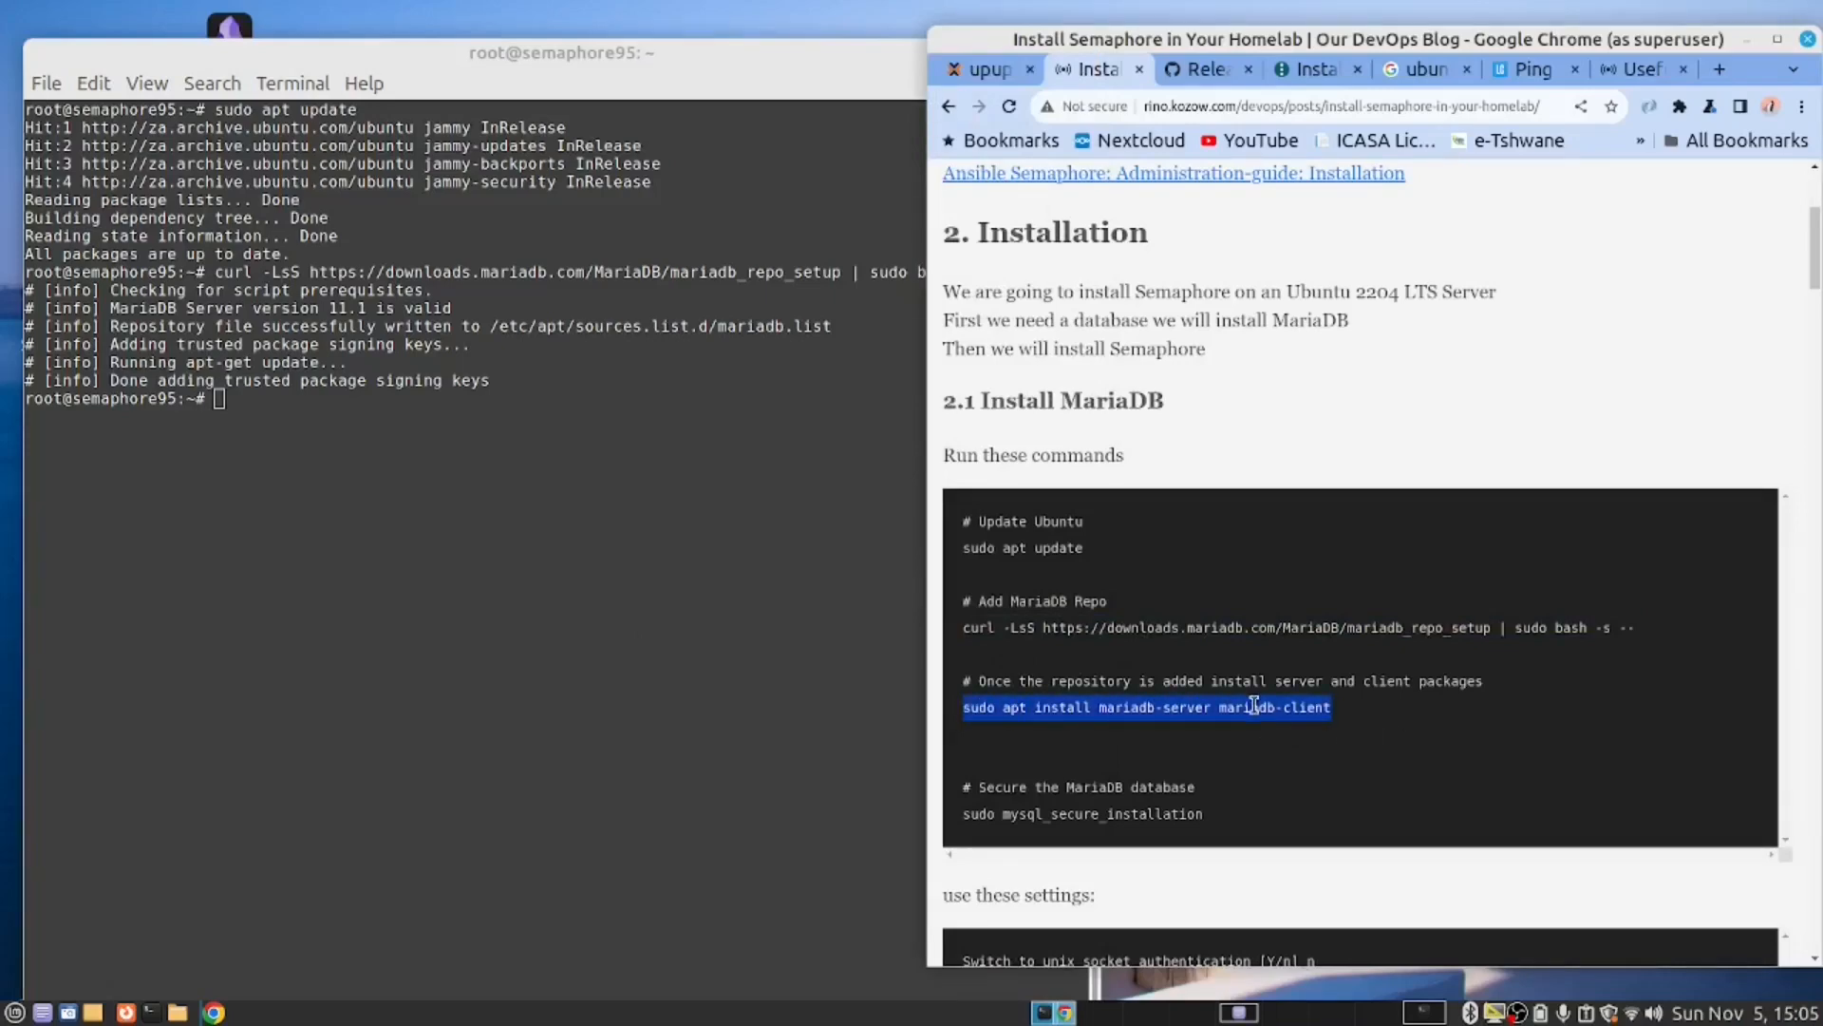
mouse_move(343, 501)
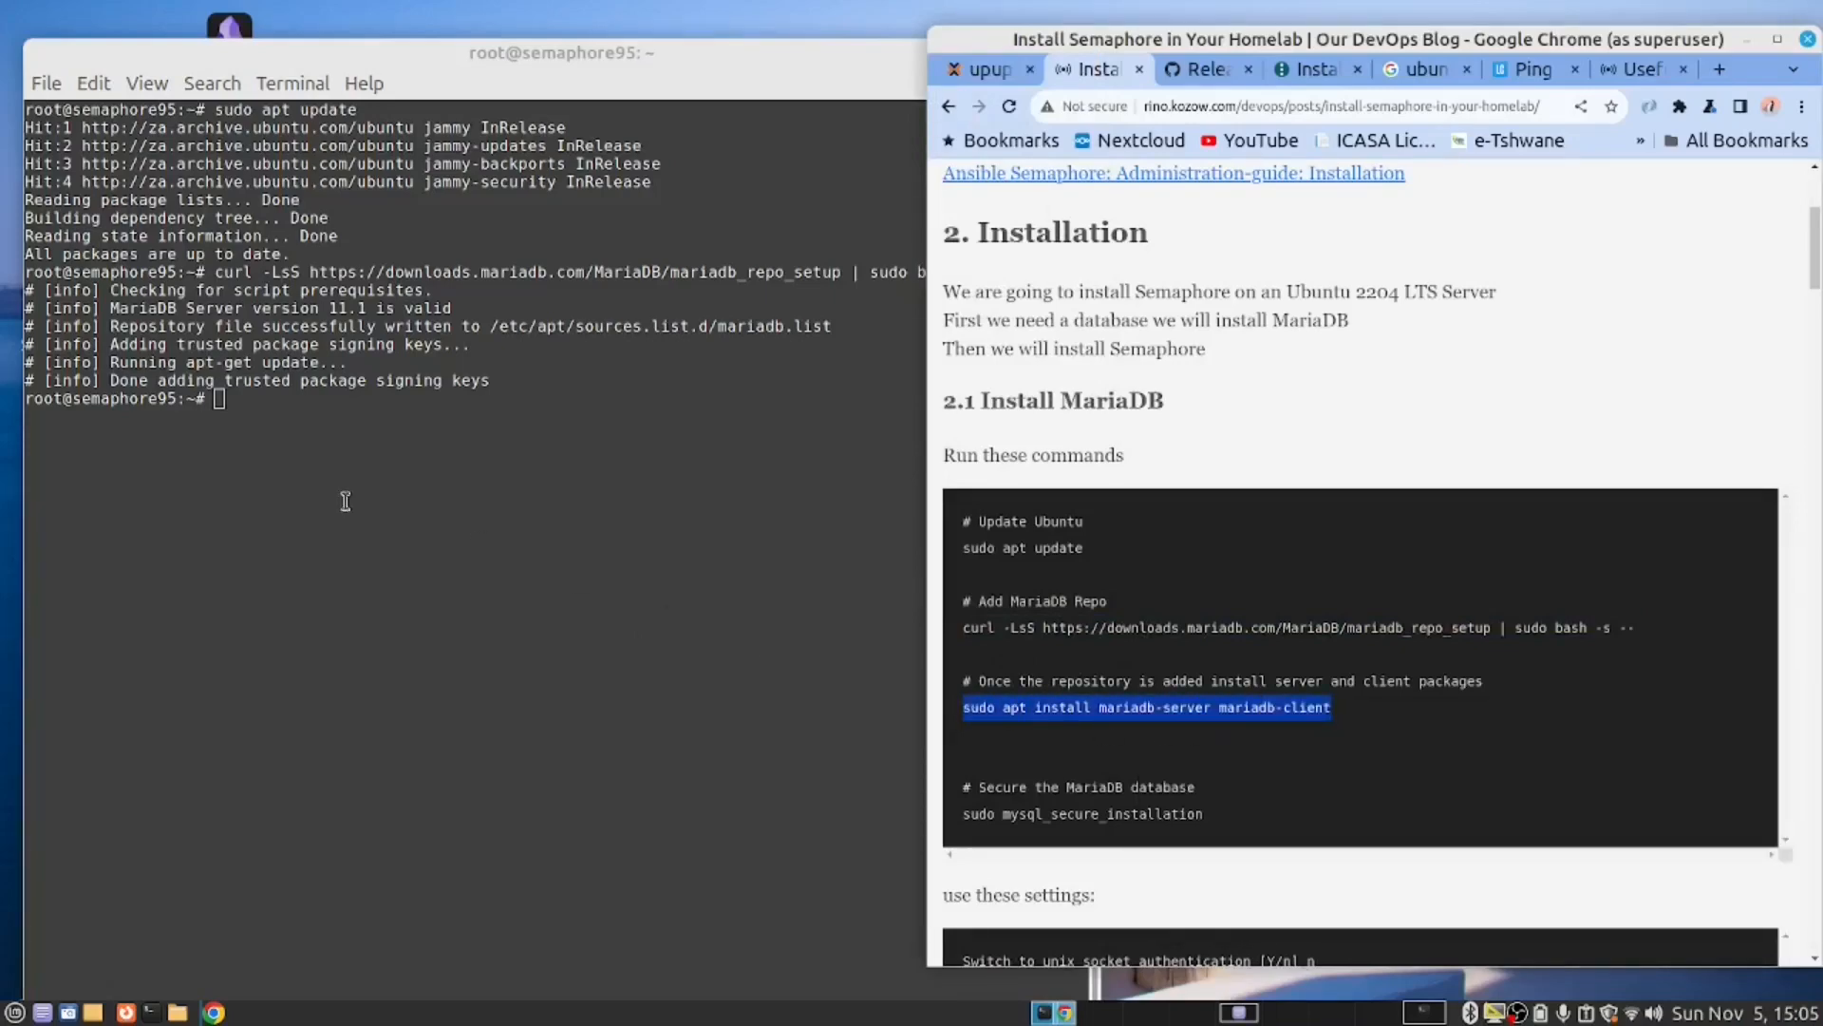
Run 'sudo apt install mariadb-server mariadb-client' pasted from the guide
right_click(343, 500)
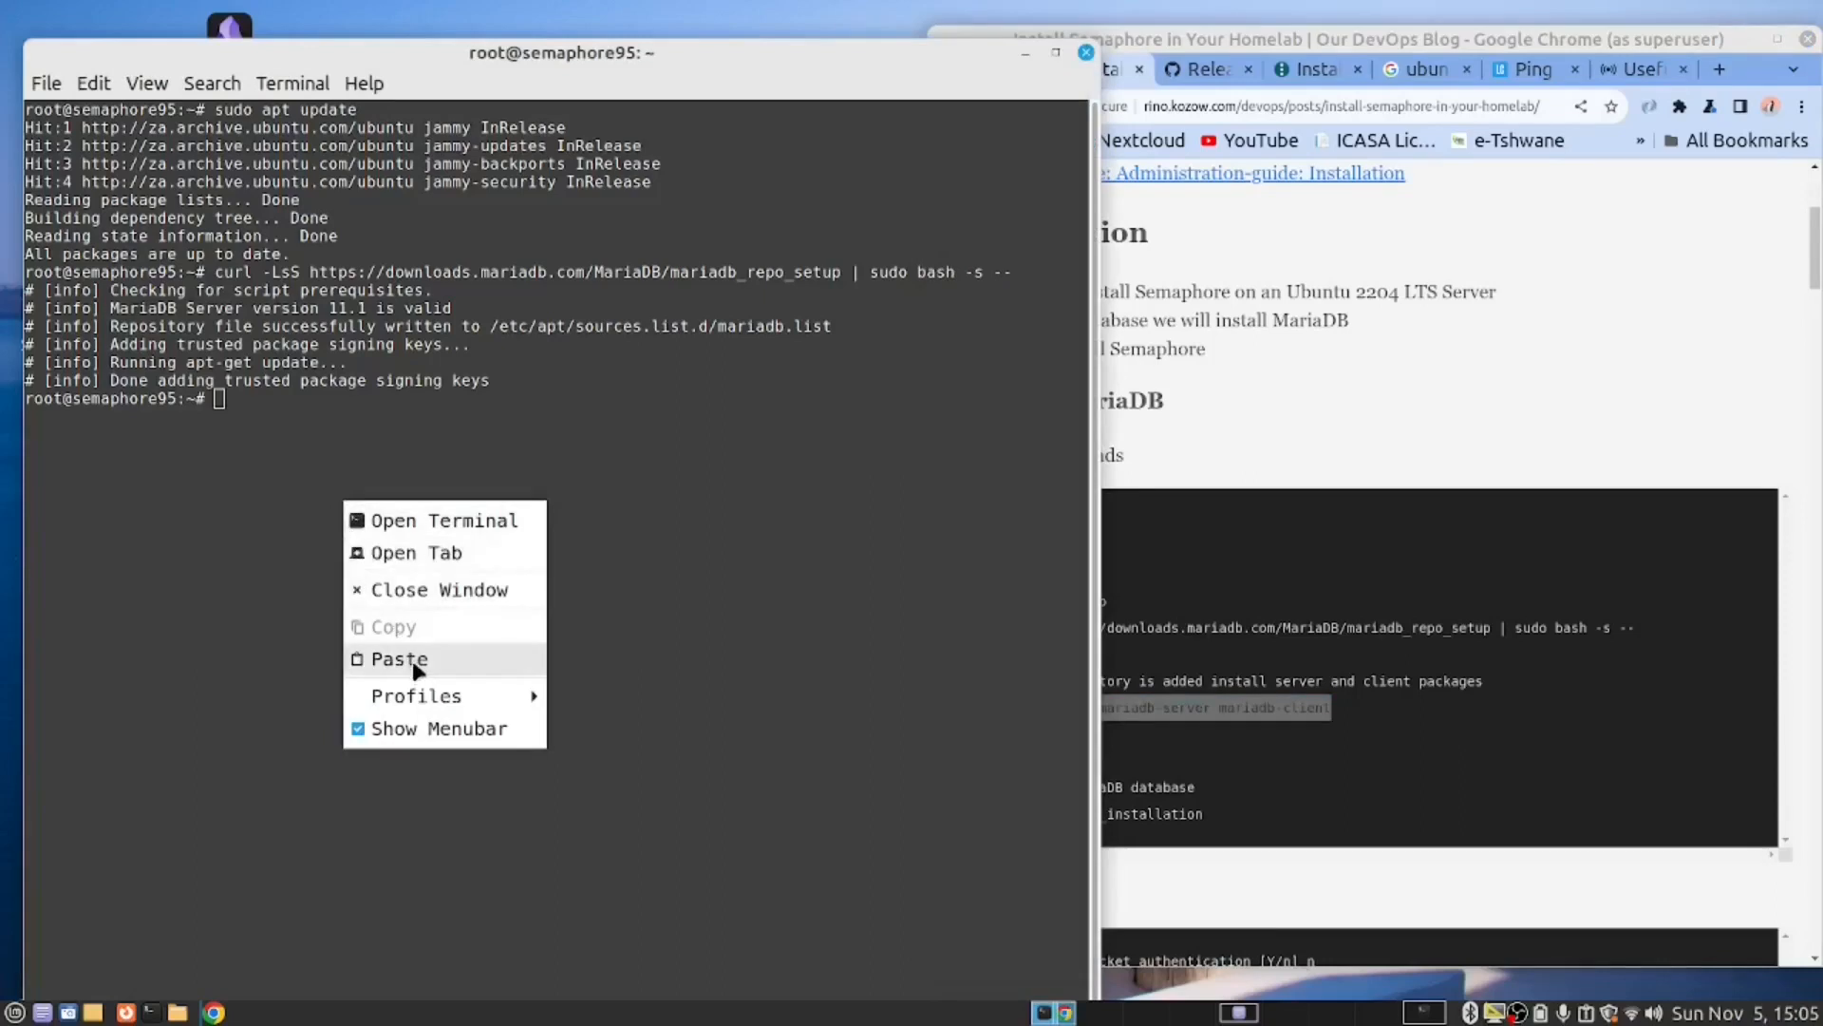
left_click(399, 659)
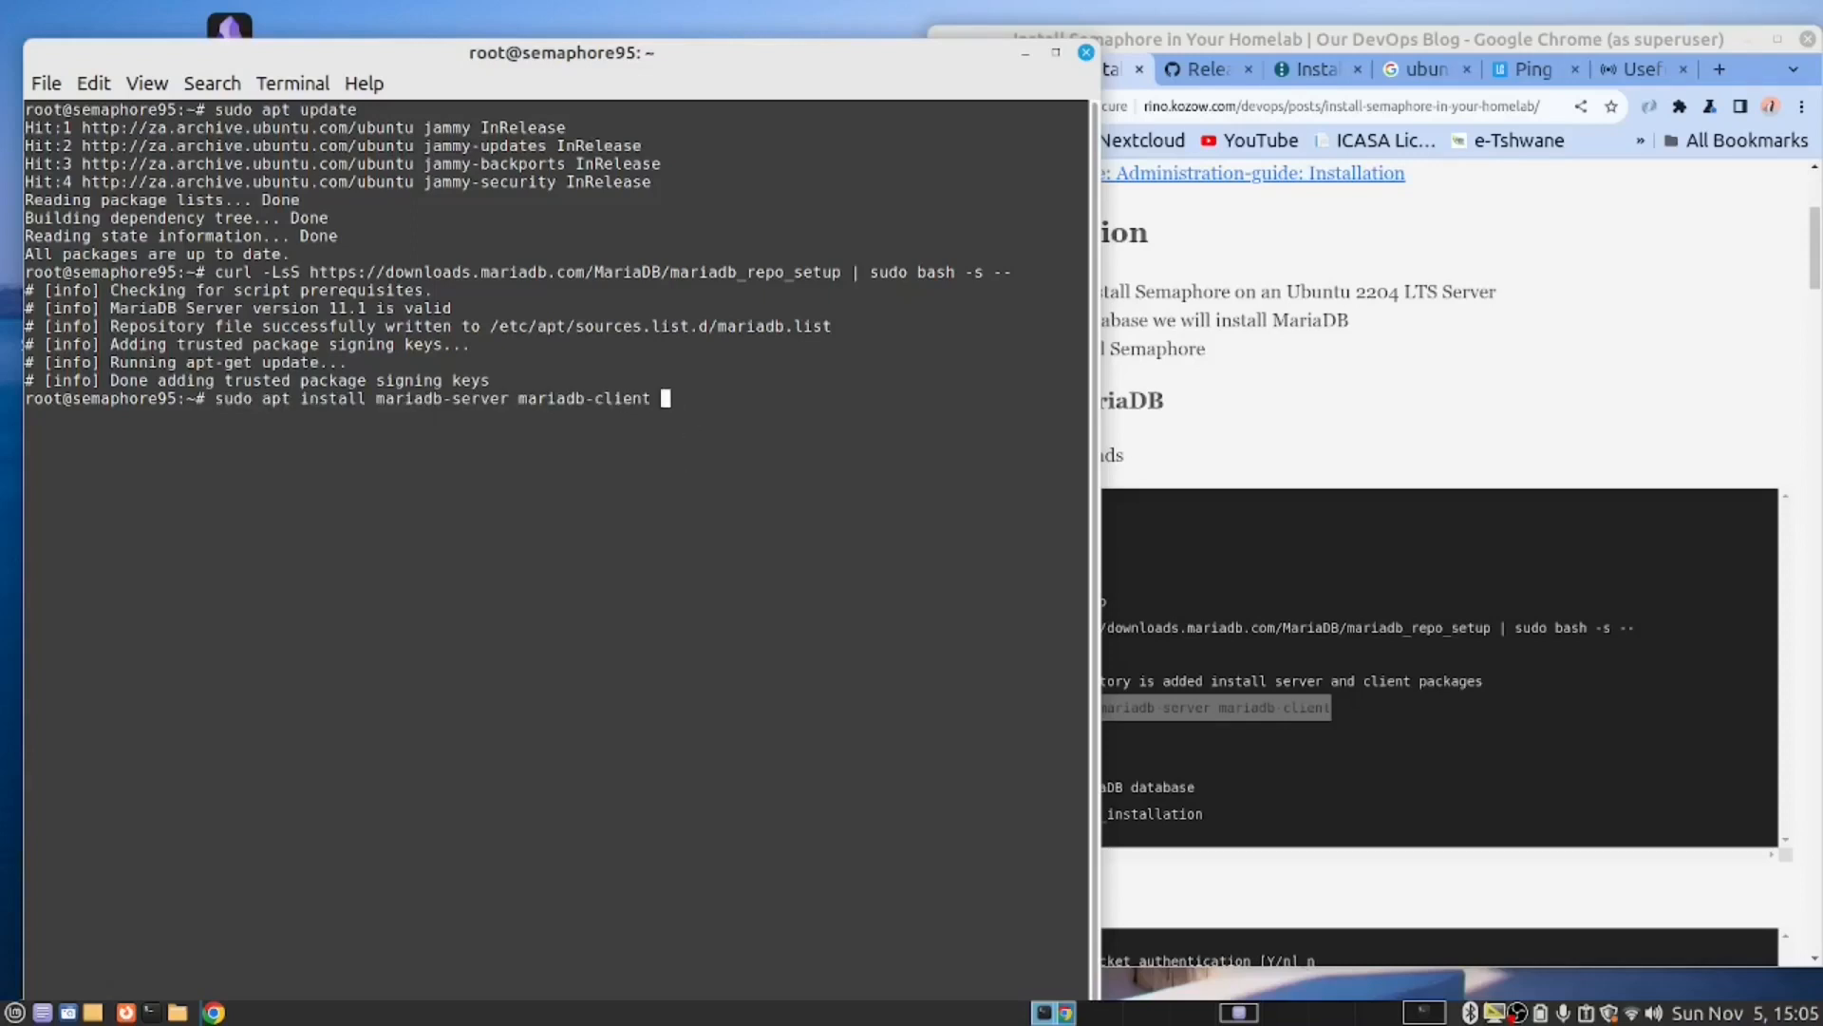
key("Return")
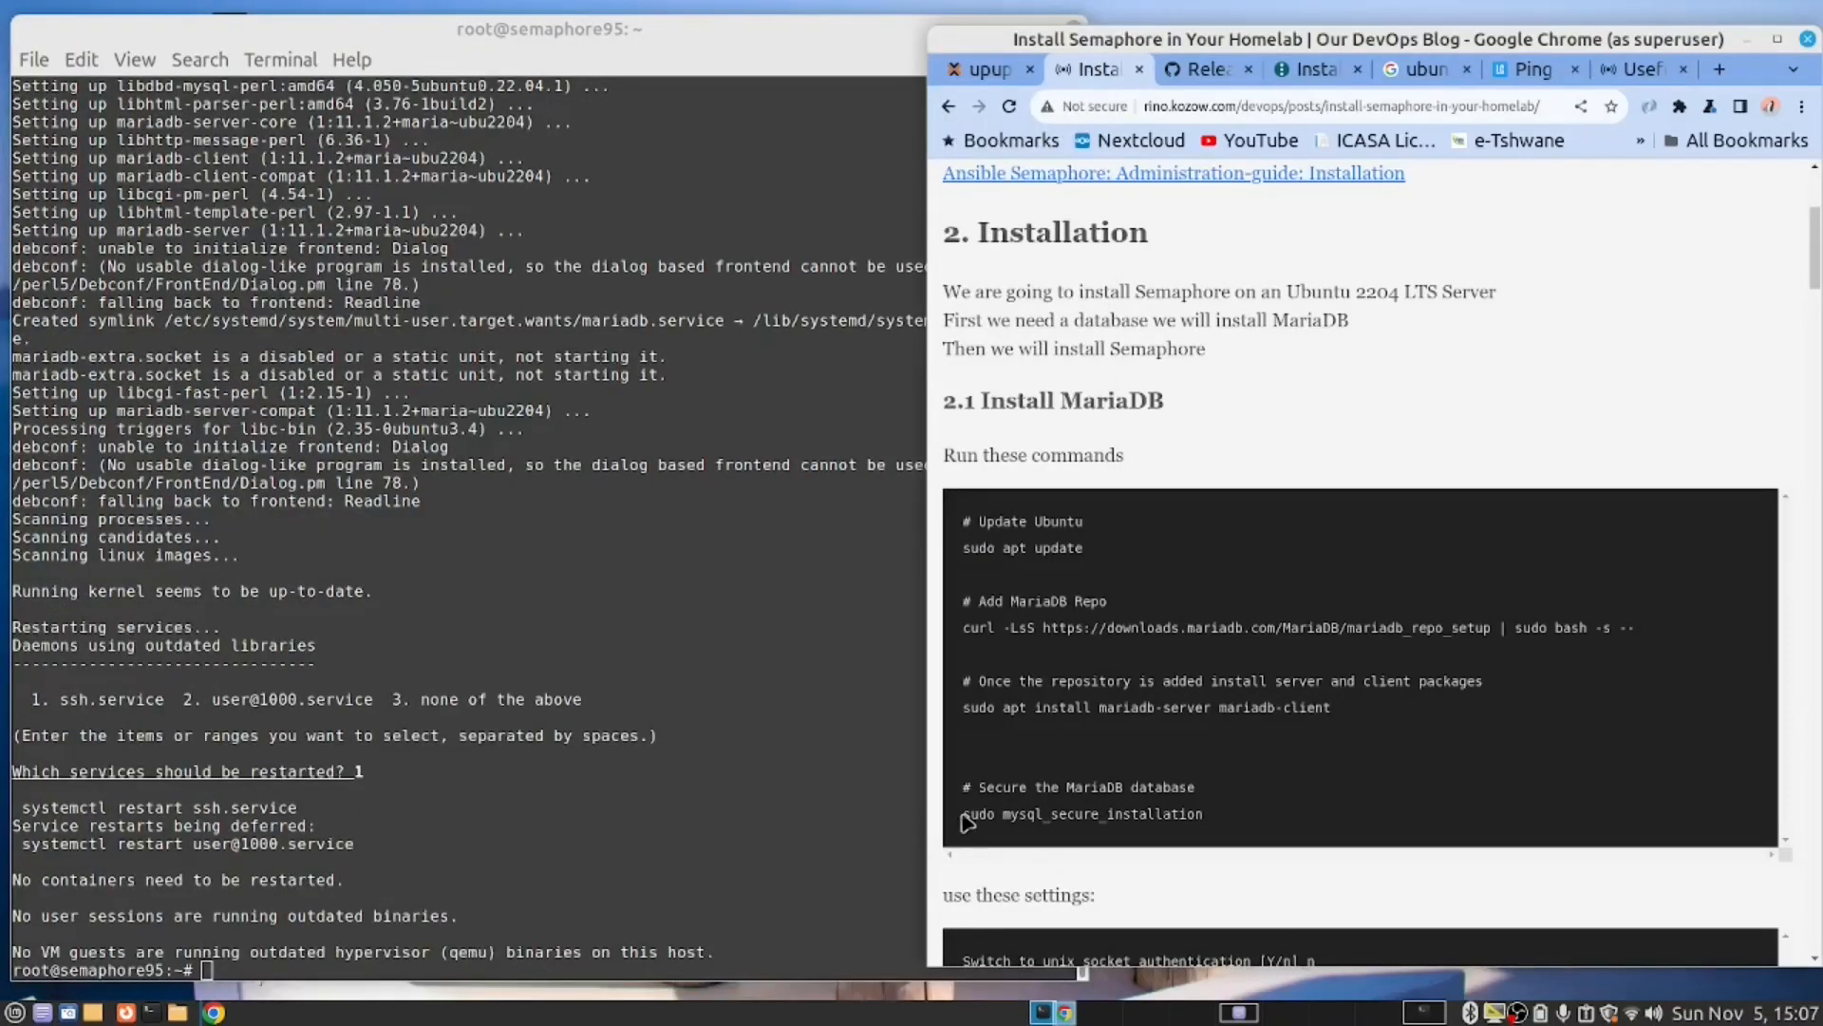
Paste 'sudo mysql_secure_installation' from the guide at the root prompt without running it
double_click(1080, 815)
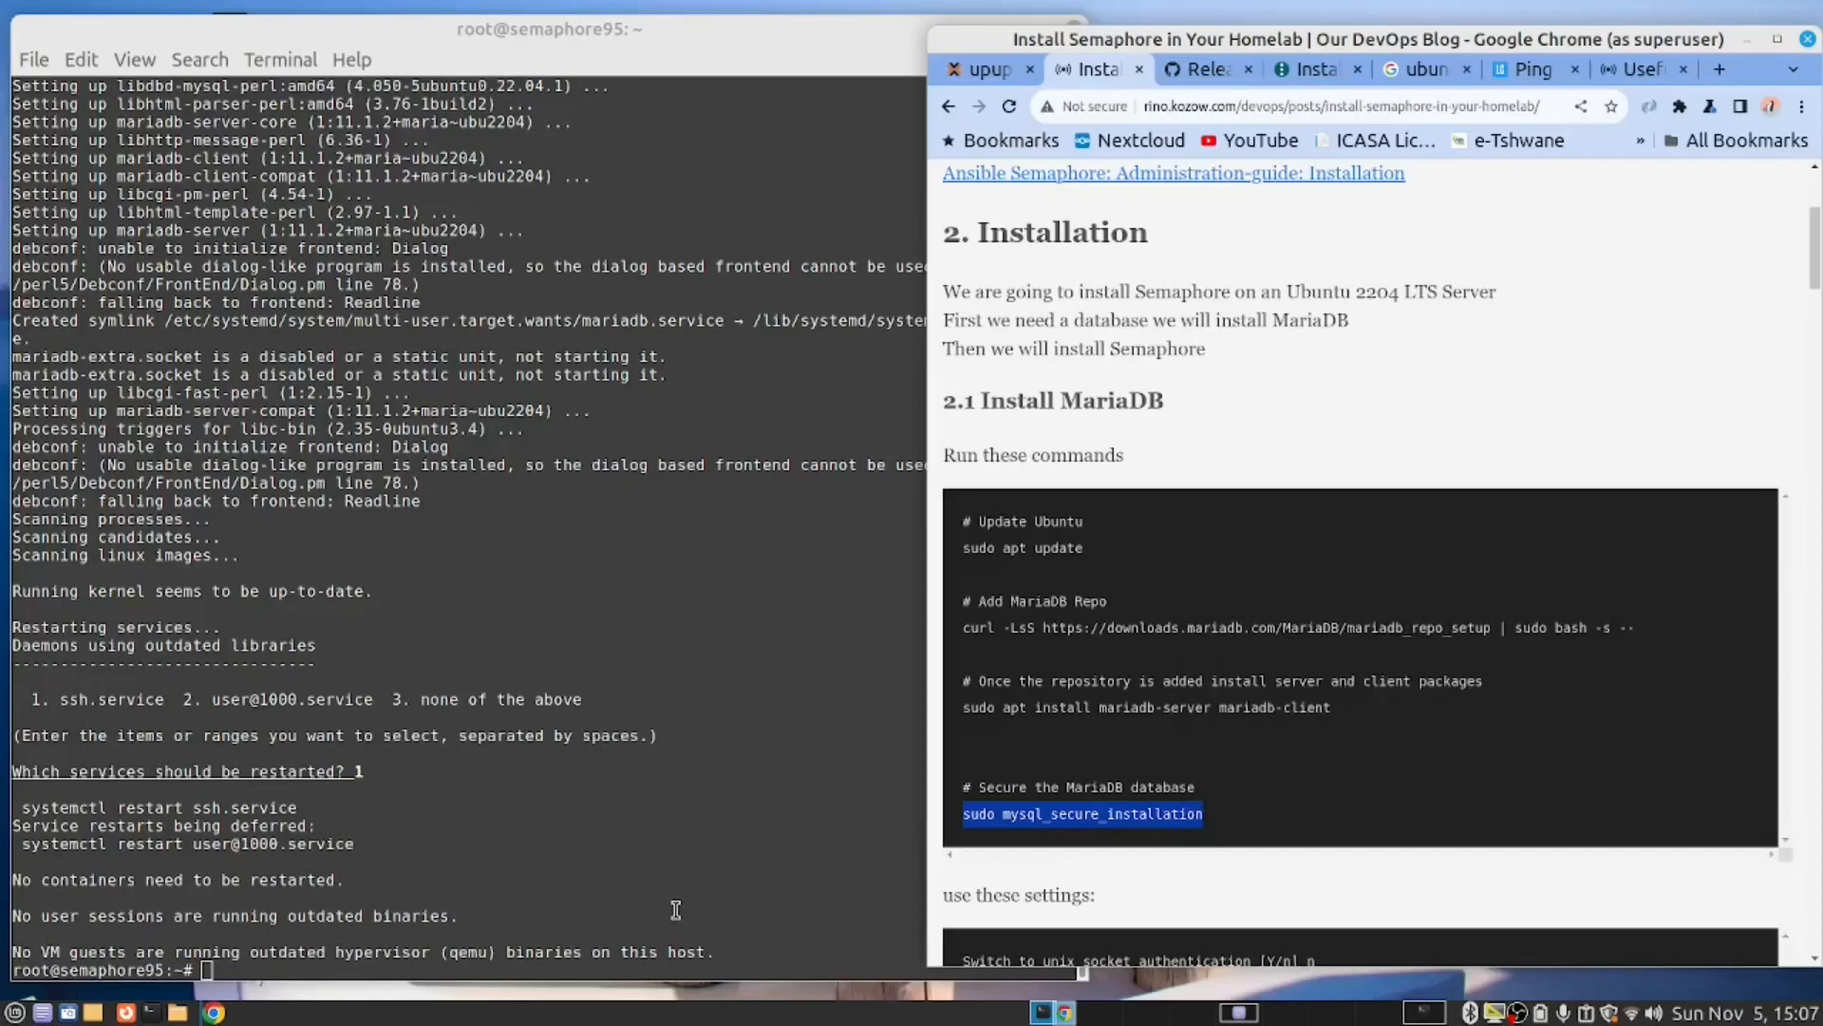
mouse_move(670, 868)
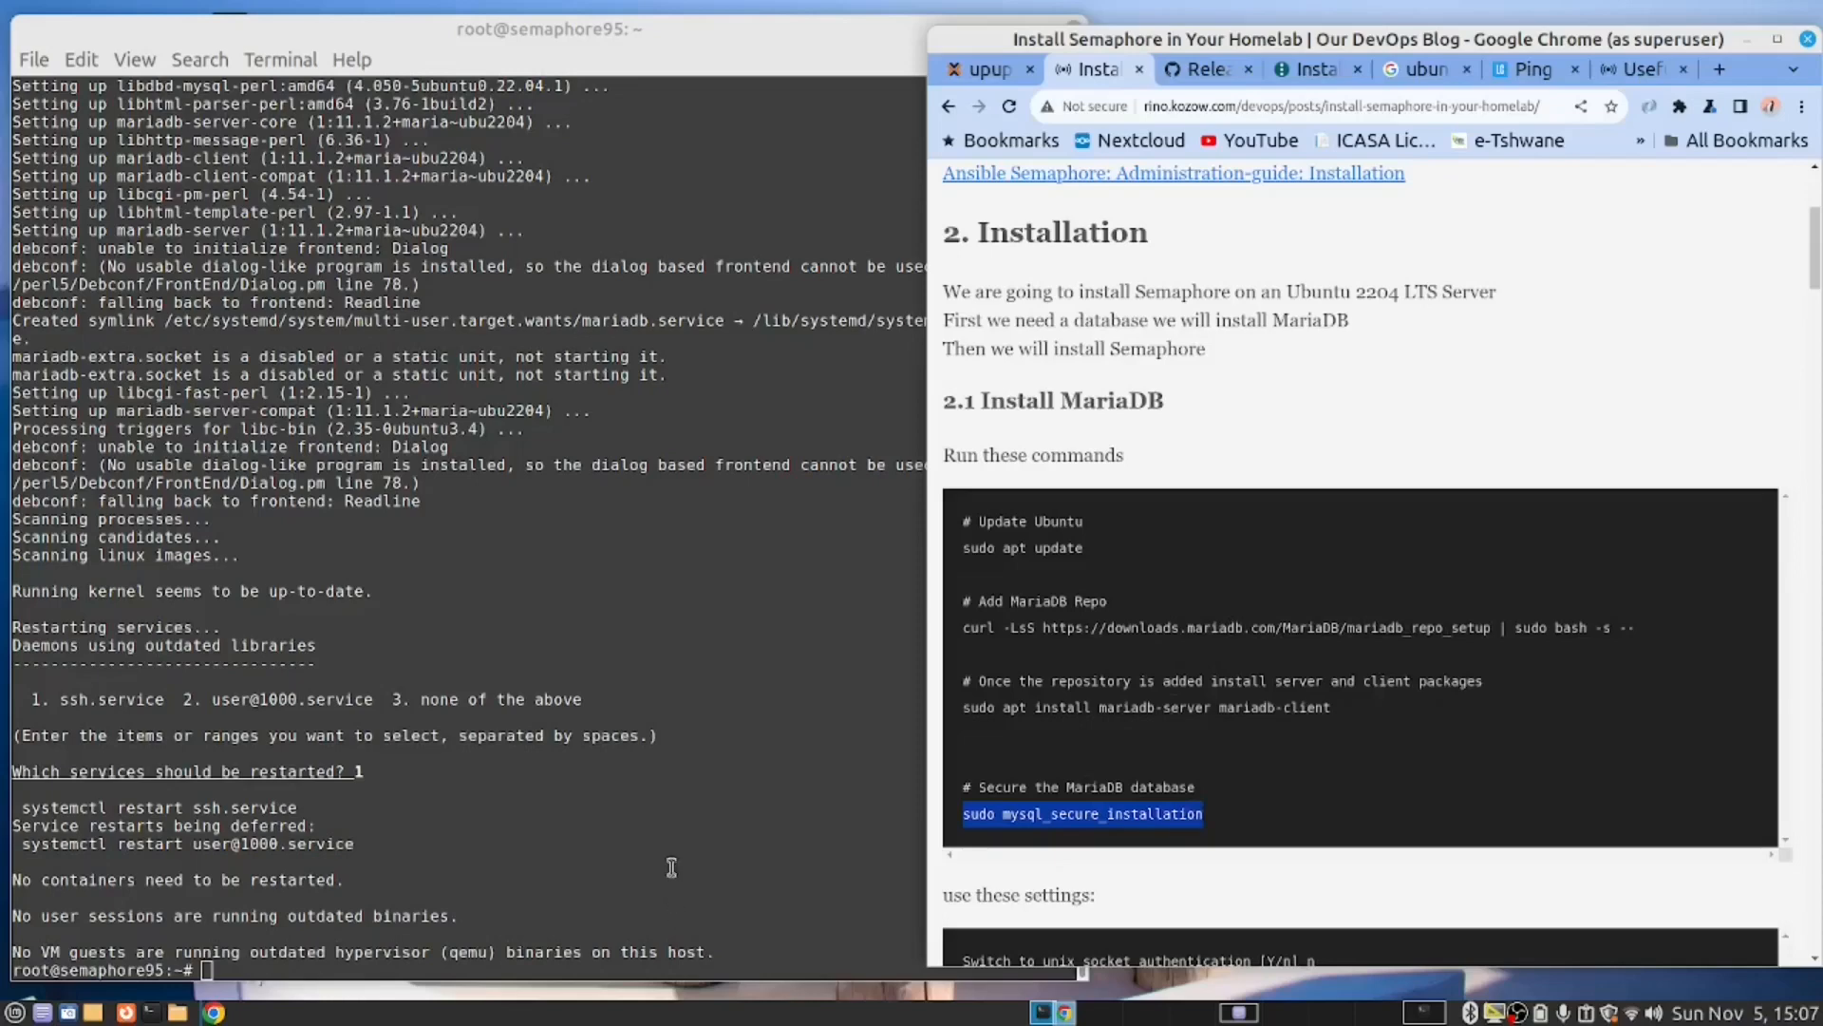
mouse_move(738, 836)
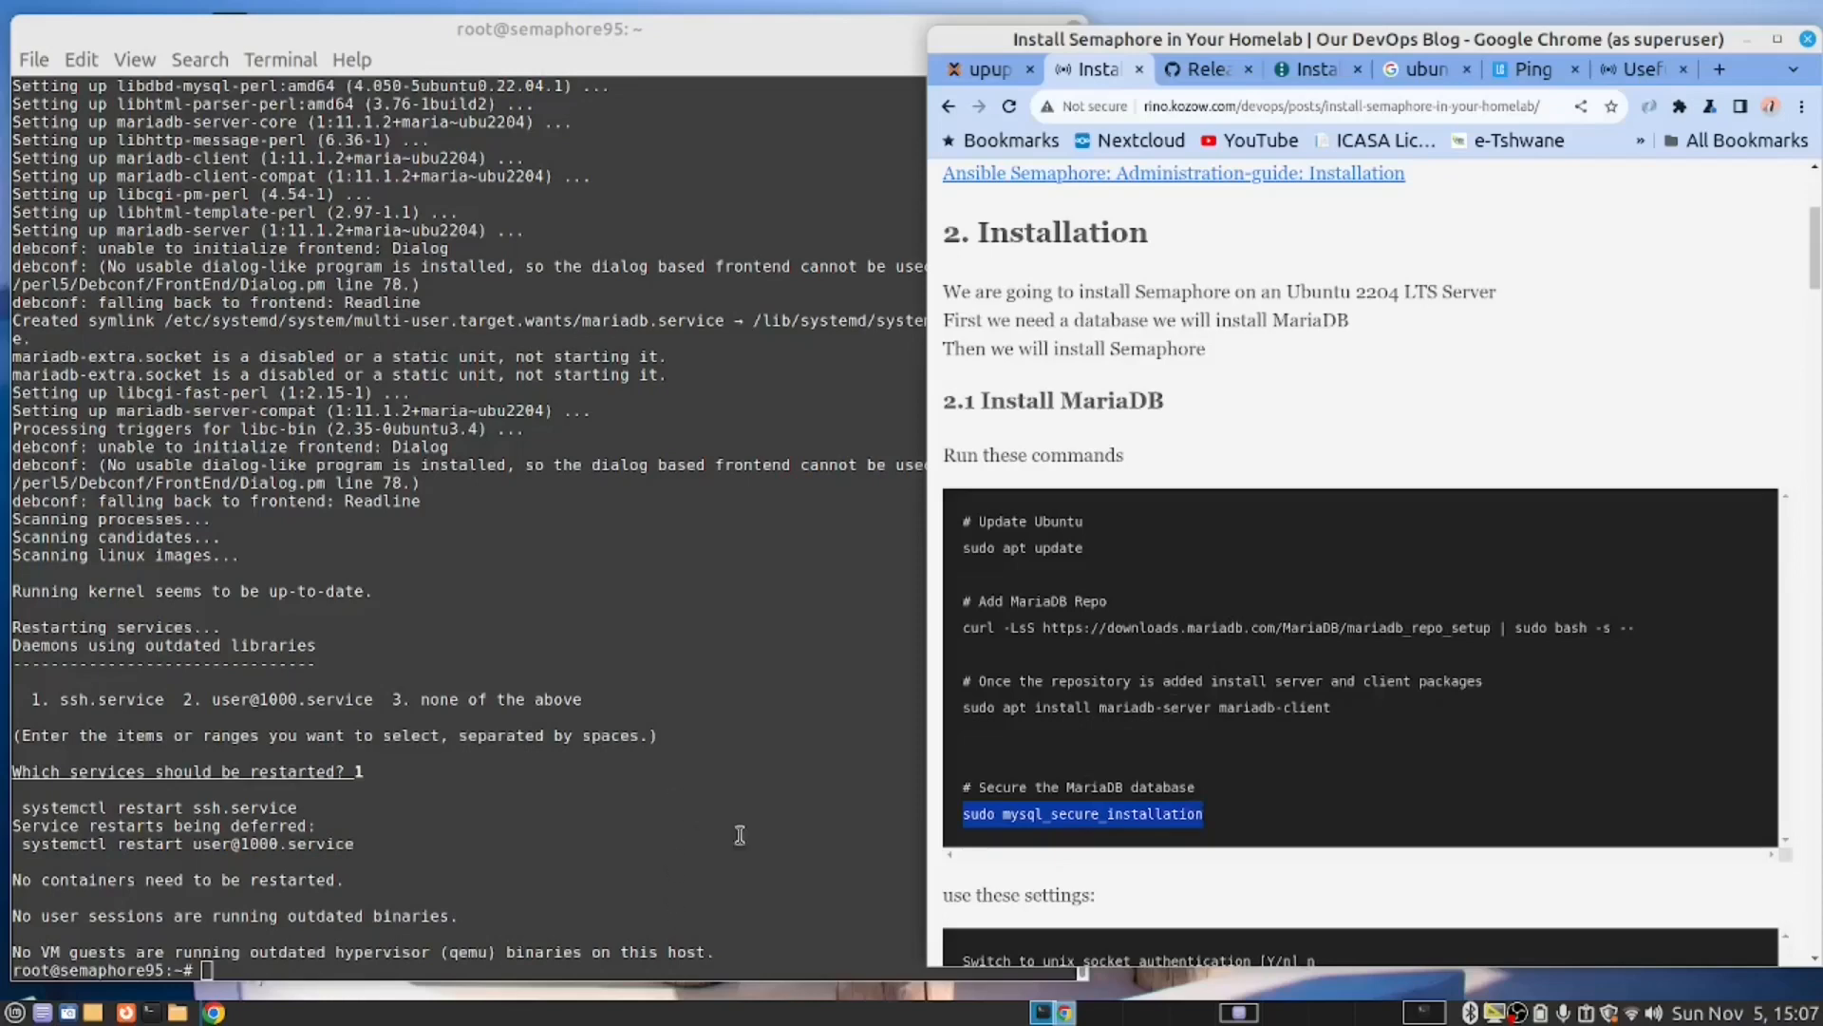
scroll("down", 3)
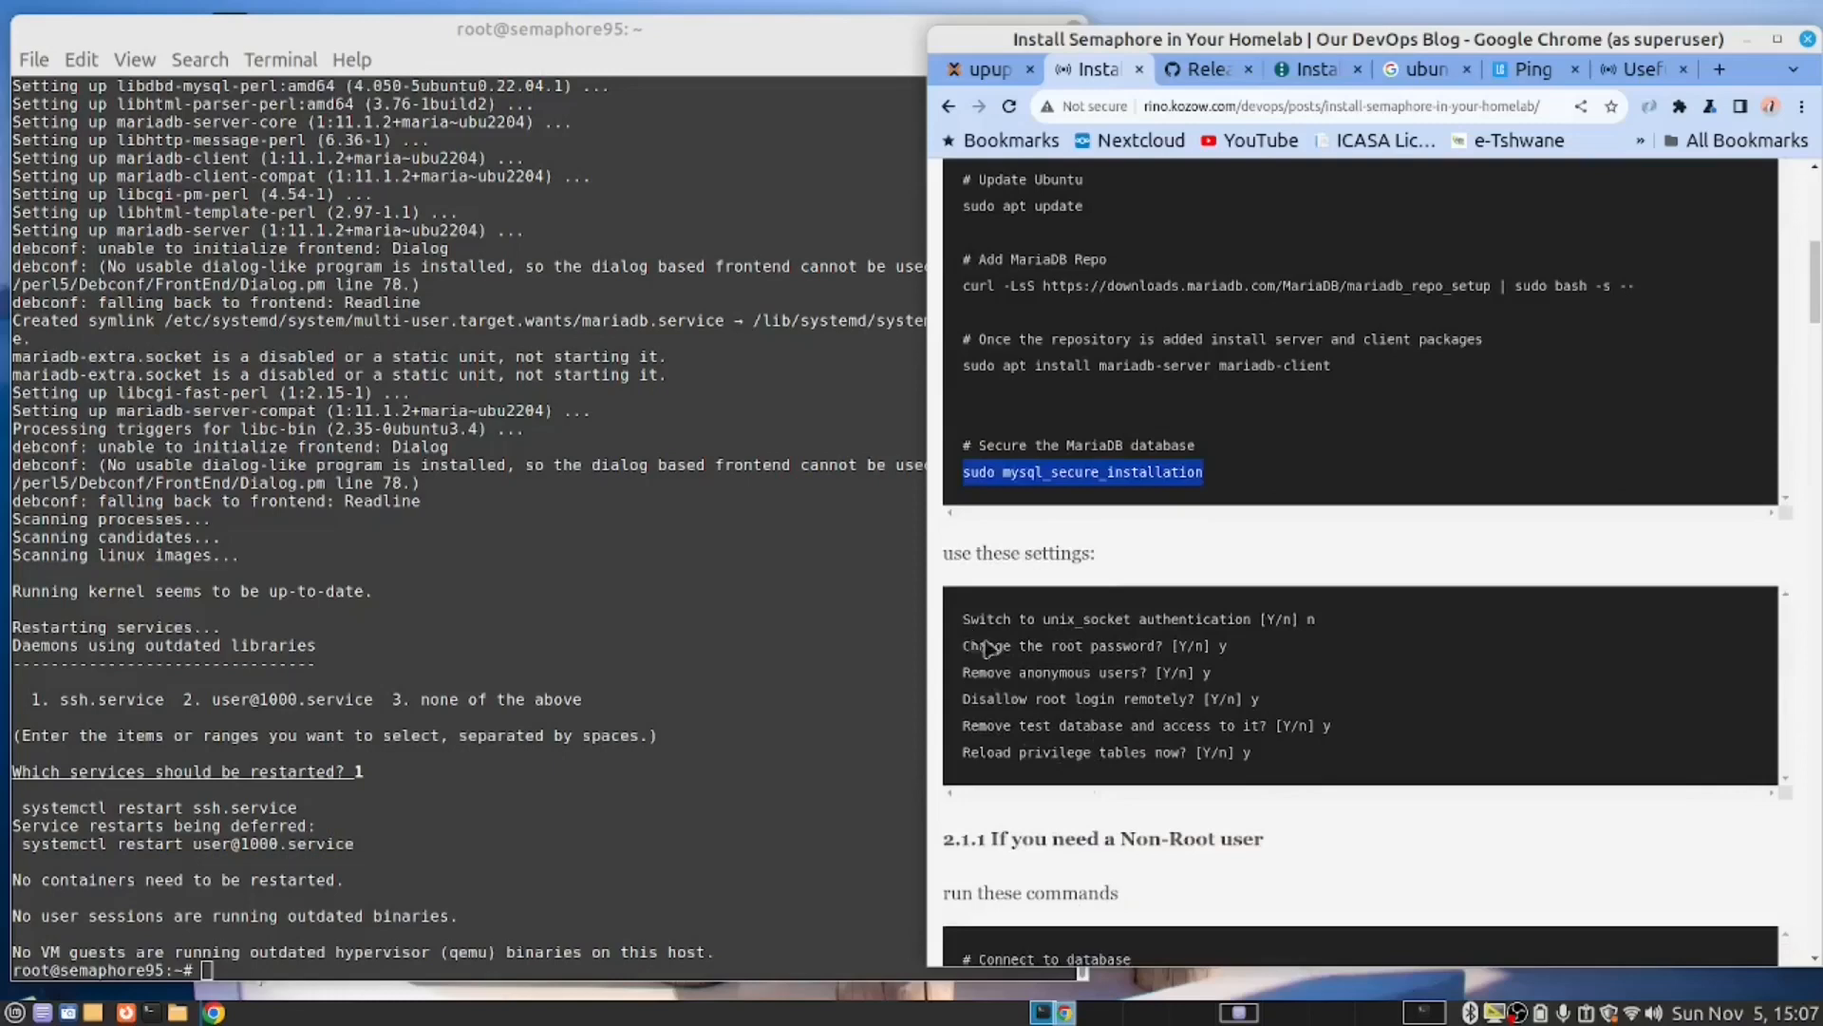
mouse_move(1261, 769)
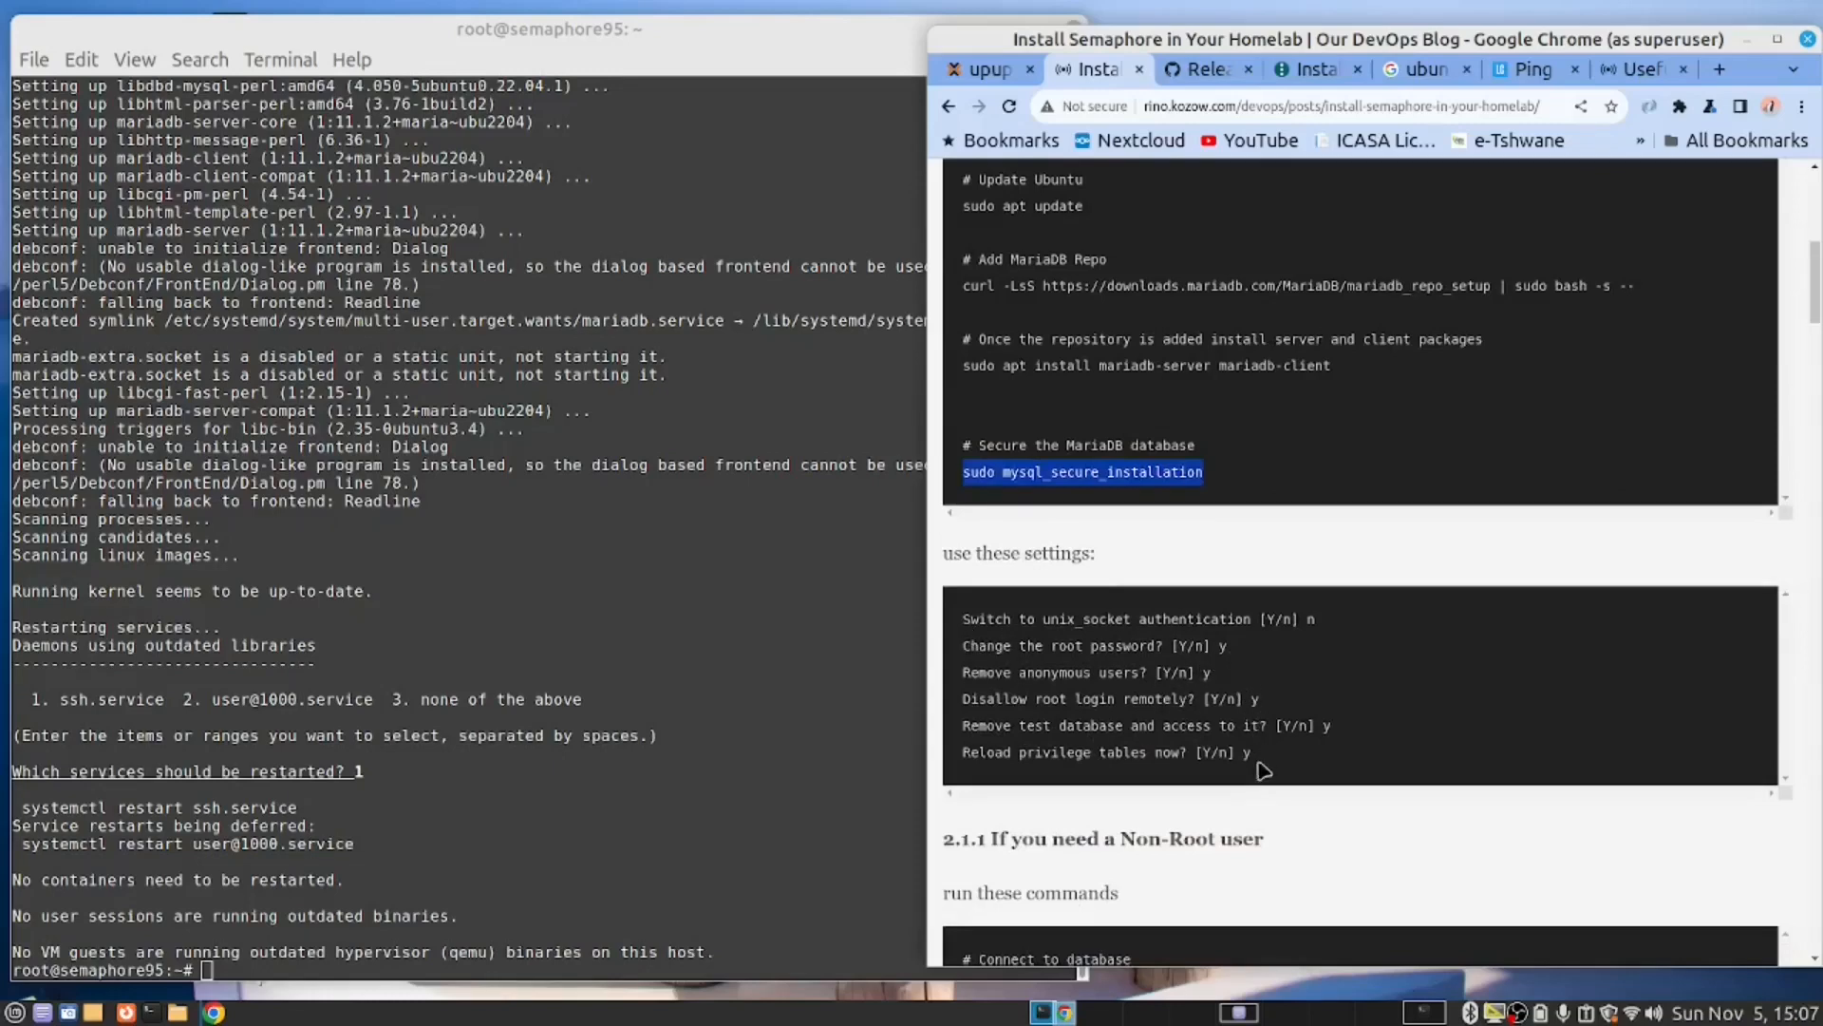
mouse_move(547, 878)
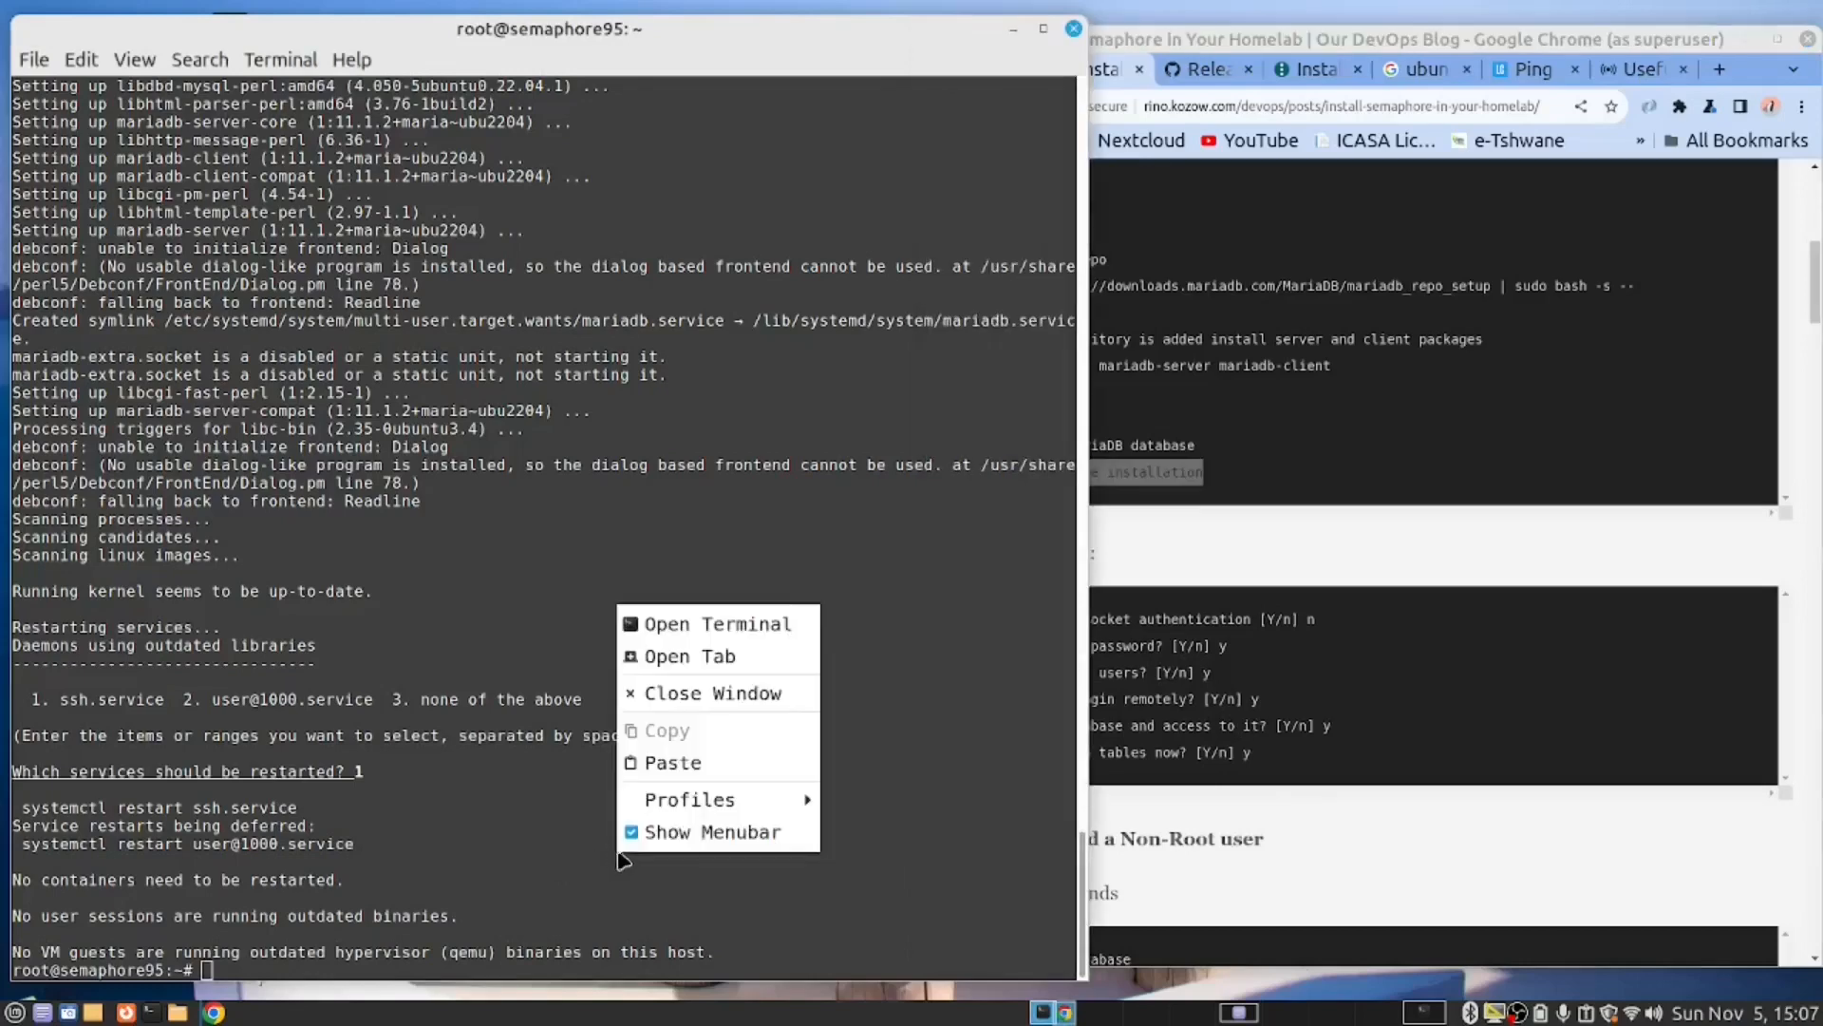
left_click(673, 762)
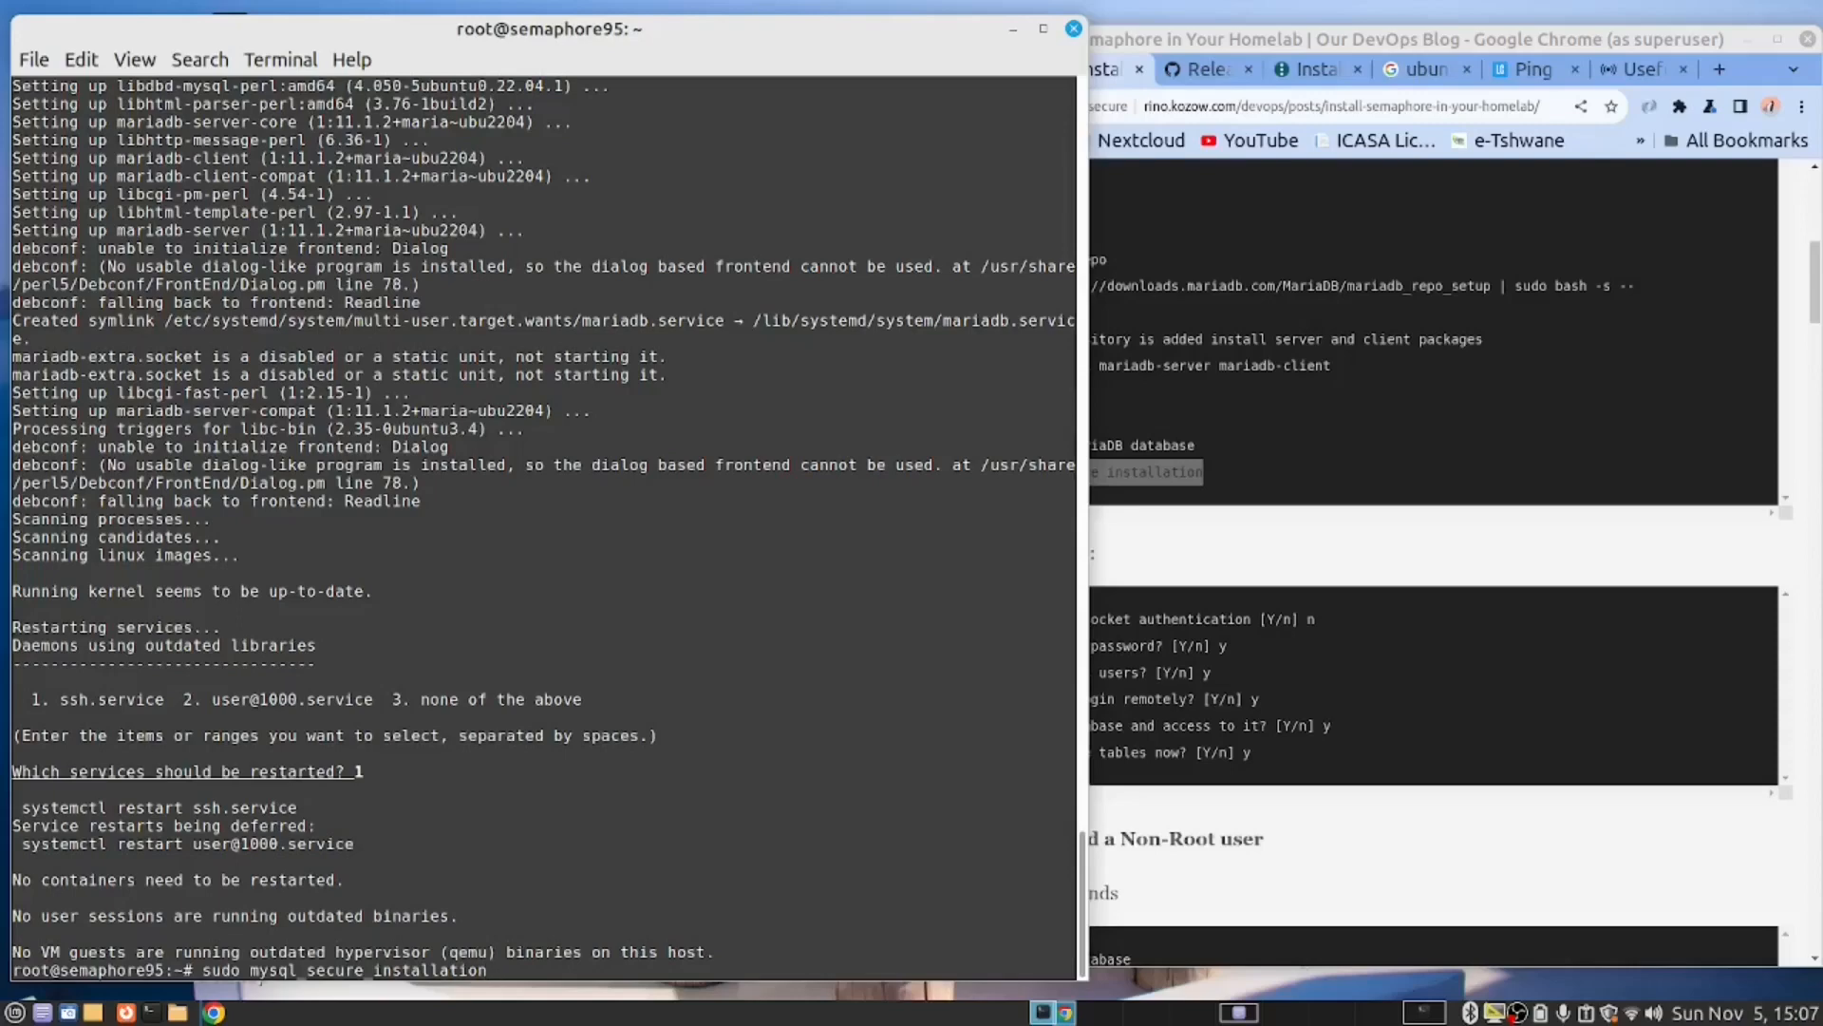
Run mysql_secure_installation: empty current root password, y to remove anonymous users, n to disallowing remote root
key("Return")
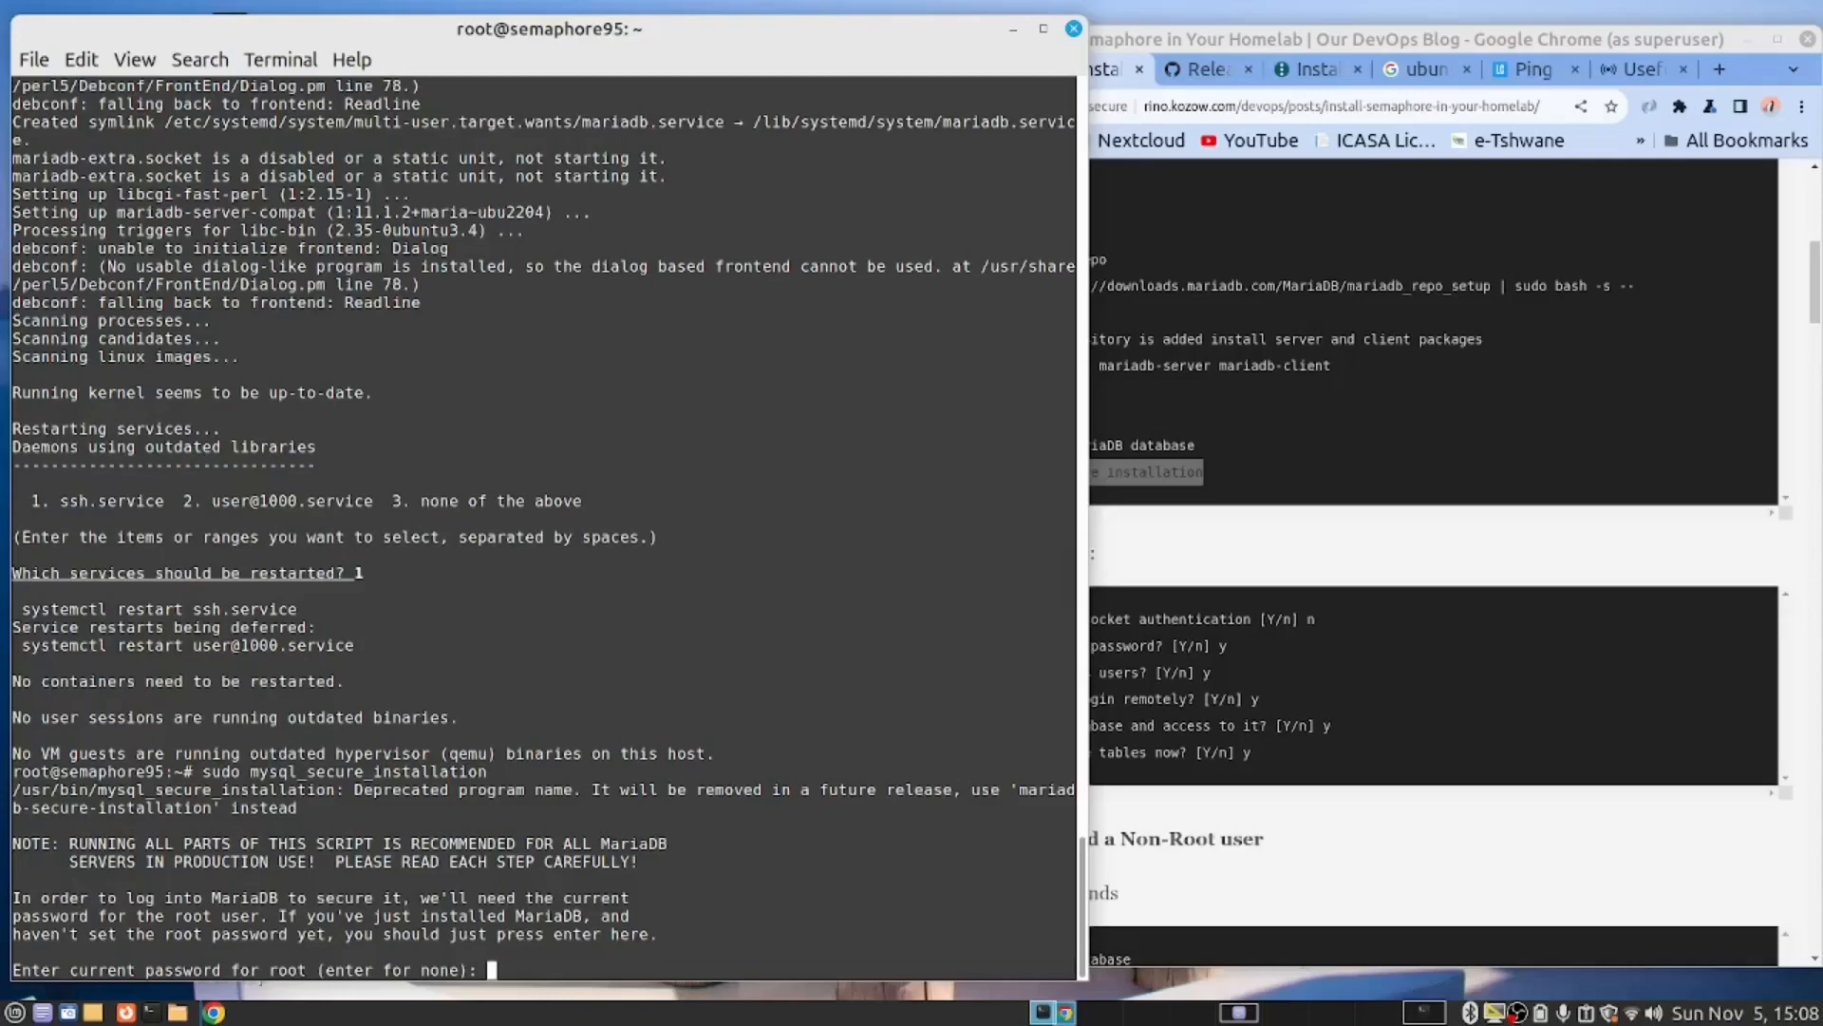
key("Return")
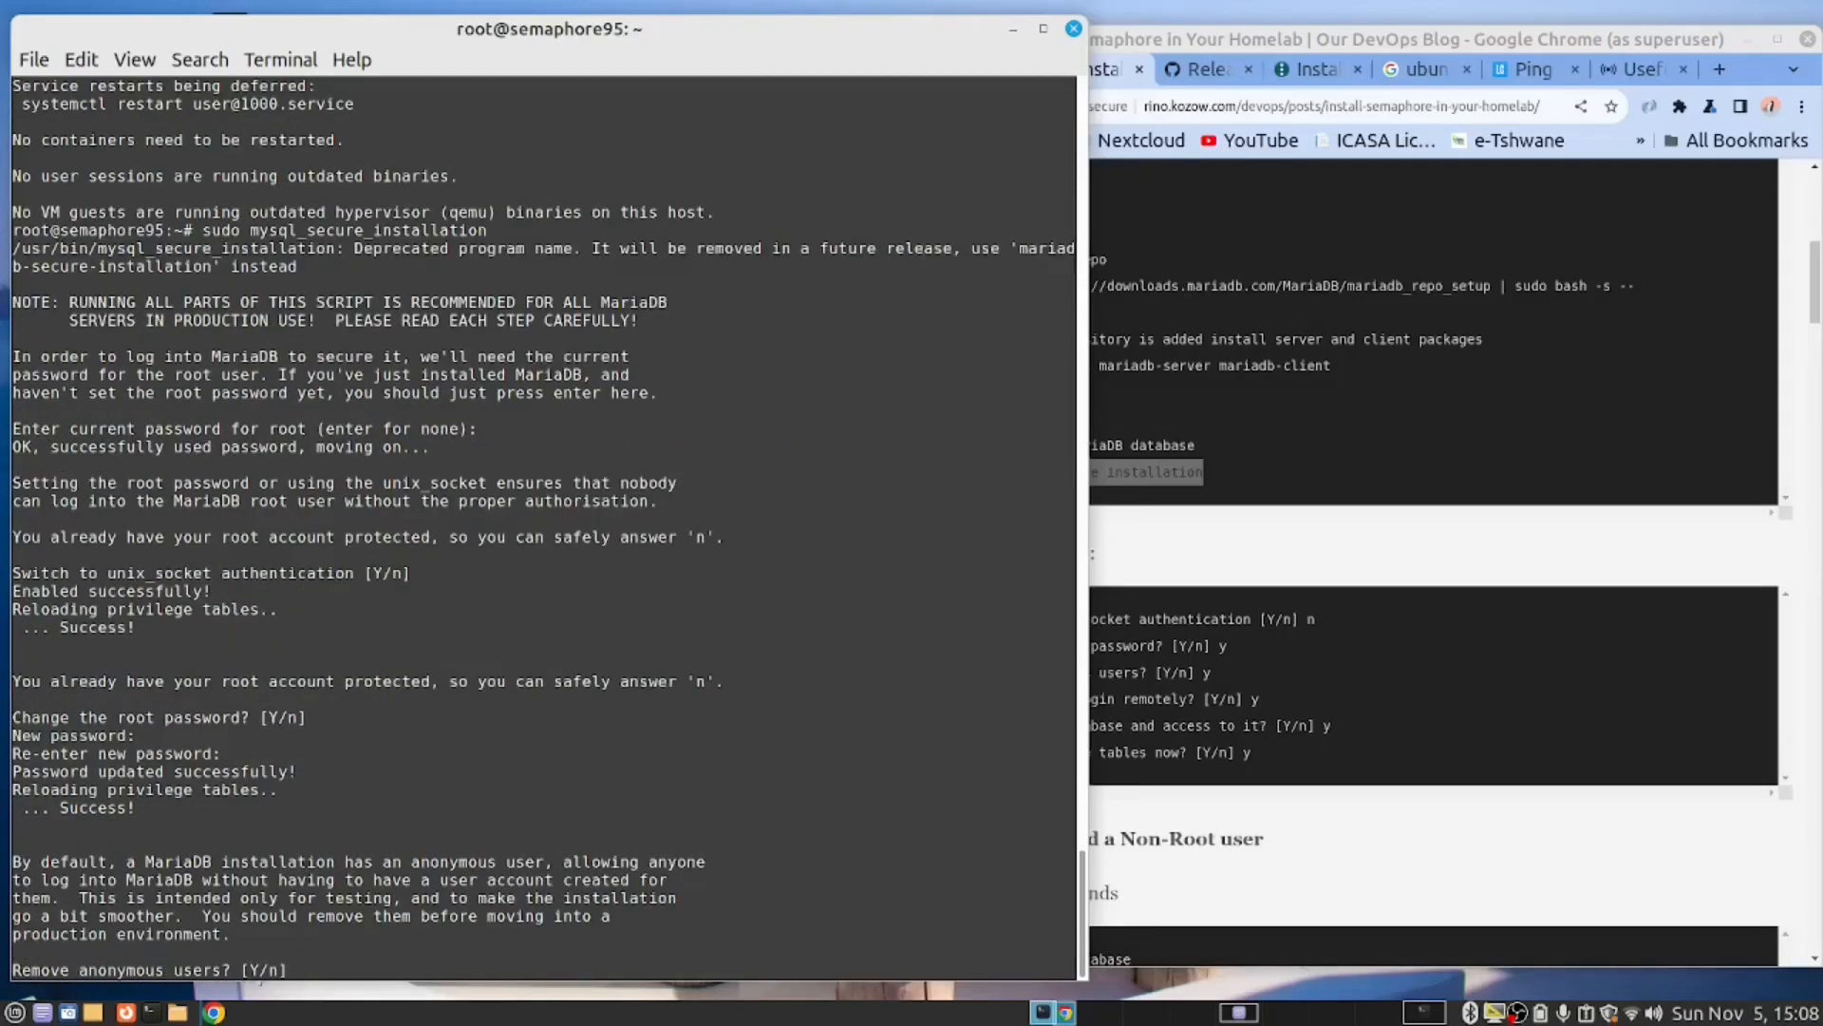
type("y")
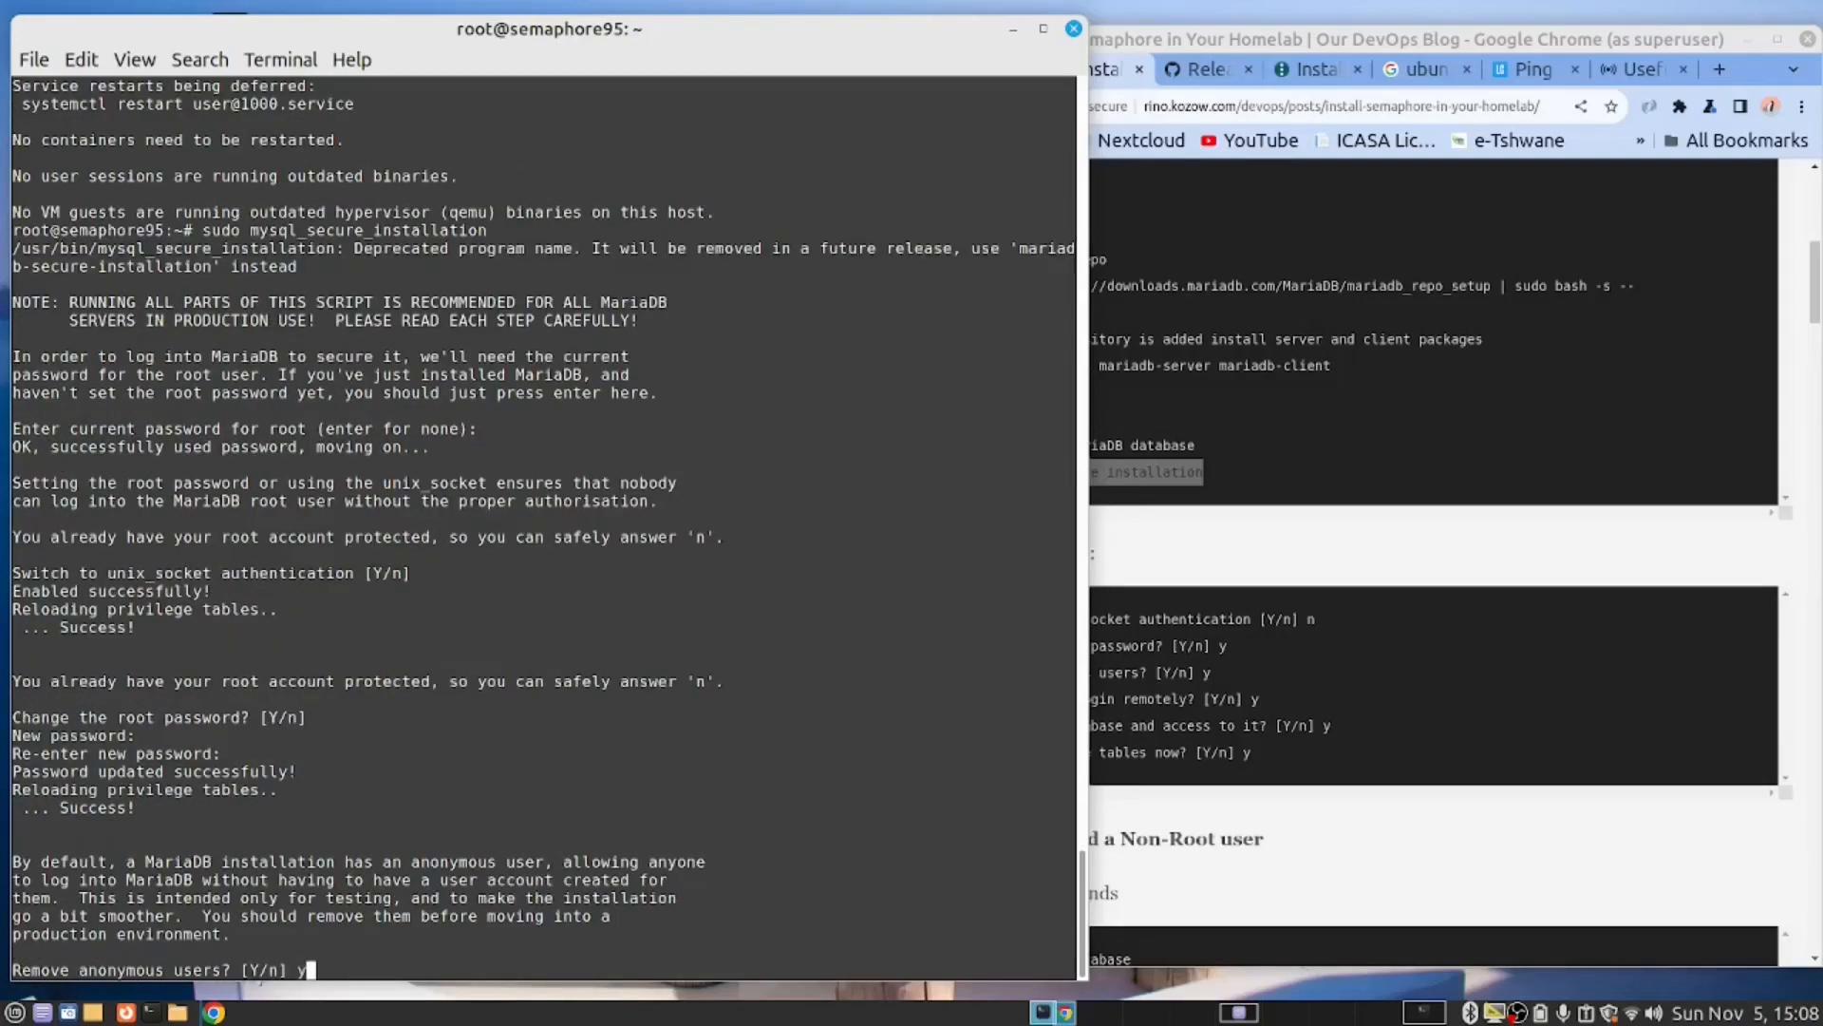
key("Return")
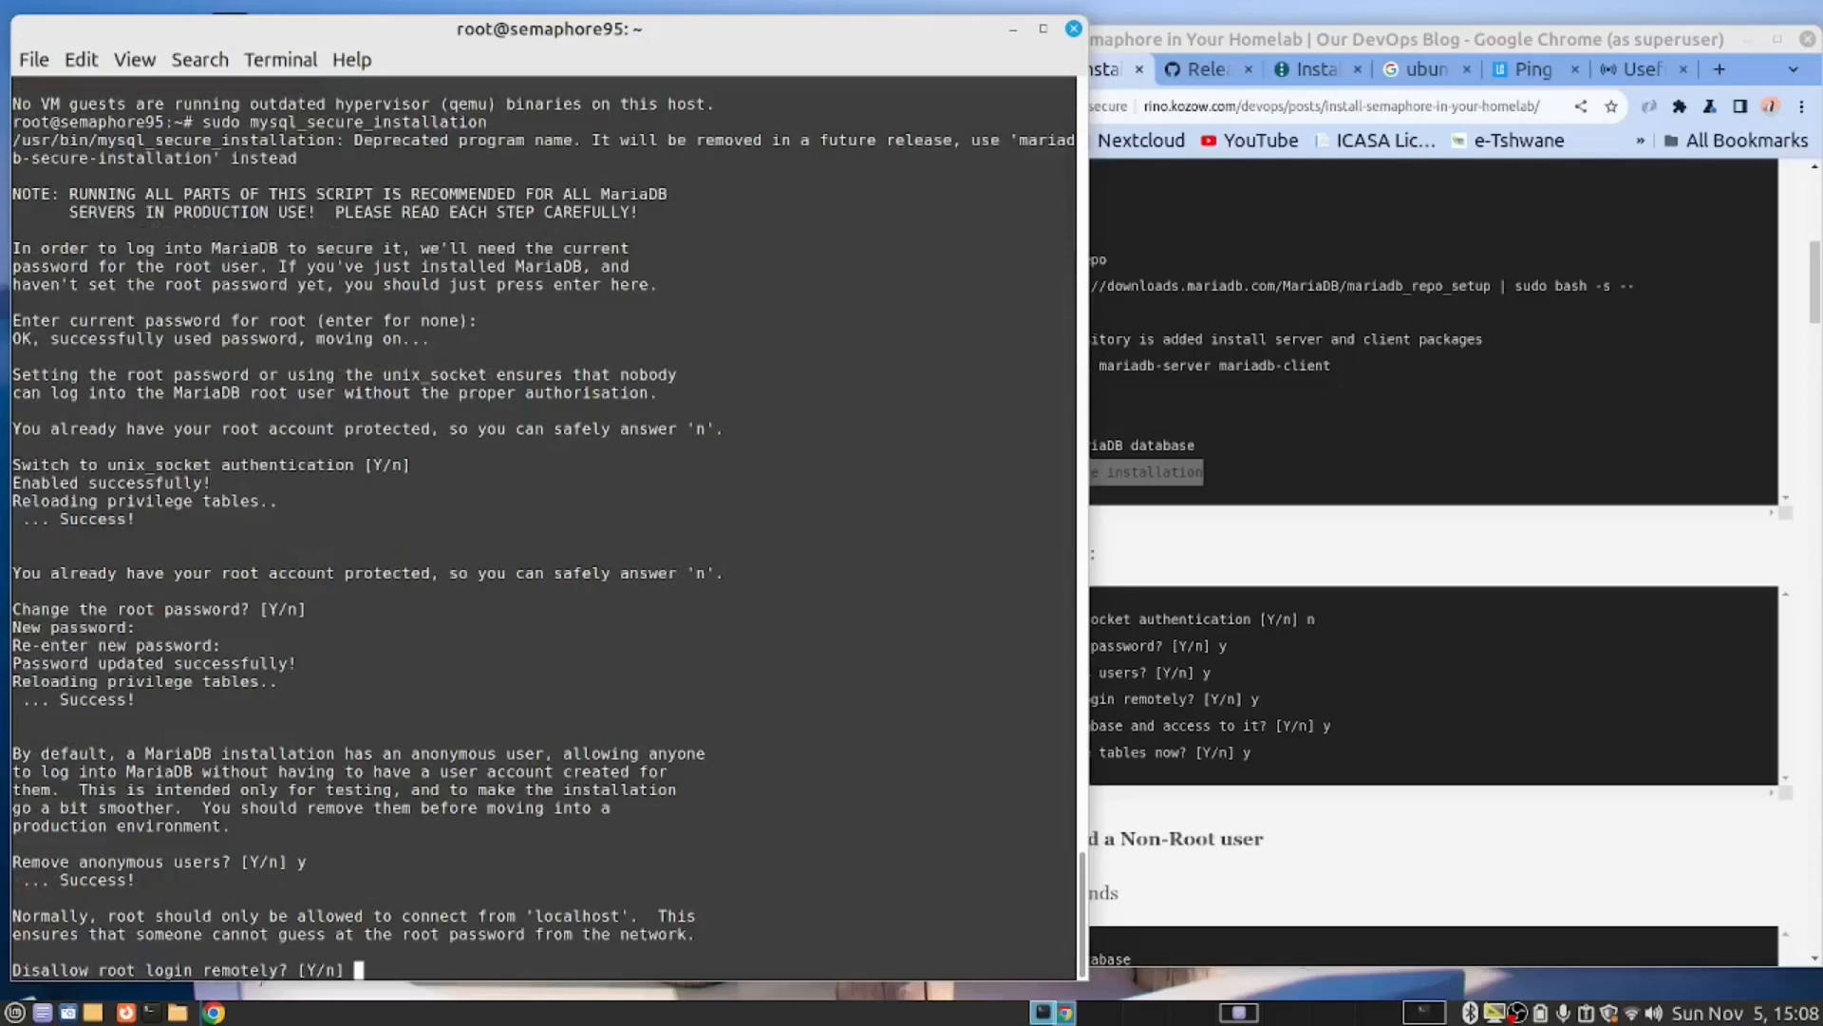
type("n")
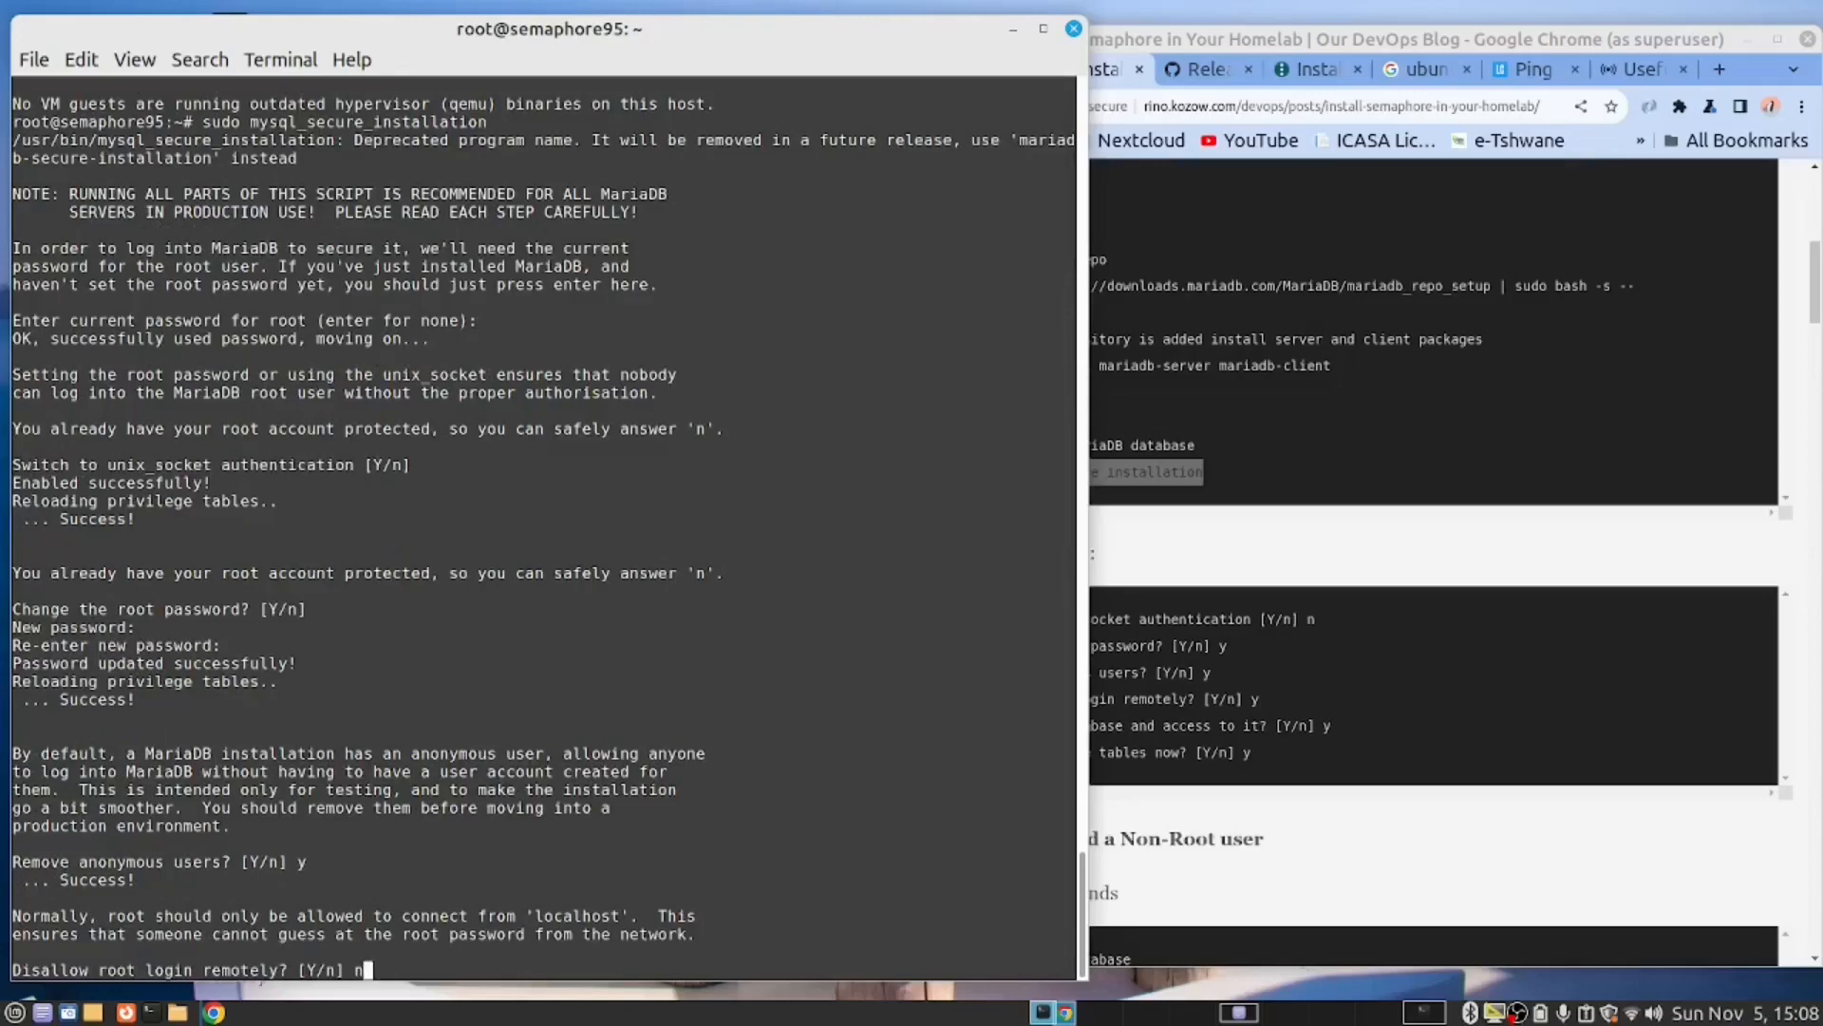
key("Return")
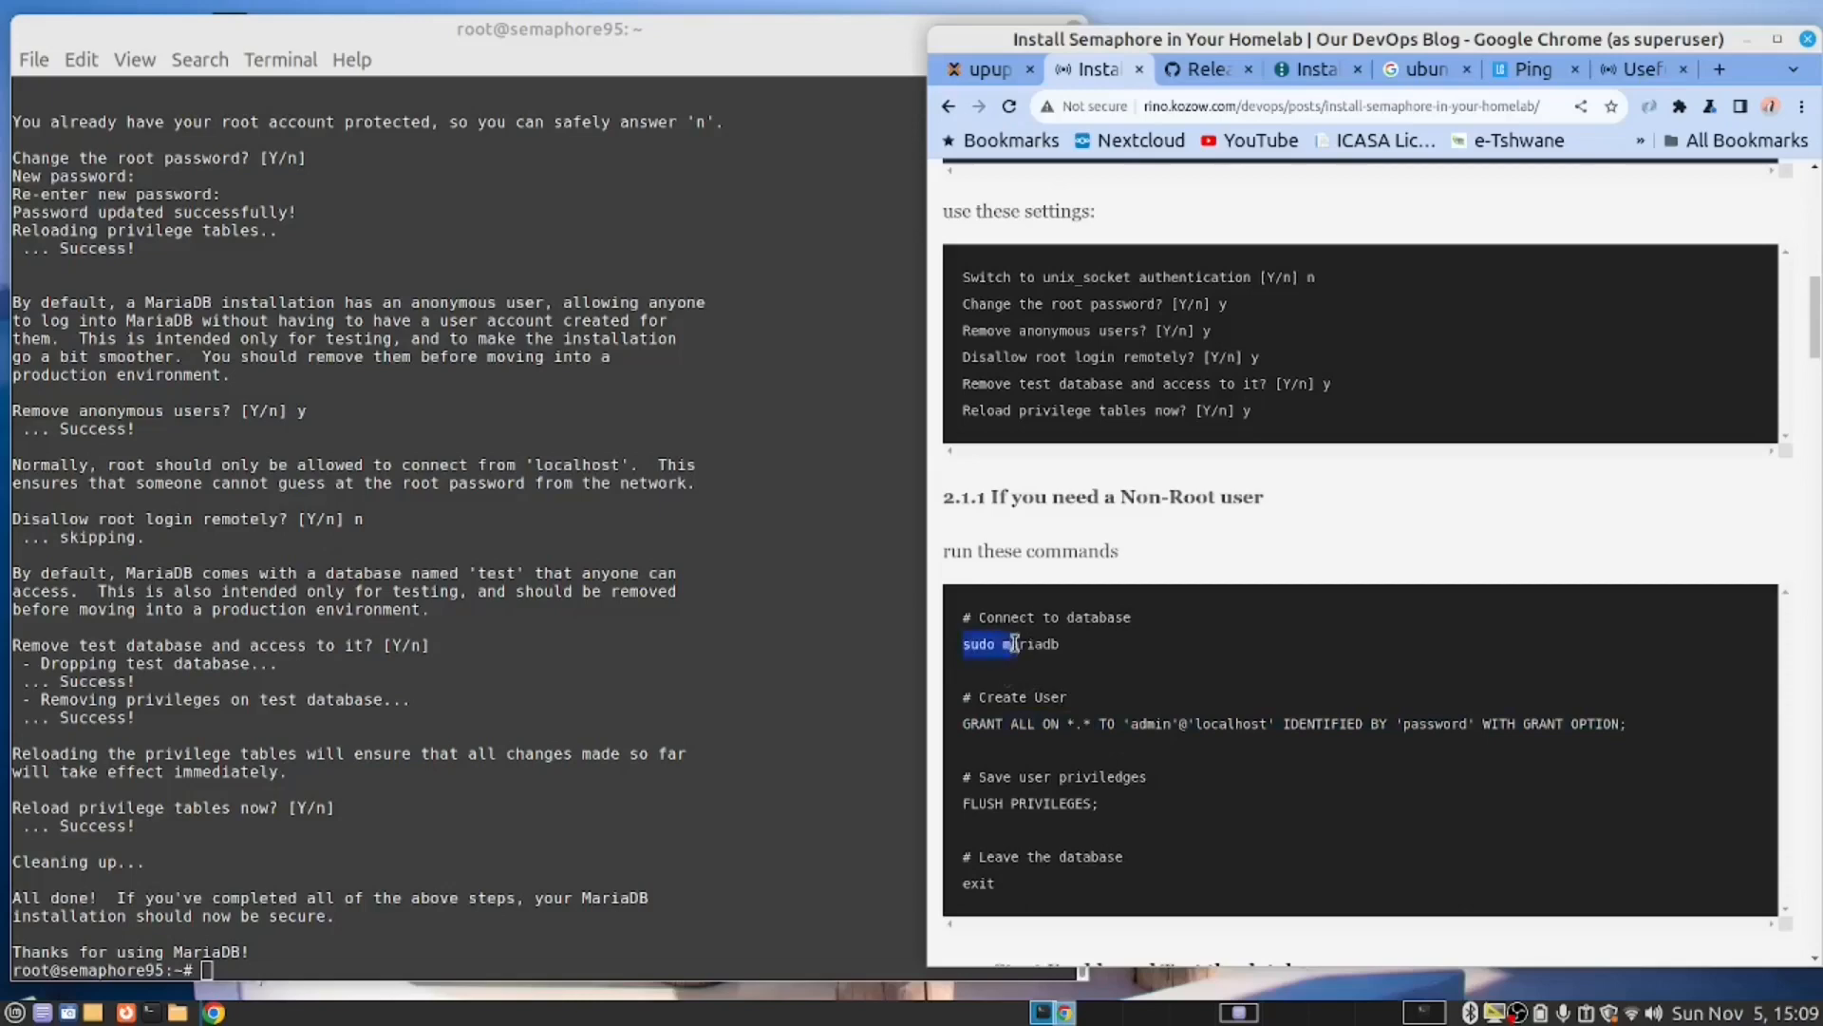
In sudo mariadb, grant all privileges with grant option to admin@localhost
double_click(1008, 644)
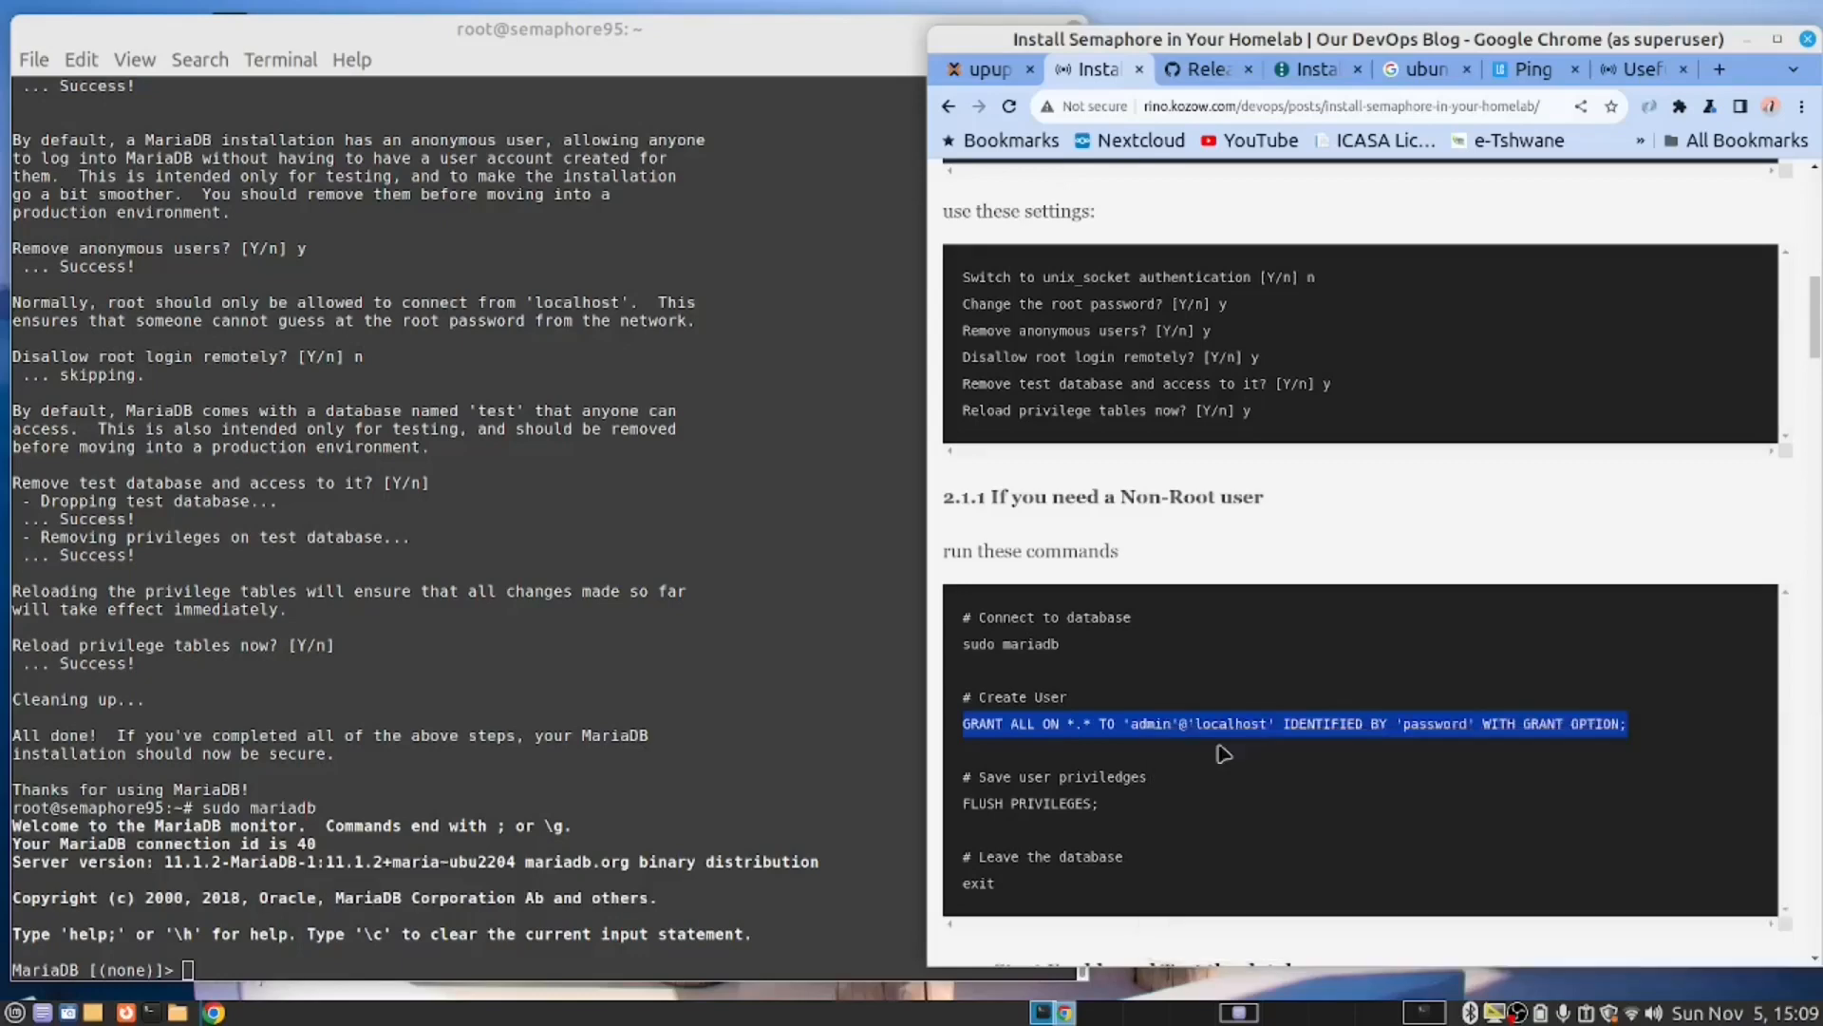
mouse_move(439, 908)
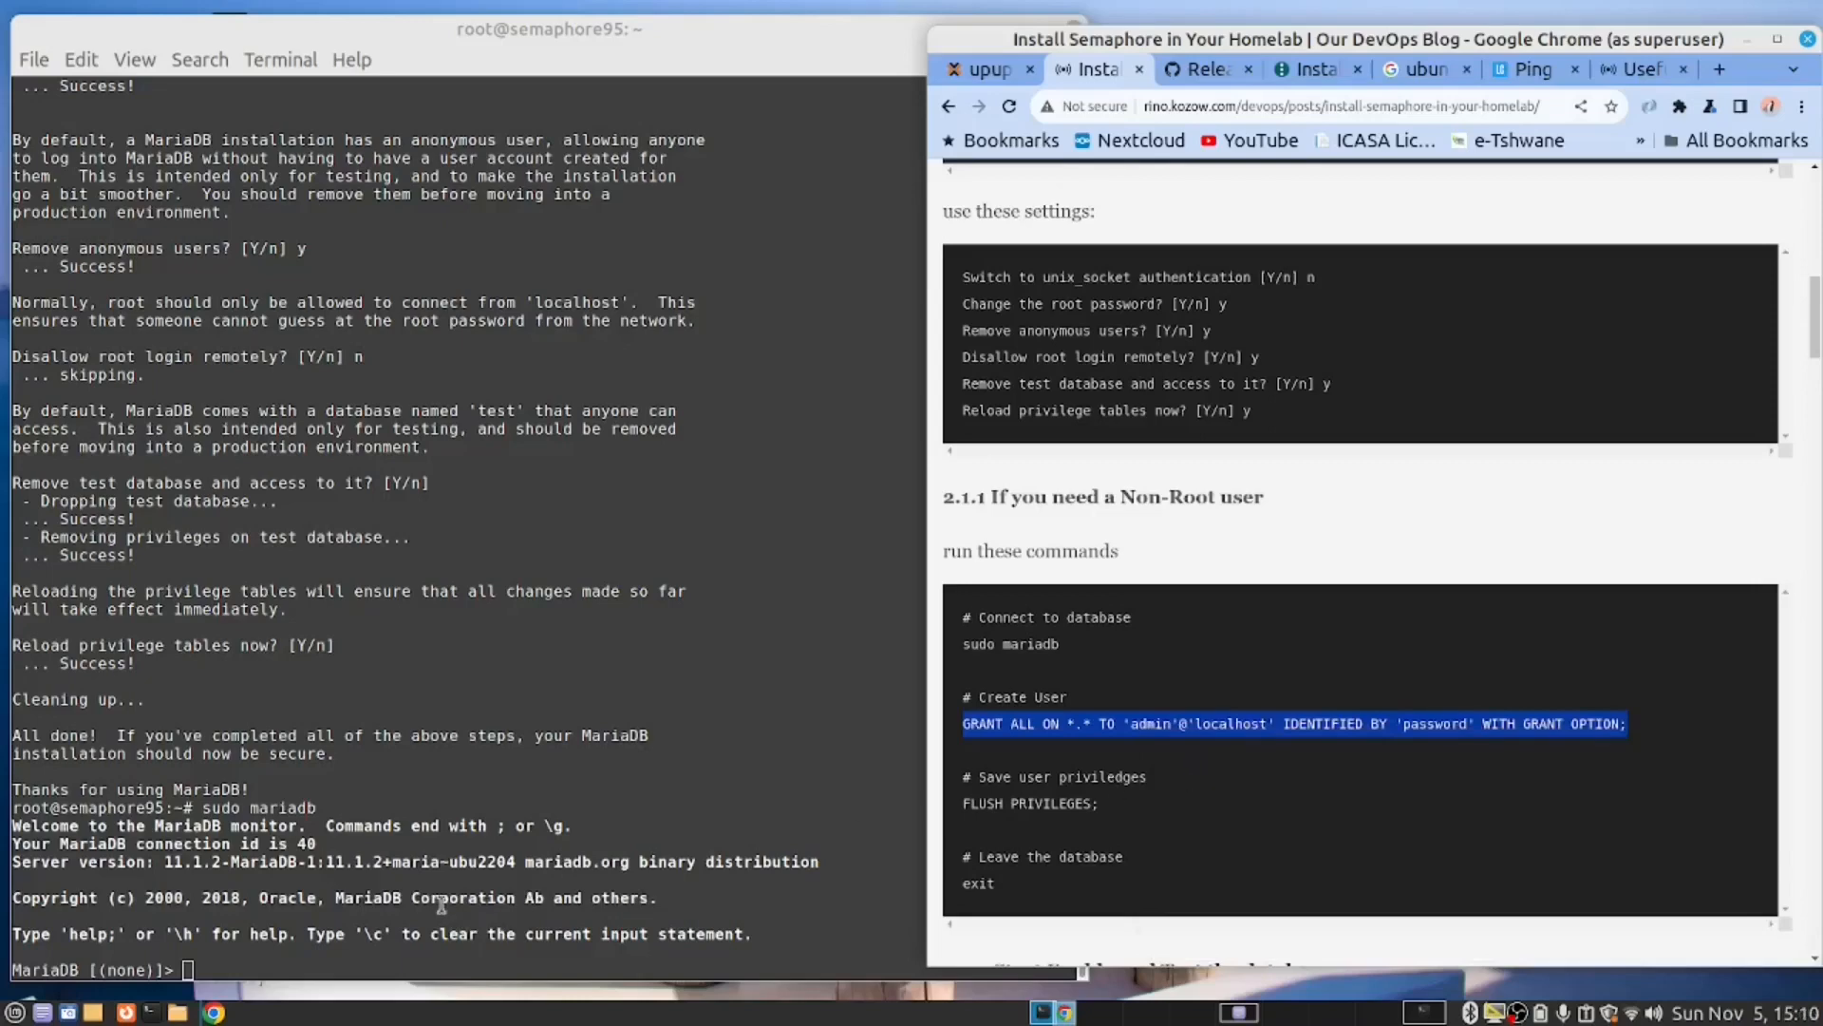
right_click(511, 685)
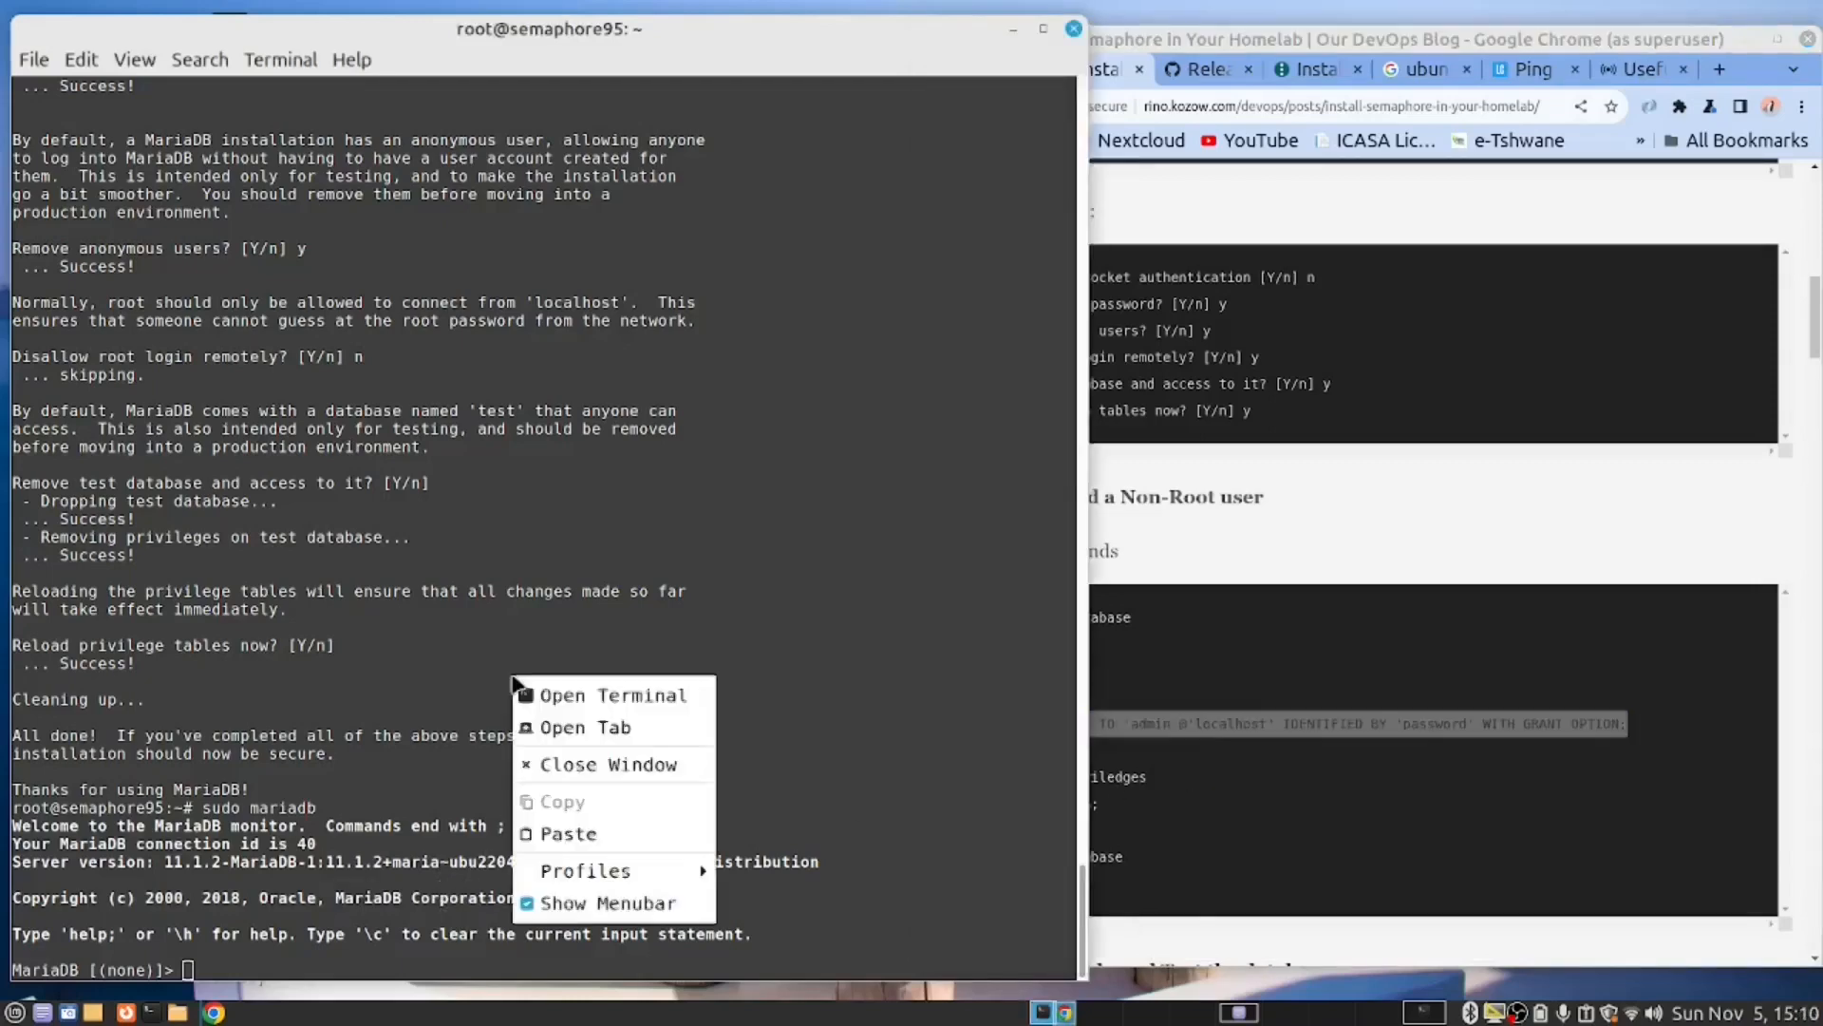
left_click(568, 832)
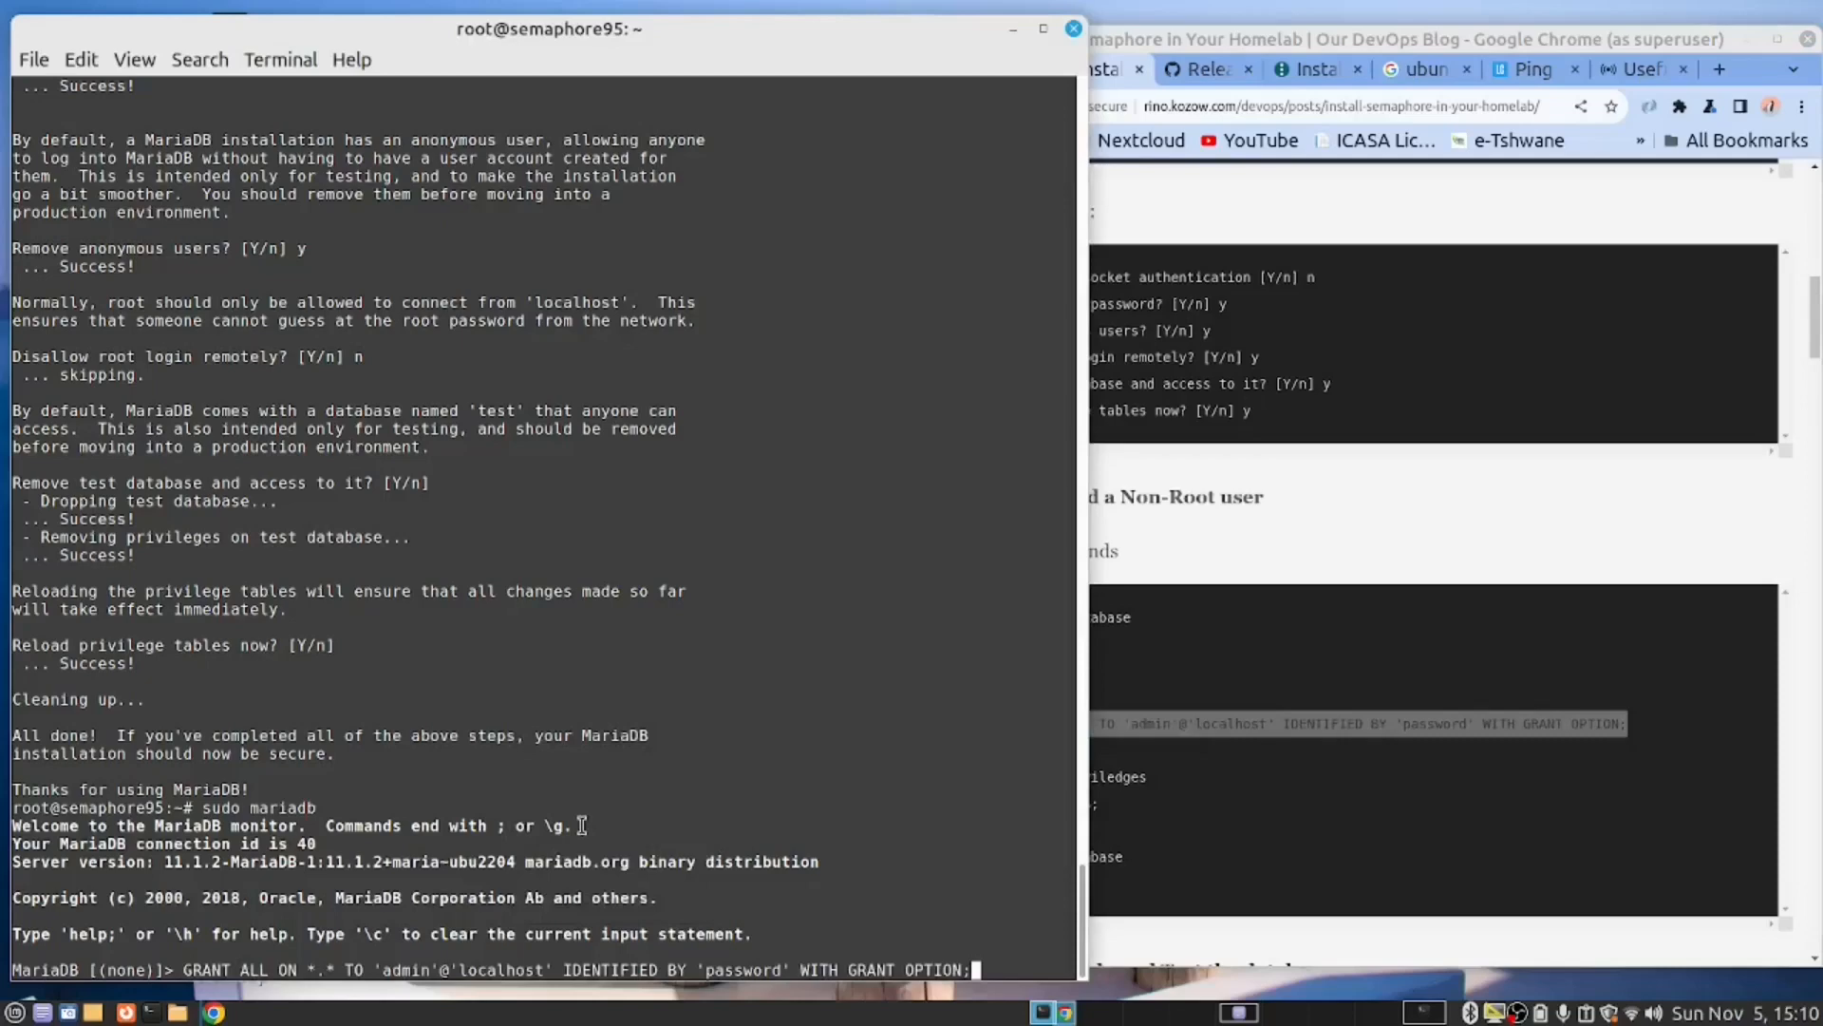
mouse_move(592, 828)
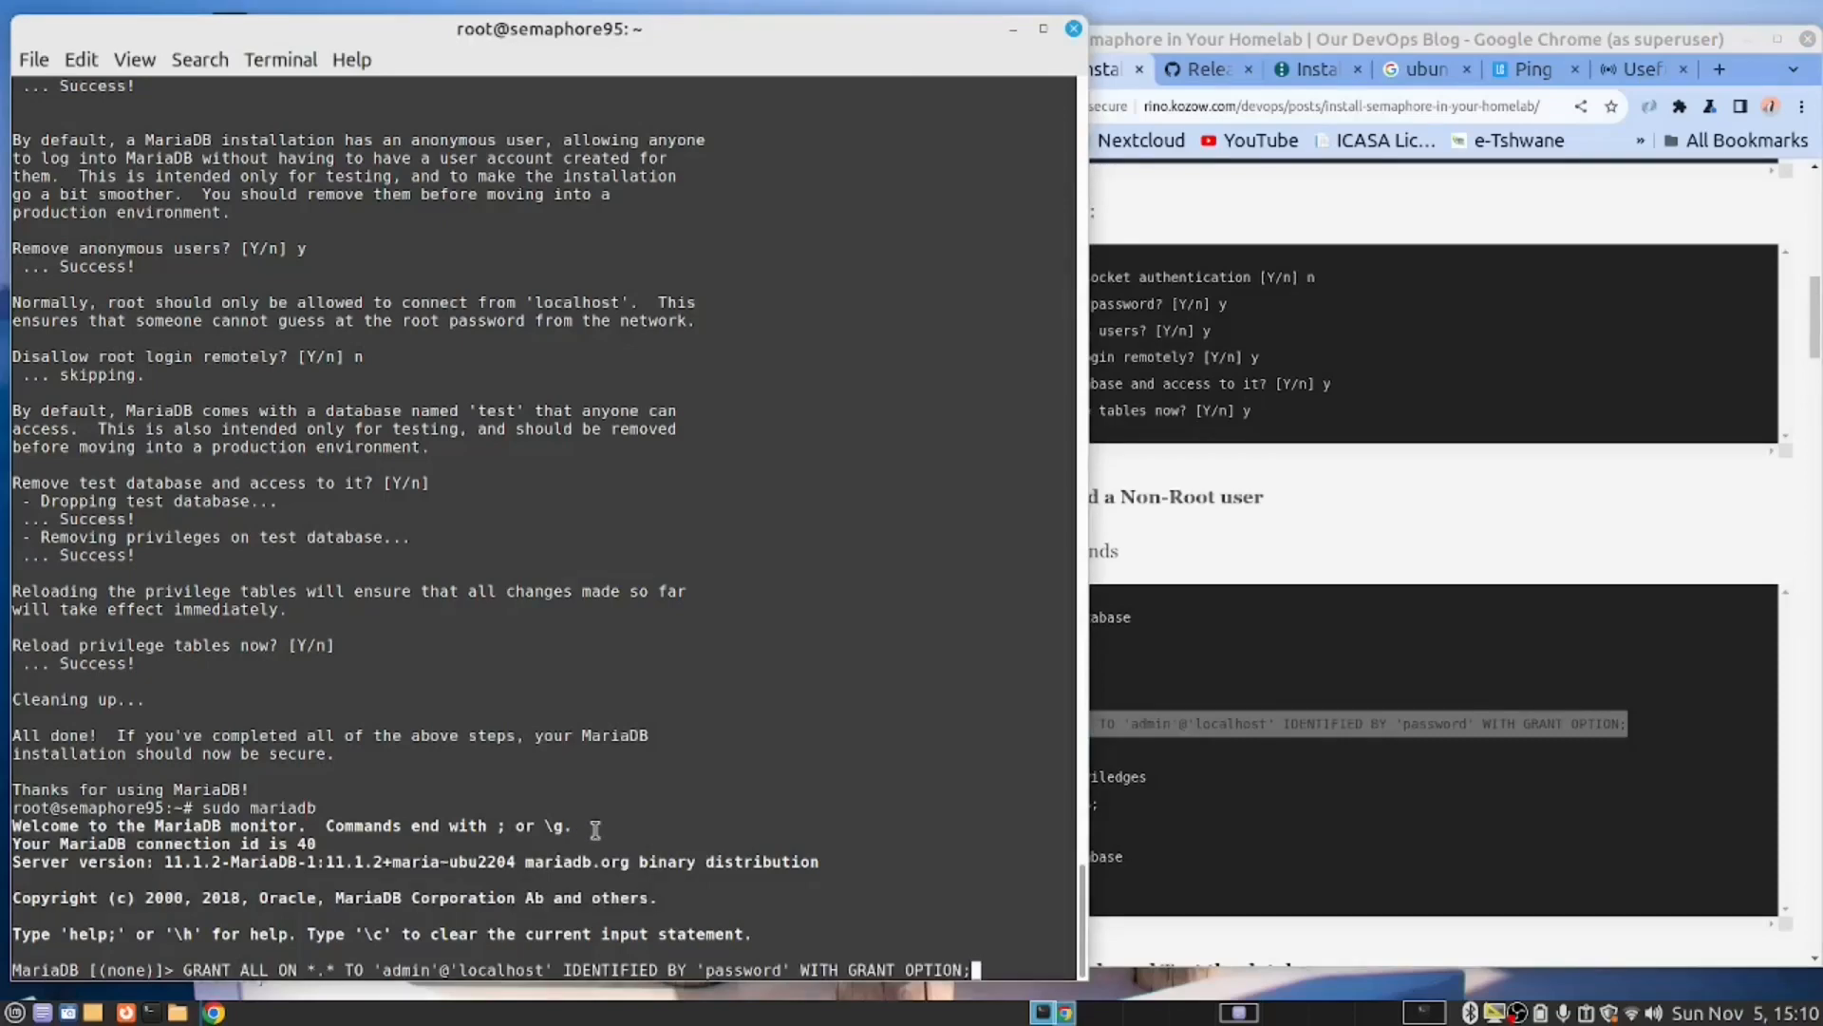
key("Return")
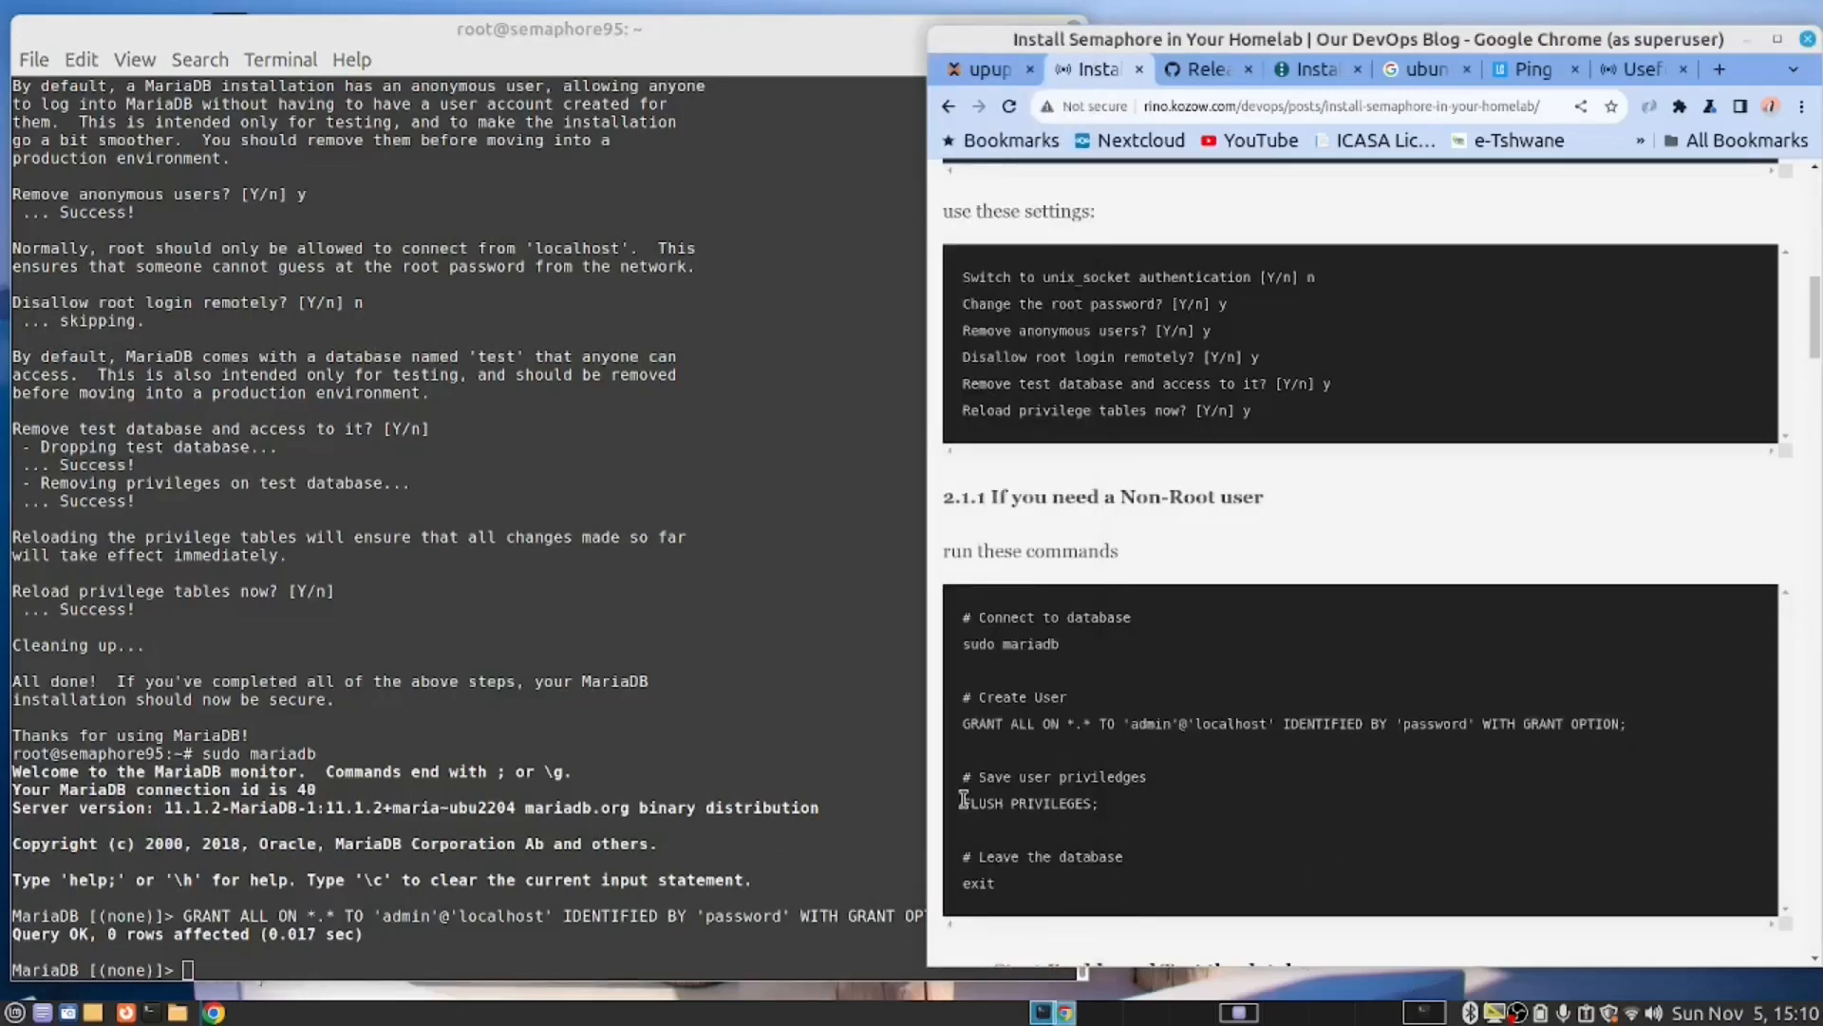
Run FLUSH PRIVILEGES; and exit the MariaDB shell
double_click(1028, 804)
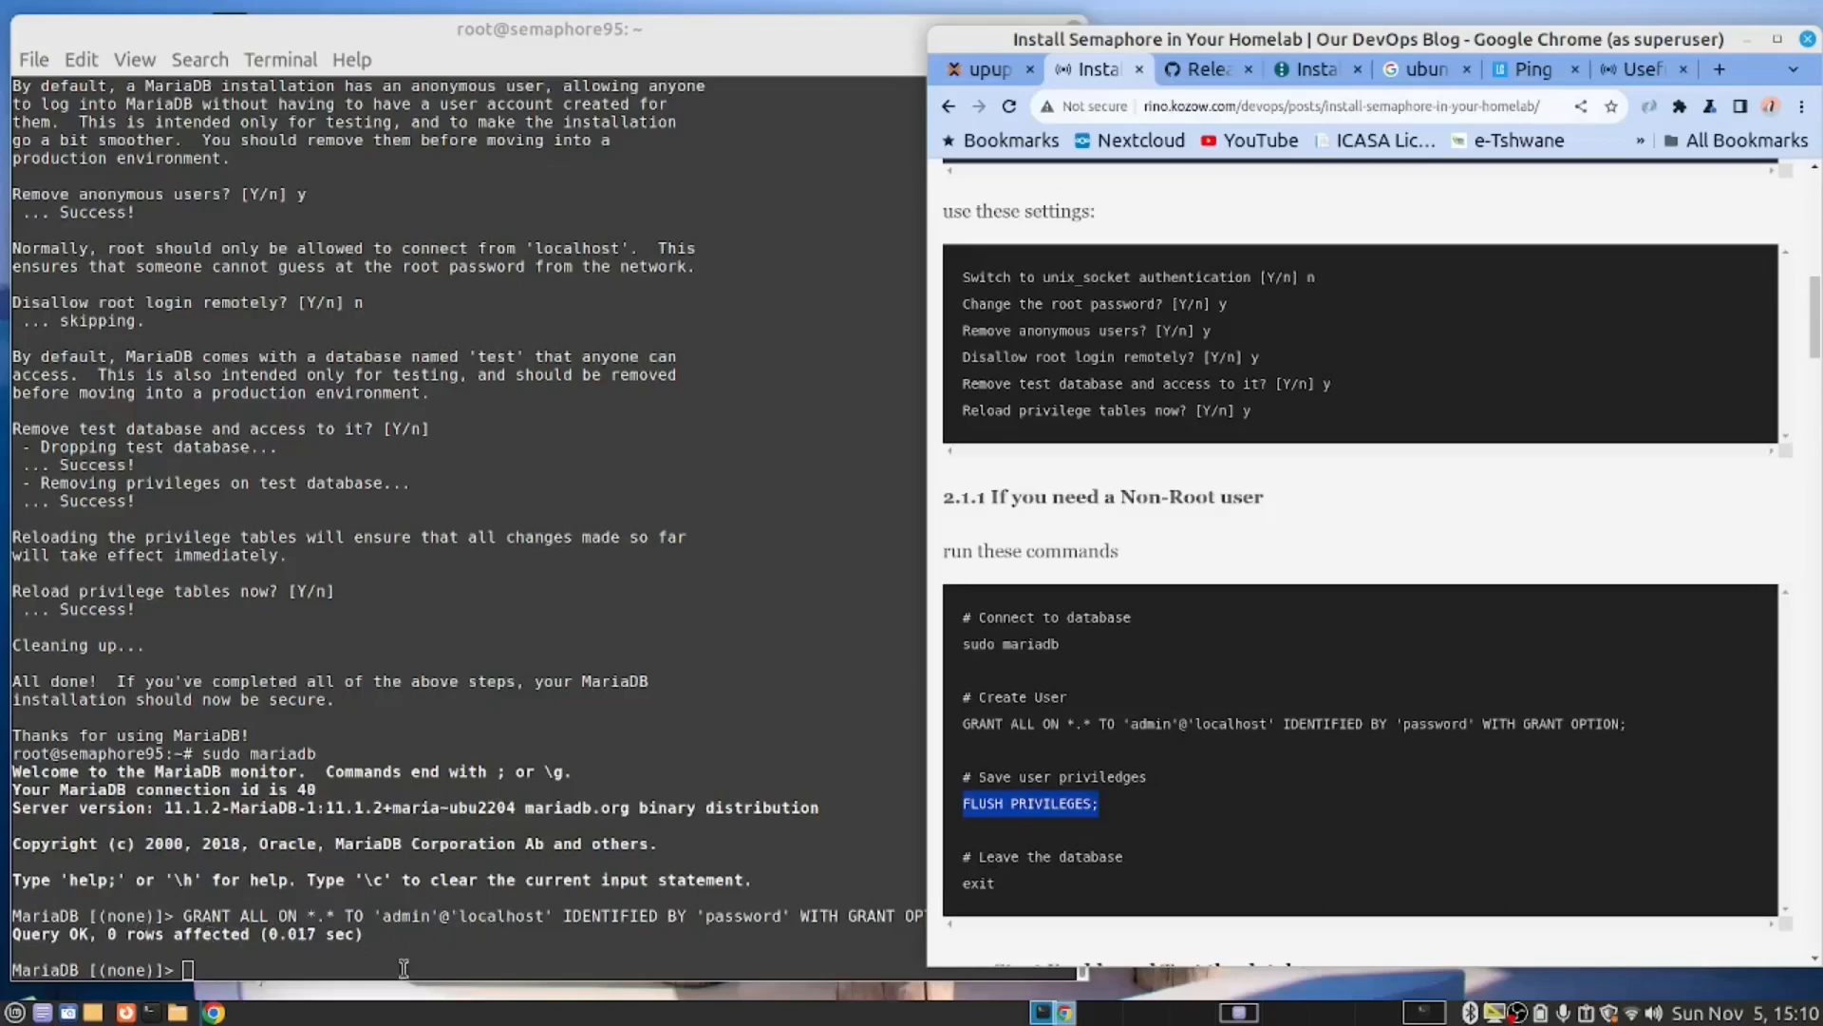
mouse_move(606, 931)
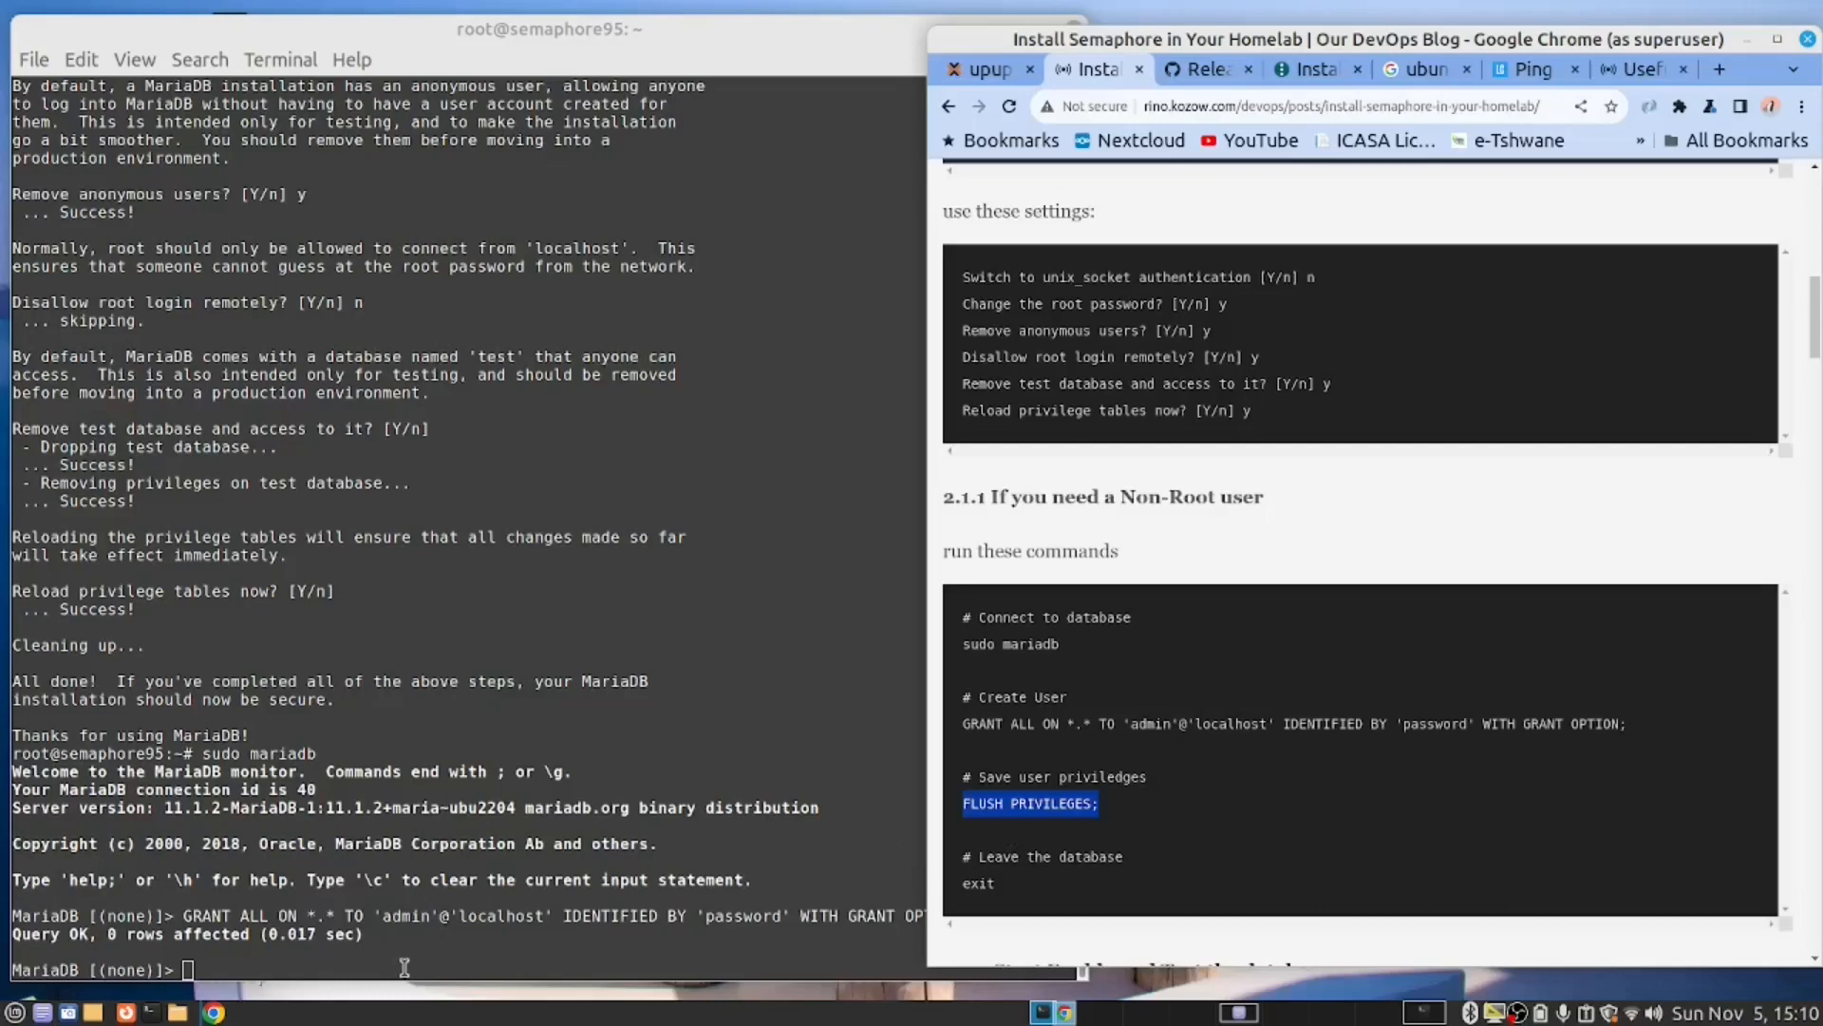
type("FLUSH PRIVILEGES;")
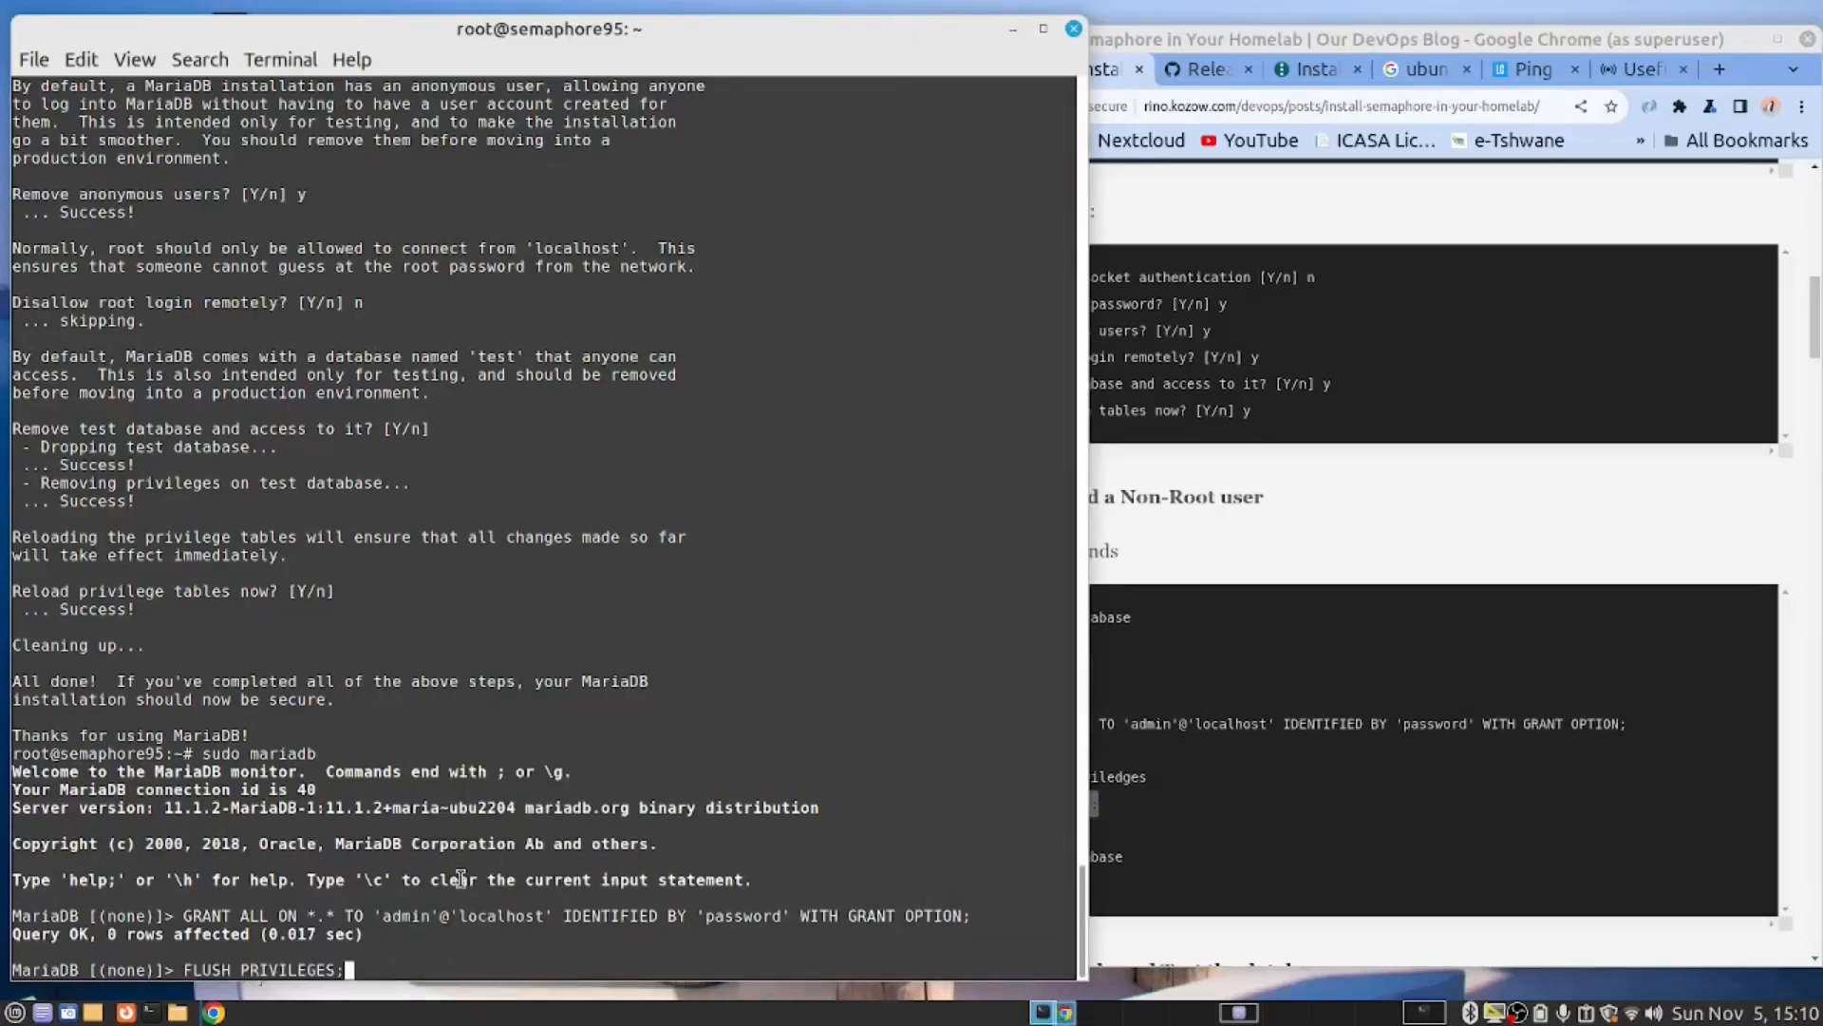
key("Return")
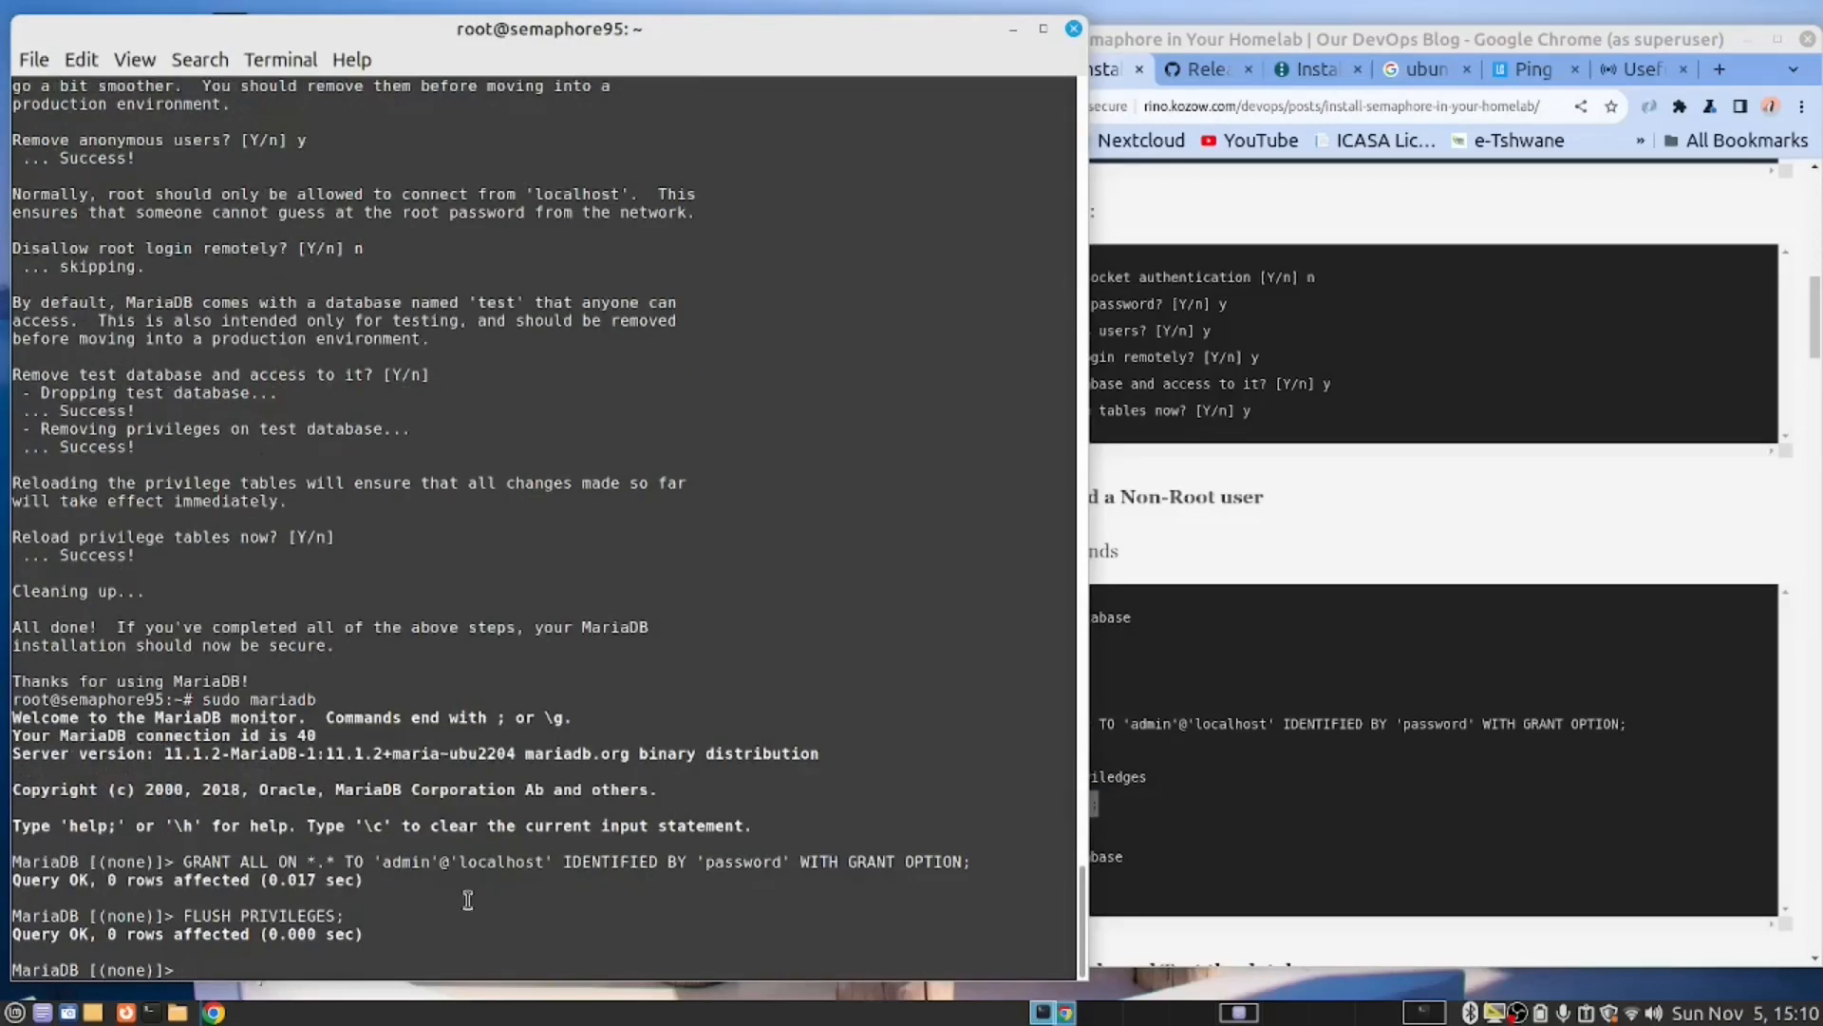
mouse_move(818, 953)
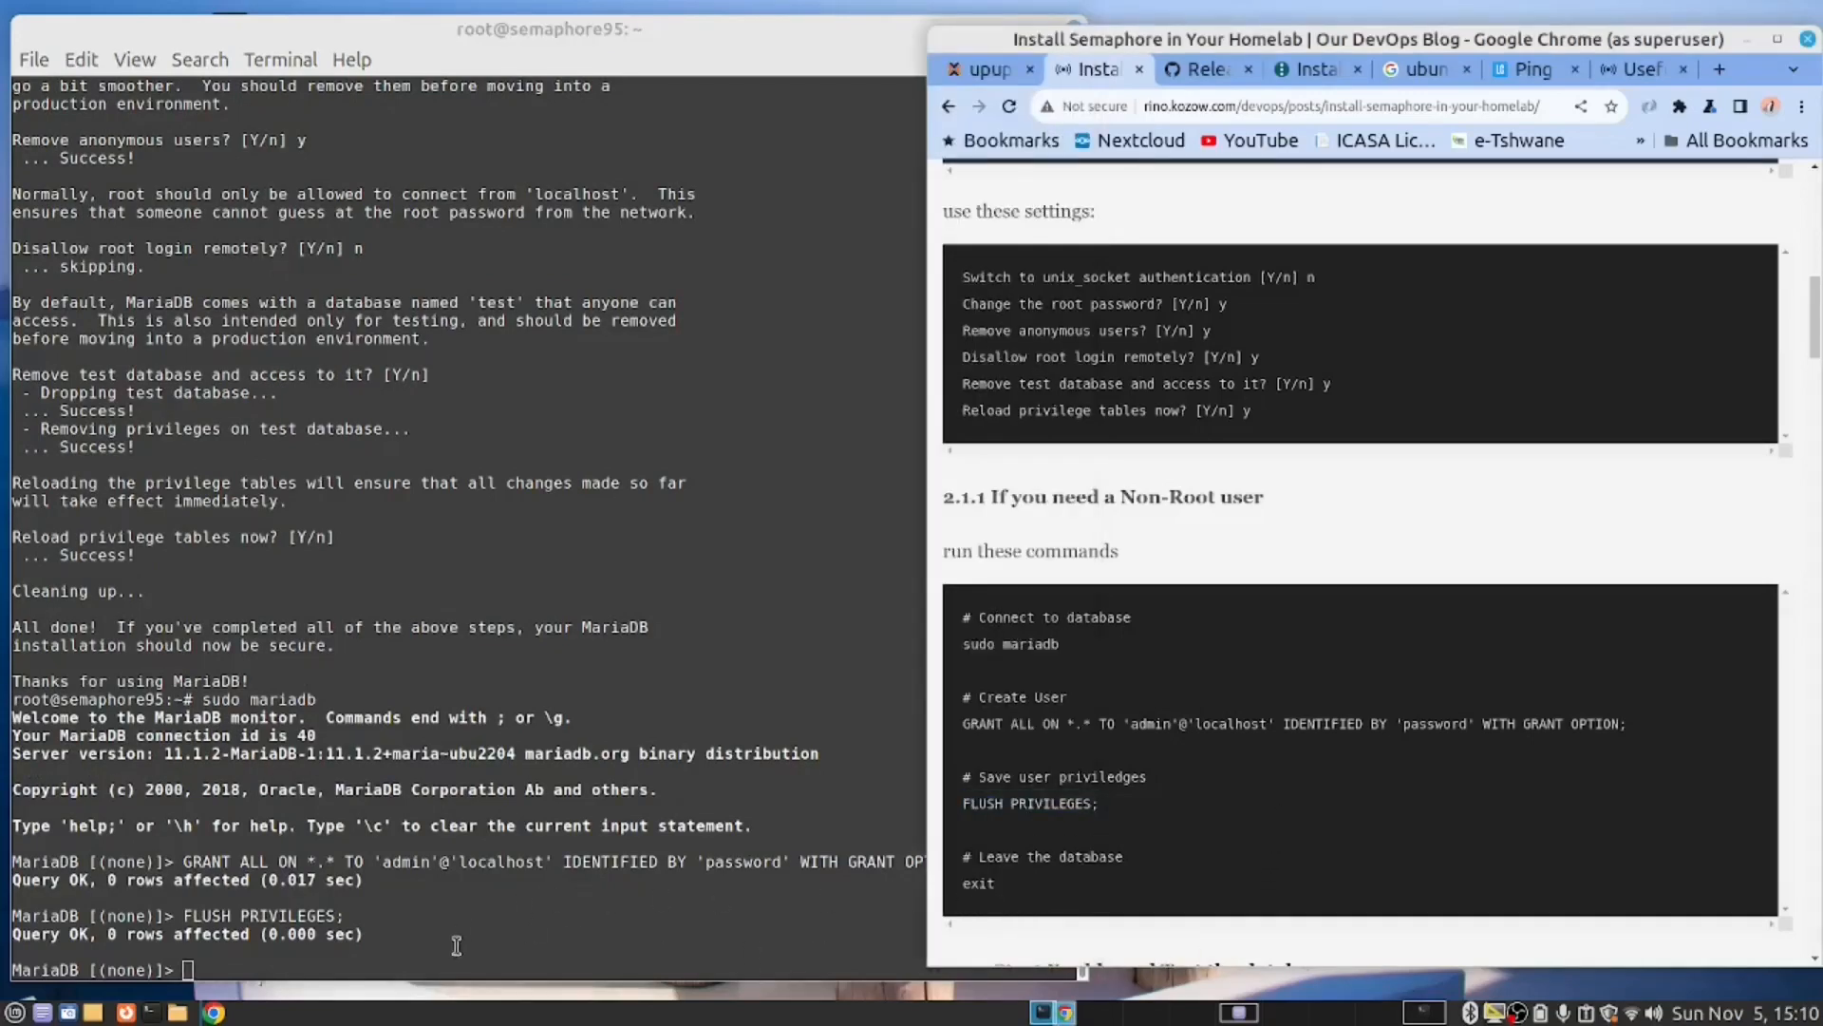
type("ex")
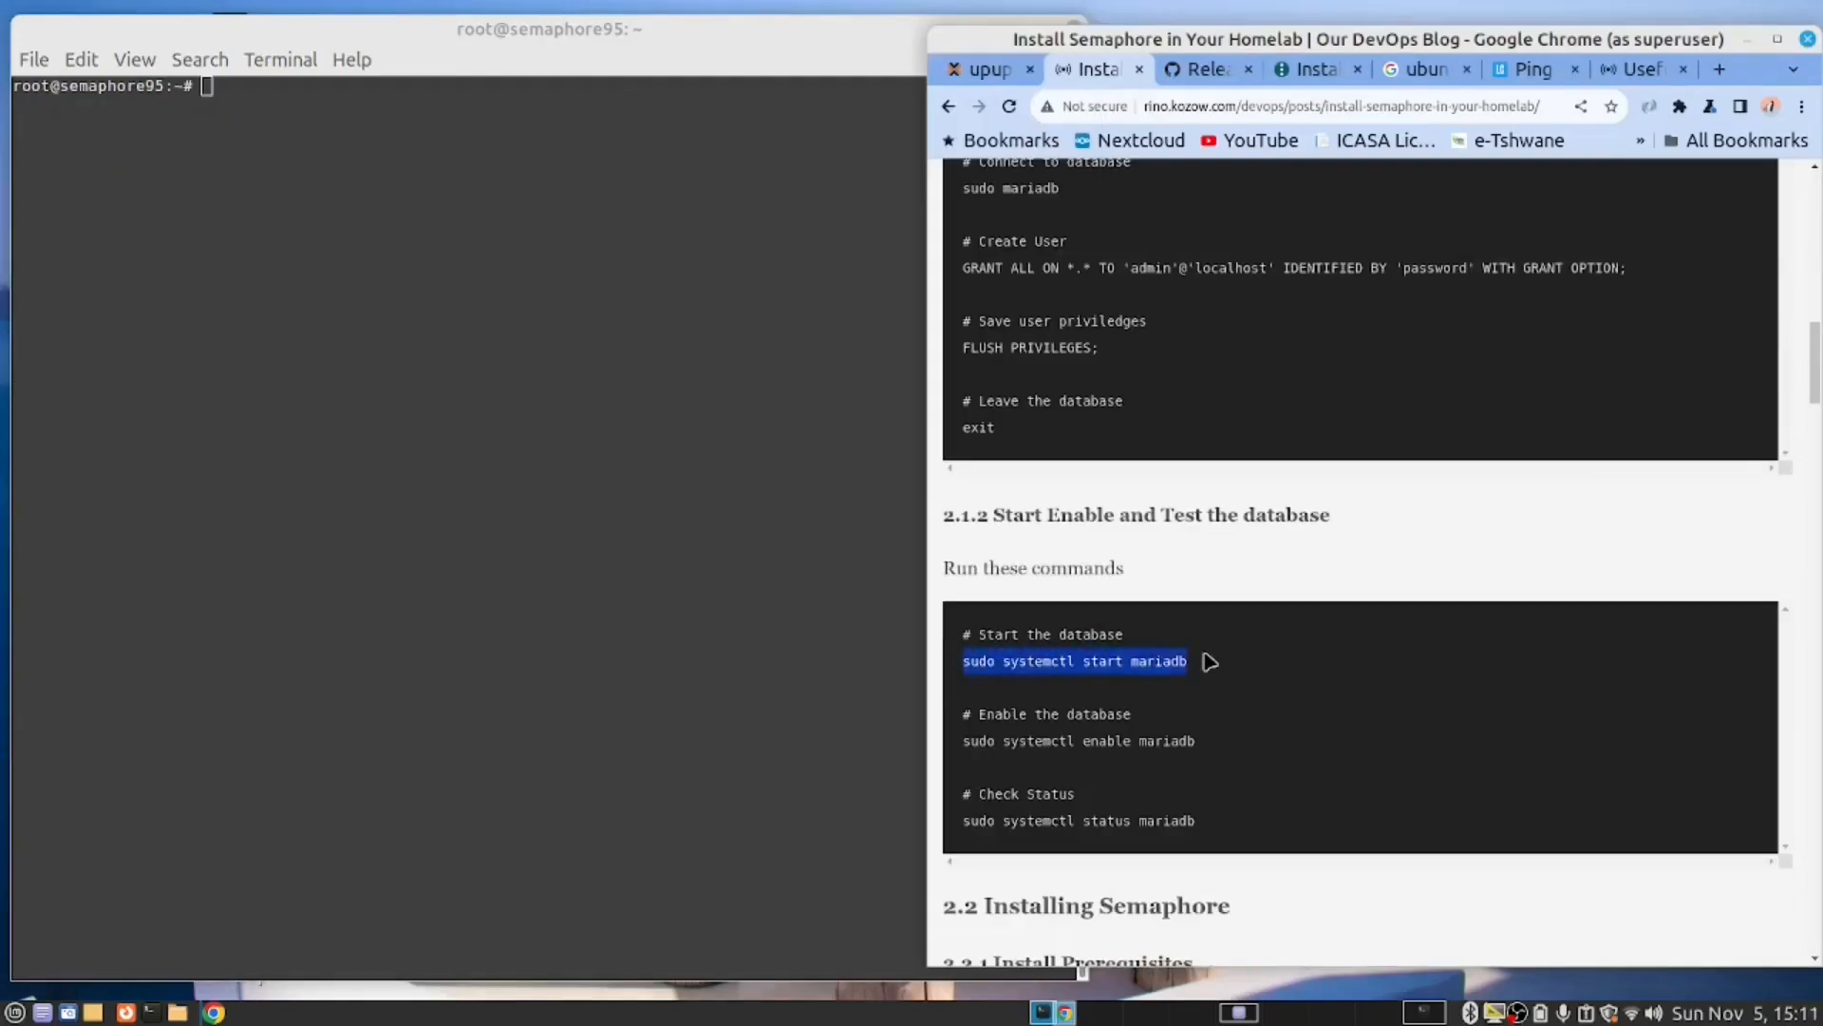
Start the mariadb service and enable it at boot with systemctl
right_click(1209, 661)
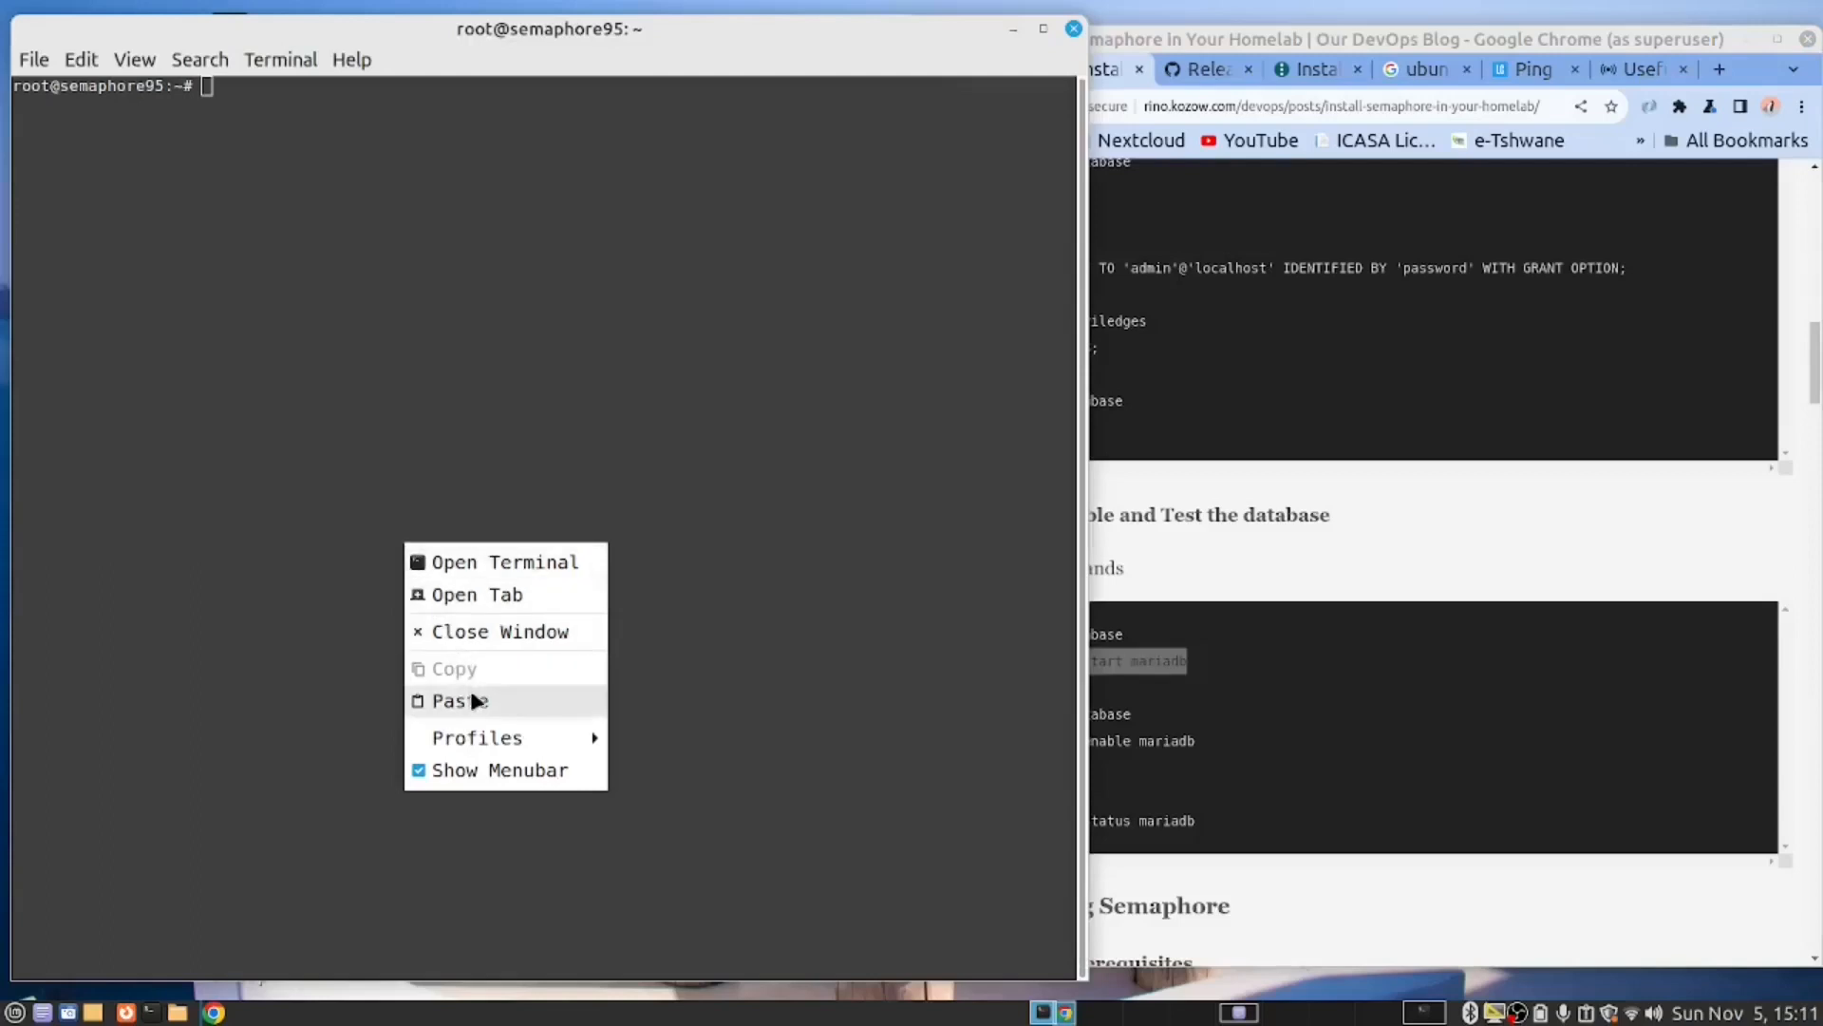
left_click(452, 700)
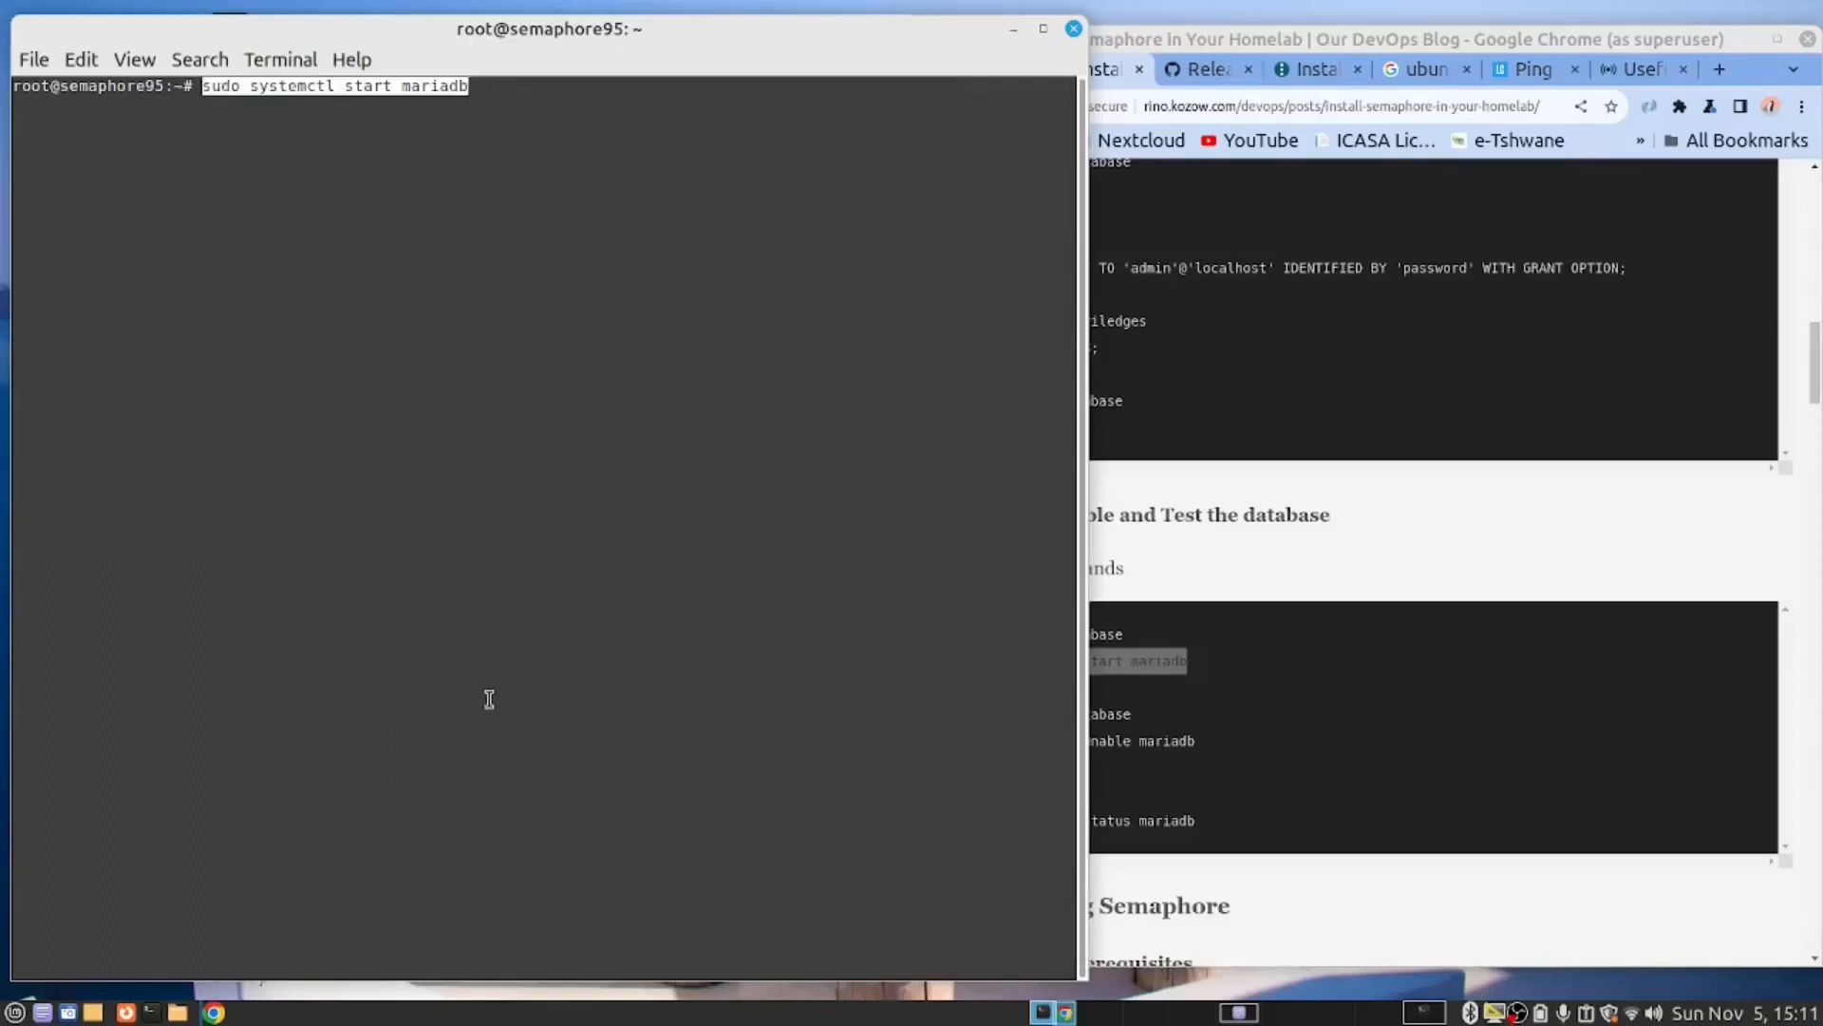
key("Return")
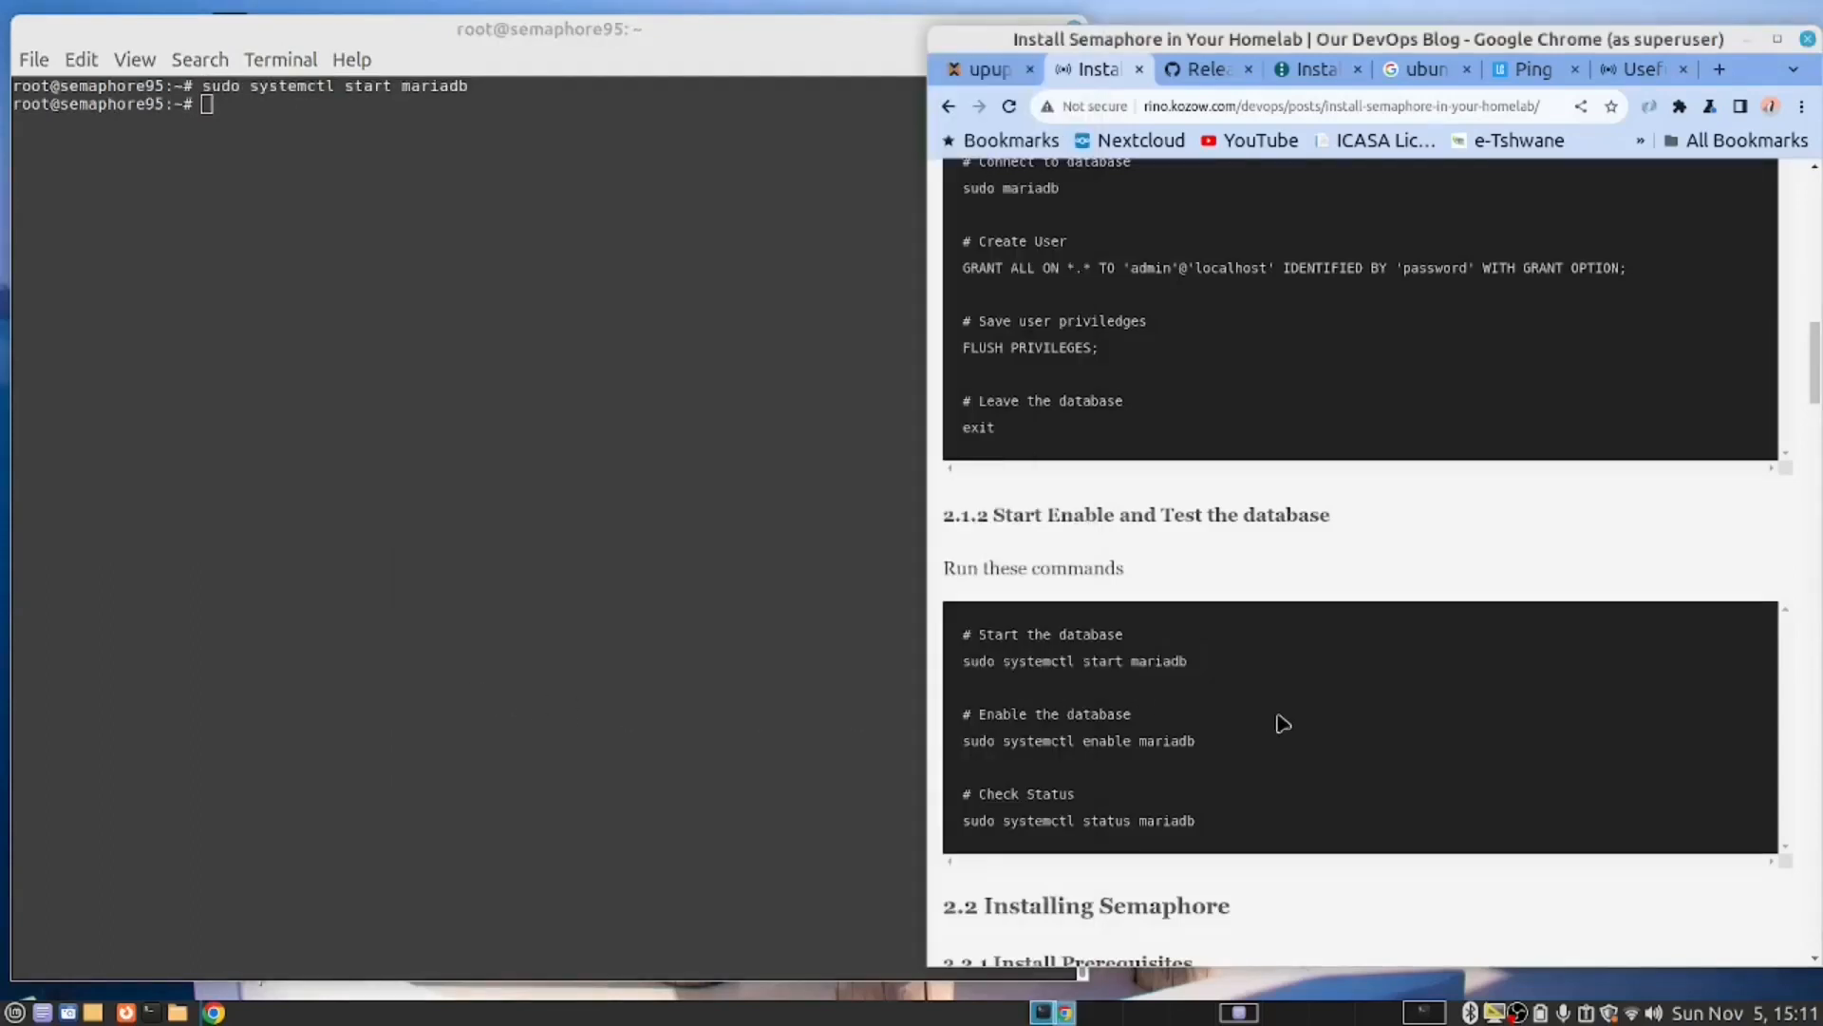
double_click(1075, 741)
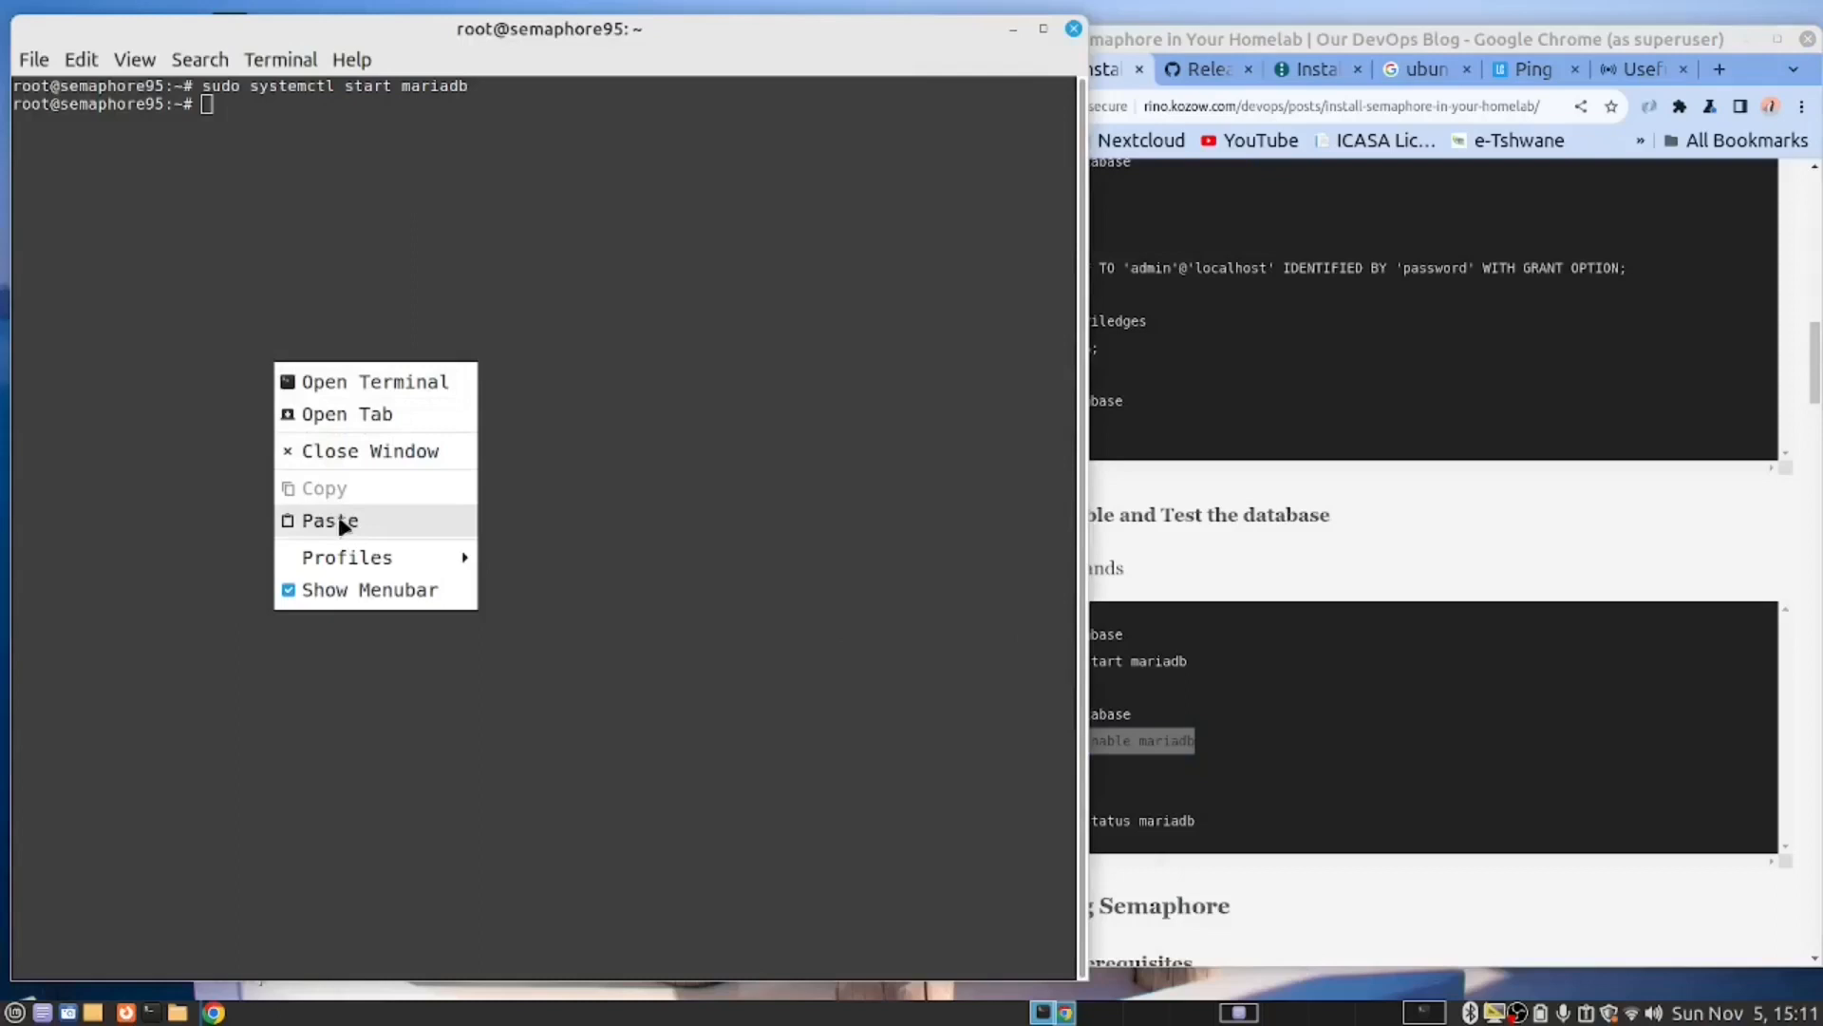
left_click(329, 521)
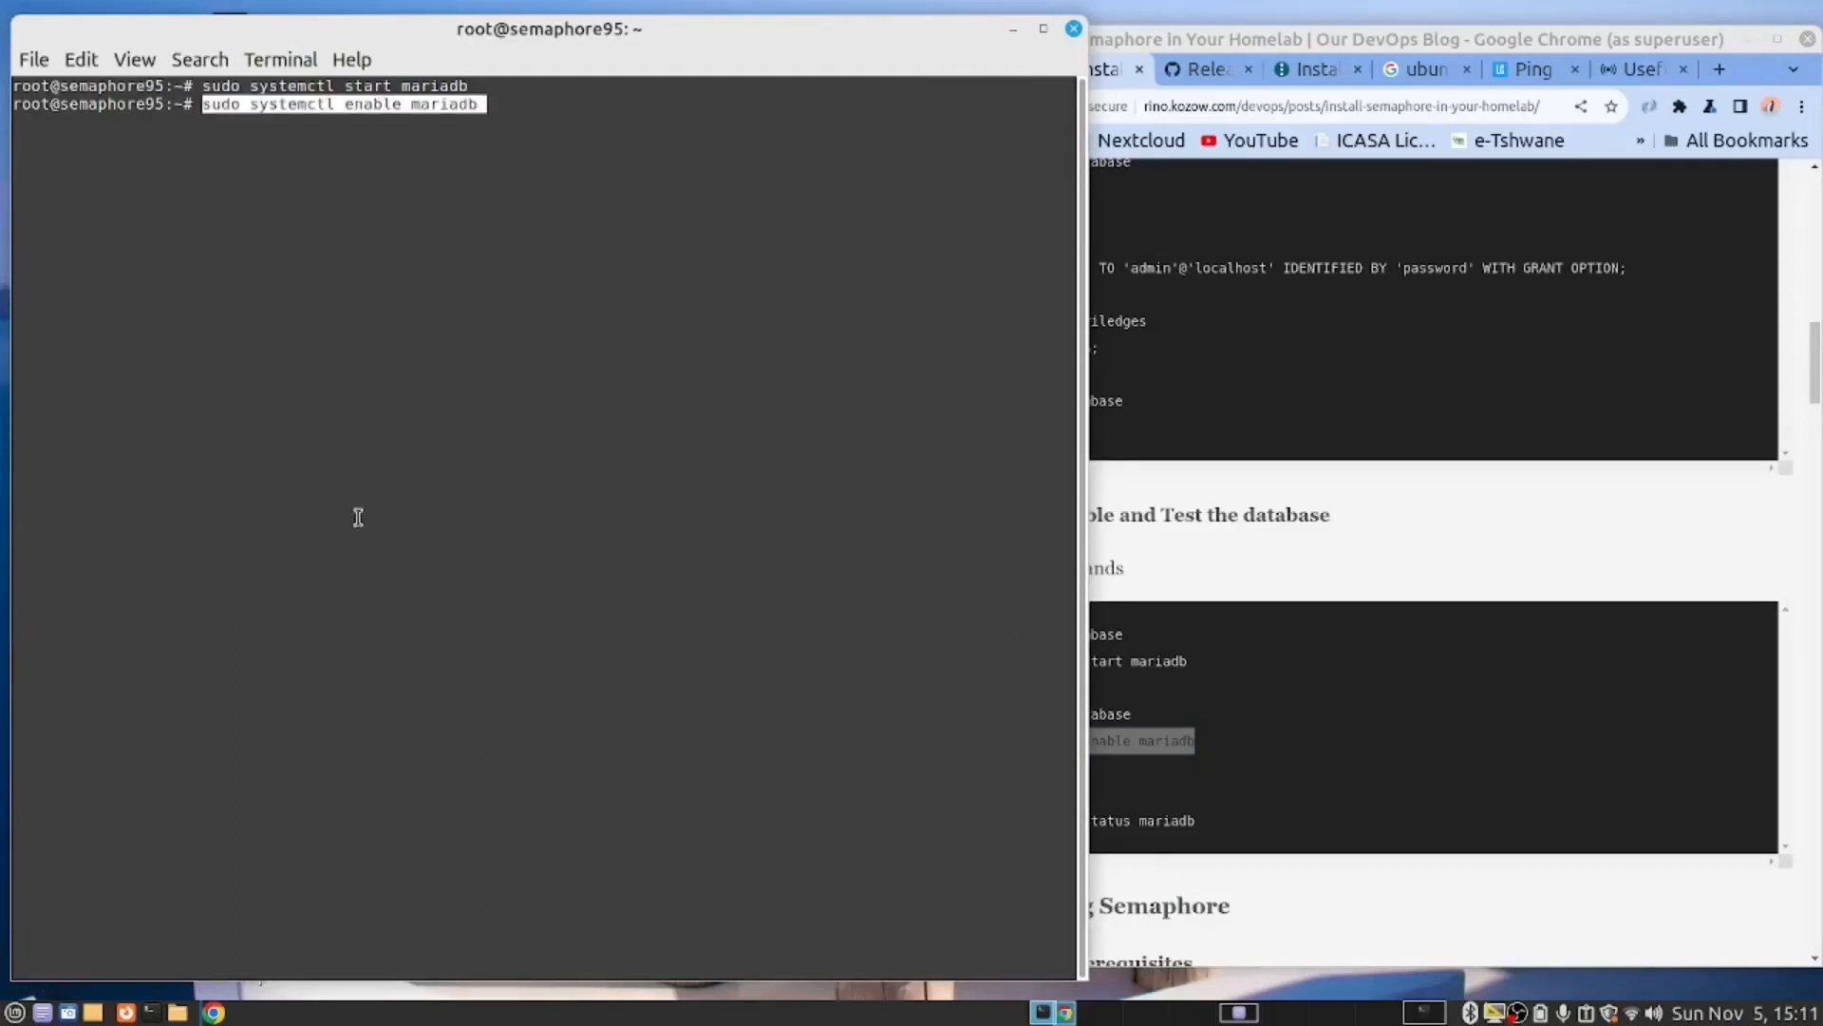
mouse_move(422, 517)
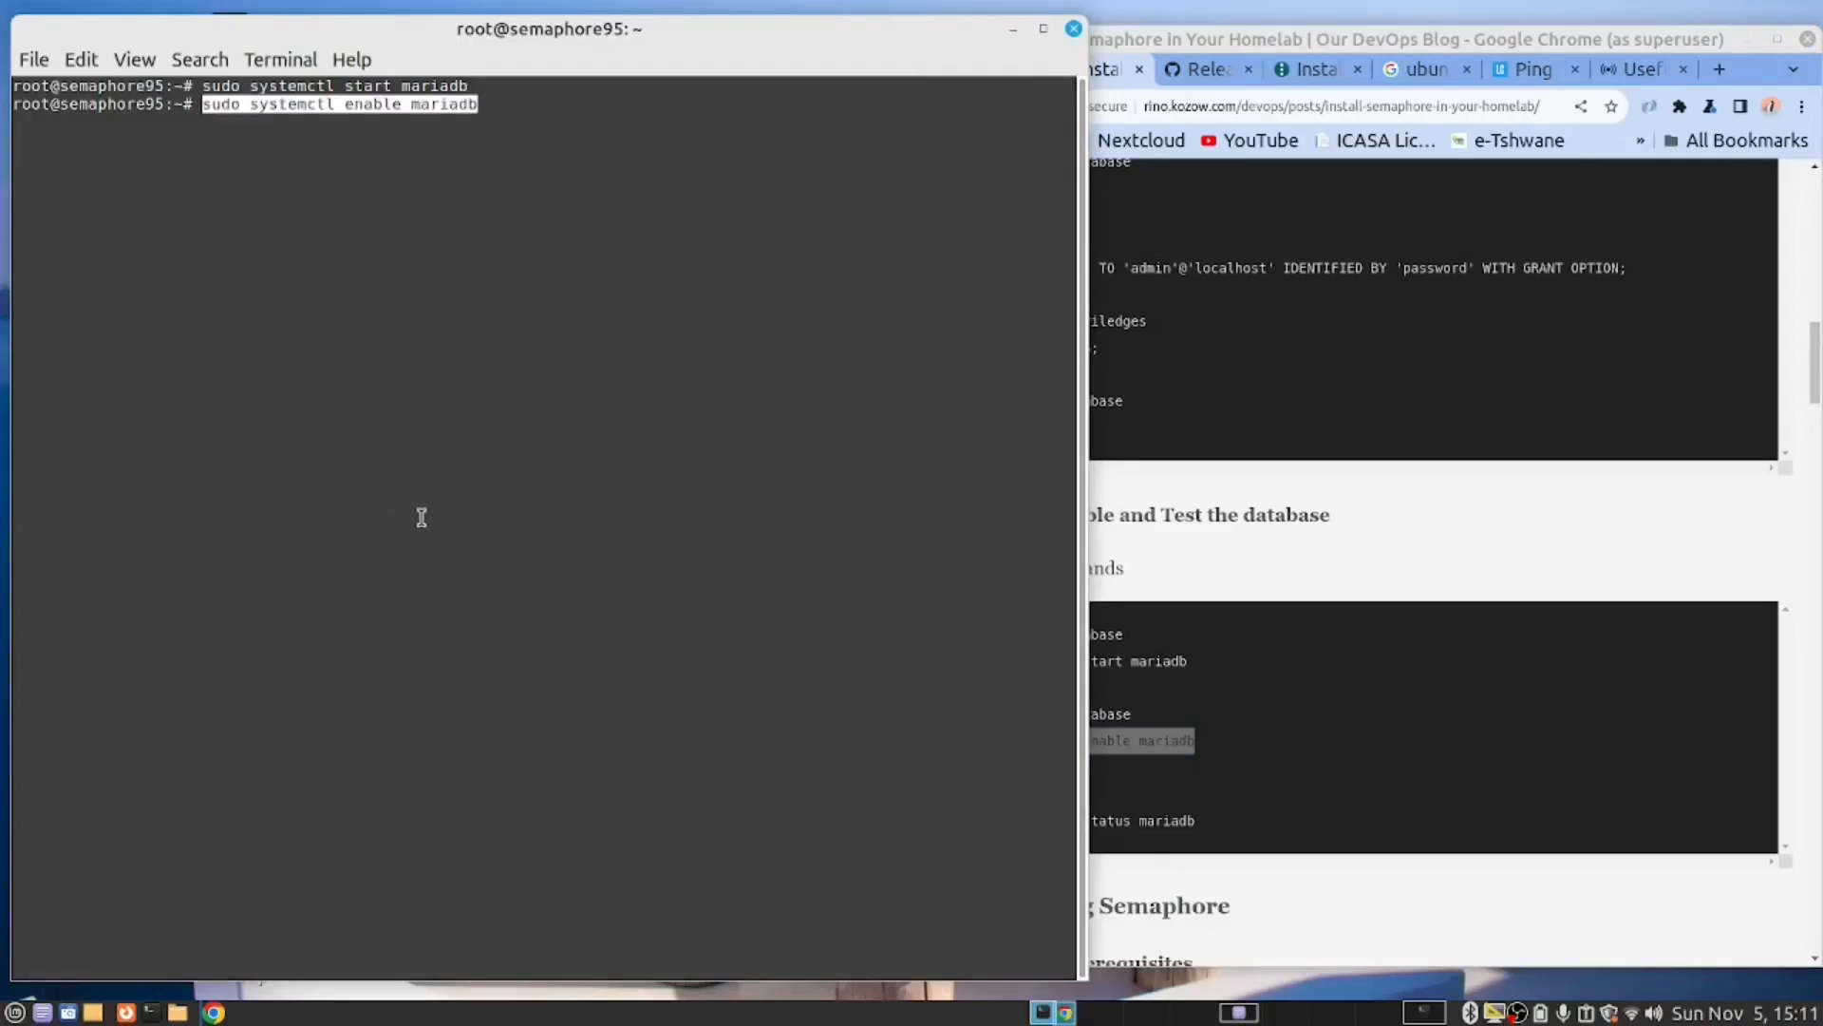
key("Return")
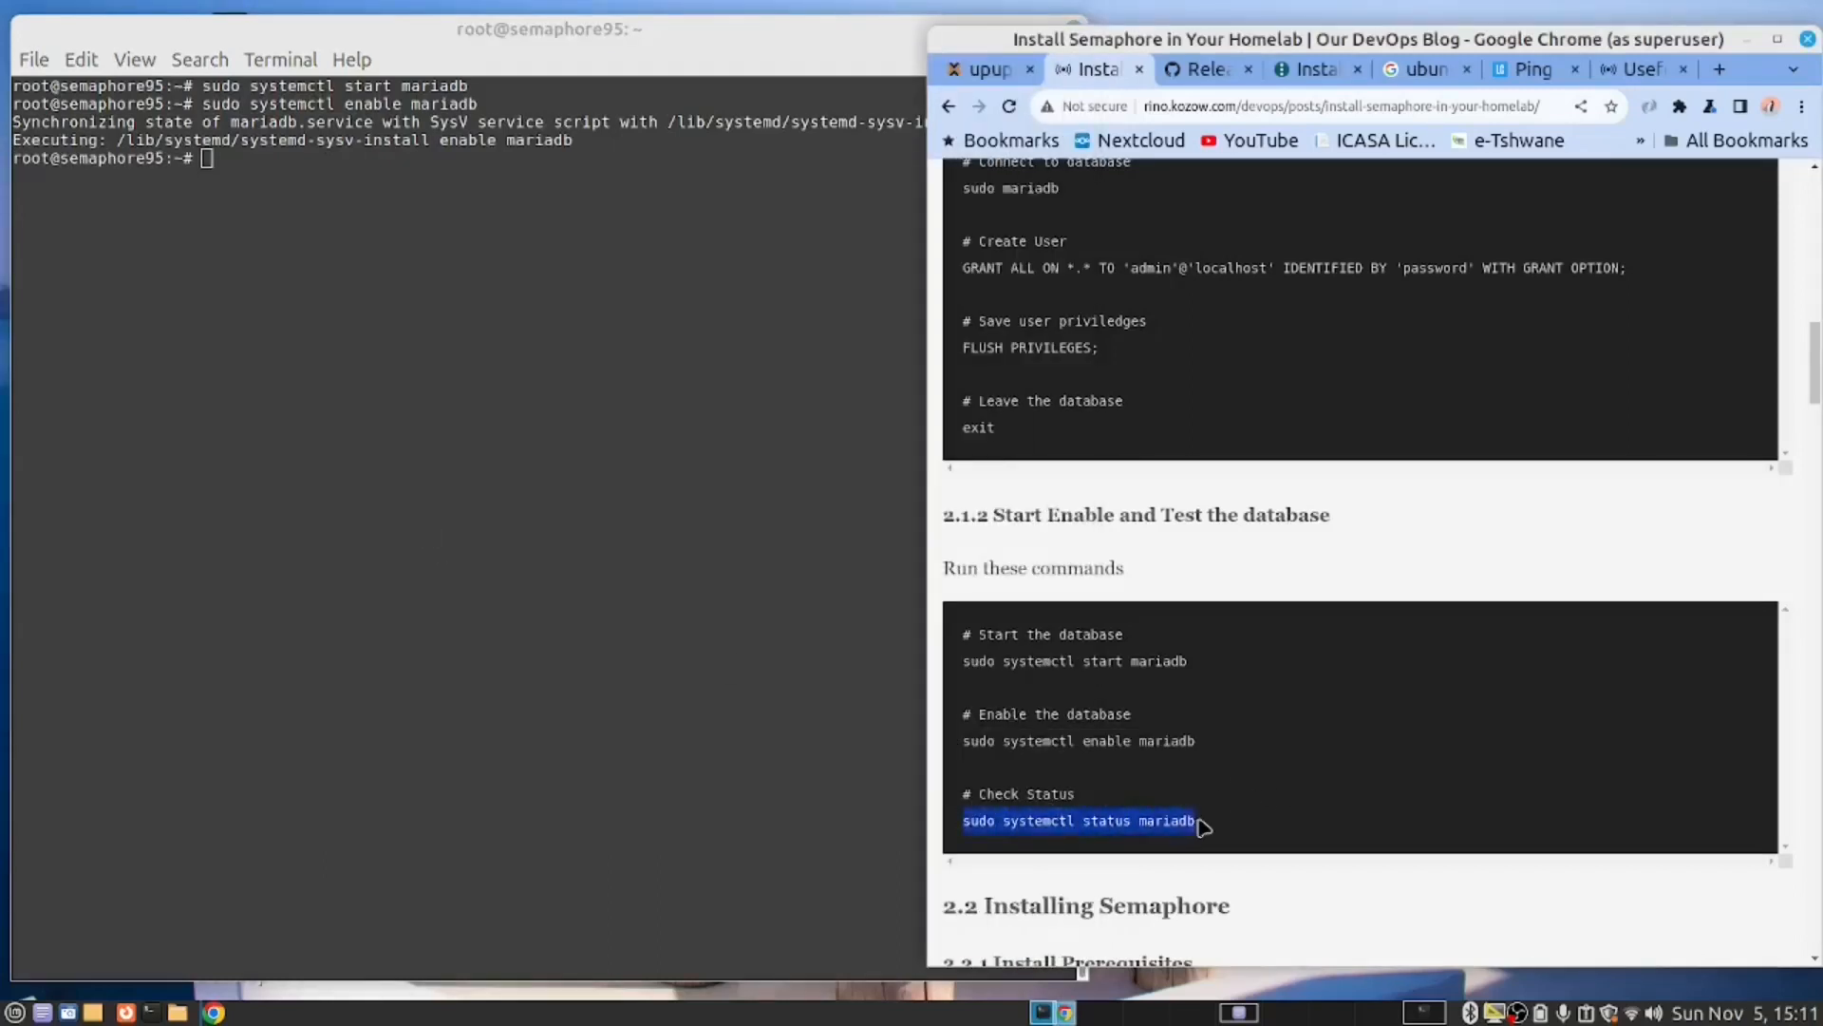
Check 'sudo systemctl status mariadb' shows active (running)
right_click(1204, 821)
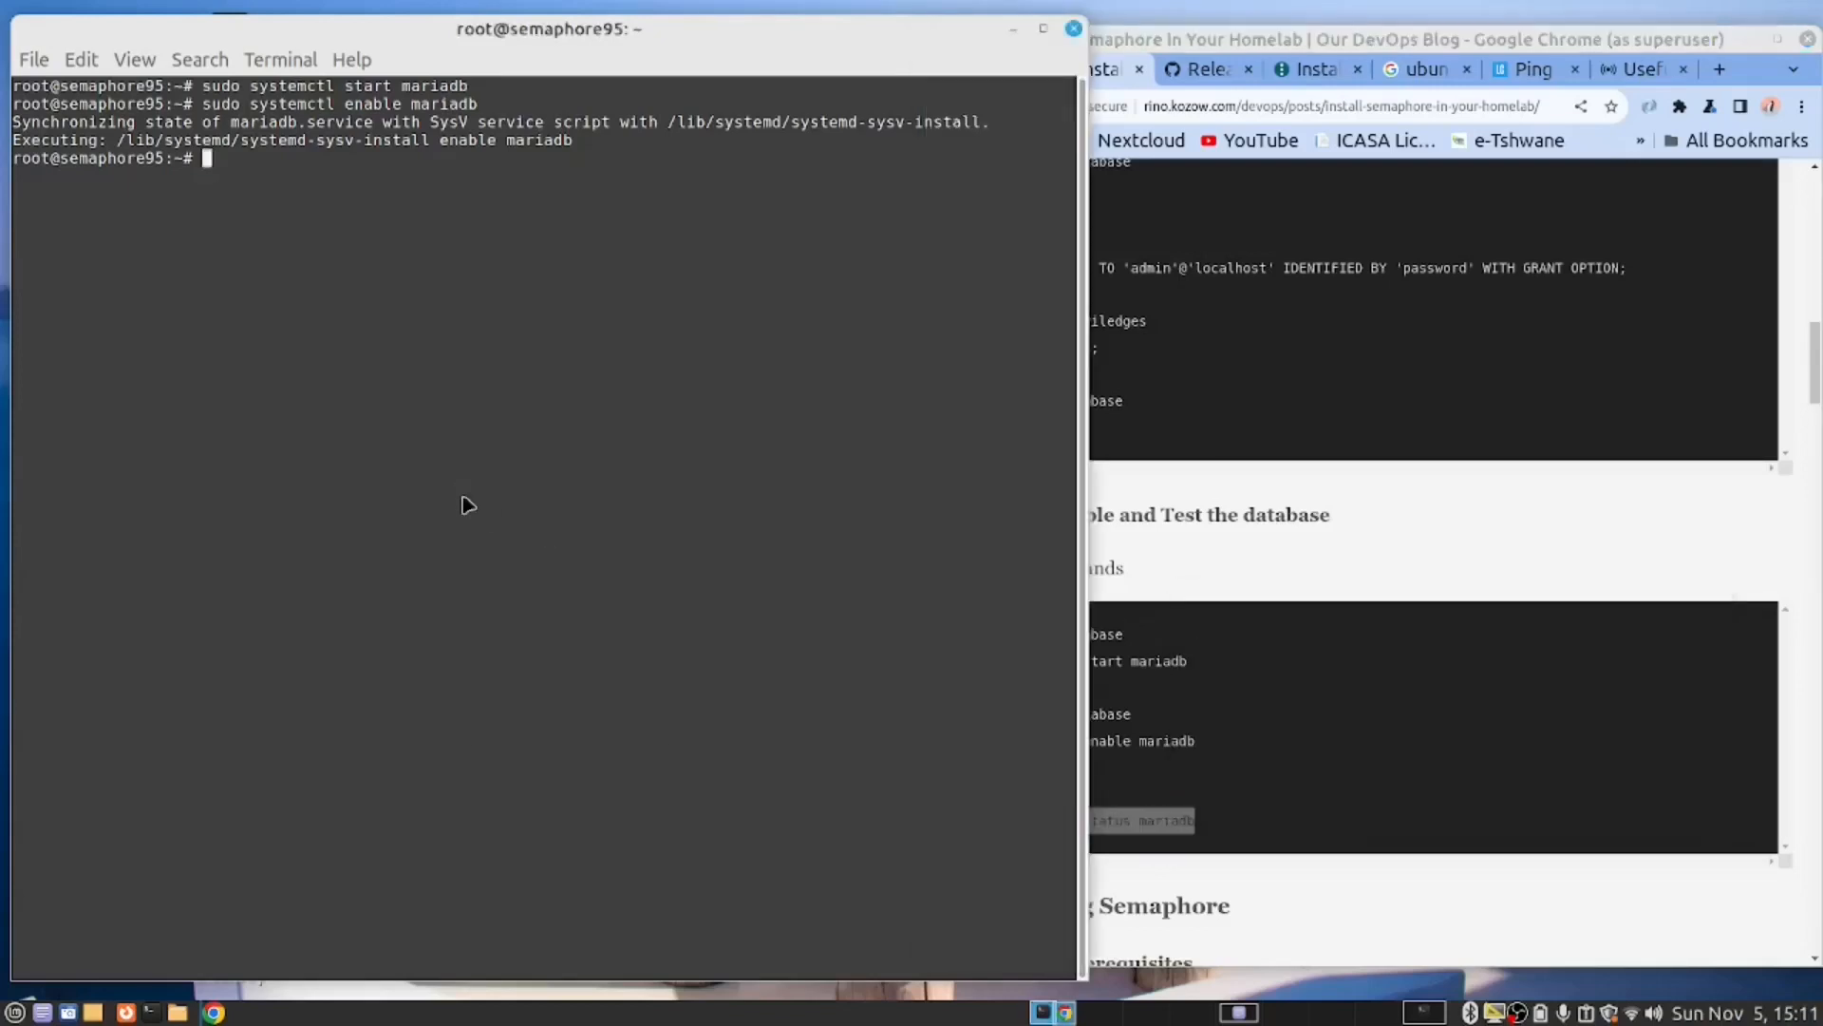
type("sudo systemctl status mariadb")
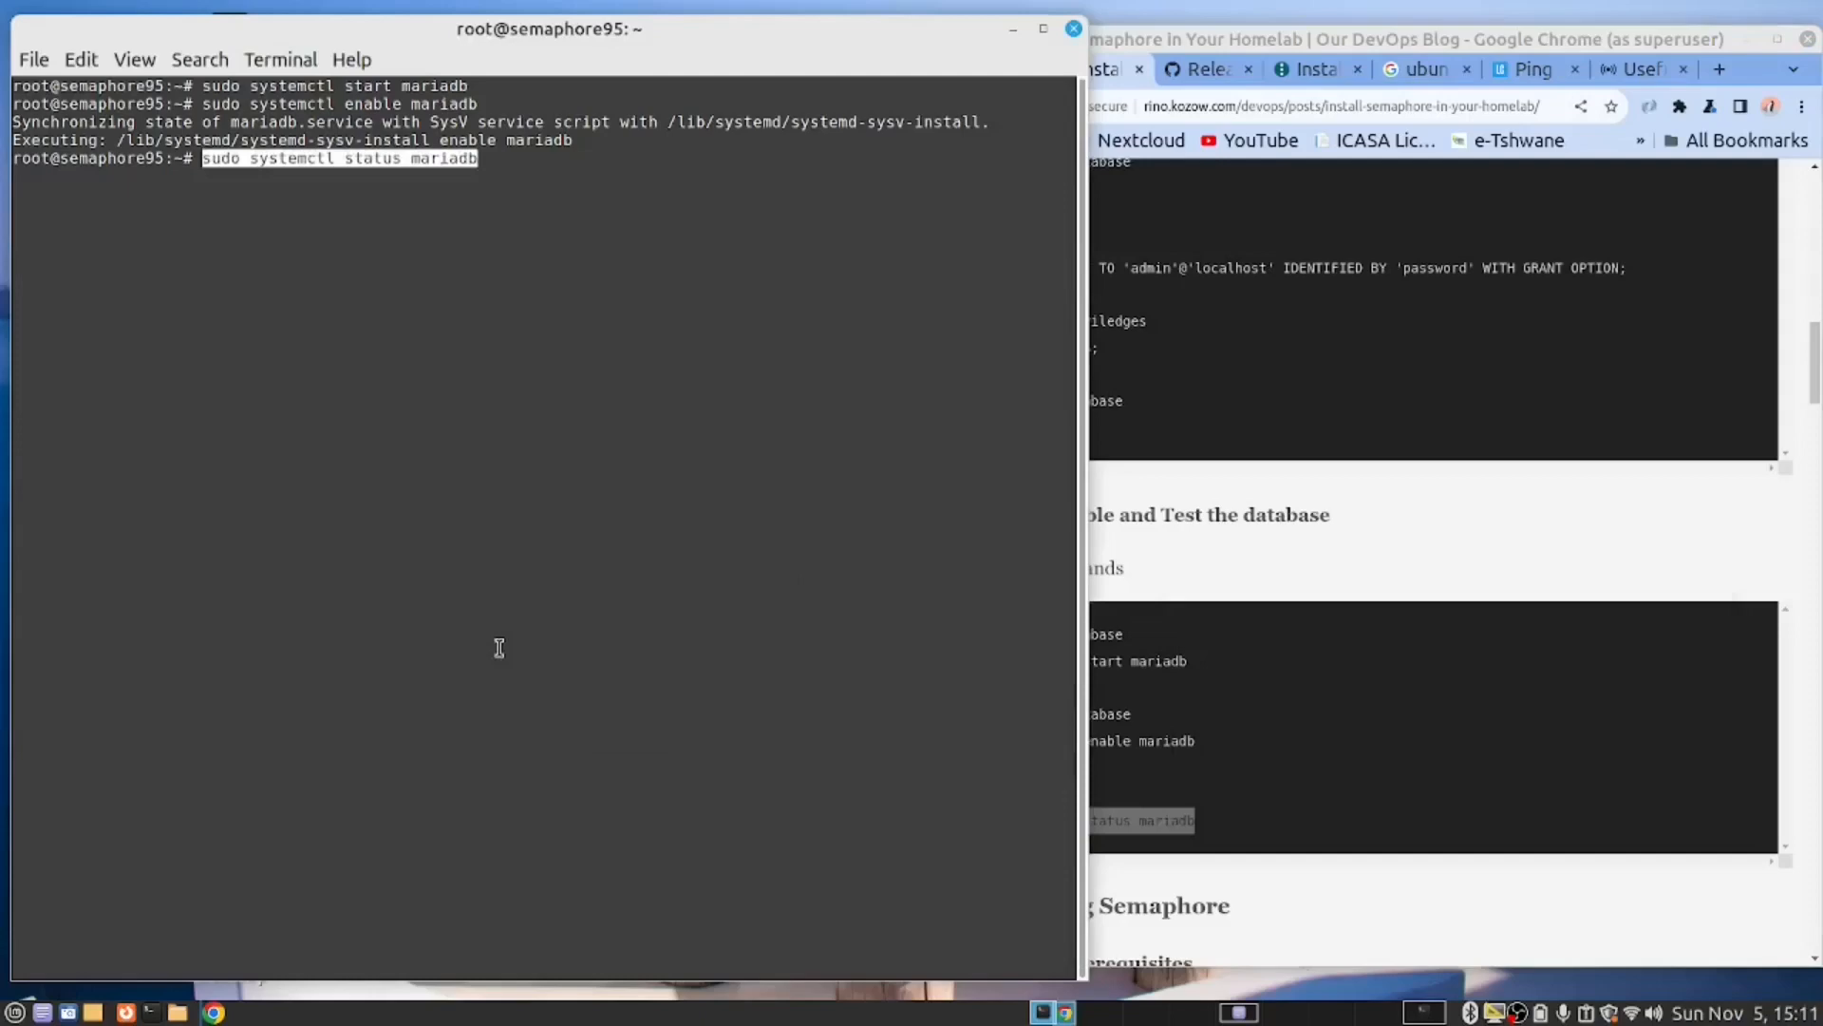
key("Return")
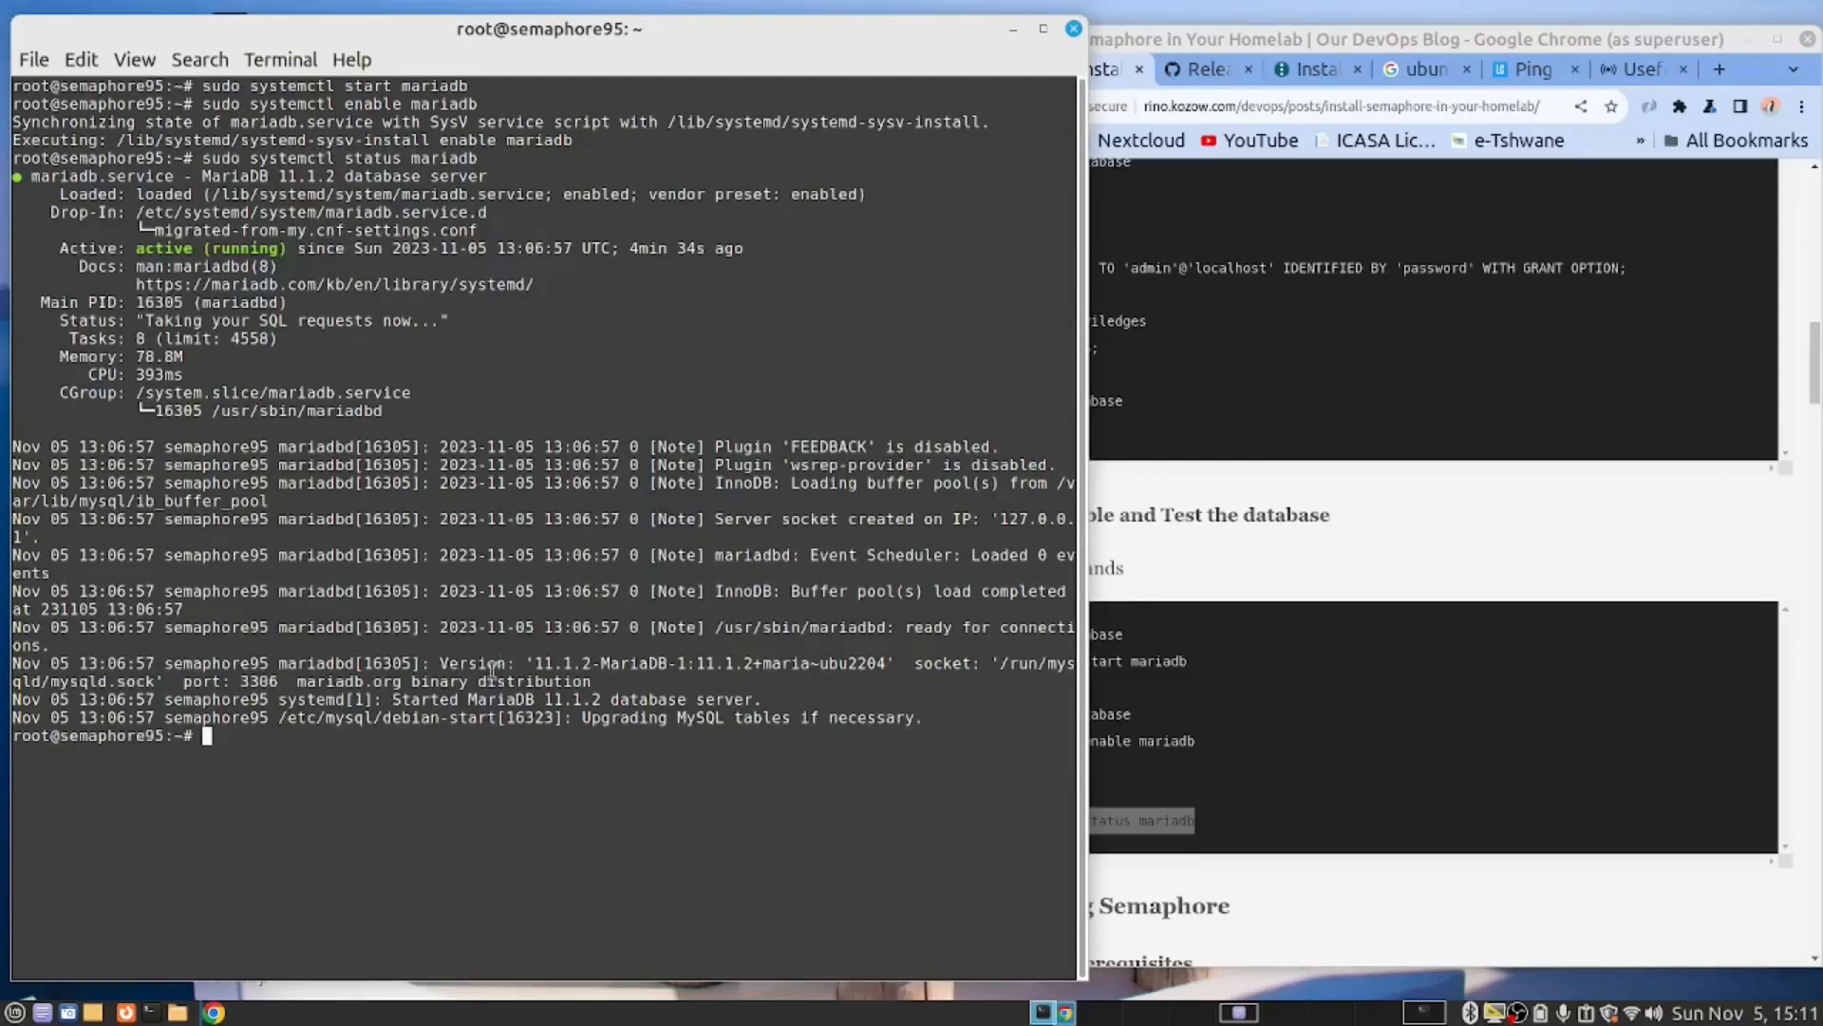
double_click(163, 247)
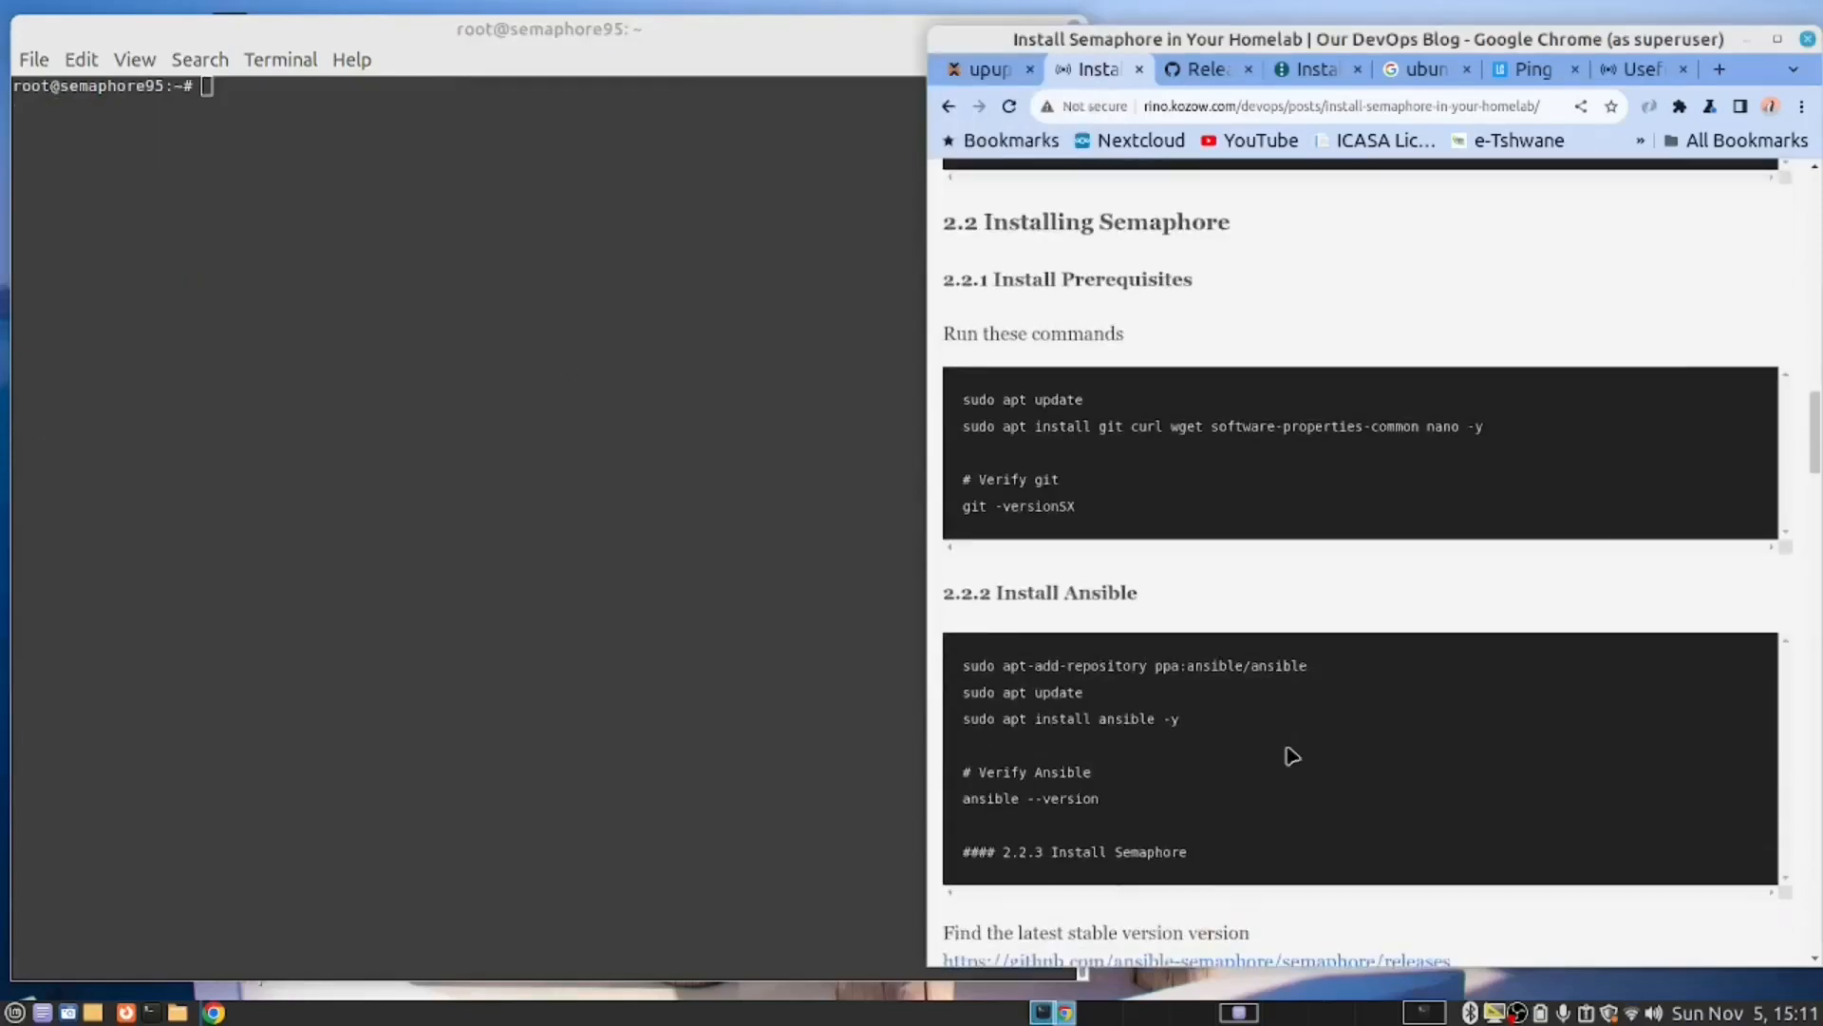
mouse_move(1149, 515)
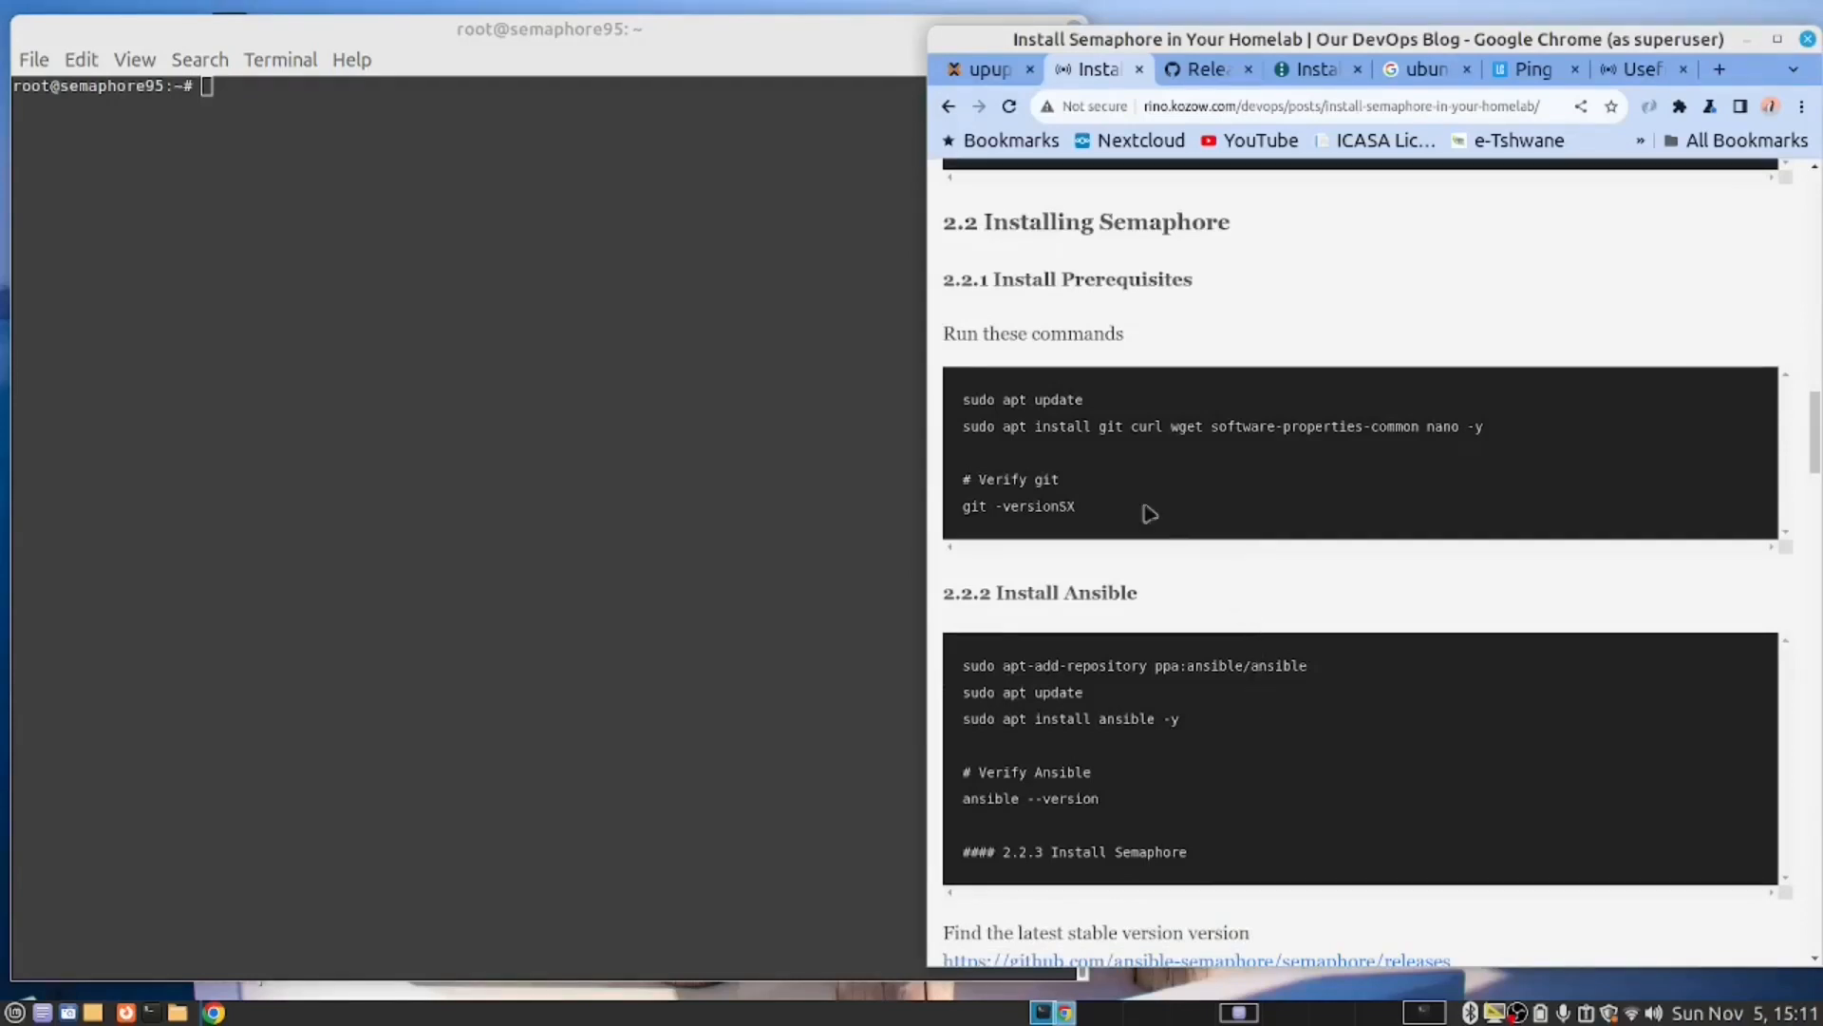
mouse_move(955, 414)
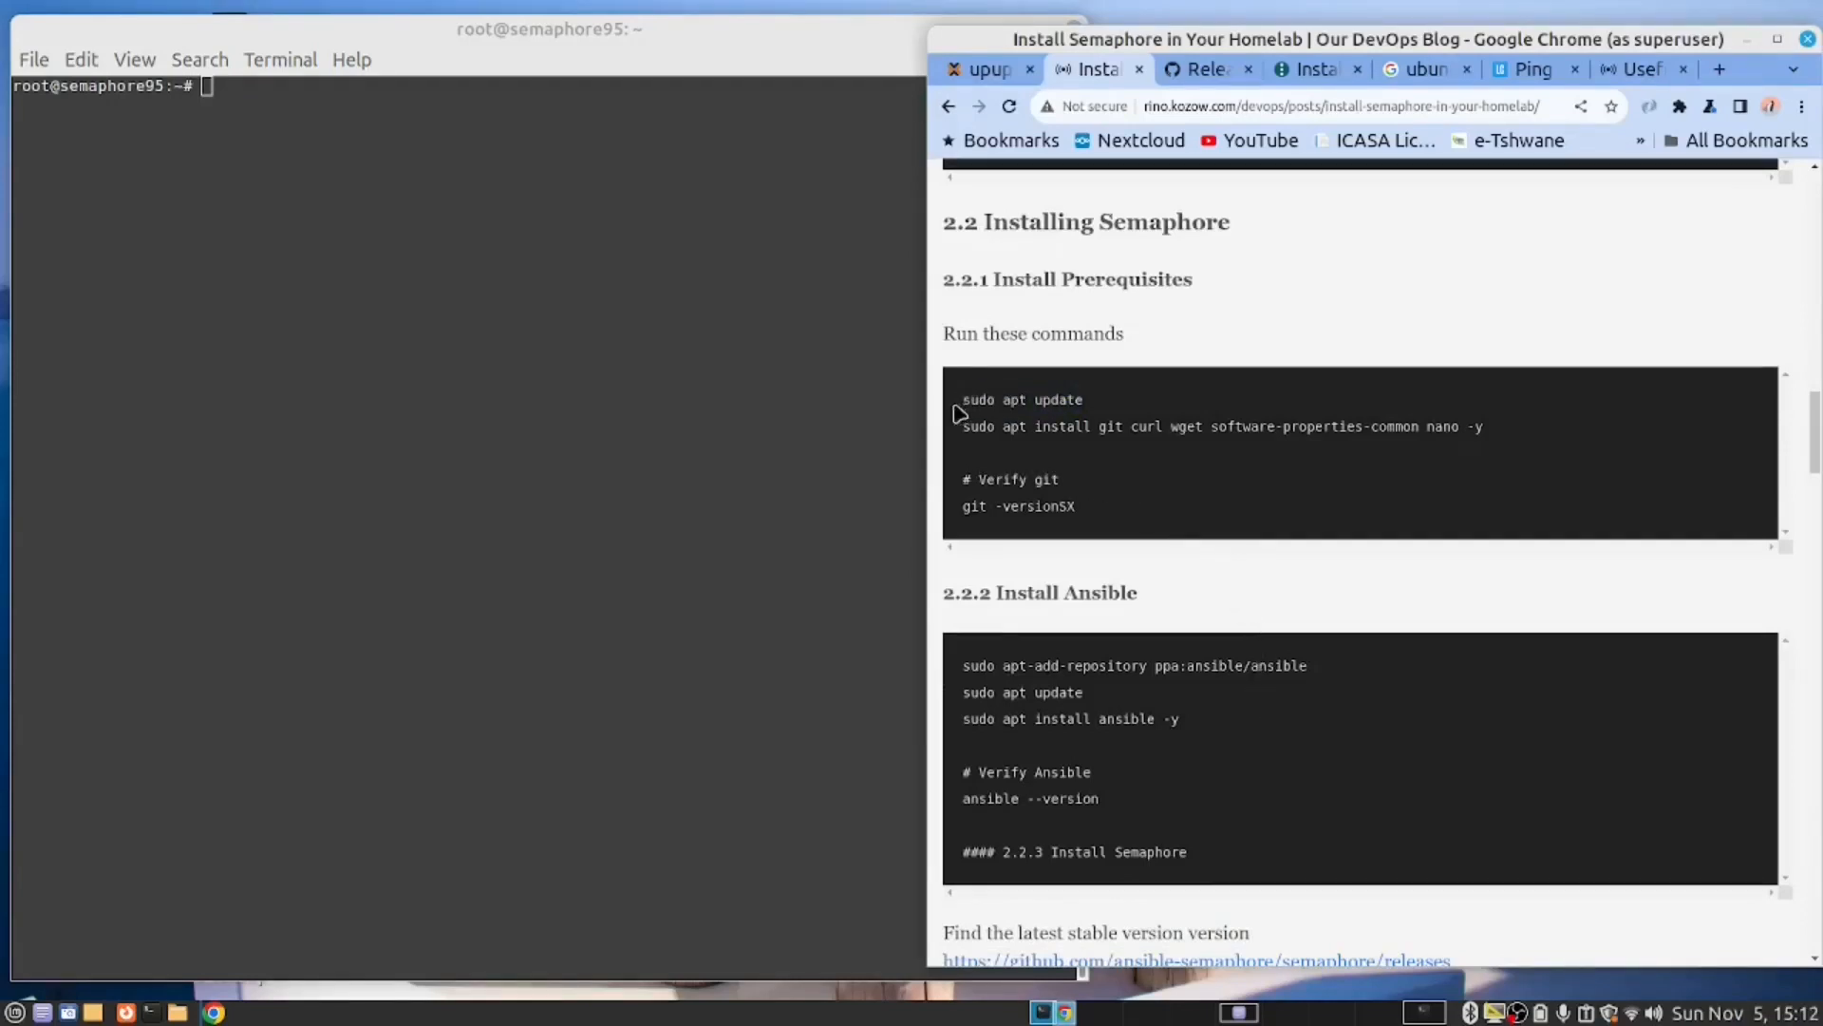
Run 'sudo apt update' and the apt install of git, curl, wget and nano prerequisites
double_click(1022, 399)
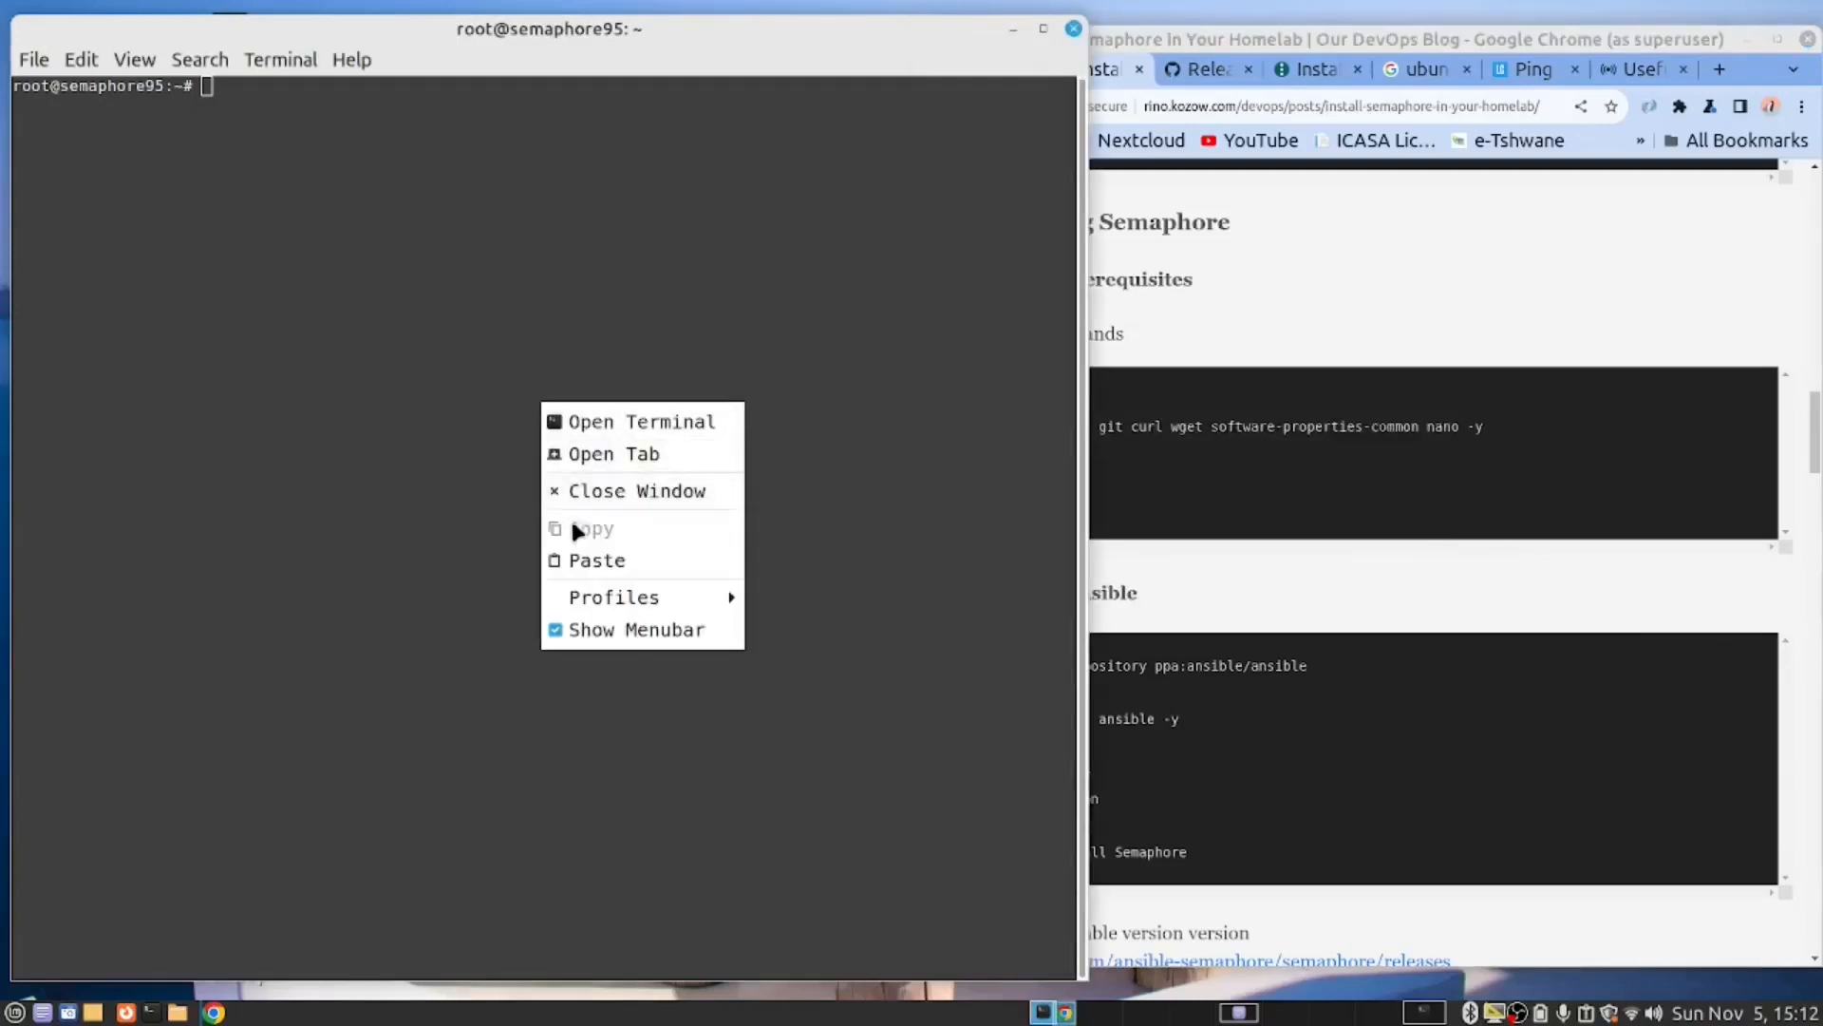
left_click(596, 559)
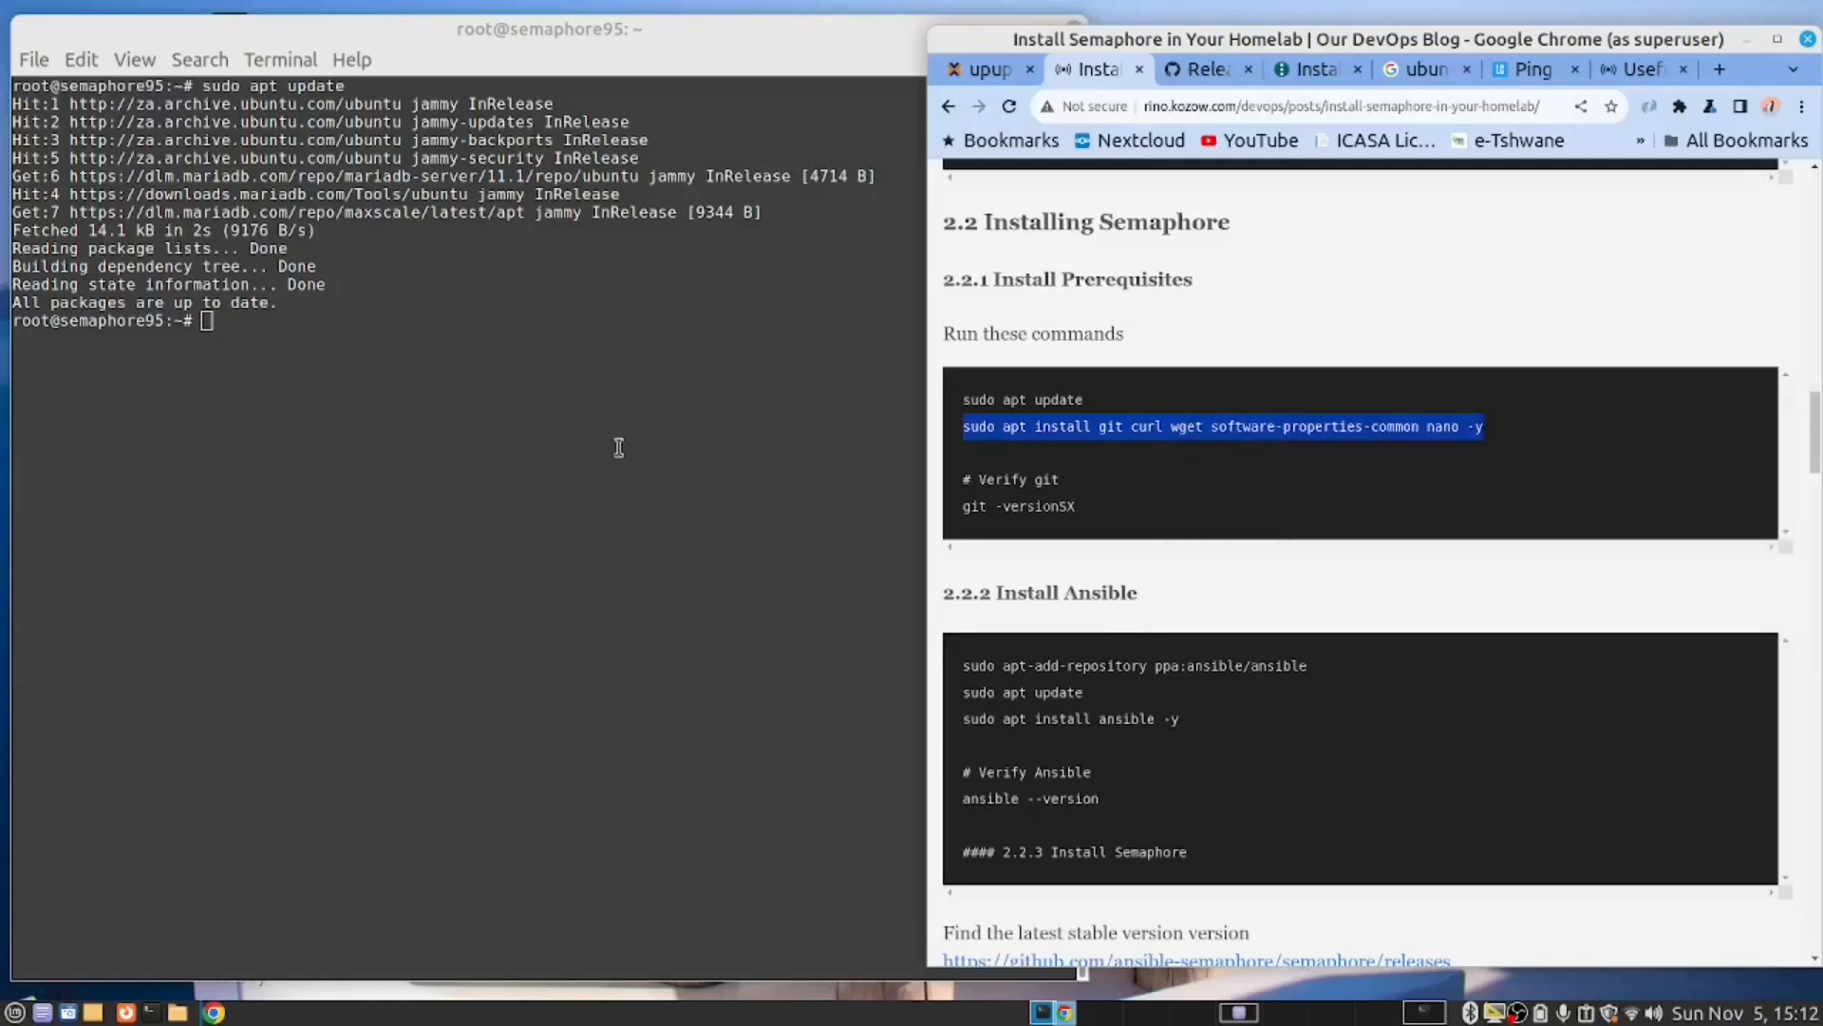
mouse_move(566, 431)
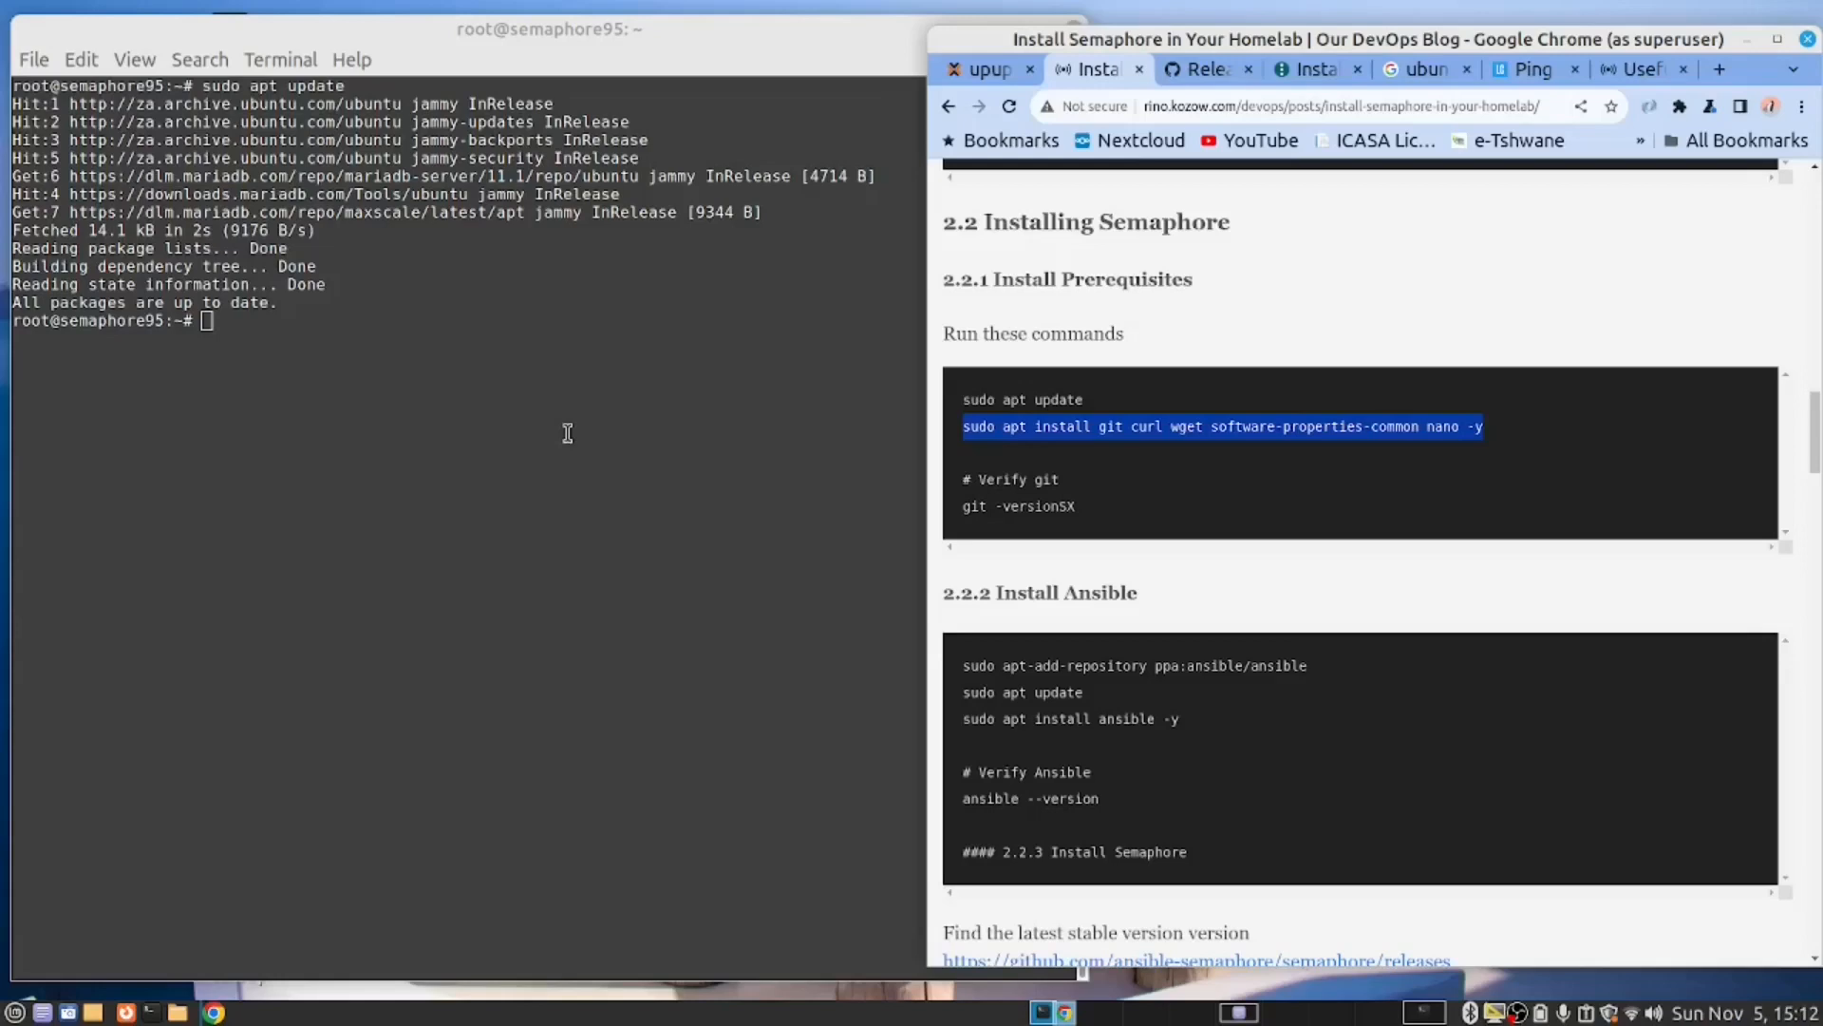
right_click(565, 436)
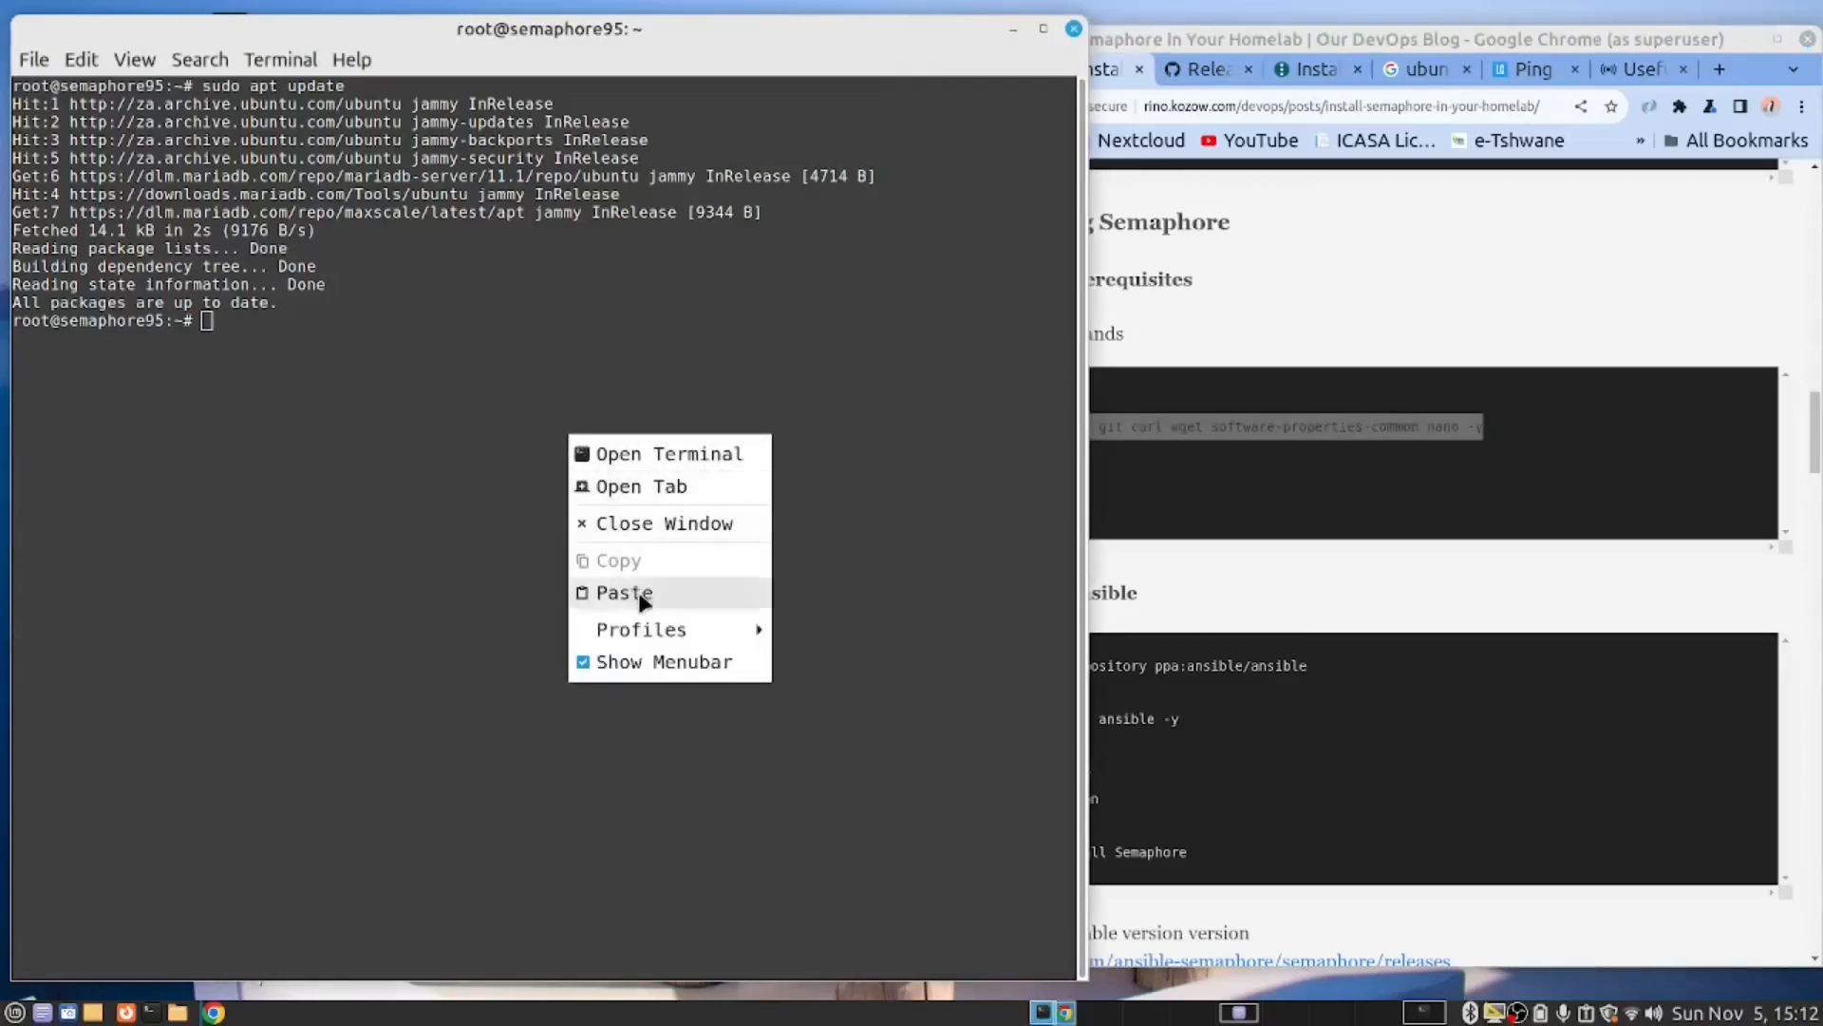
left_click(625, 593)
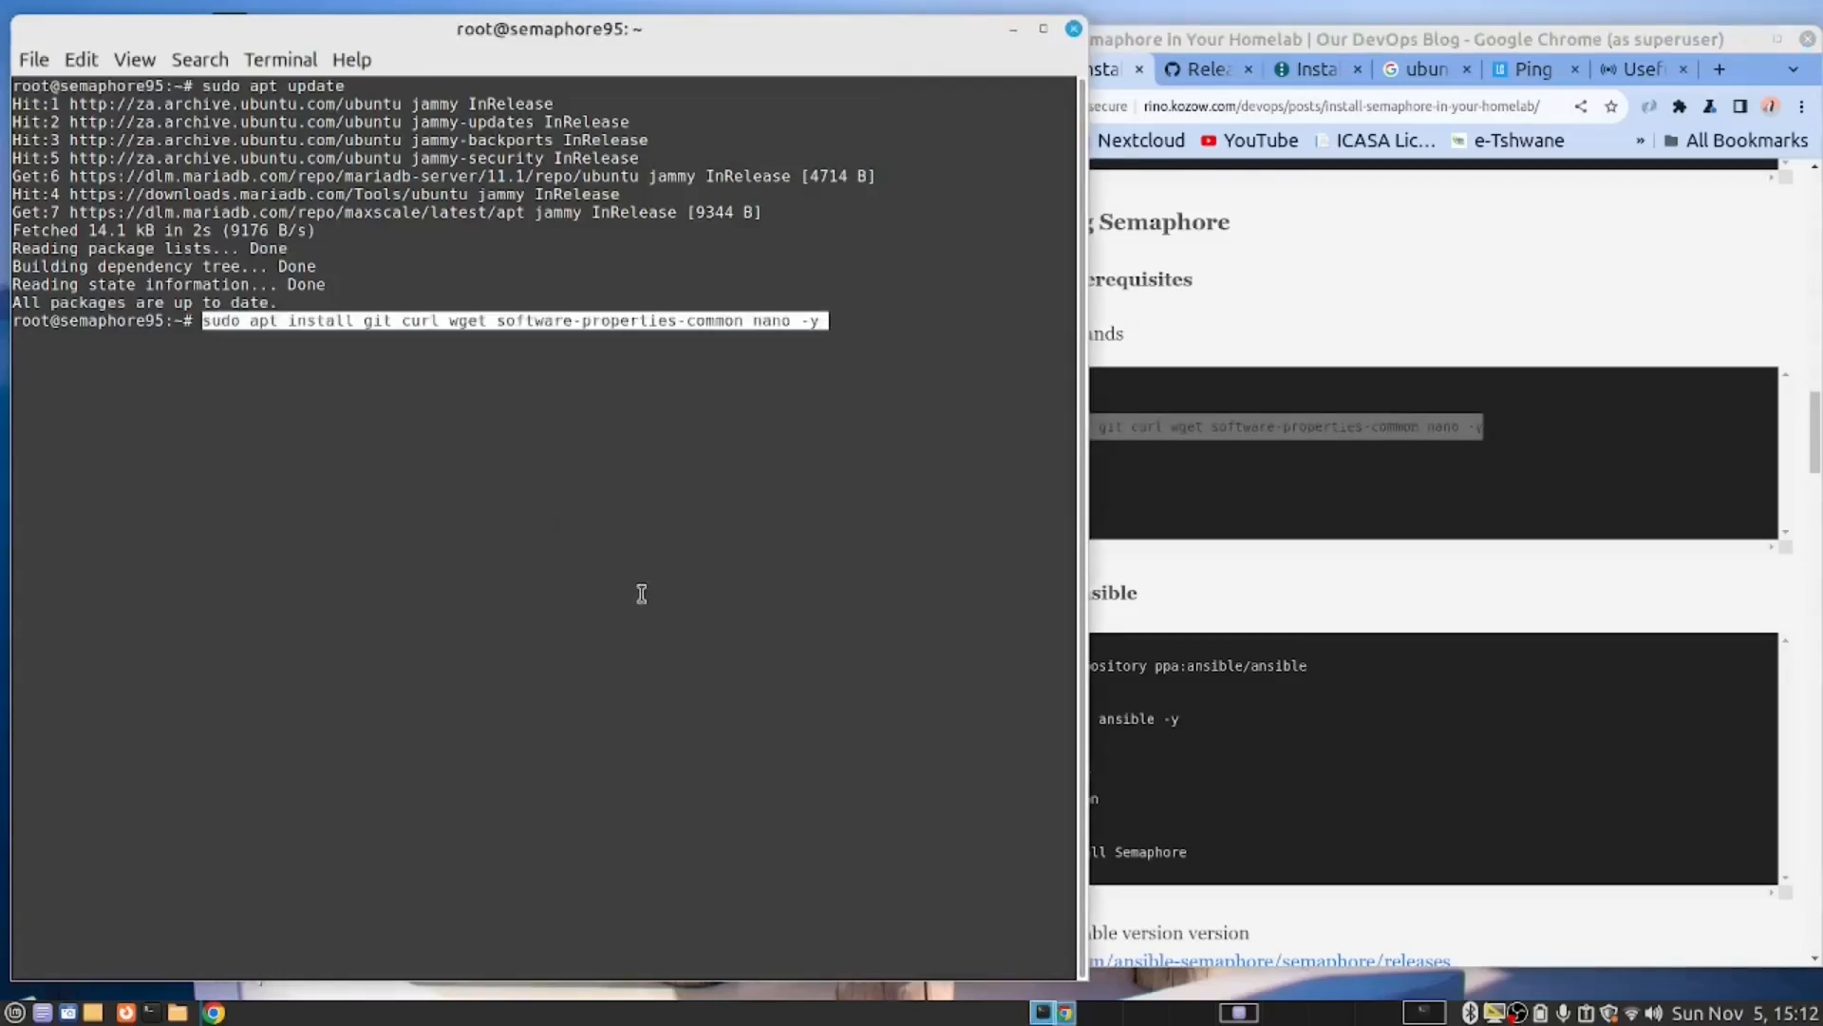
key("Return")
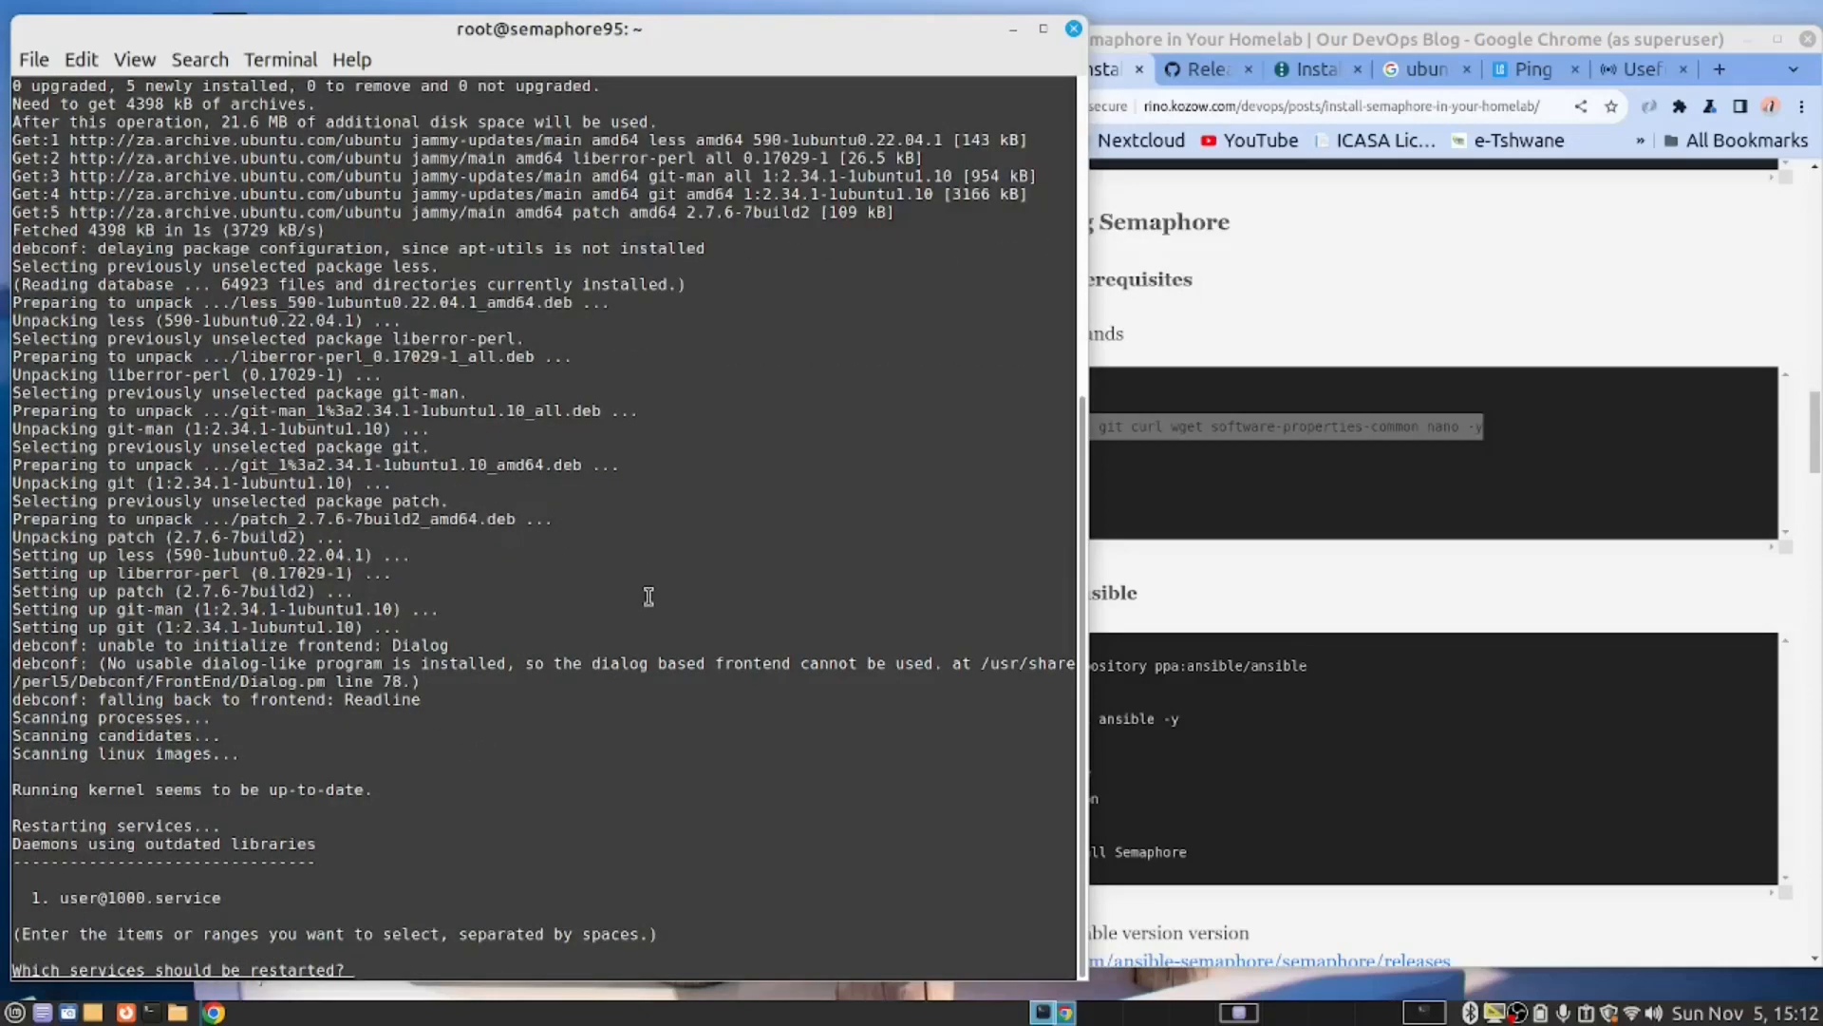
Answer 1 at the service-restart prompt and start typing the git version check
type("1")
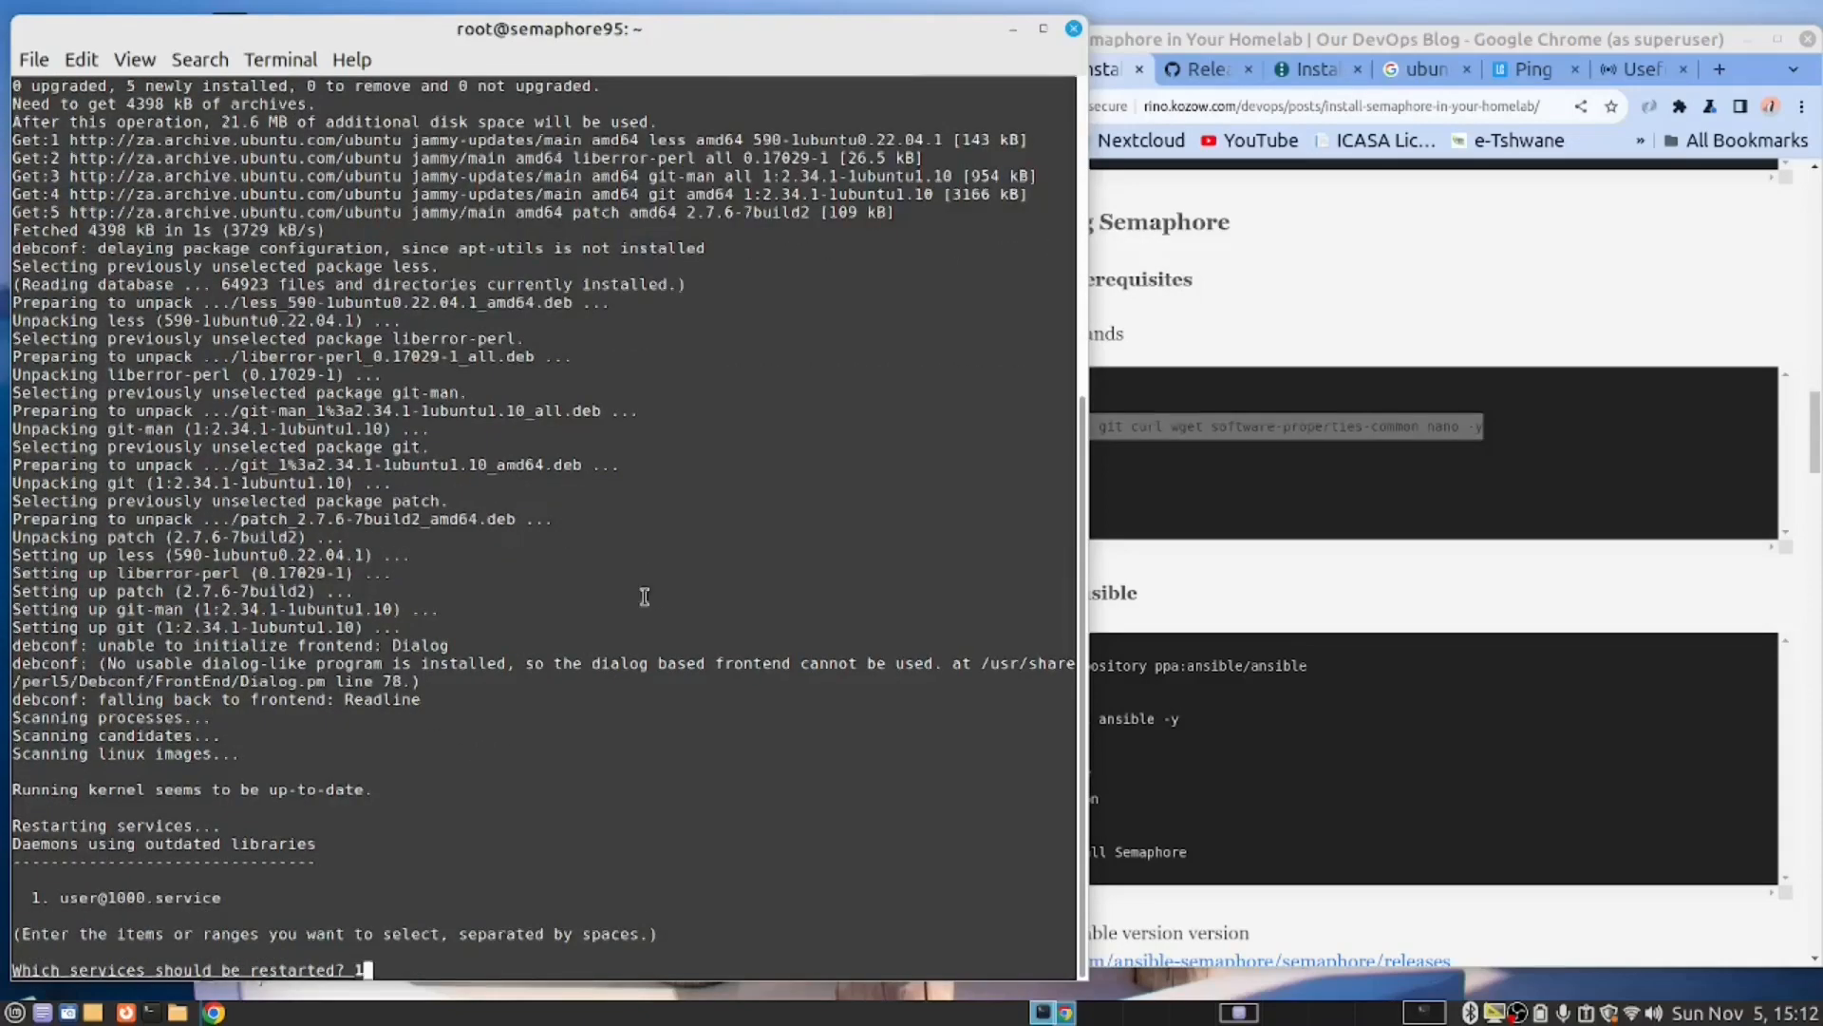
key("Return")
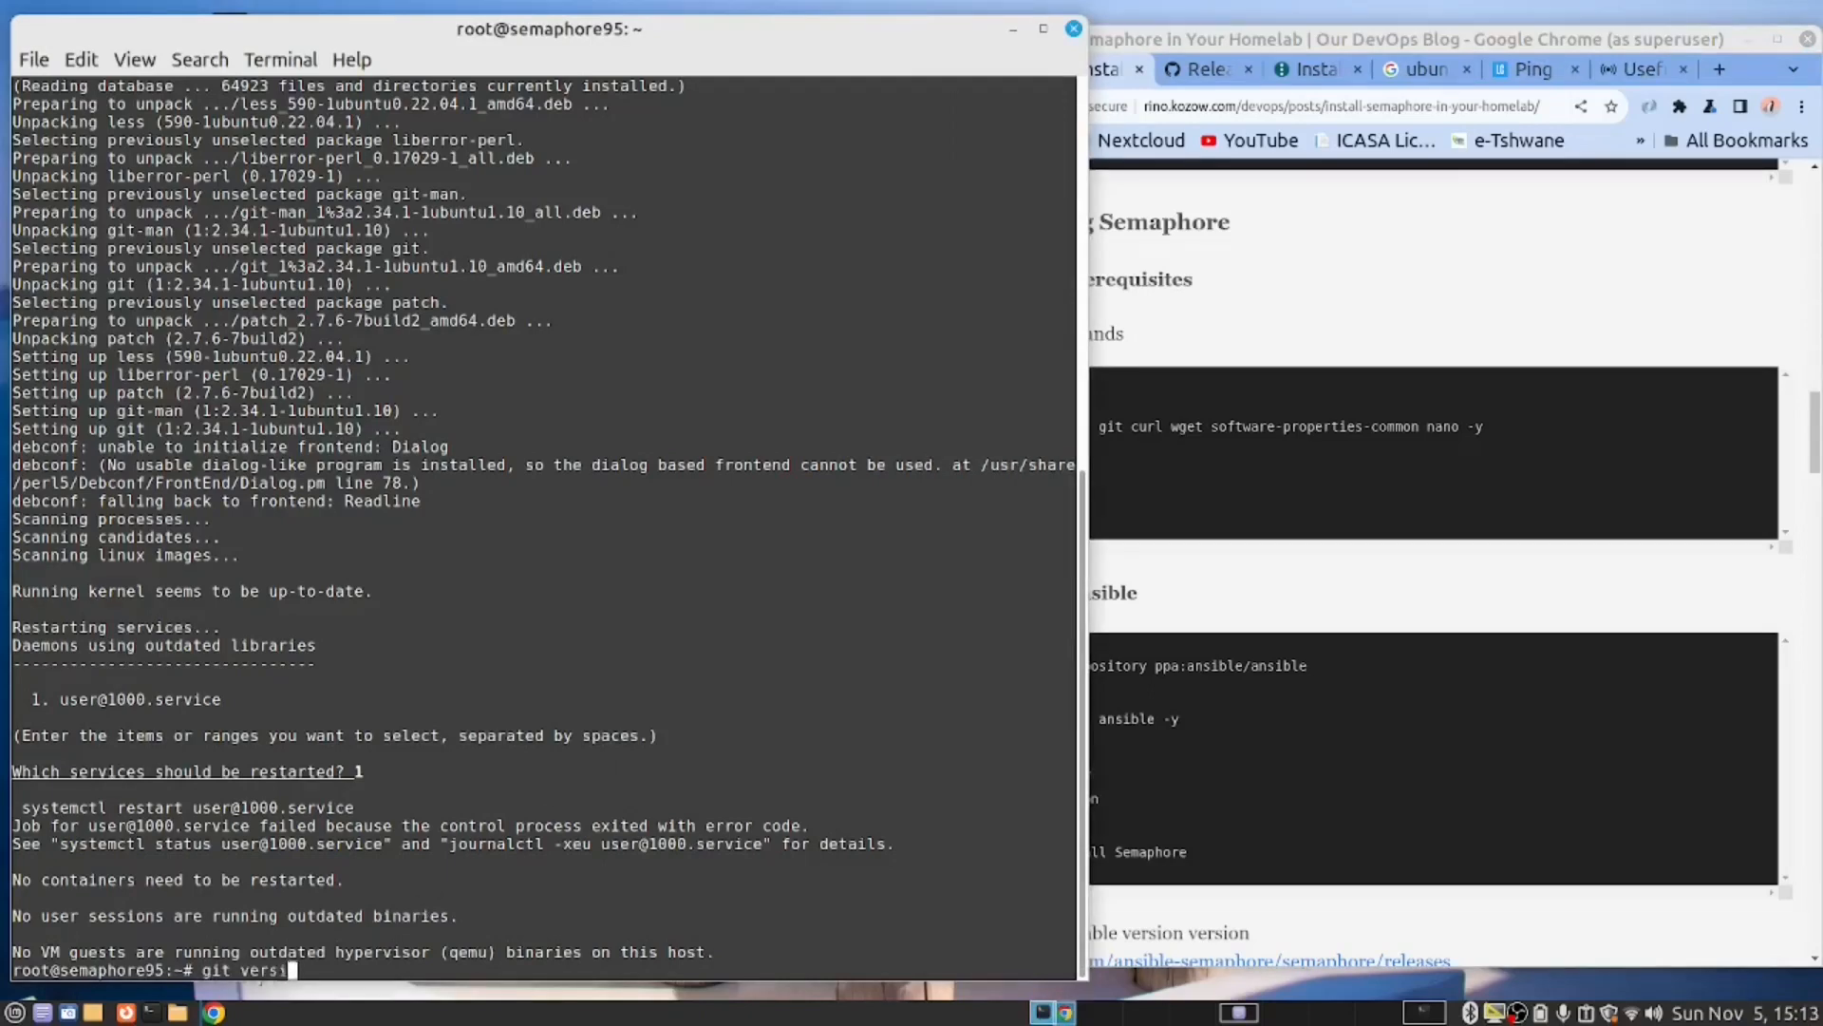
type("ion")
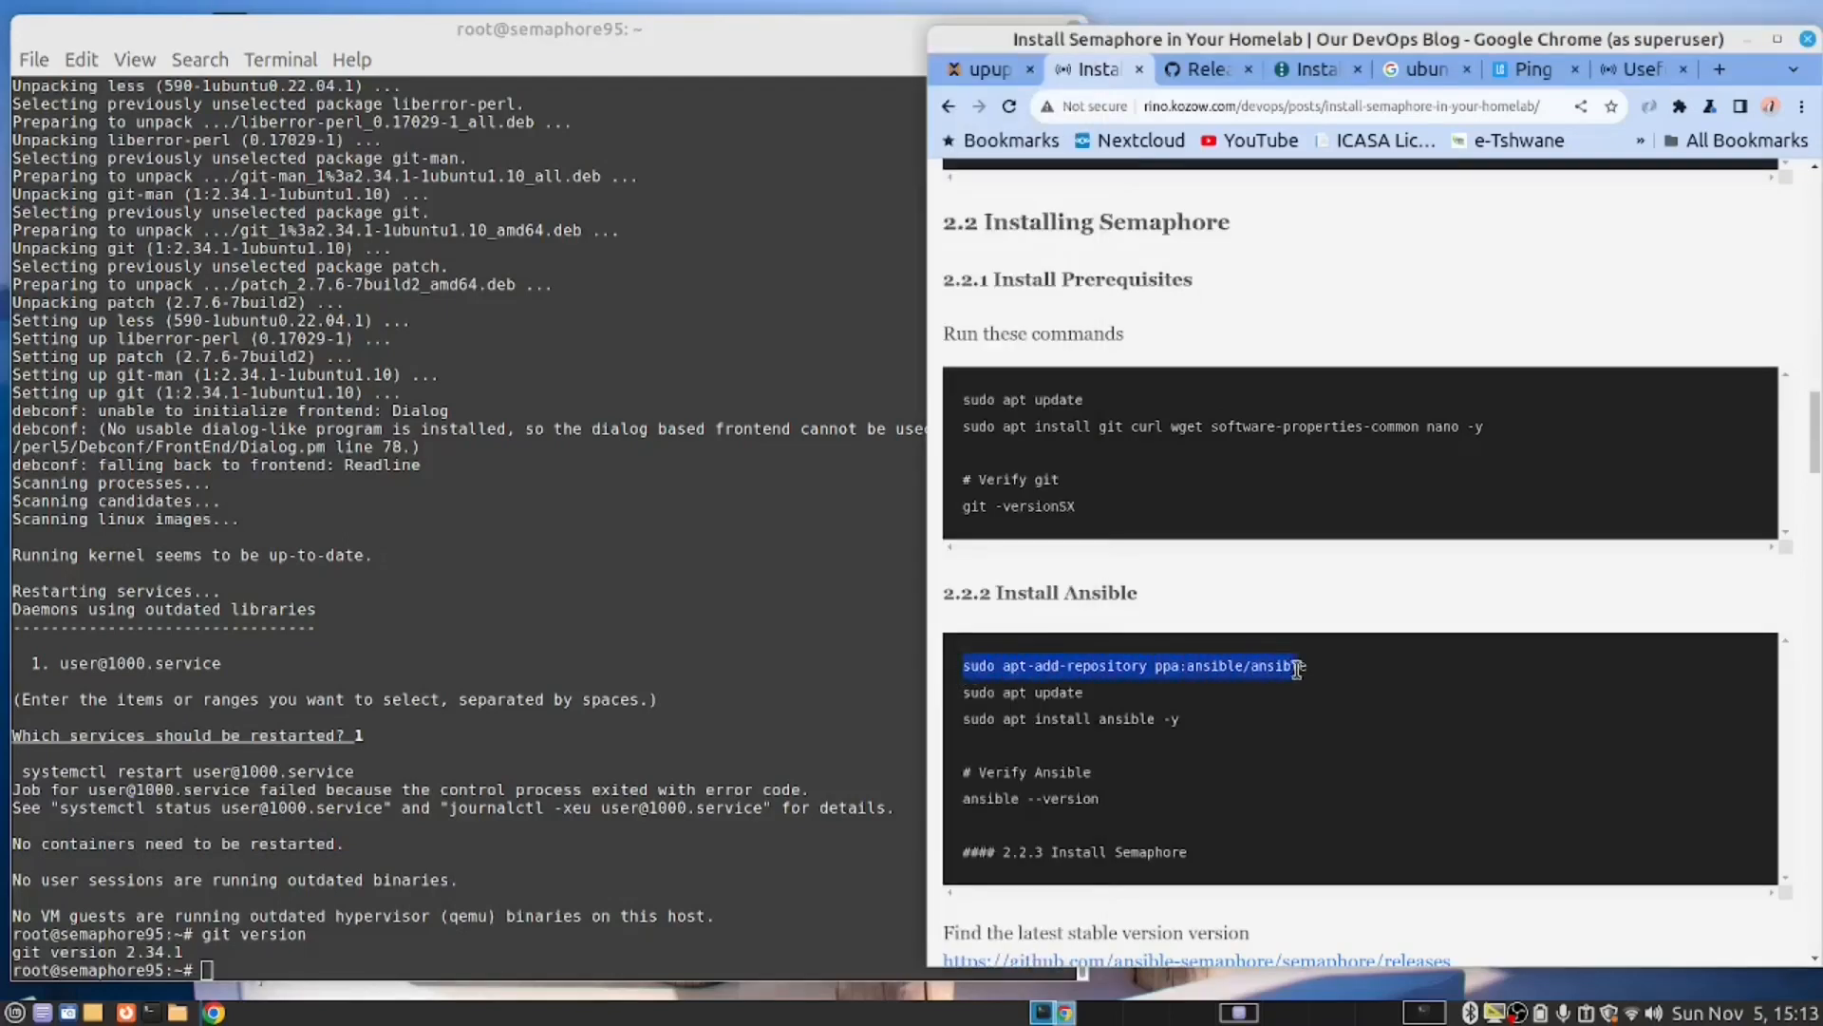
Add the ppa:ansible/ansible repository with apt-add-repository, confirming with Enter
right_click(1293, 664)
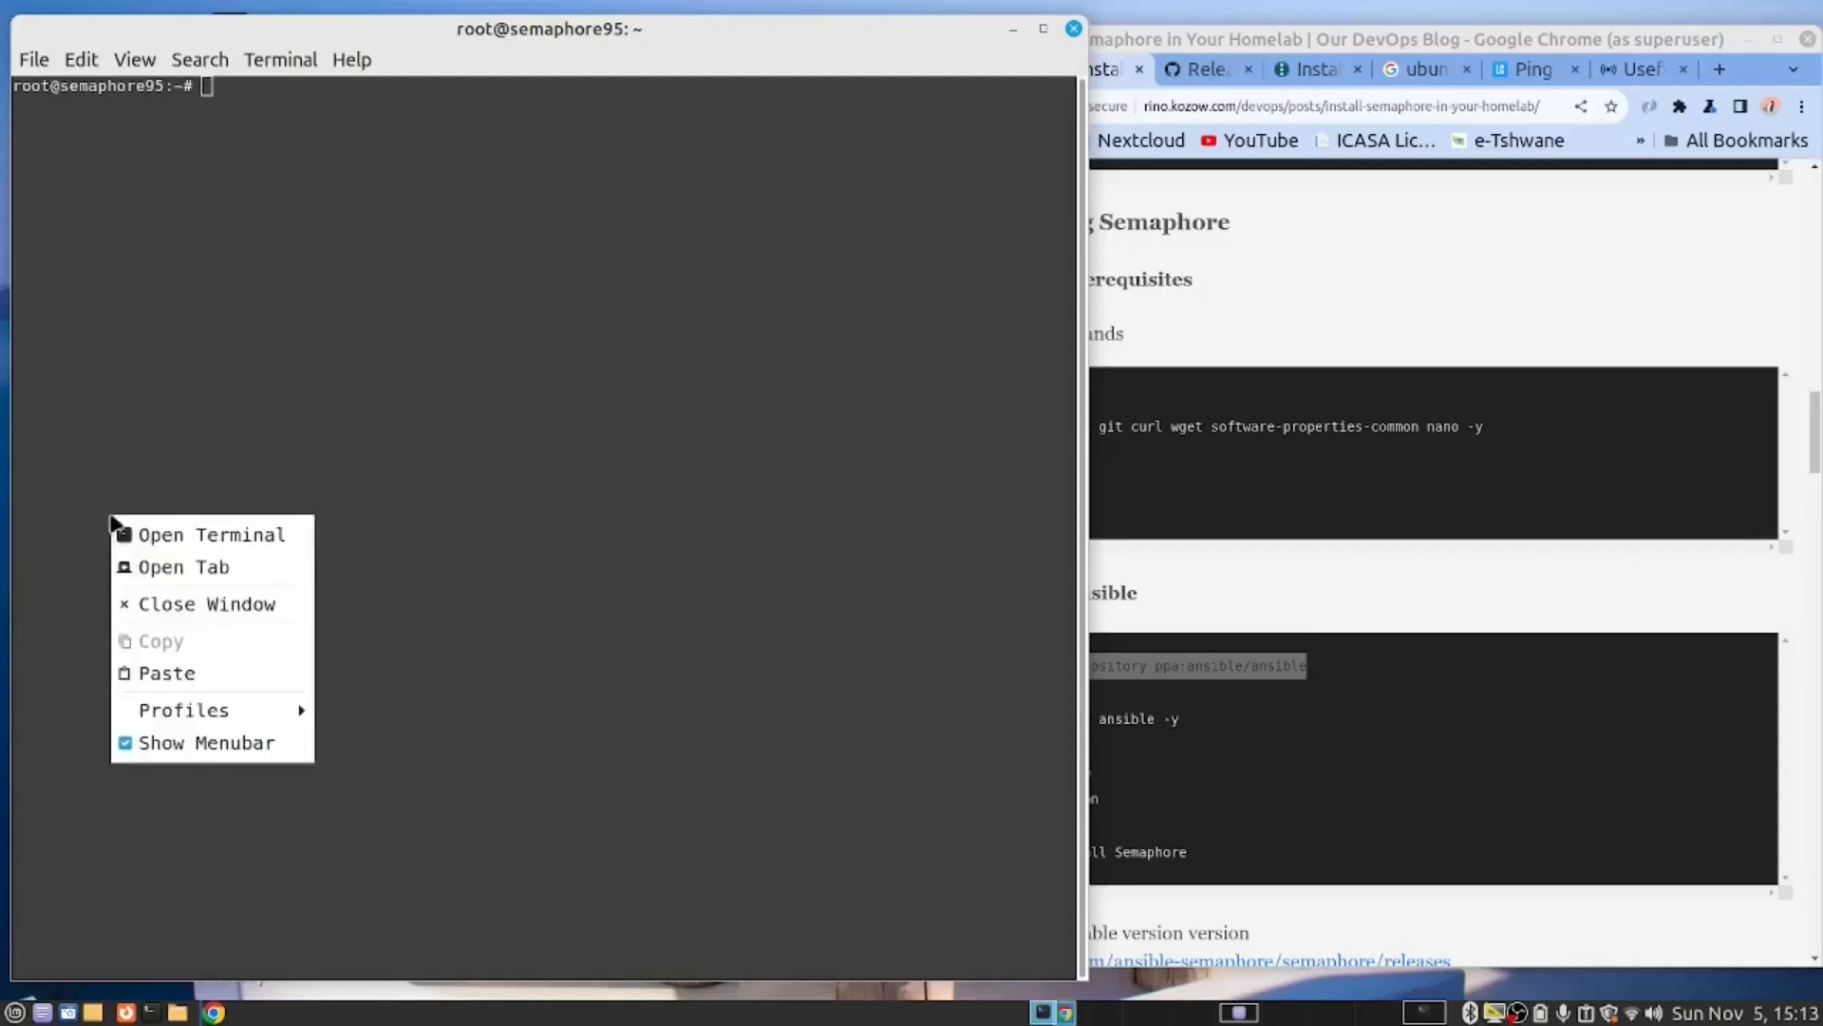
left_click(167, 672)
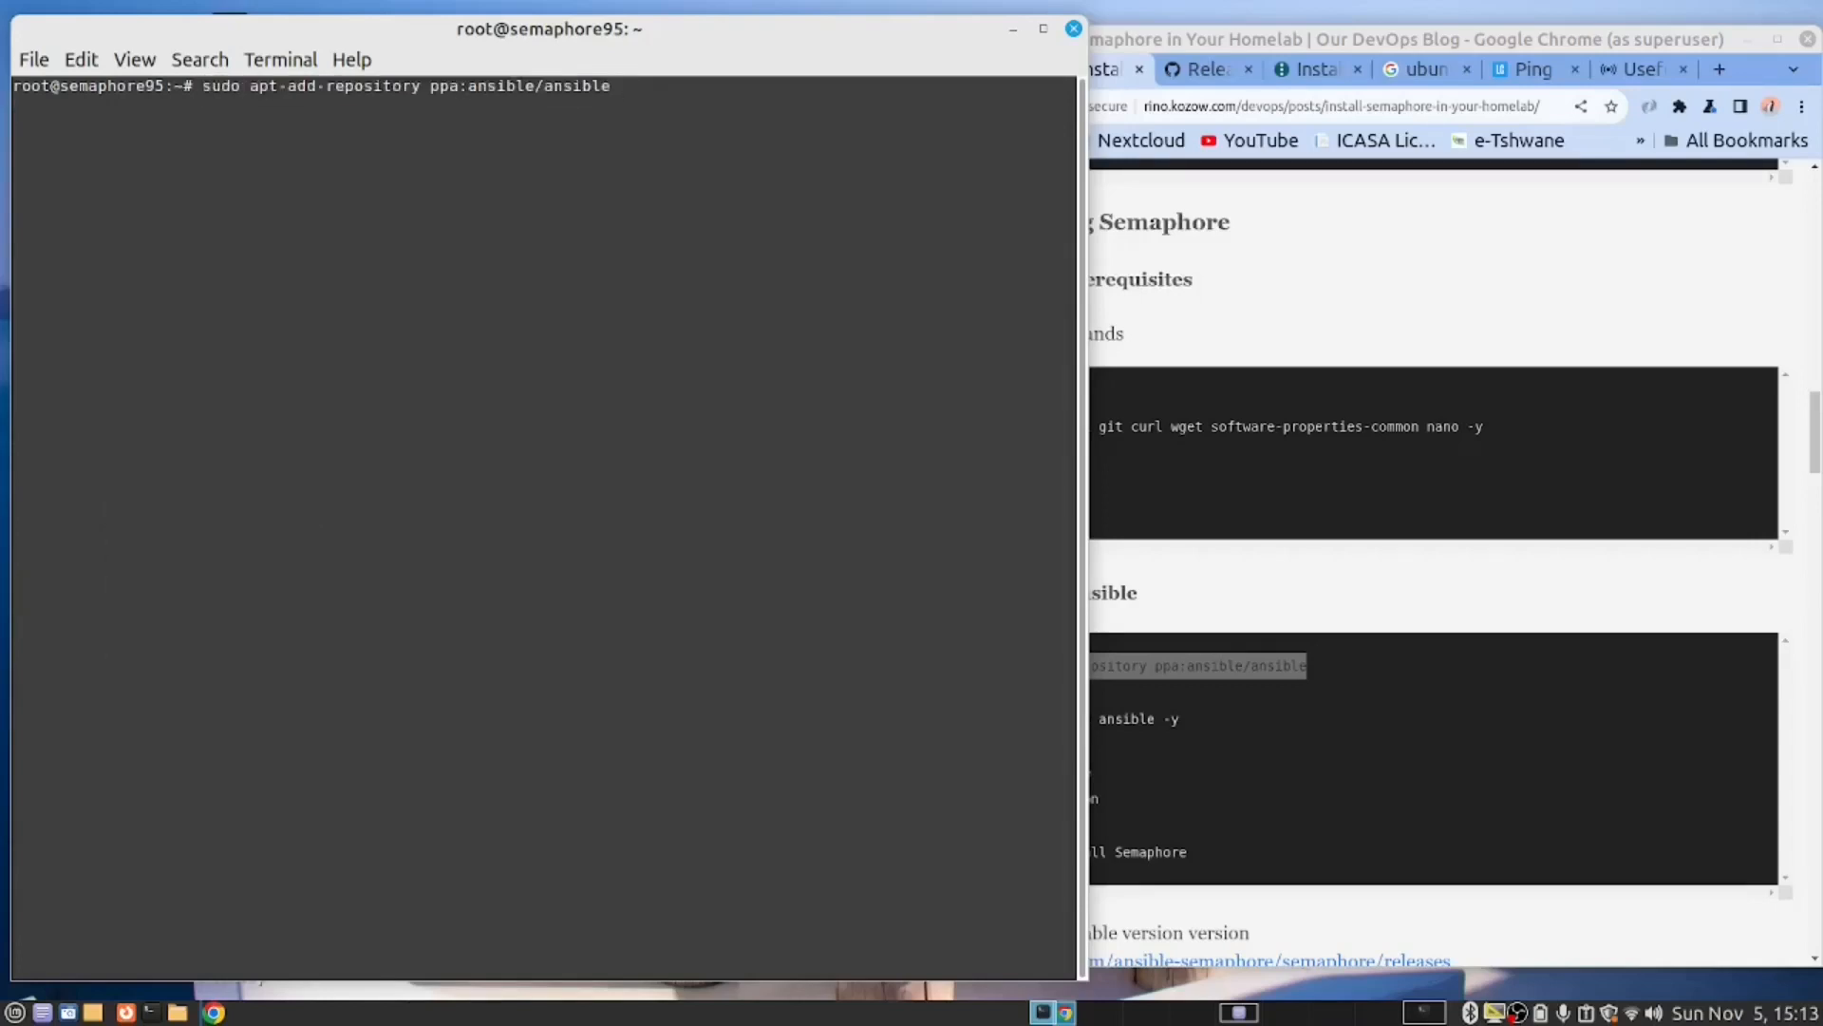
key("Return")
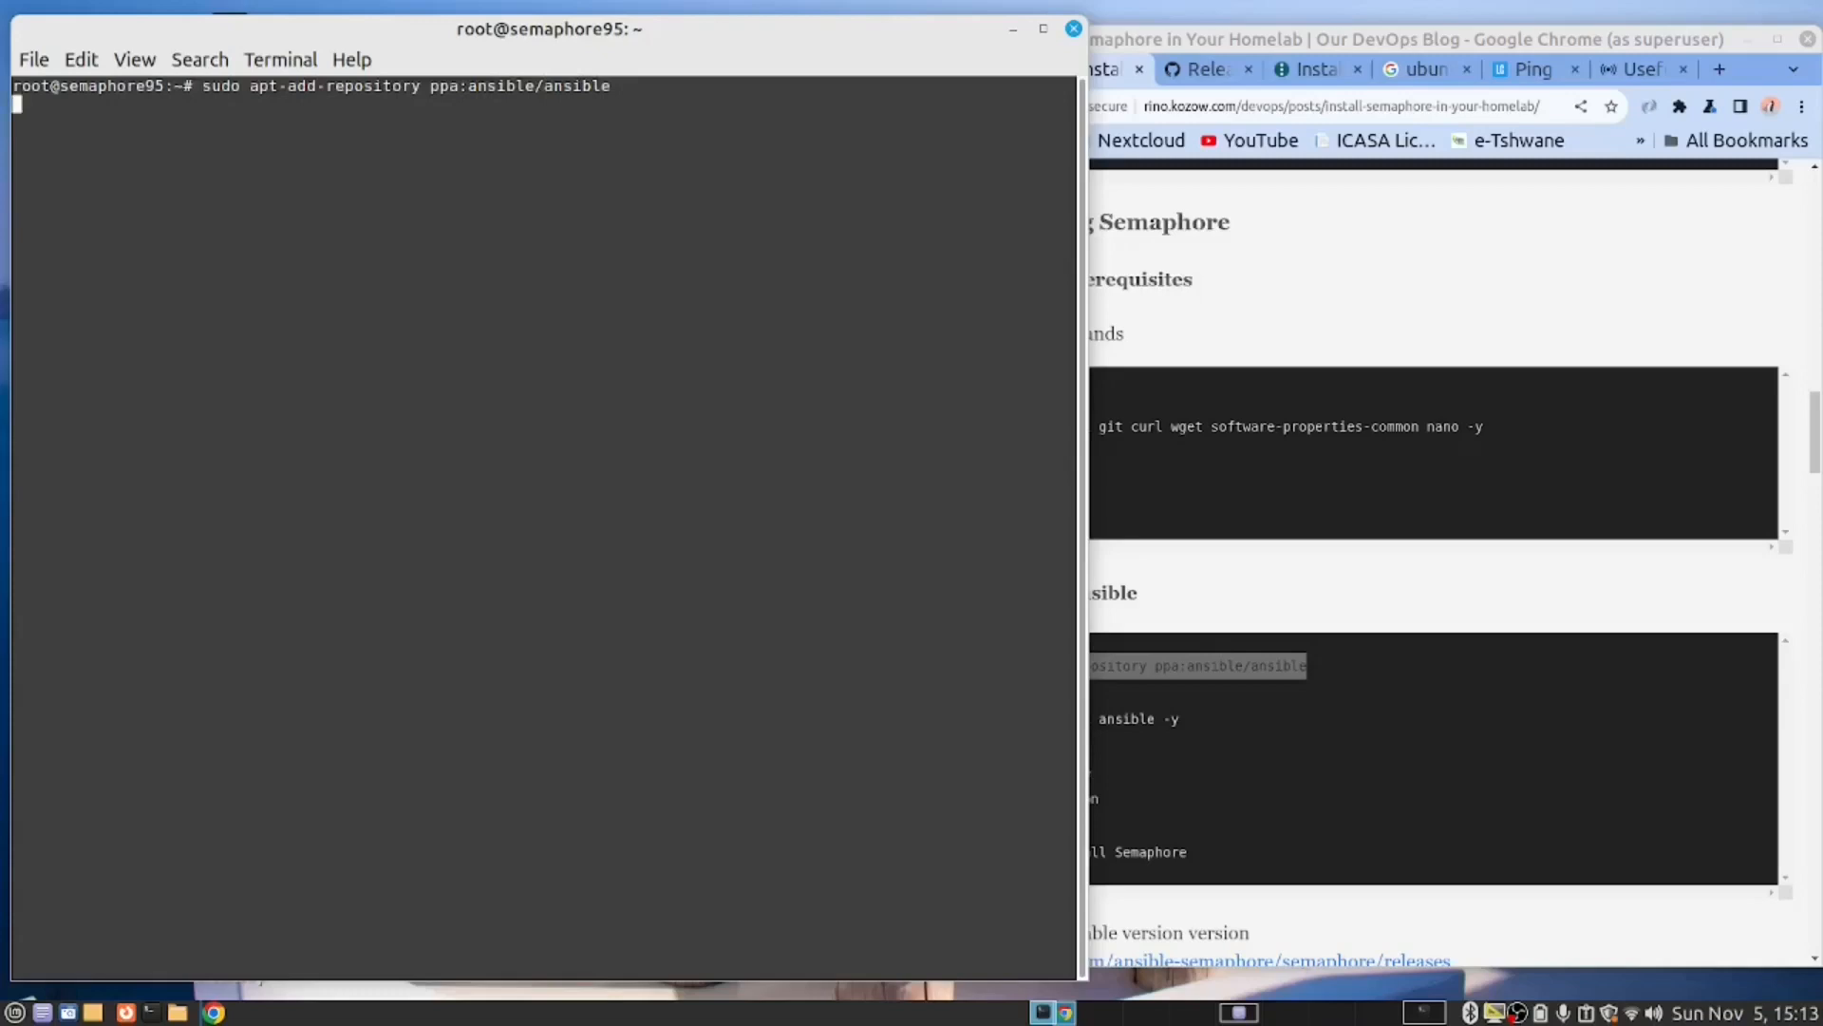
key("Return")
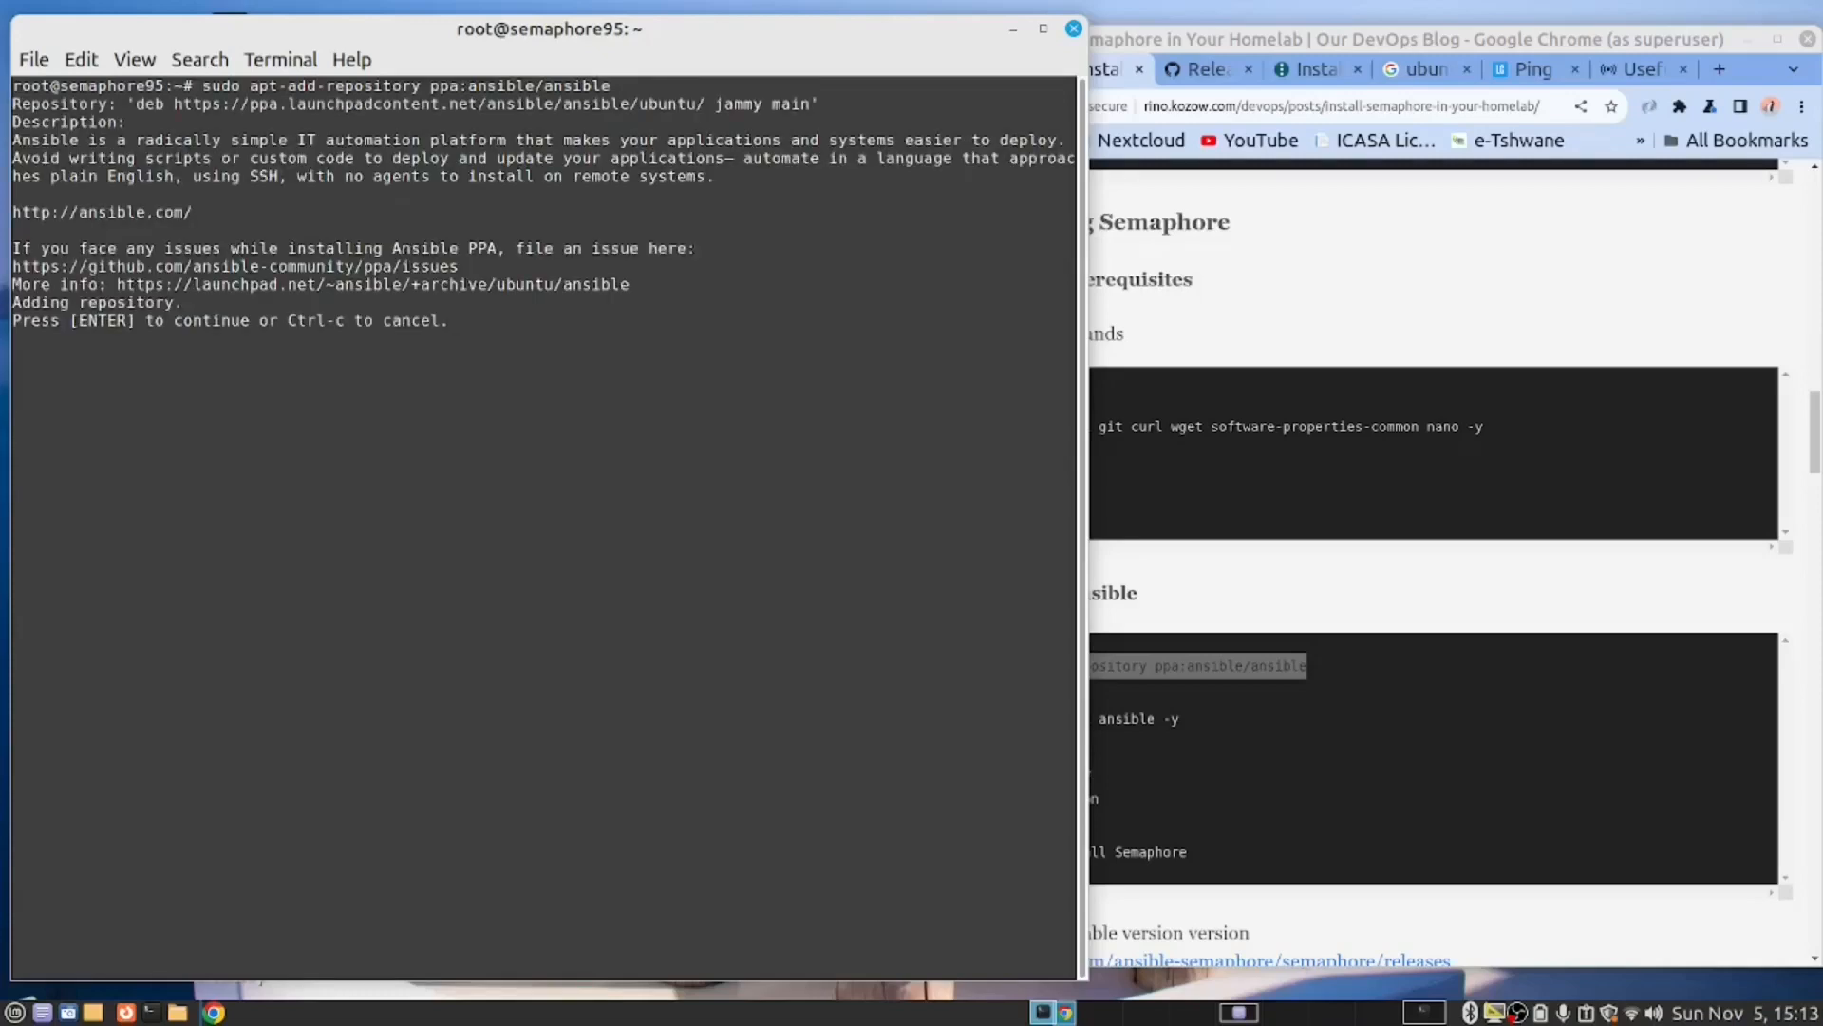
key("Return")
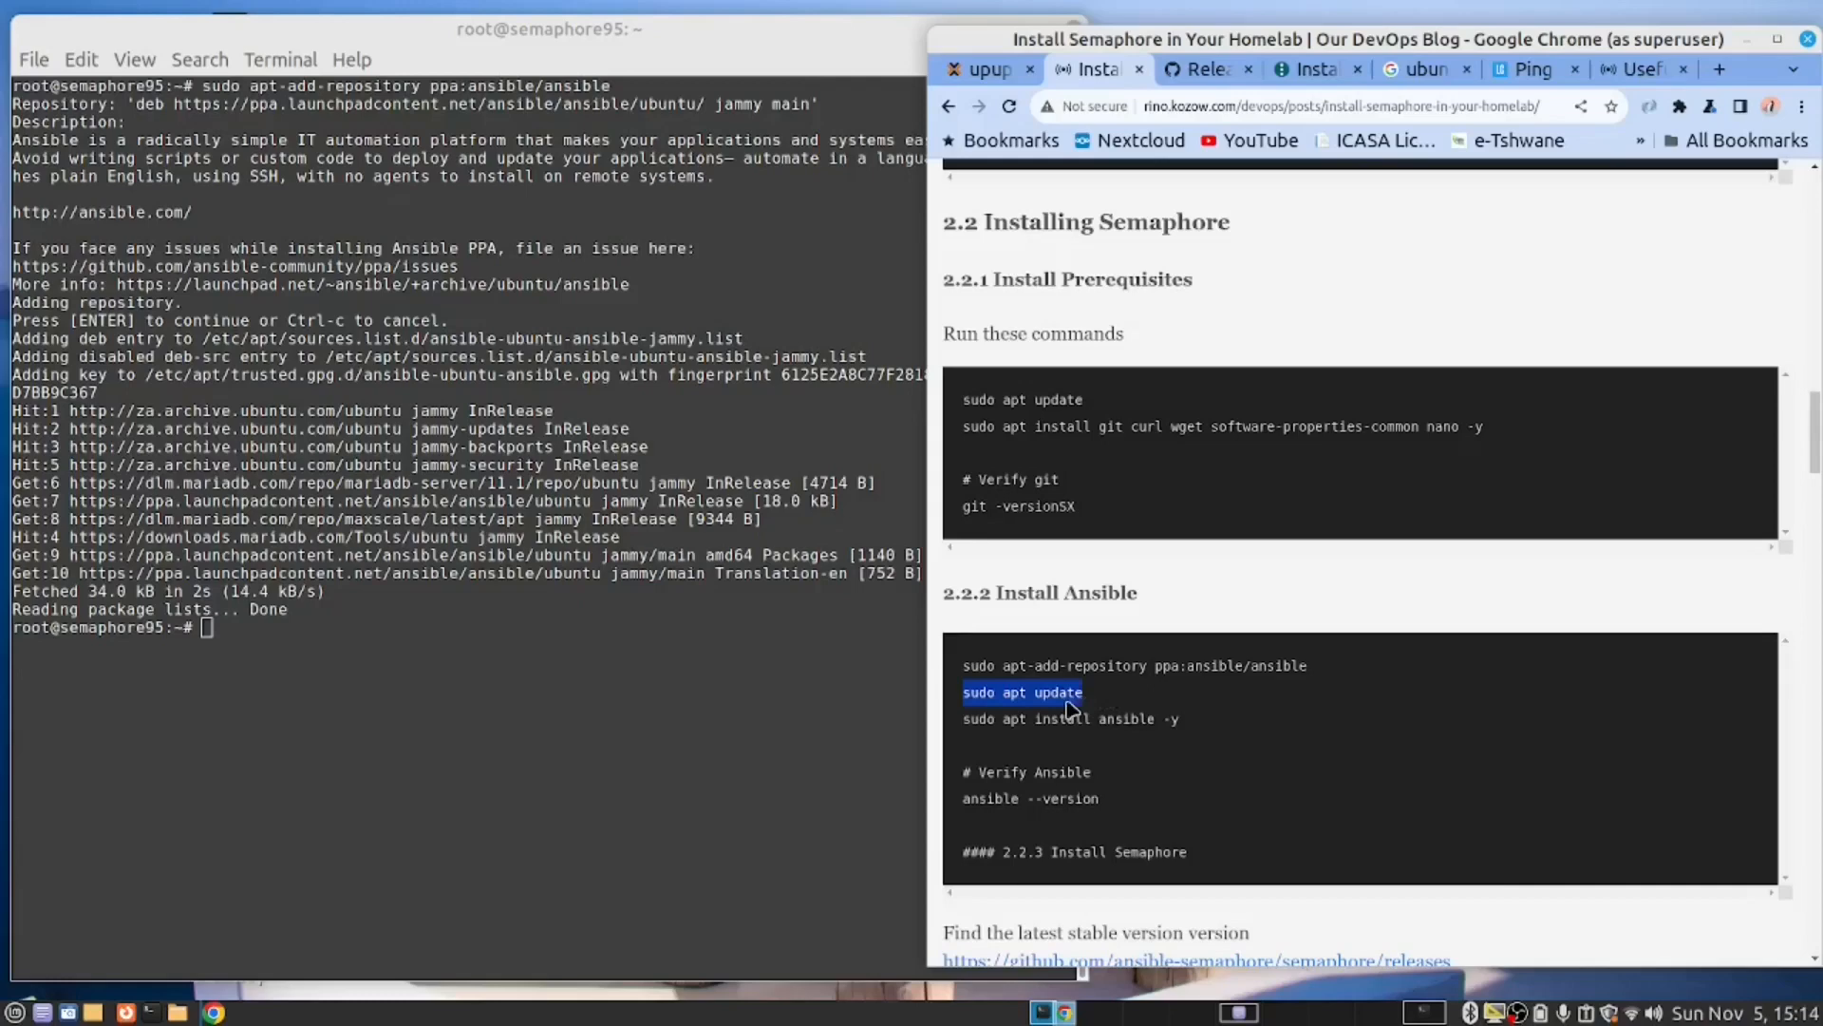
Refresh package lists, install ansible with -y and query 'ansible --version'
right_click(465, 697)
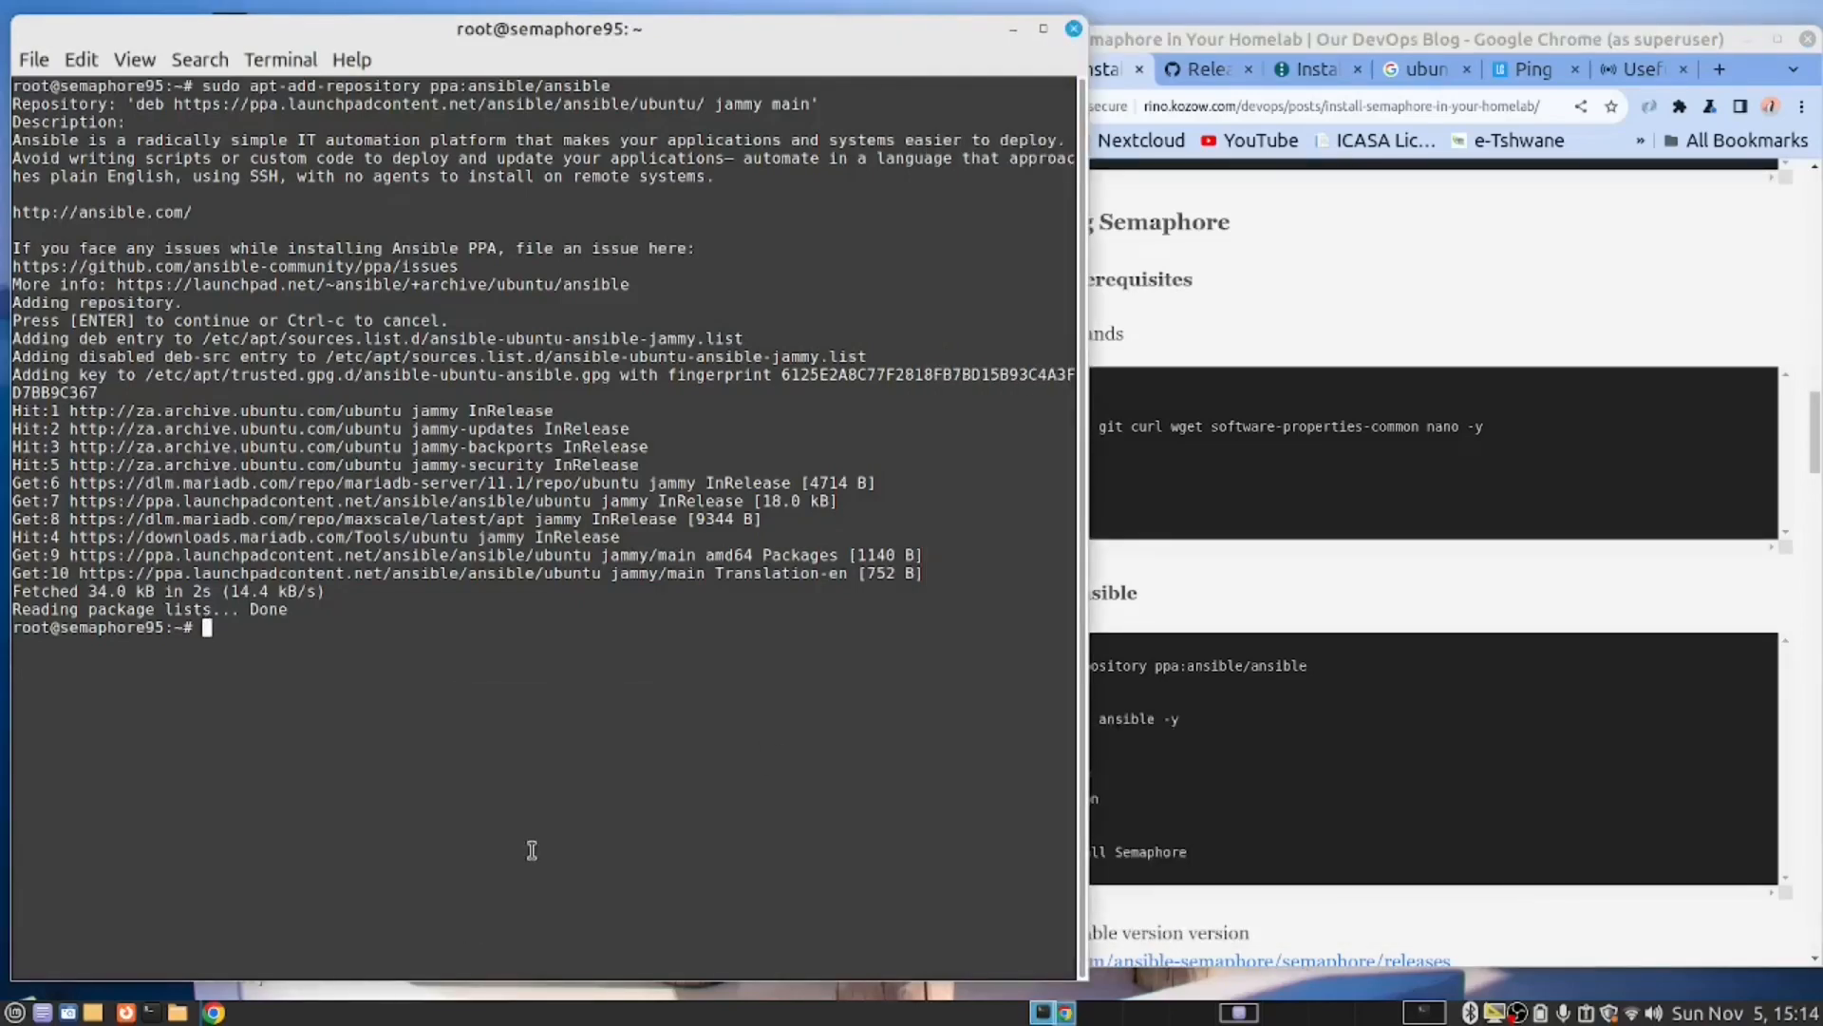
type("sudo apt update")
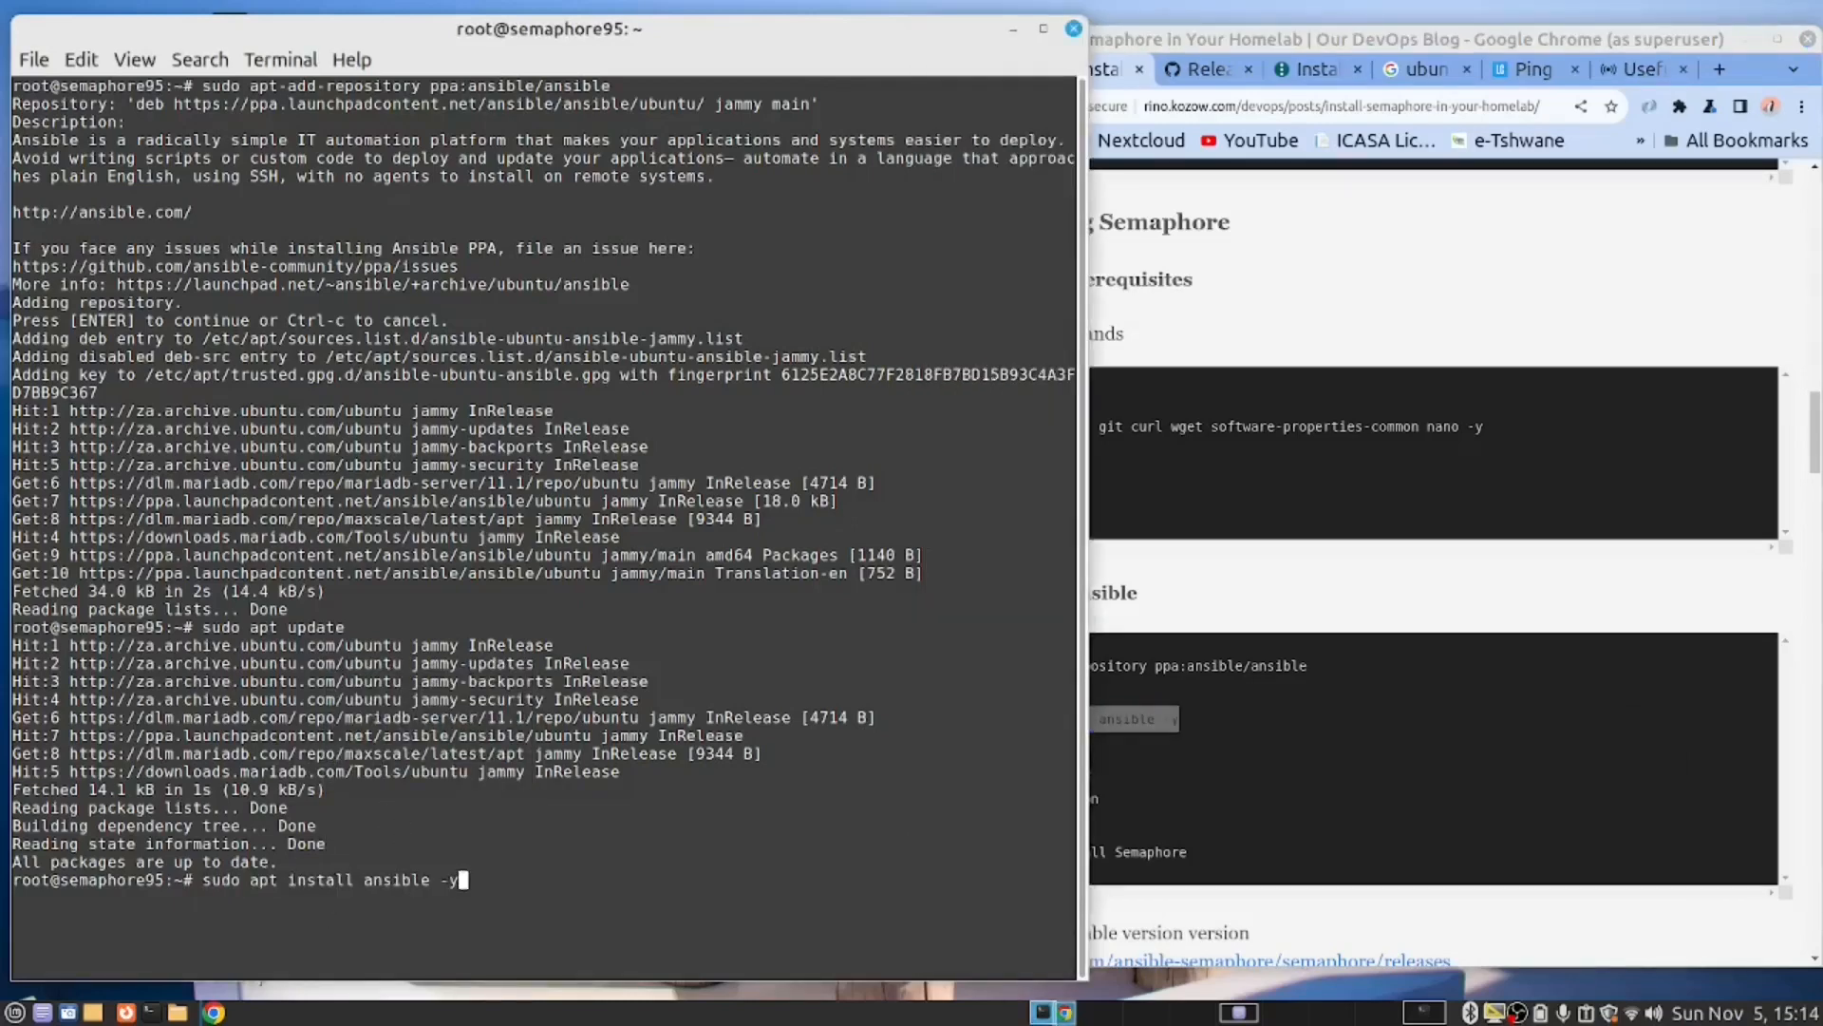
key("Return")
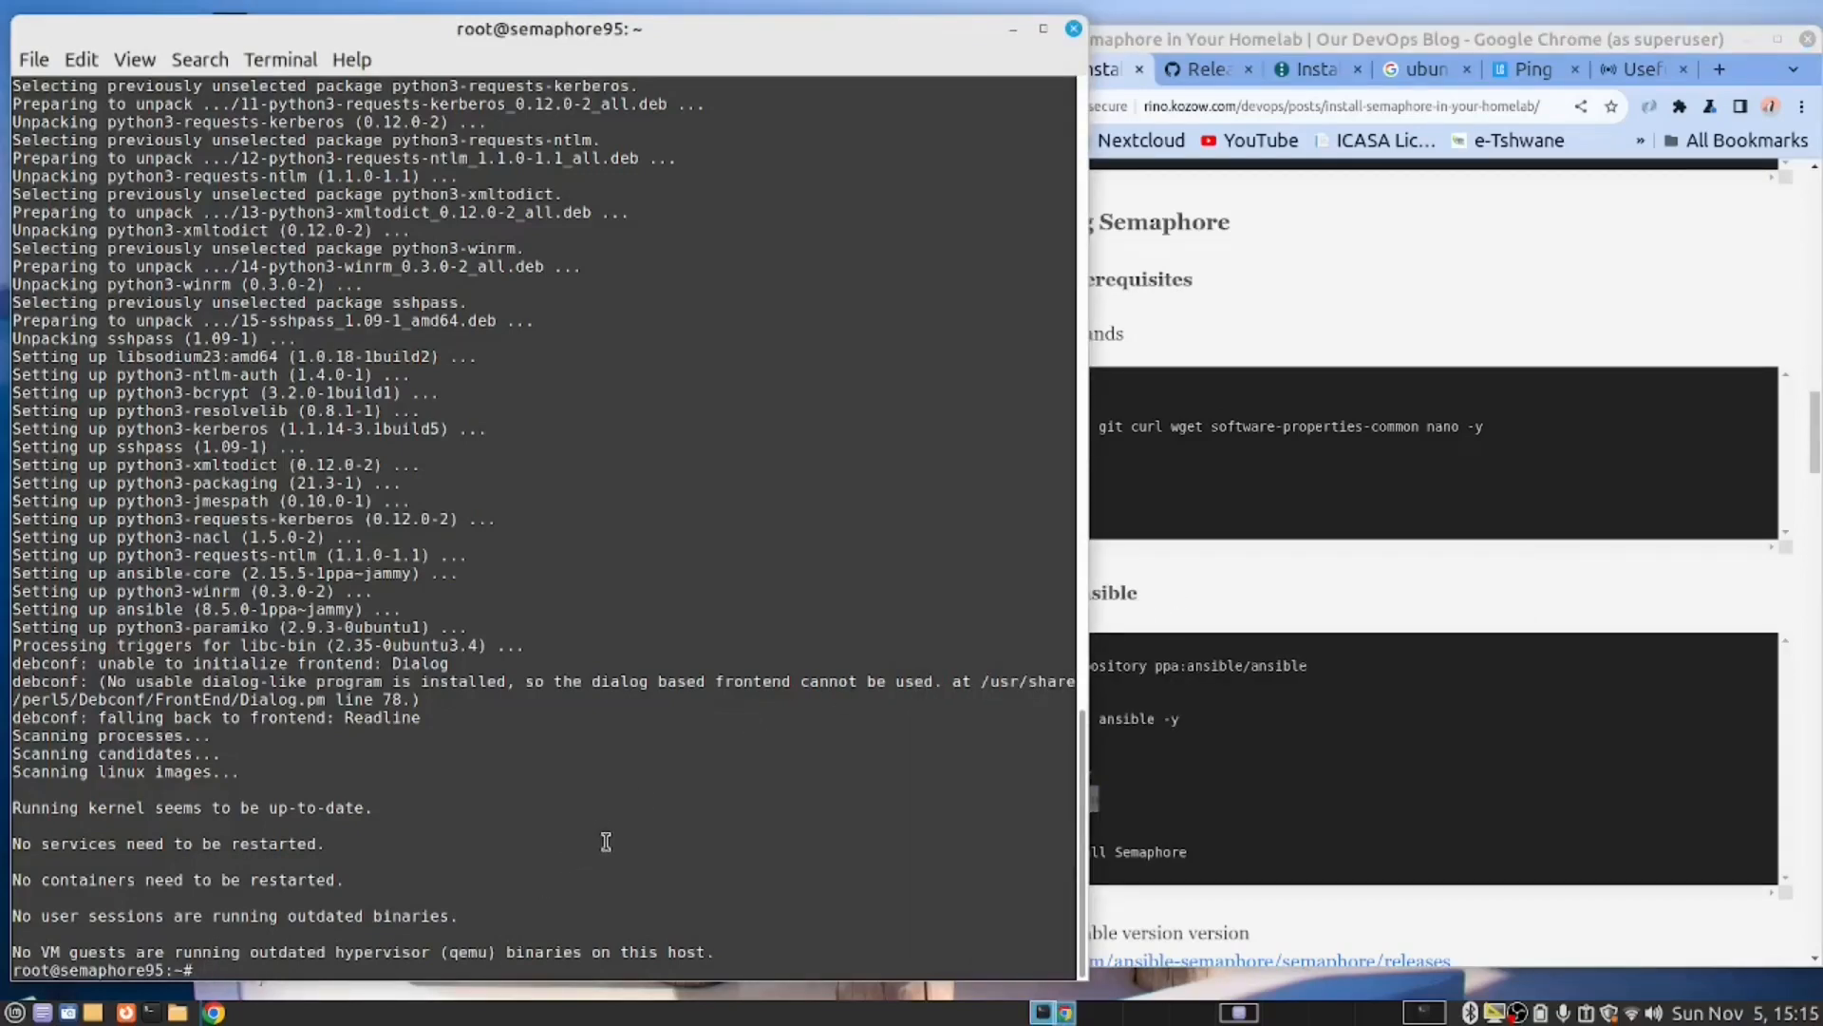
type("ansible --version")
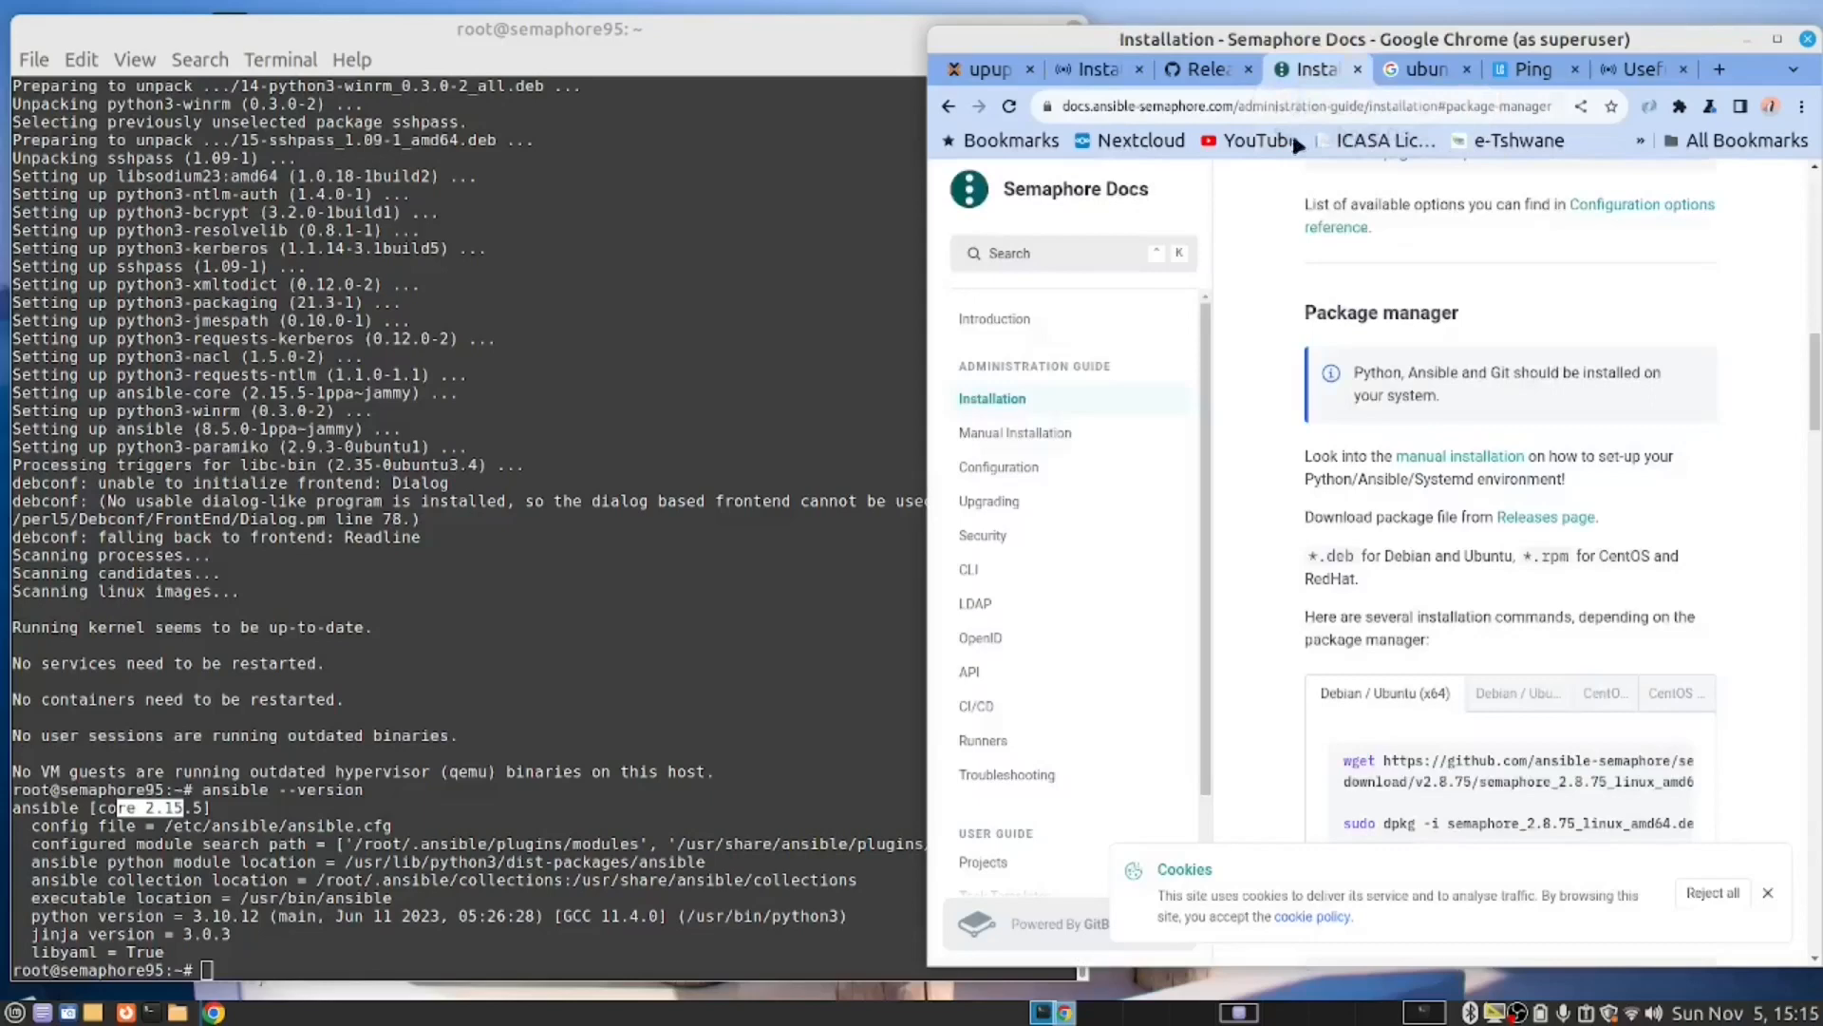
Scroll the Semaphore Docs install page to the Debian commands and select 'semaphore' in the run command
scroll("down", 3)
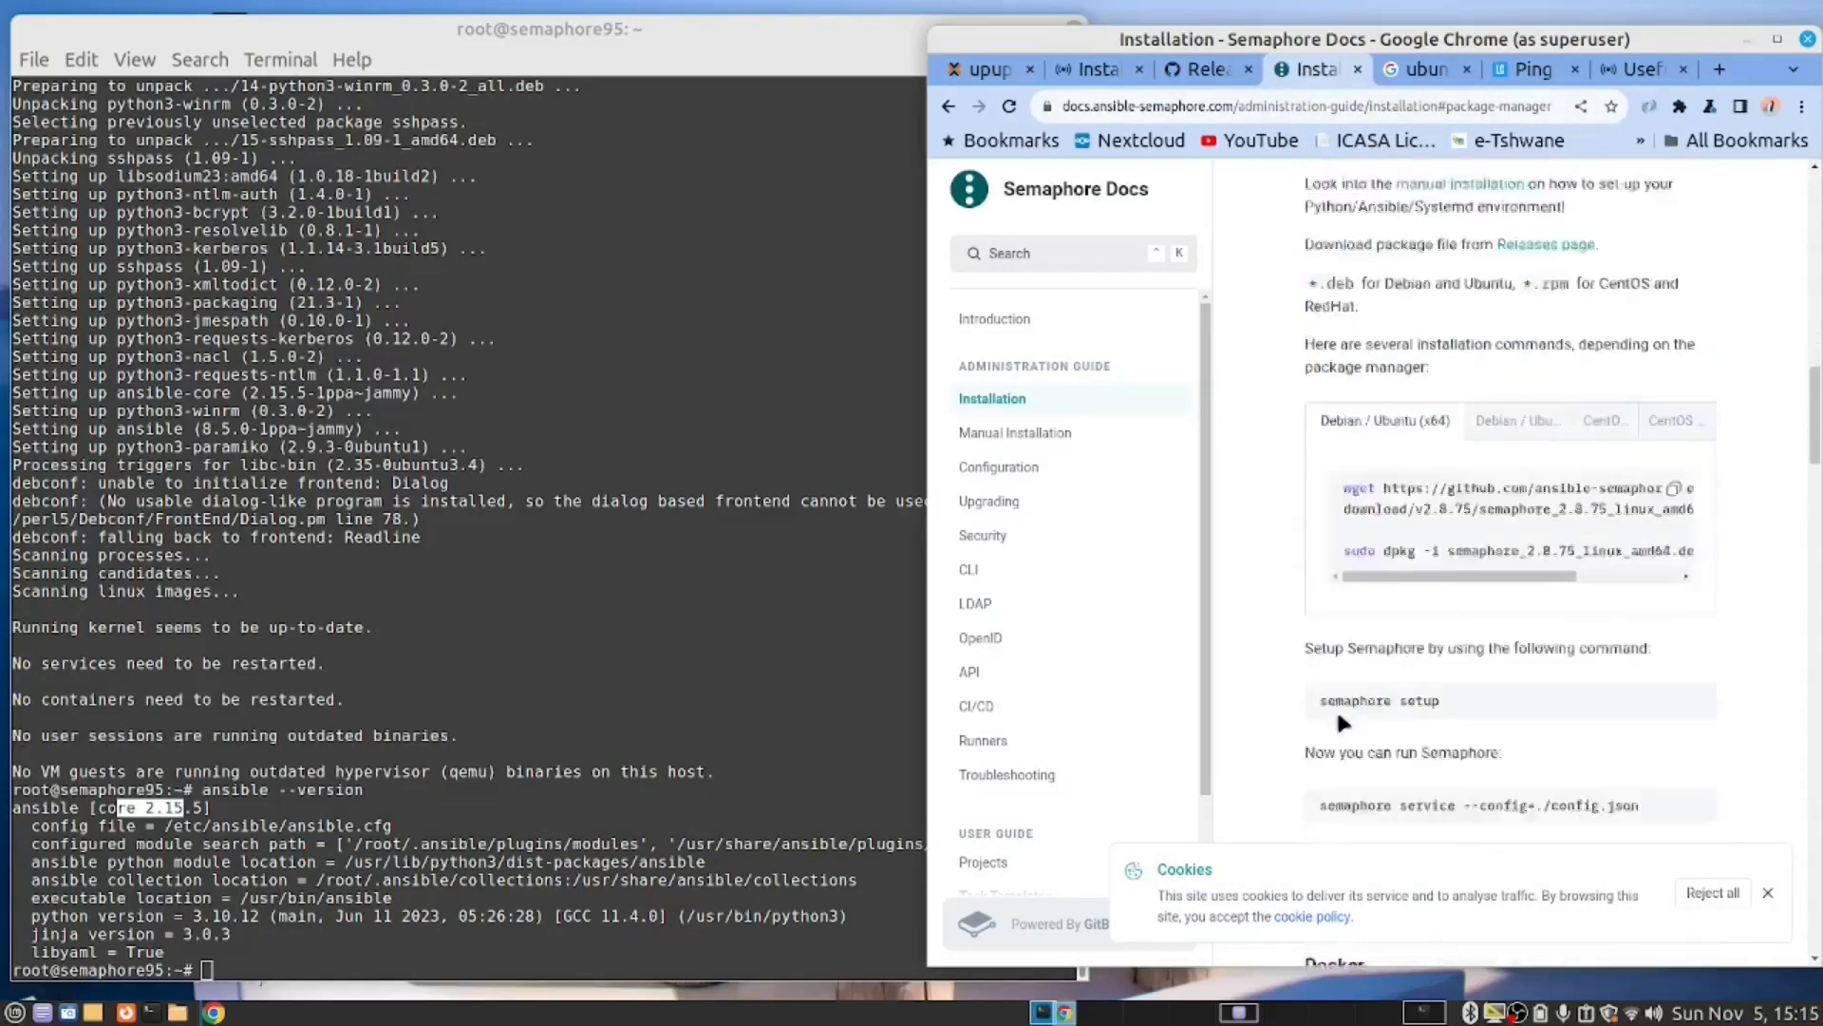
scroll("down", 3)
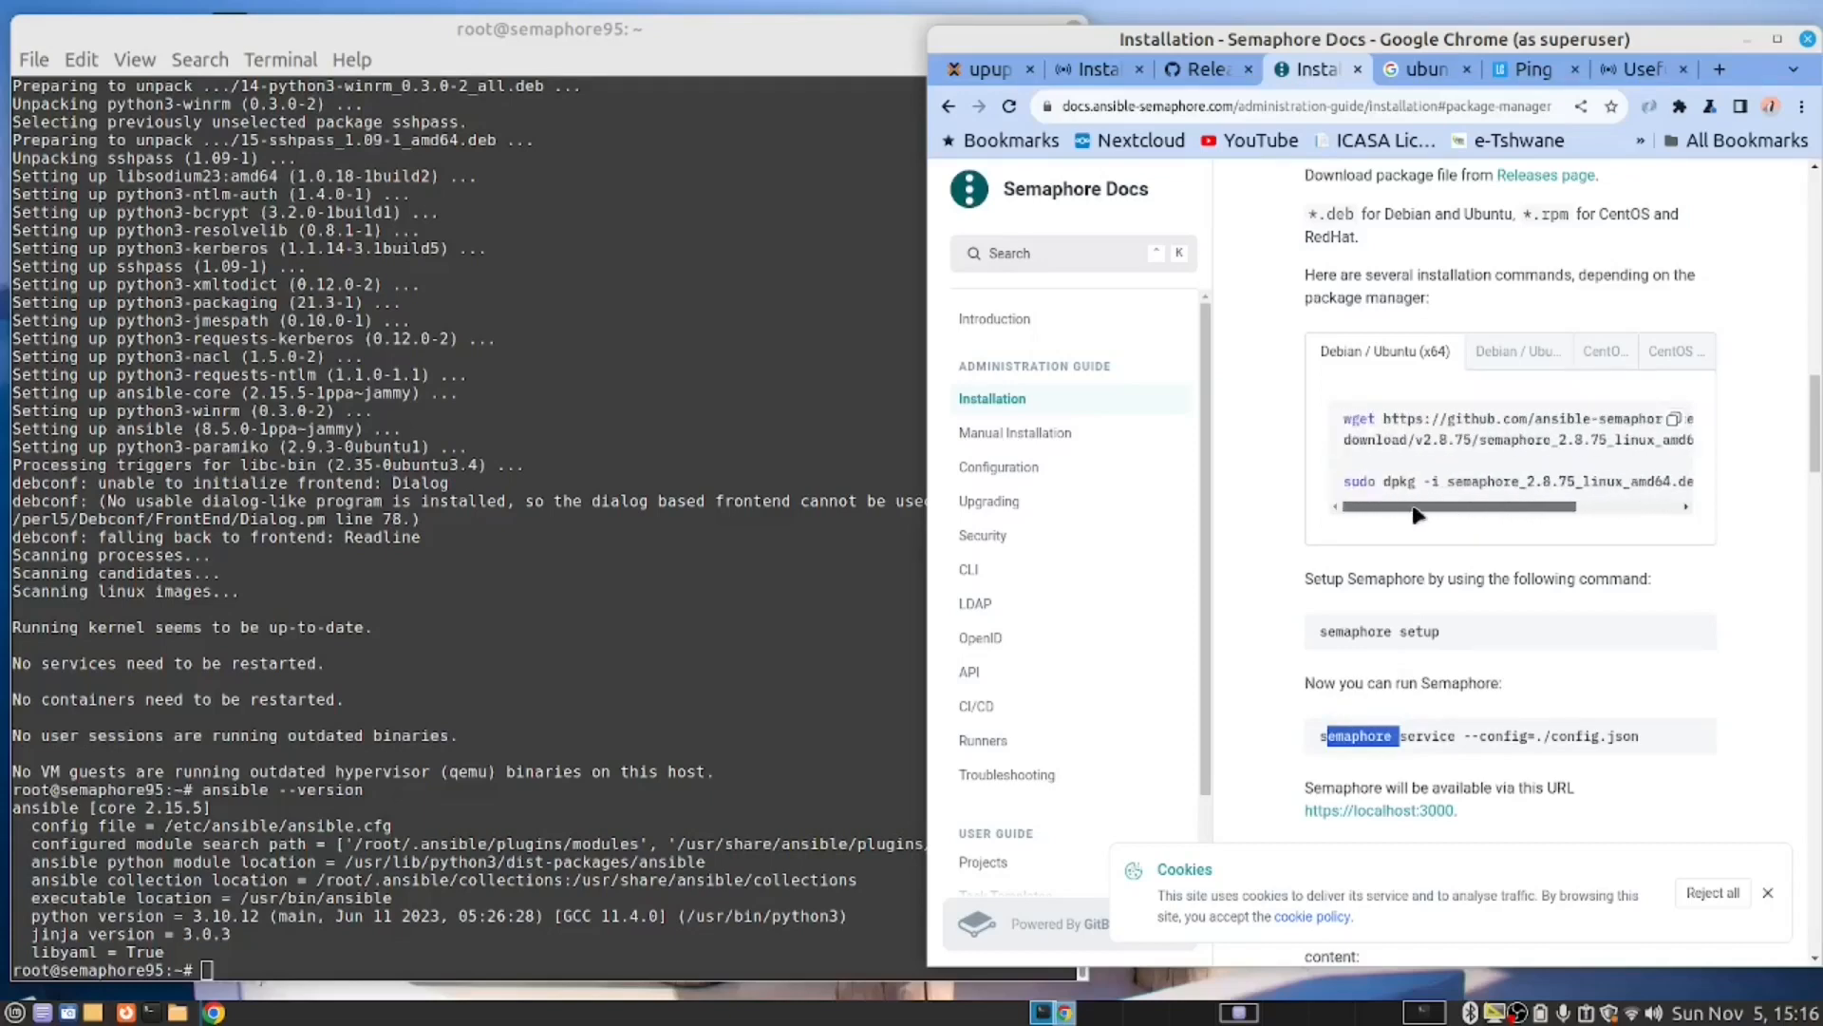
double_click(1442, 438)
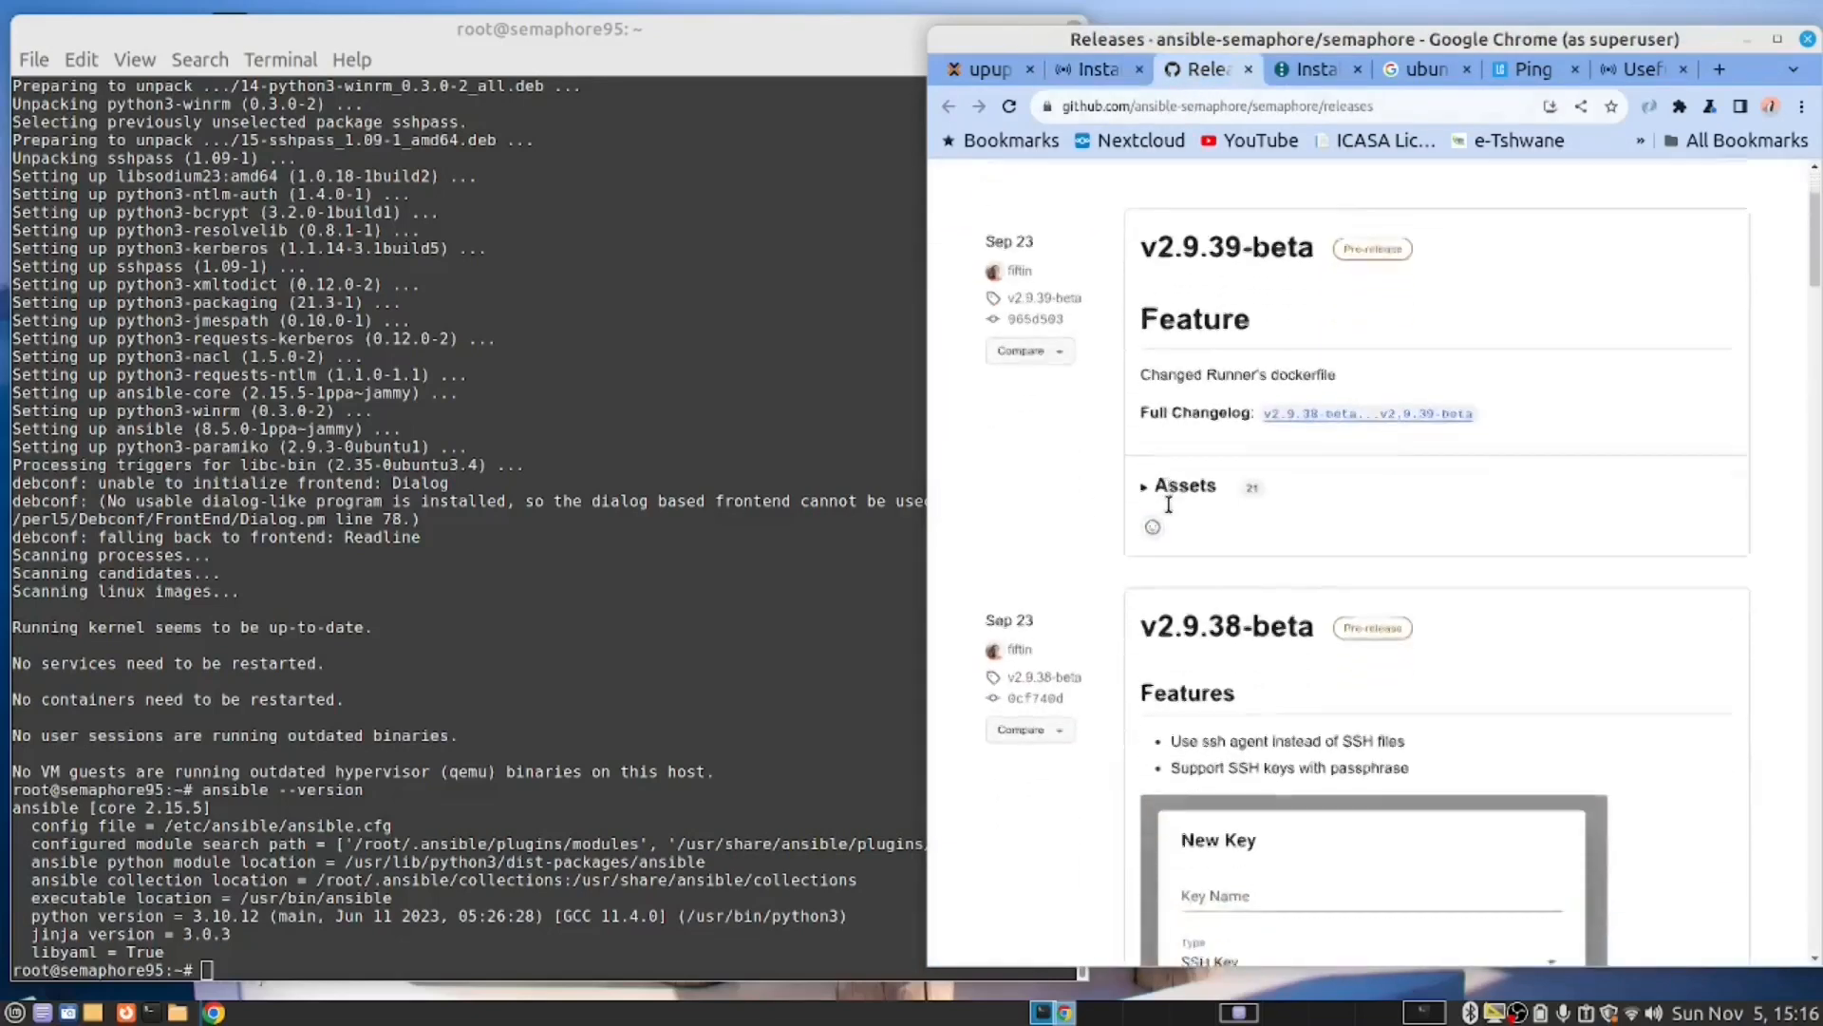
Review the GitHub releases list, then the docs' package-manager install commands
scroll("up", 3)
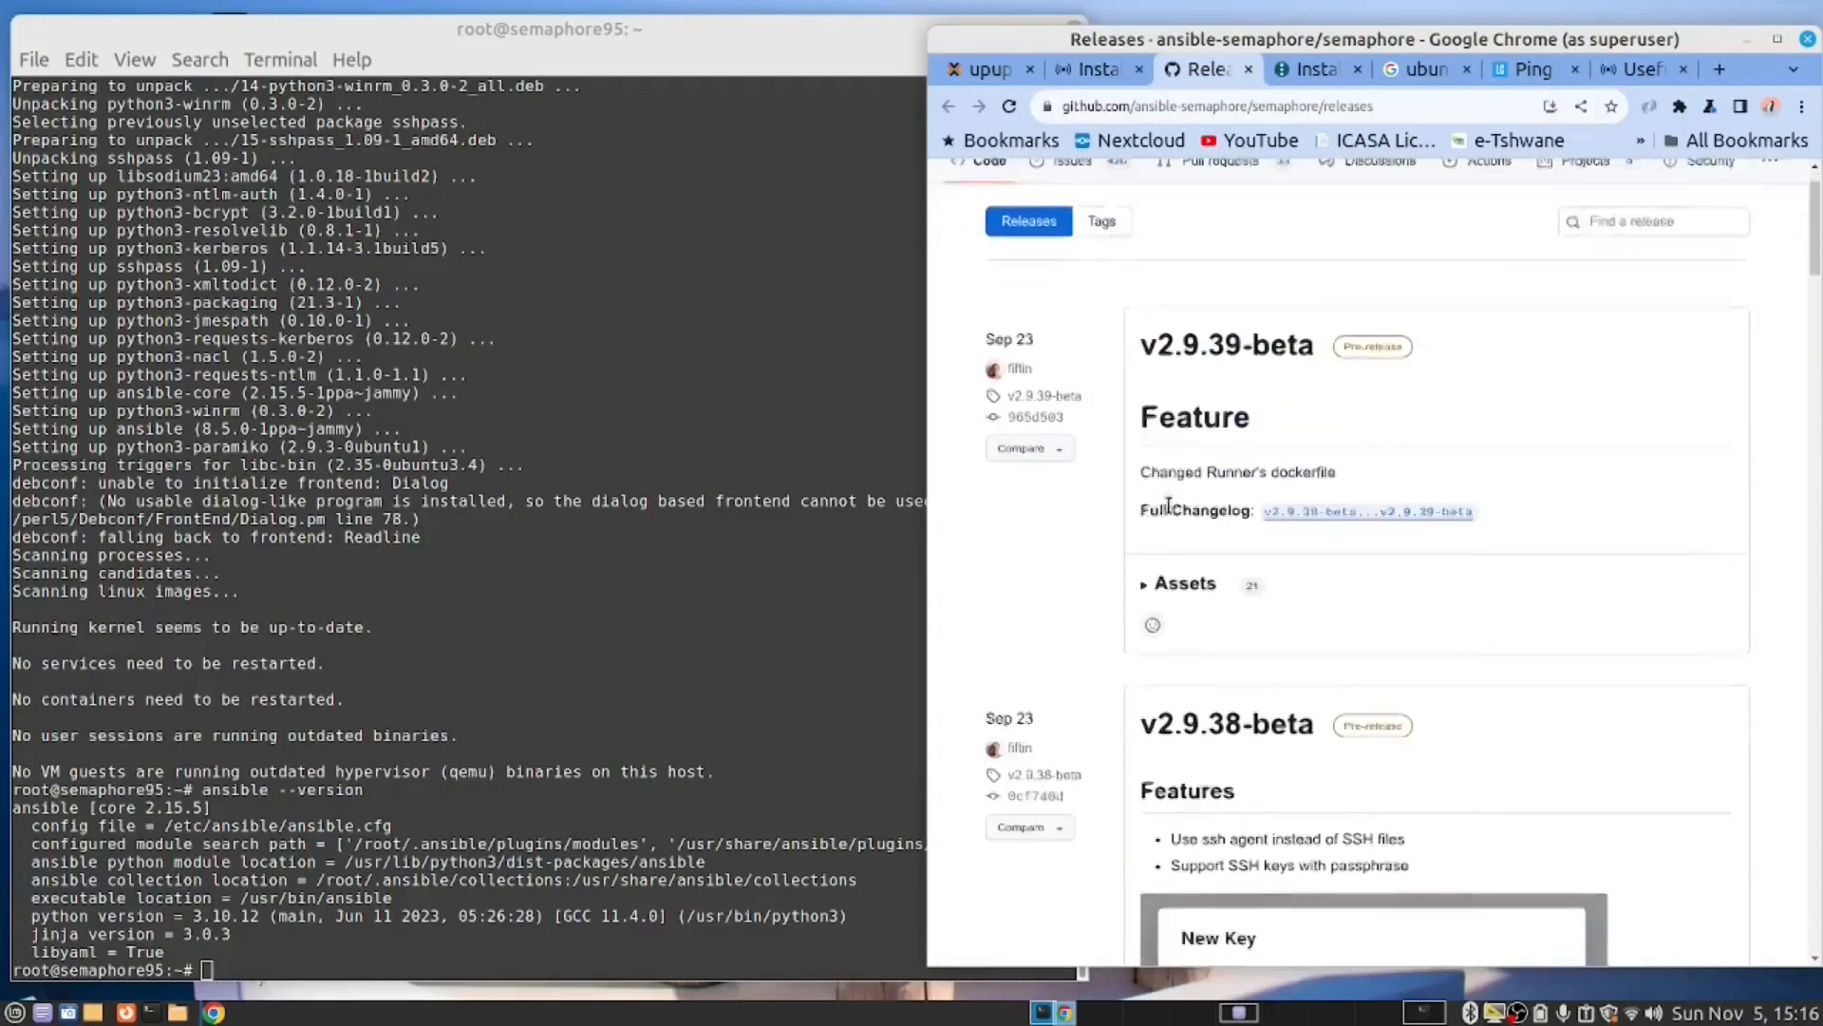
scroll("down", 3)
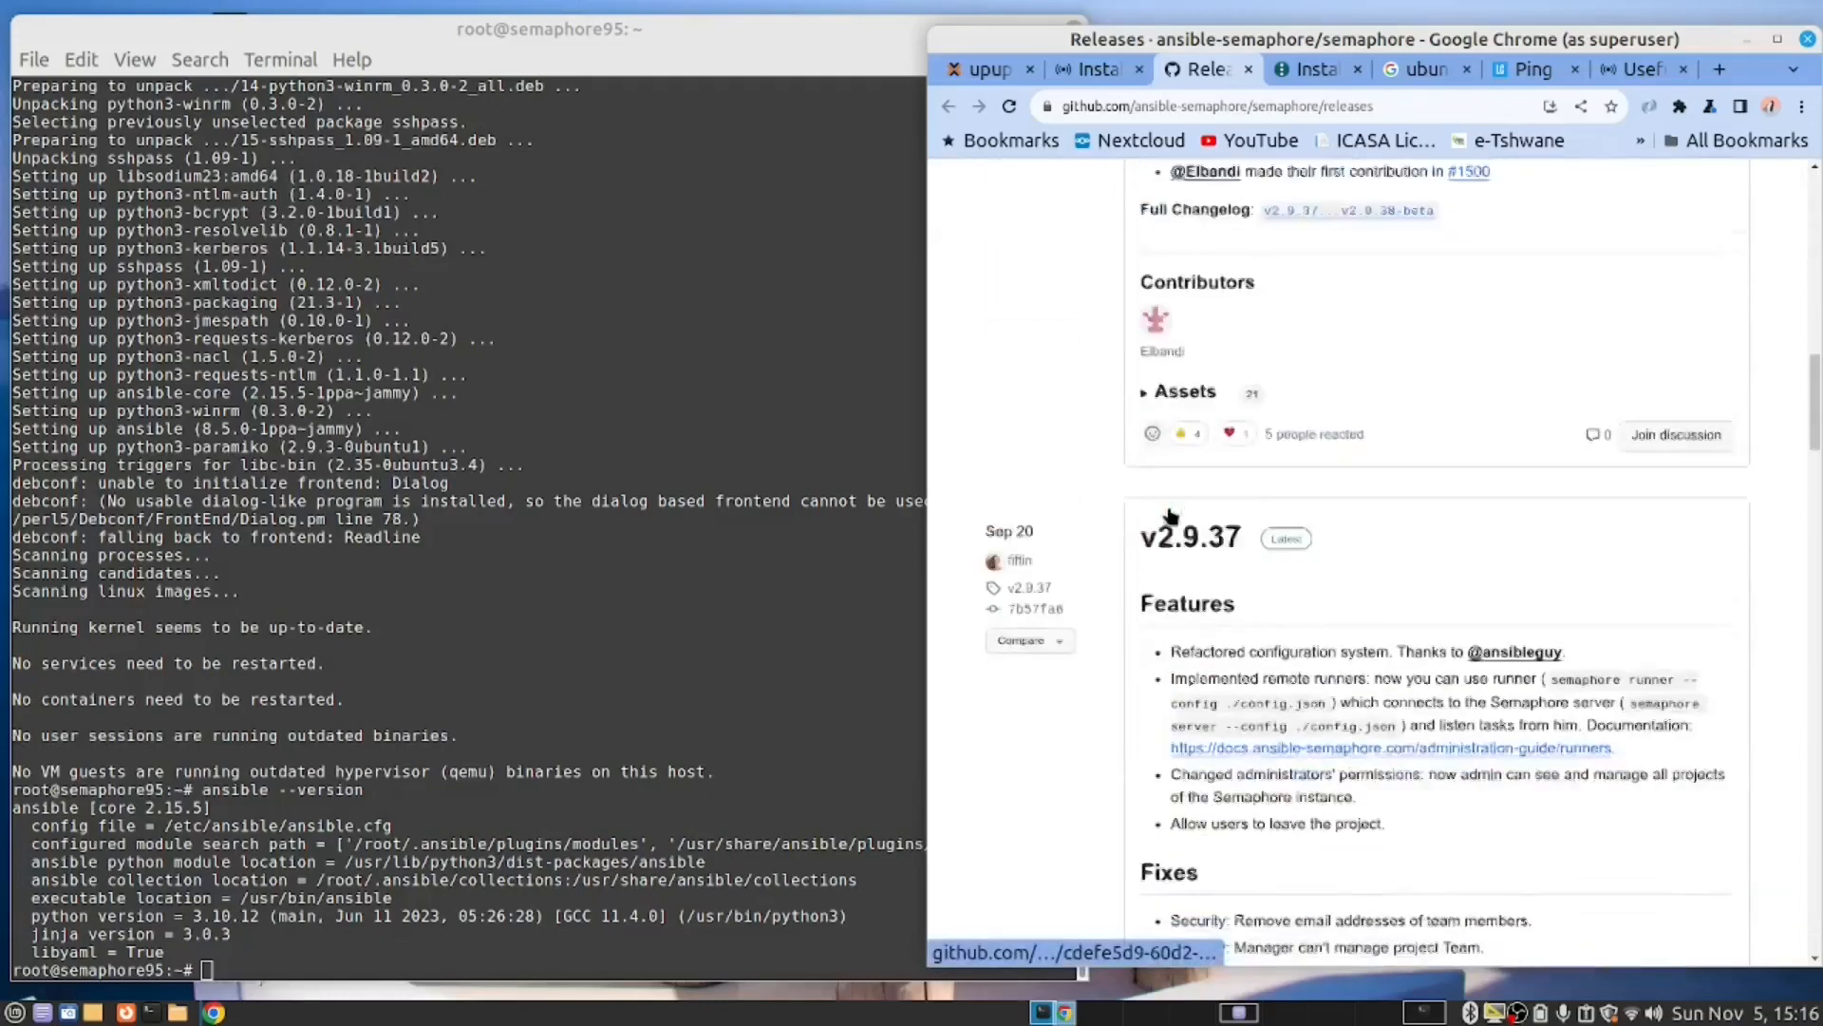
scroll("down", 3)
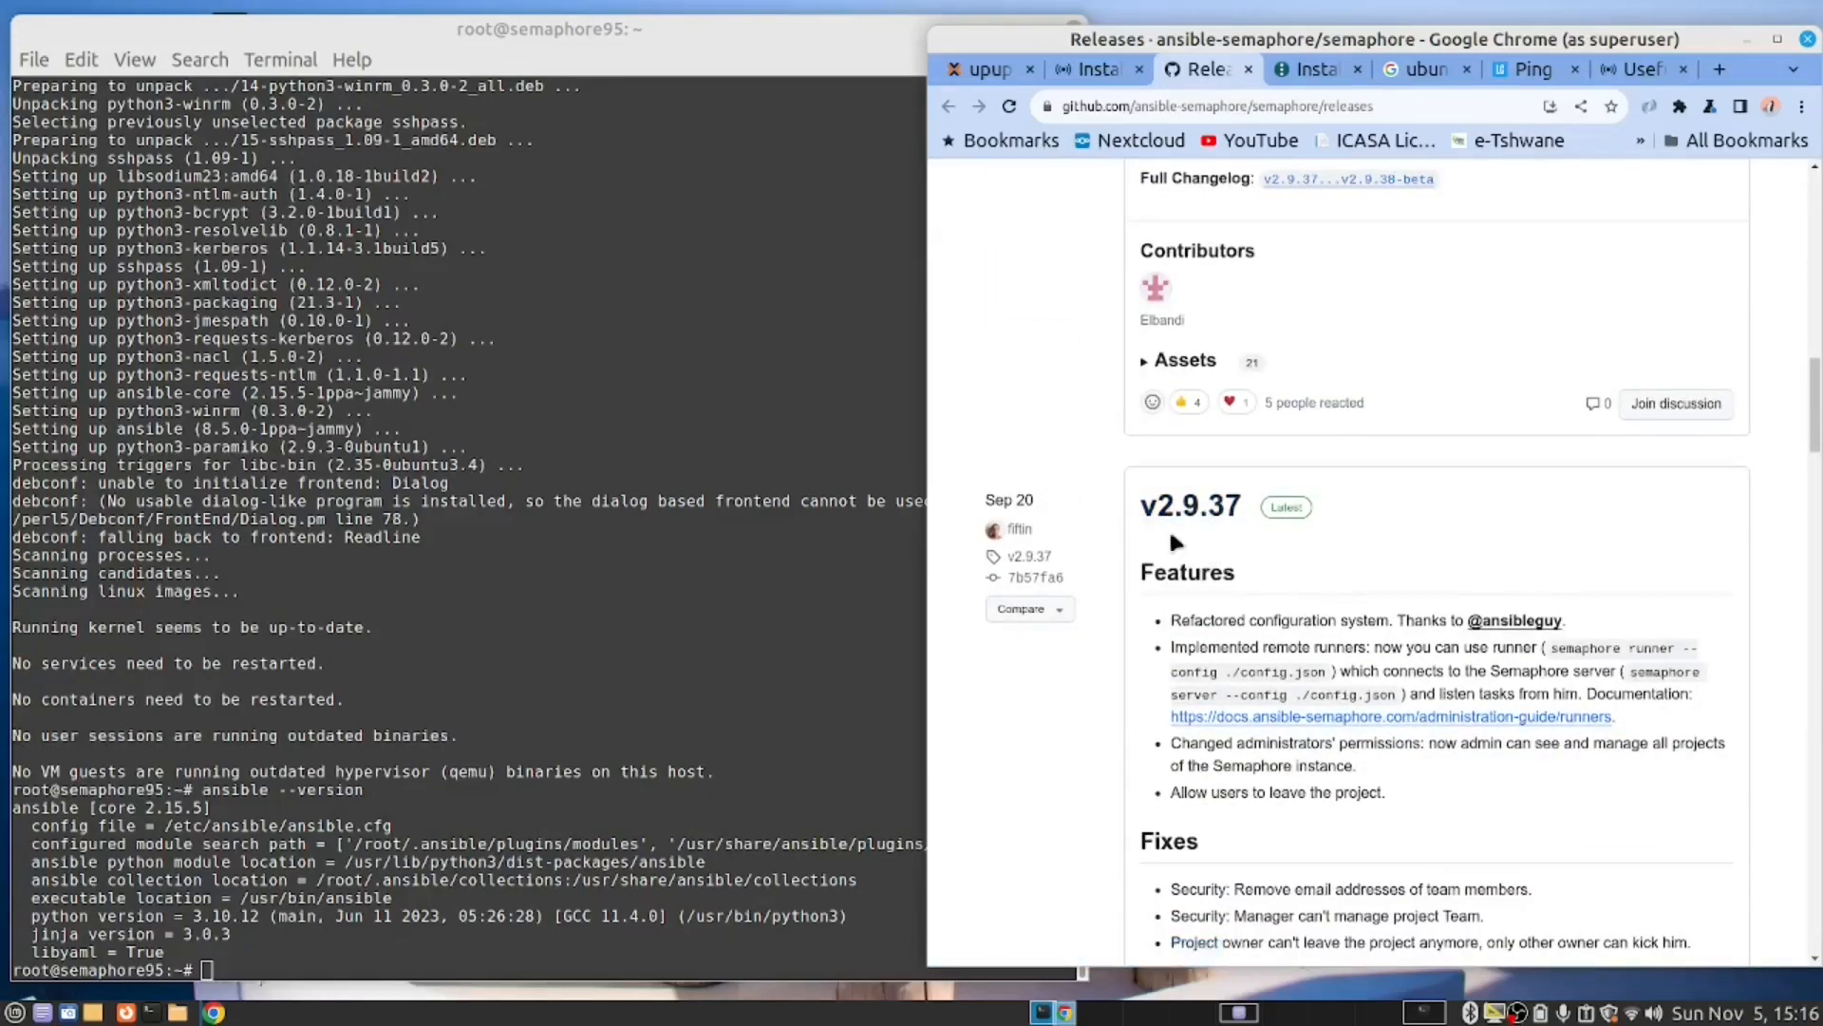
mouse_move(1201, 537)
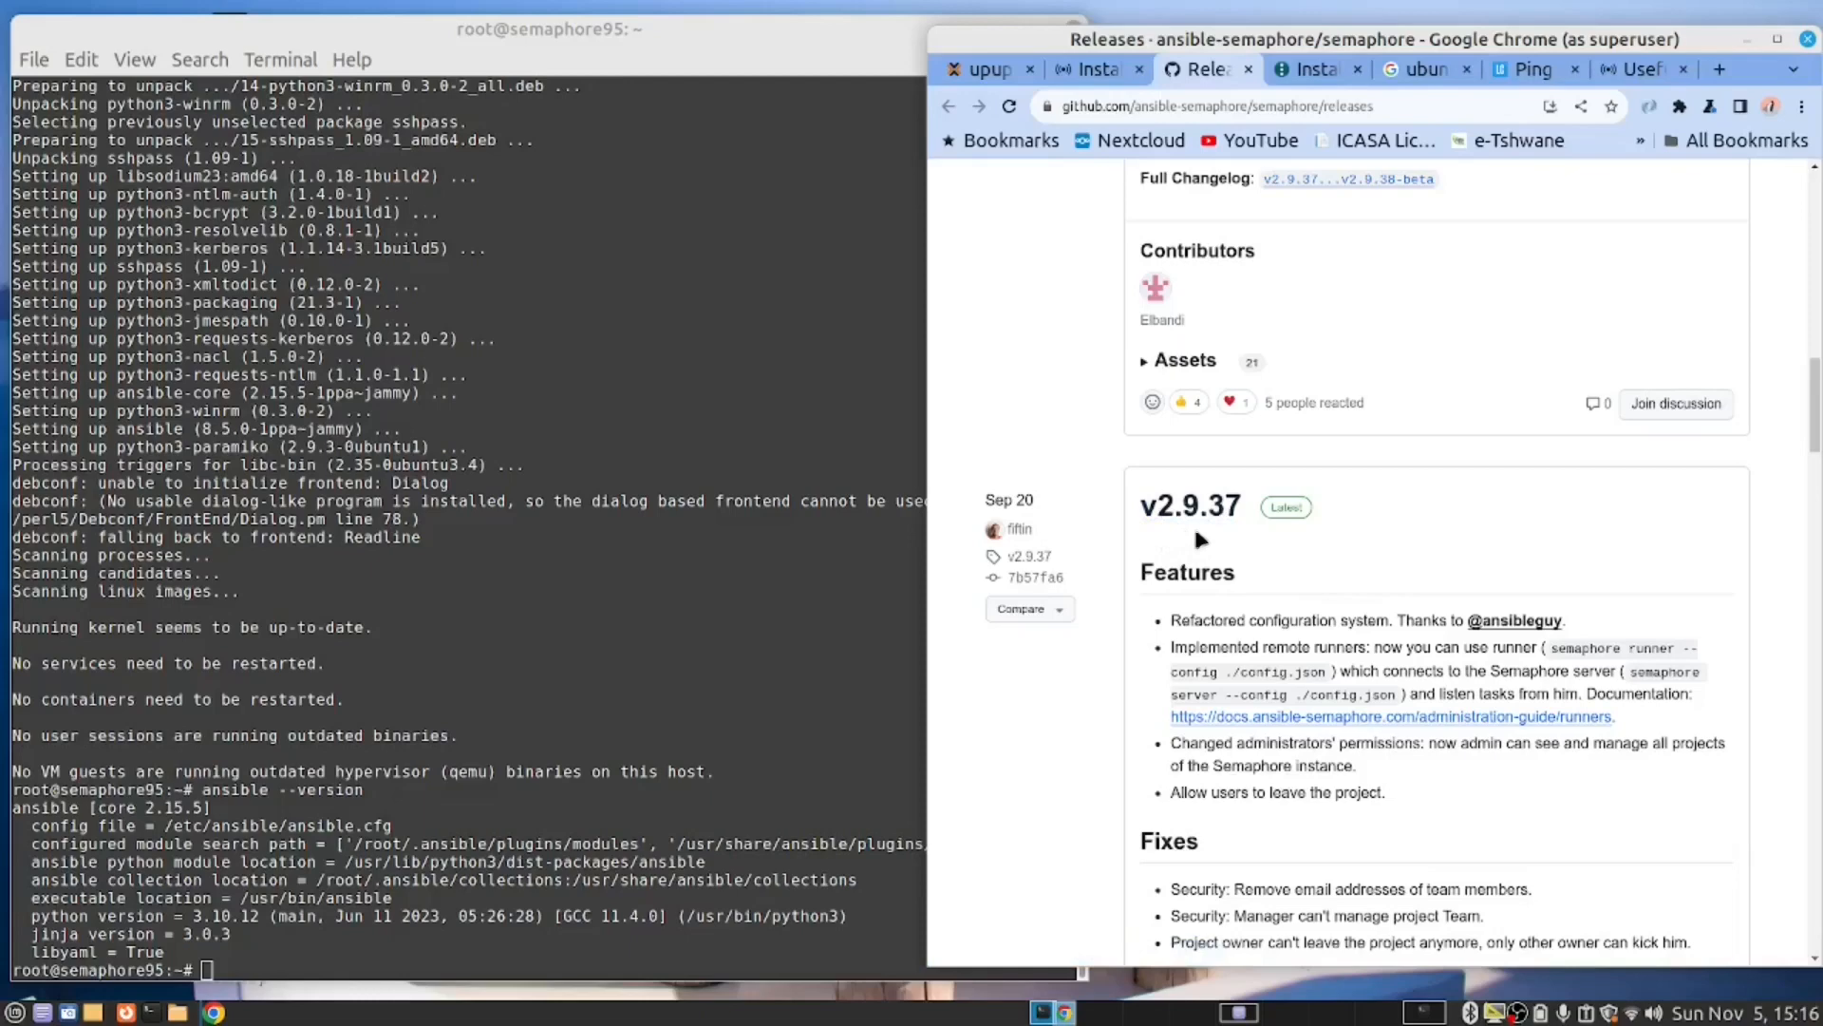
mouse_move(1217, 552)
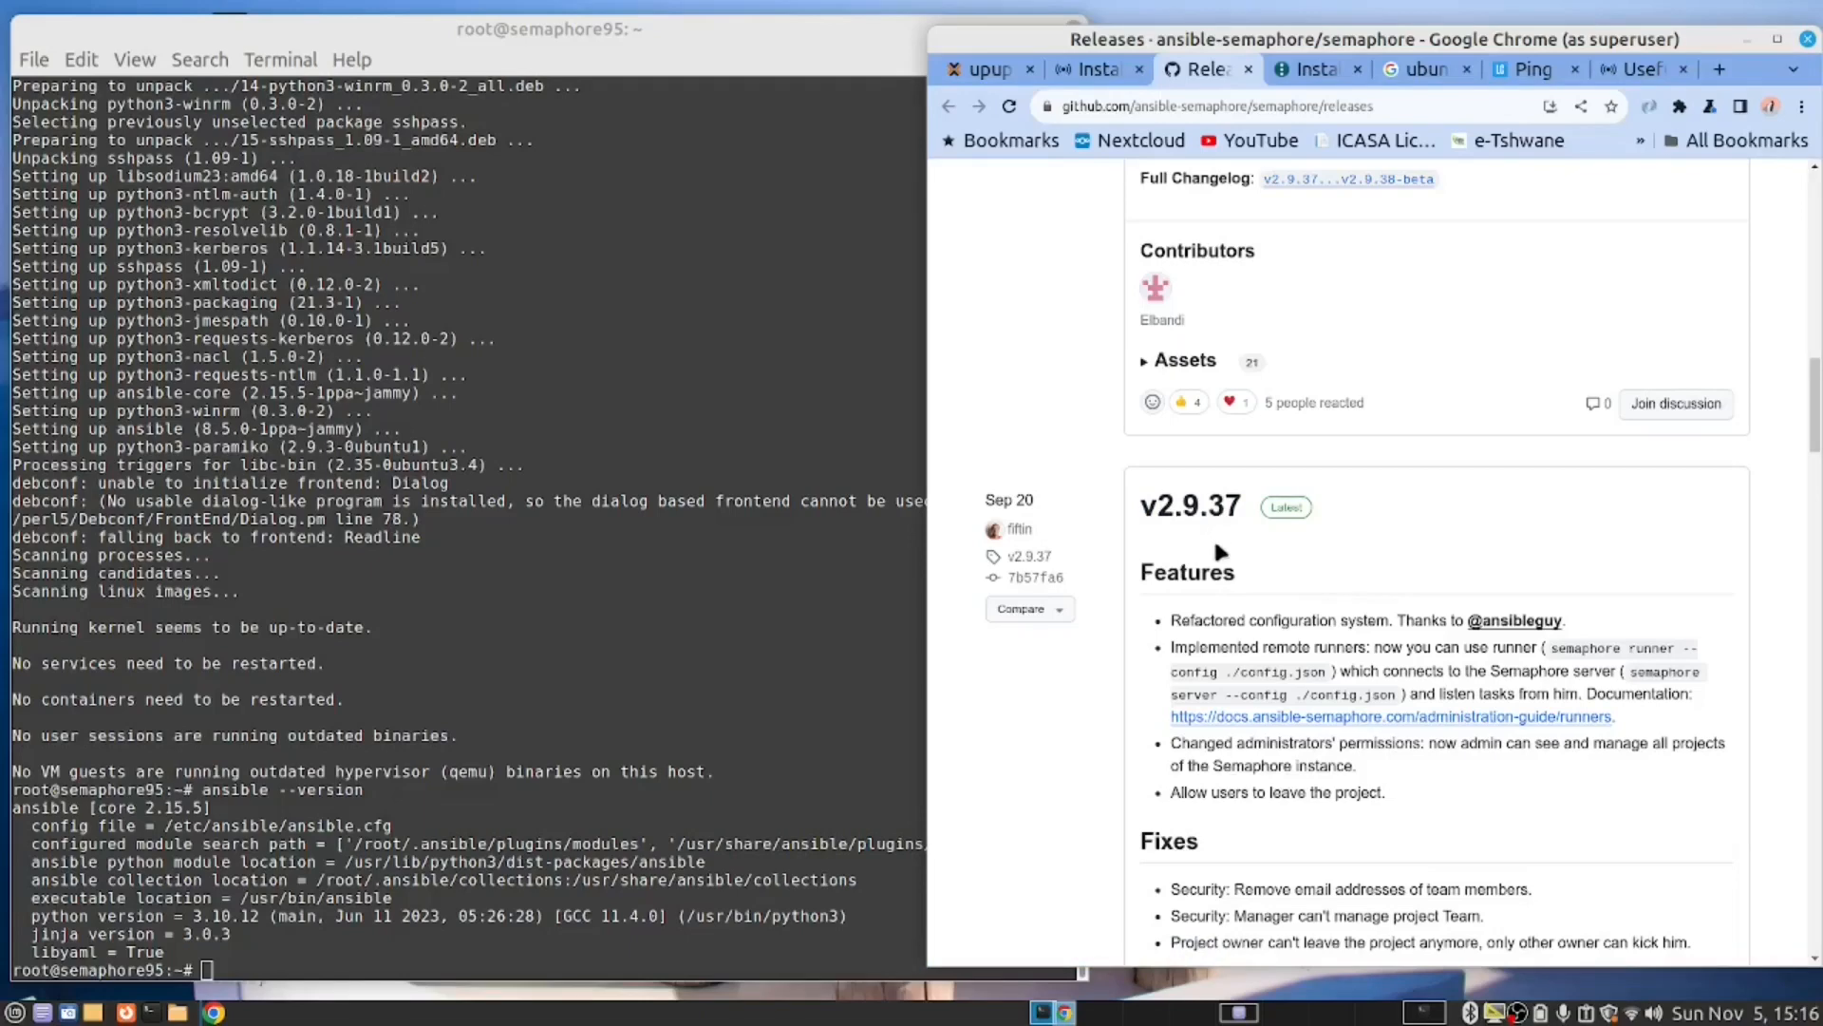
mouse_move(1271, 570)
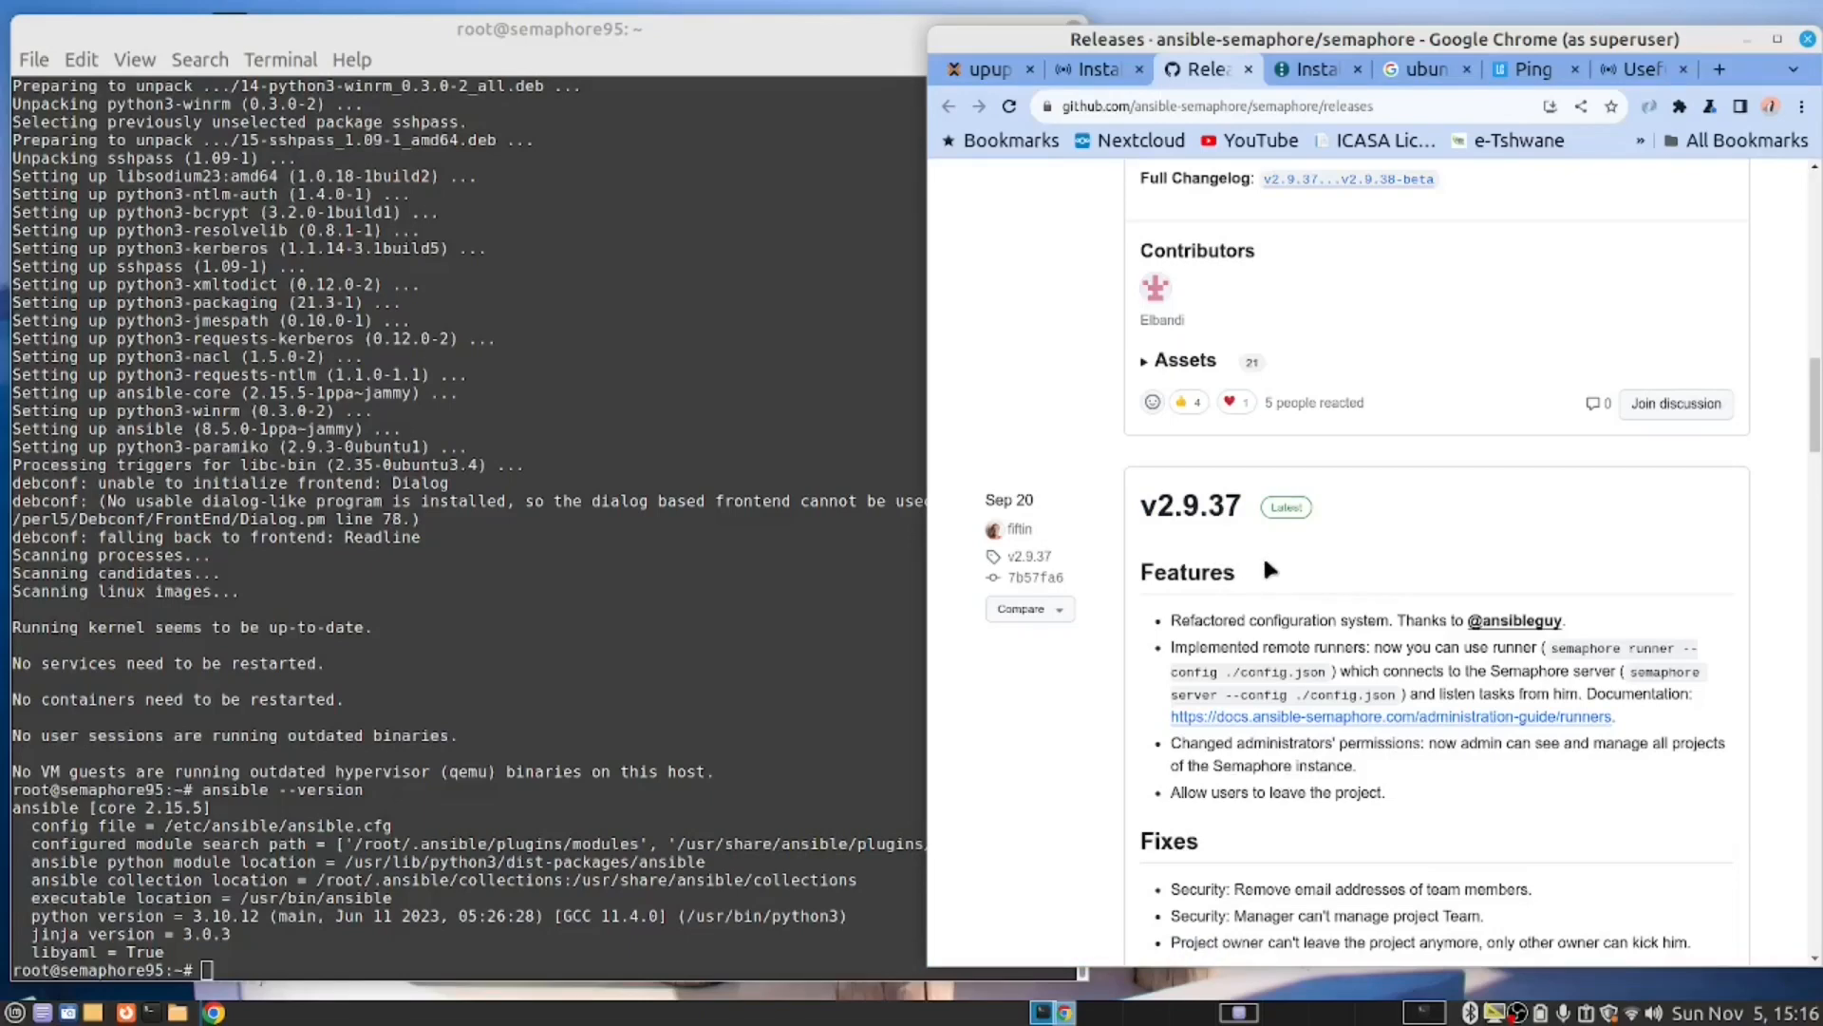
mouse_move(1297, 589)
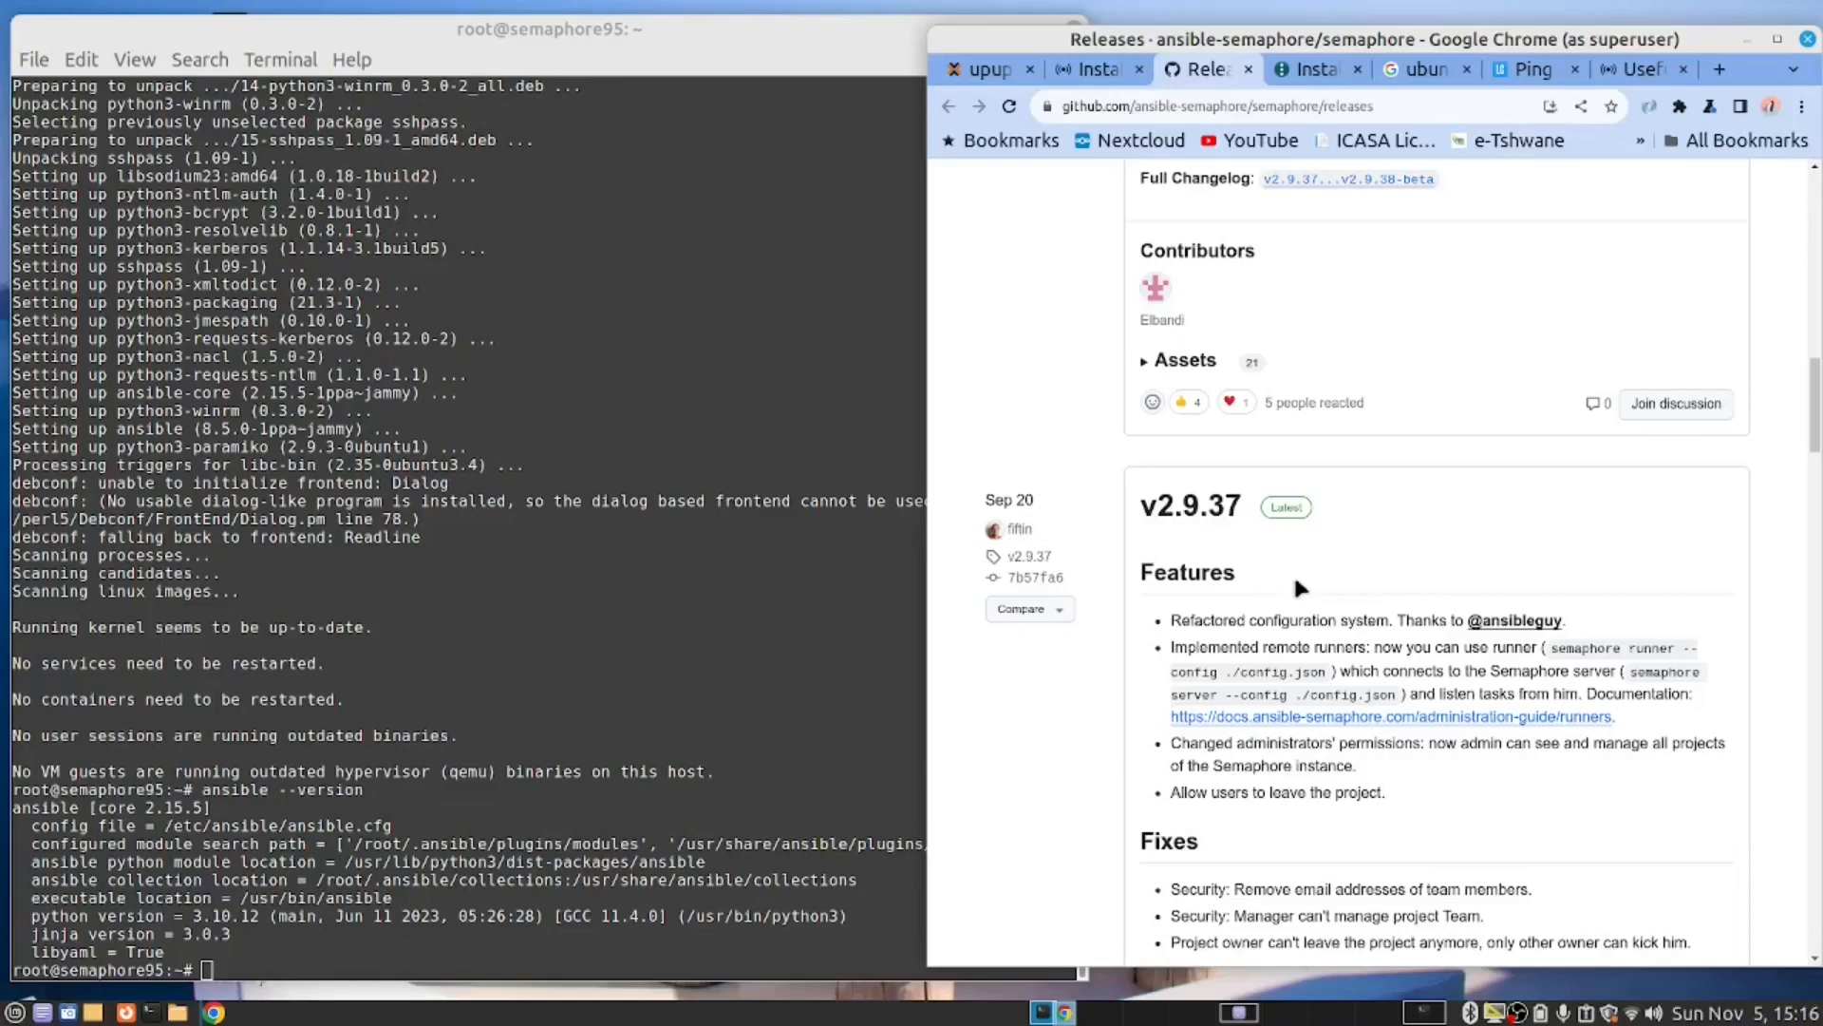
mouse_move(1320, 595)
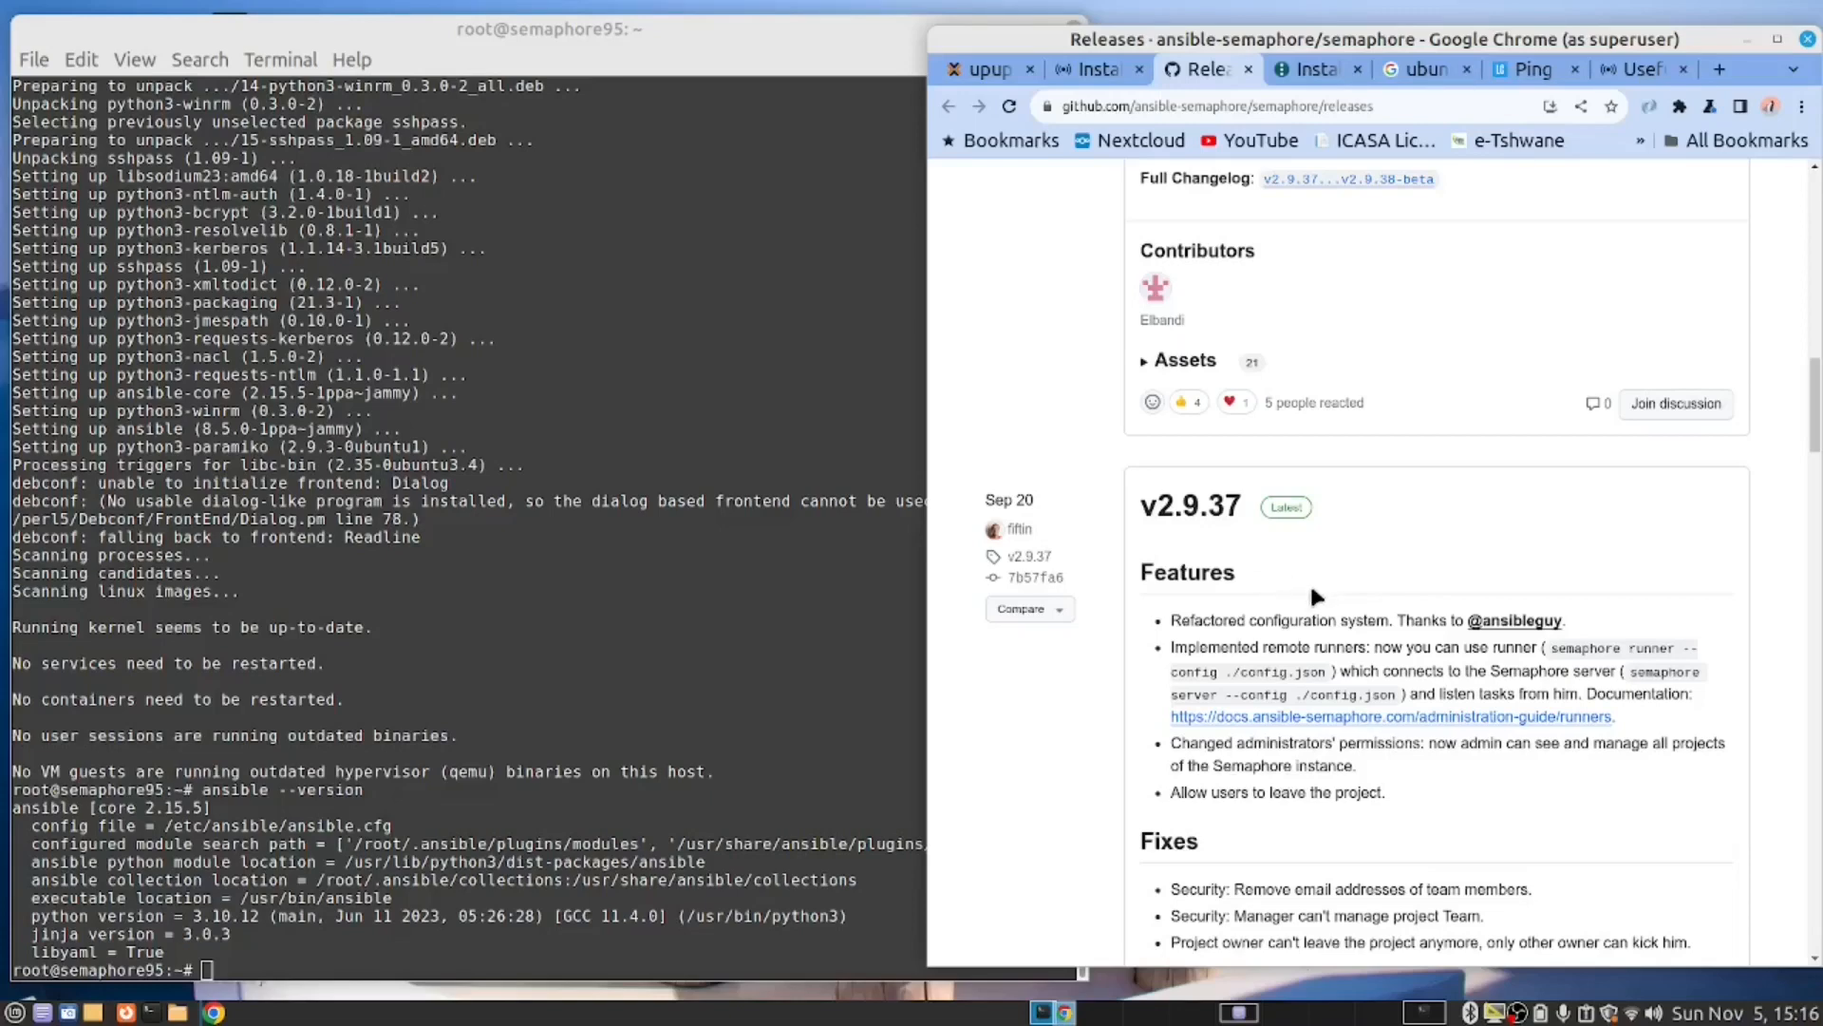
mouse_move(1188, 505)
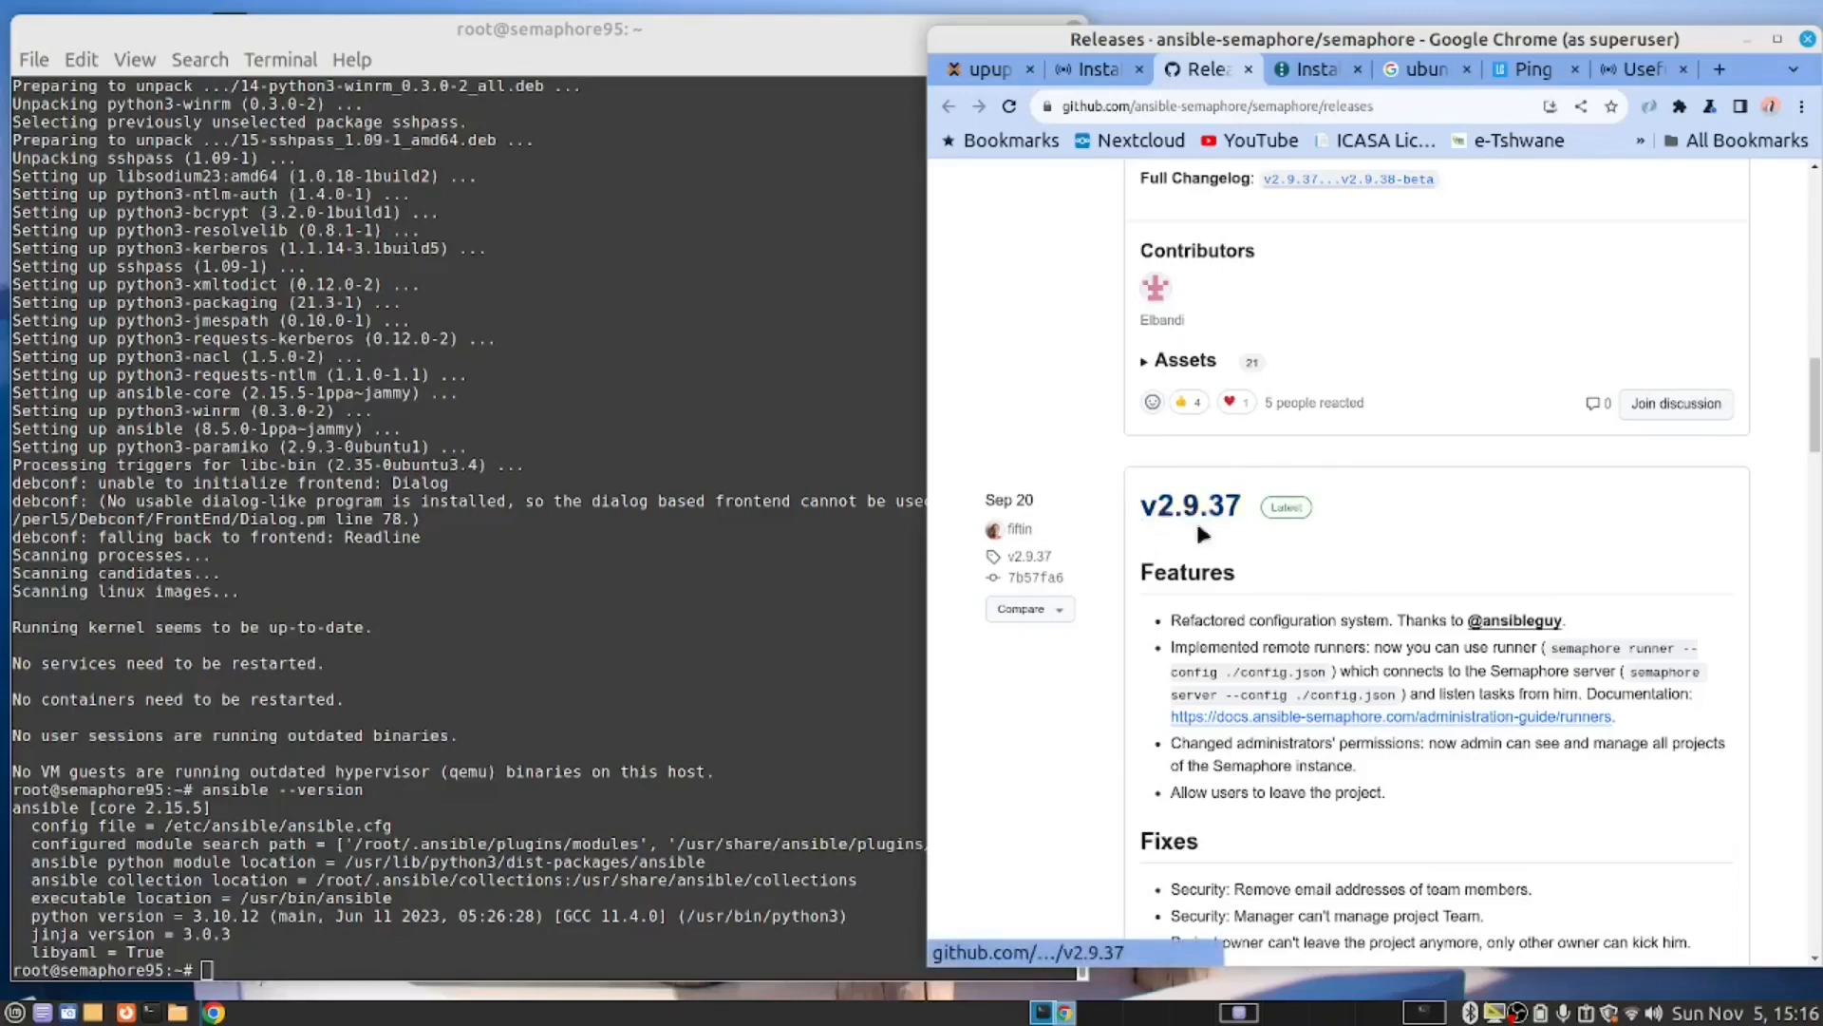
left_click(1312, 68)
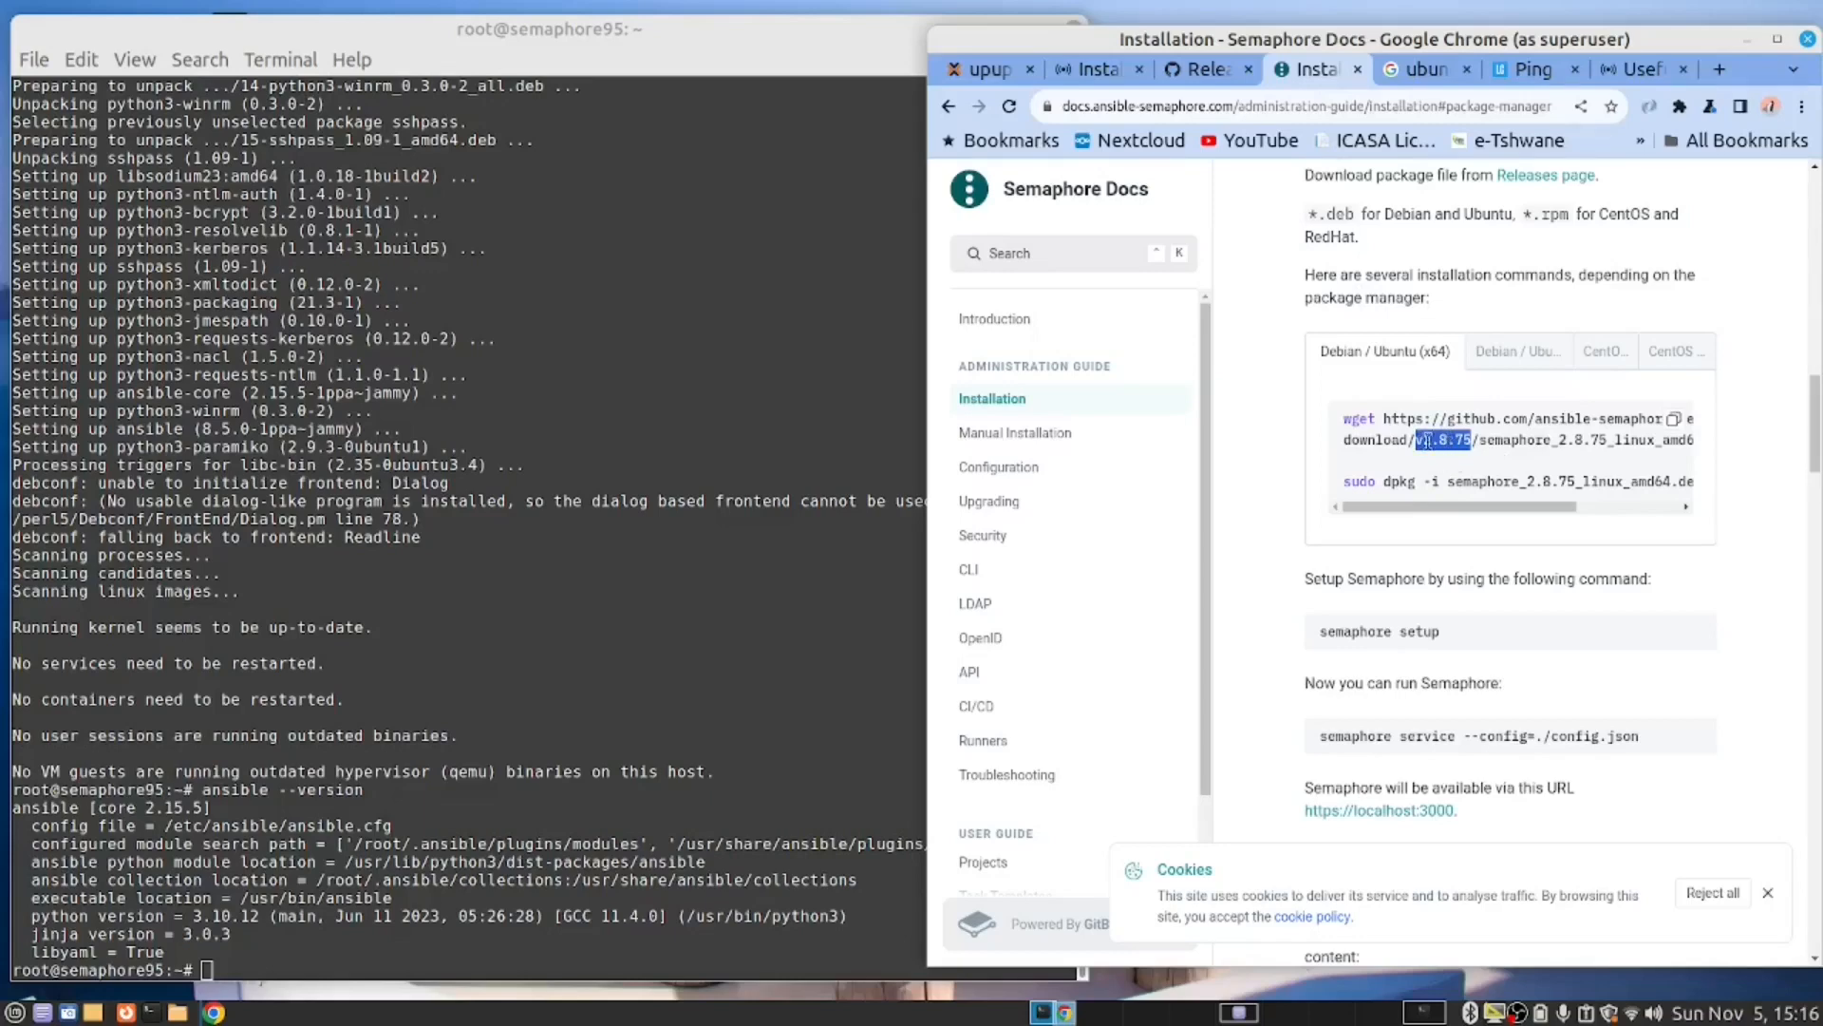
mouse_move(1094, 68)
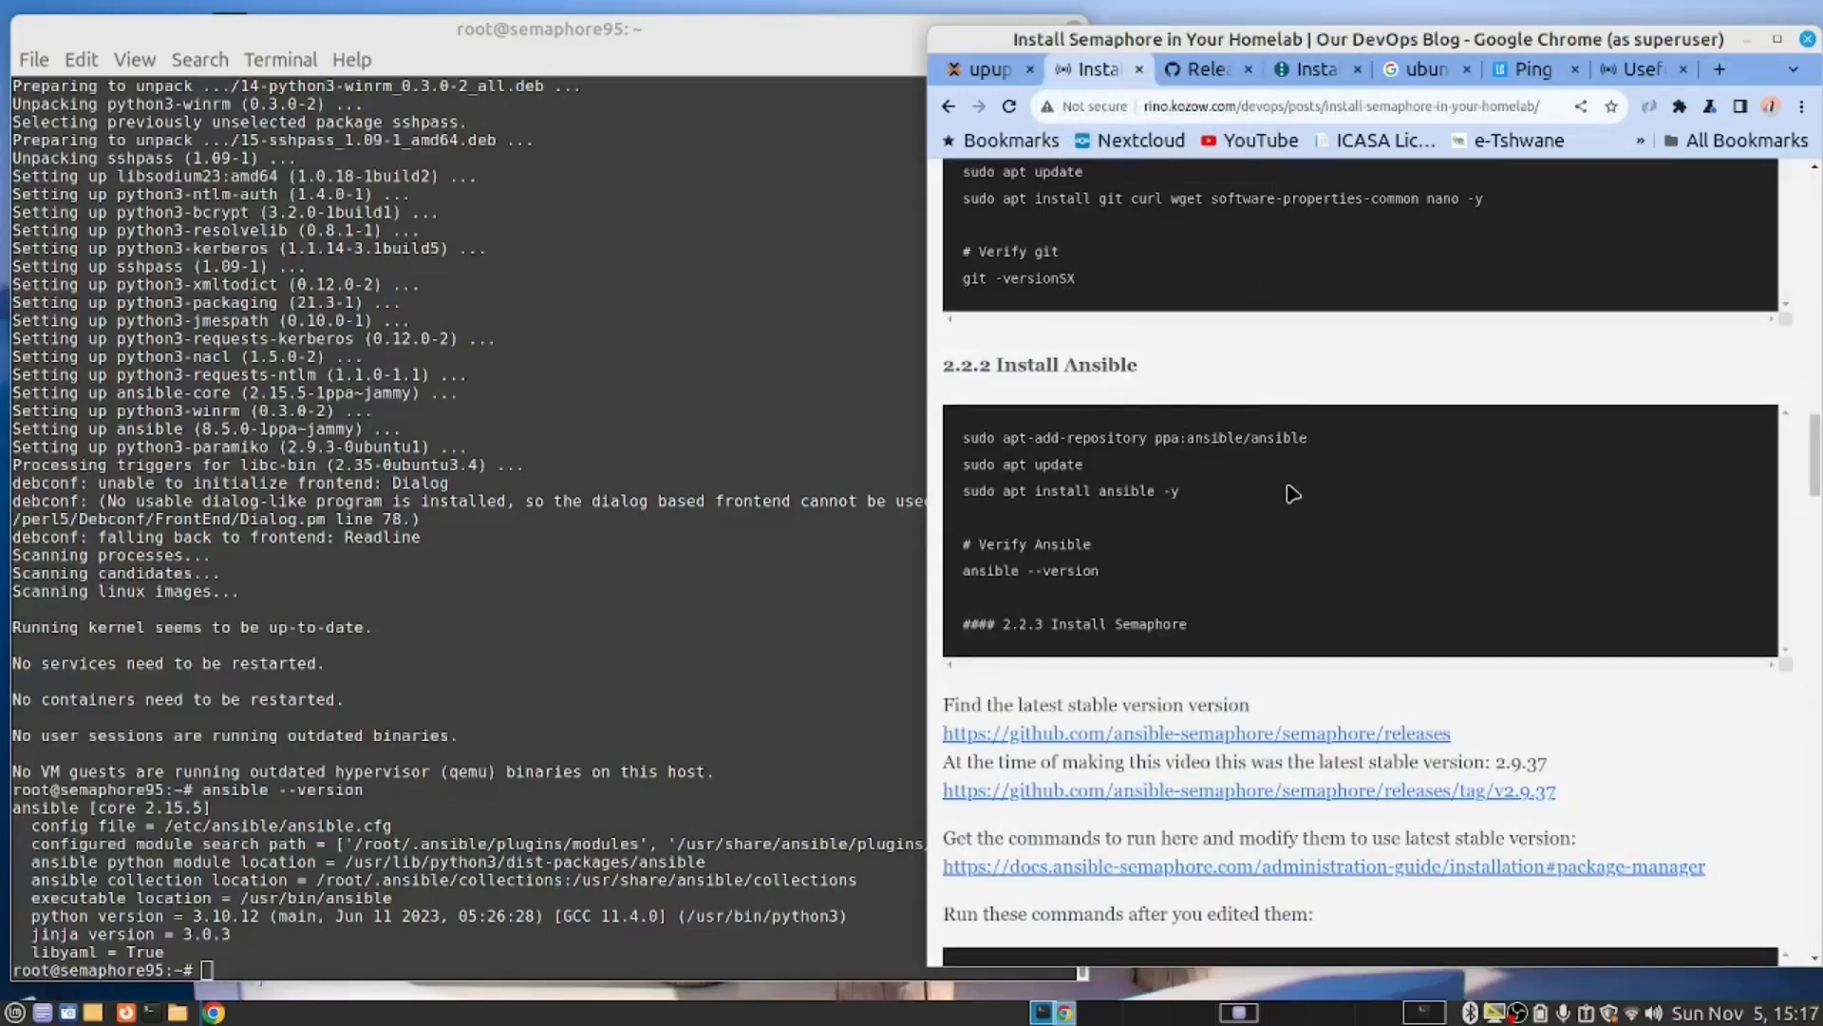
scroll("down", 3)
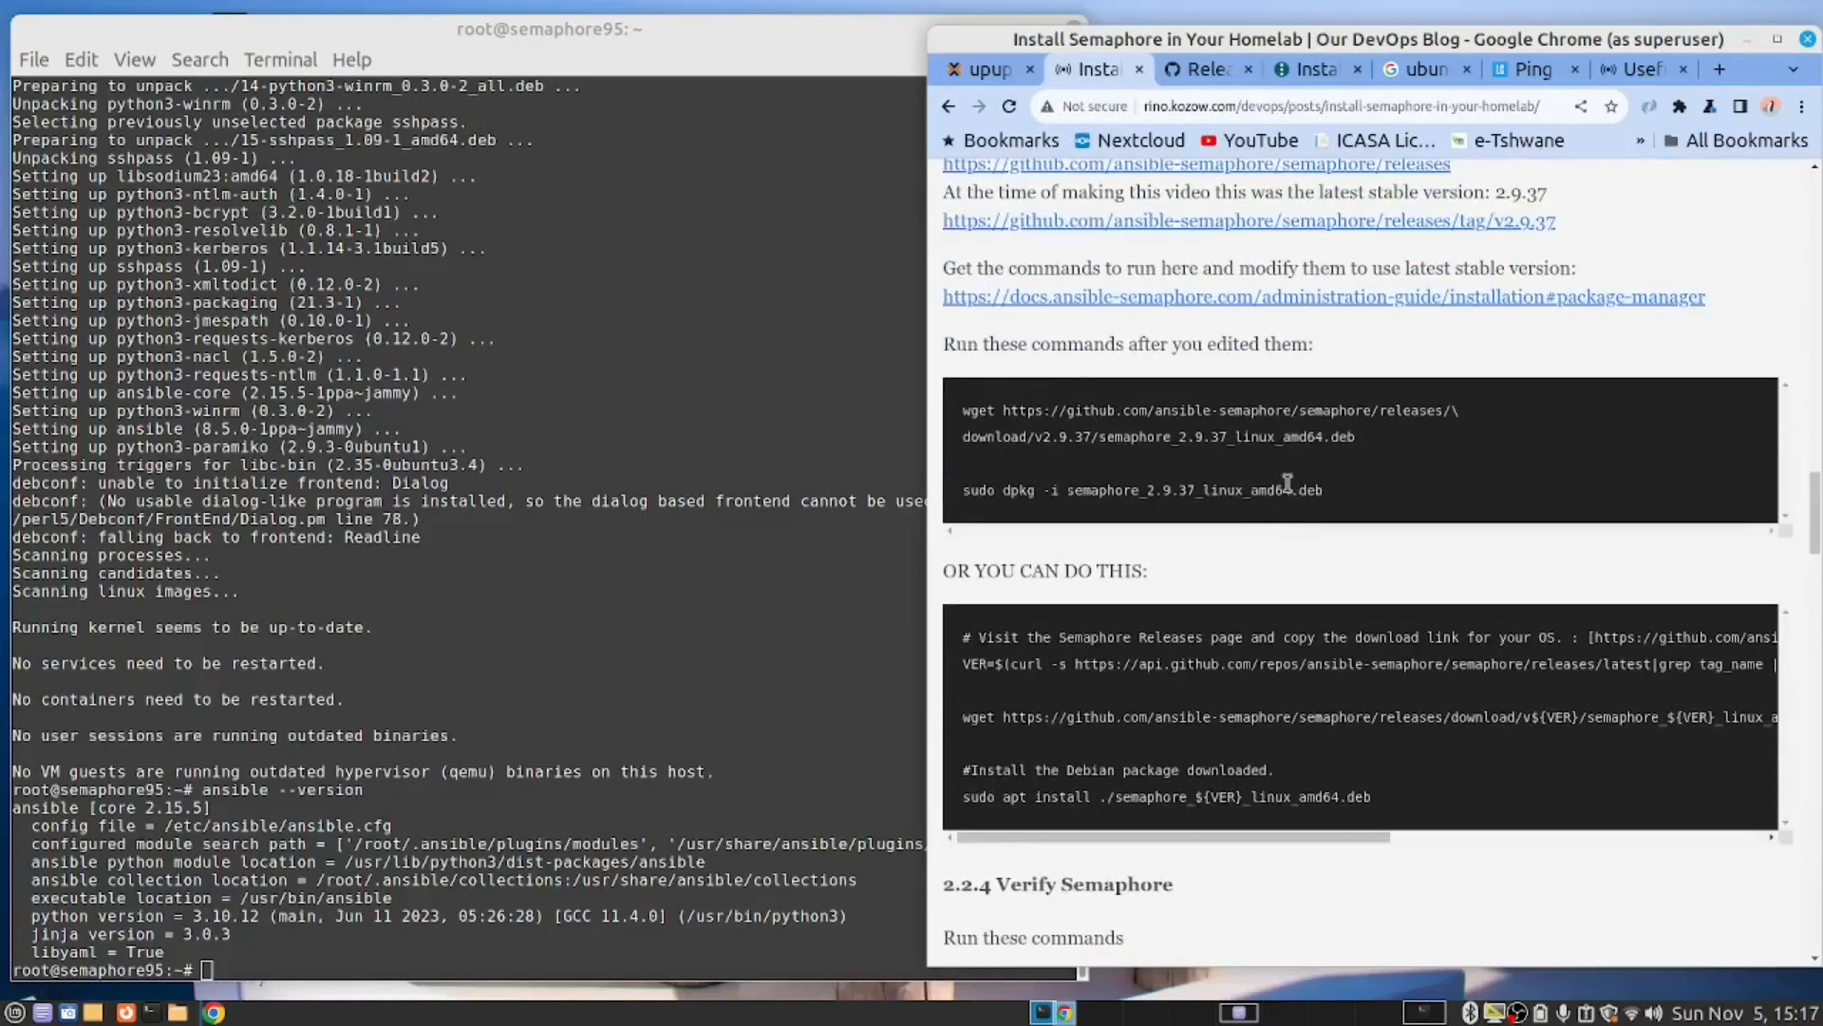
scroll("down", 3)
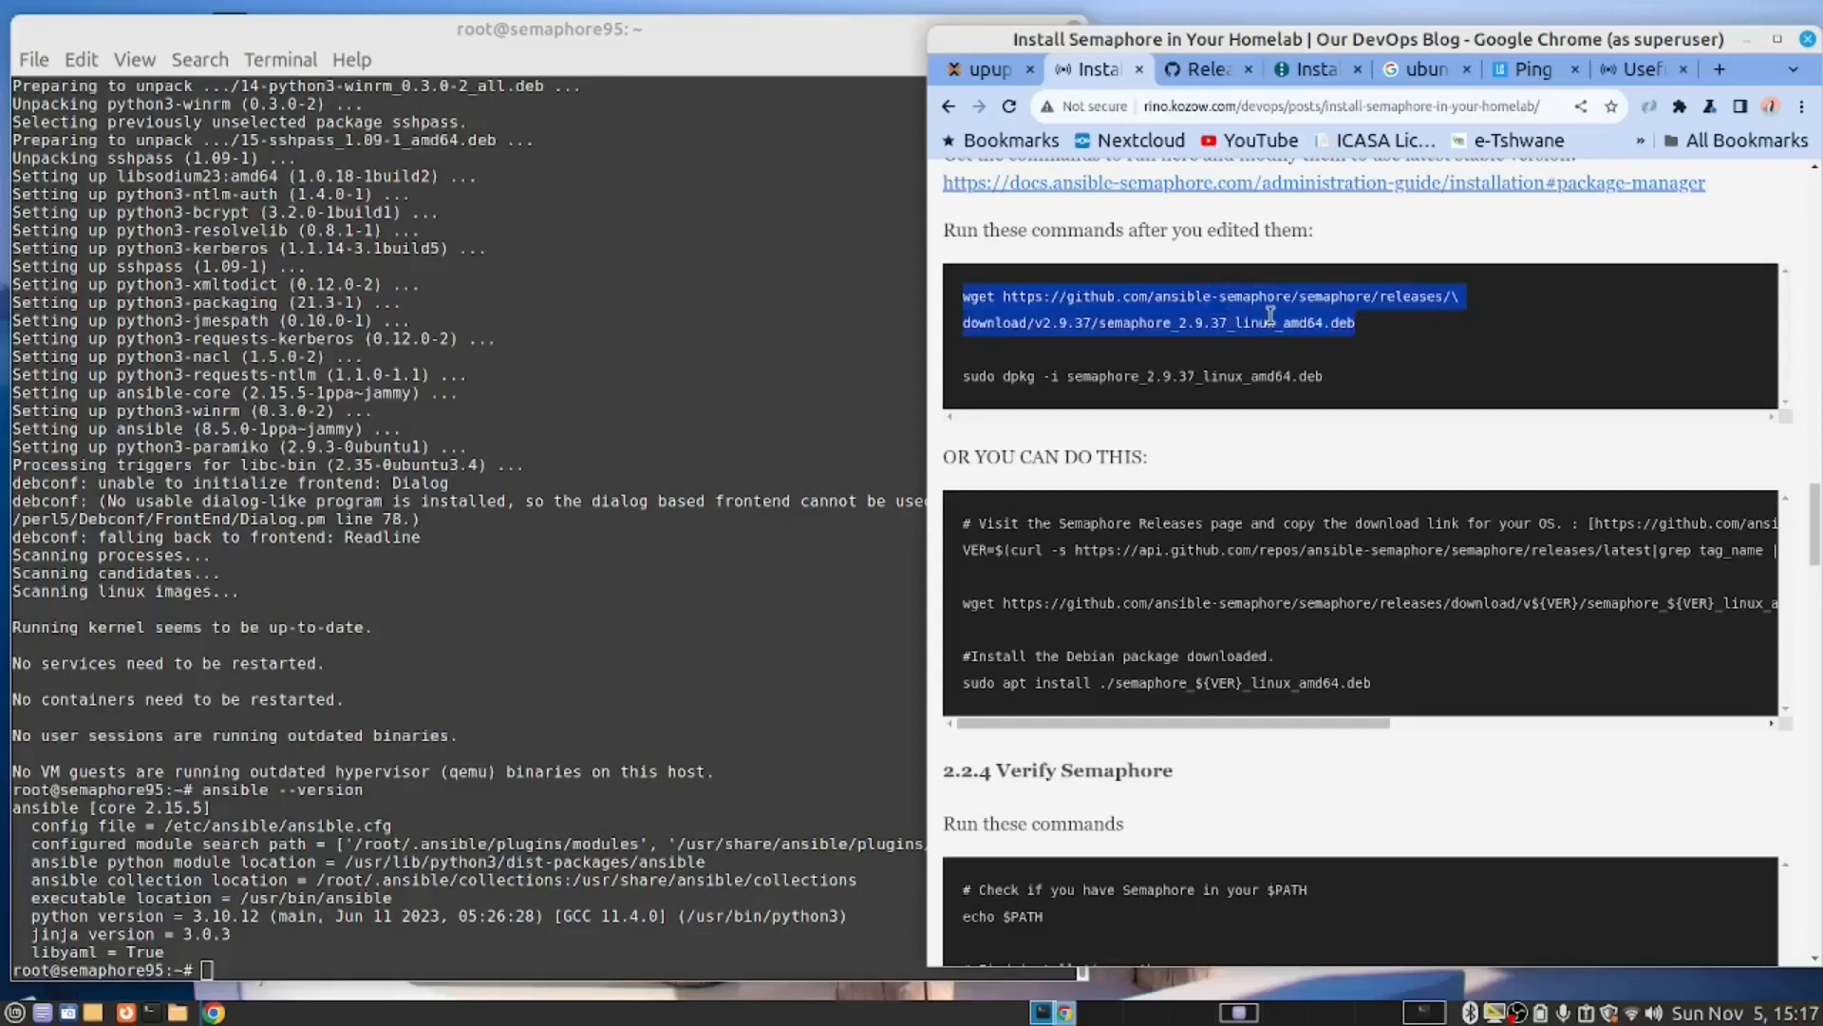
mouse_move(1194, 344)
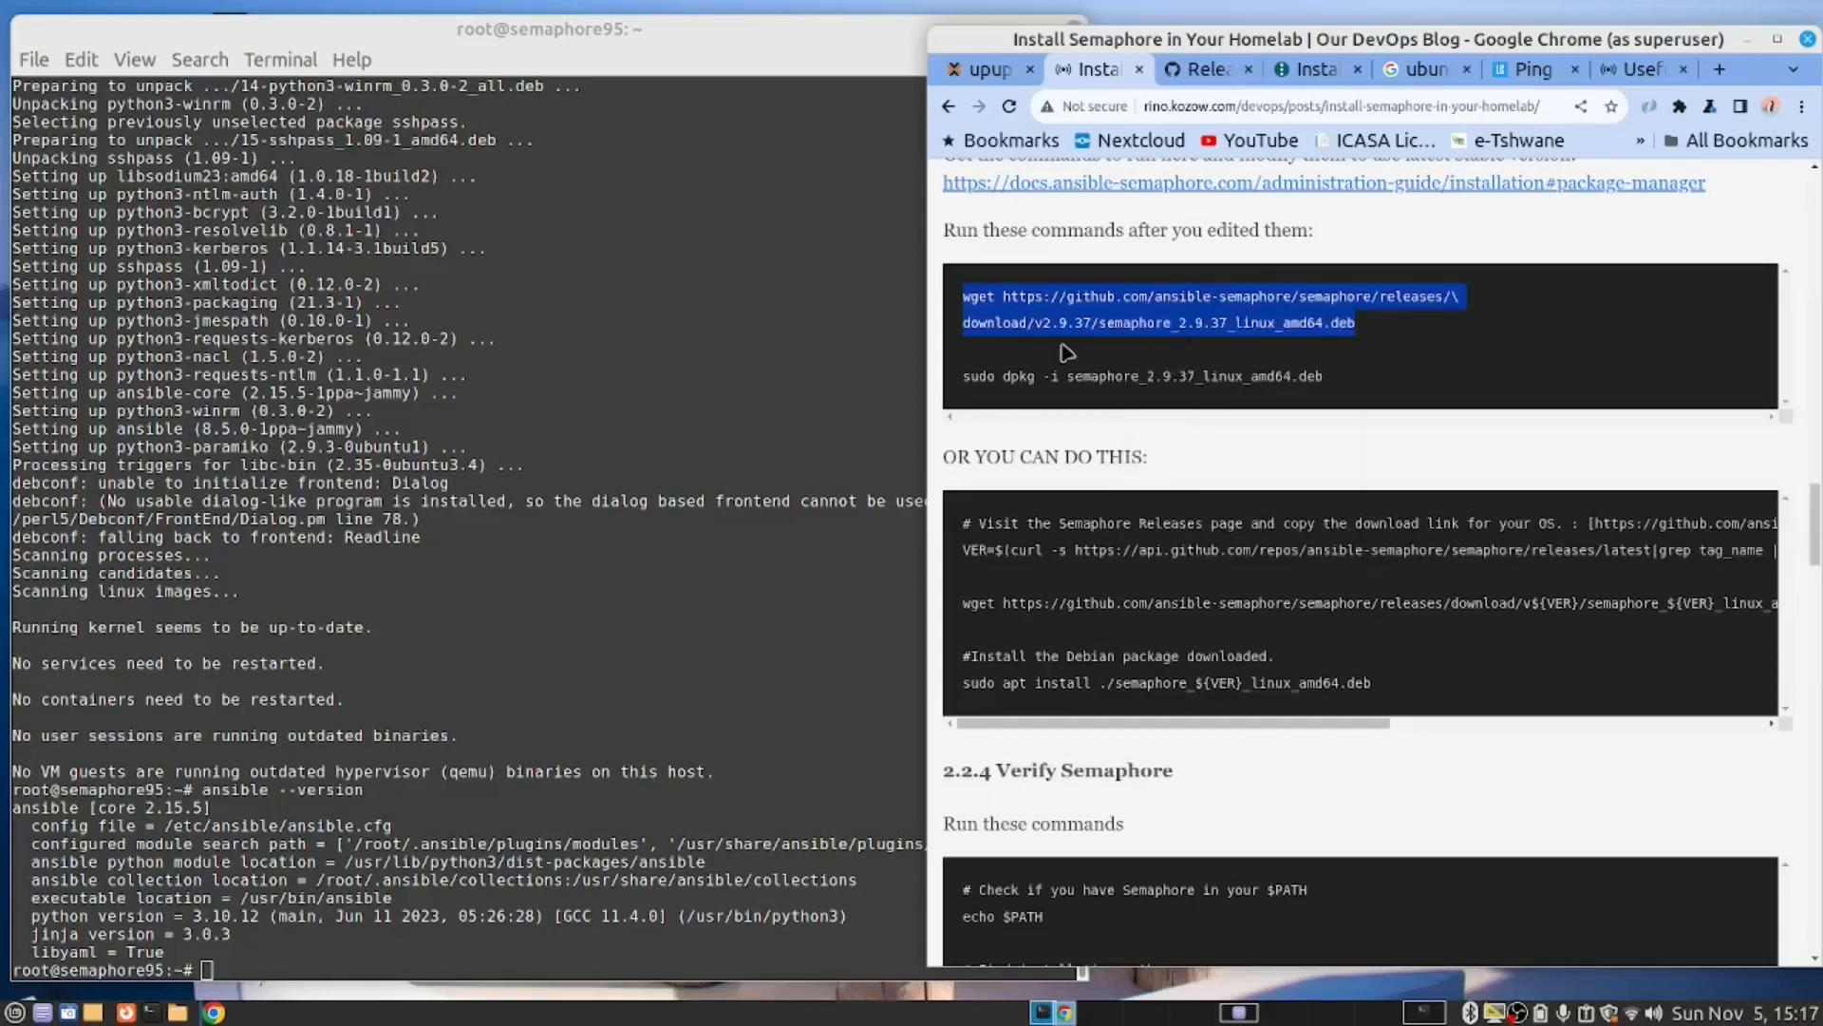
mouse_move(1367, 338)
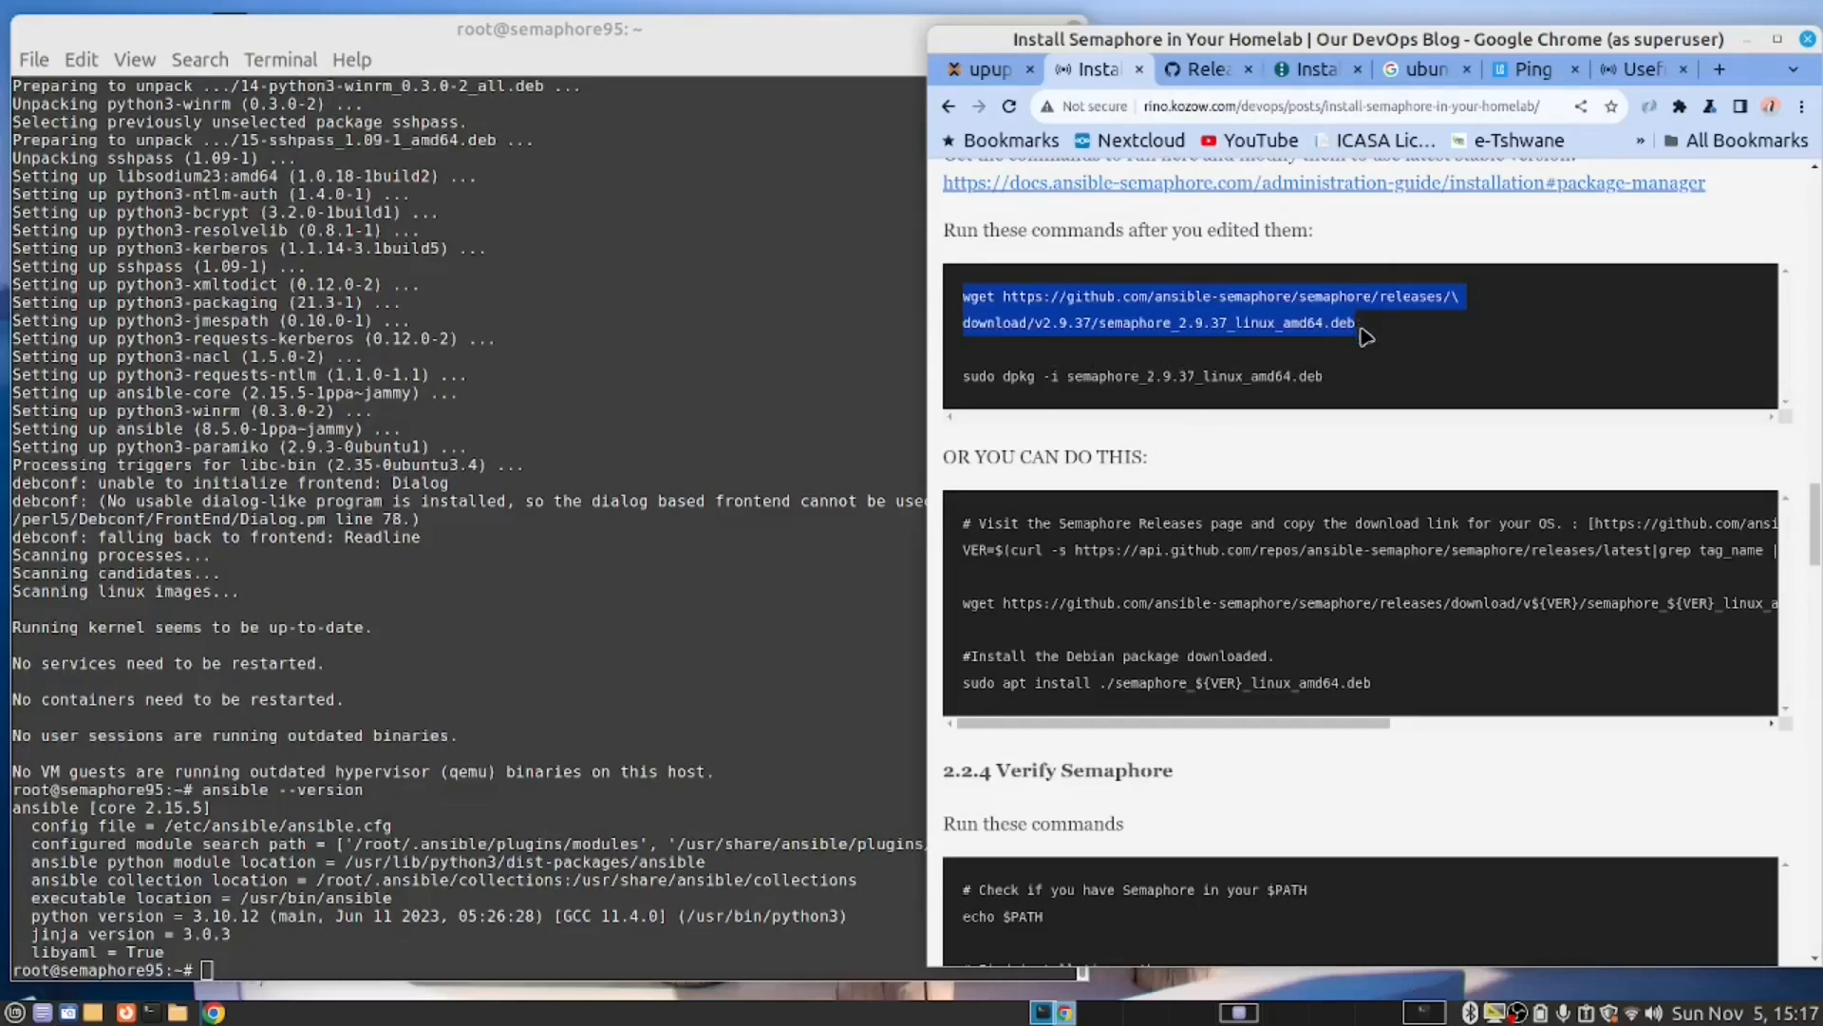
mouse_move(1383, 349)
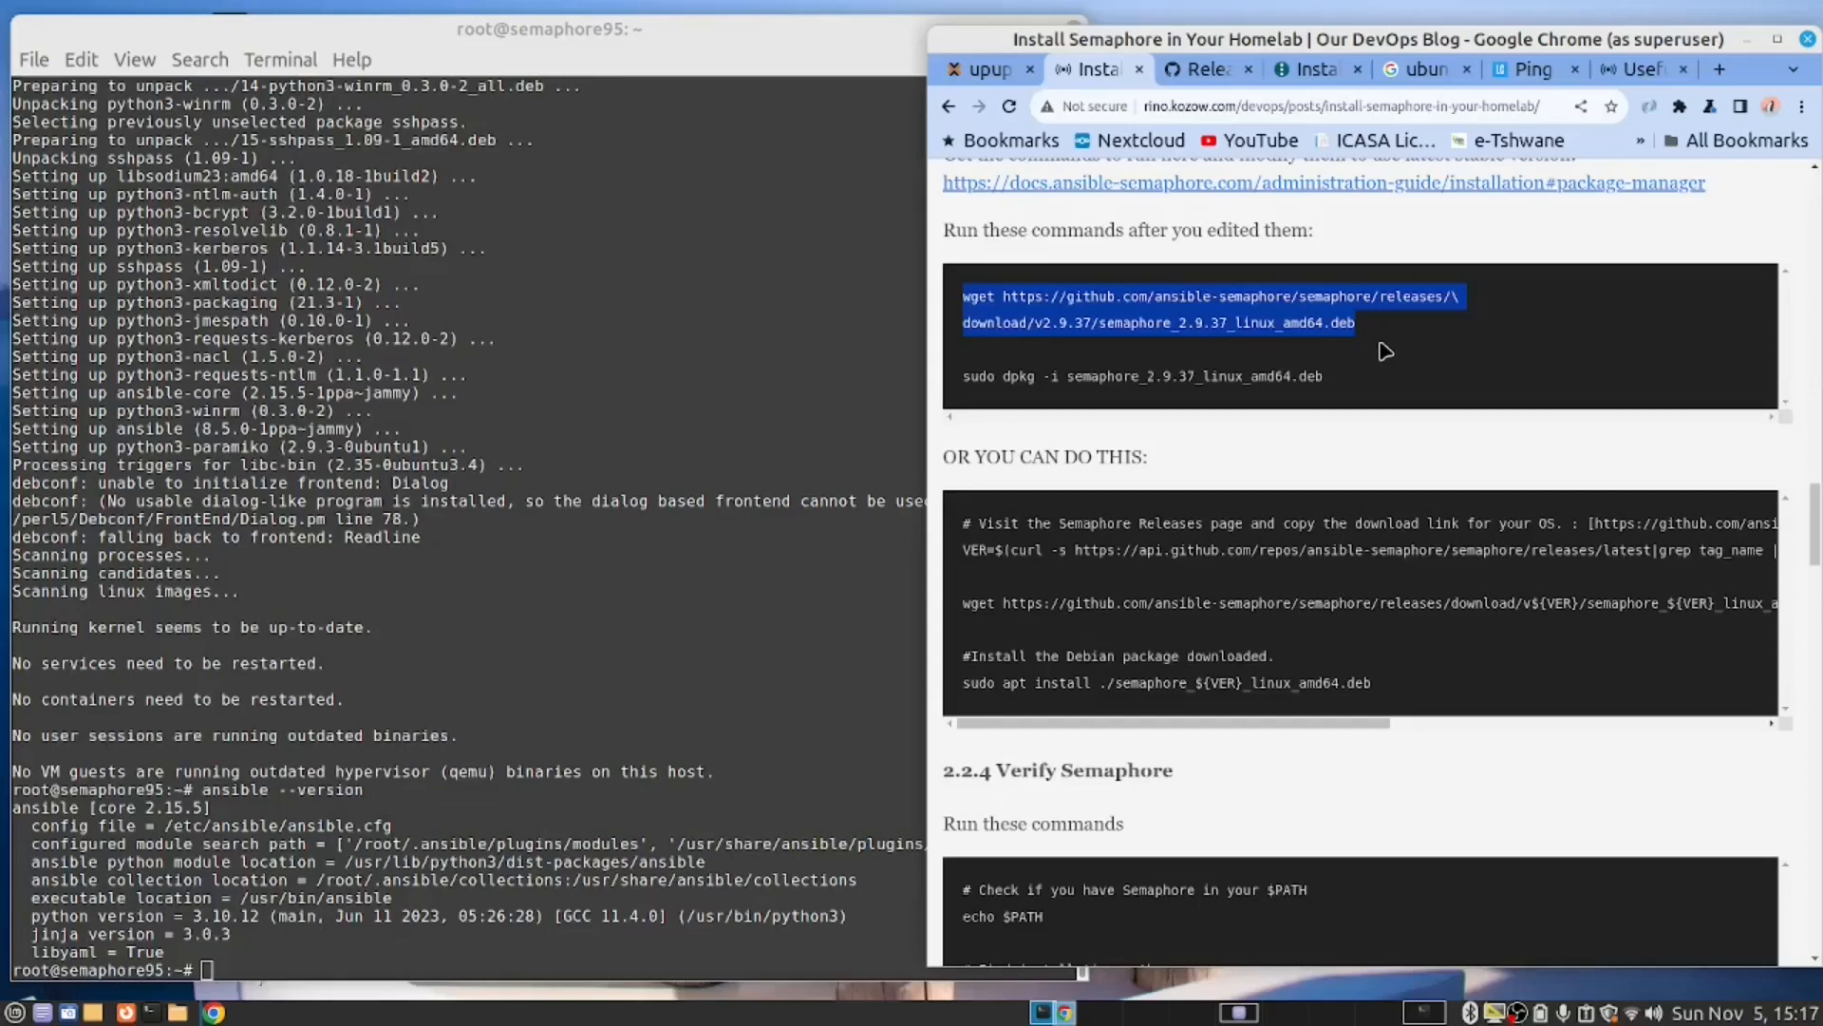
Confirm v2.9.37's Linux amd64 .deb asset on GitHub and return to the blog's wget command
left_click(1204, 68)
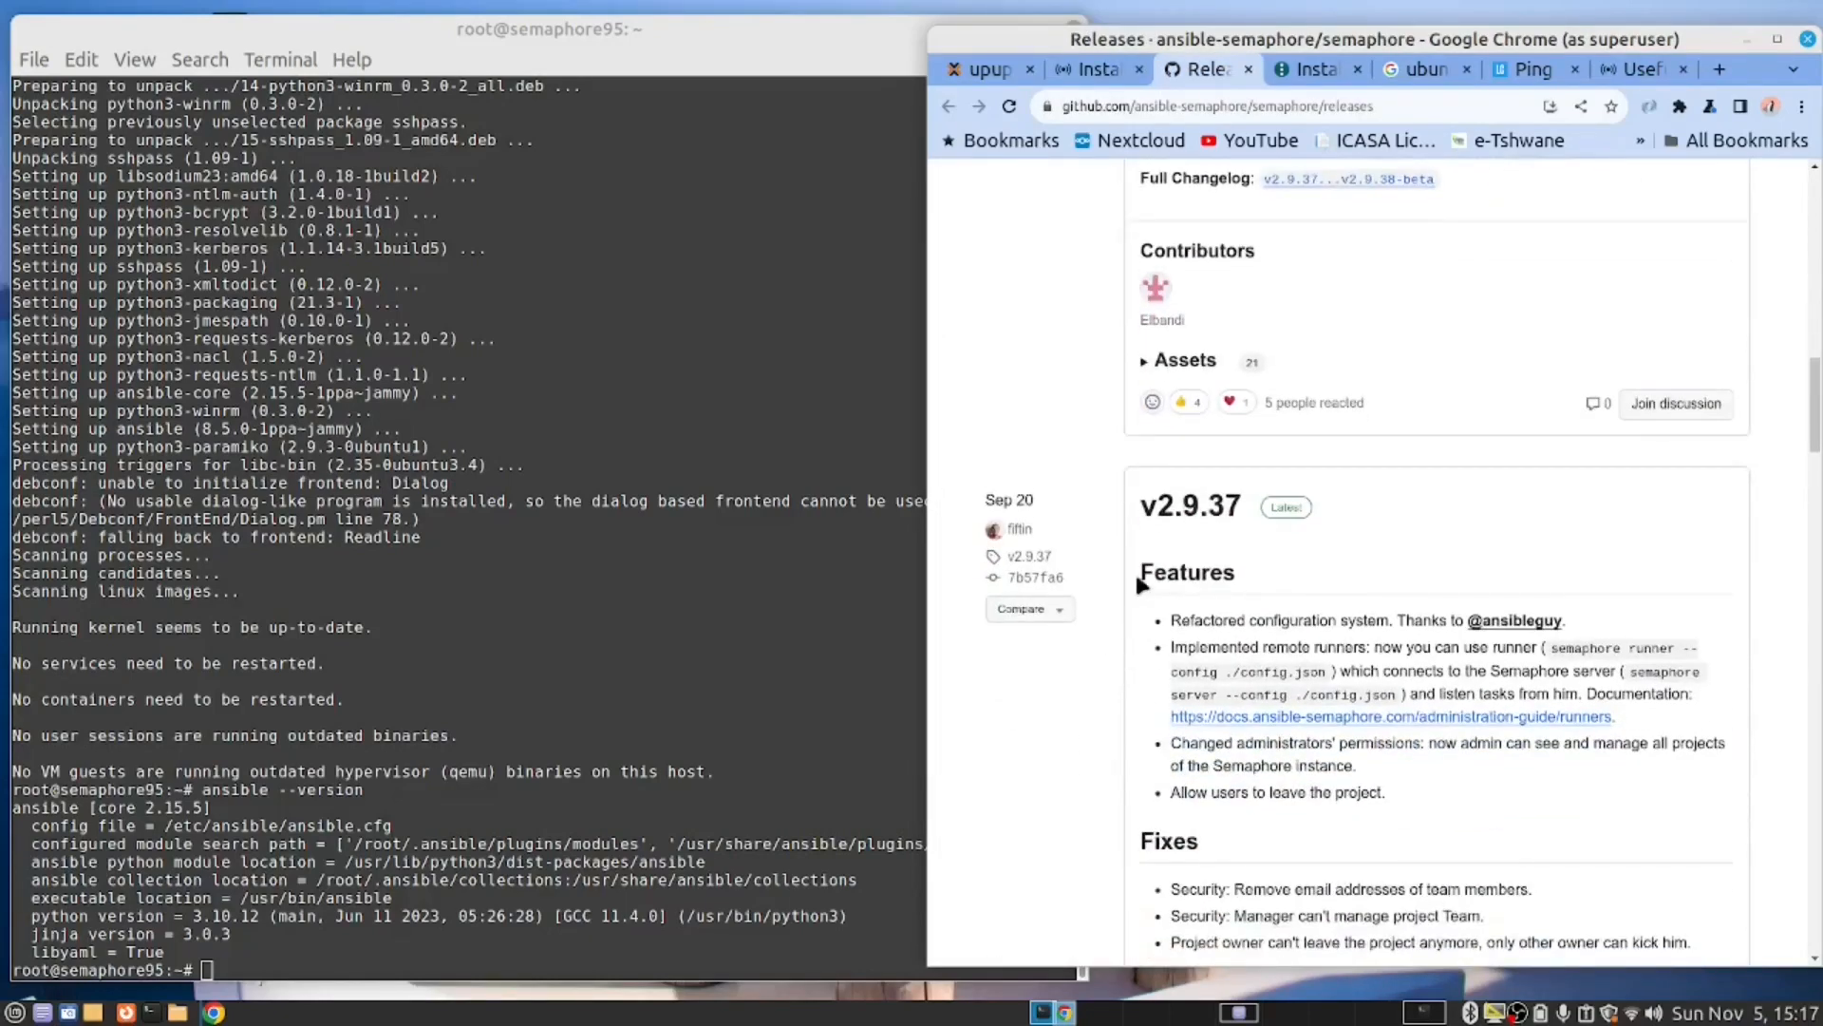
scroll("down", 3)
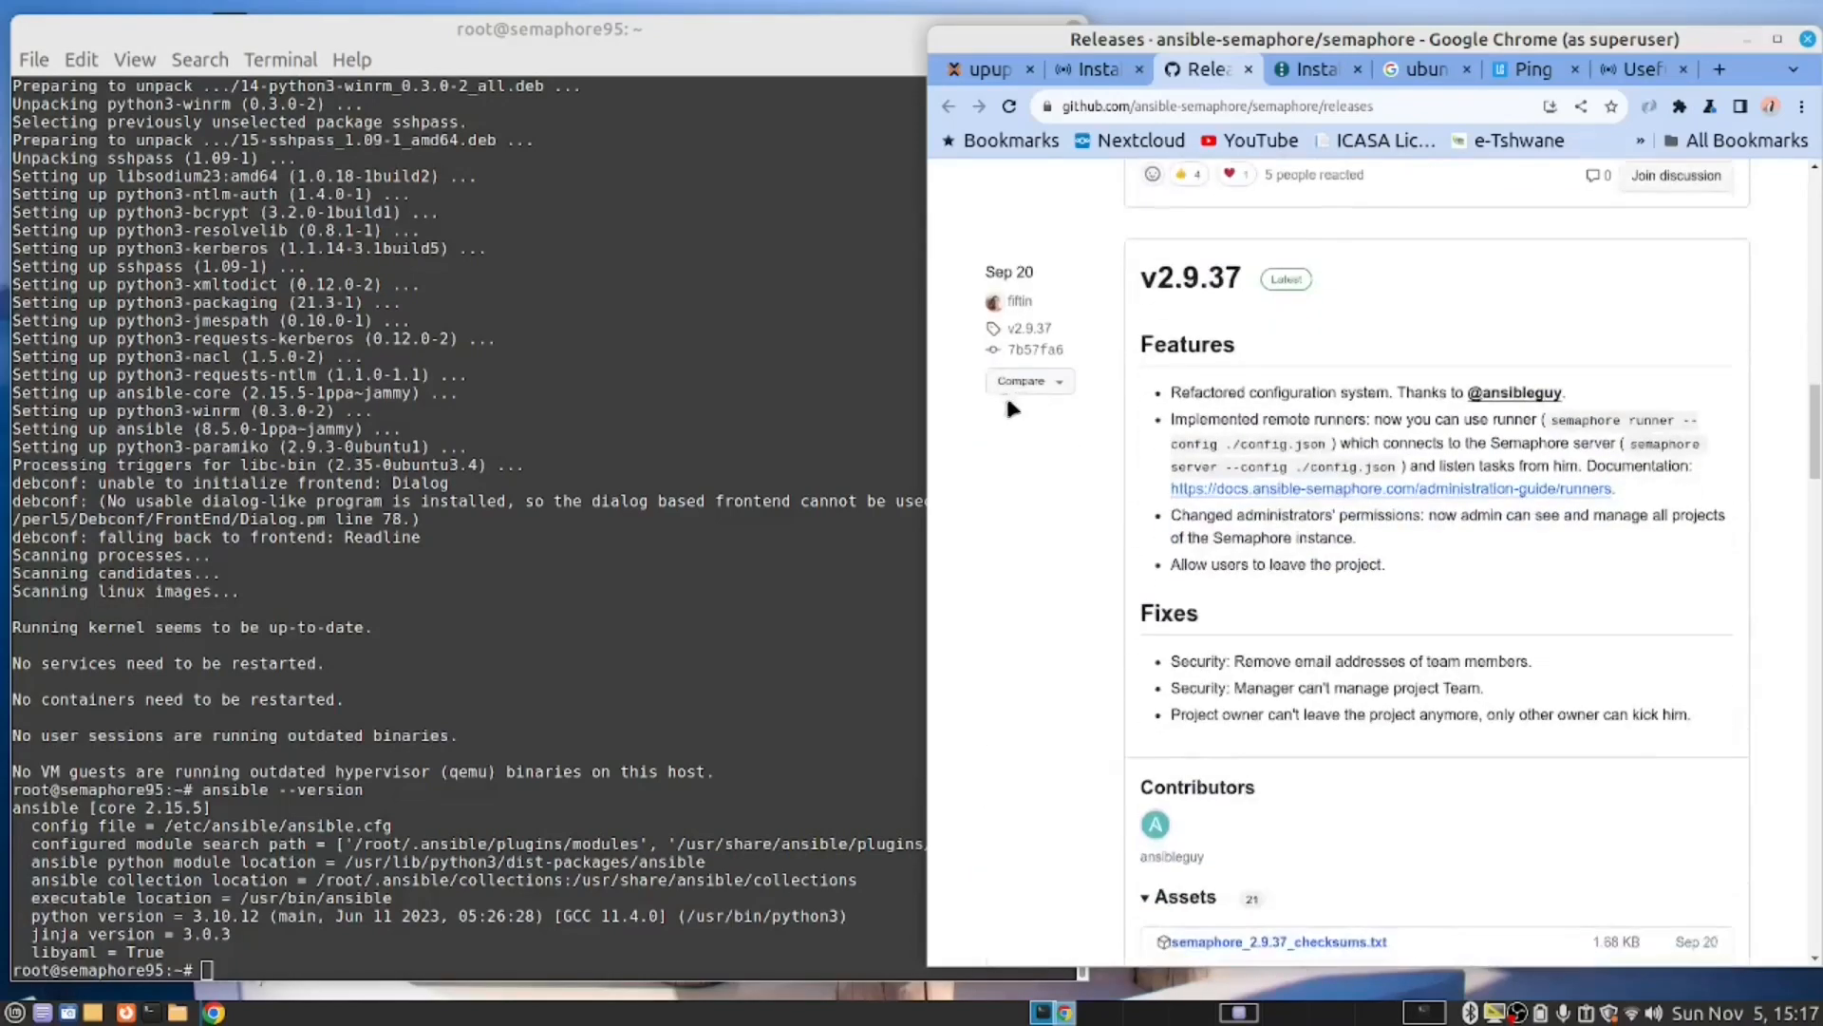
scroll("down", 3)
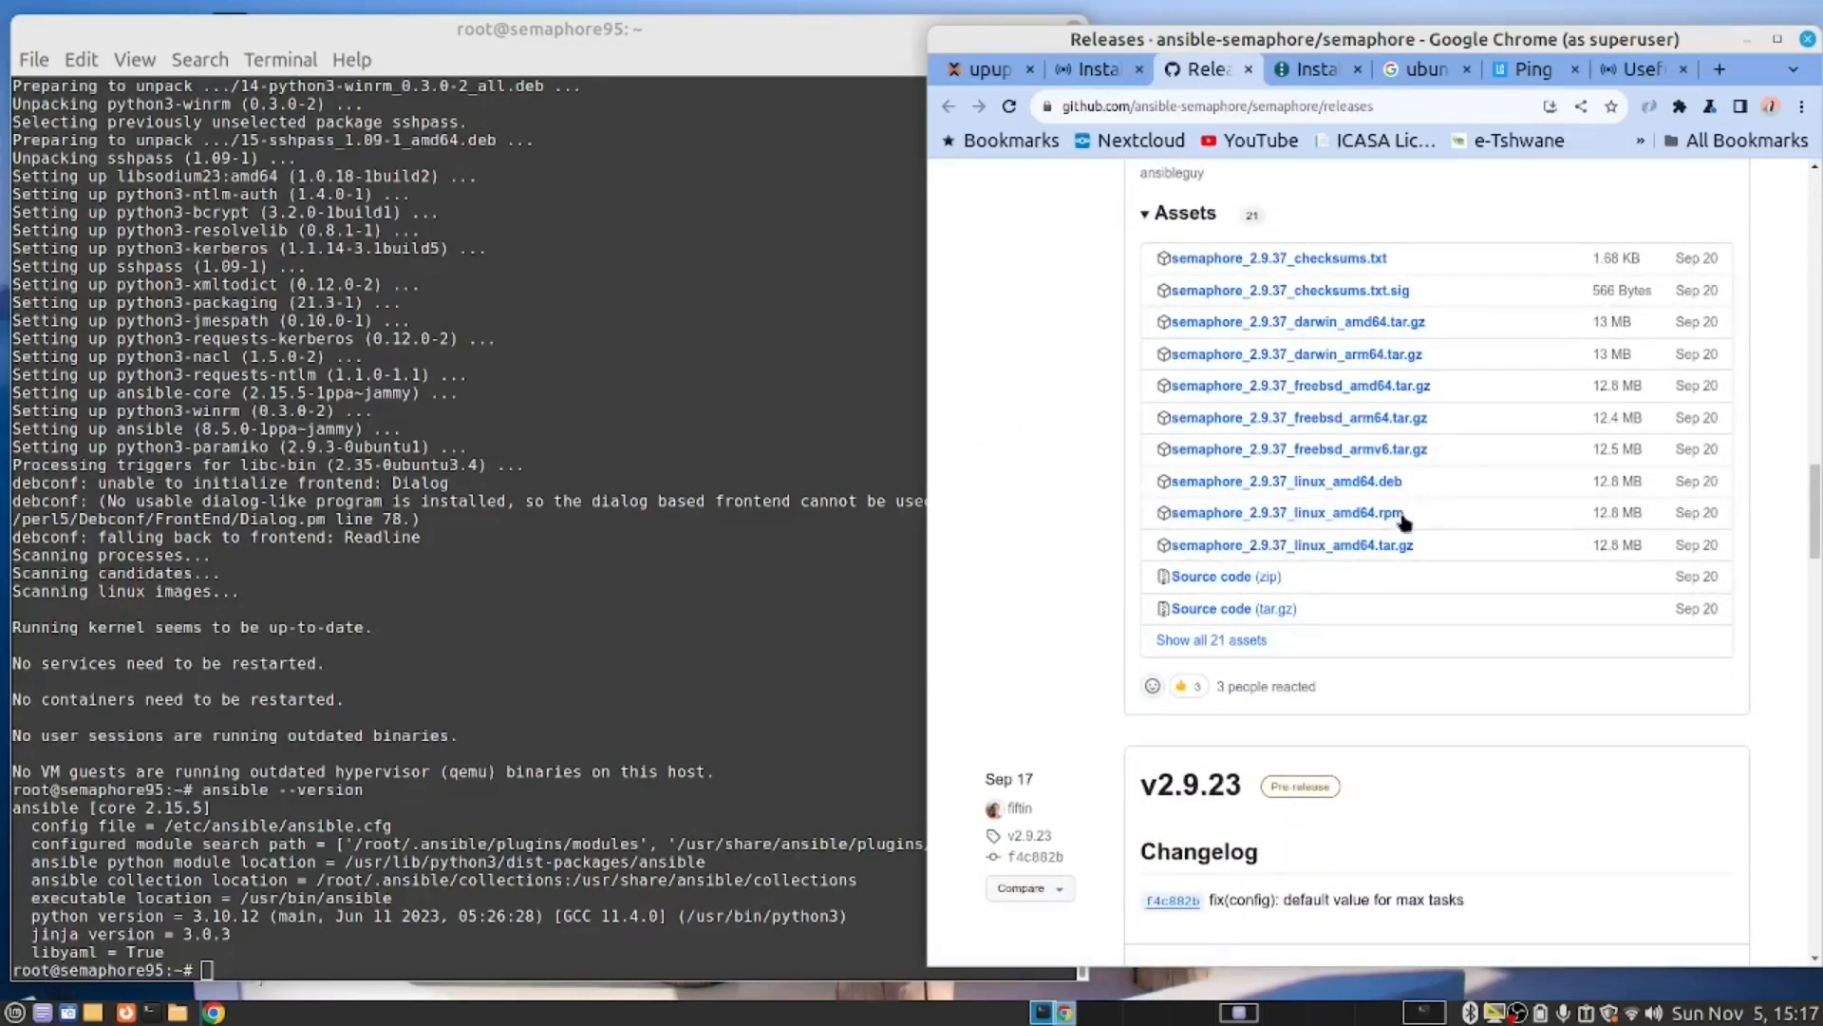
mouse_move(1291, 545)
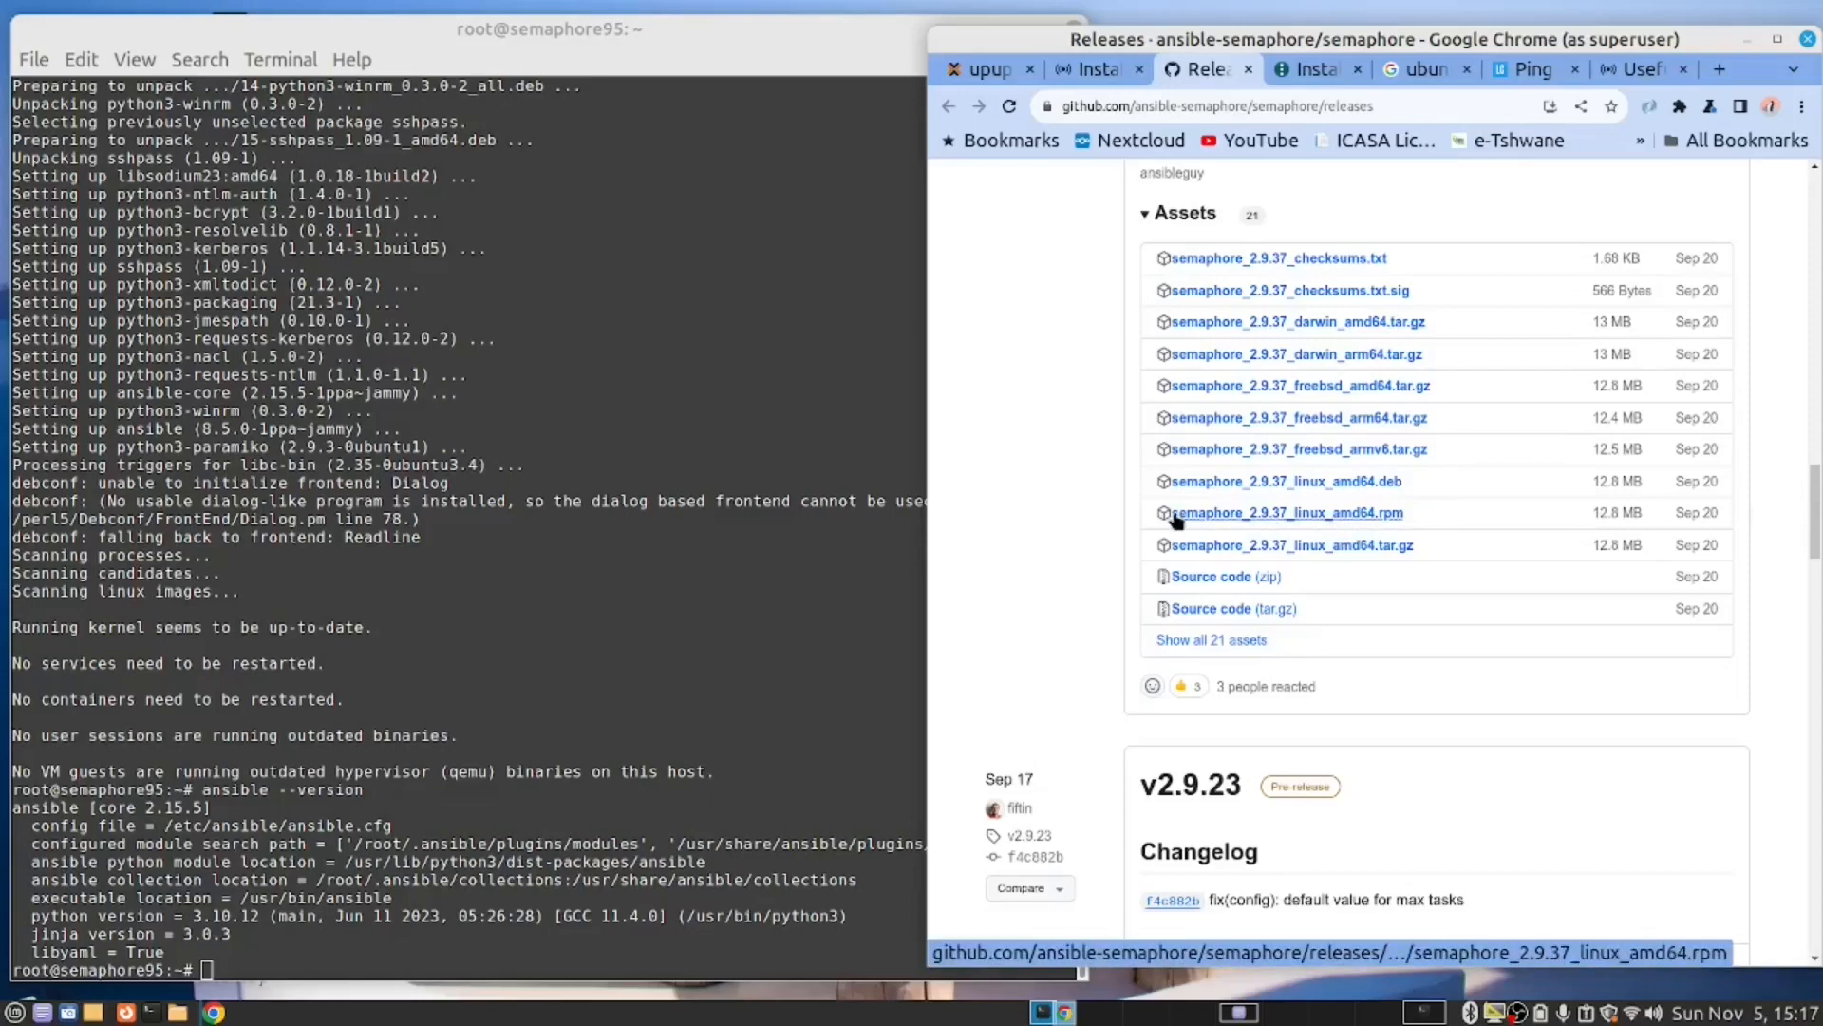
mouse_move(1402, 526)
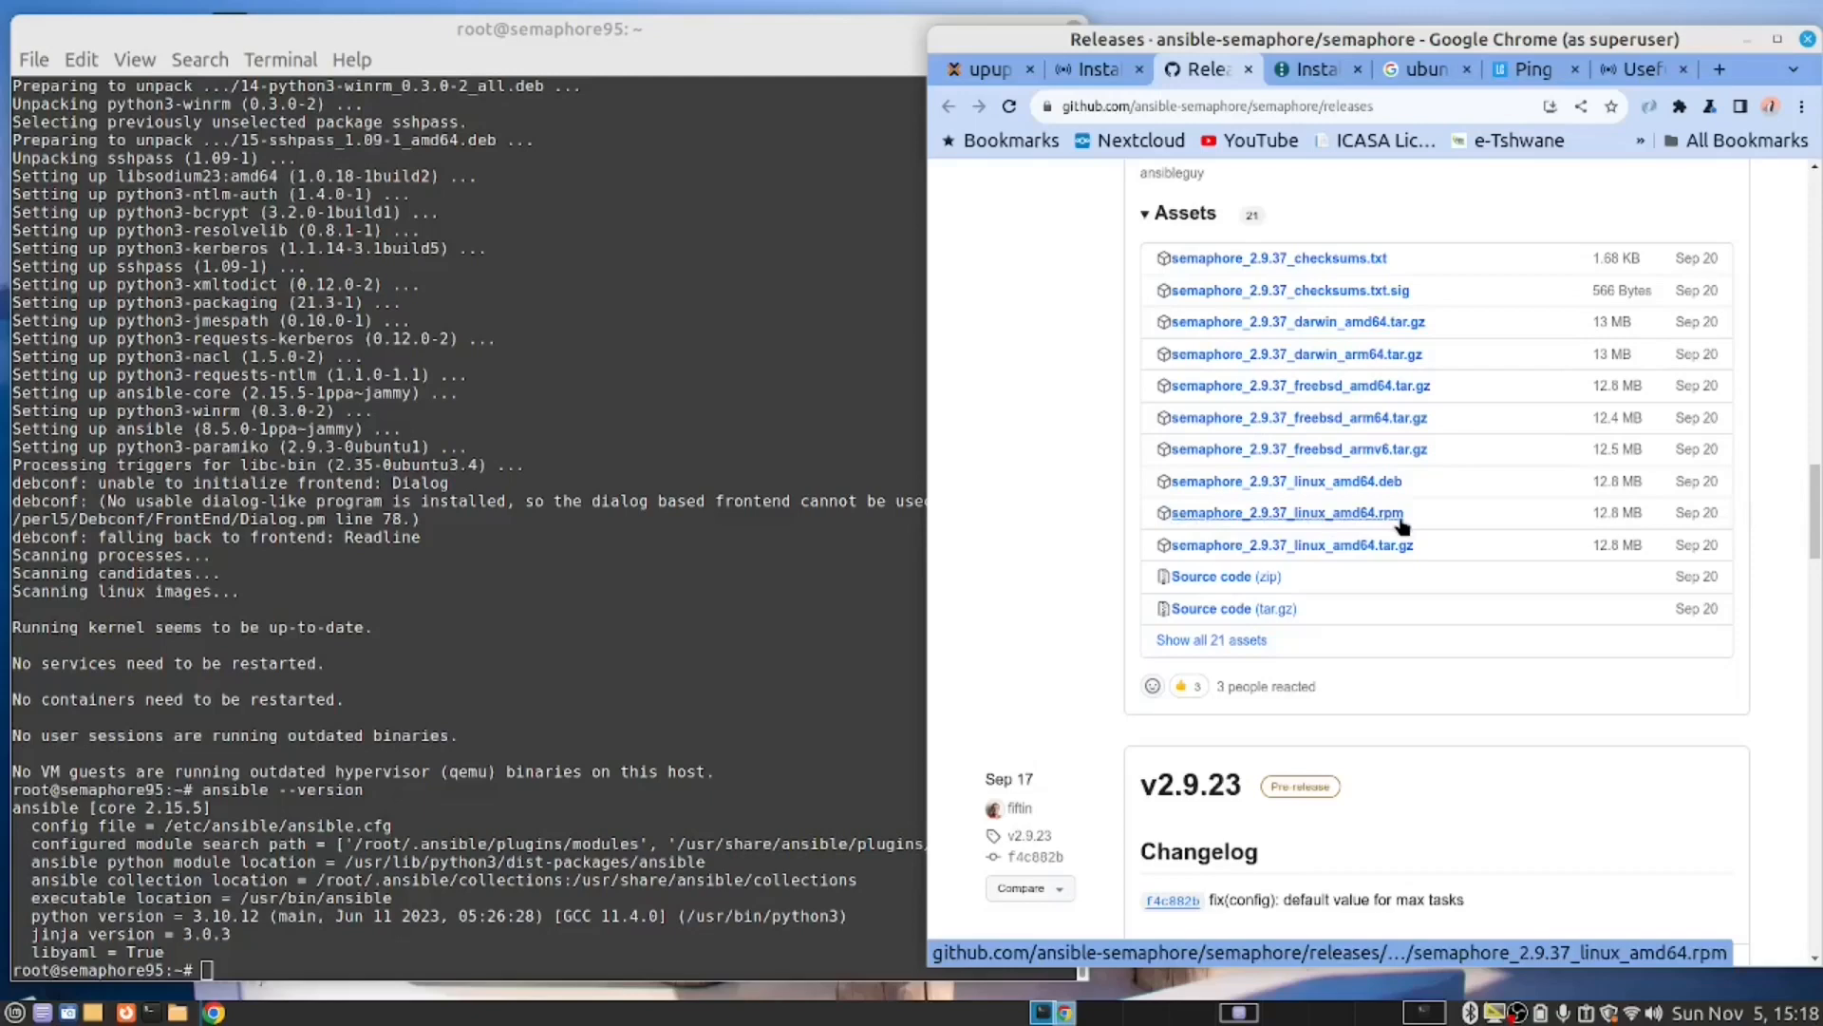
left_click(1094, 68)
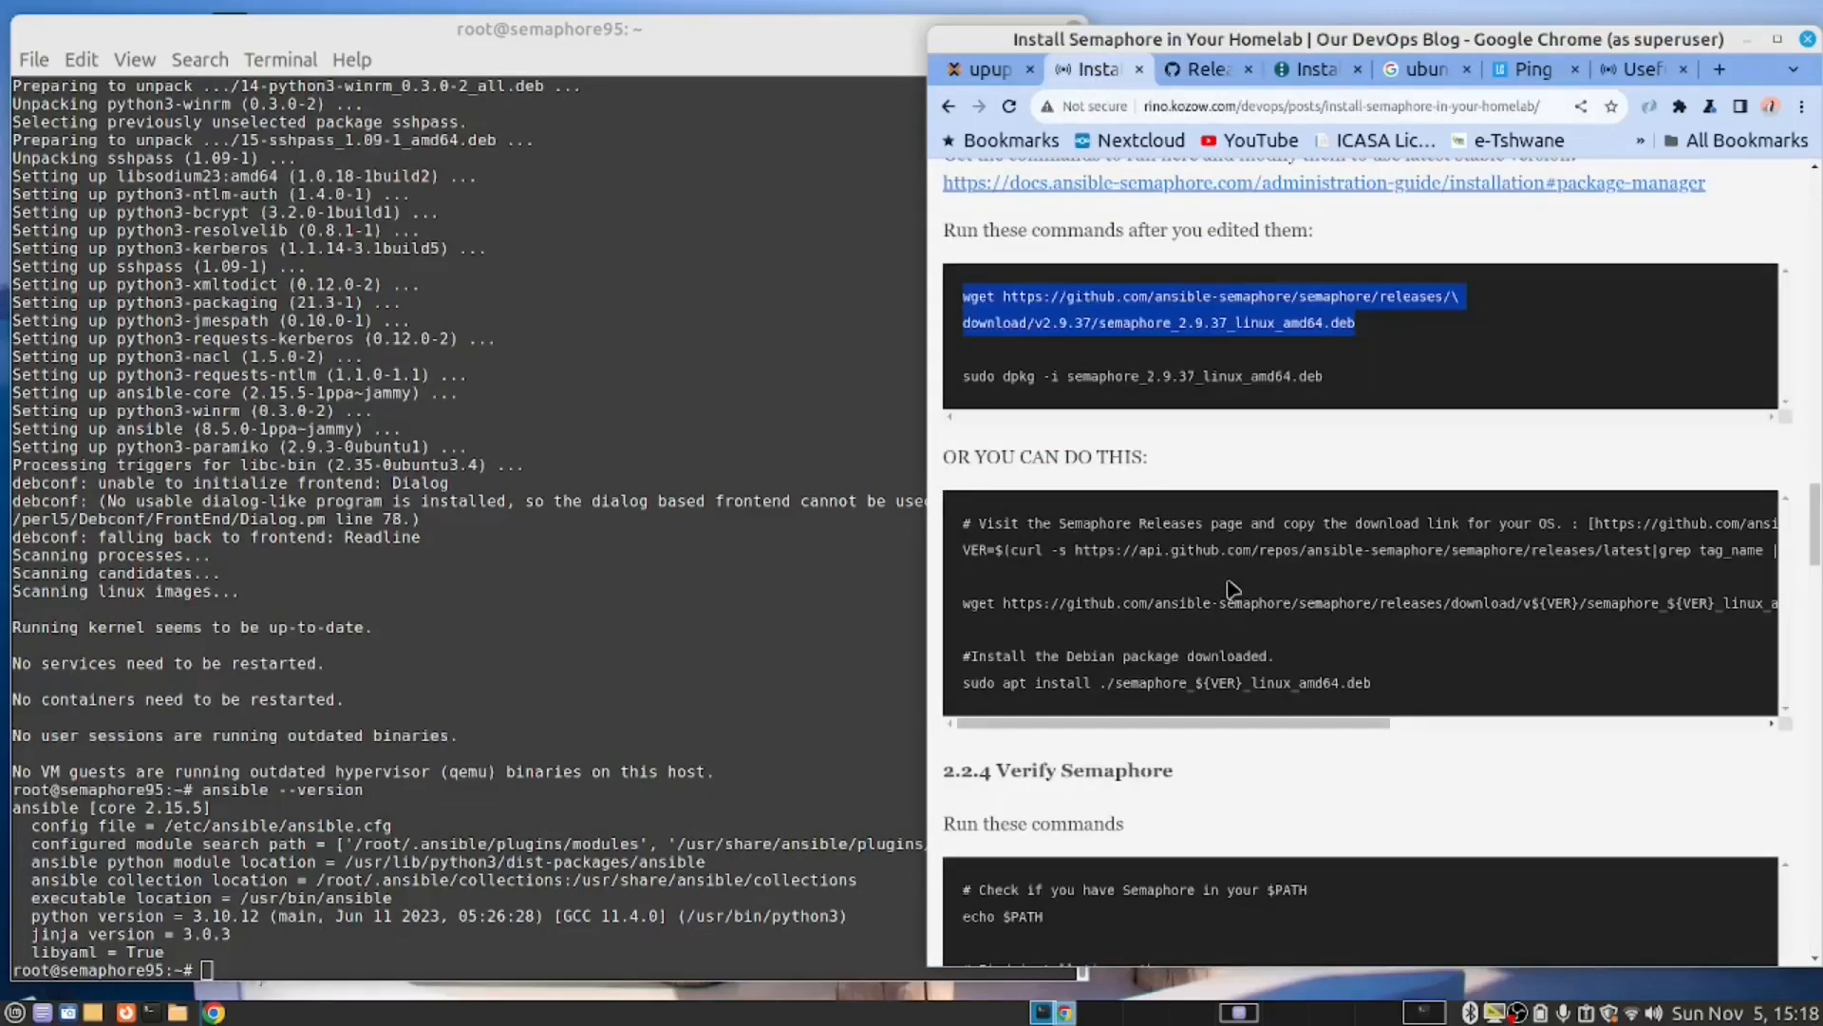
mouse_move(1052, 323)
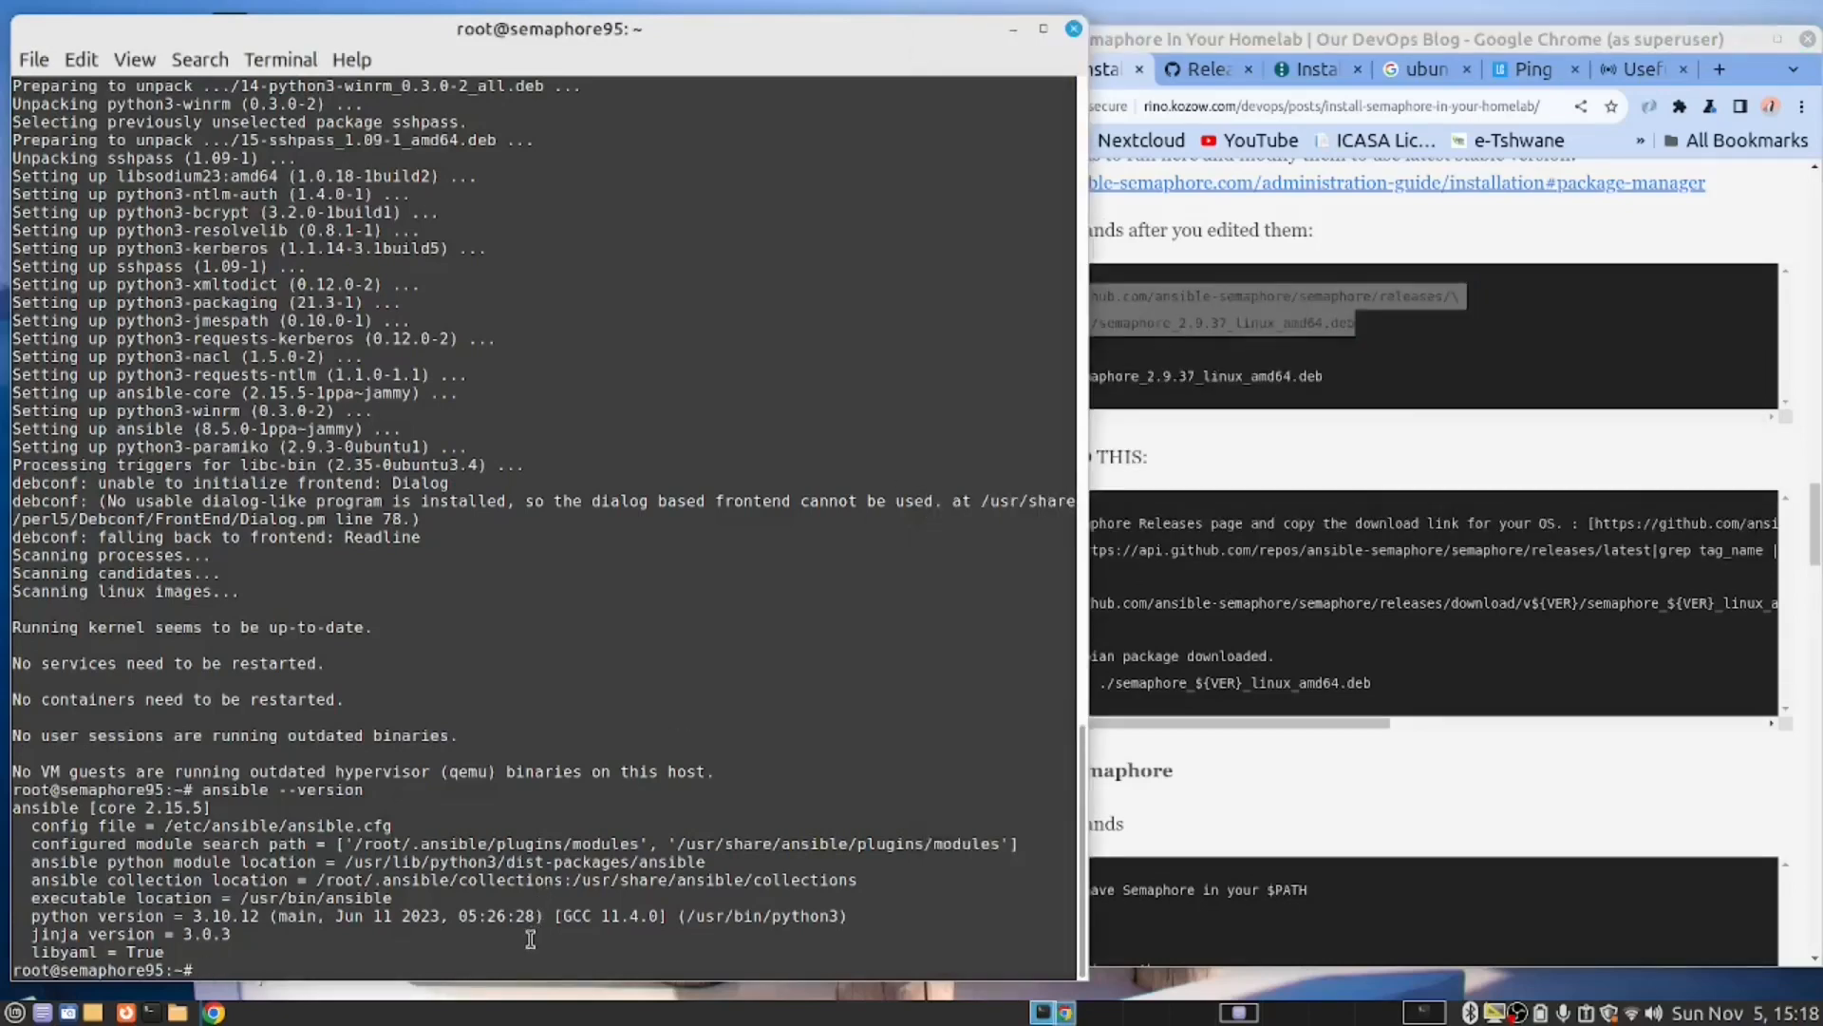
Clear the screen and download semaphore_2.9.37_linux_amd64.deb with the pasted wget command
type("clear")
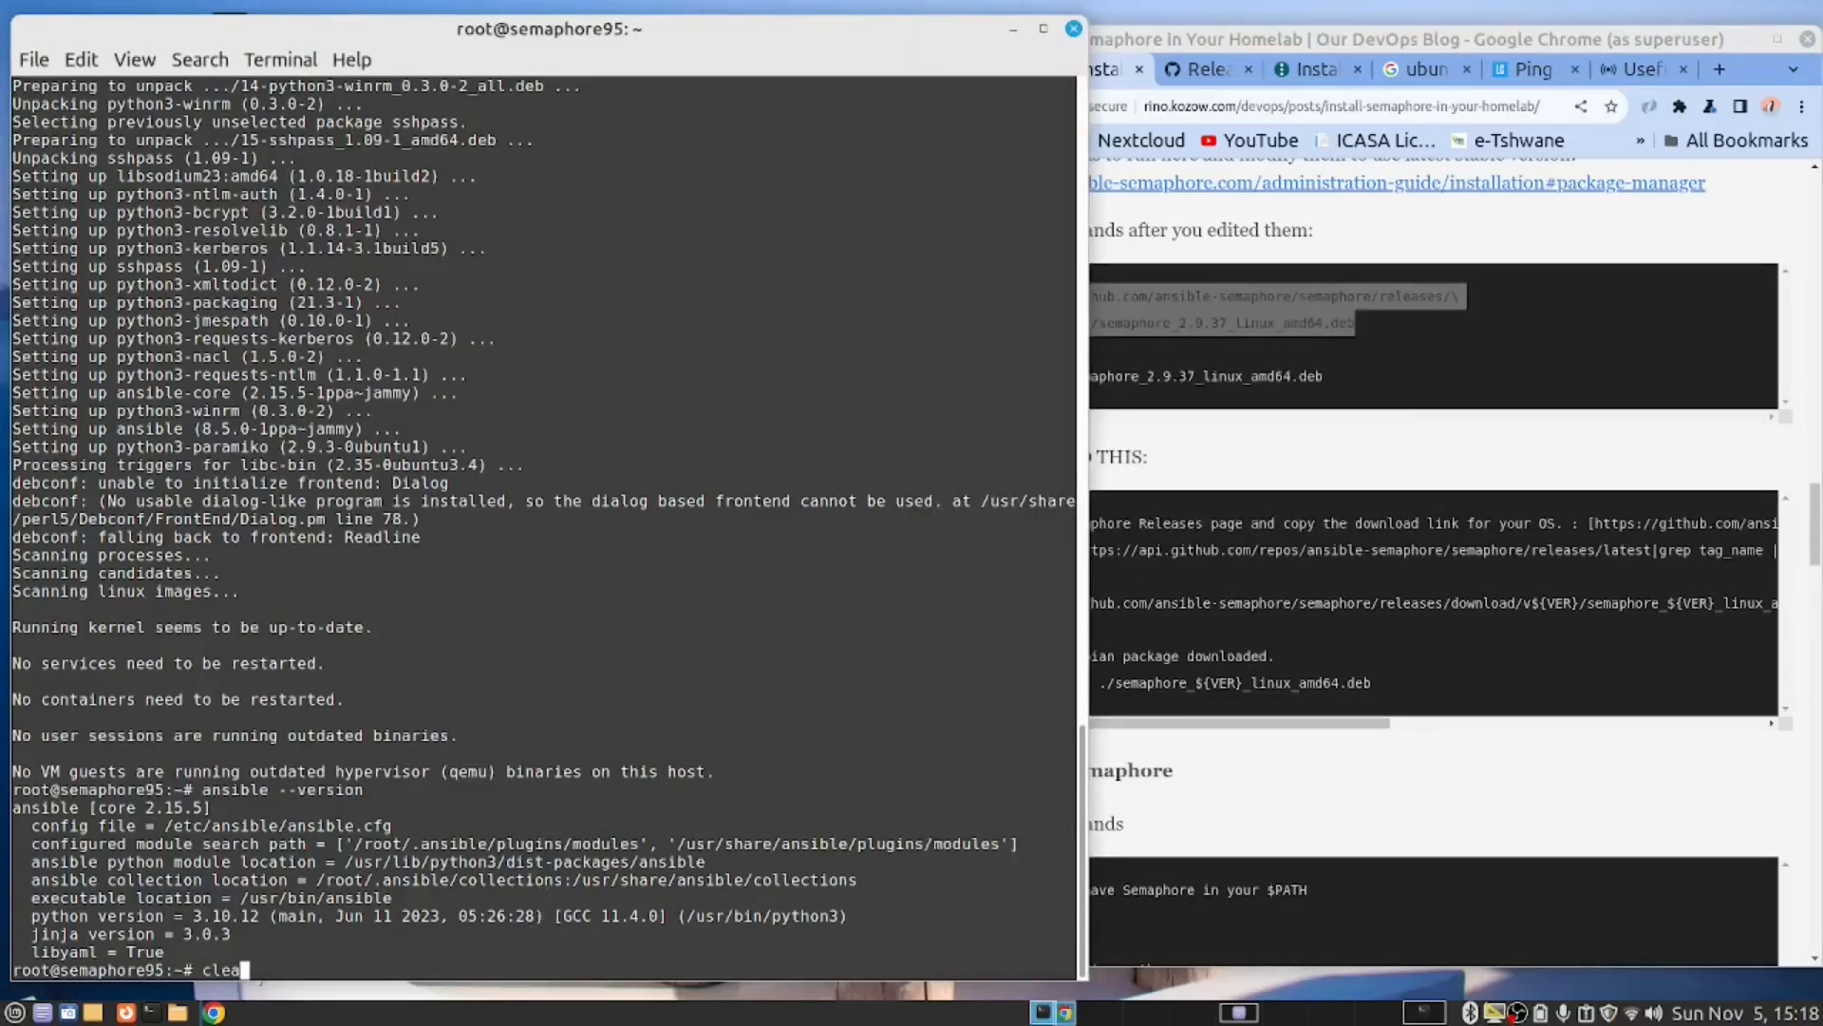
key("Return")
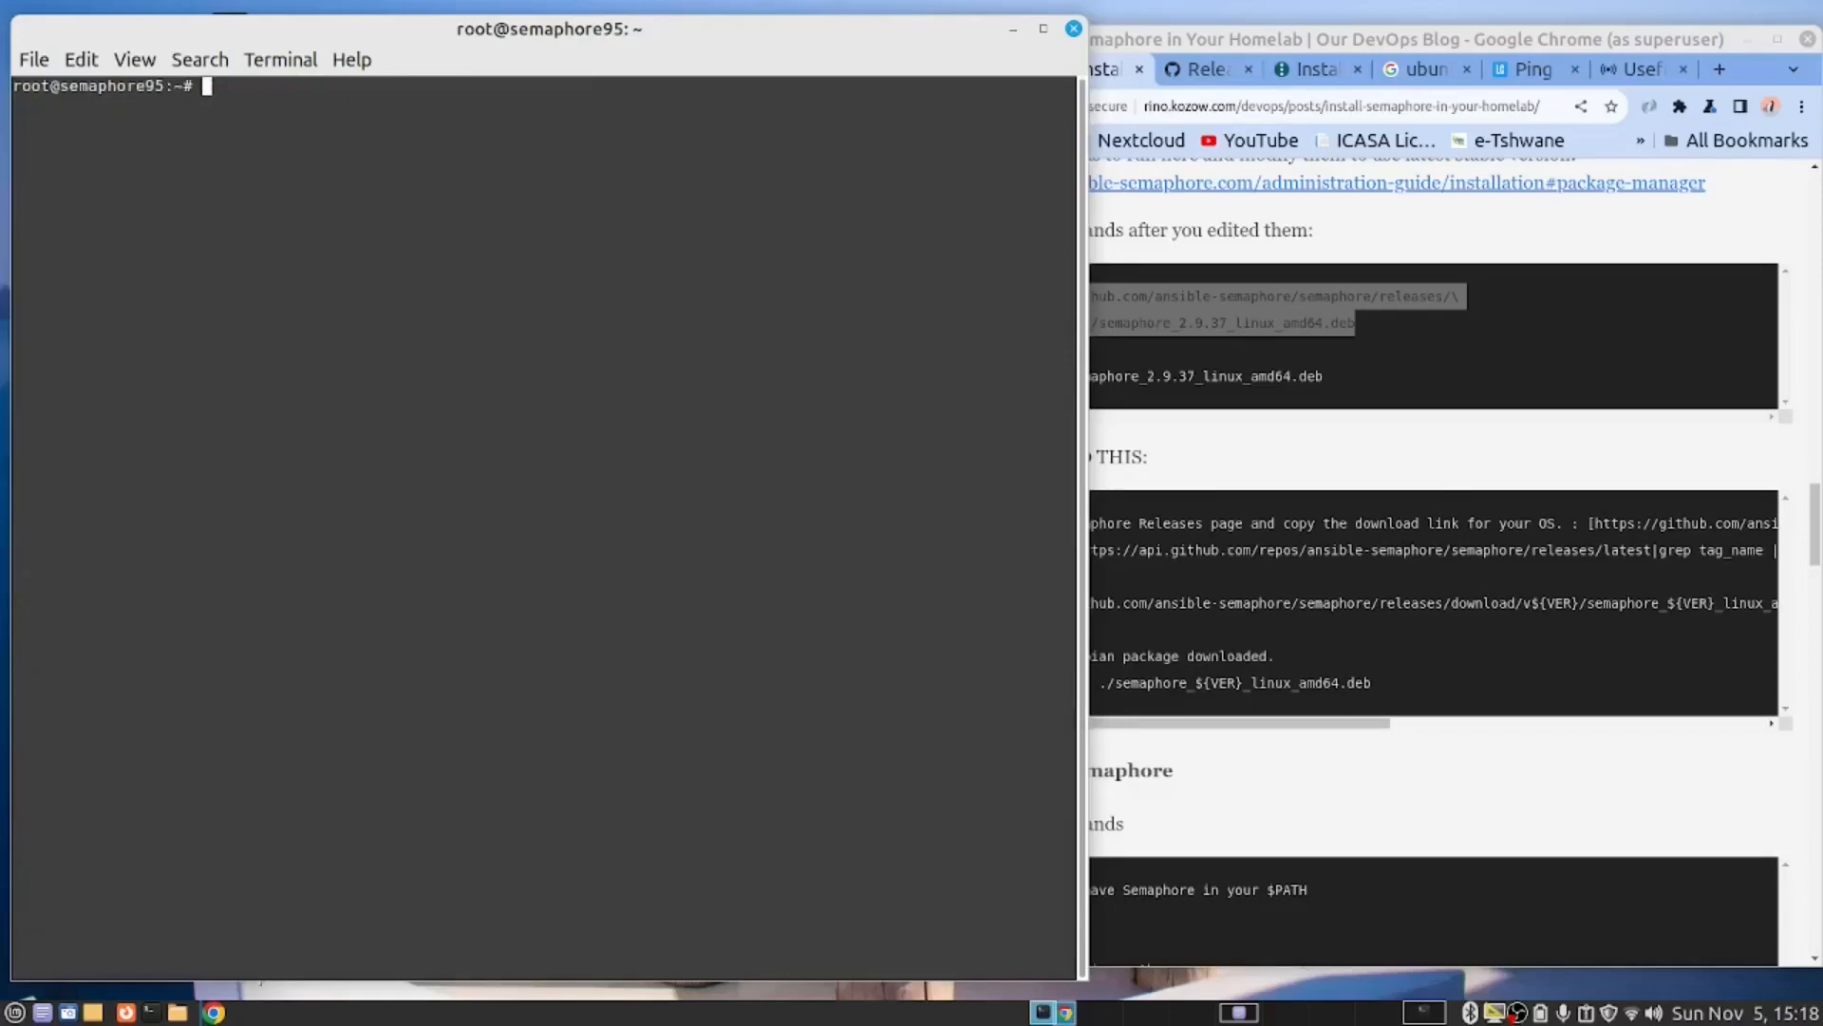
right_click(268, 417)
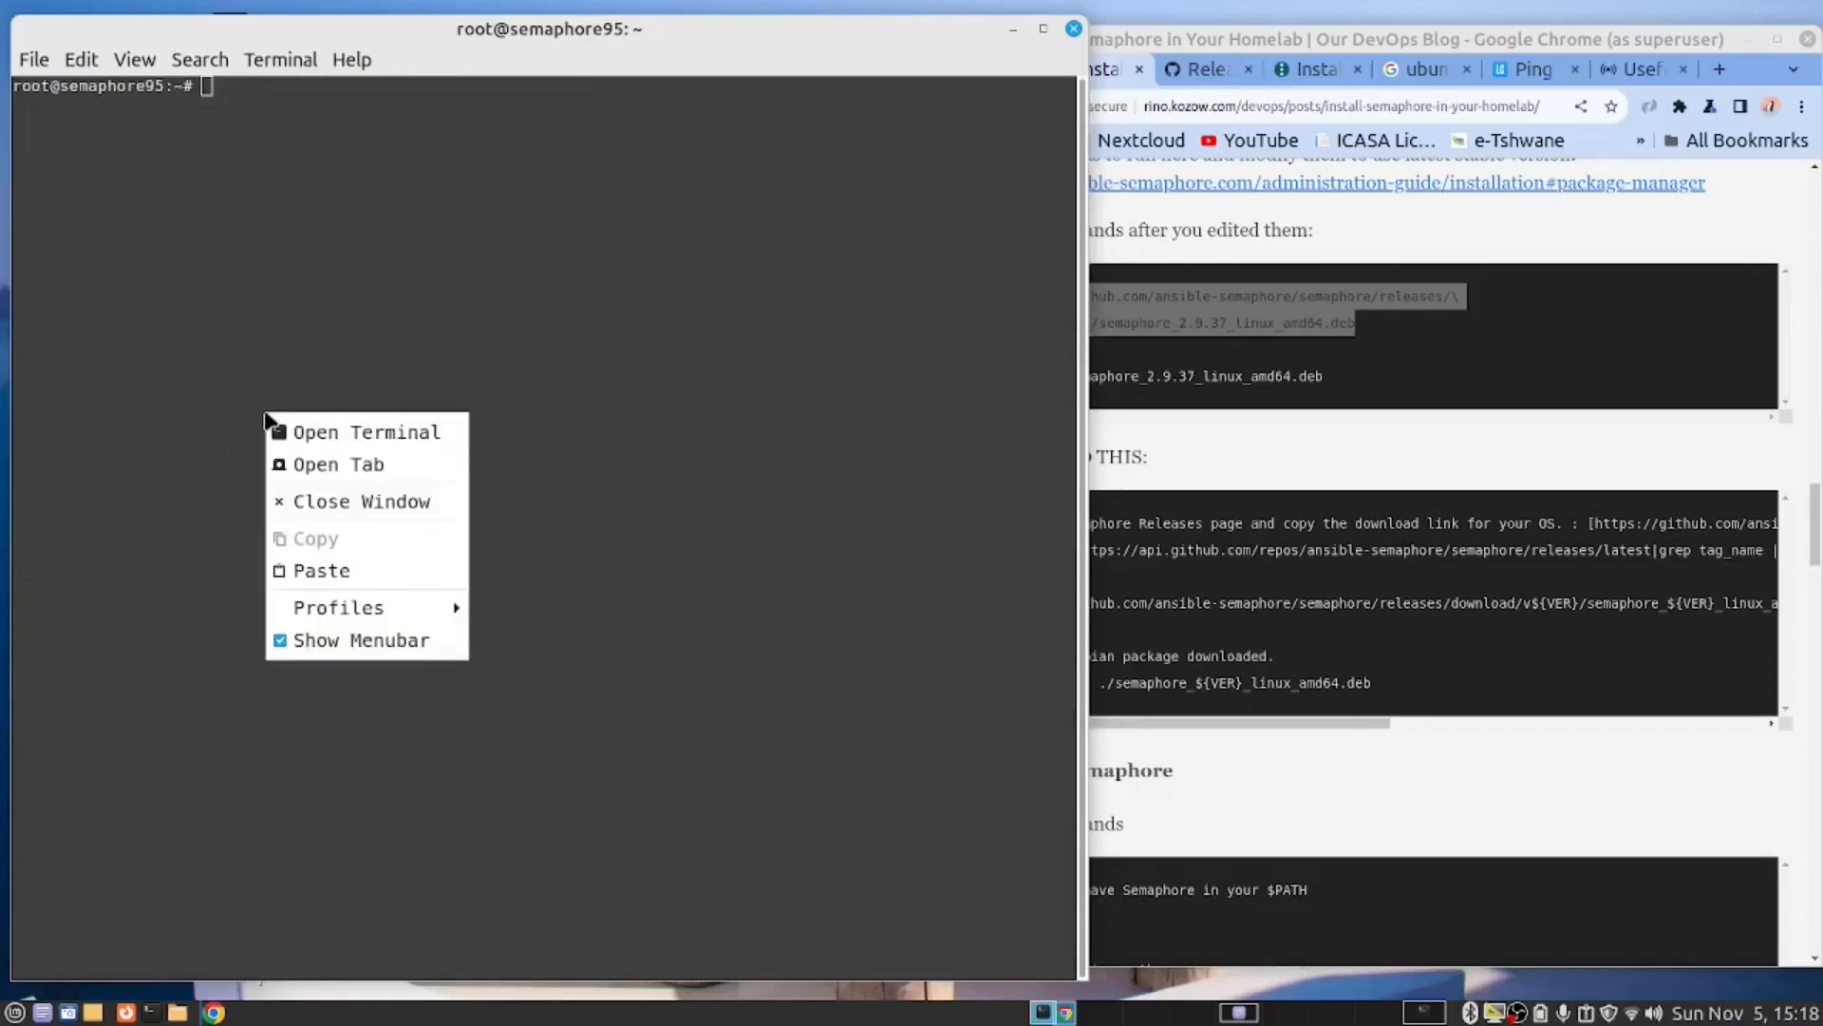
left_click(321, 569)
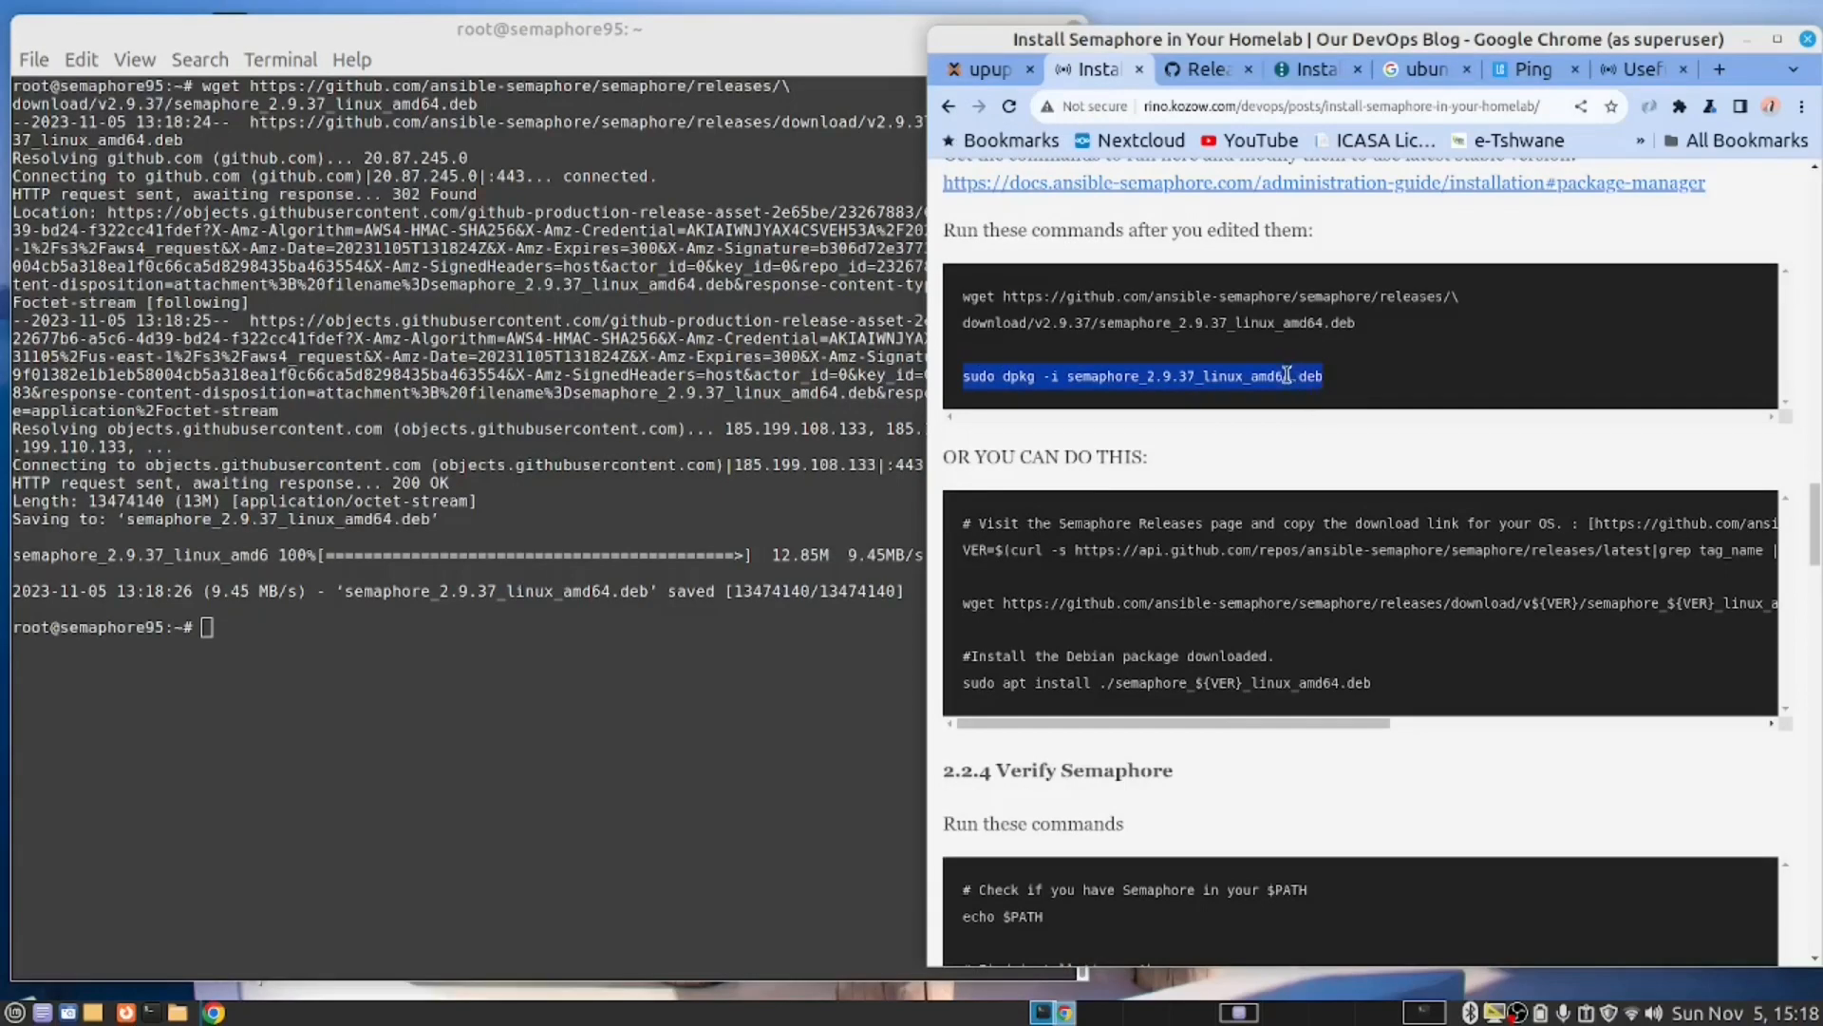
Copy the dpkg install command from the blog and list the home folder with ls -l to confirm the .deb
right_click(1286, 375)
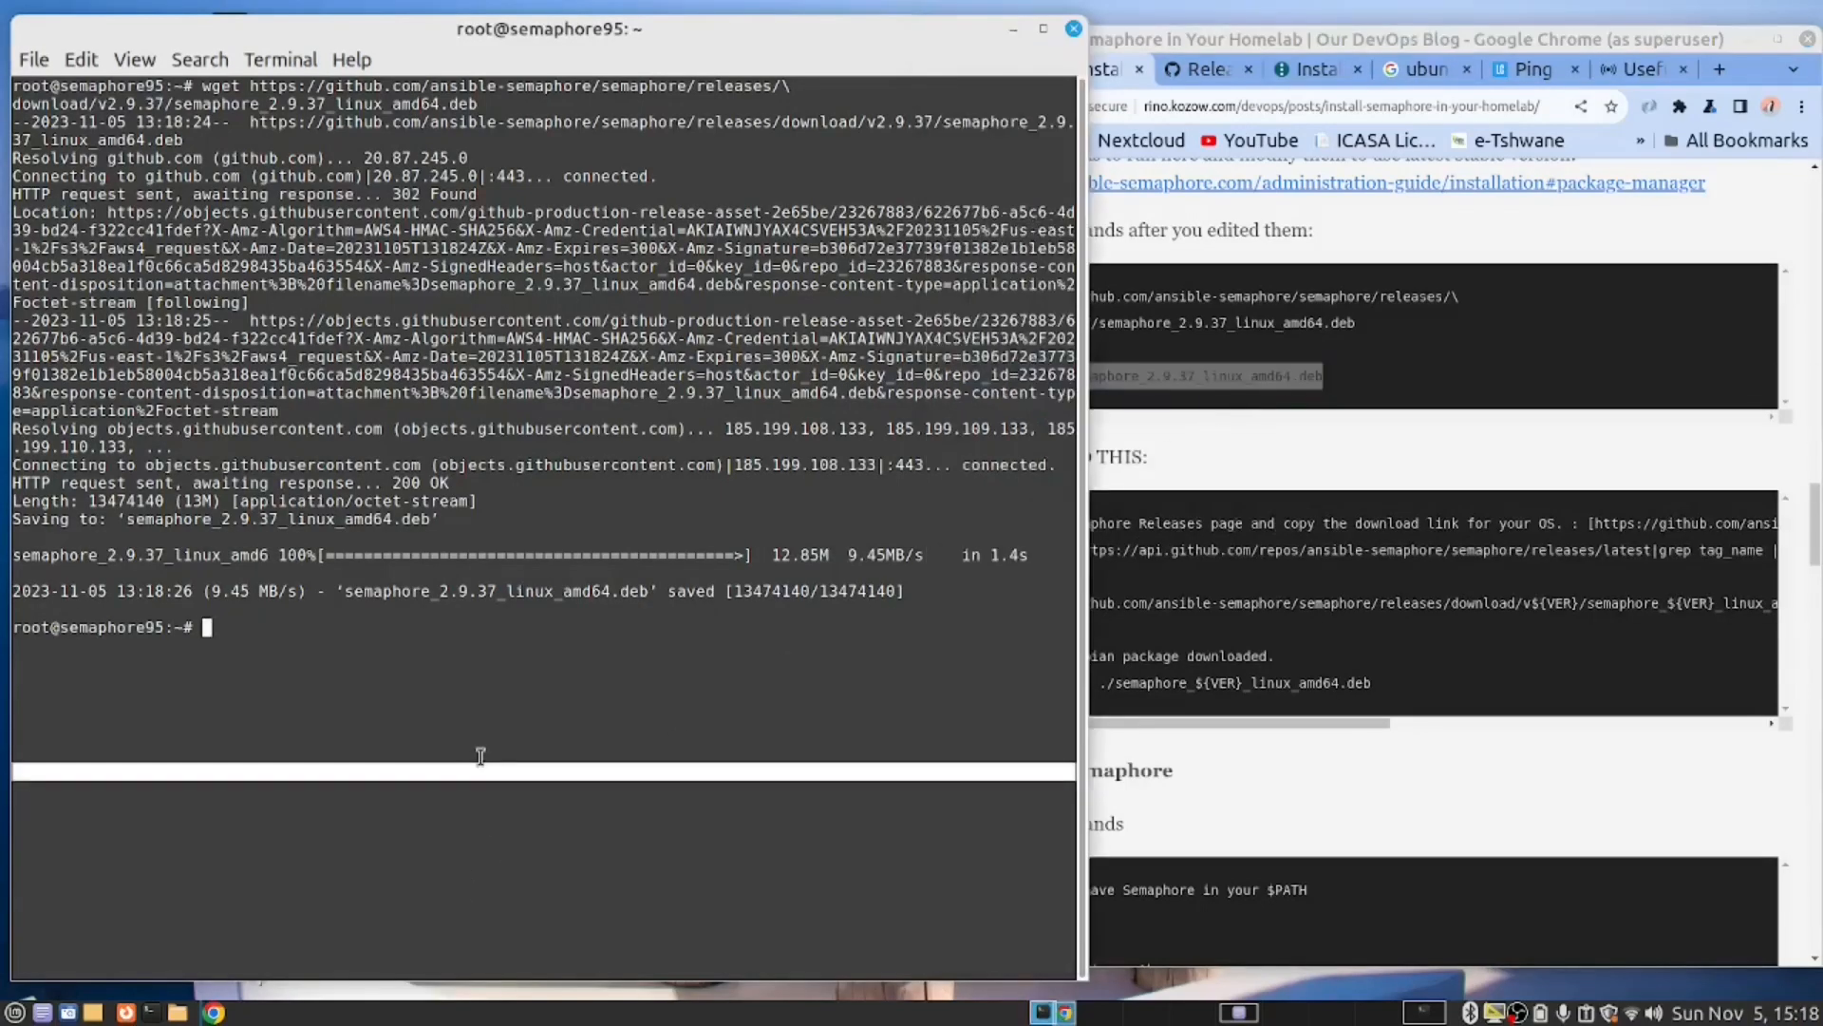
type("l")
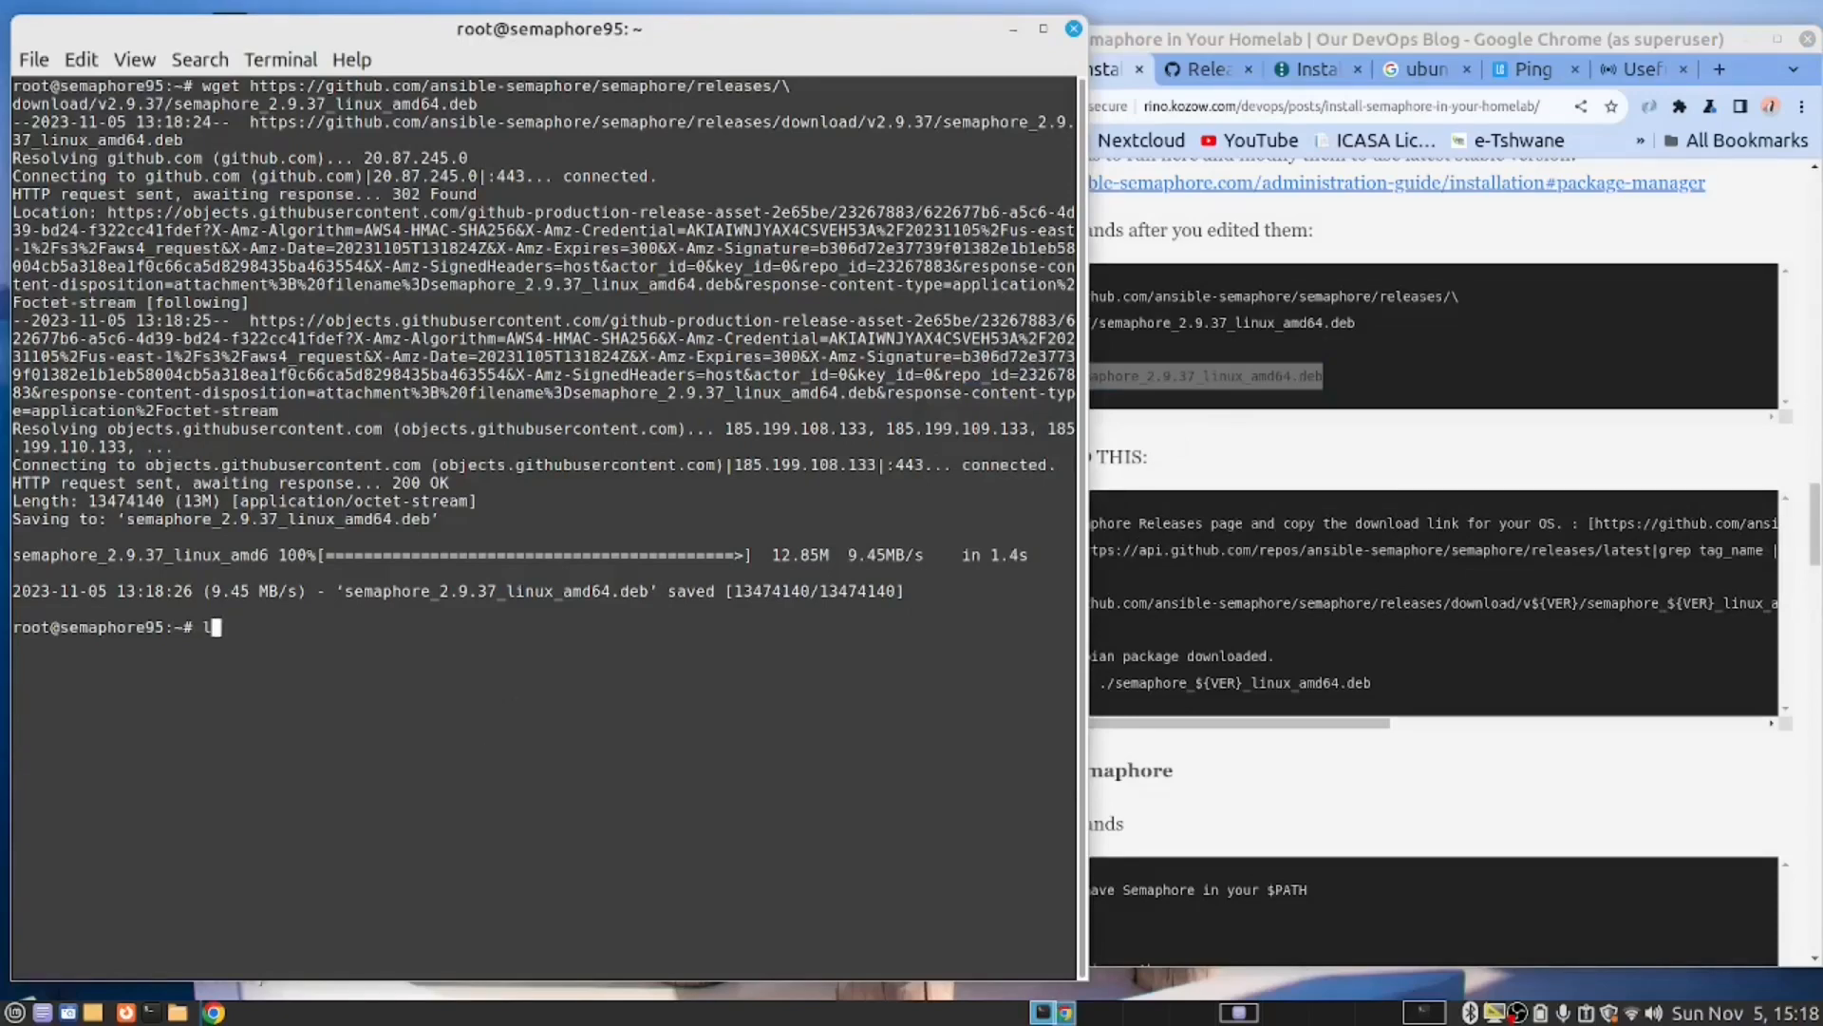
type("s -l")
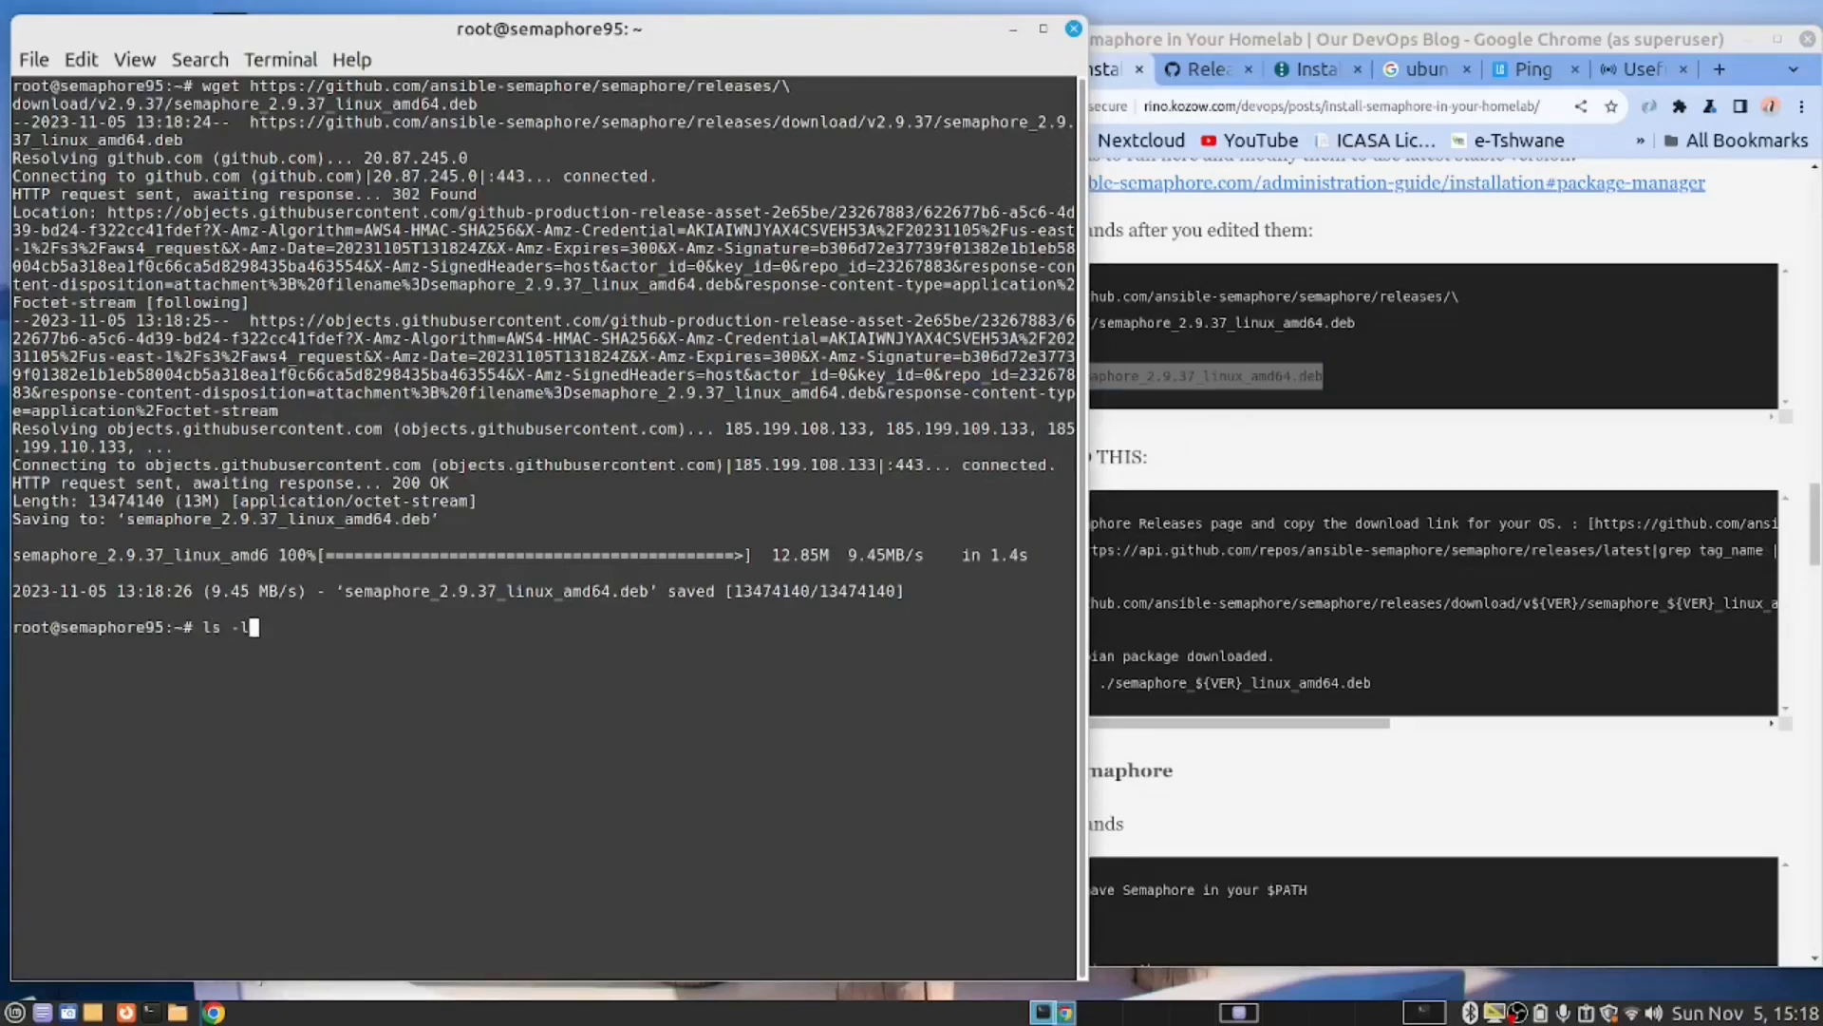
key("Return")
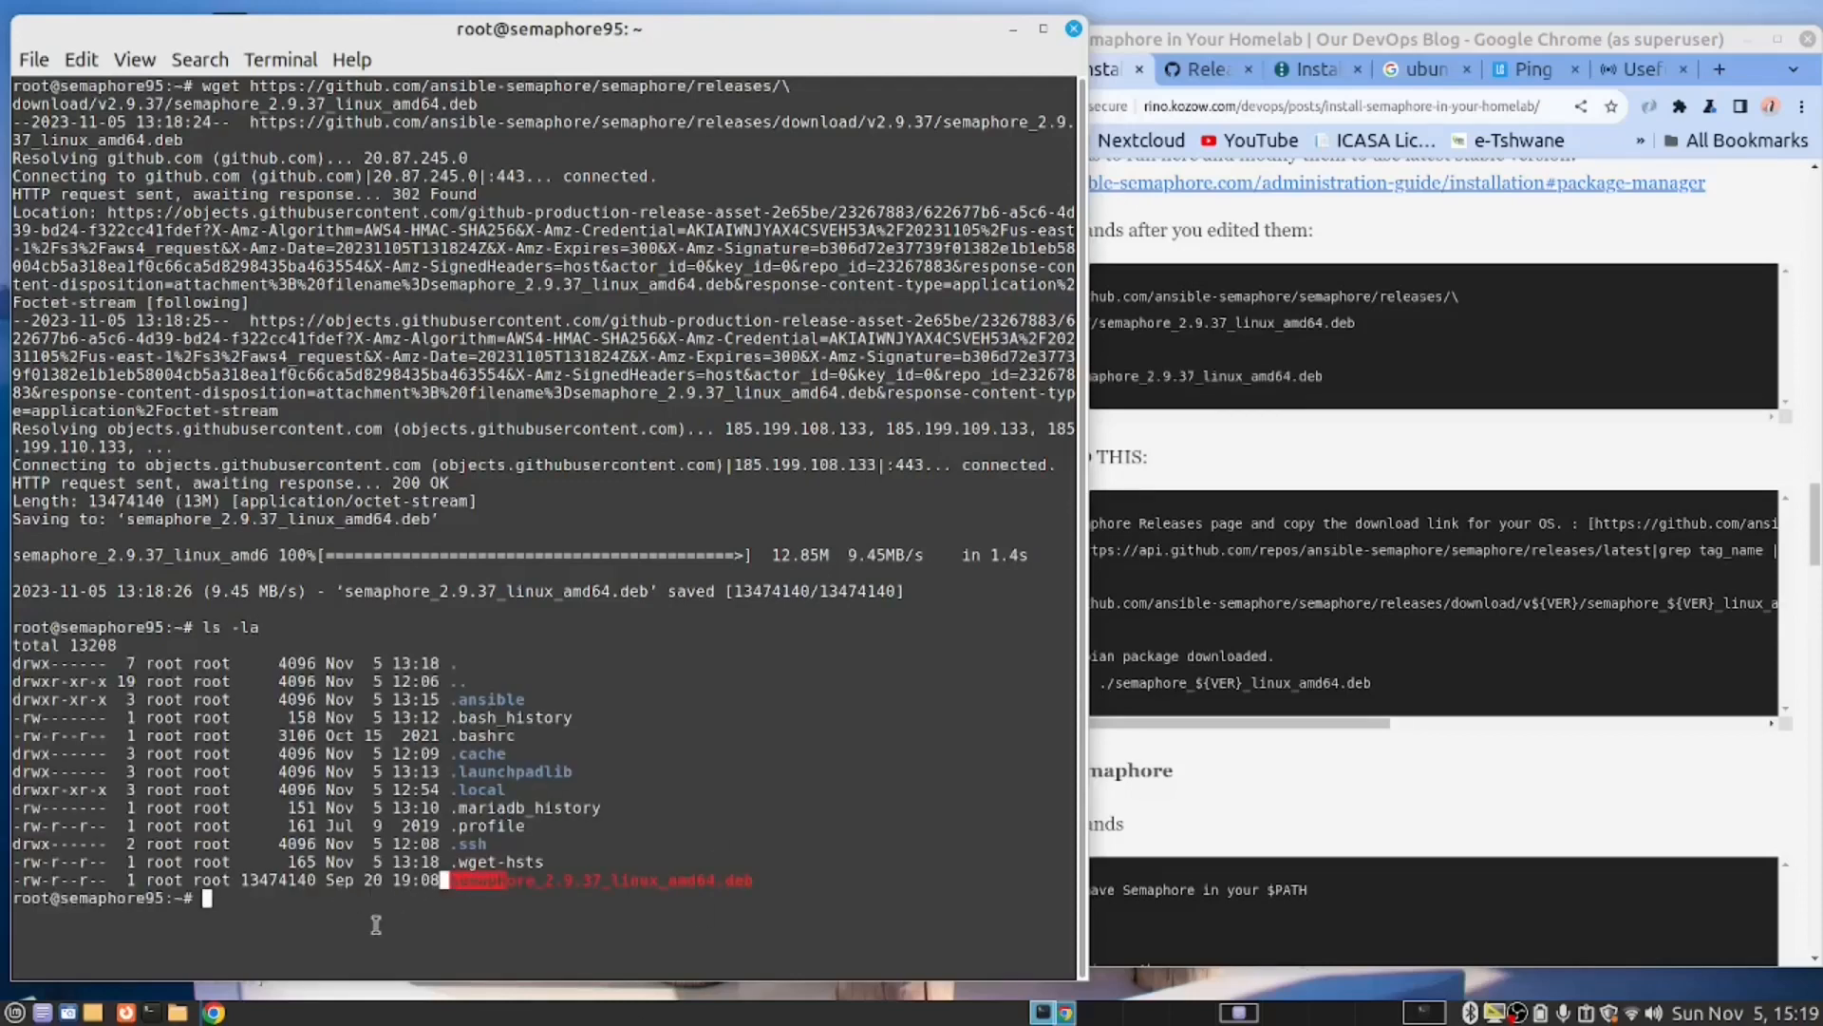
mouse_move(1198, 384)
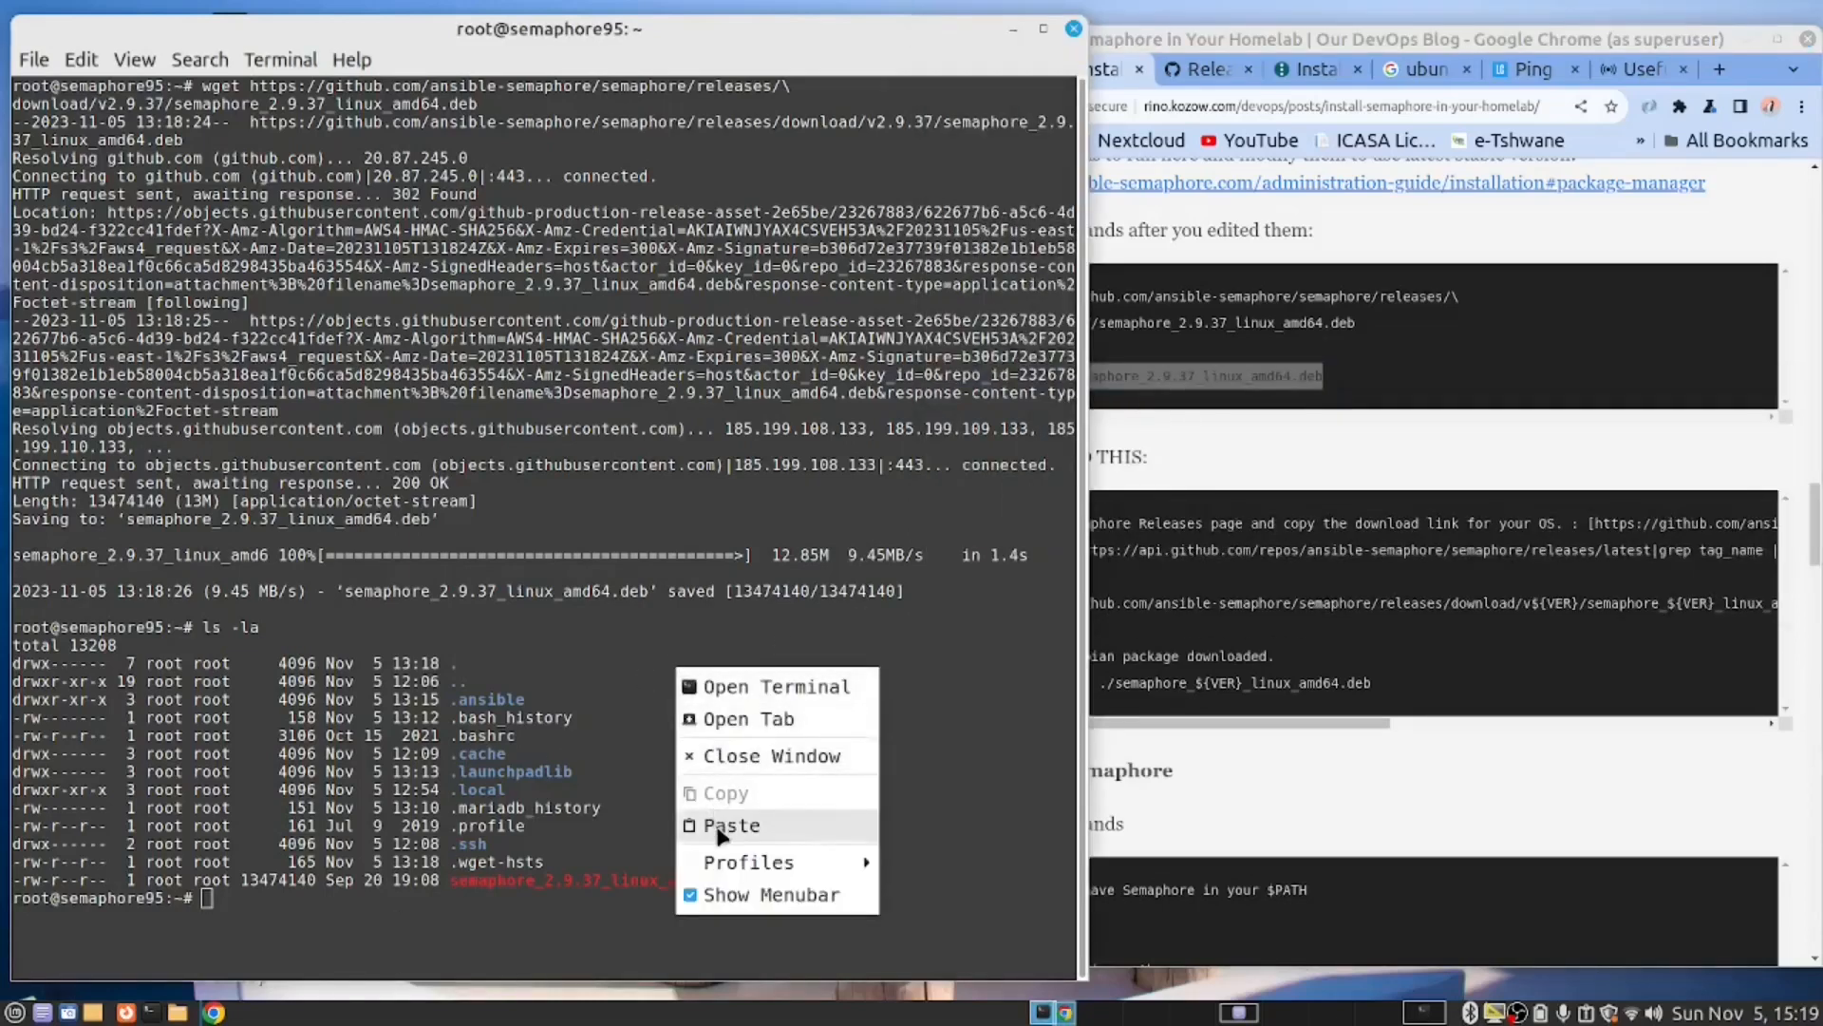
Install Semaphore from the .deb with 'sudo dpkg -i semaphore_2.9.37_linux_amd64.deb'
left_click(731, 824)
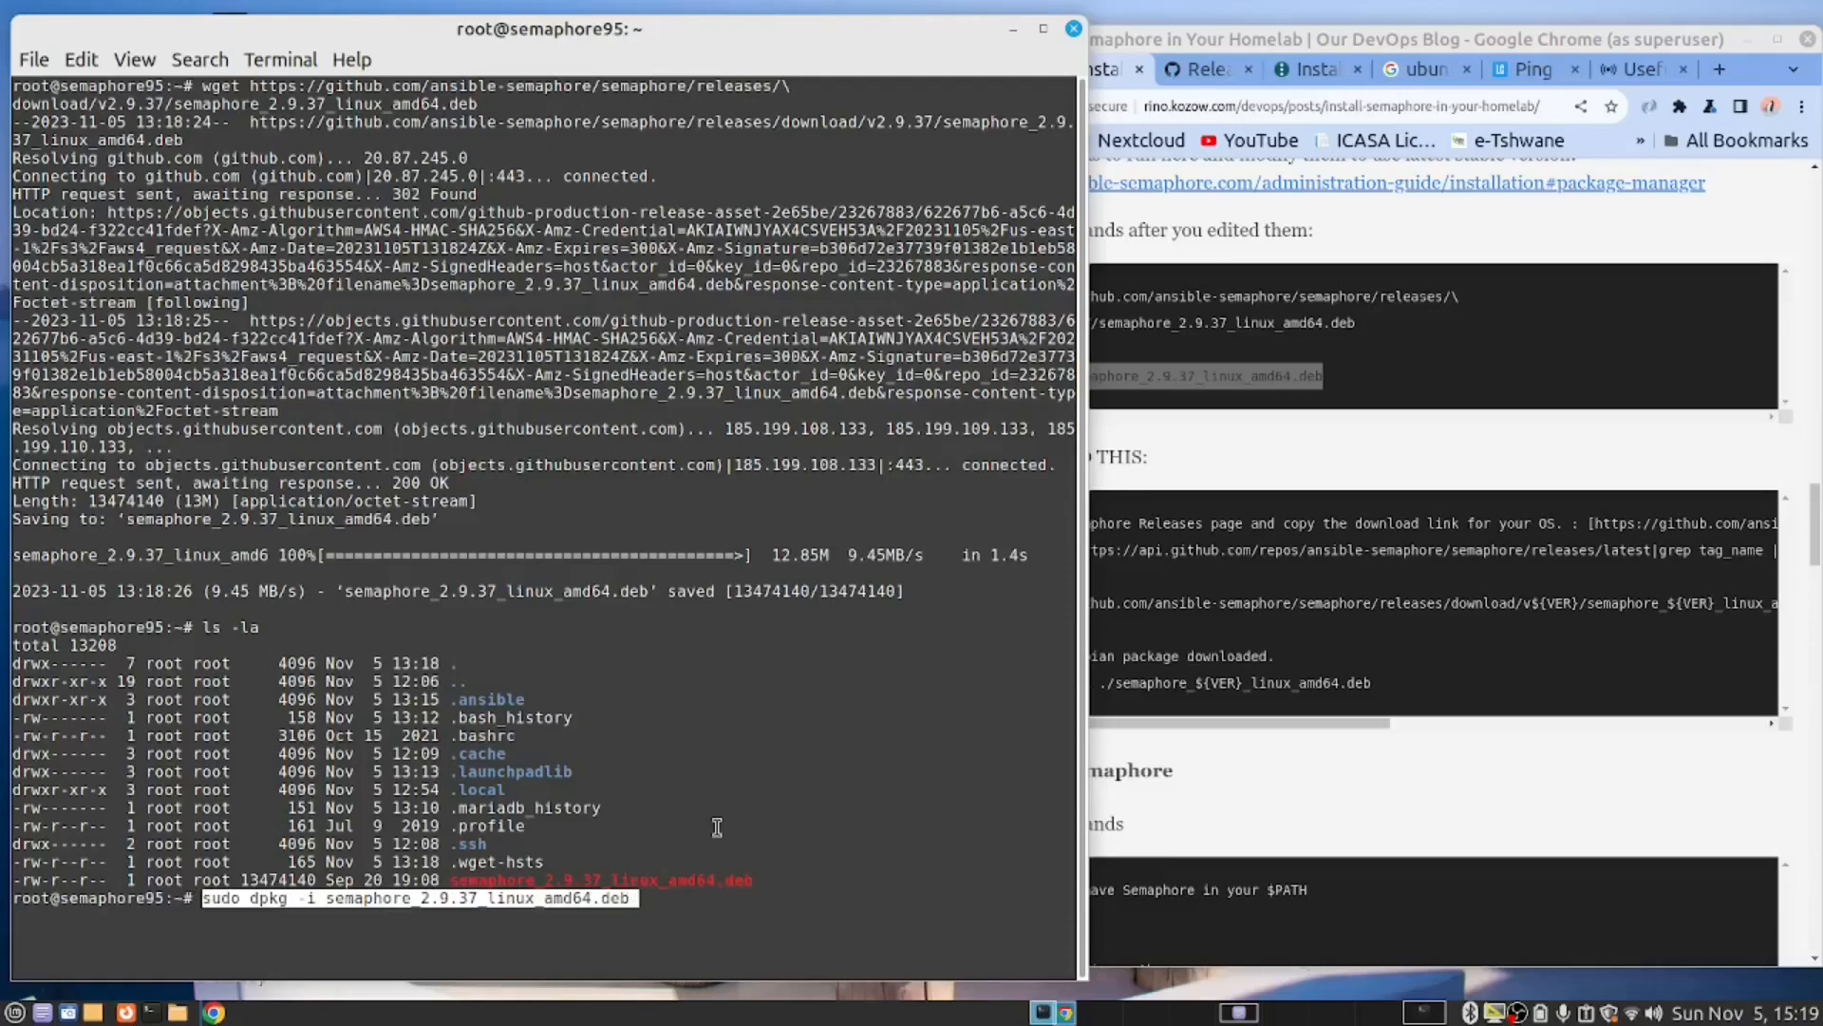
key("Return")
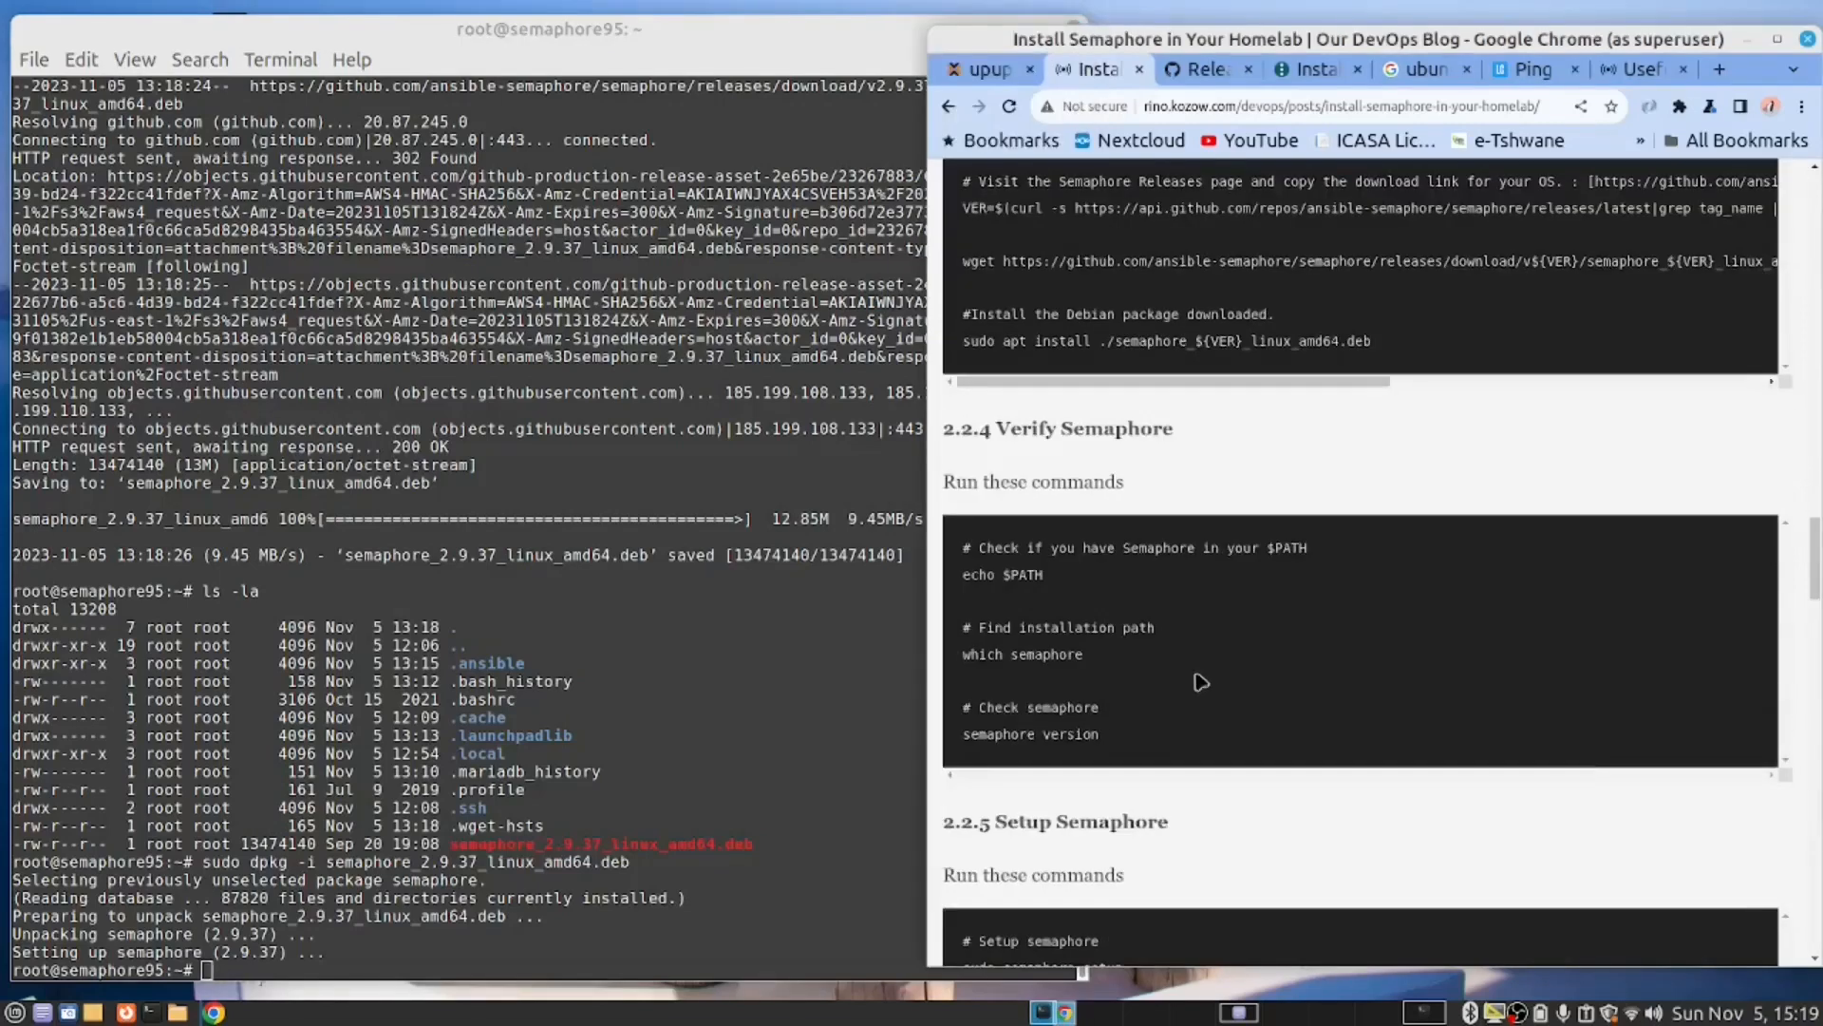
mouse_move(968, 665)
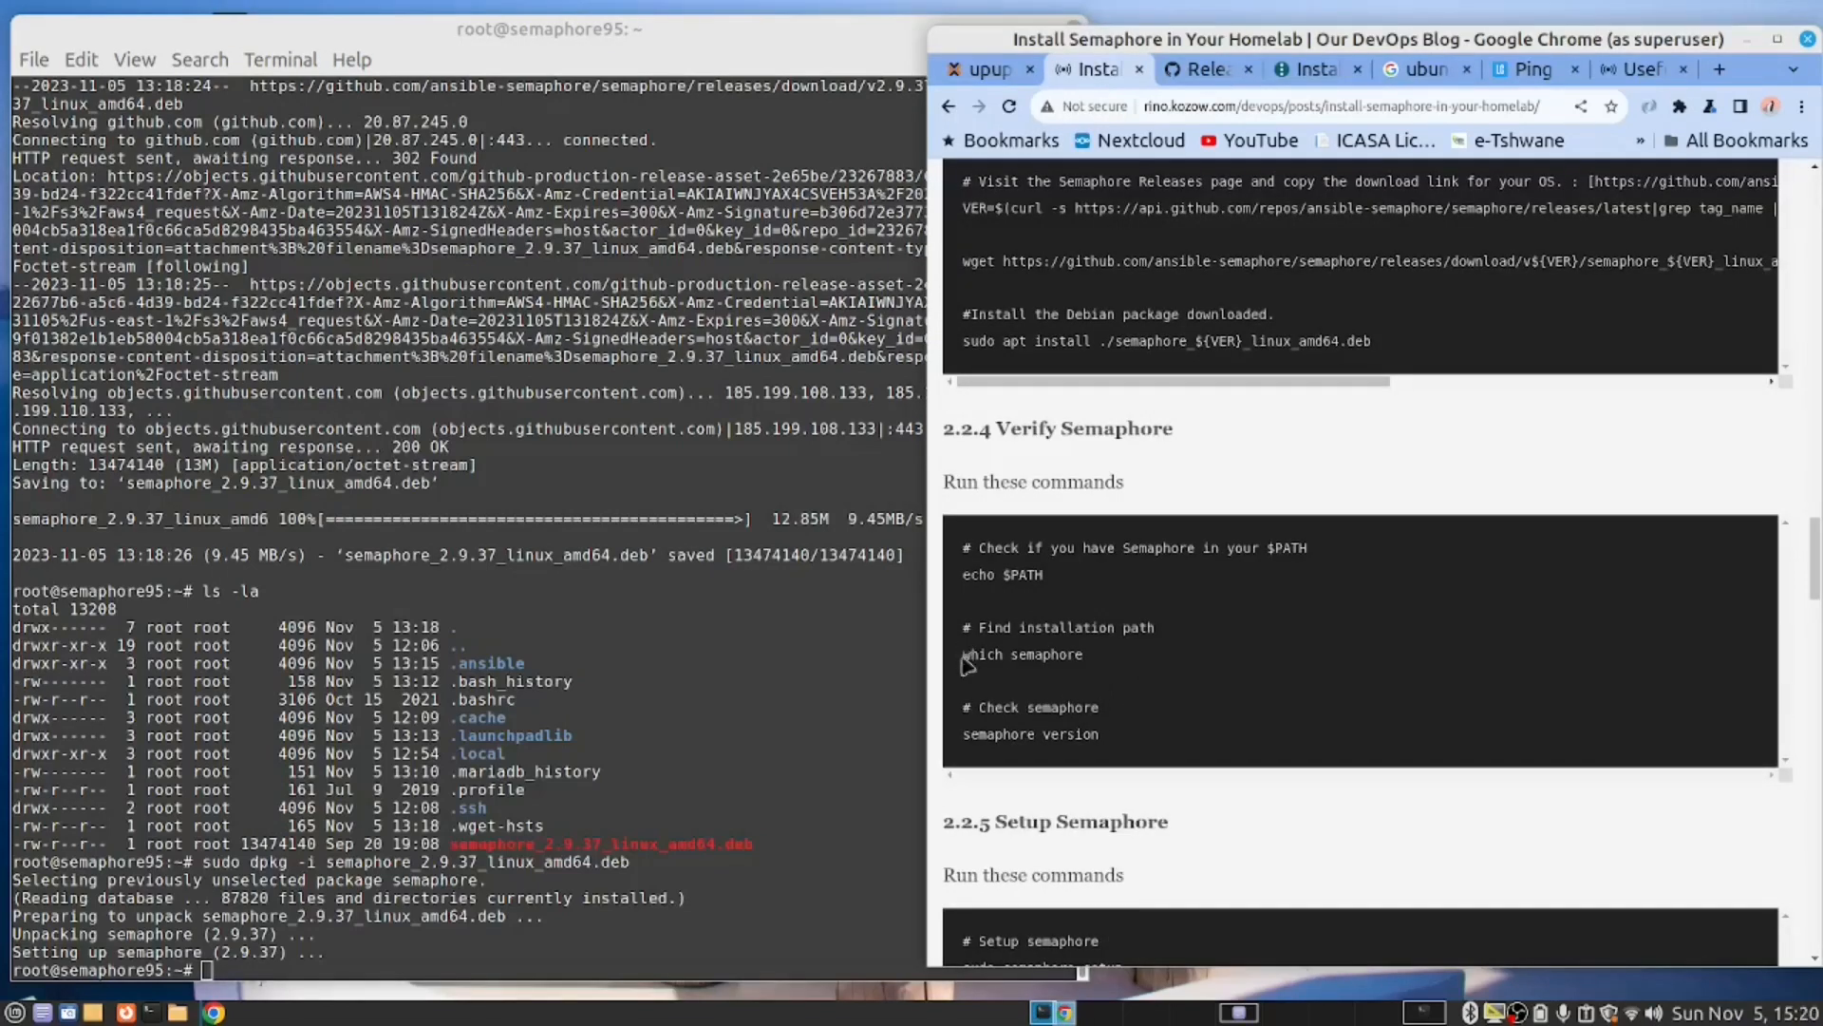
double_click(1020, 653)
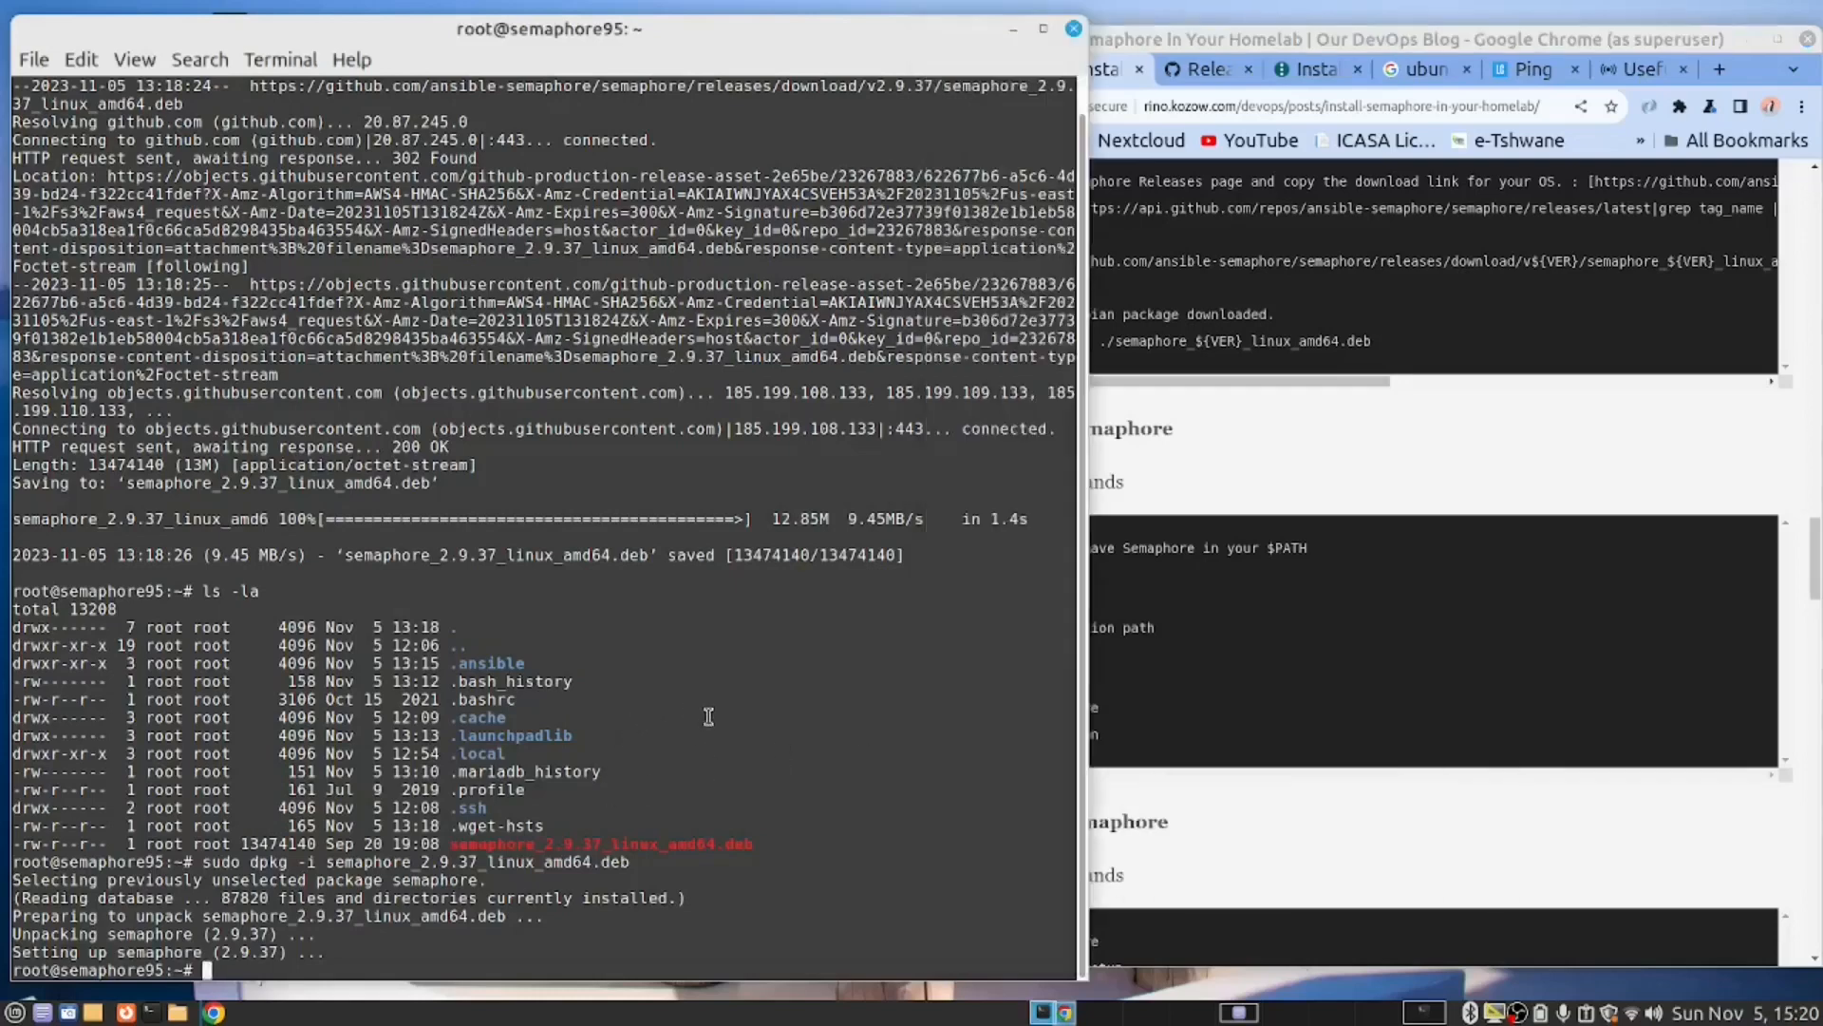
mouse_move(721, 721)
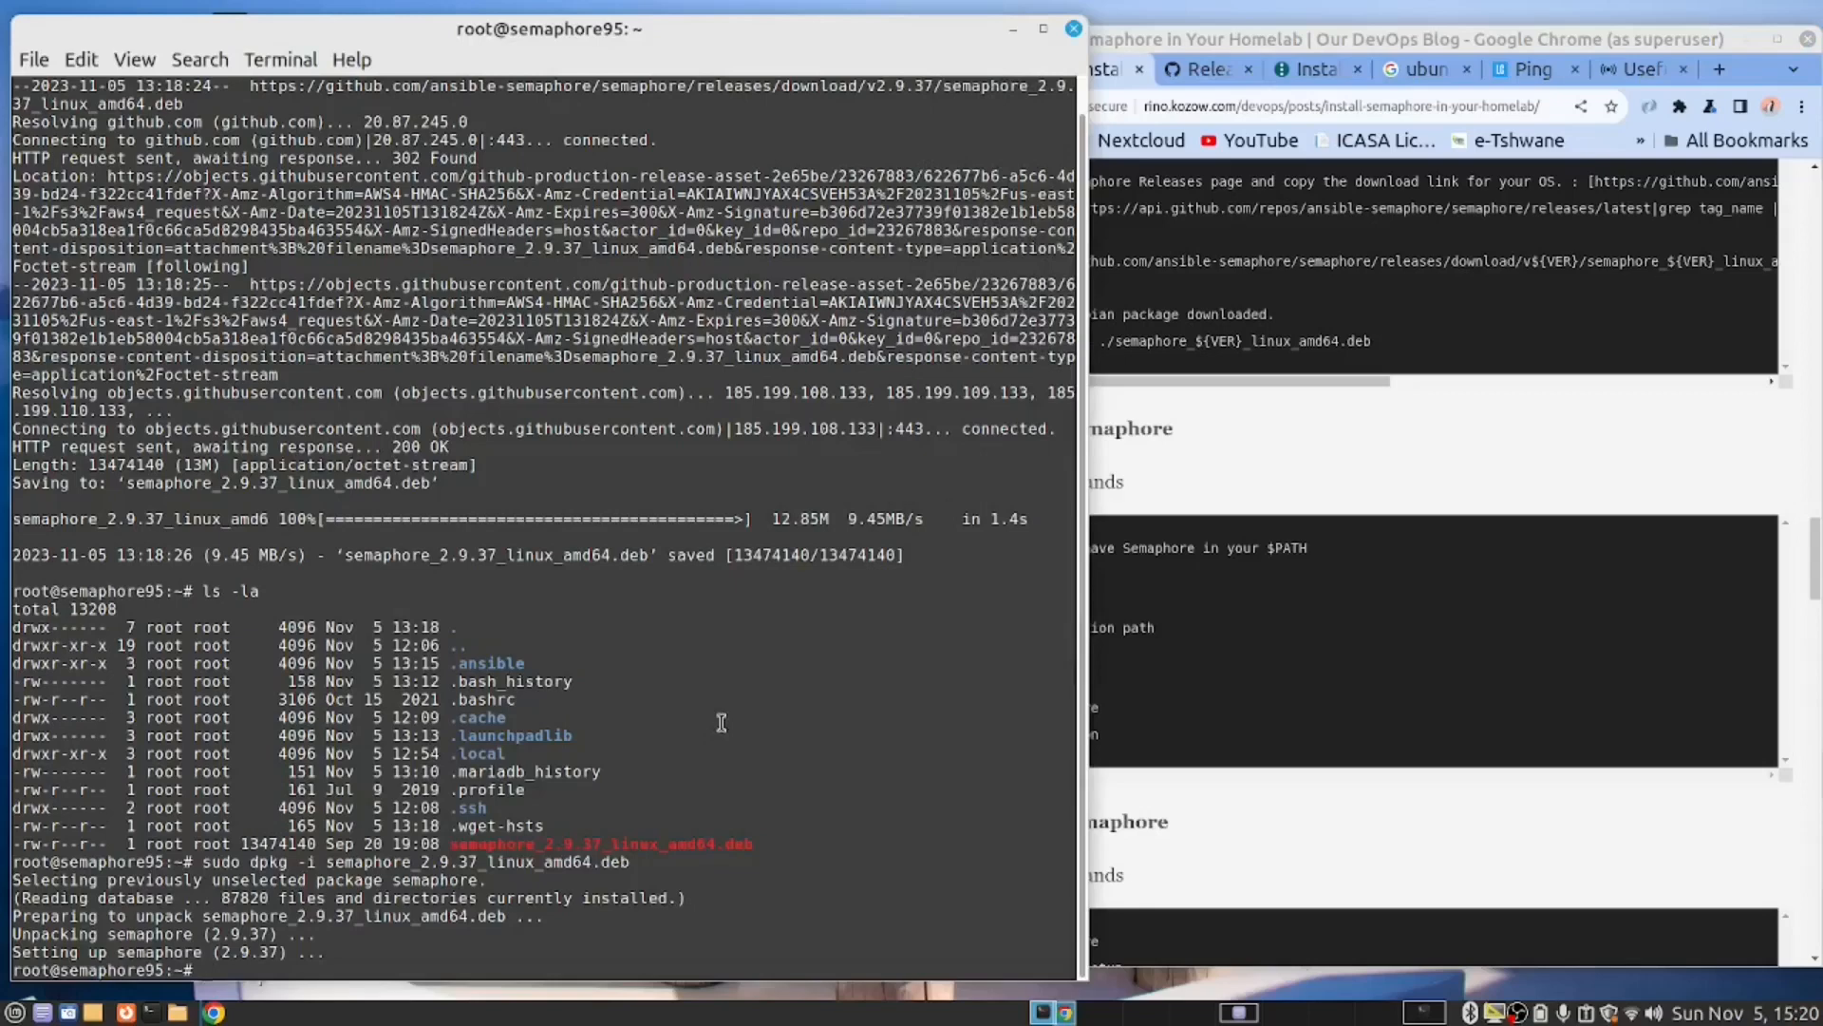
Locate the binary with 'which semaphore', showing /usr/bin/semaphore
type("clear")
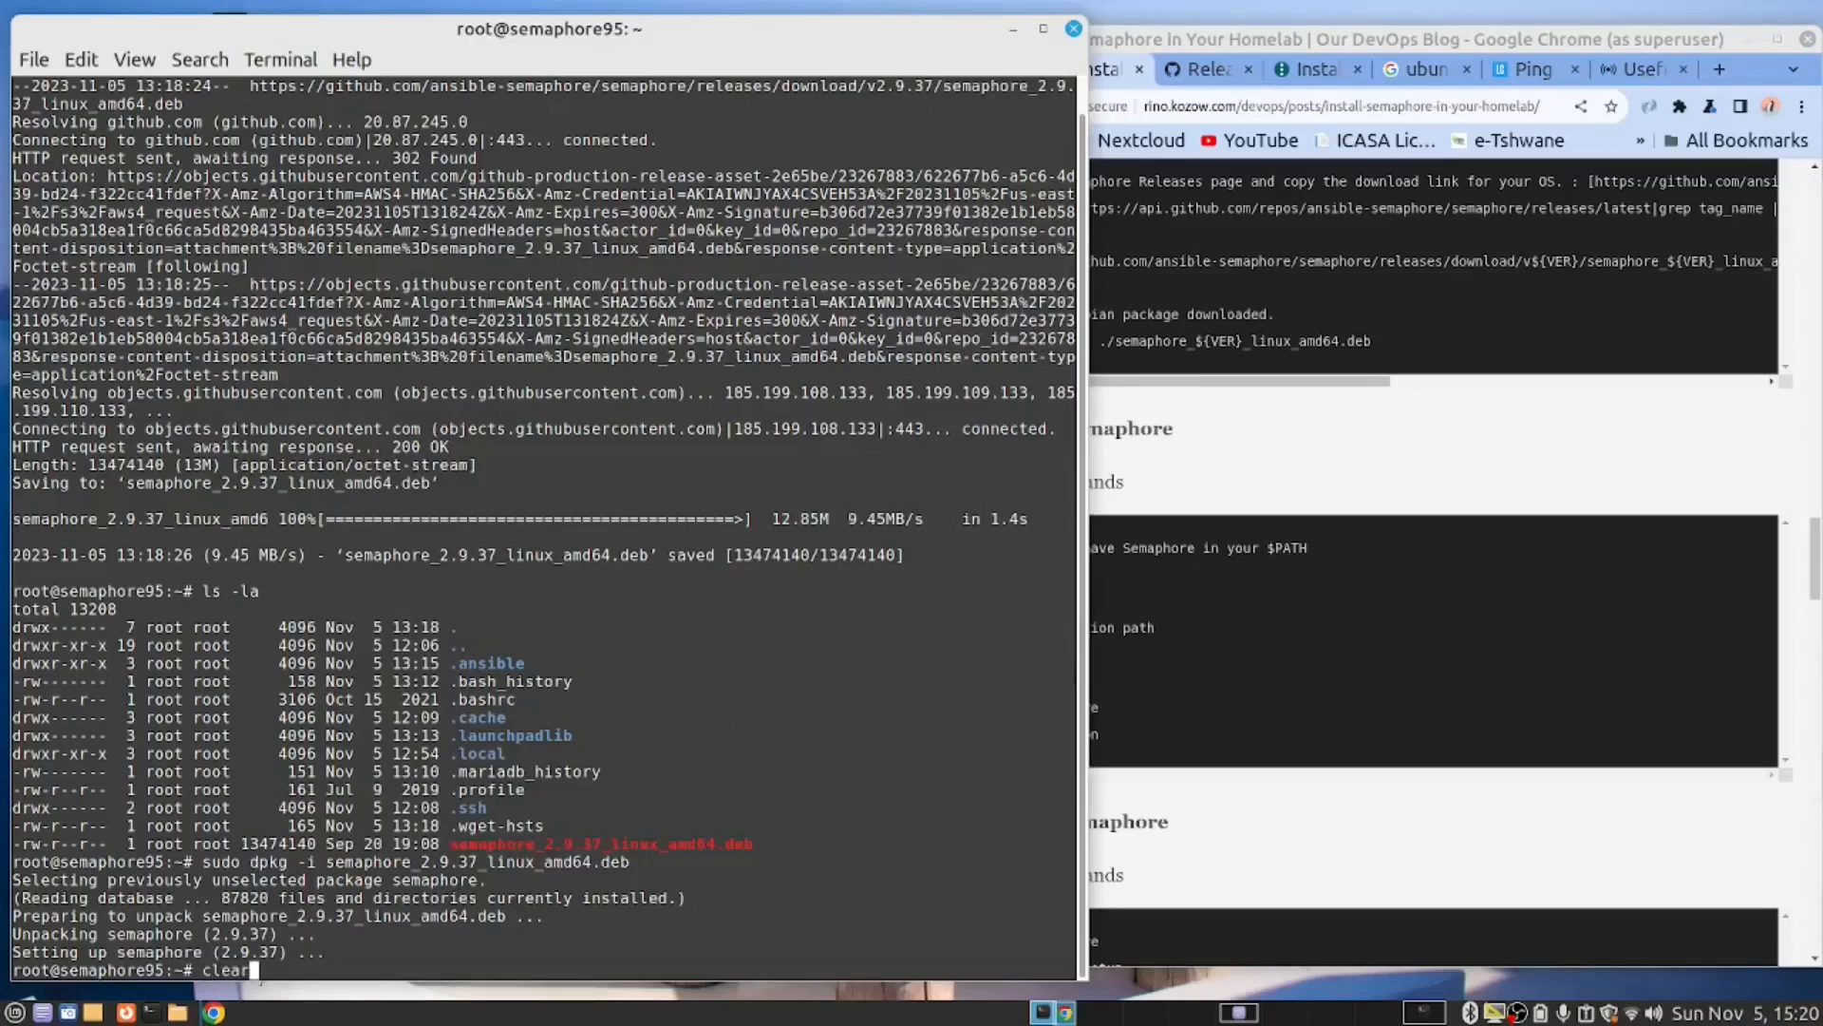
key("Return")
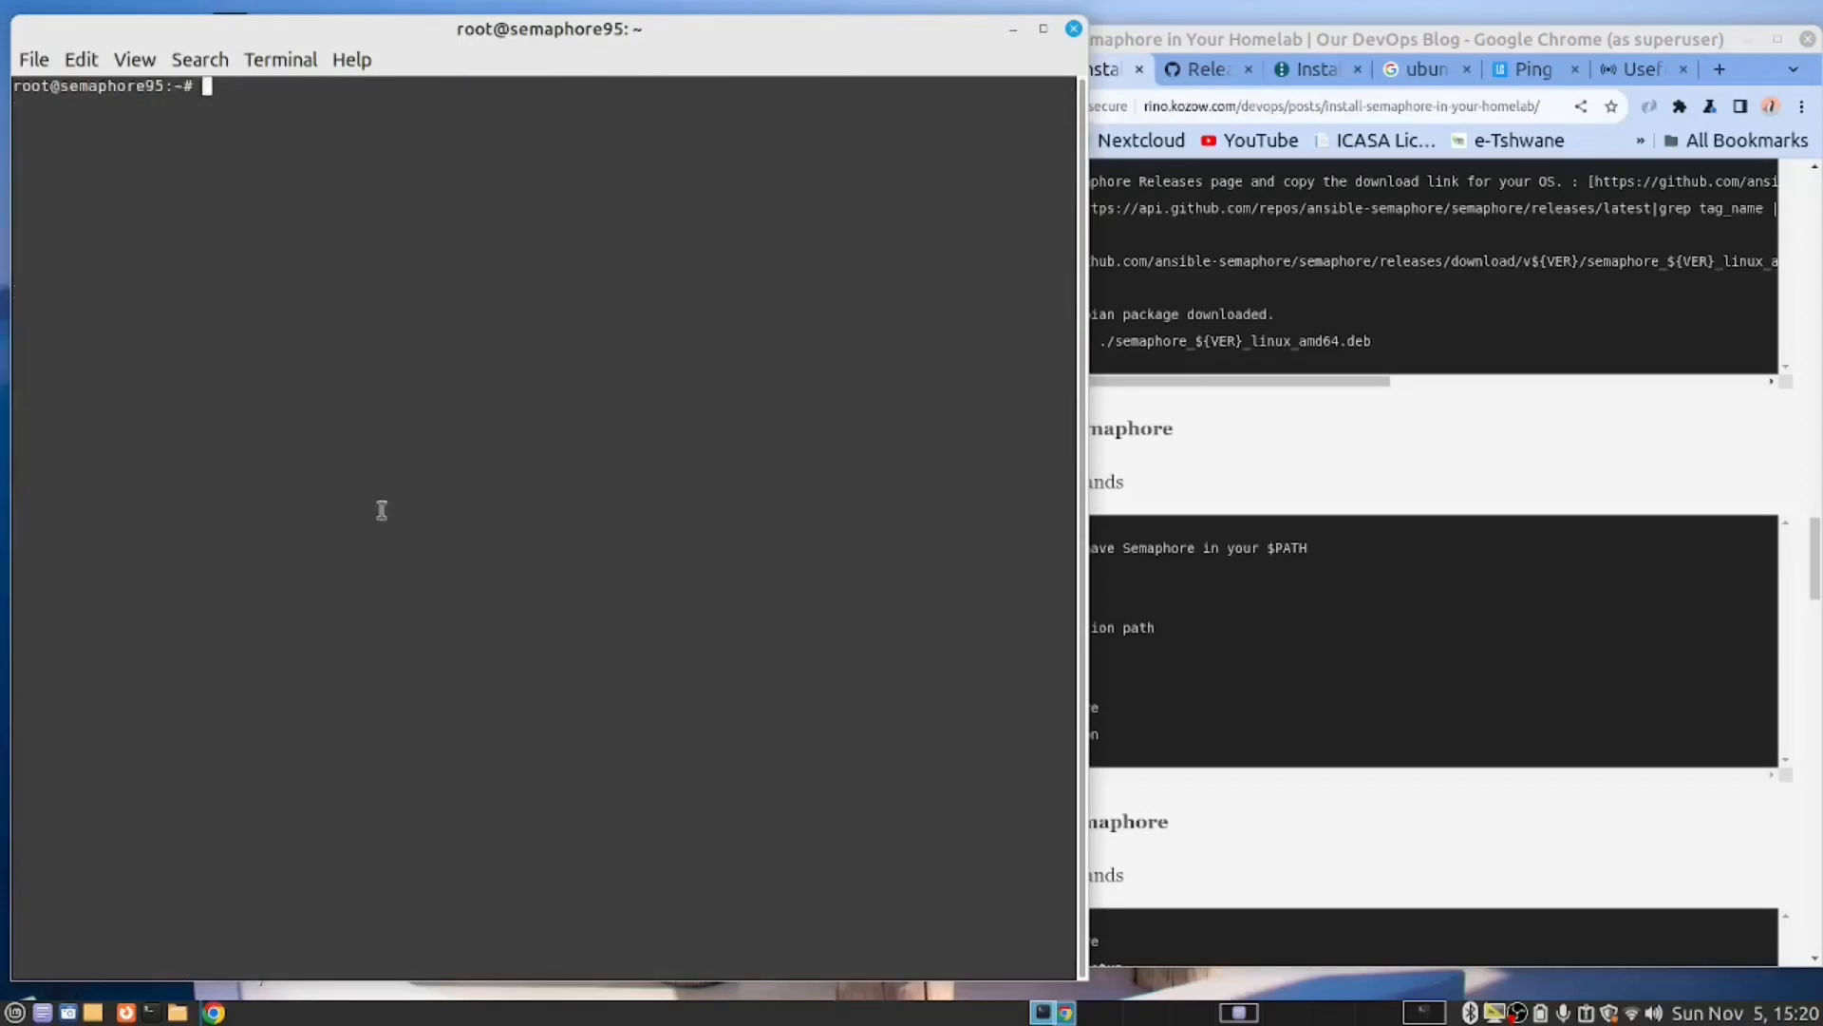
type("which semaphore")
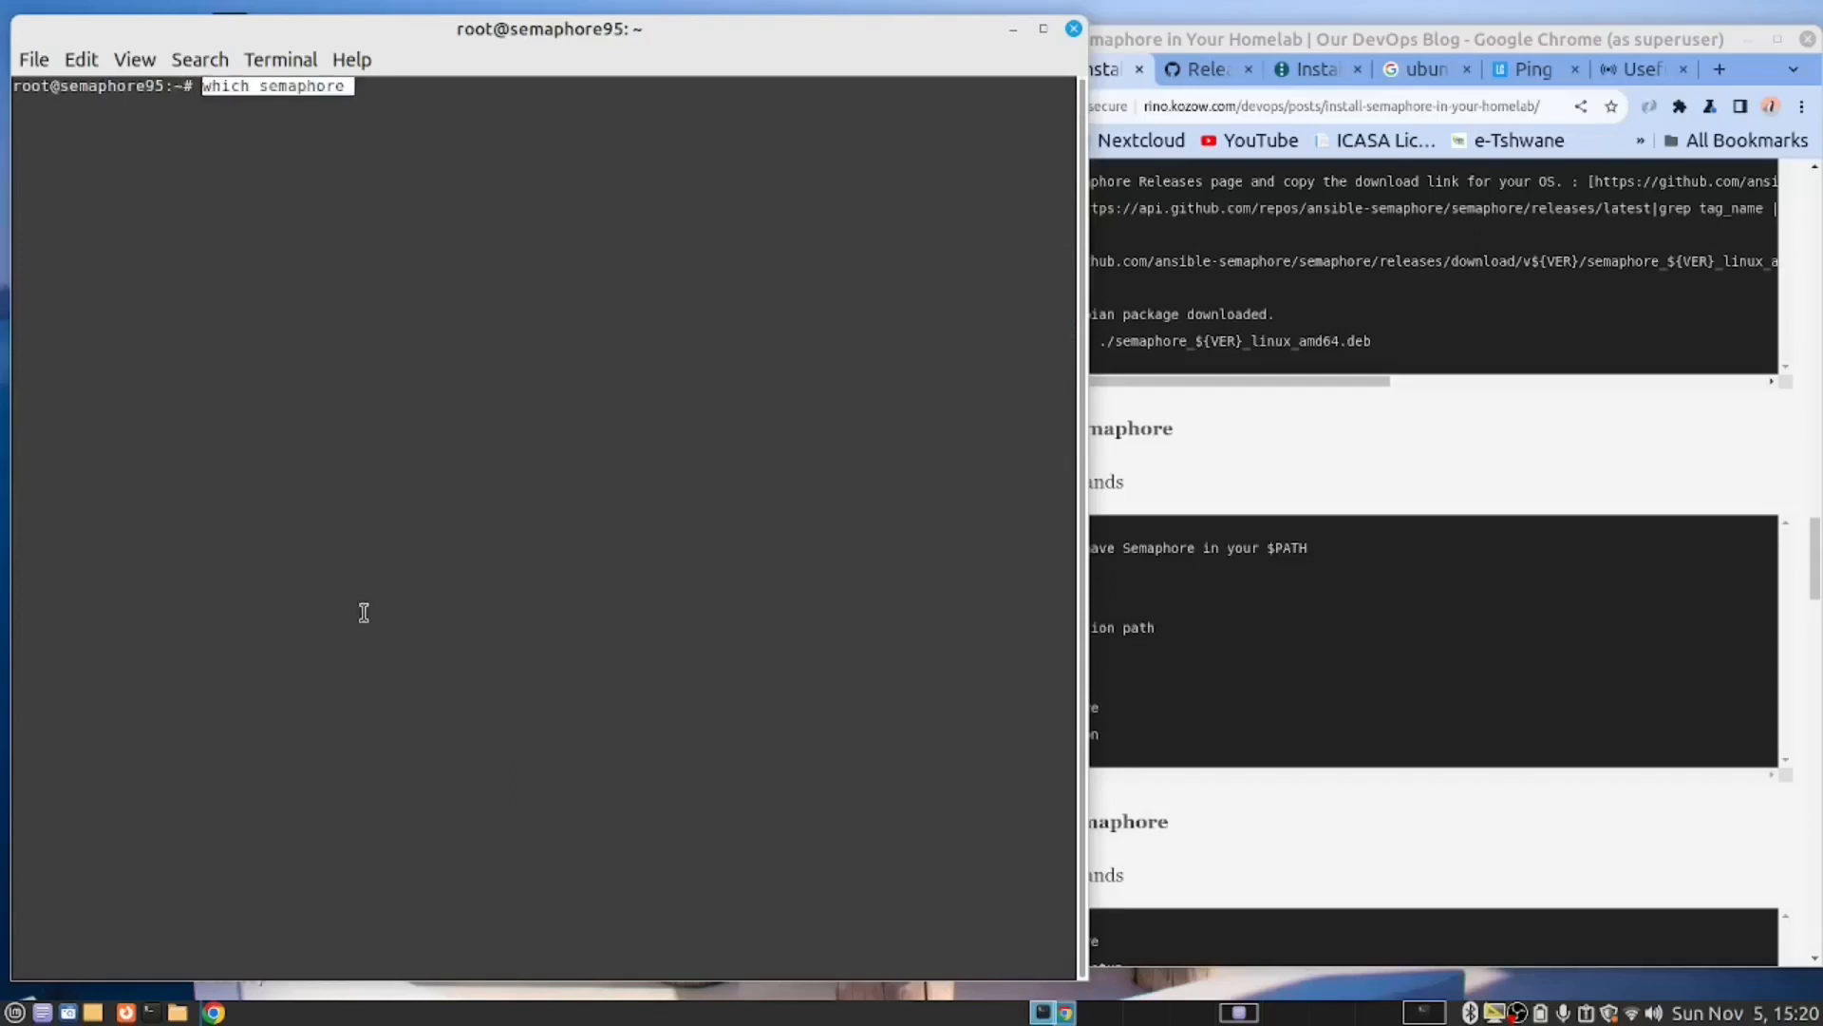
key("Return")
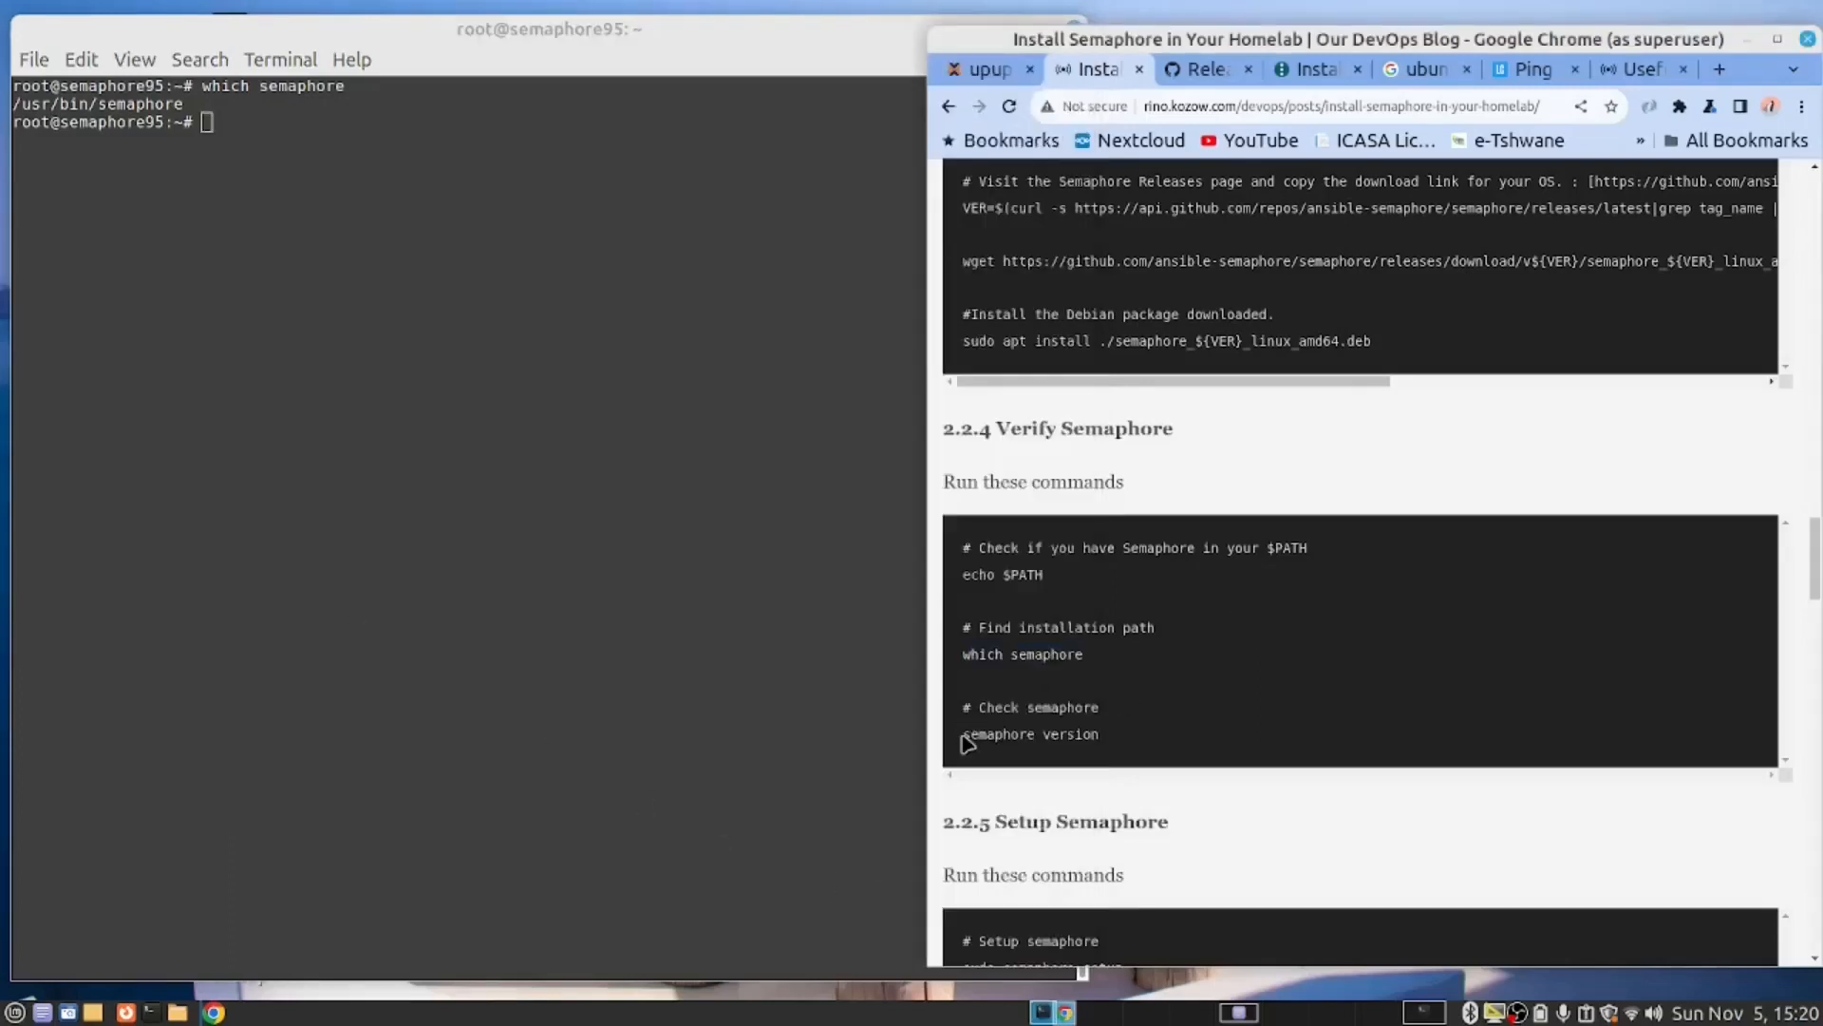
Run 'semaphore version' pasted from the guide, reporting v2.9.37
double_click(1030, 733)
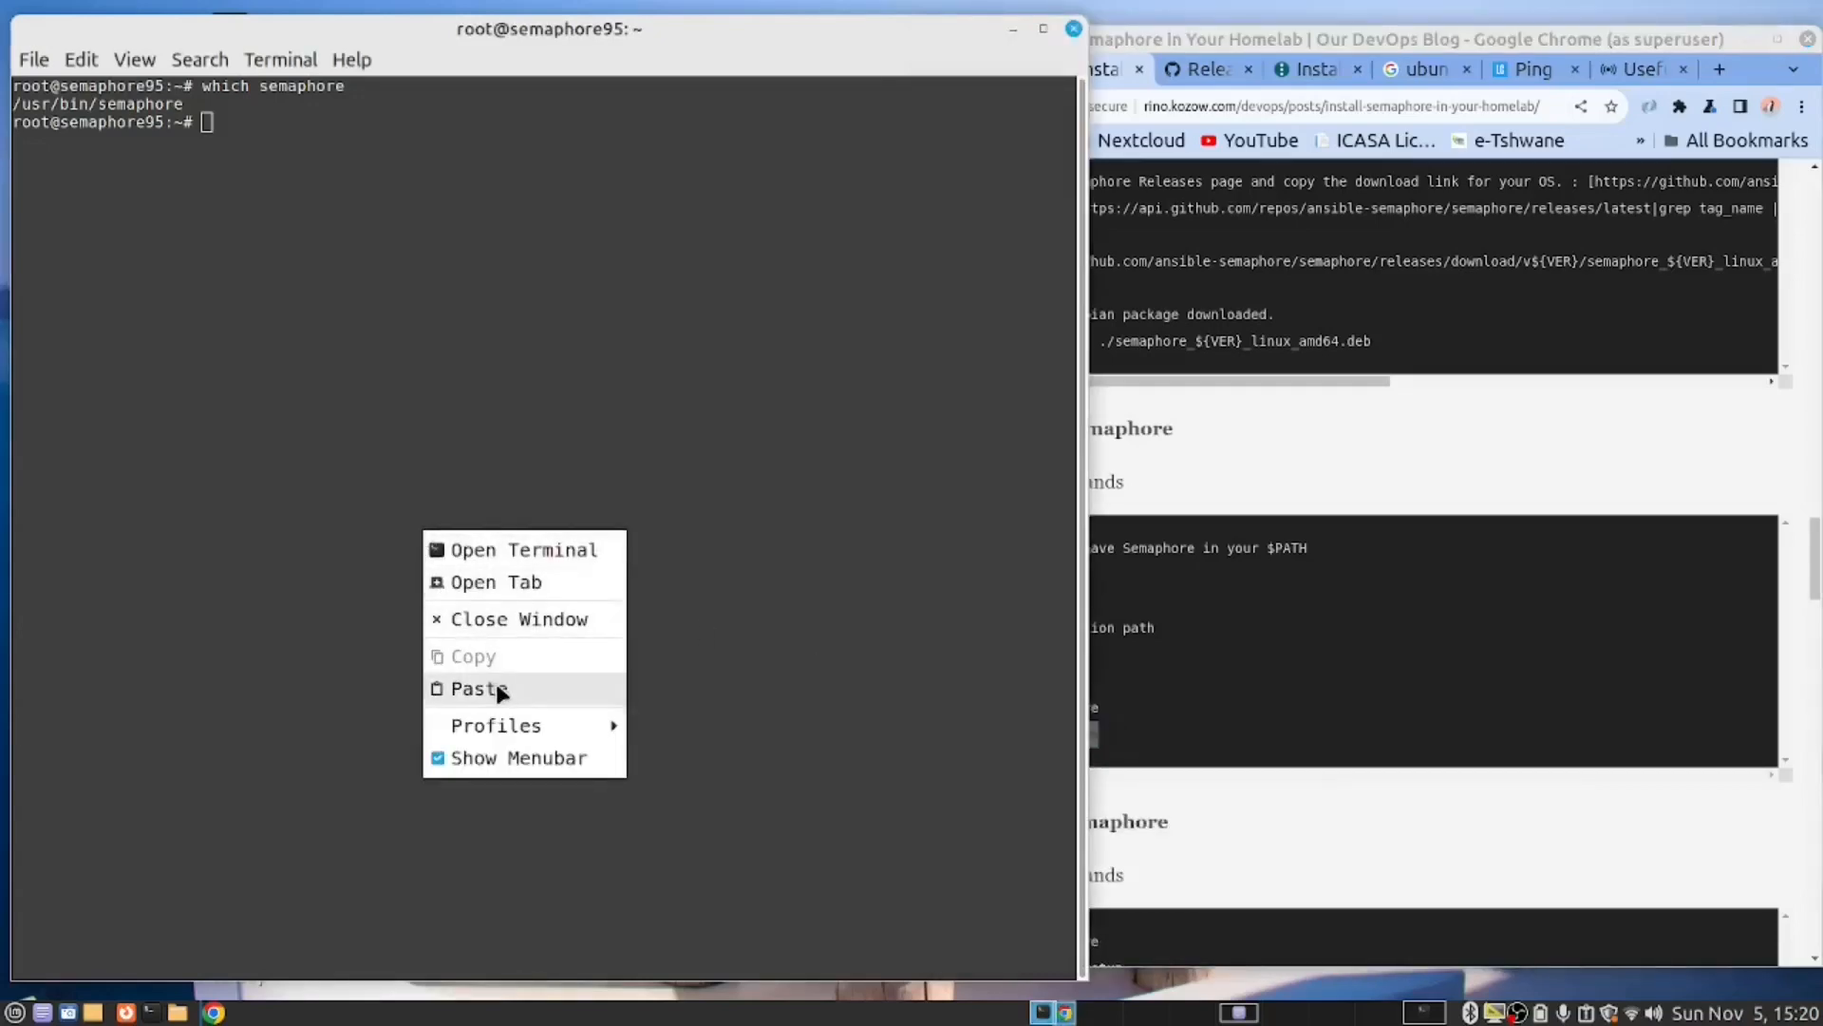
left_click(477, 687)
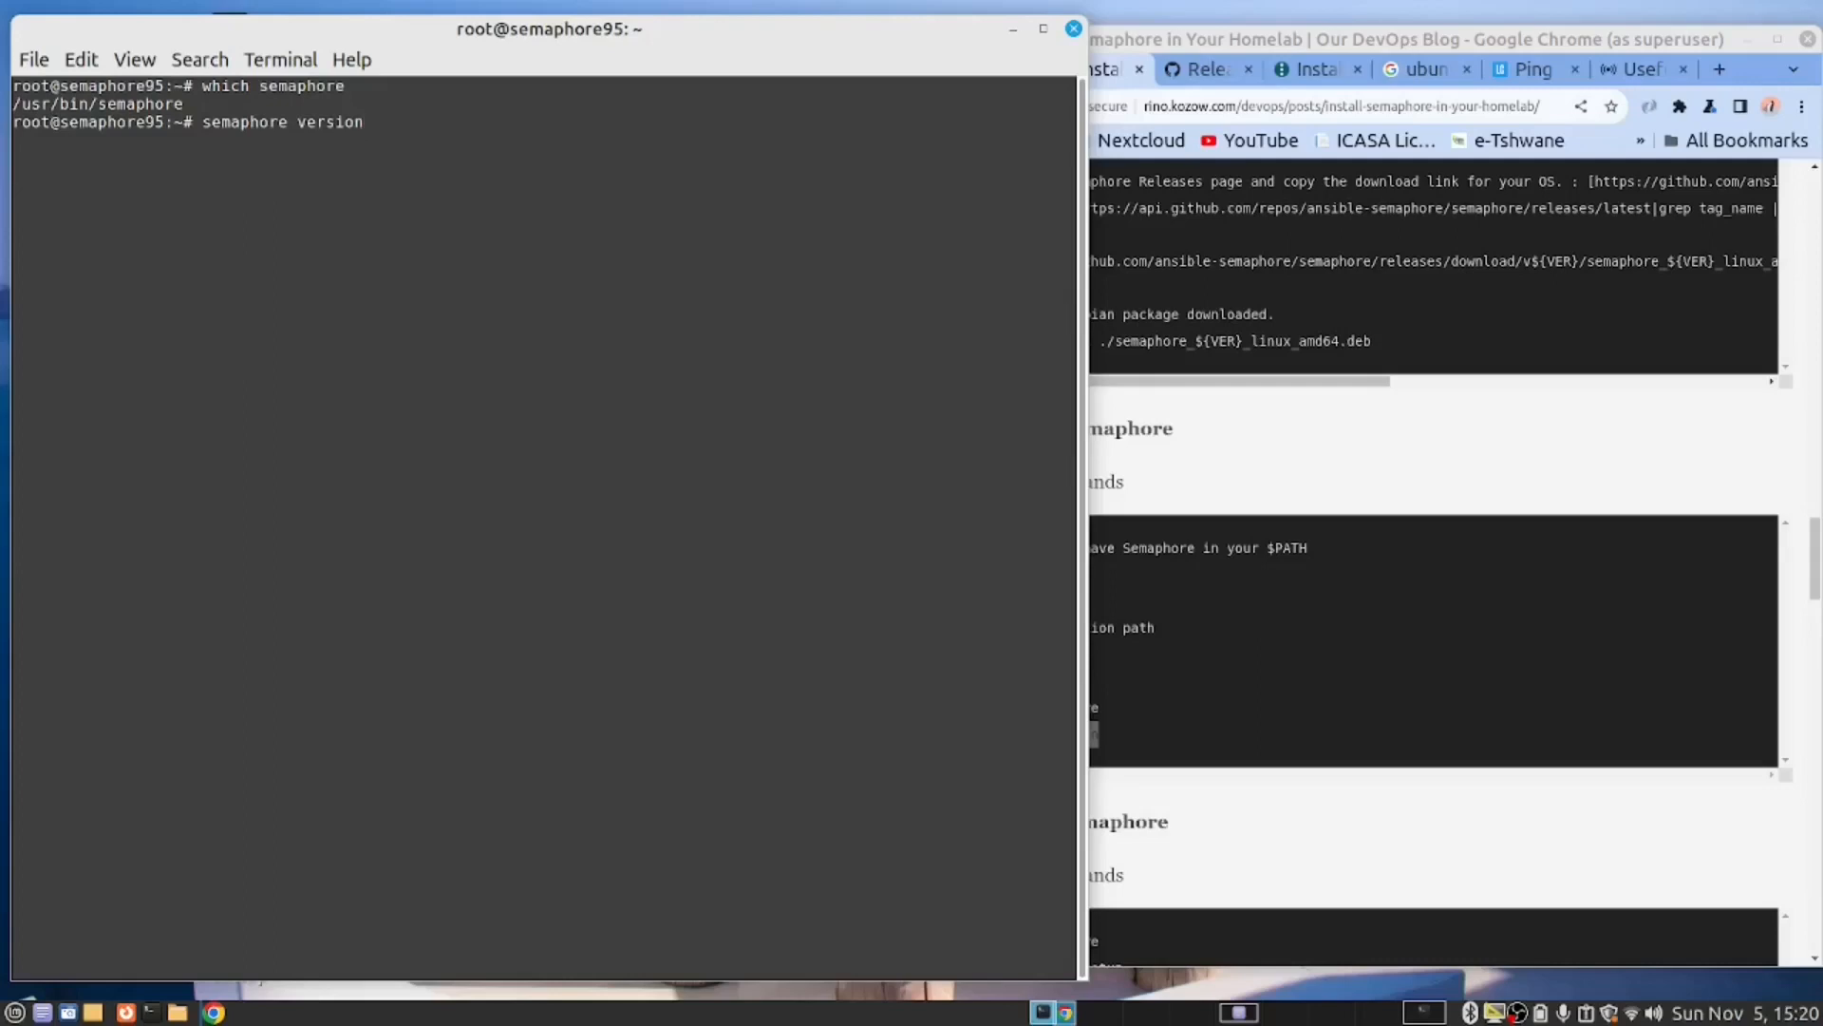
key("Return")
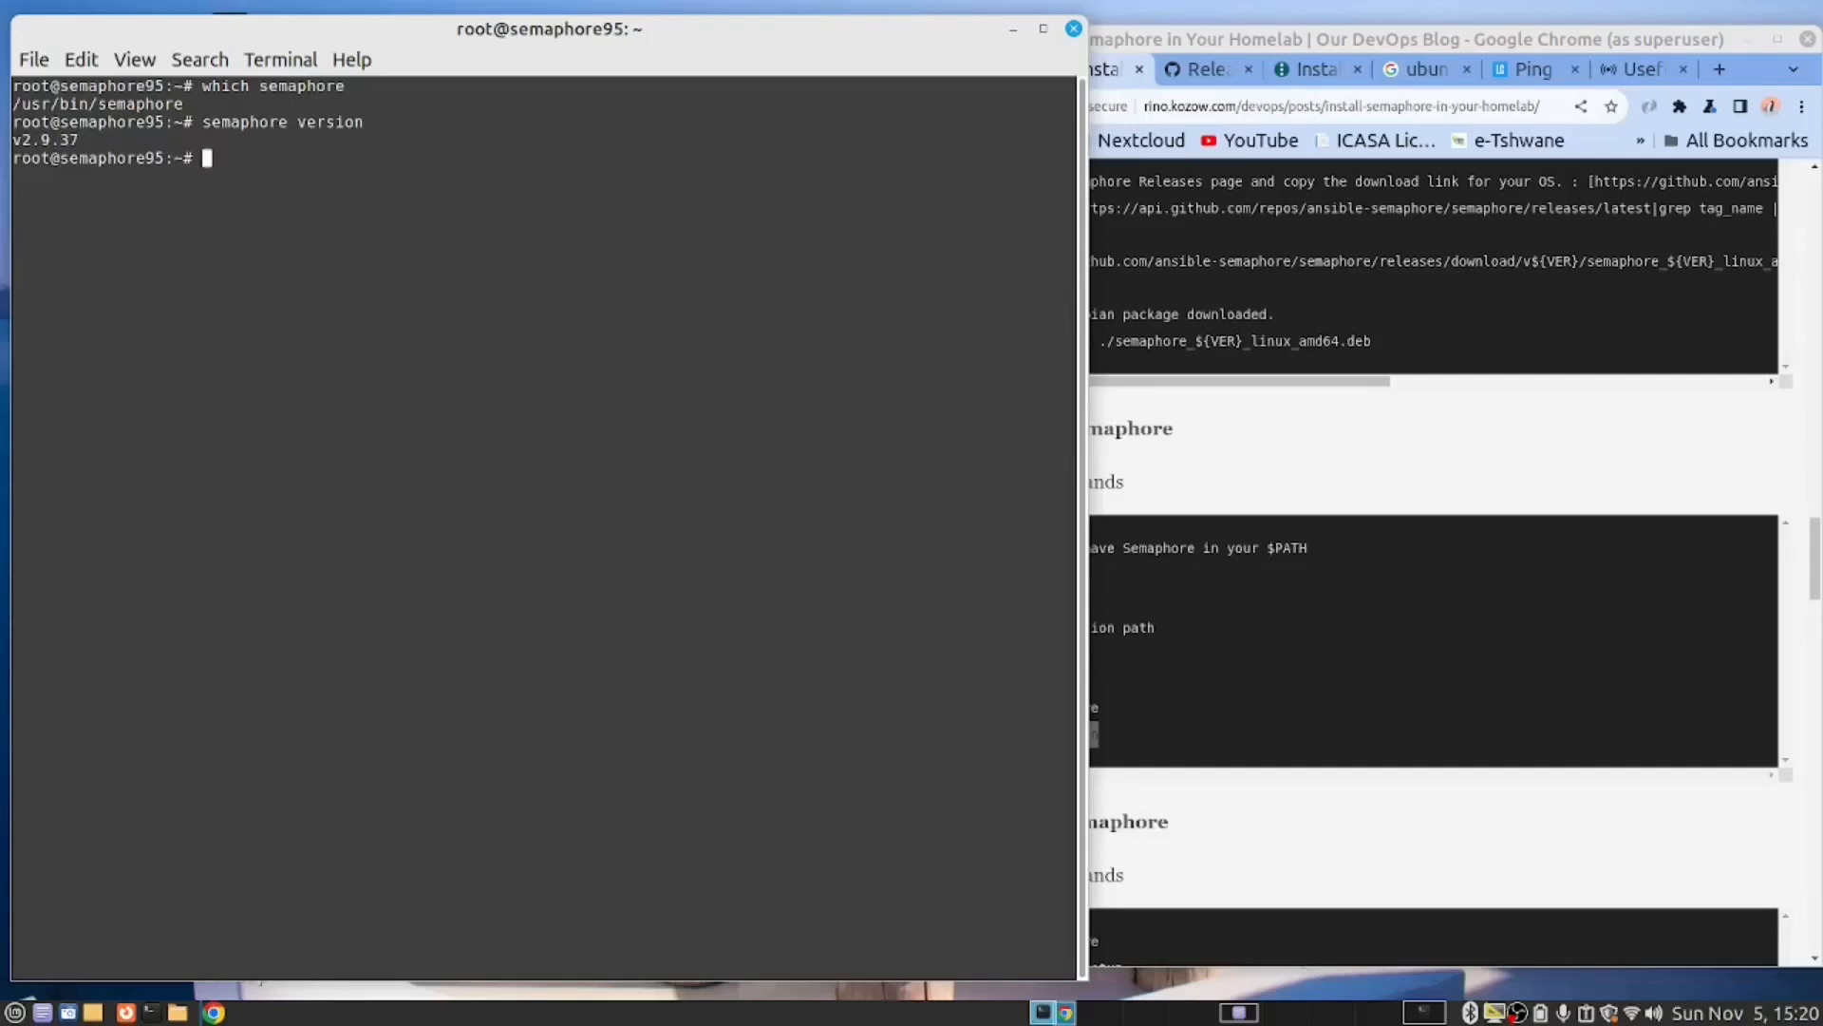
mouse_move(1261, 676)
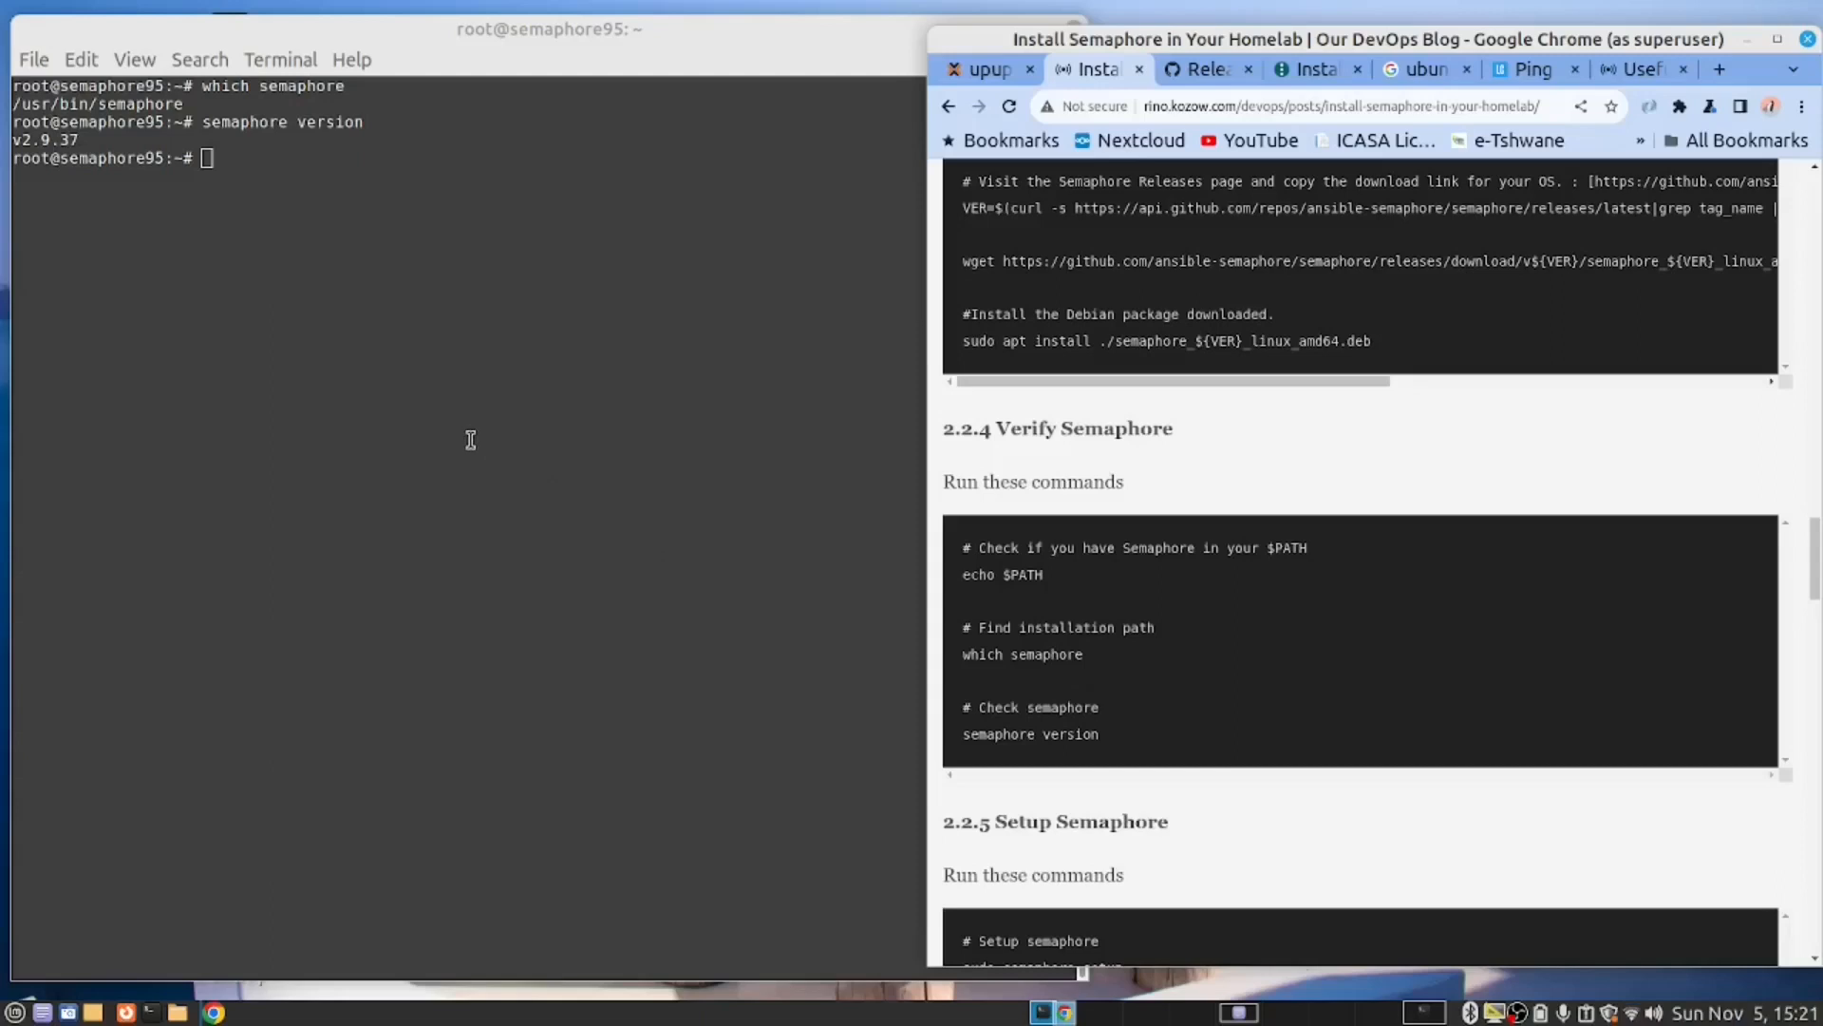
mouse_move(464, 530)
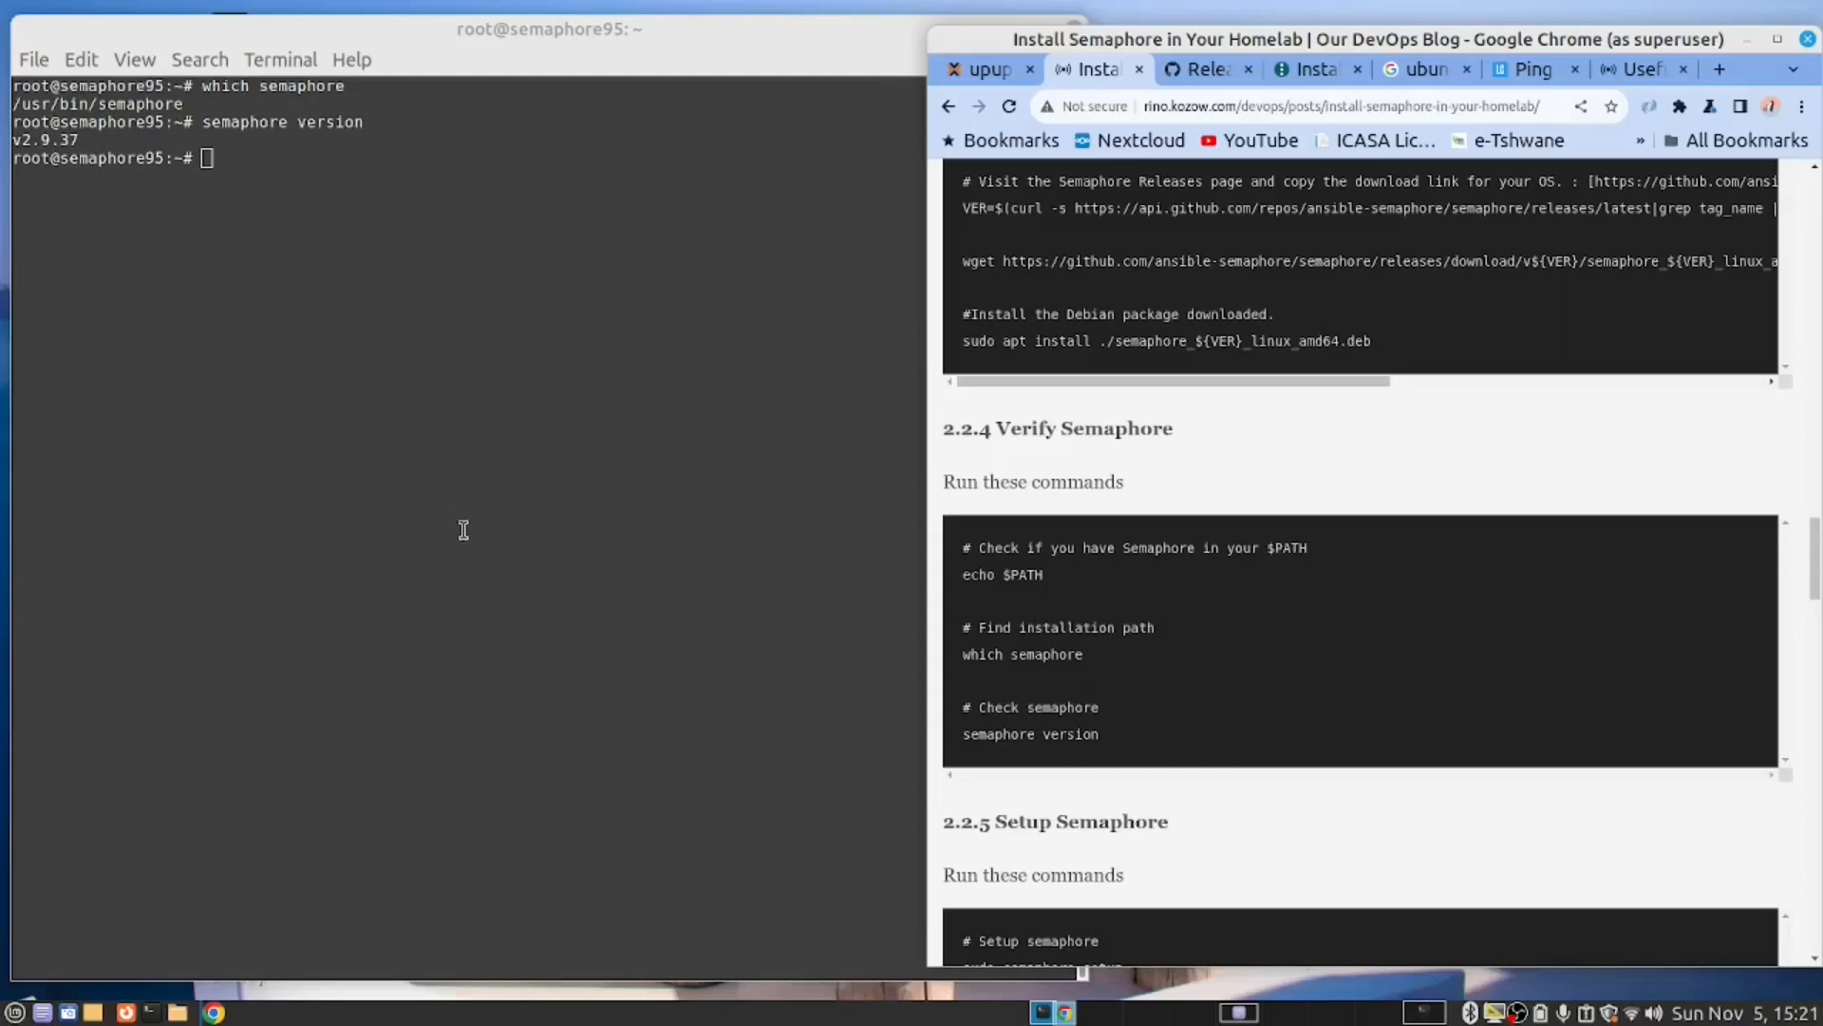
mouse_move(555, 529)
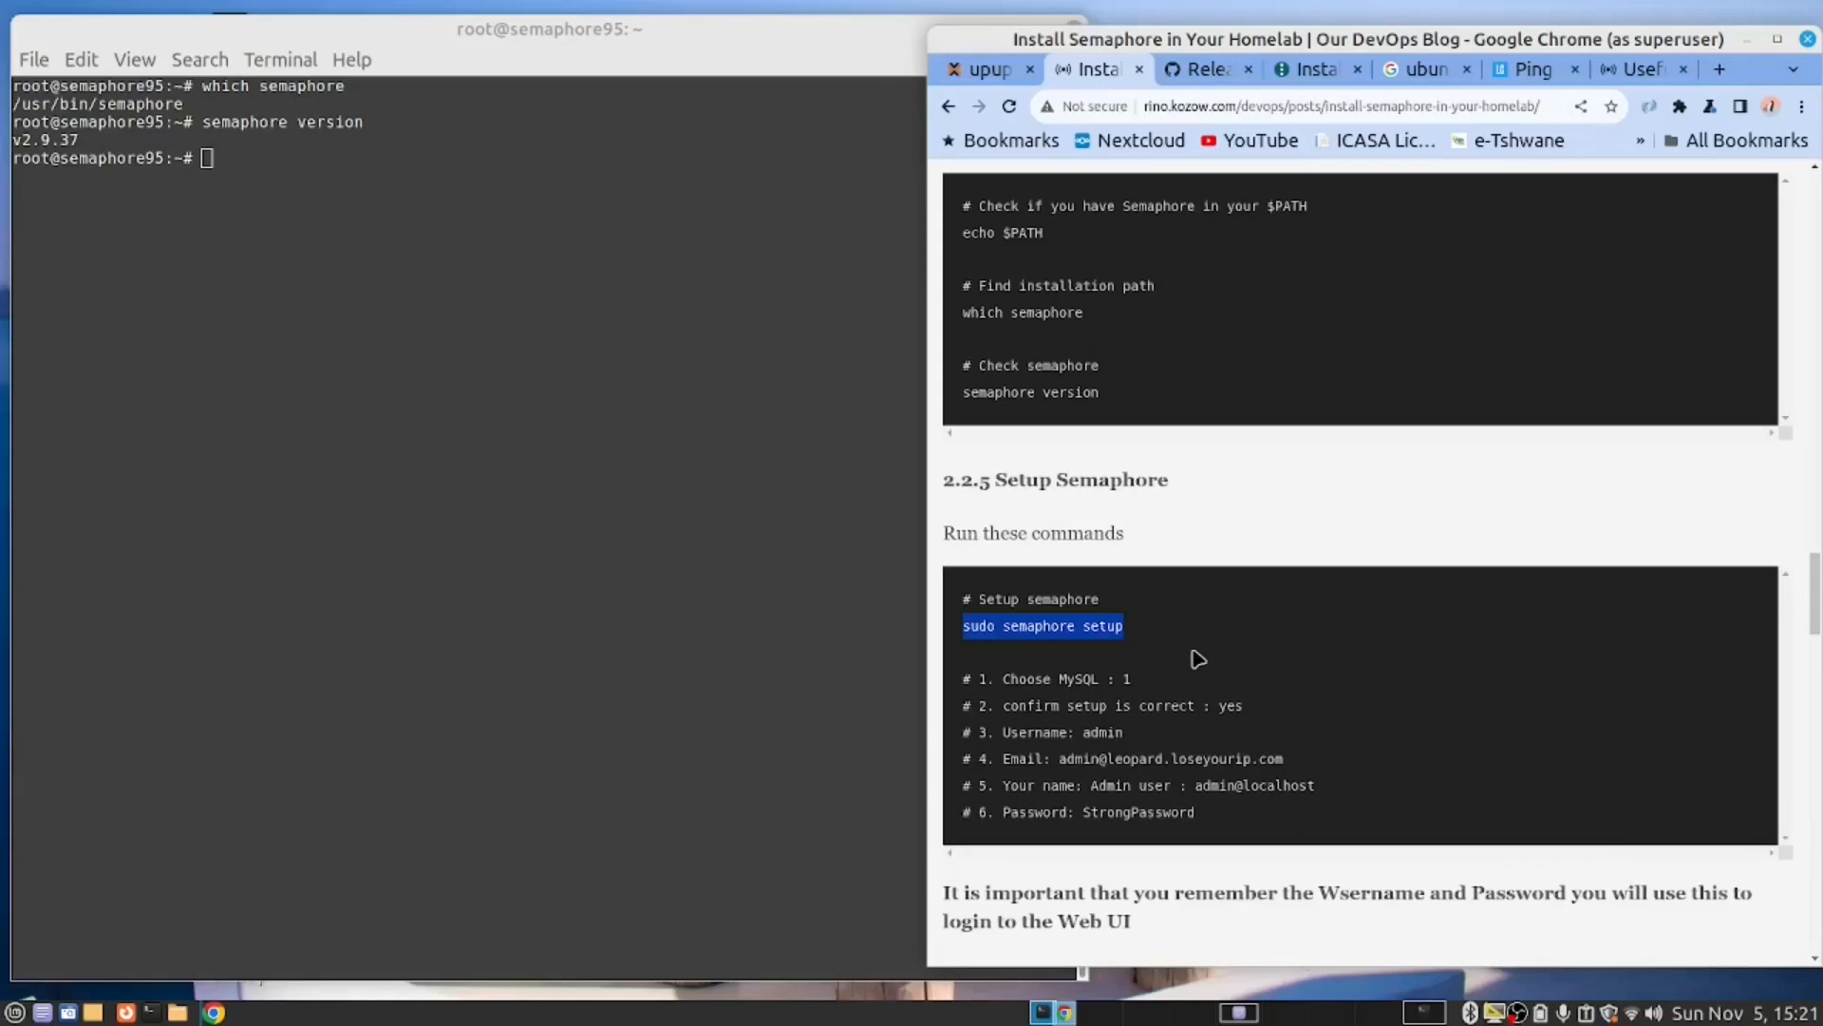
mouse_move(1144, 659)
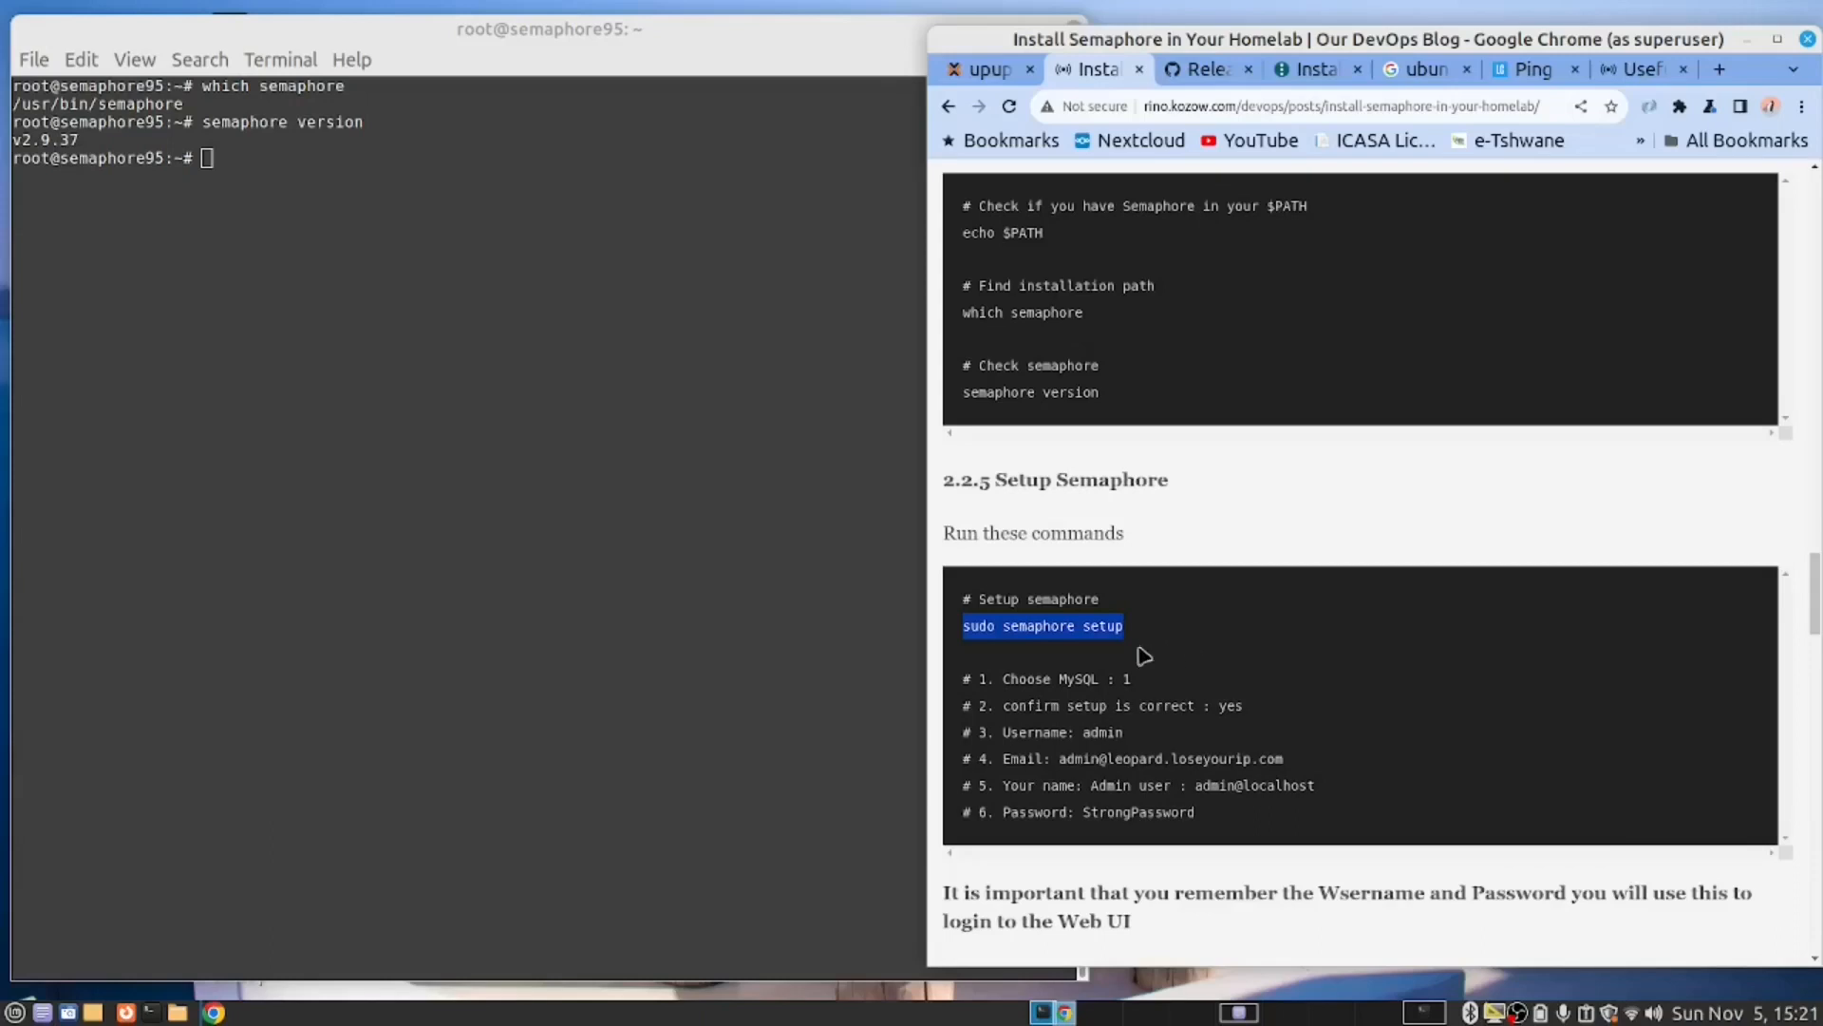
mouse_move(1050, 699)
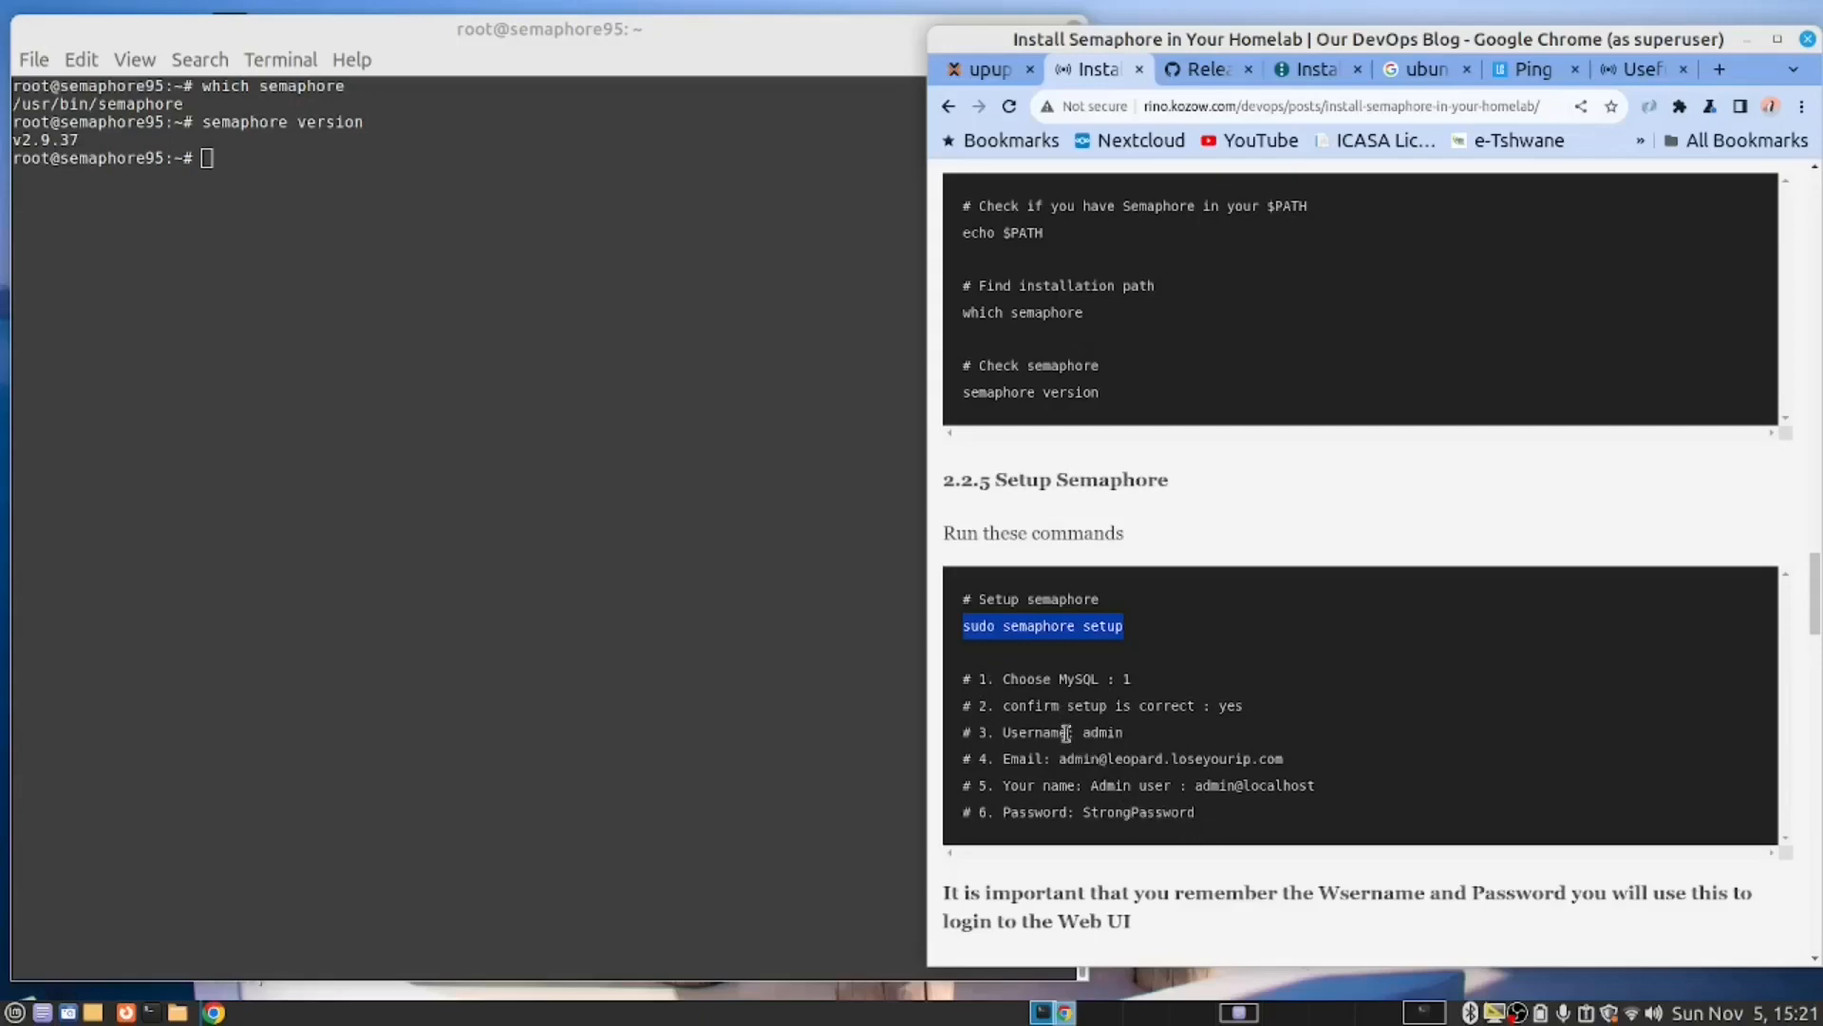
mouse_move(1172, 811)
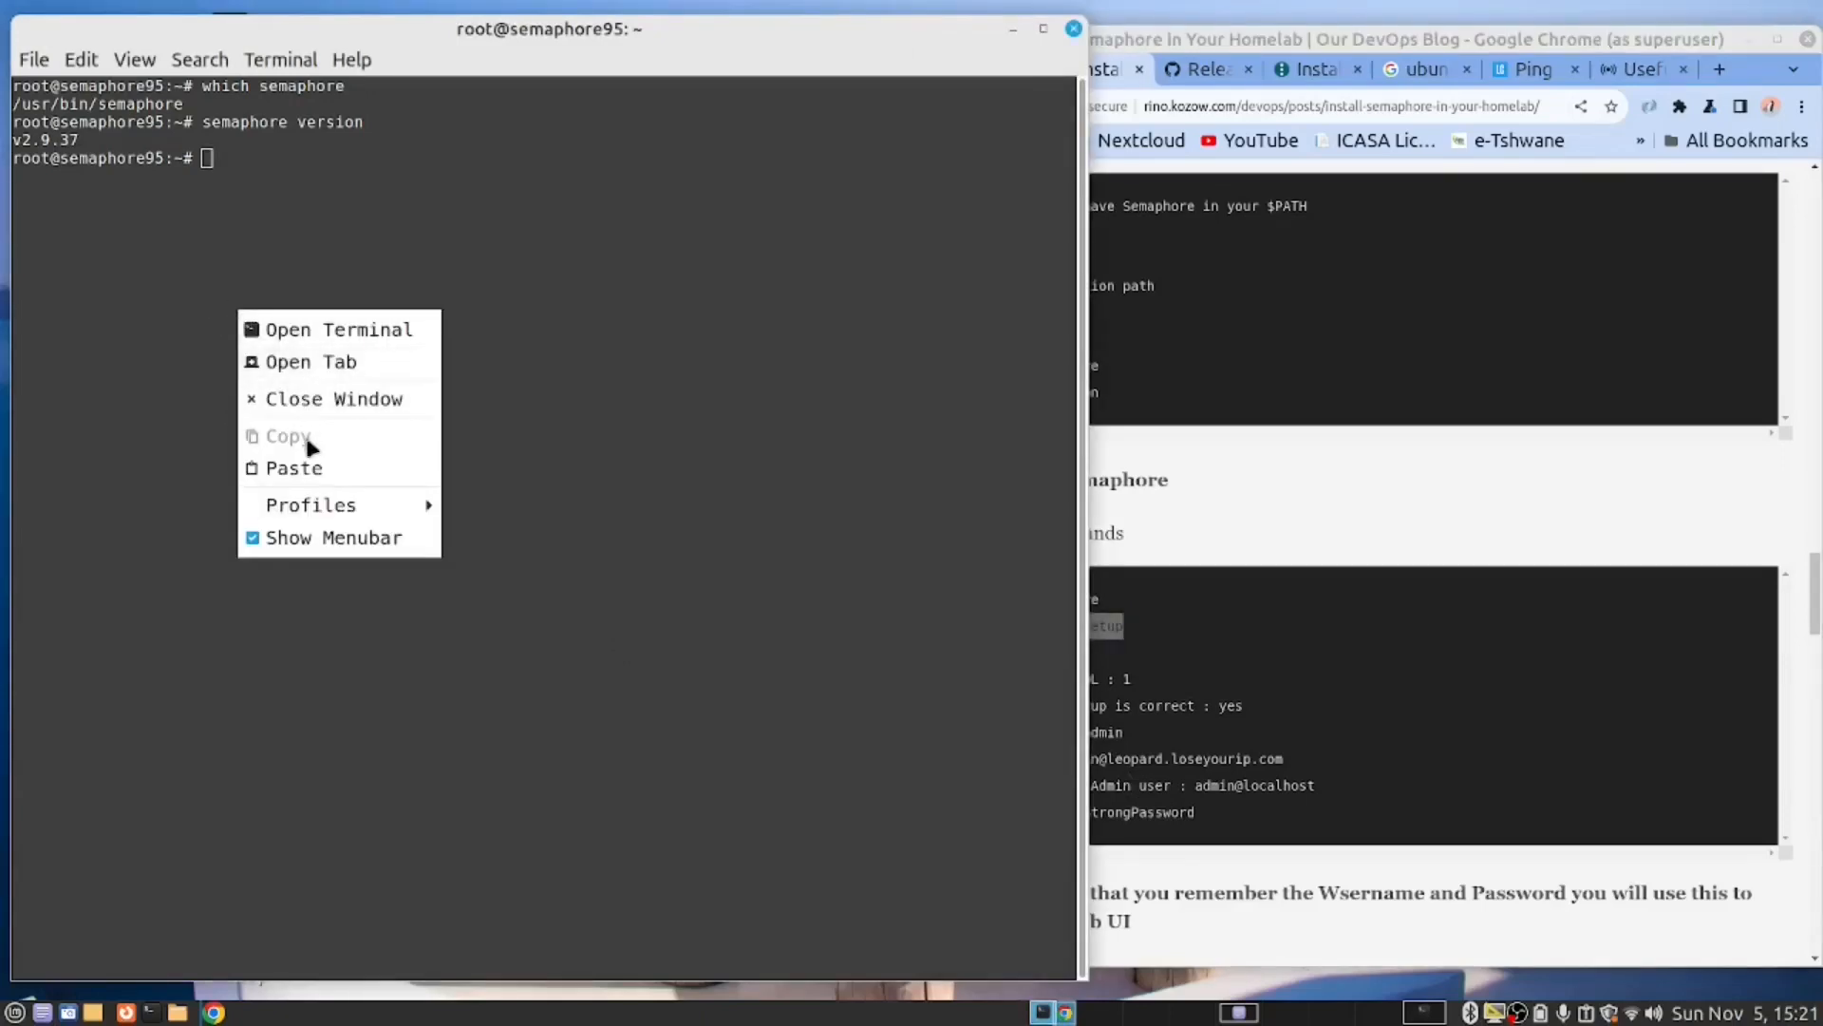
Start 'sudo semaphore setup', choose 1 for MySQL and accept the default host and root user
left_click(293, 467)
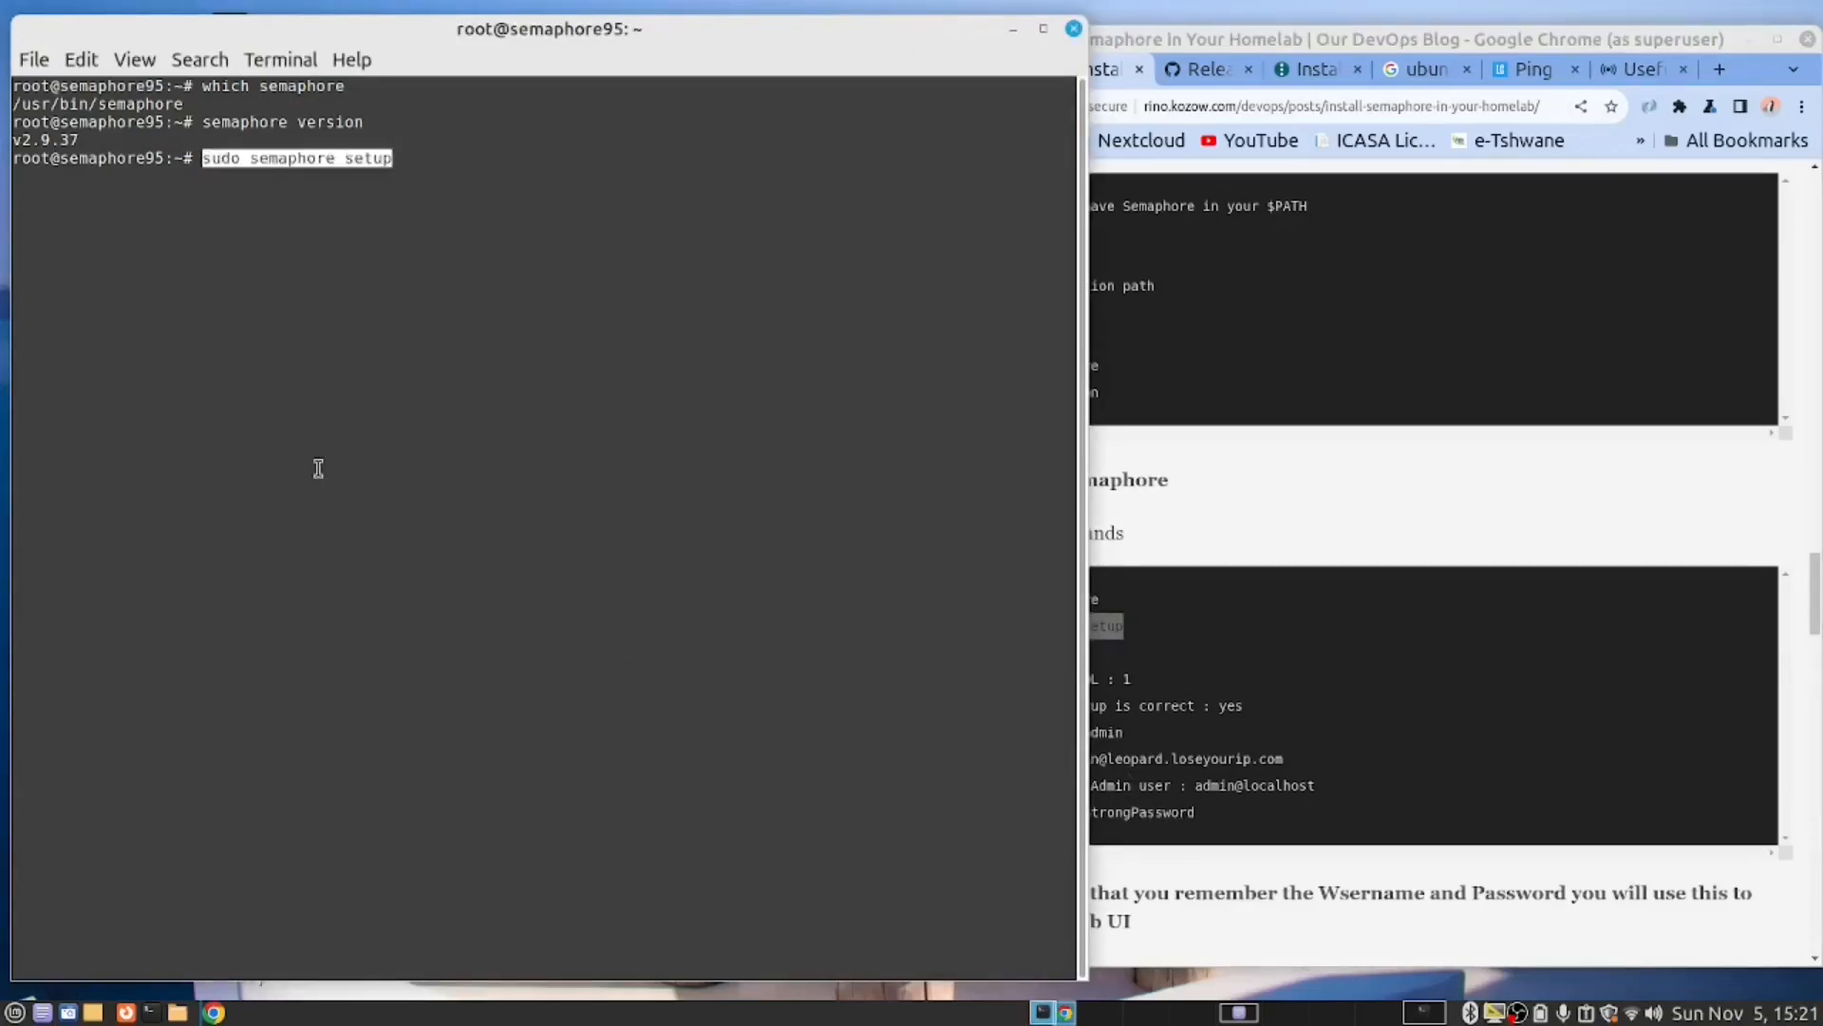
key("Return")
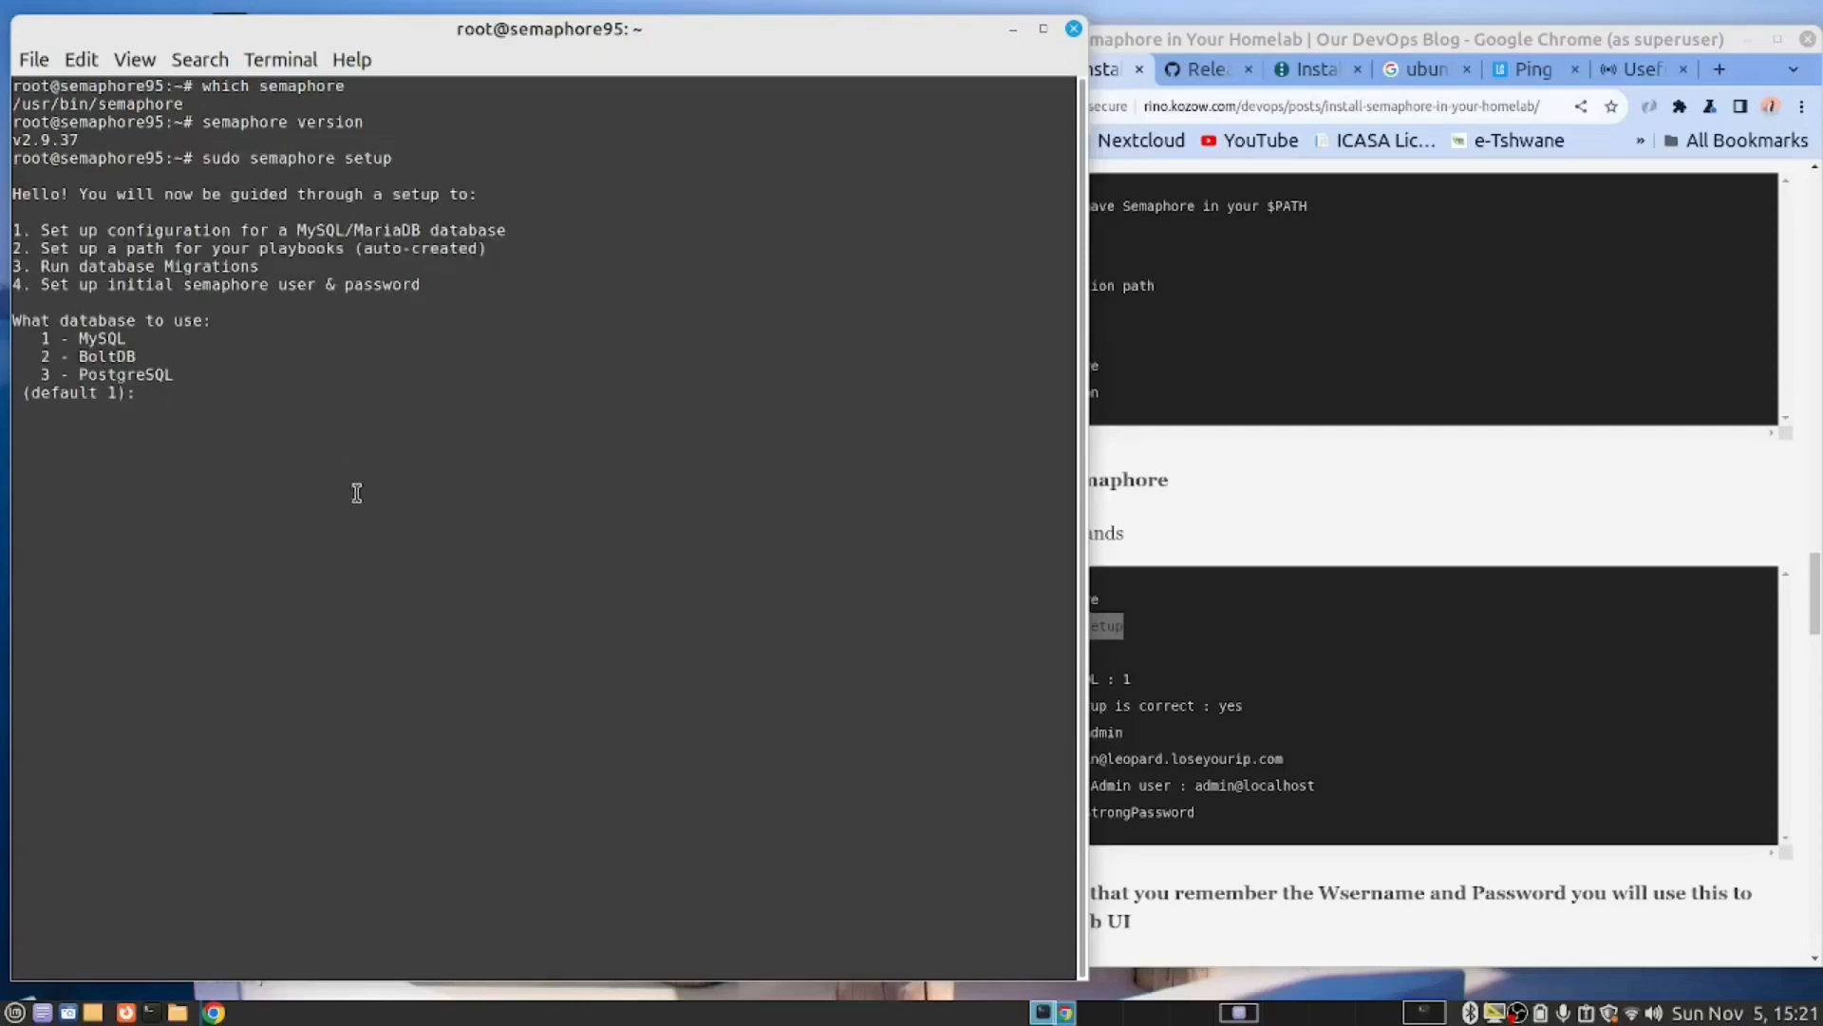
type("1")
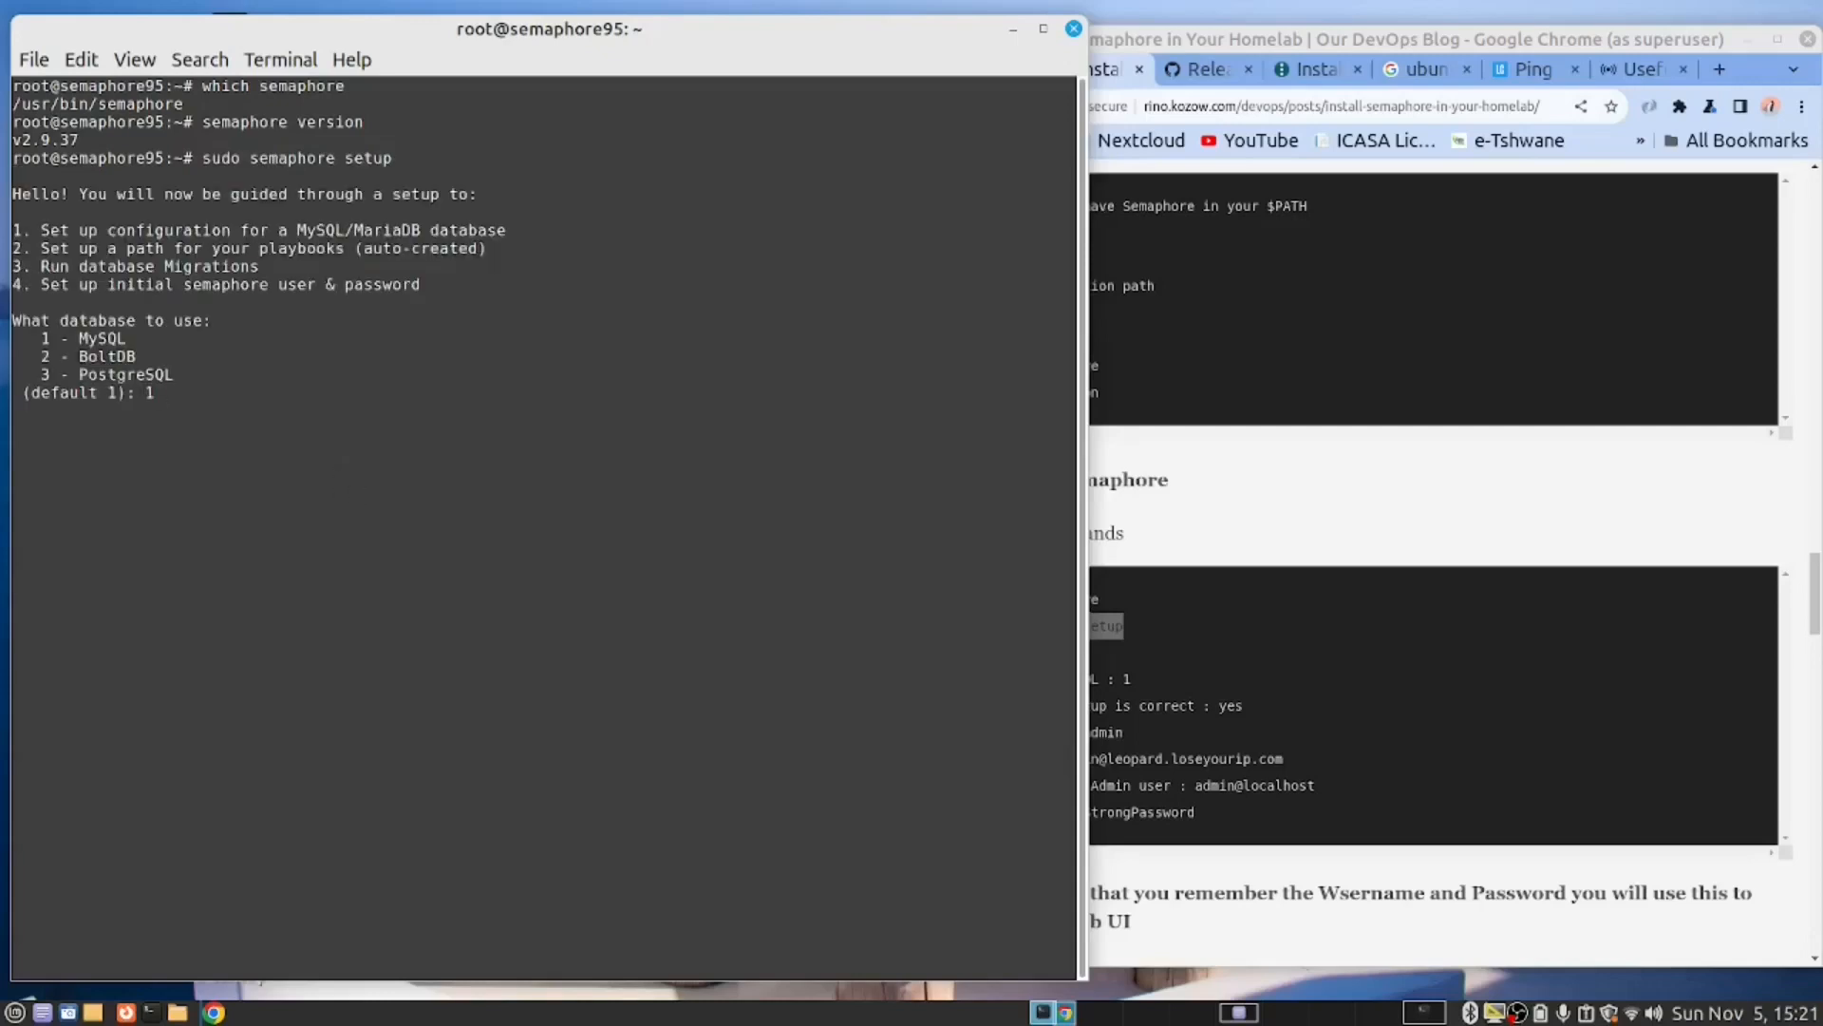
key("Return")
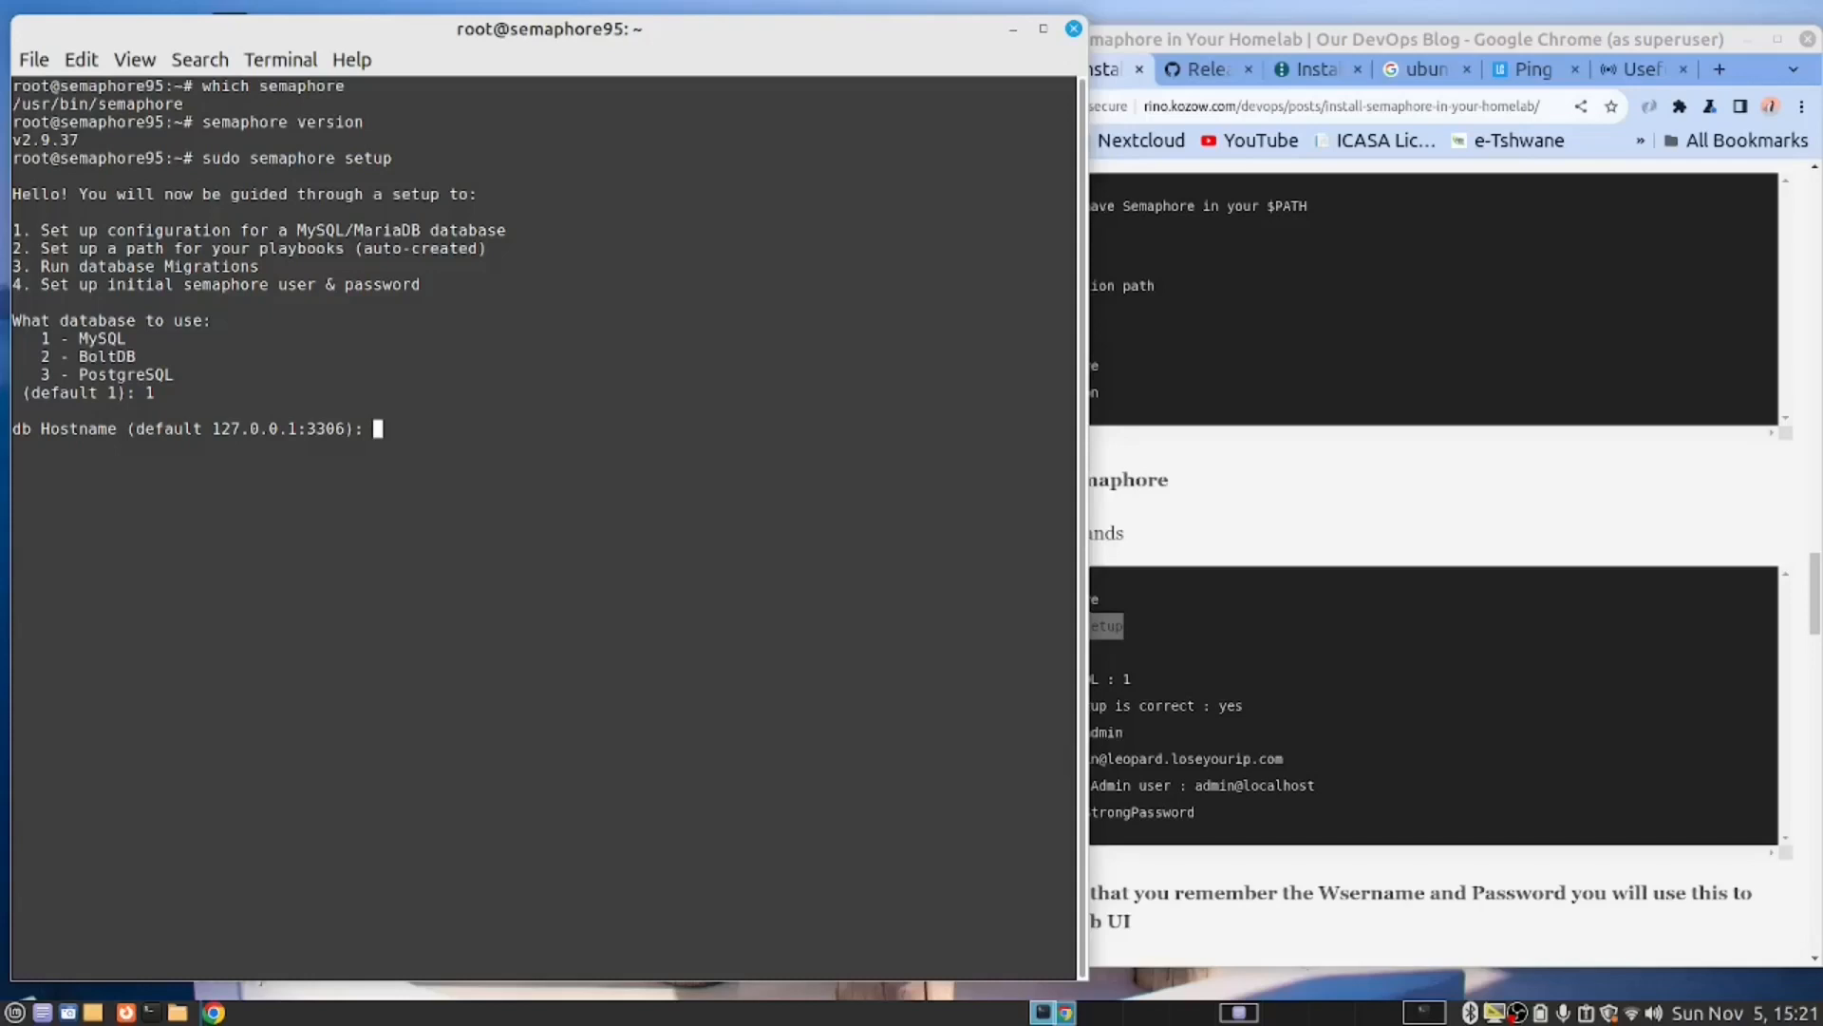
key("Return")
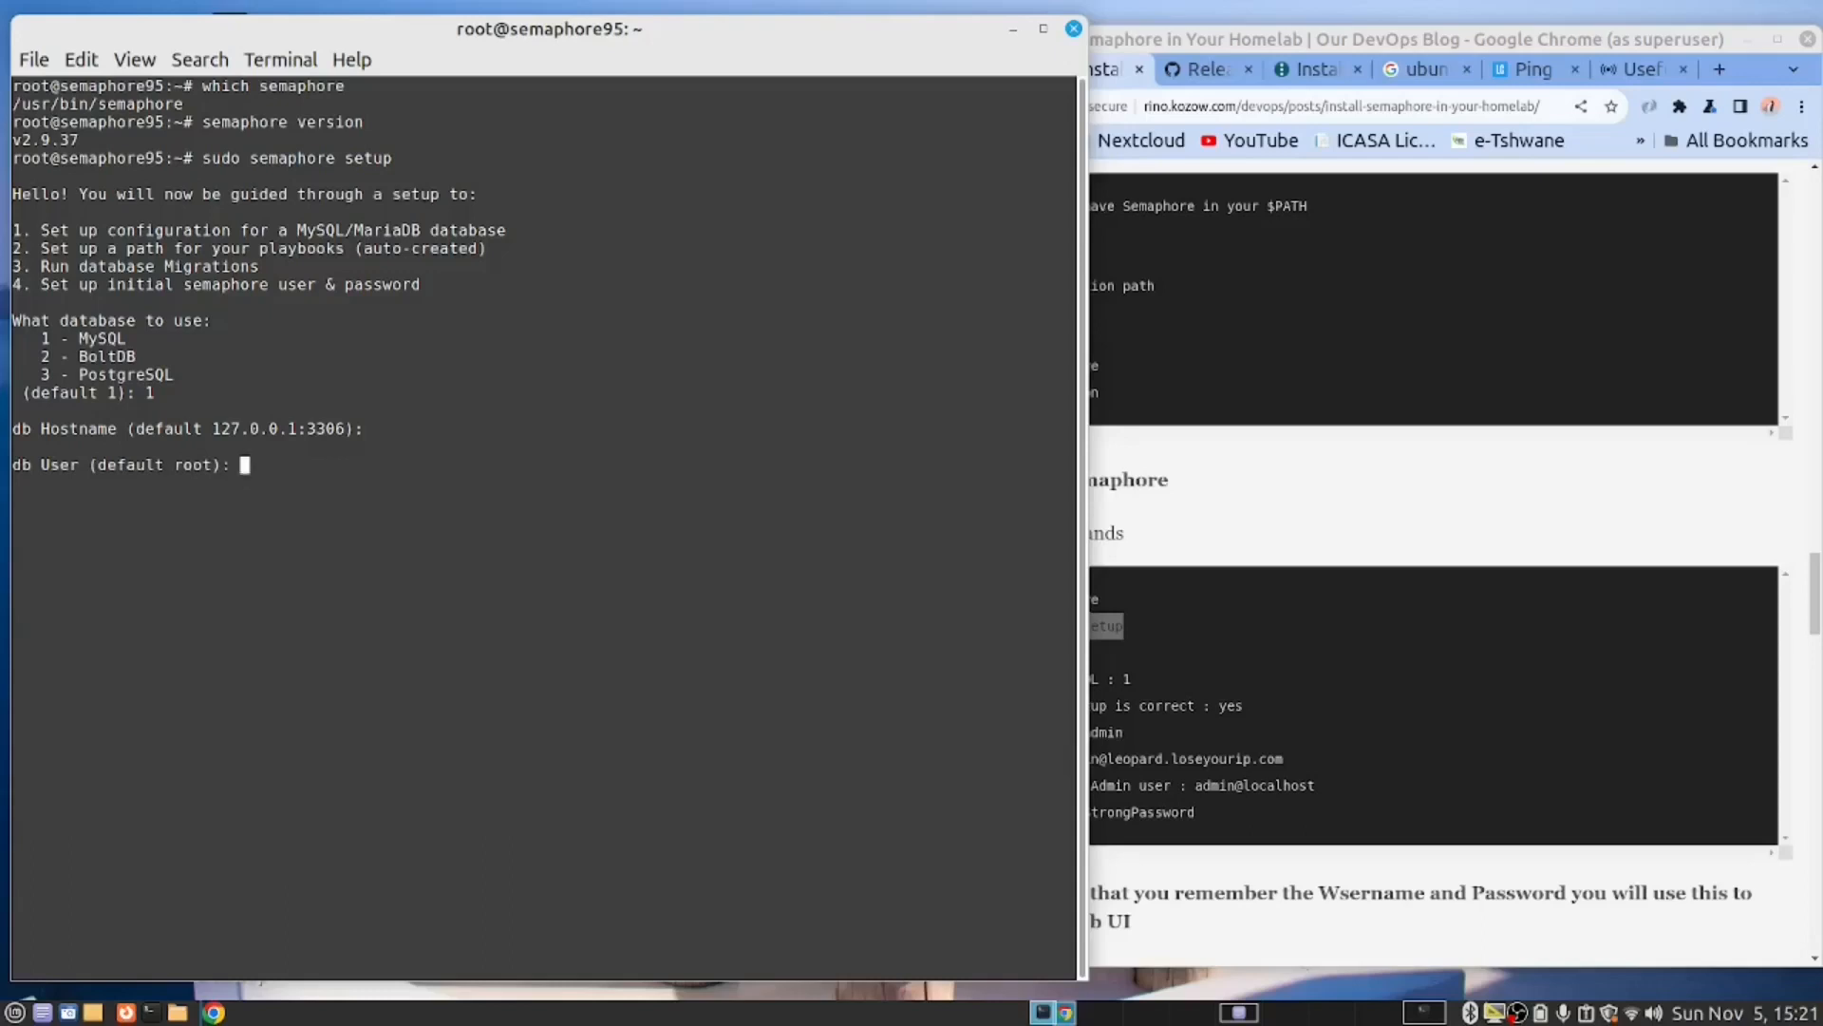
key("Return")
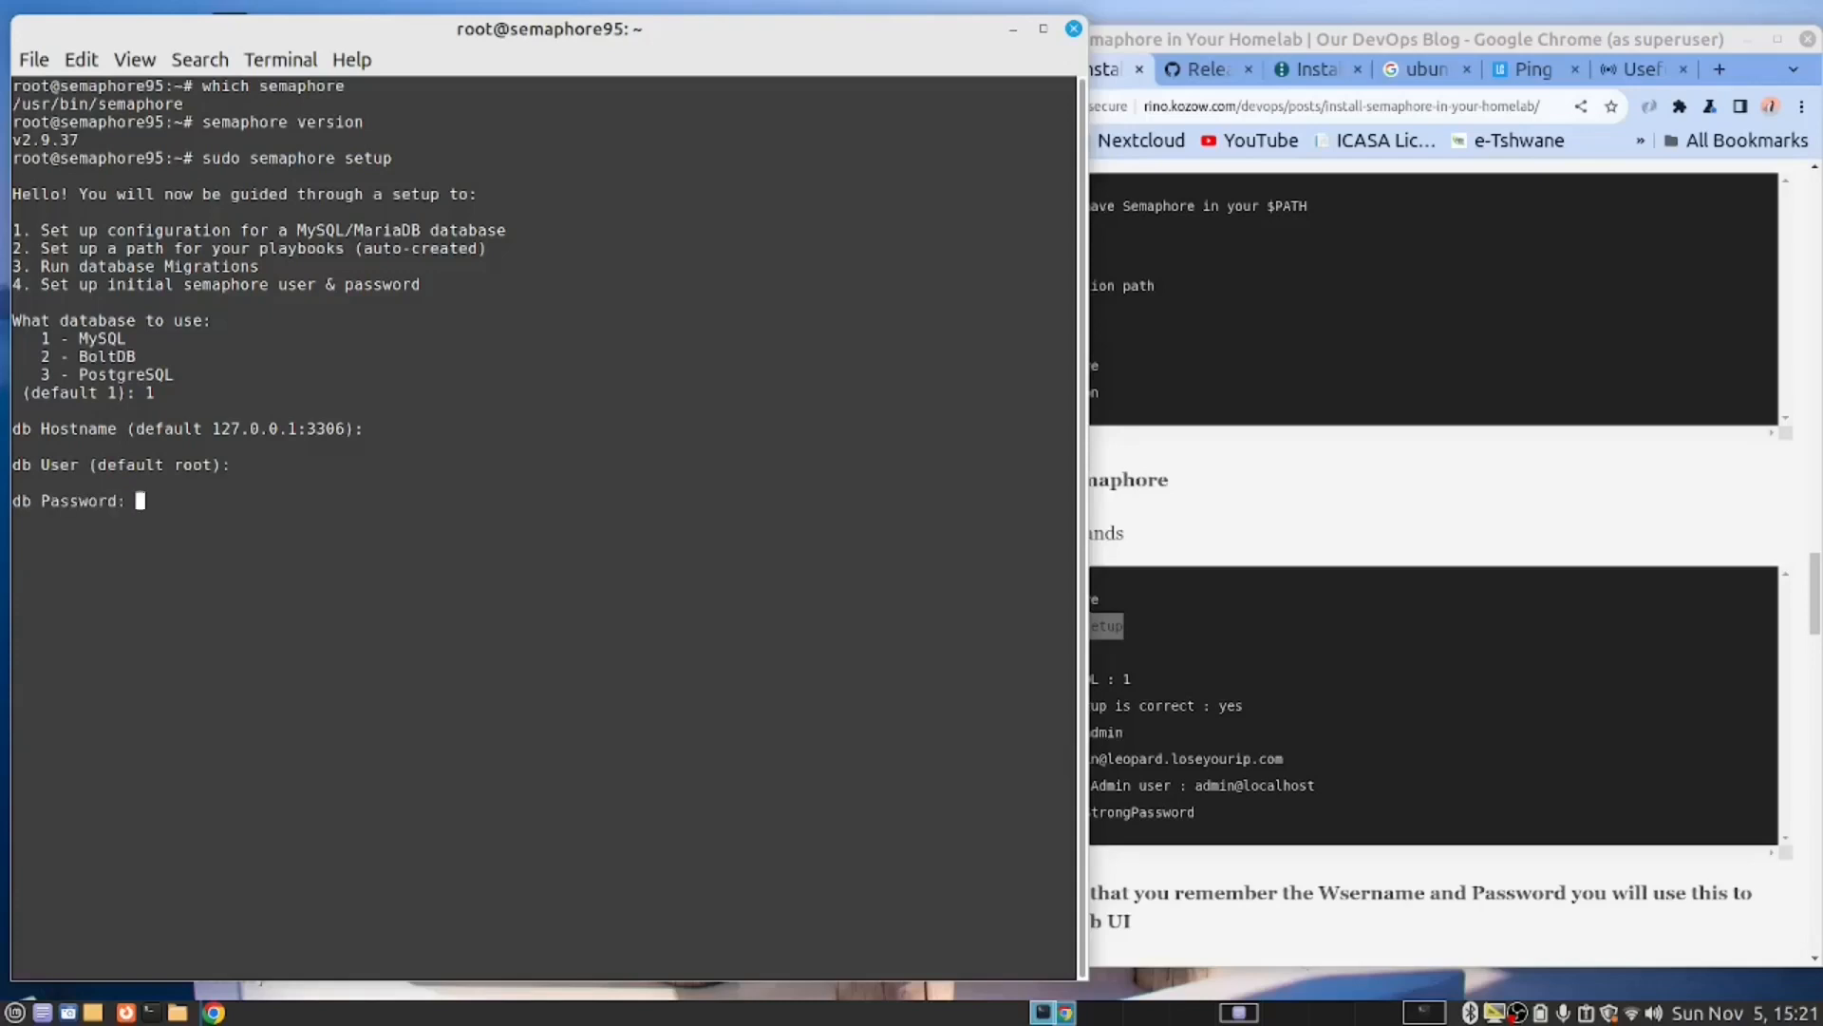
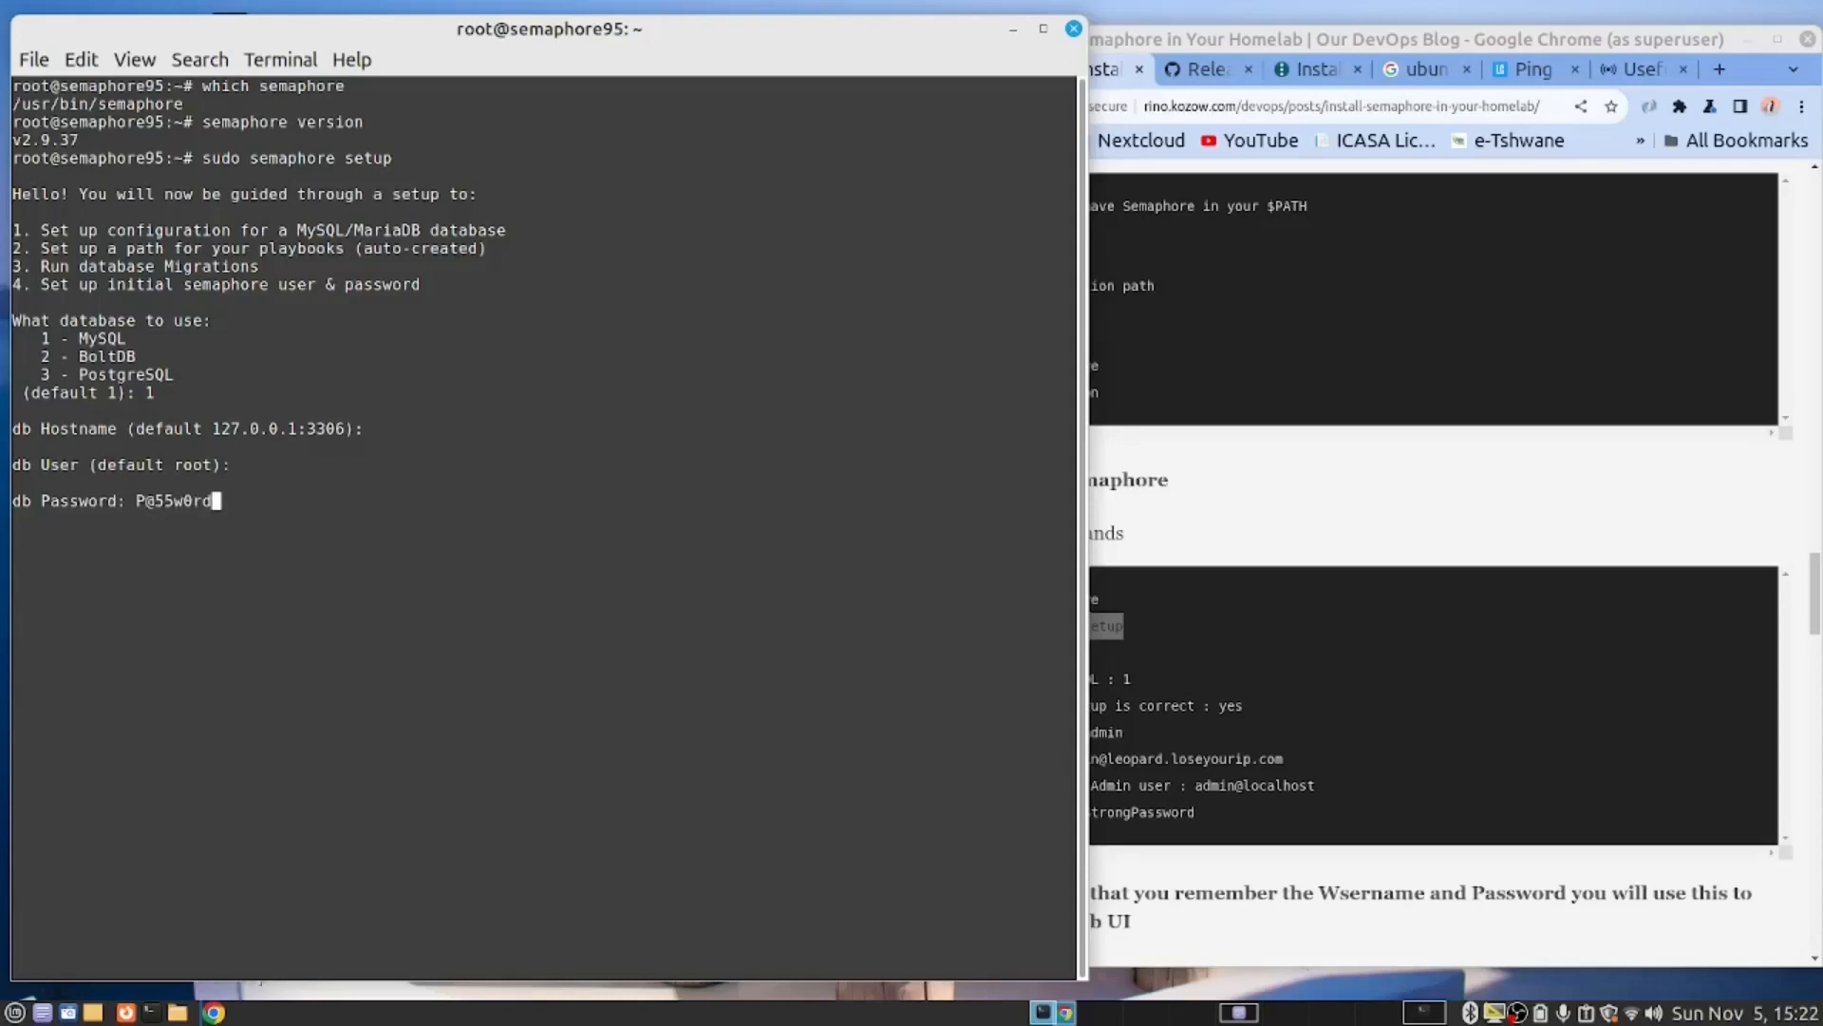
key("Return")
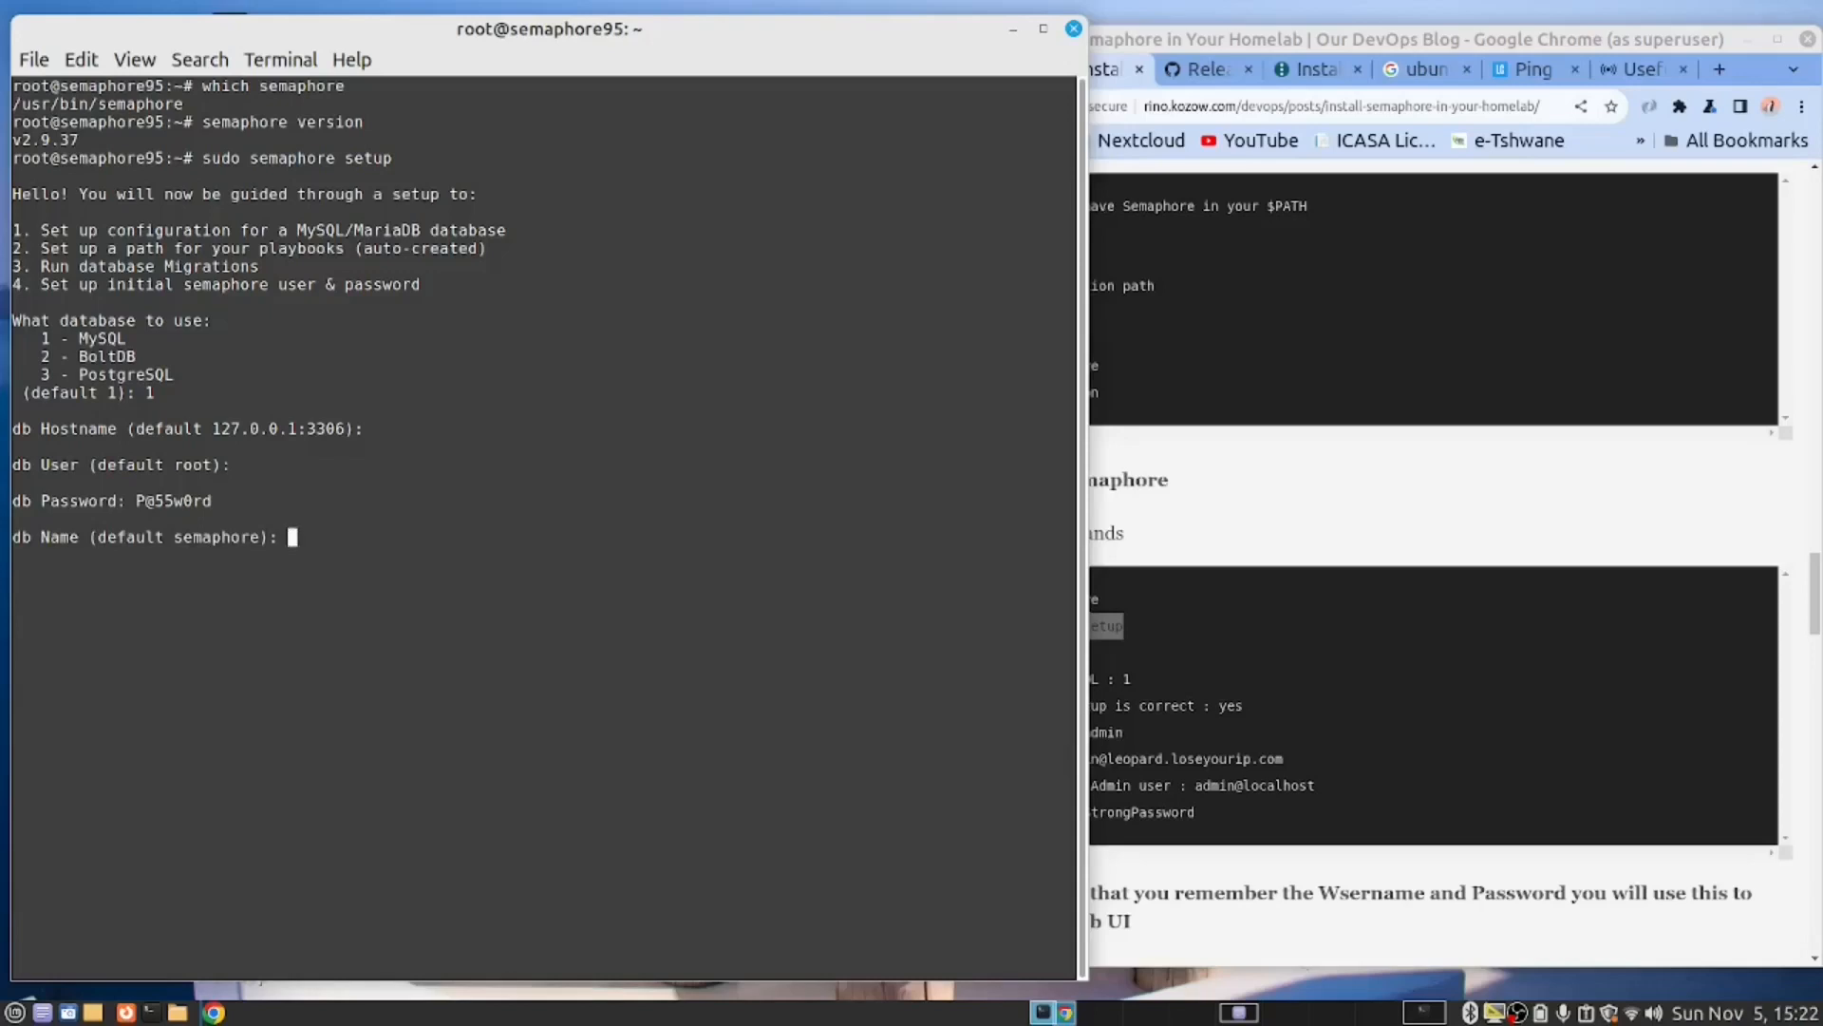
key("Return")
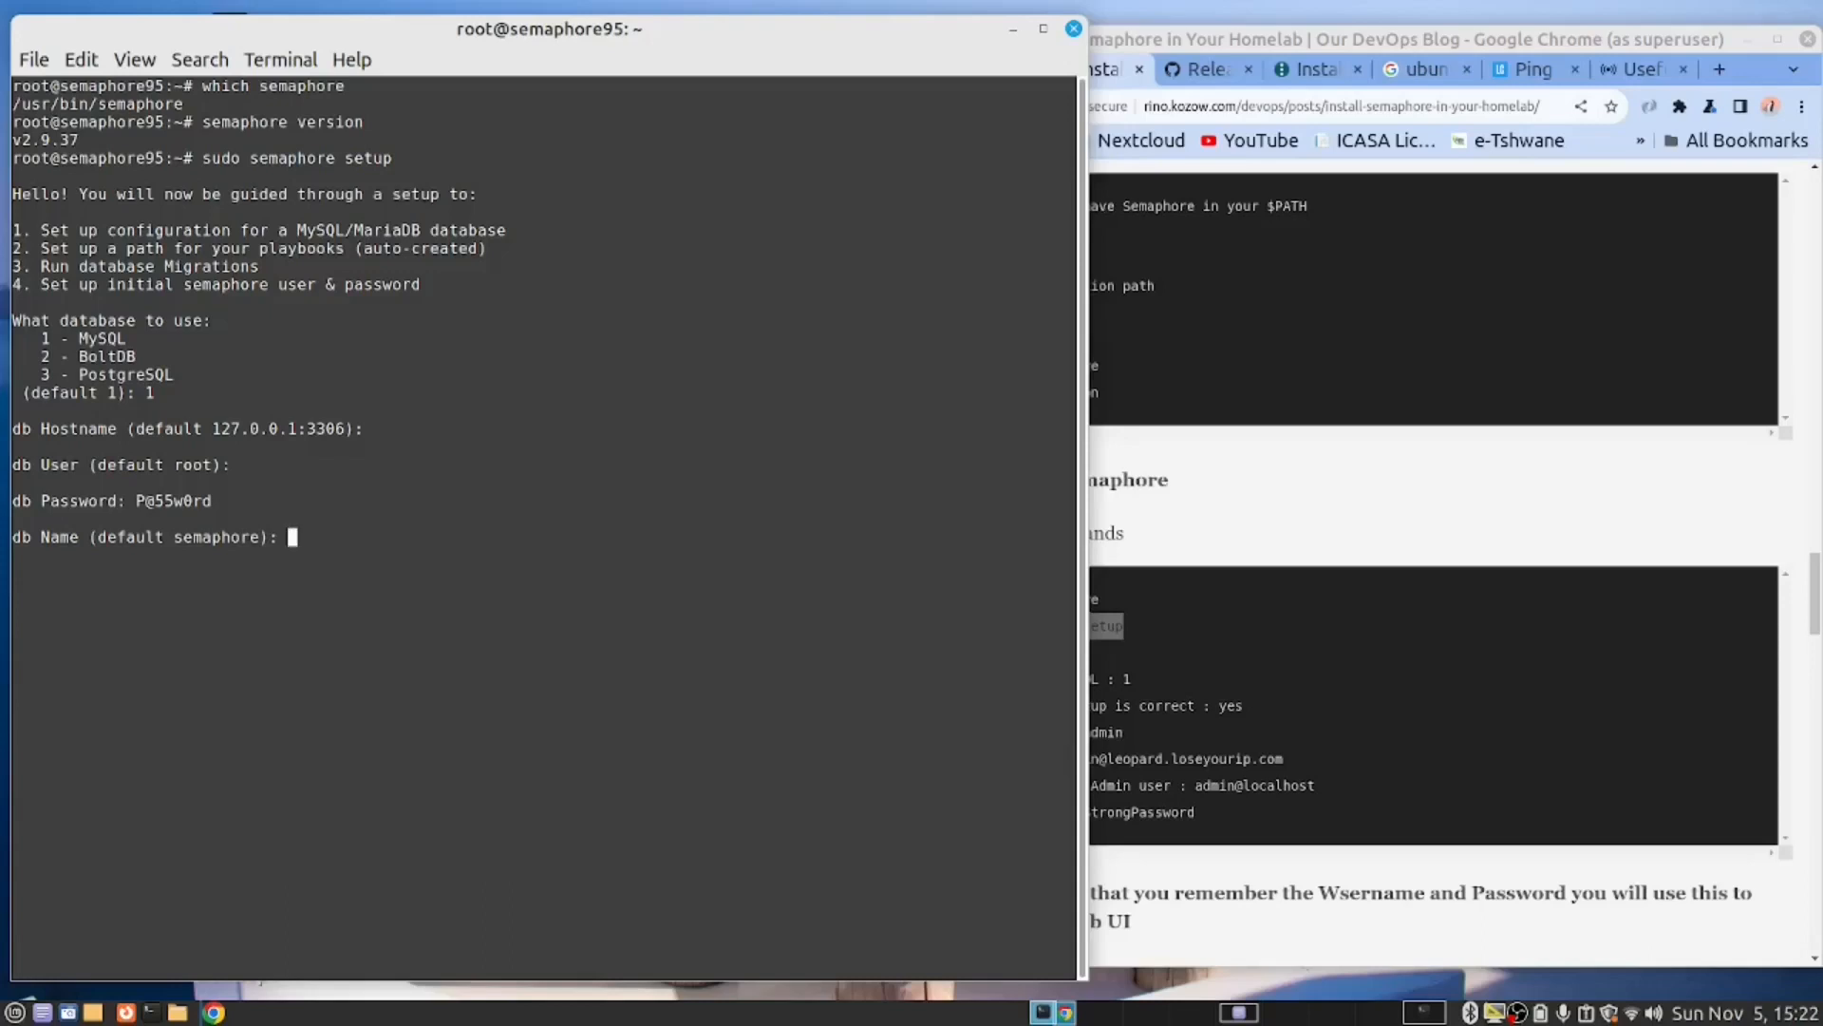
key("Return")
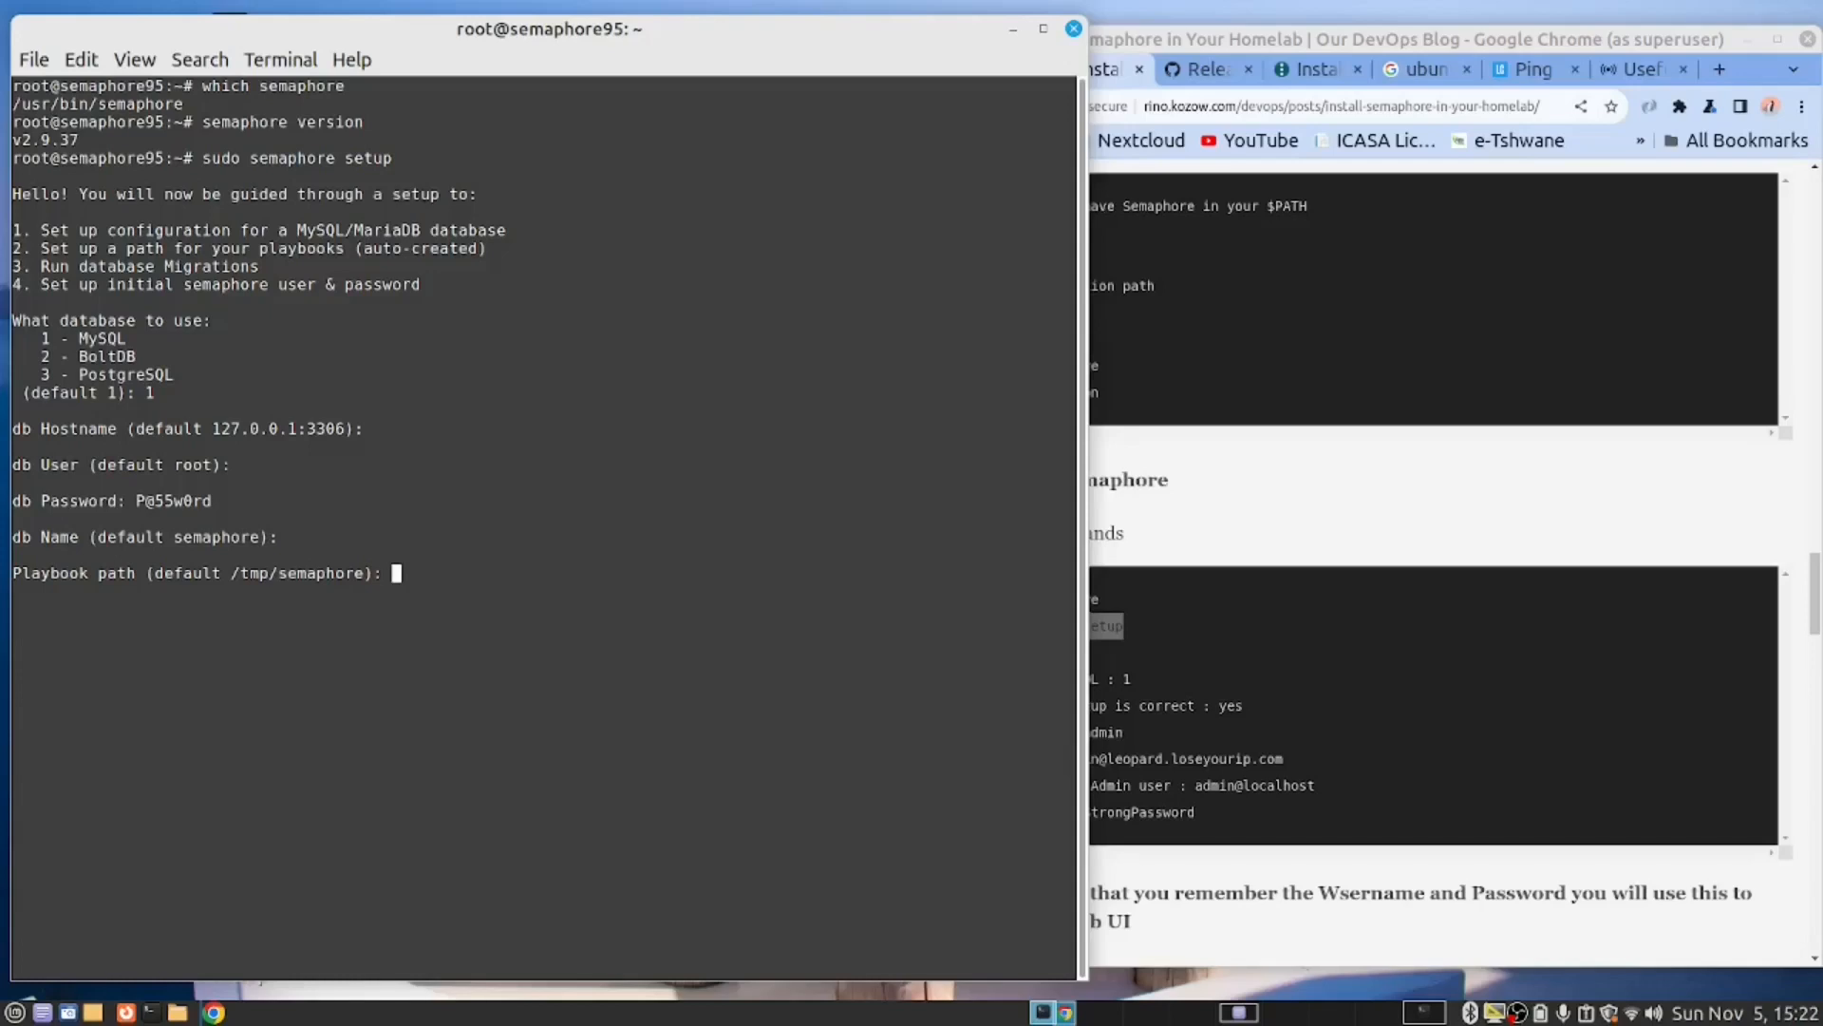
Accept the default playbook path, leave the public URL empty, and decline email, telegram, slack alerts and LDAP
key("Return")
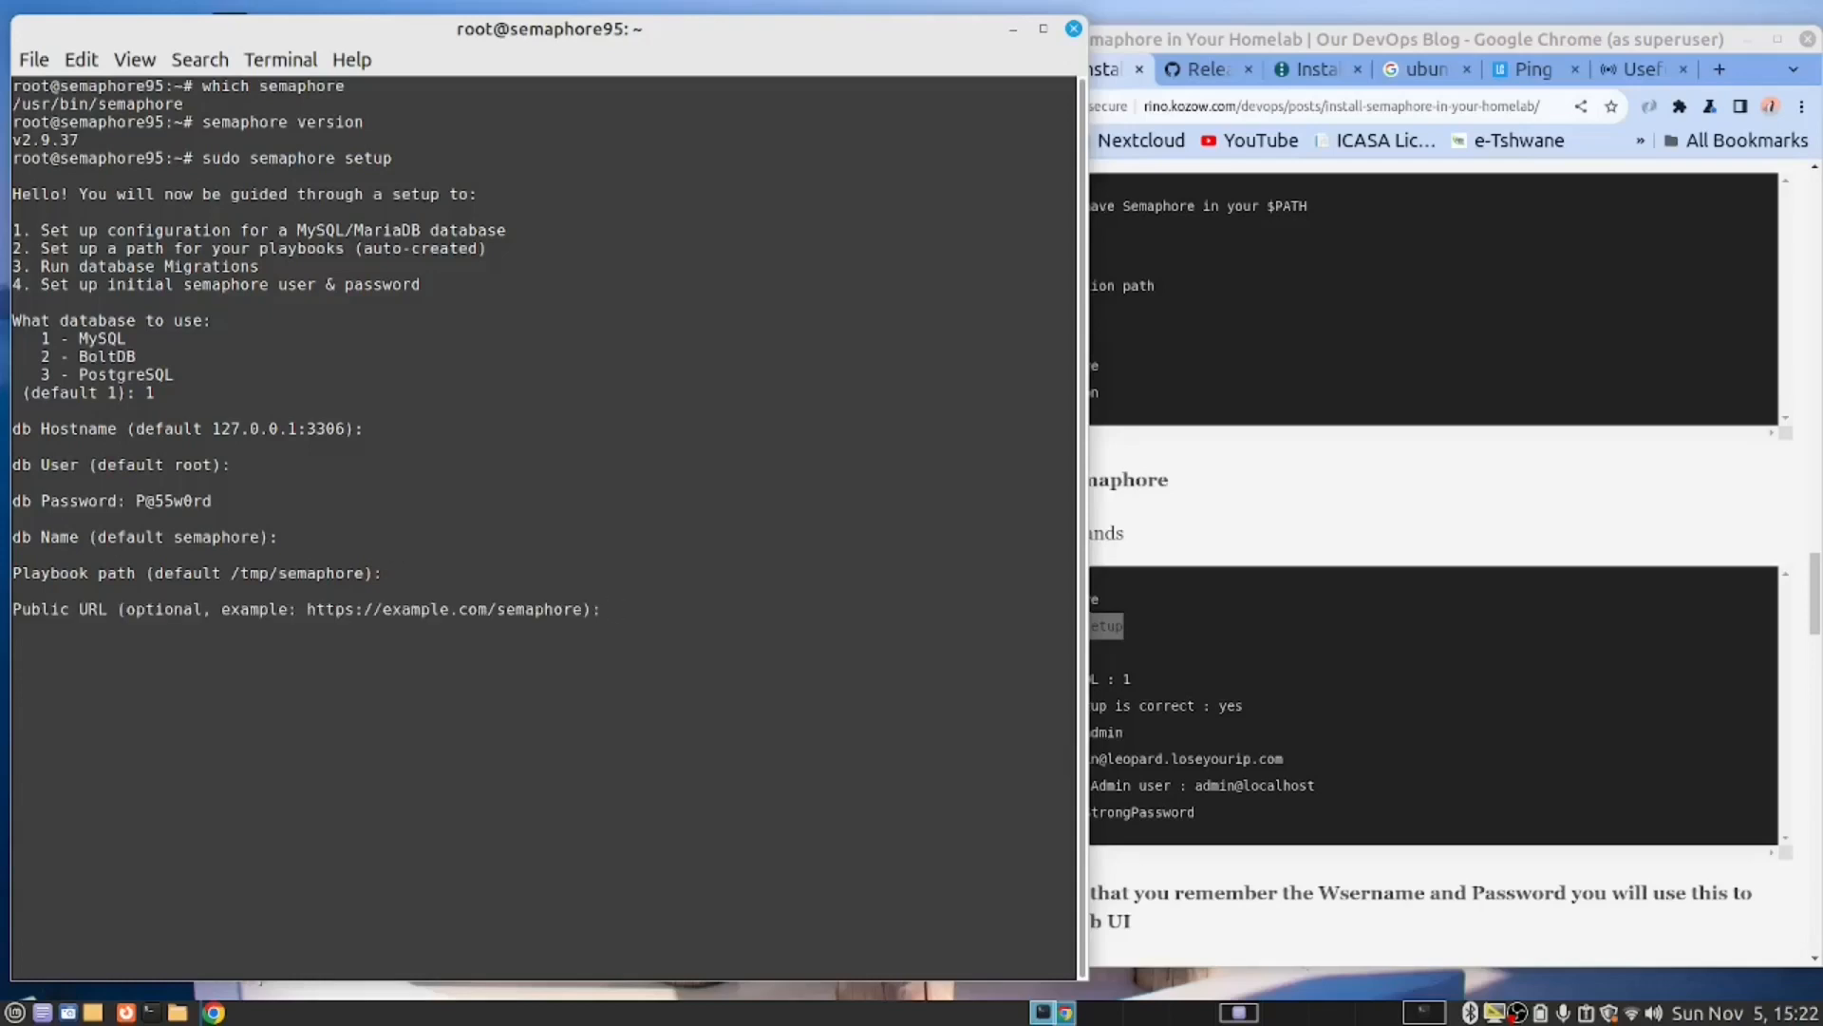
key("Return")
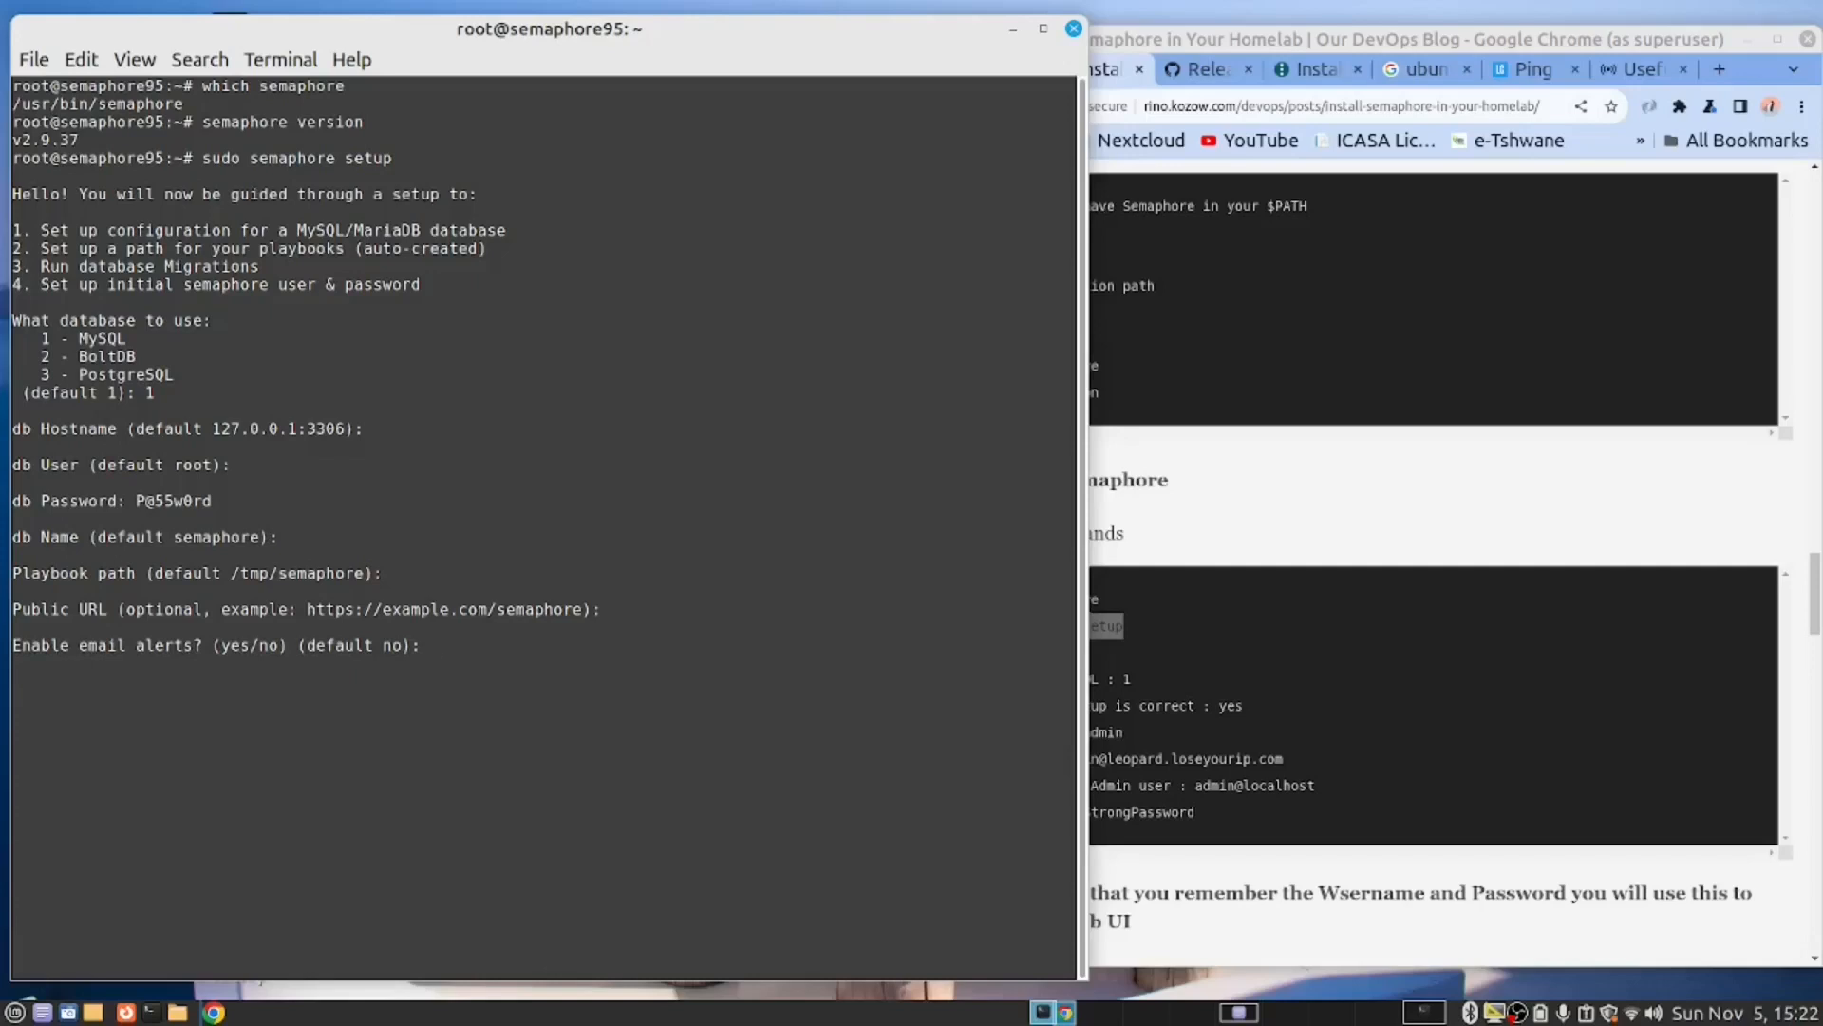
key("Return")
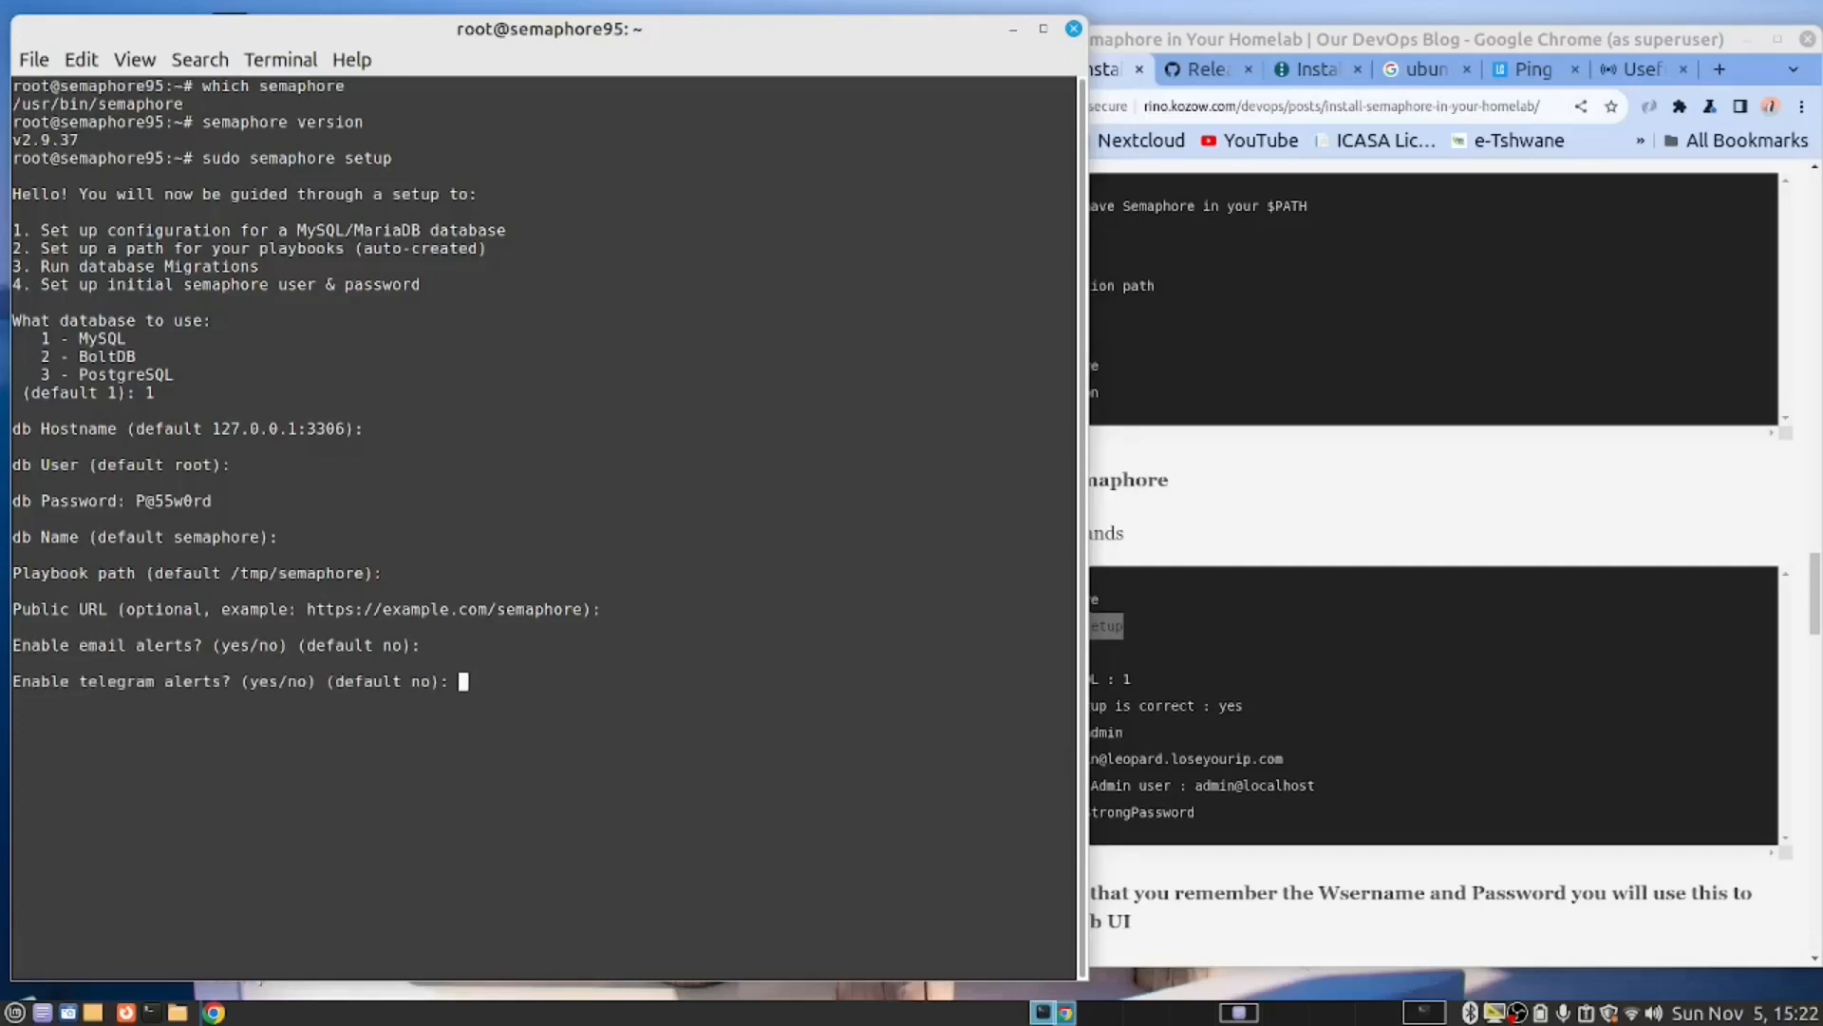
key("Return")
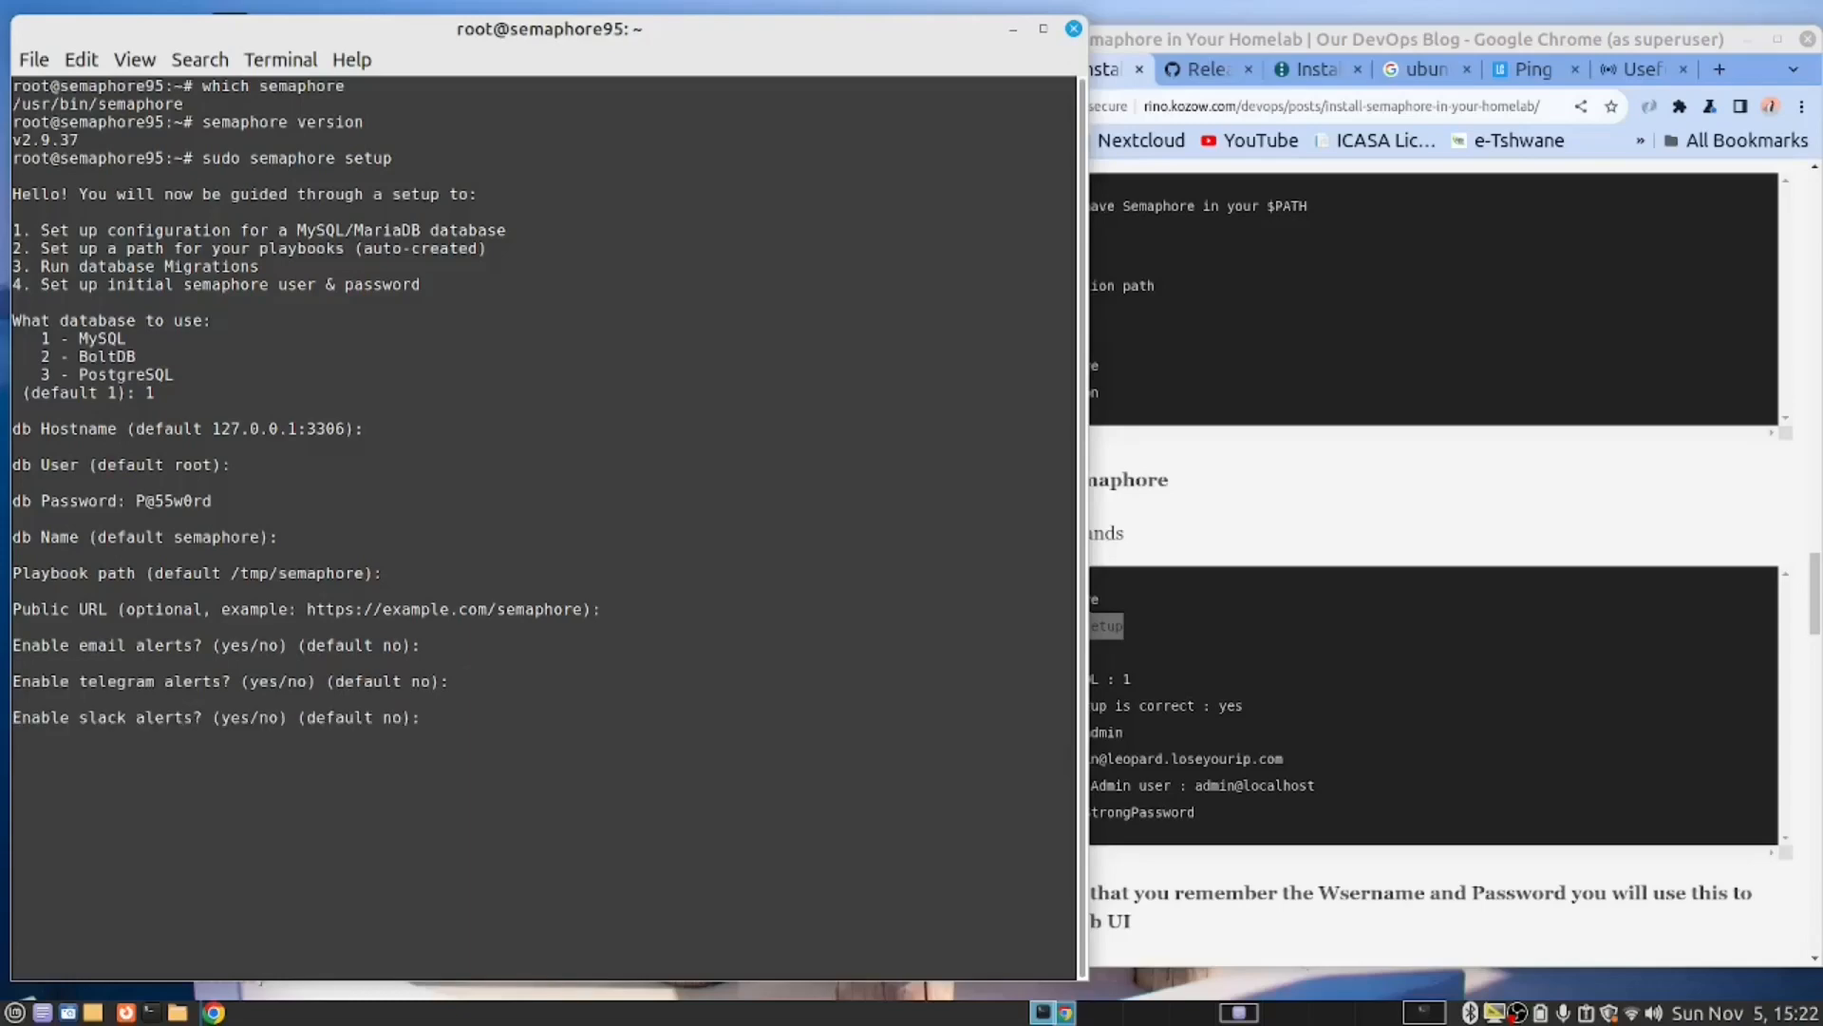
key("Return")
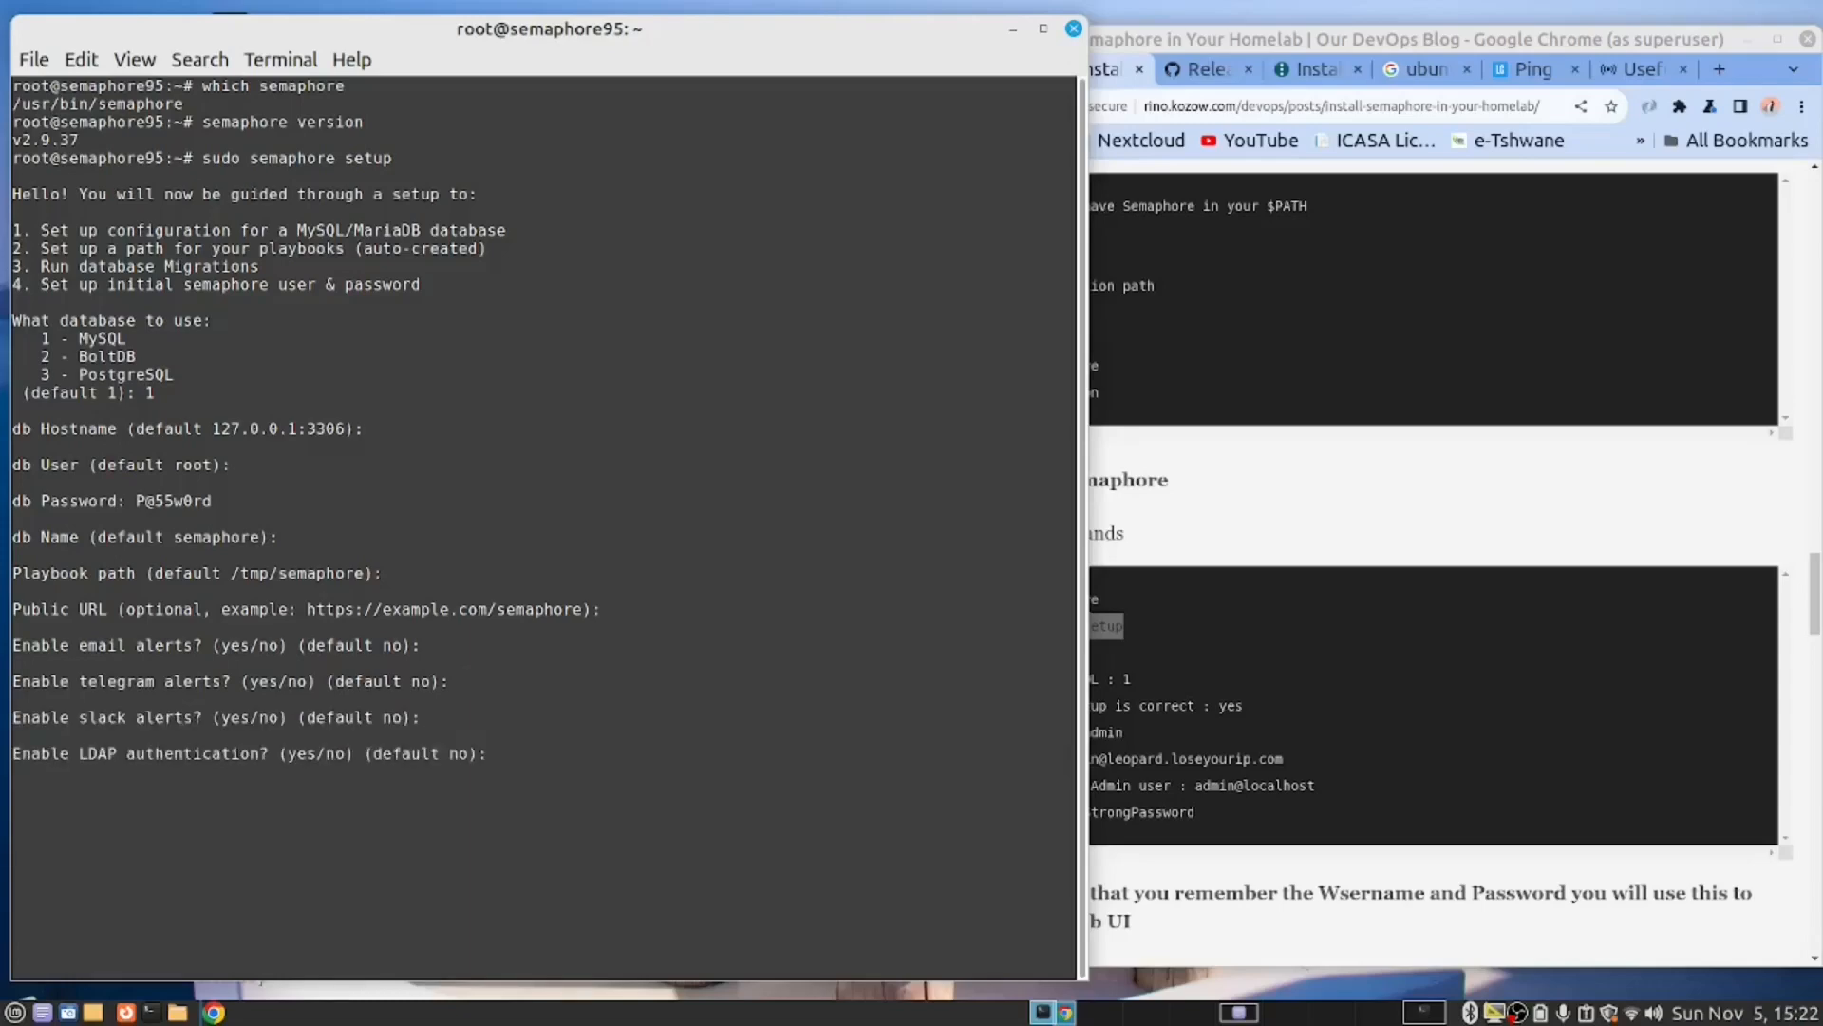
key("Return")
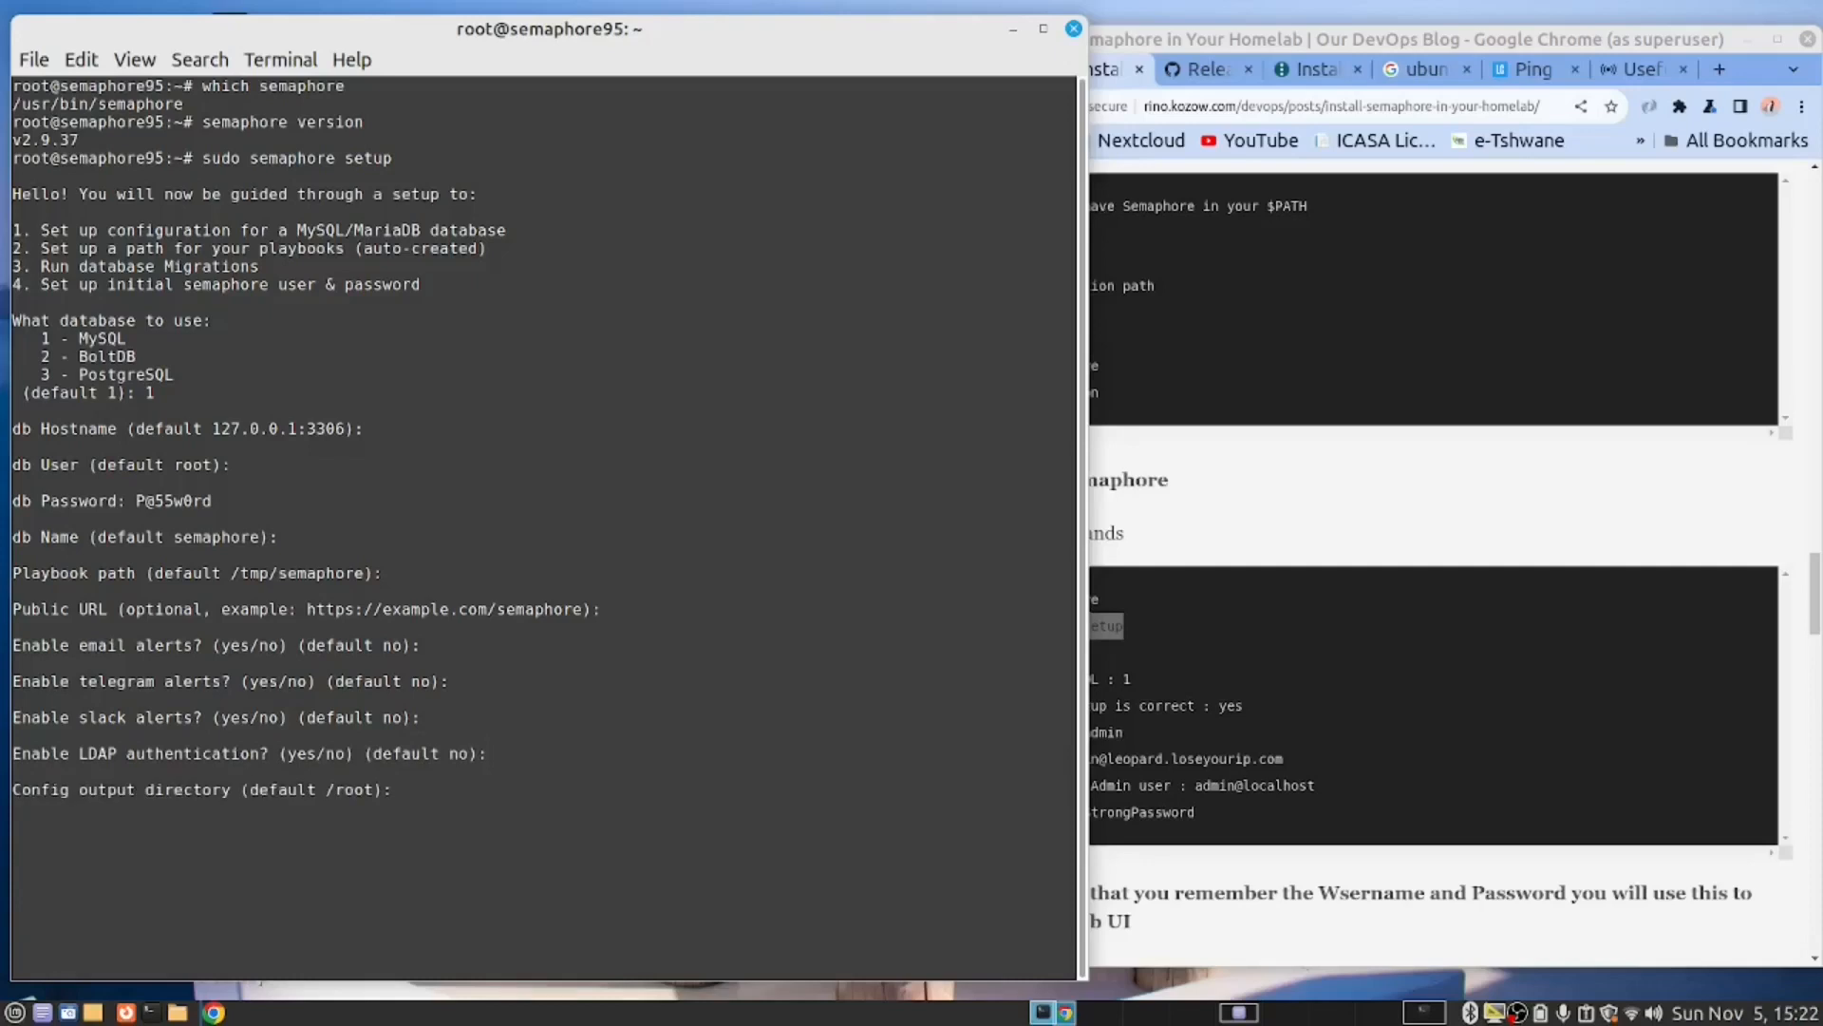
Accept the default config output directory and set the admin username to admin
key("Return")
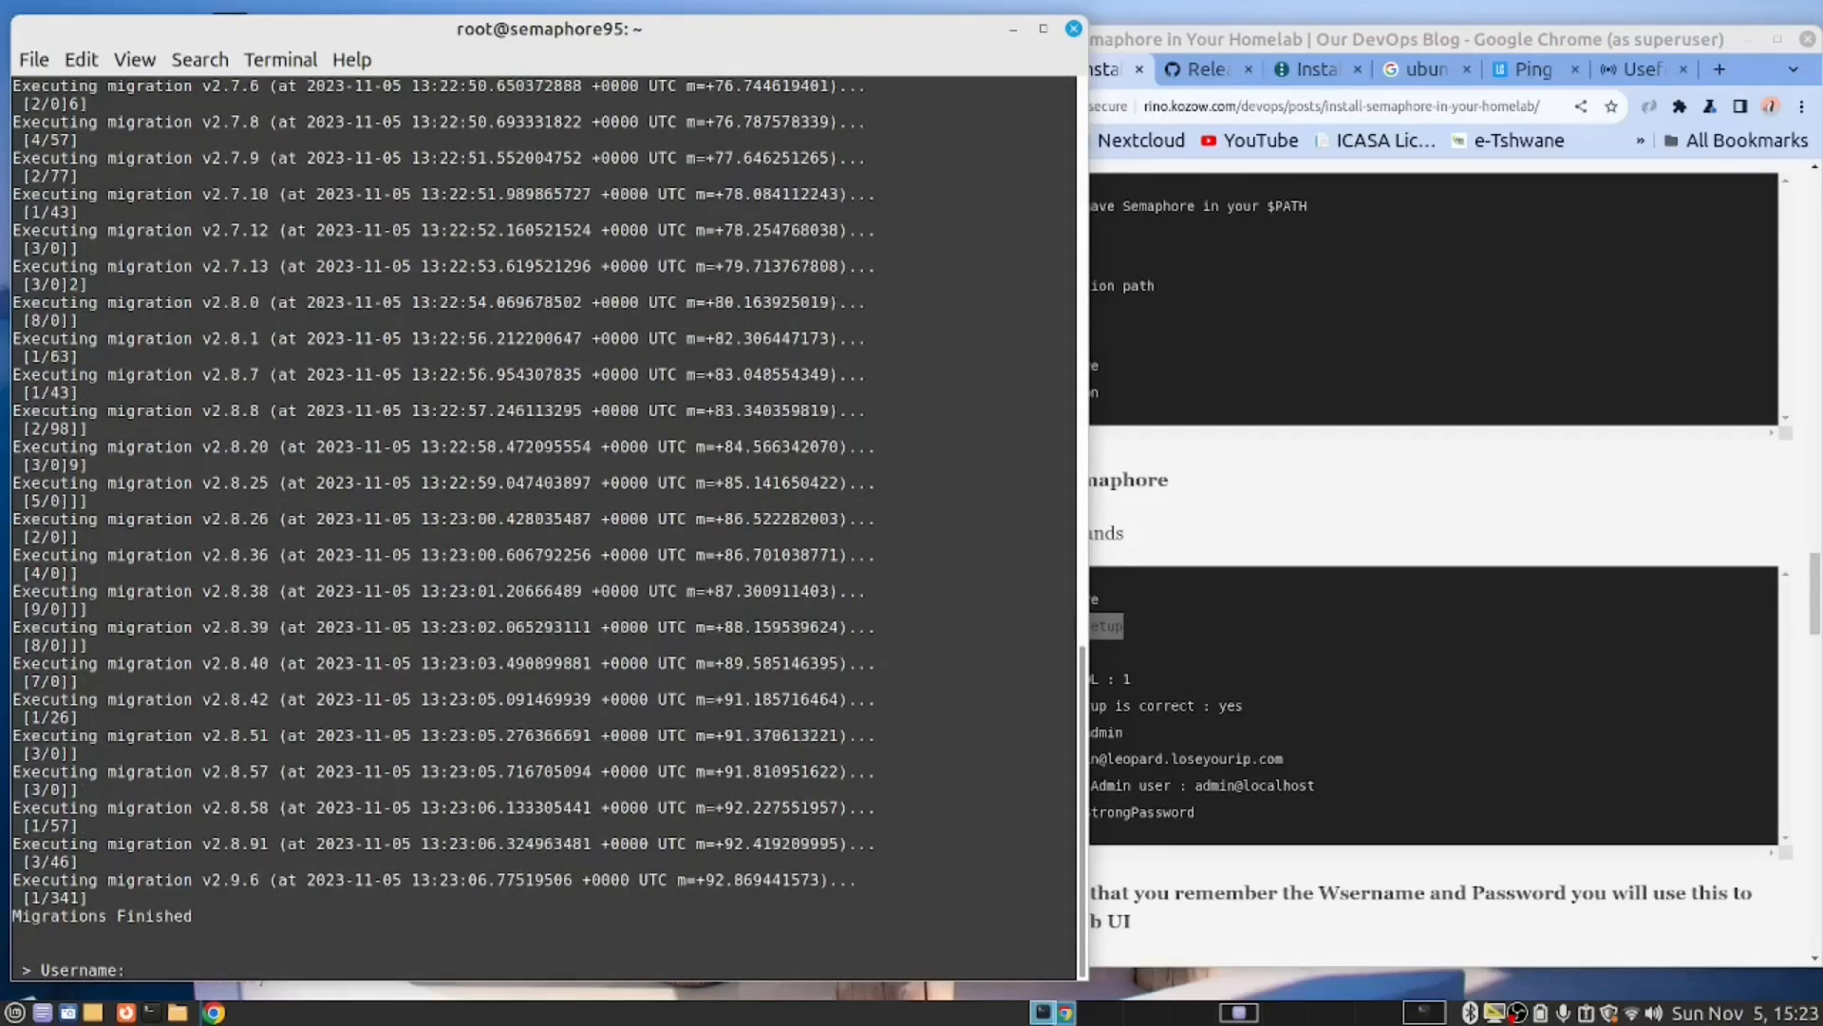
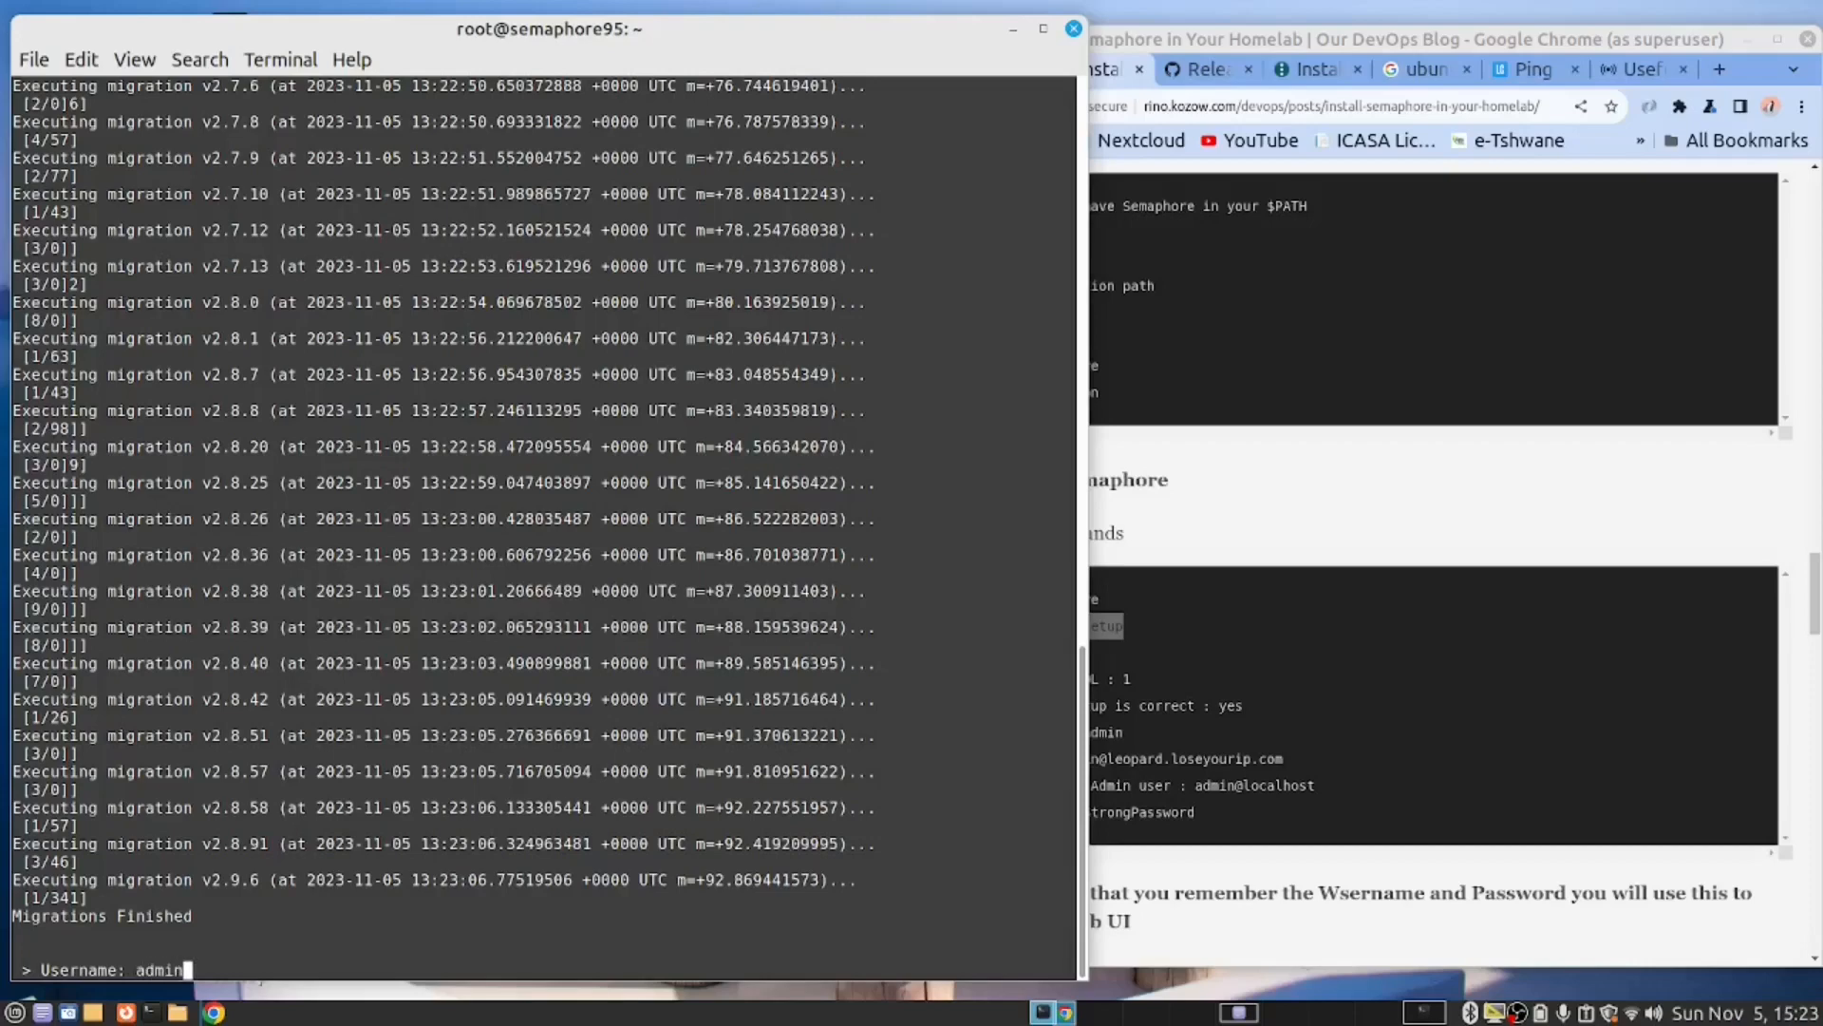
key("Return")
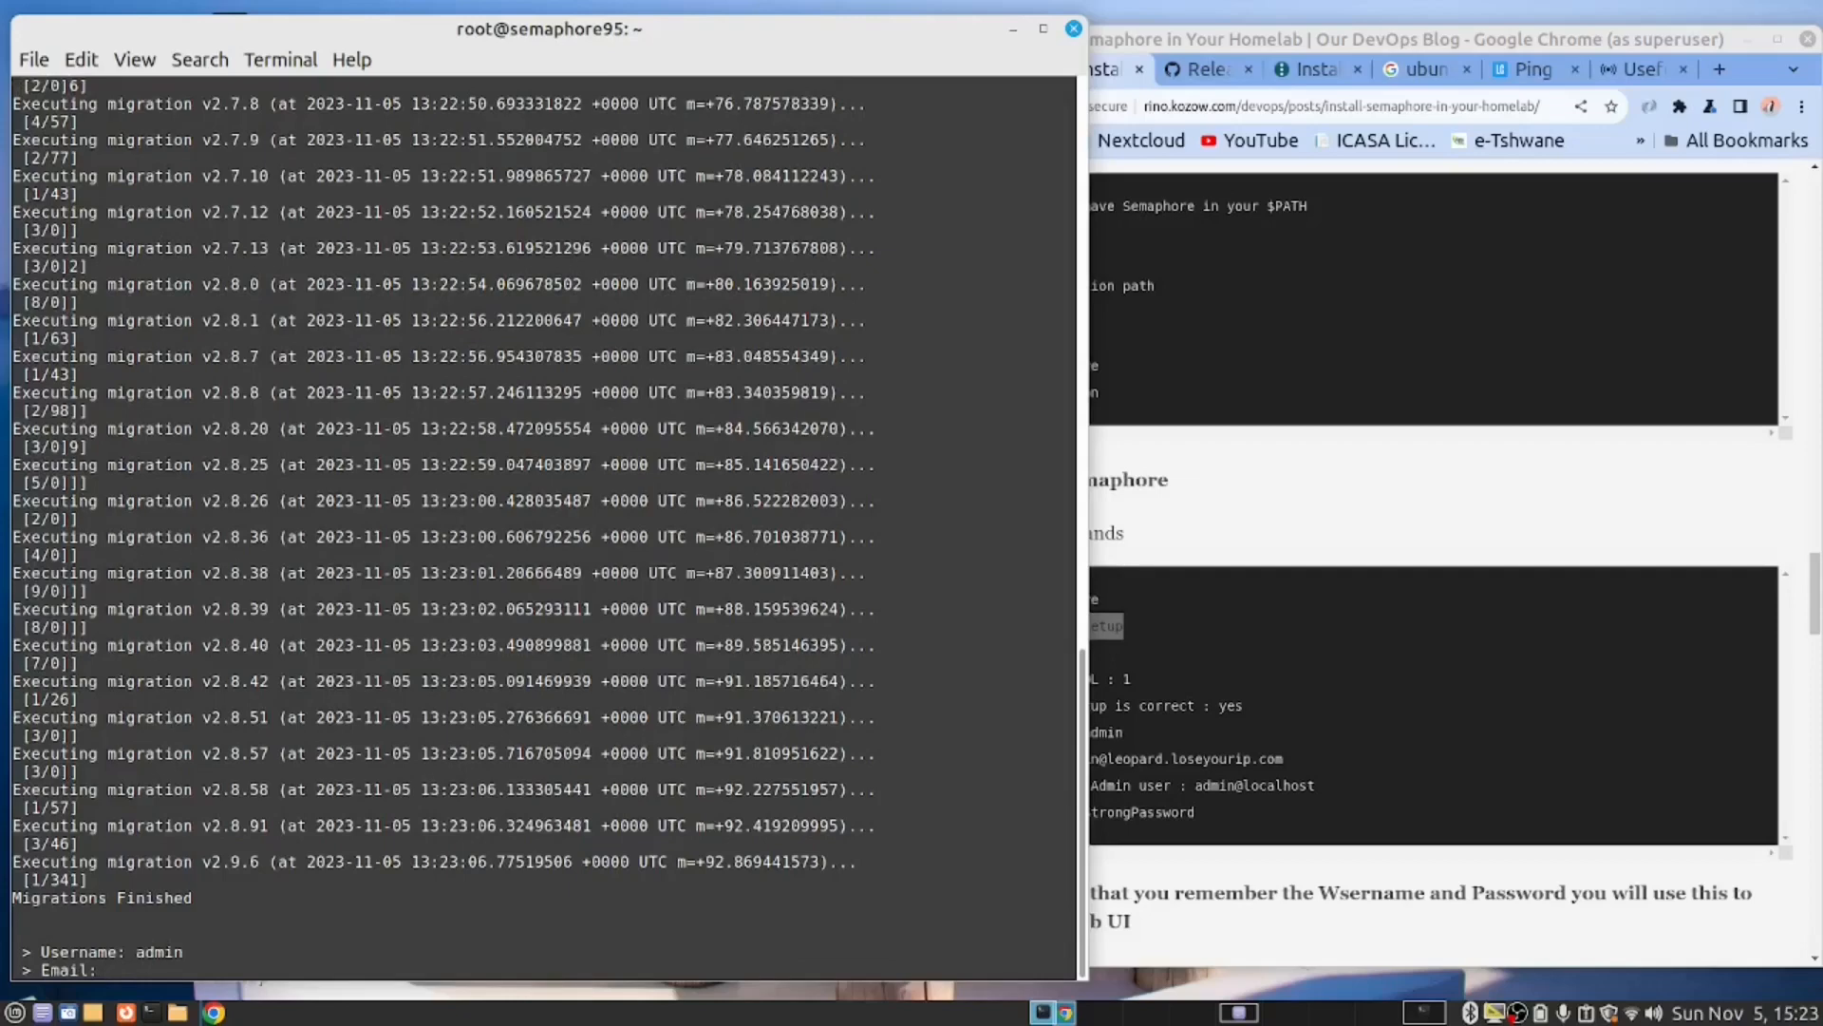
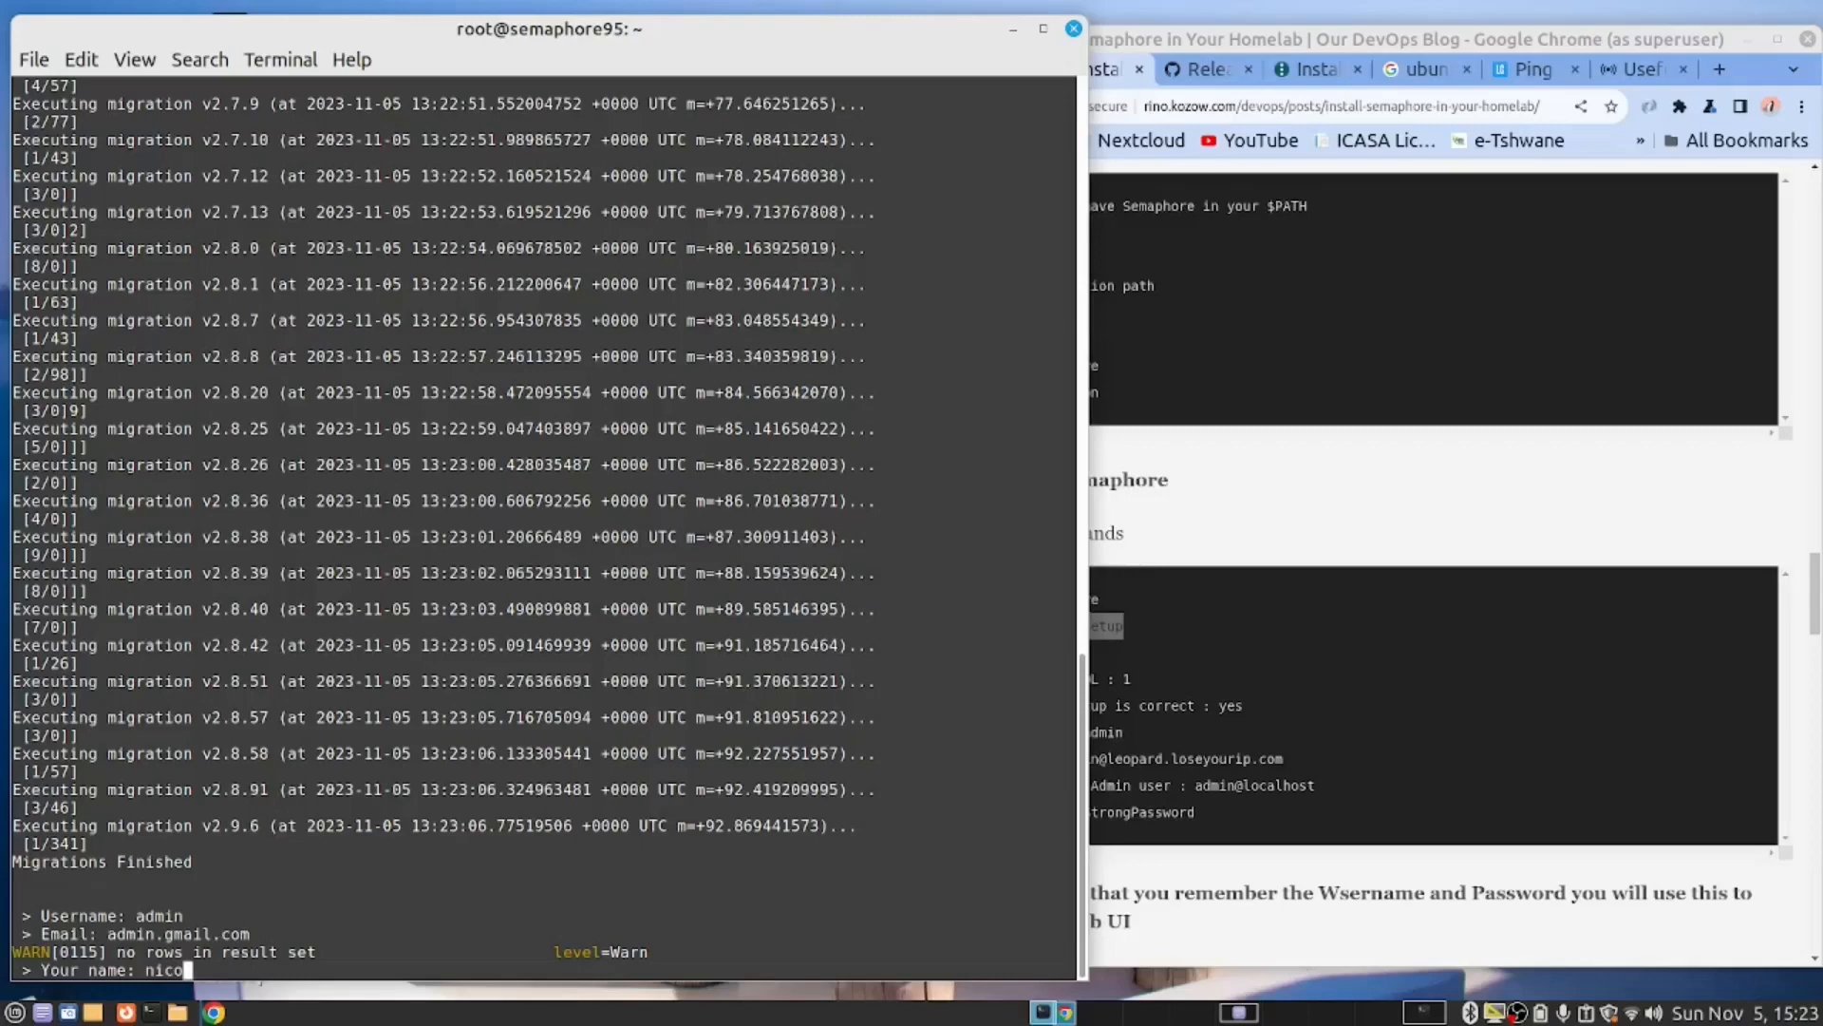
key("Return")
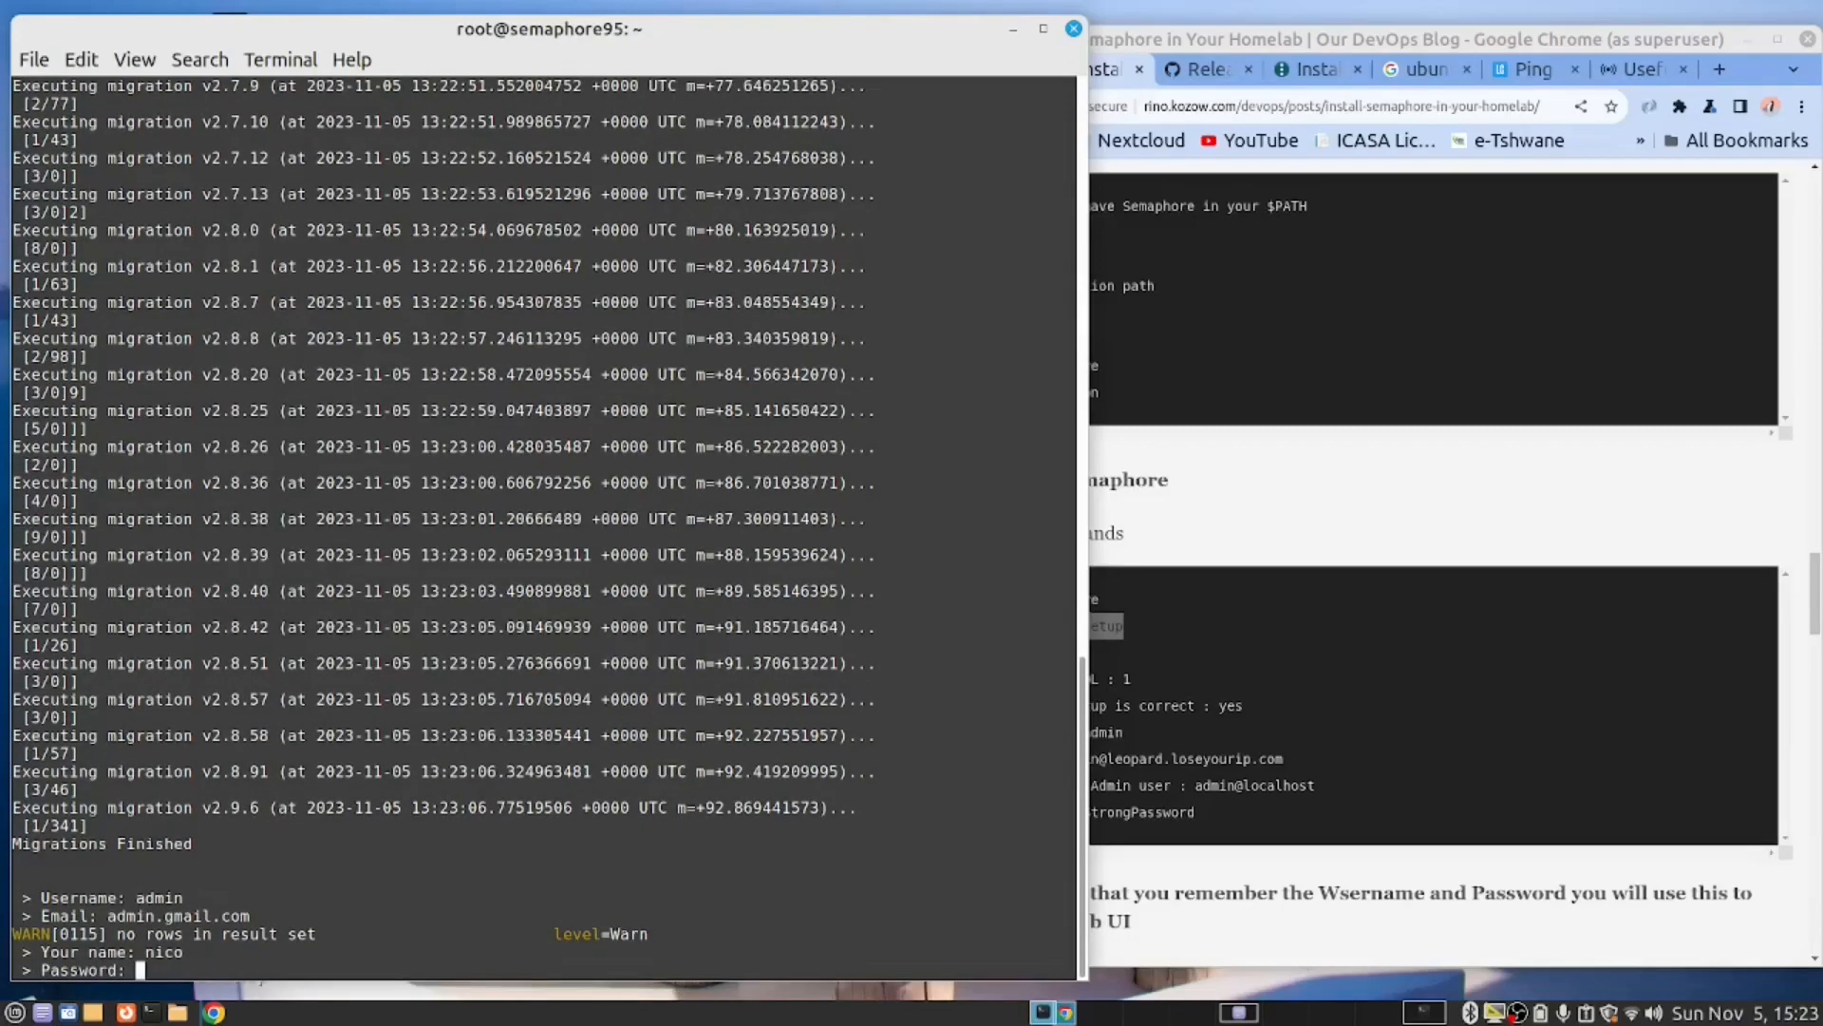
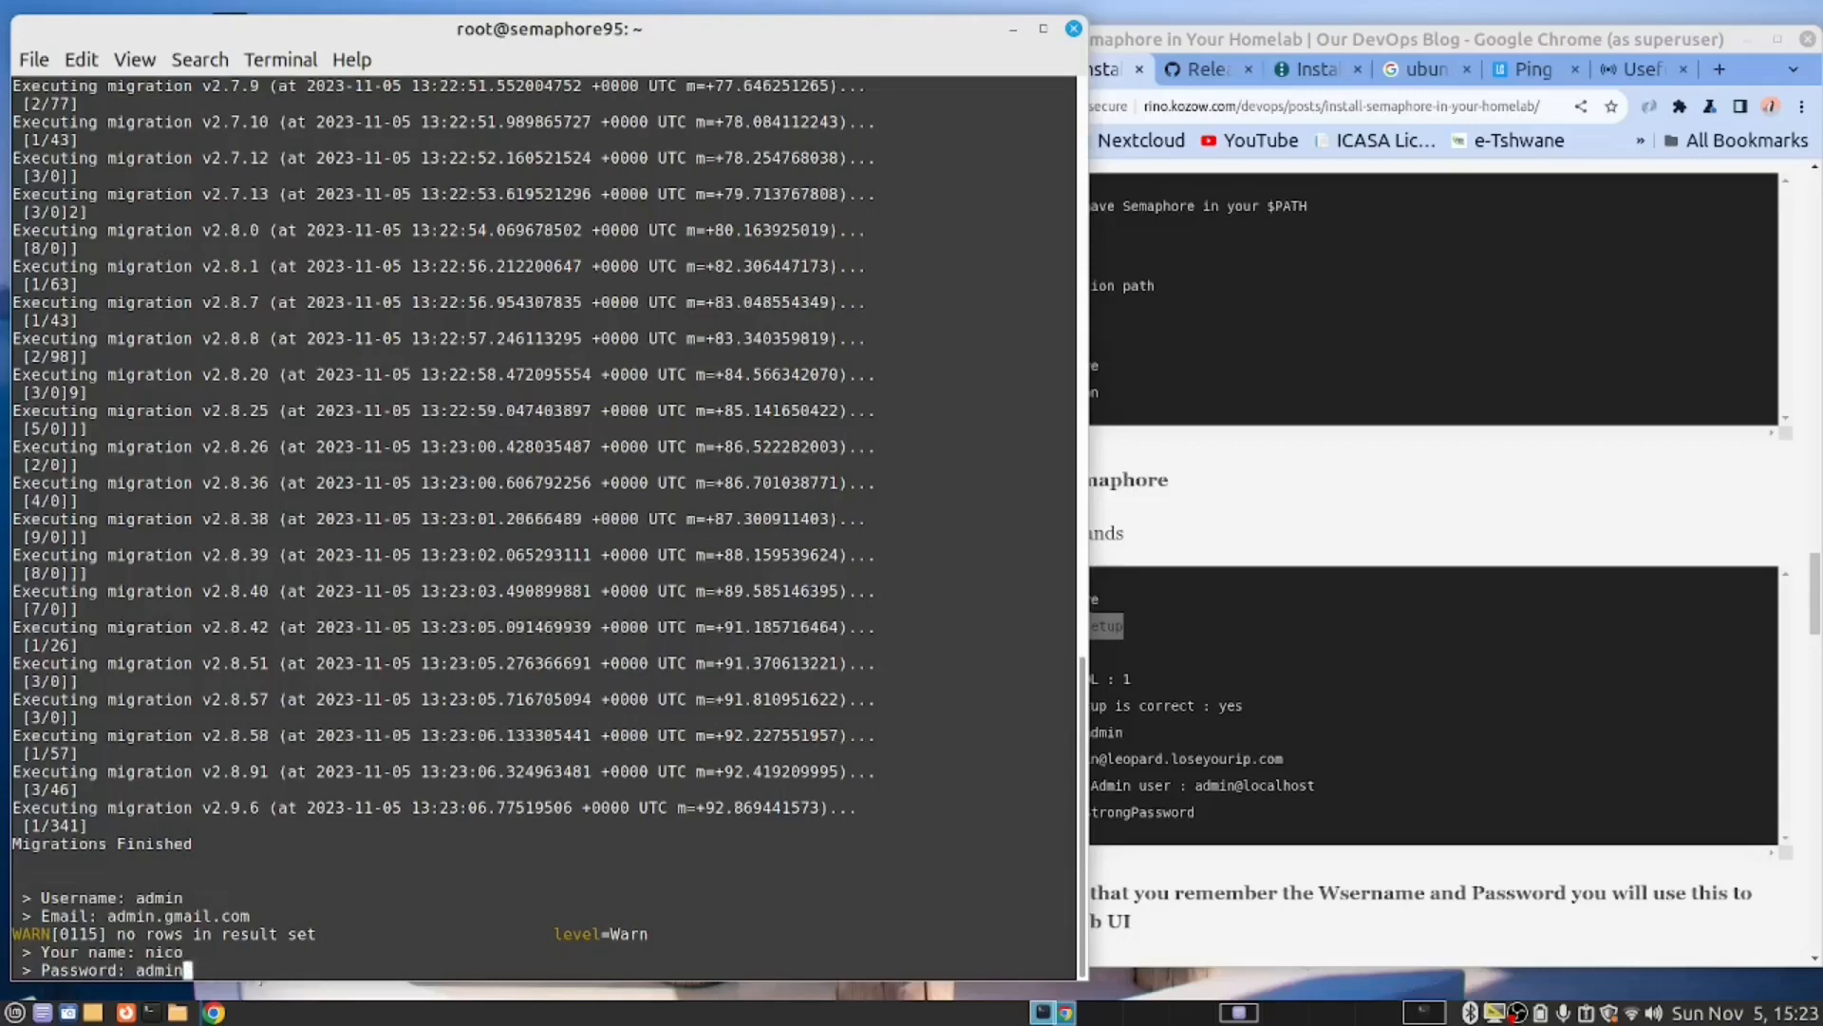
key("Return")
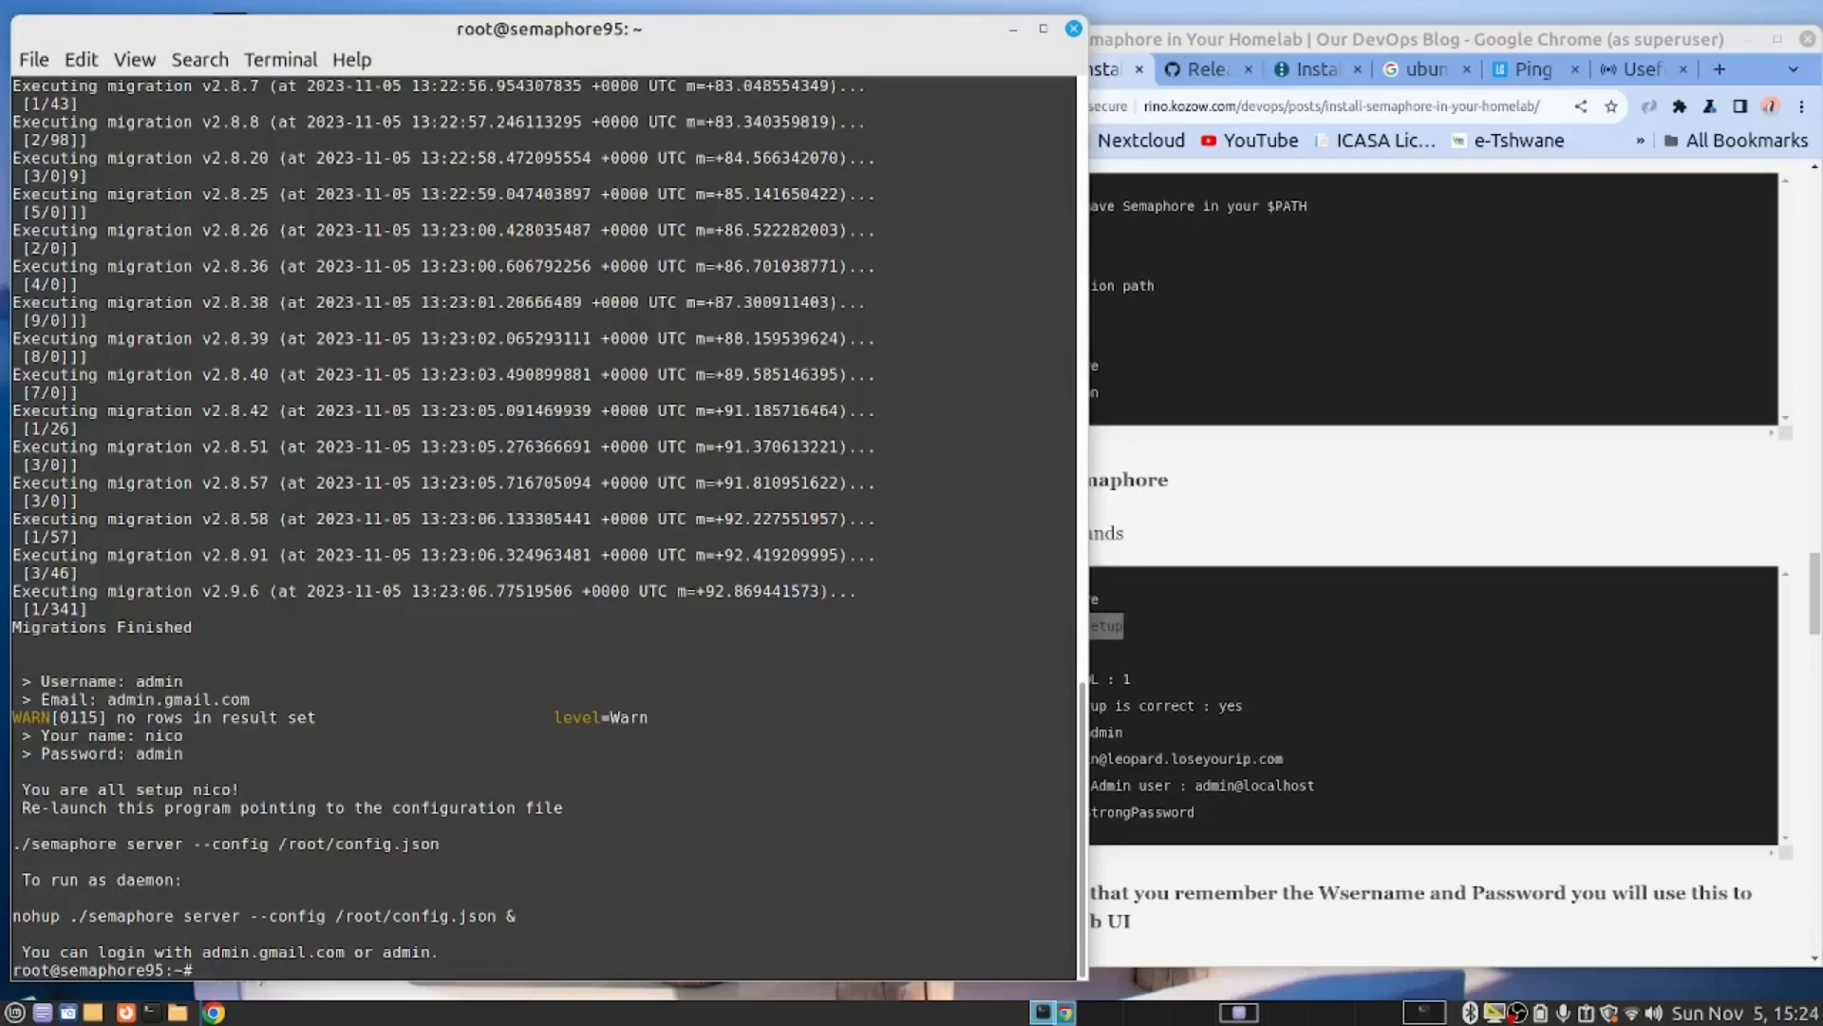
mouse_move(1328, 595)
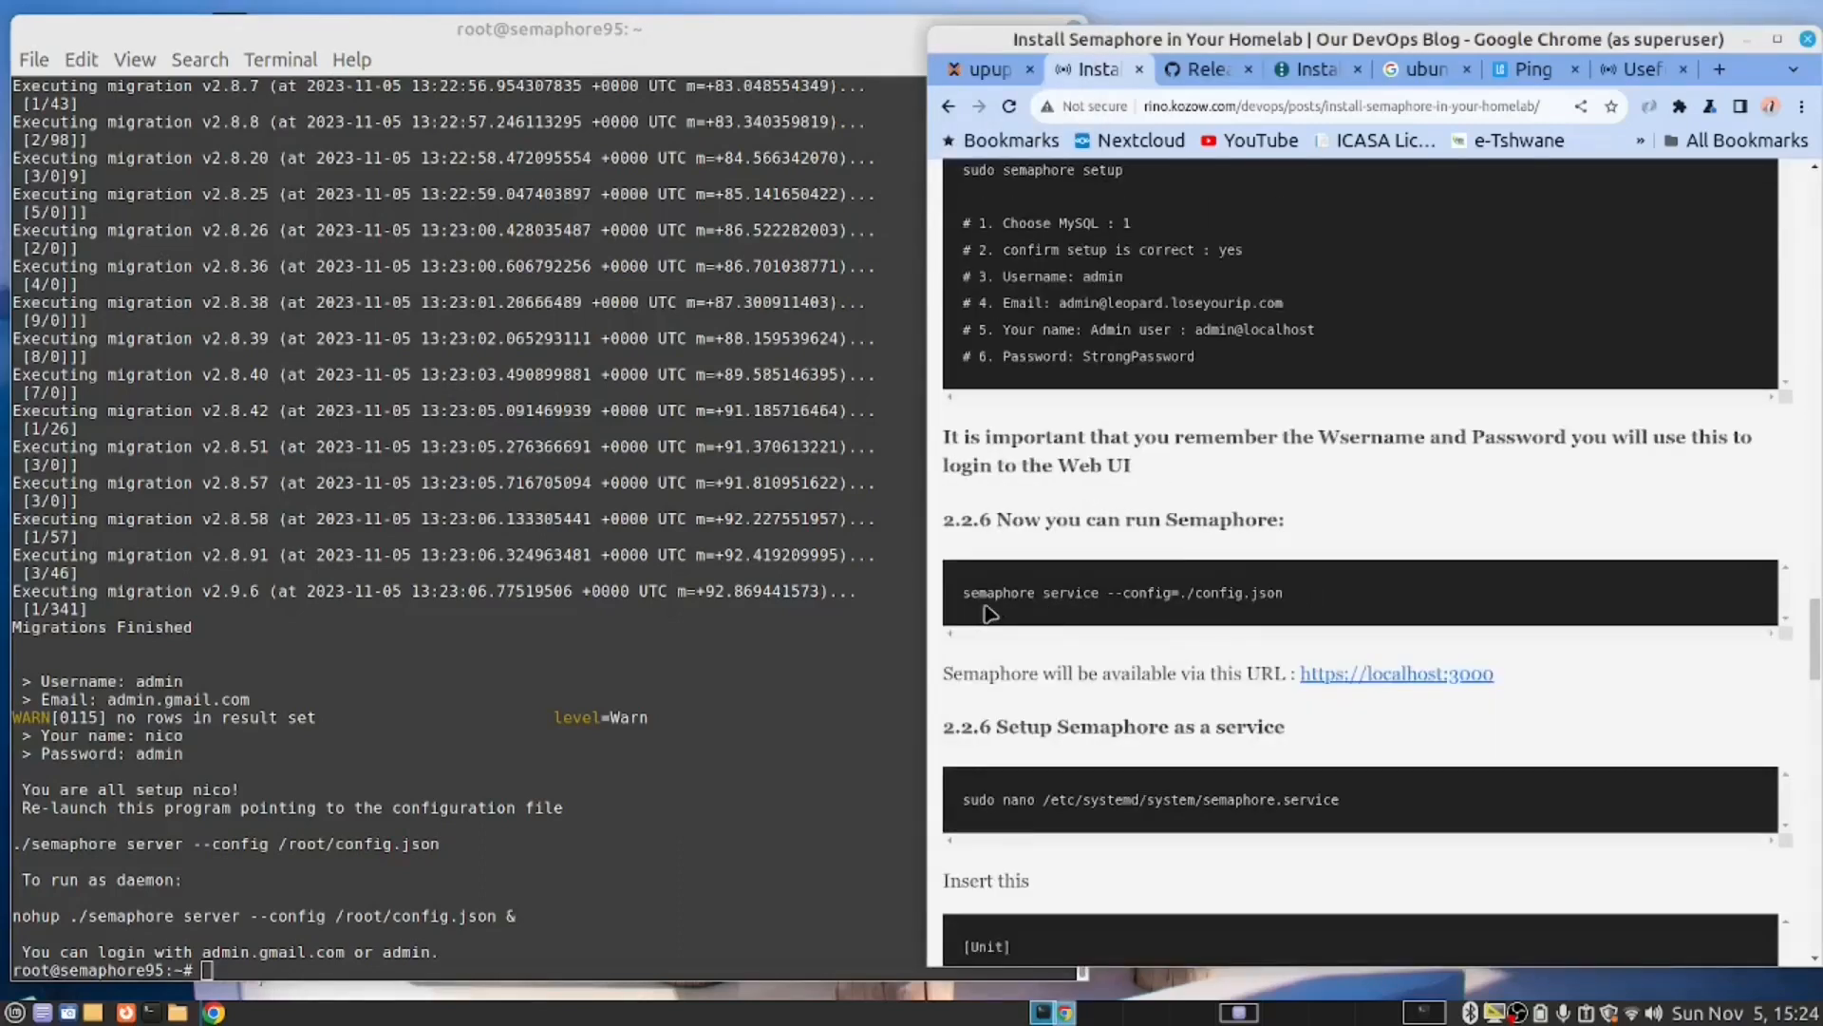
Launch the Semaphore server with the blog's service command pointing at ./config.json
double_click(991, 593)
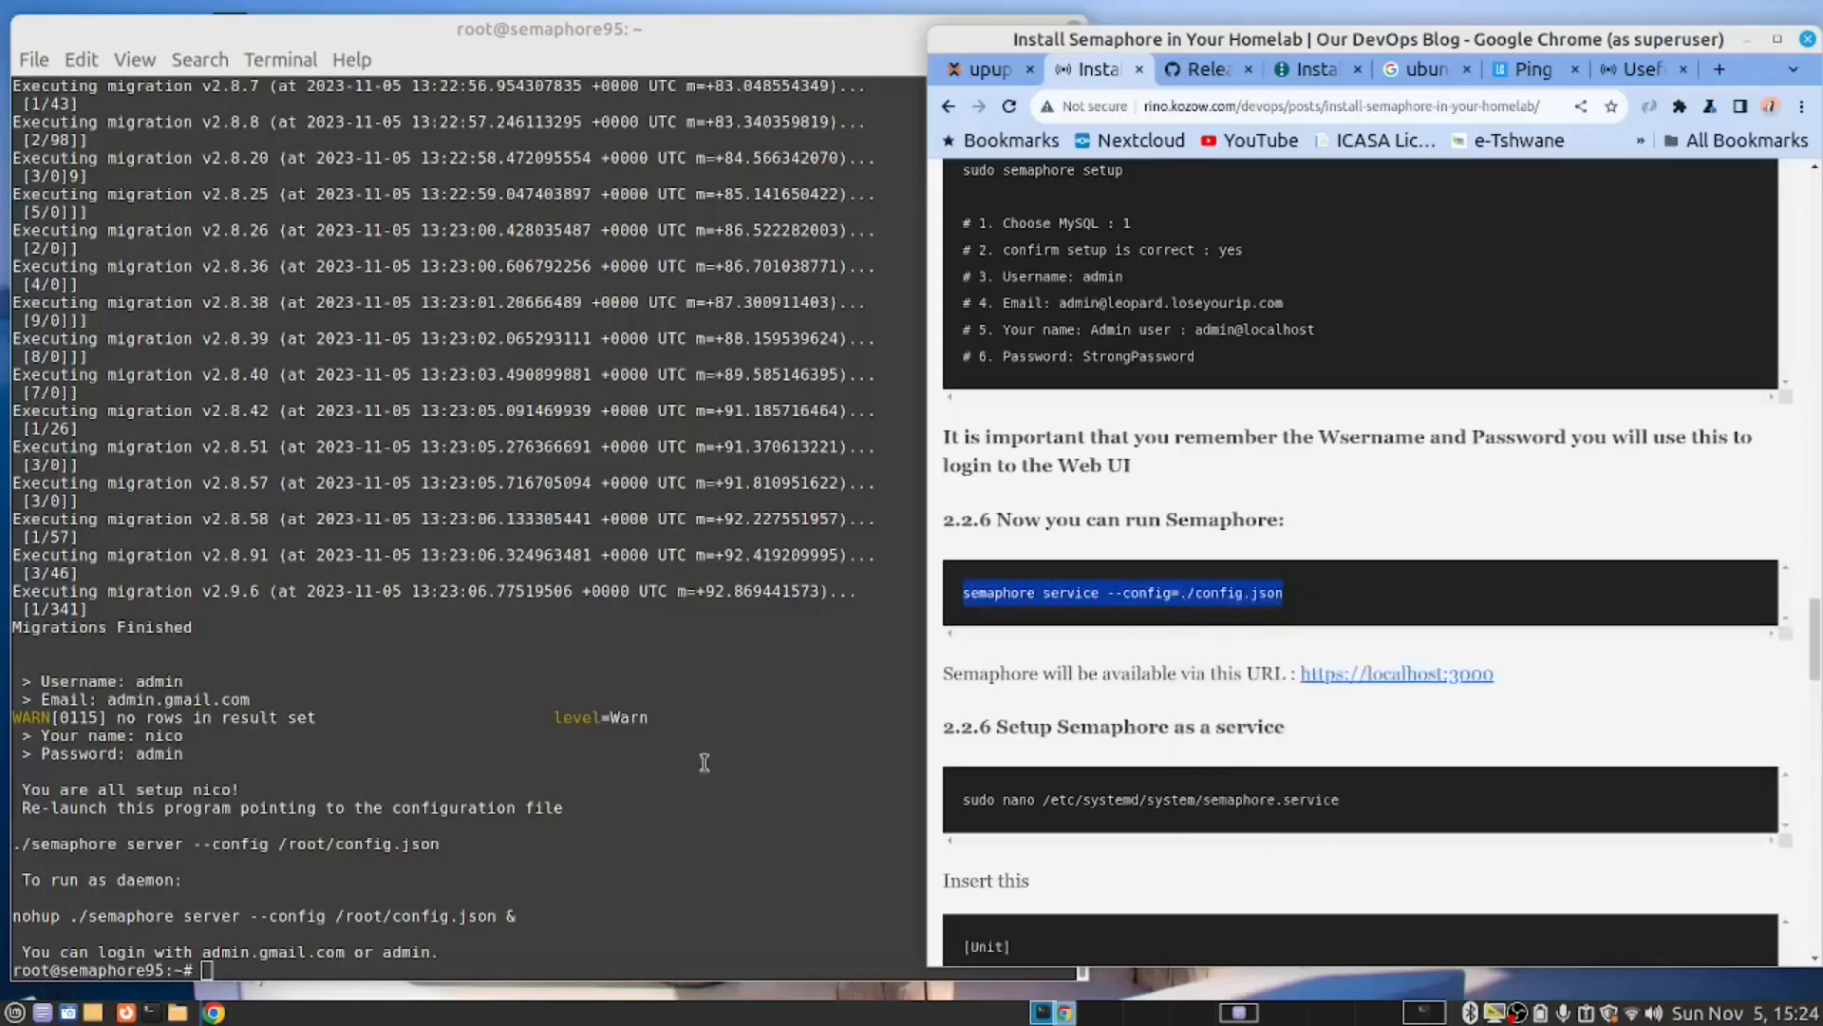
mouse_move(418, 931)
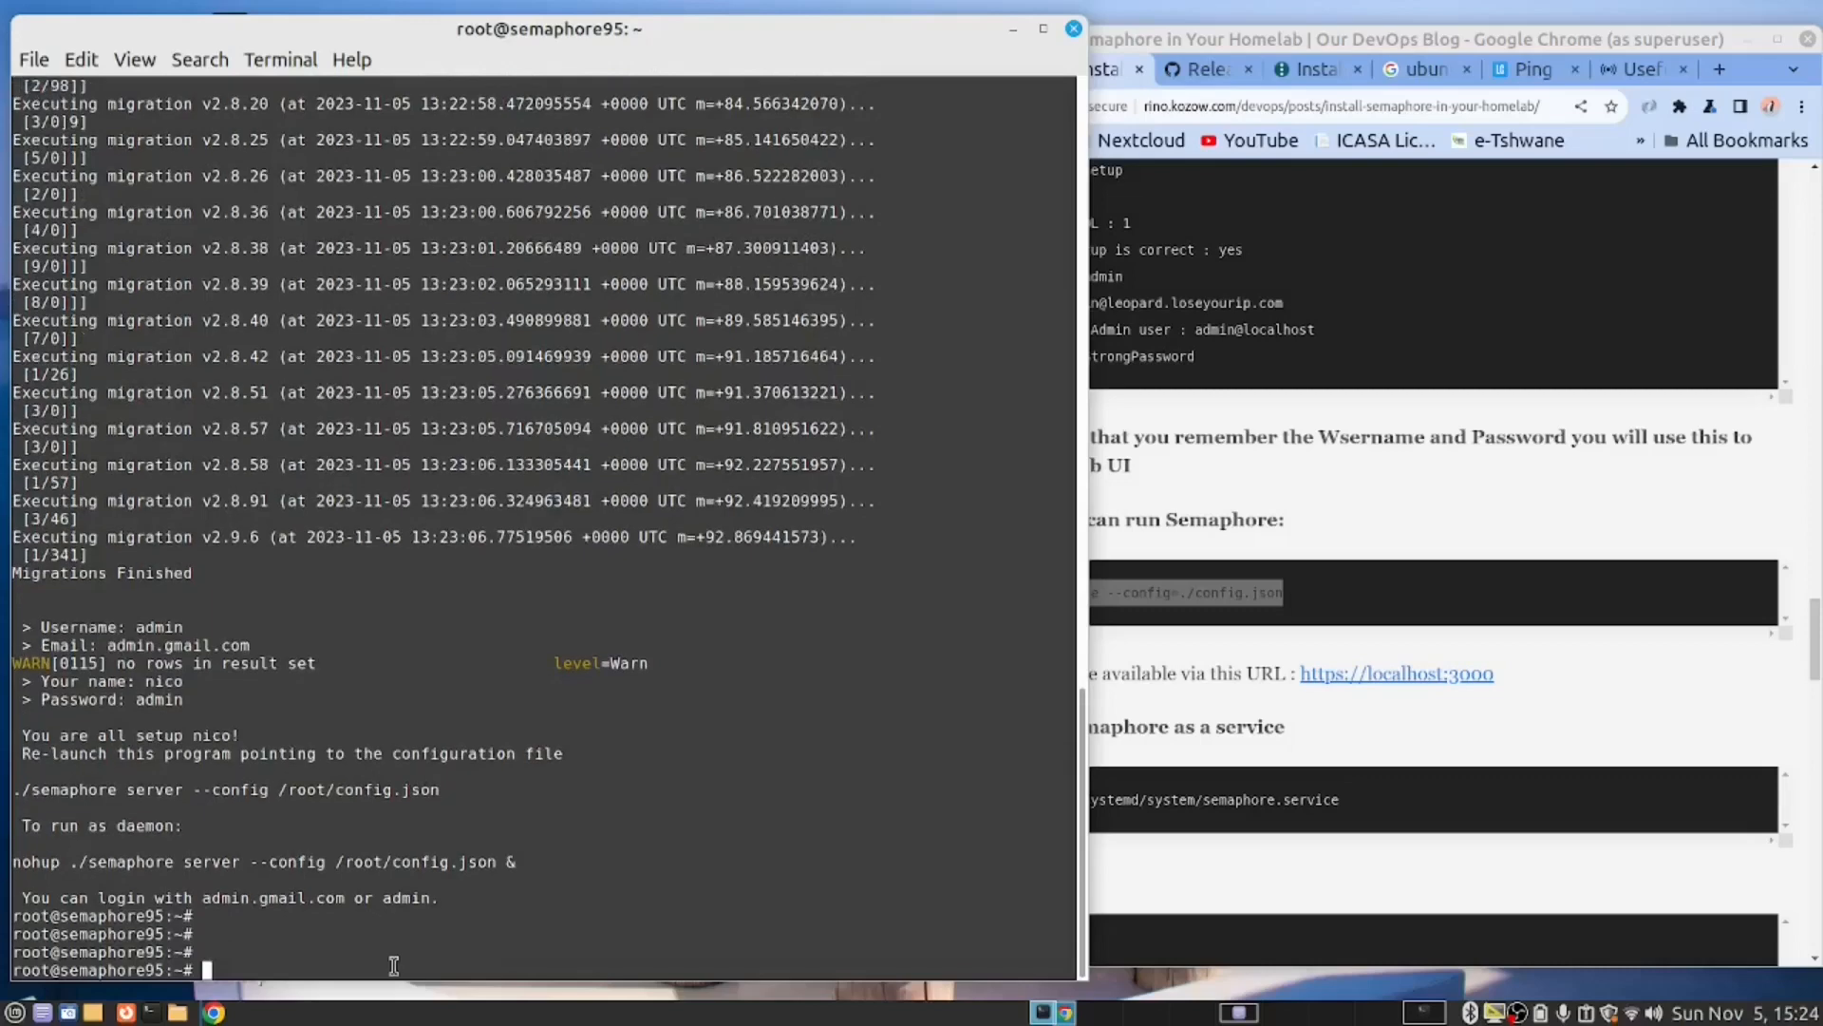
right_click(393, 964)
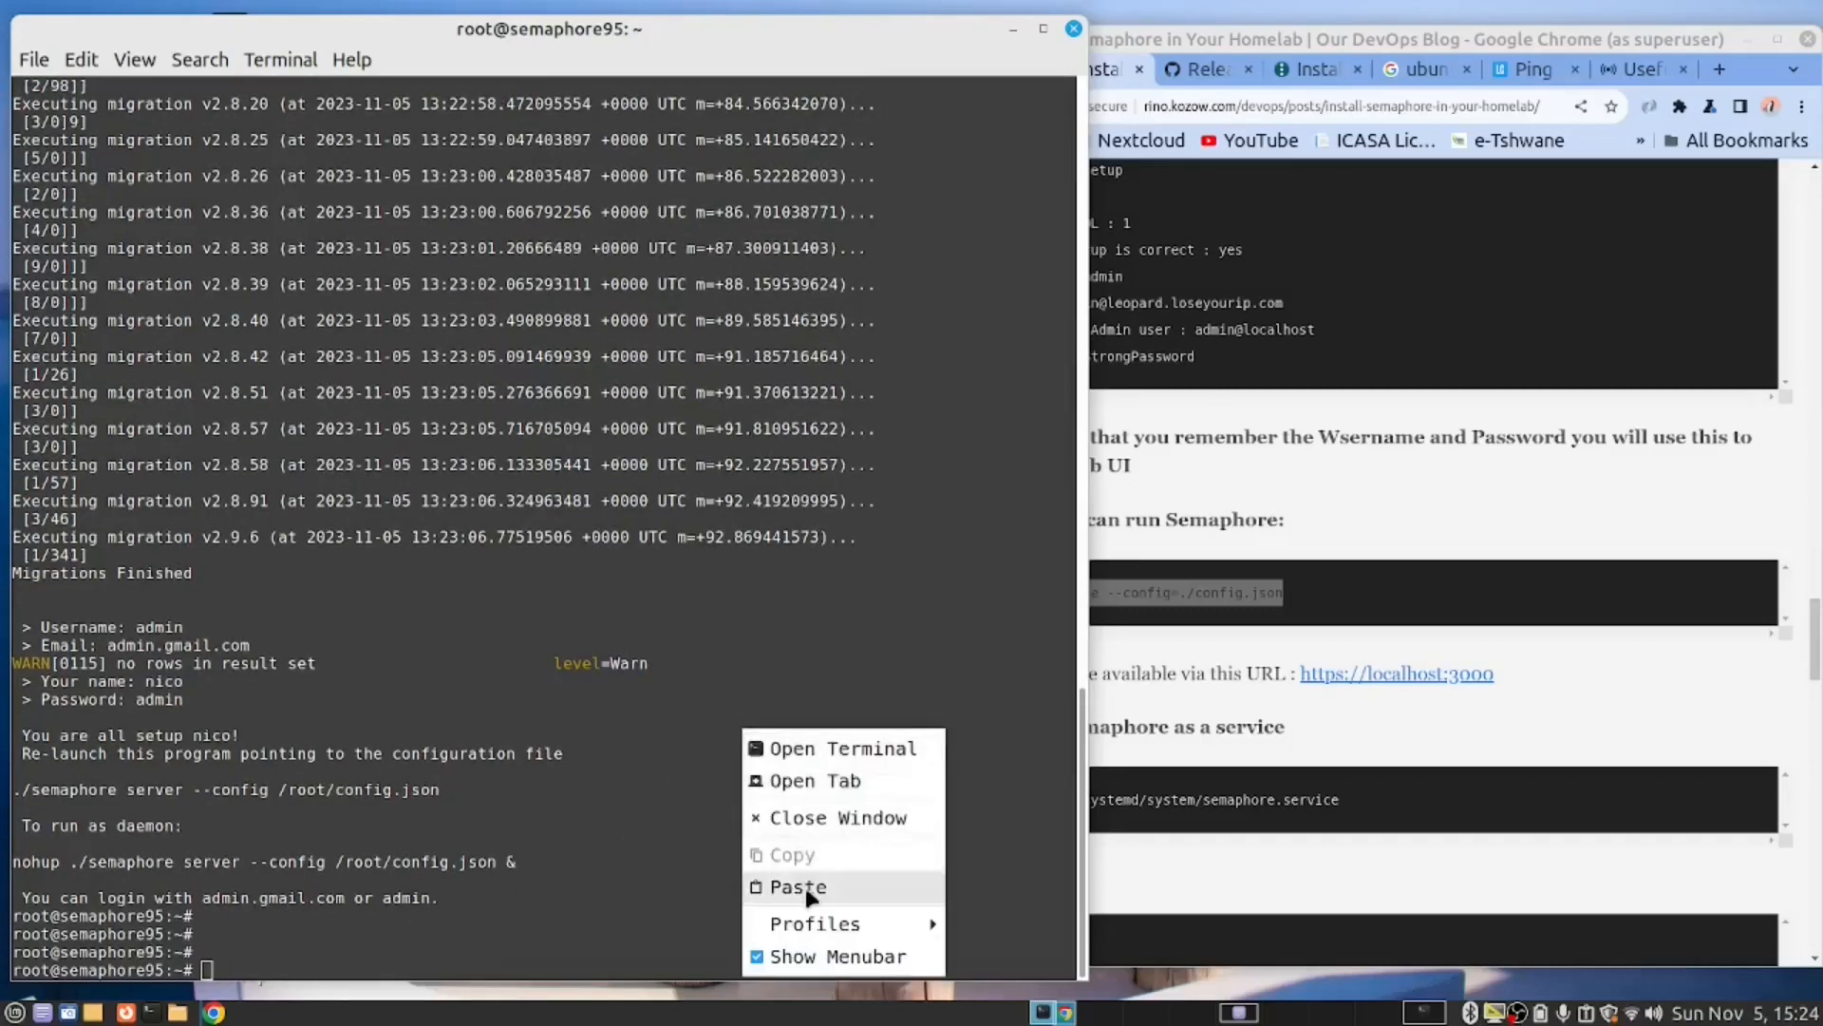
left_click(798, 887)
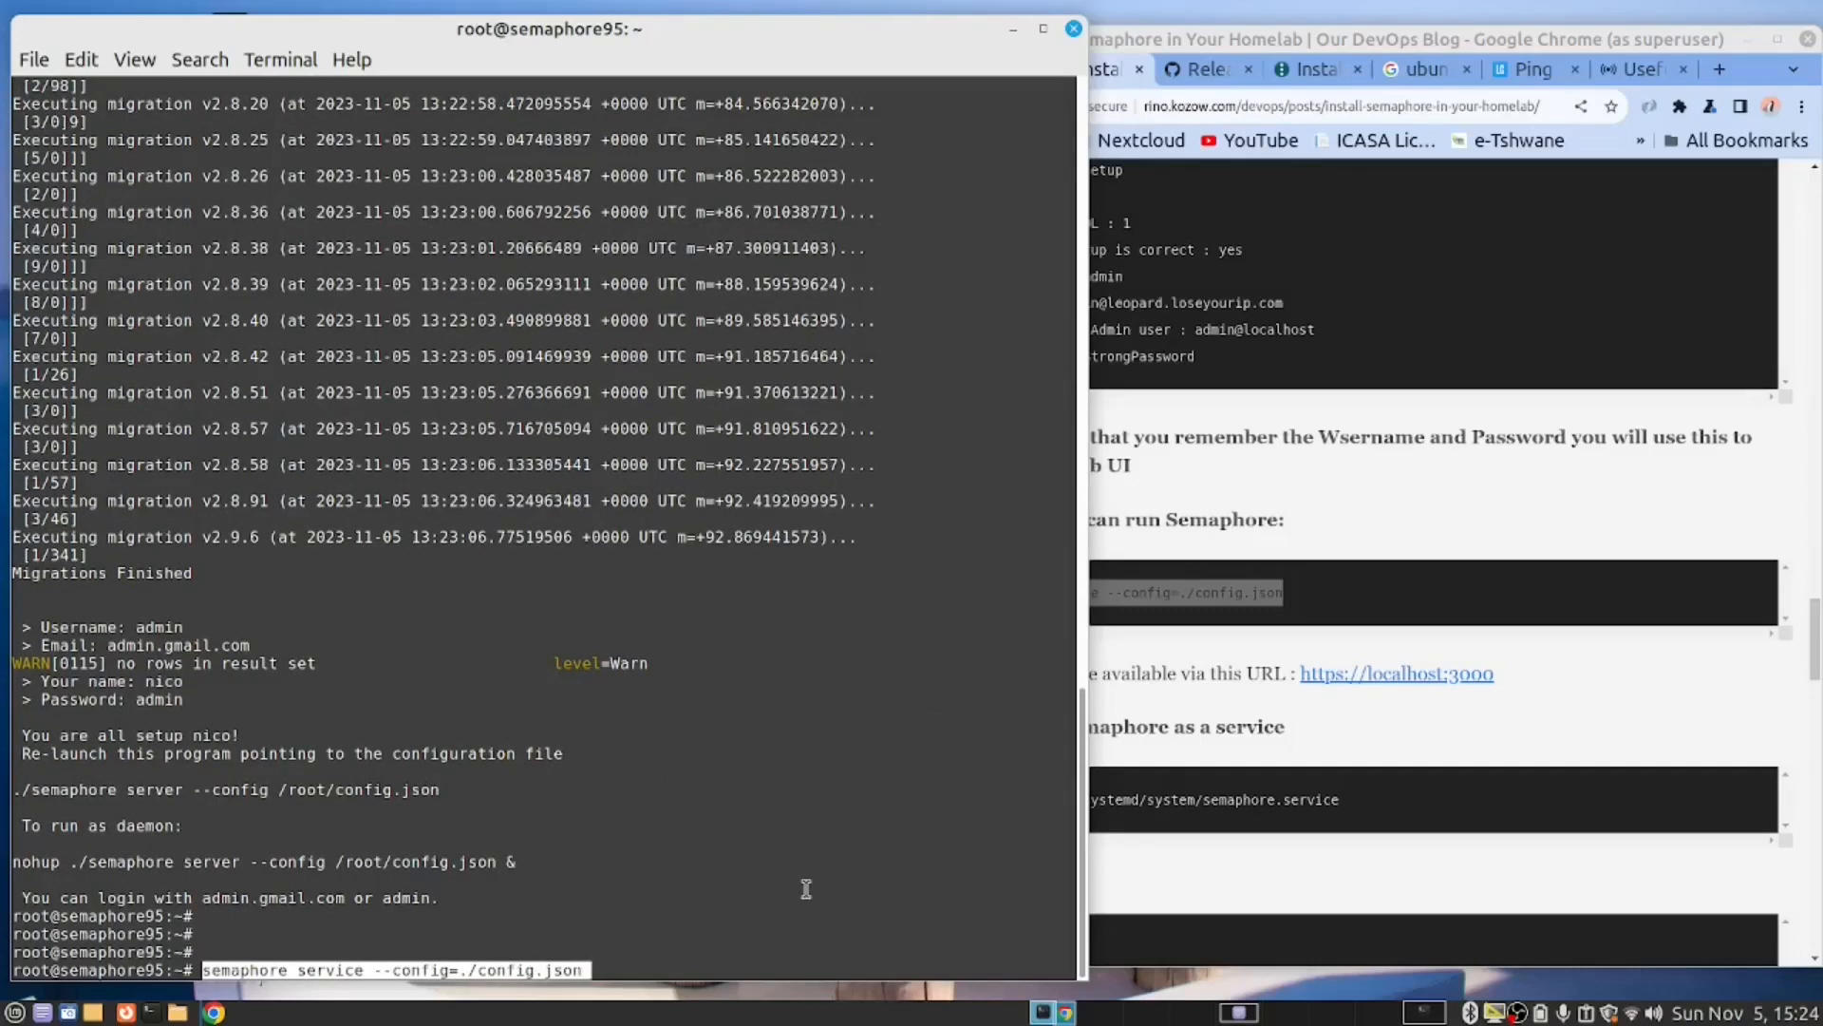
key("Return")
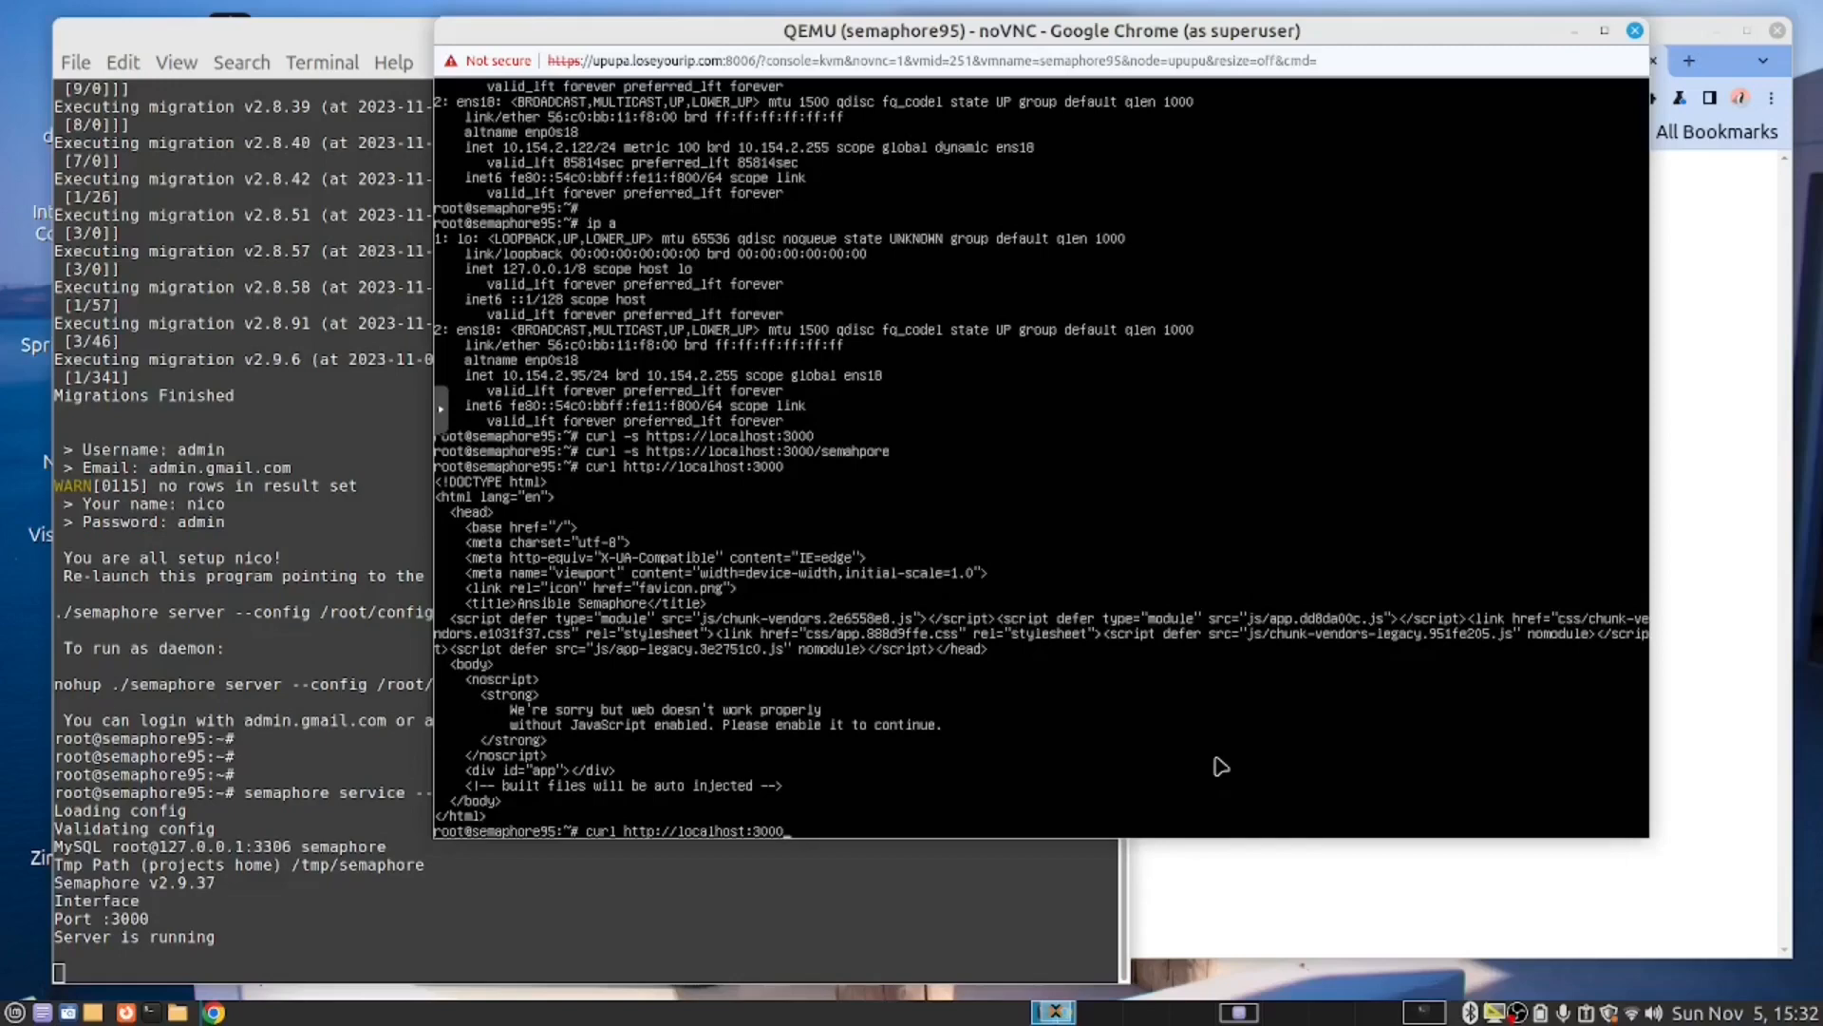
mouse_move(1333, 948)
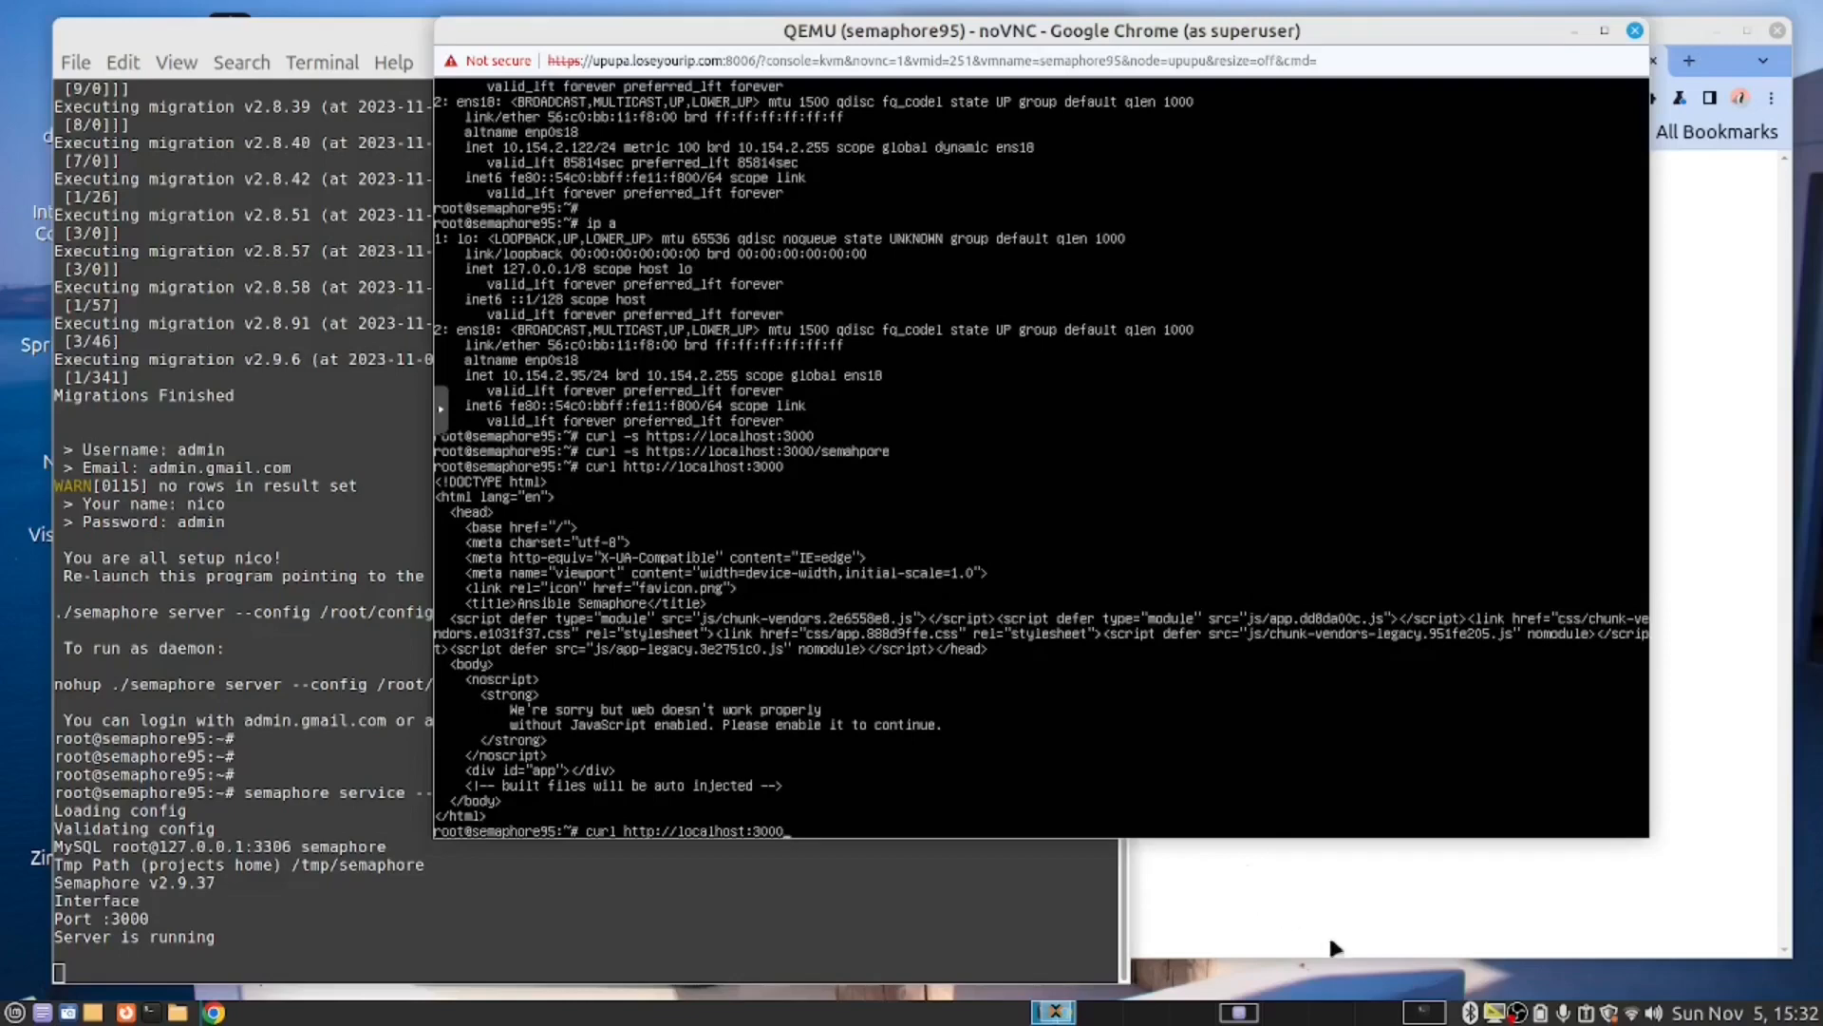
mouse_move(1348, 928)
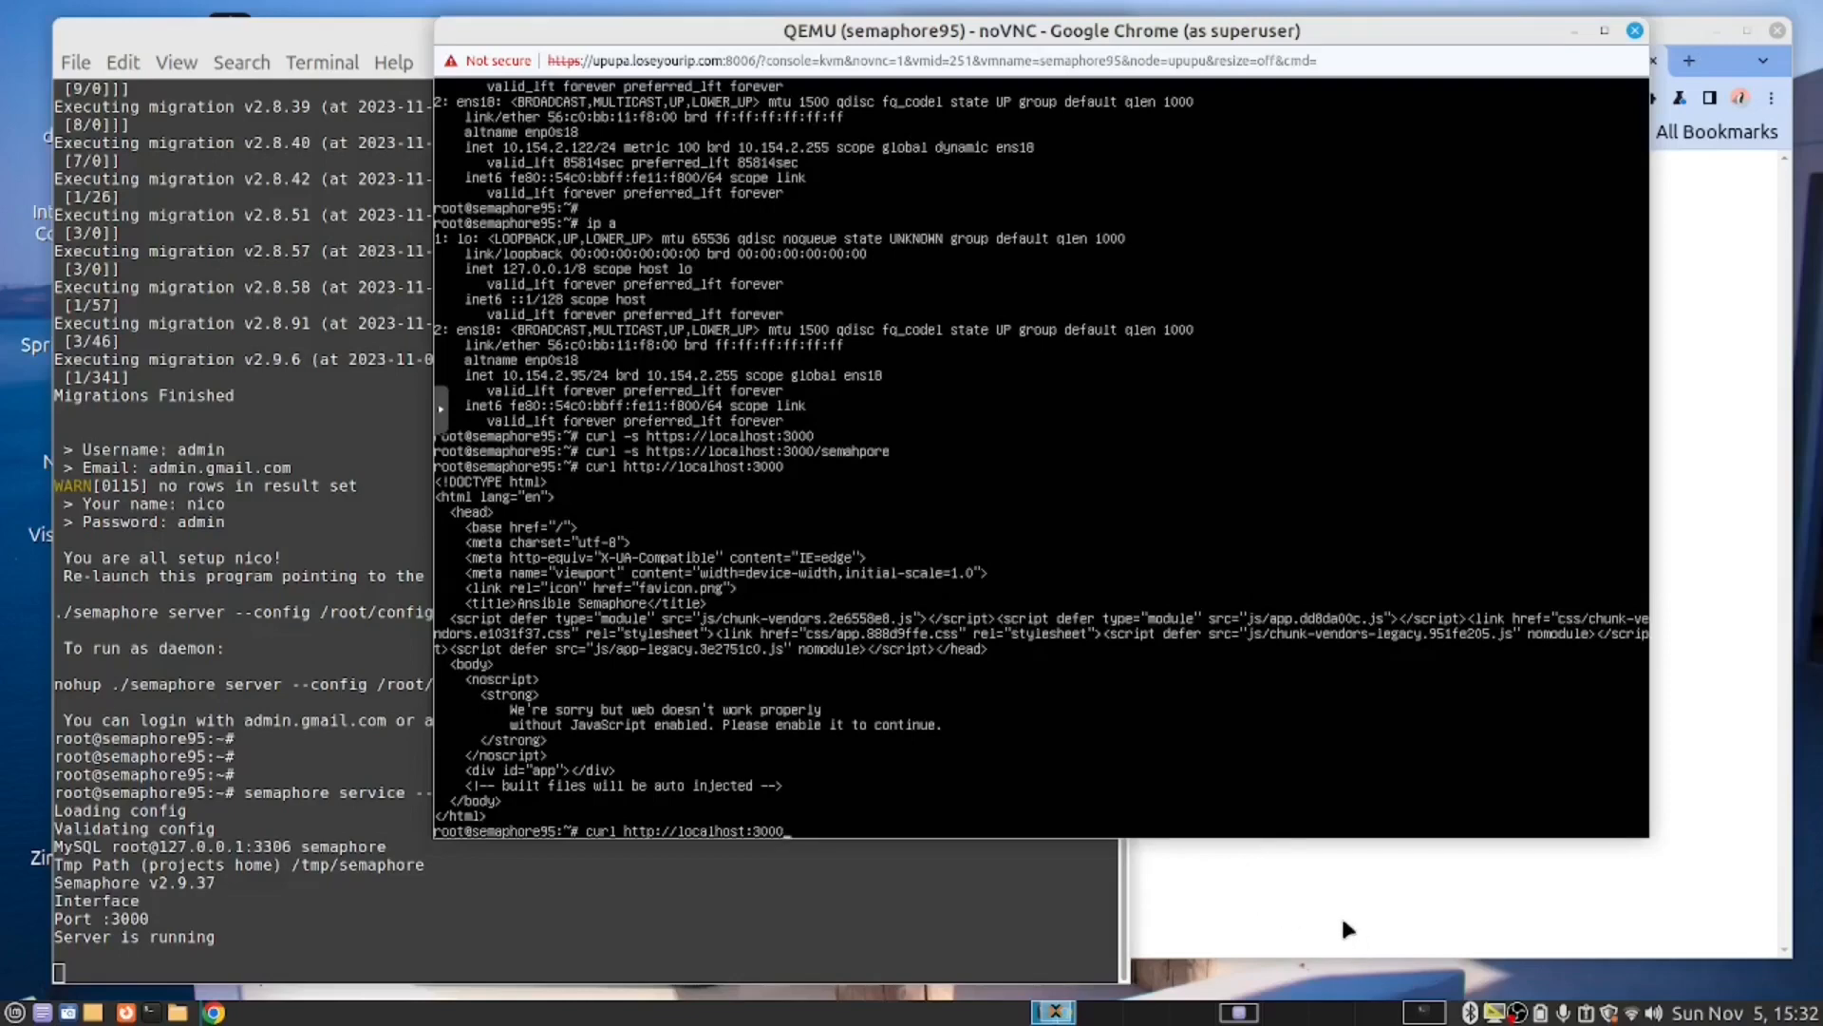
mouse_move(940, 908)
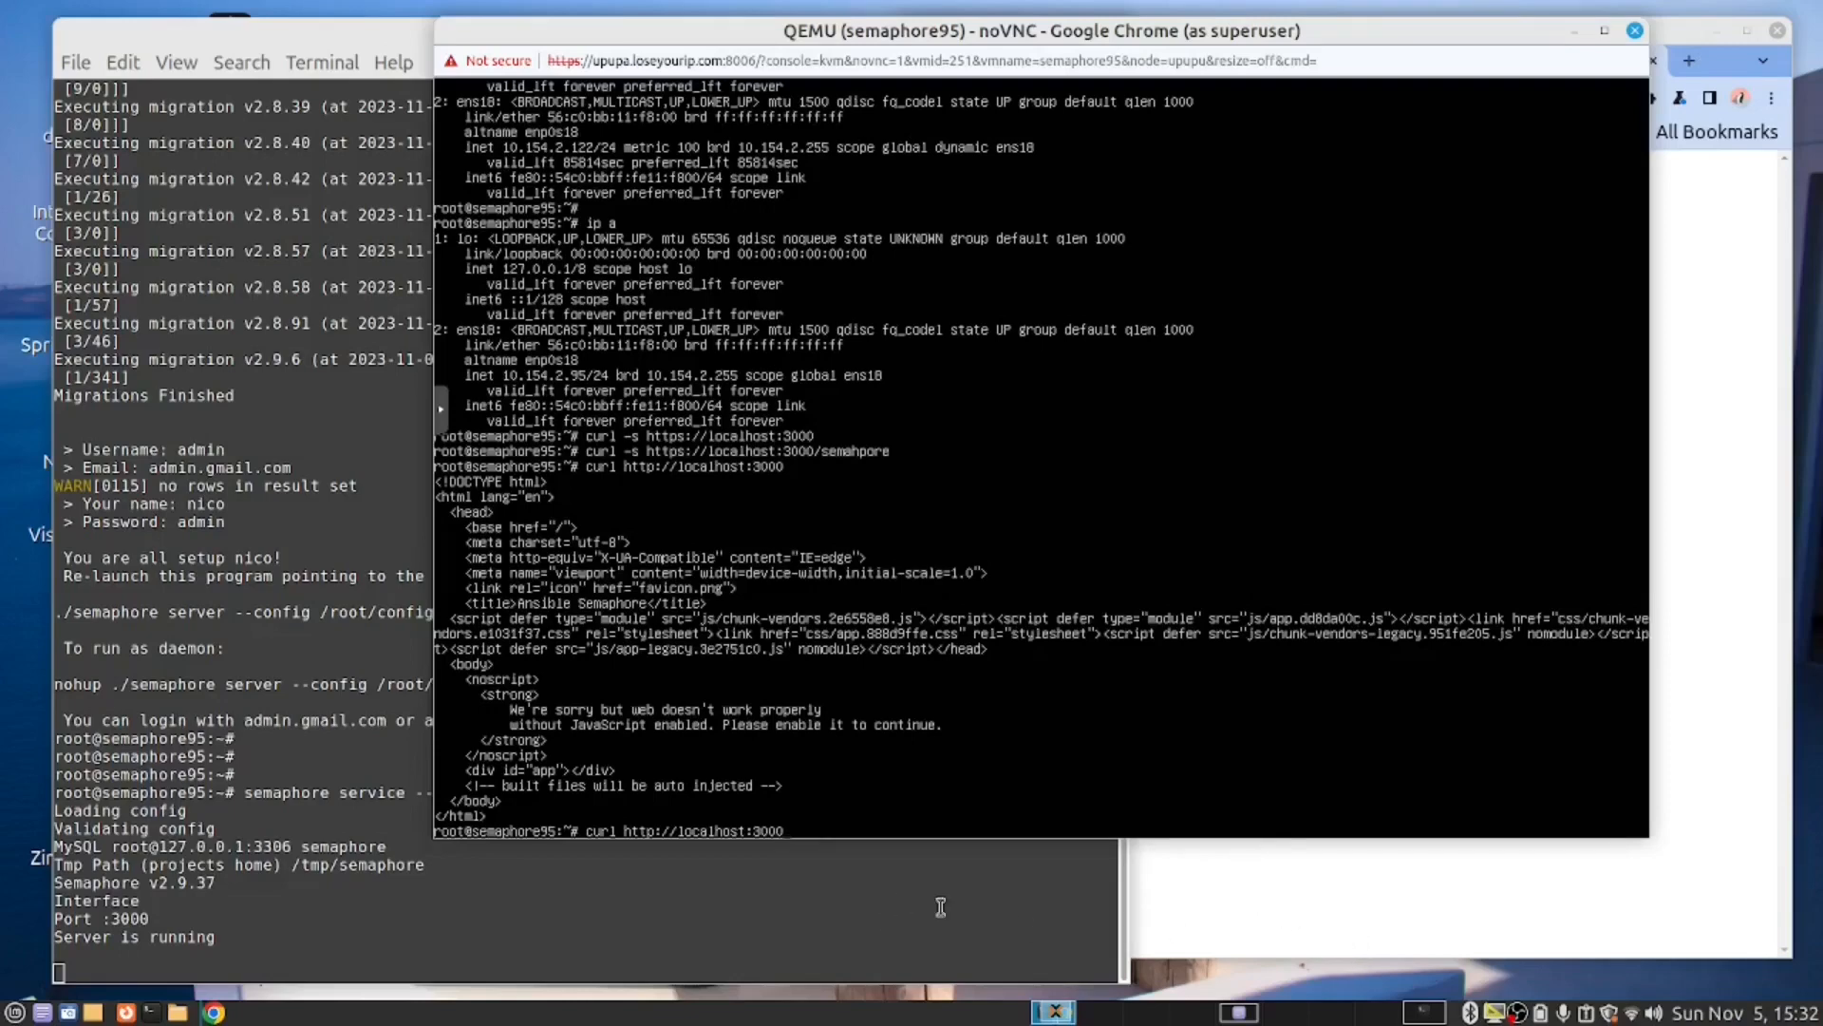
mouse_move(1238, 944)
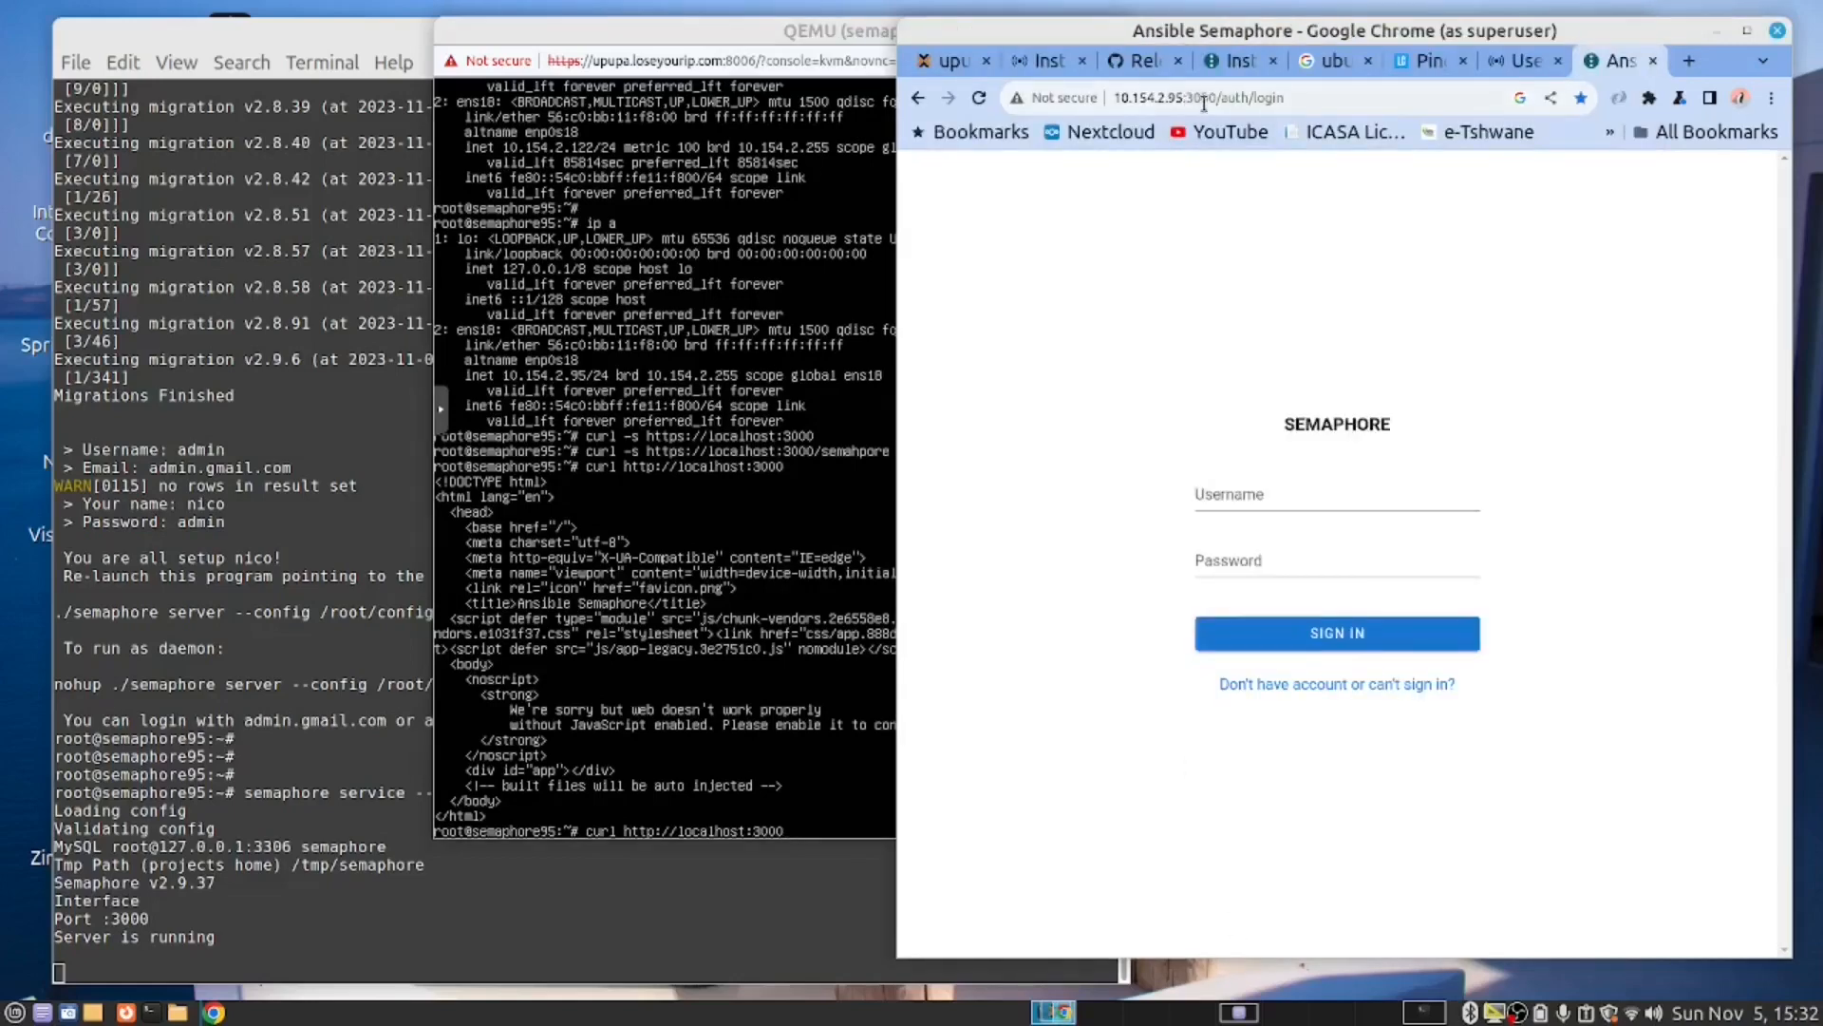
Sign in to the Semaphore web UI as admin with its password
left_click(1335, 494)
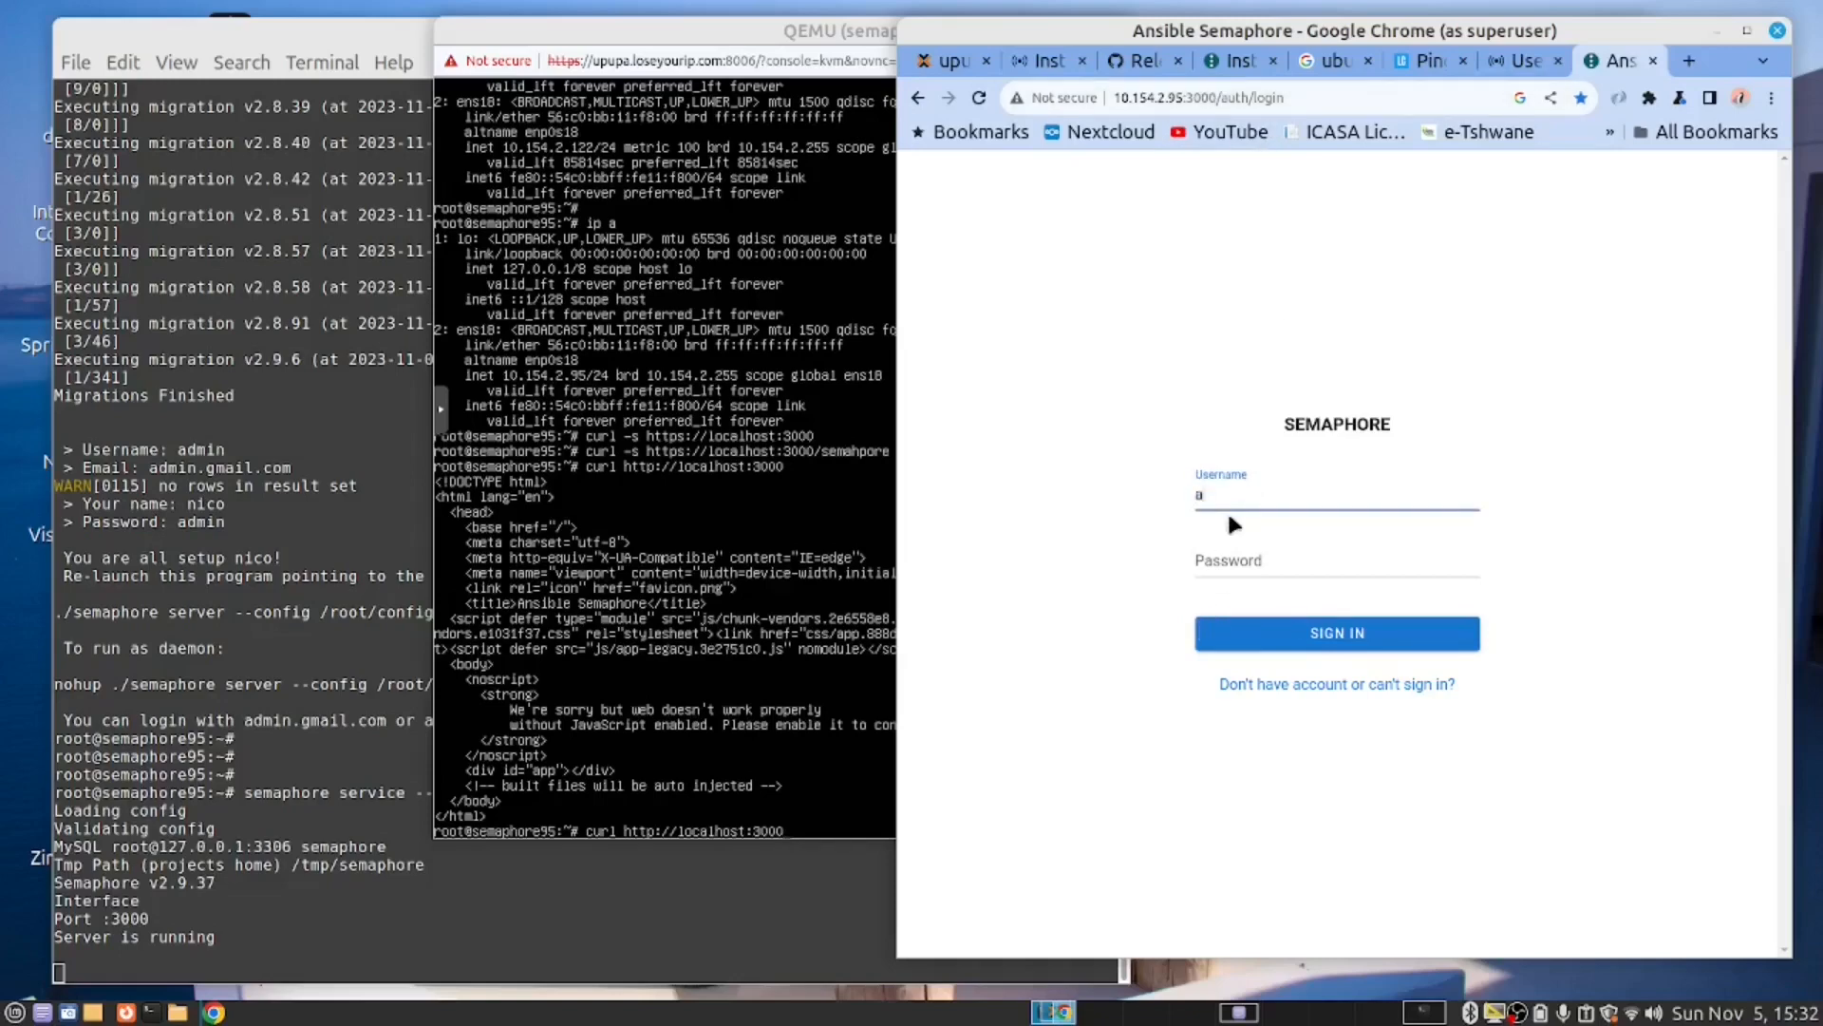
type("dmin")
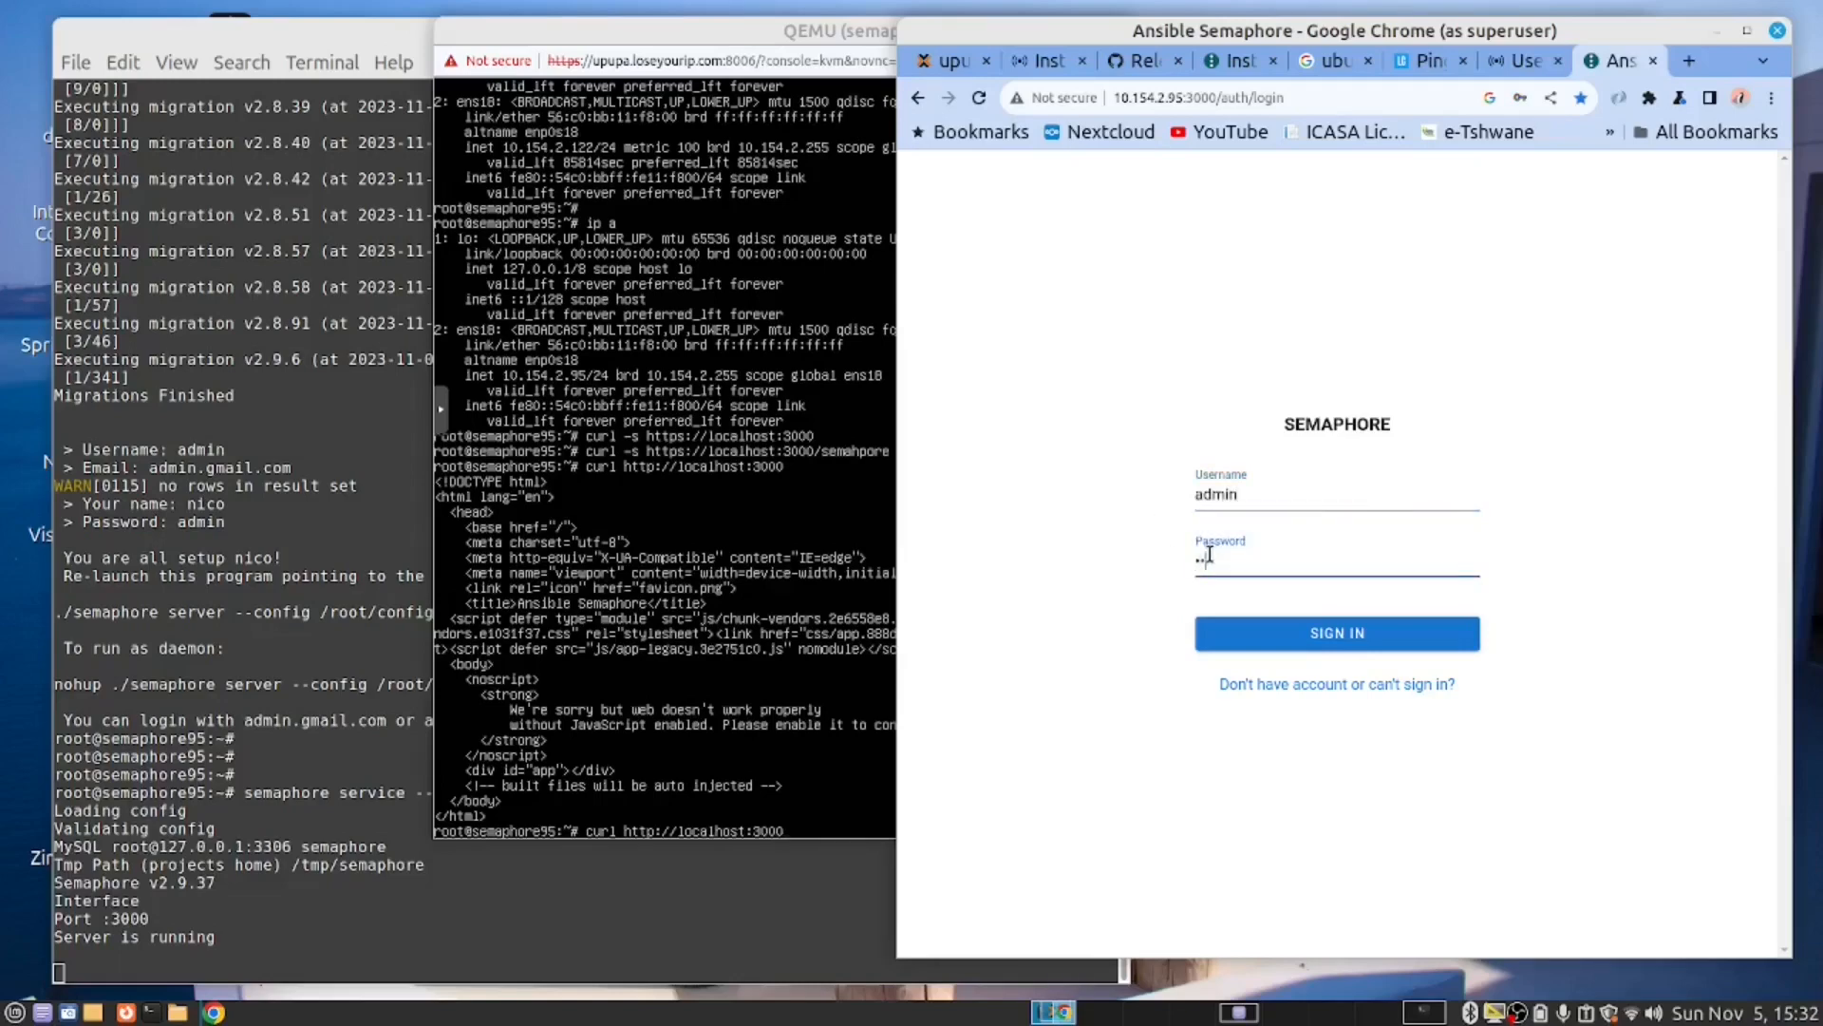
type("•")
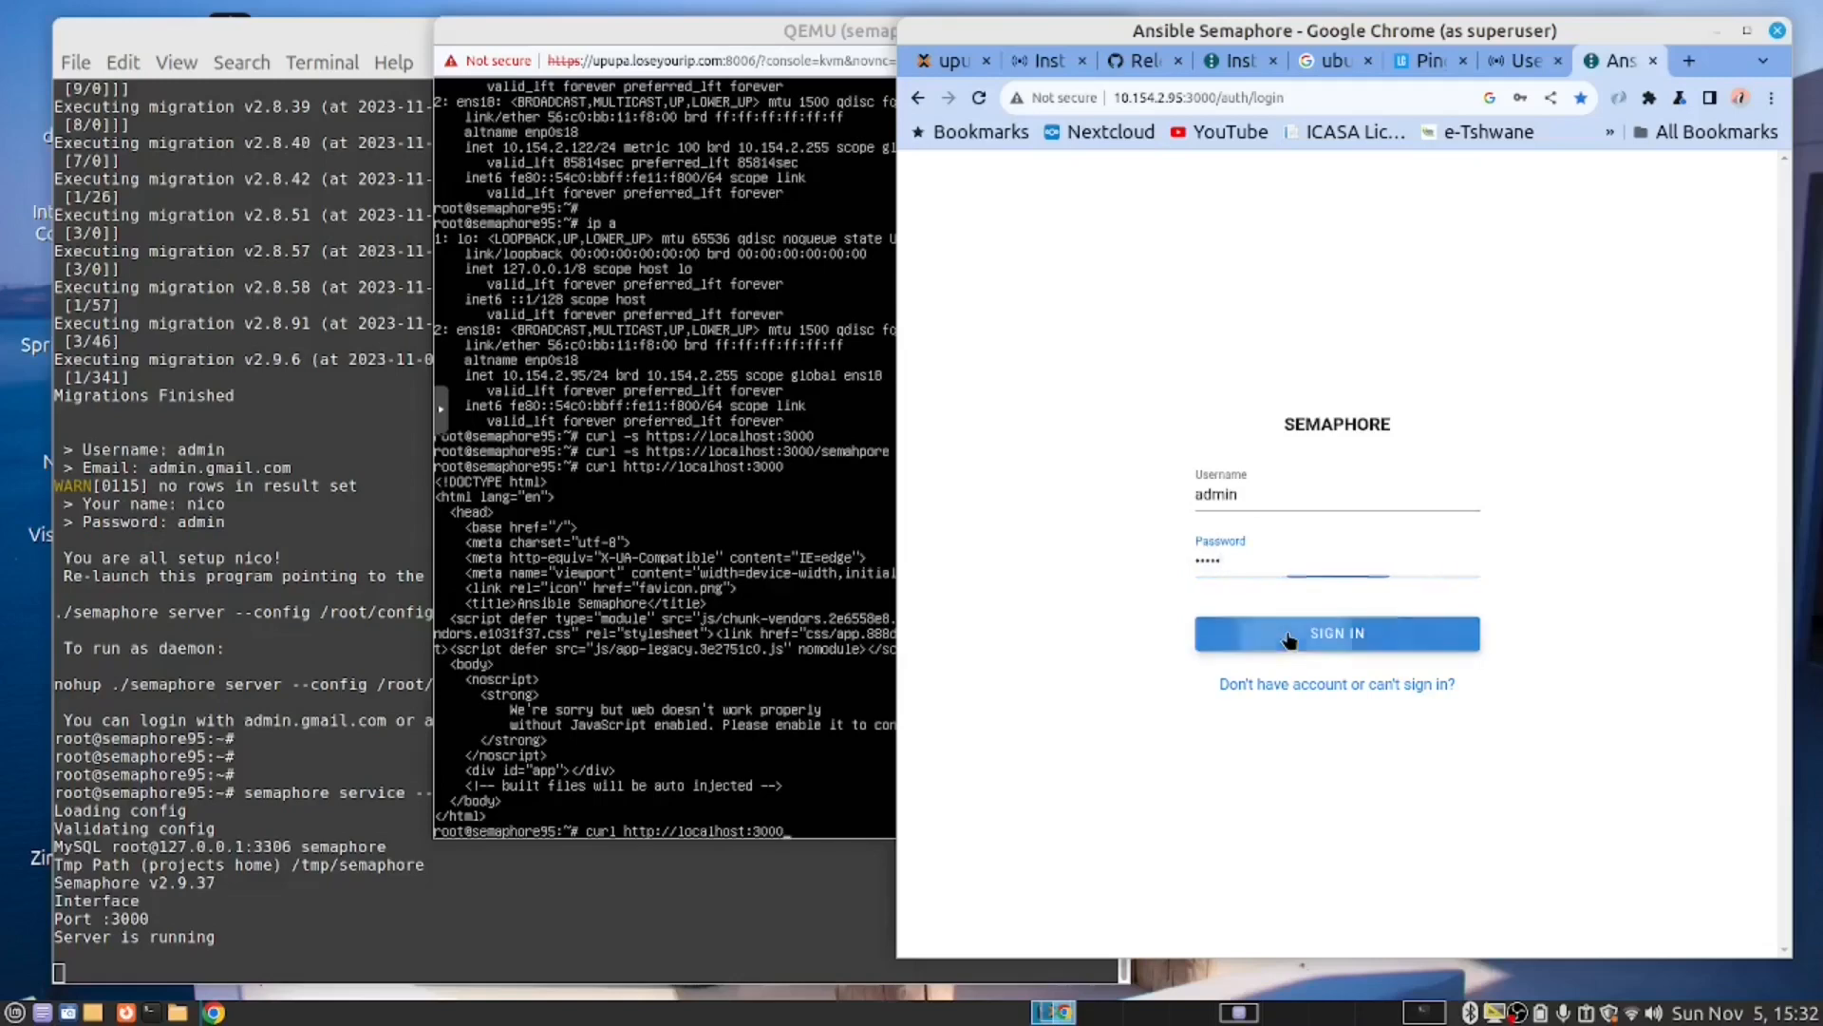
left_click(1335, 633)
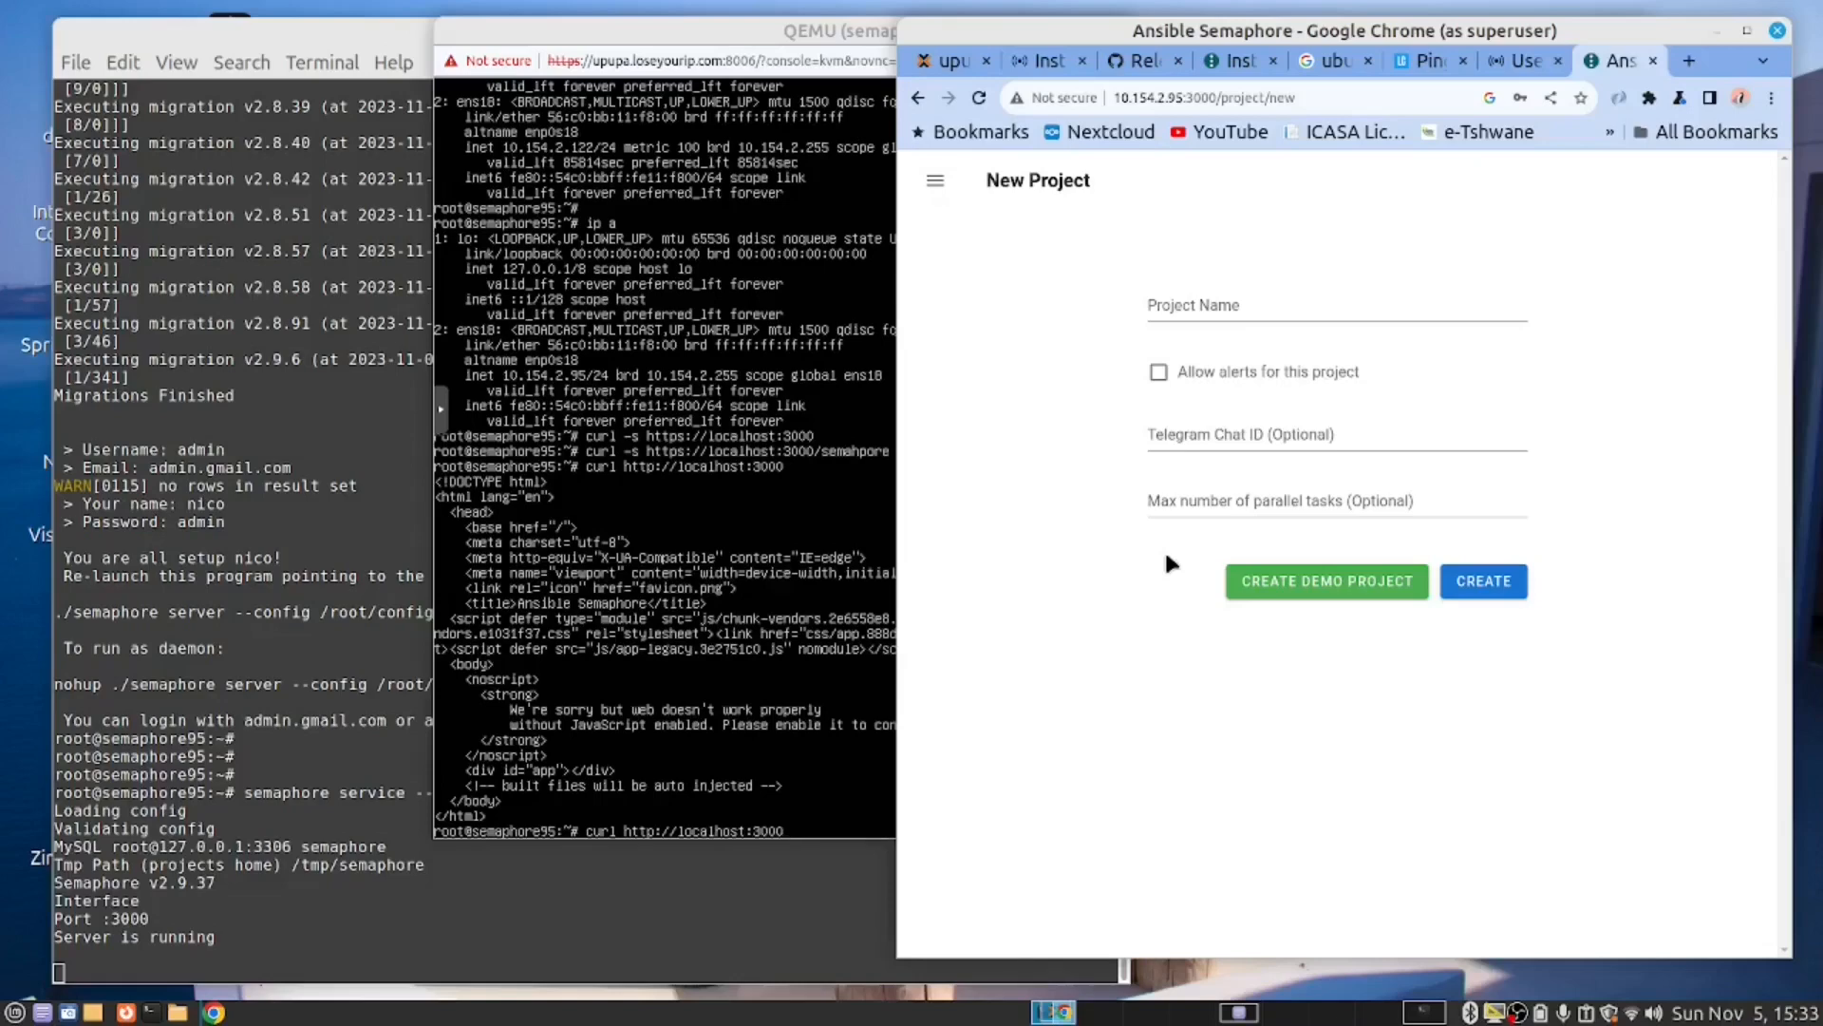
mouse_move(1315, 587)
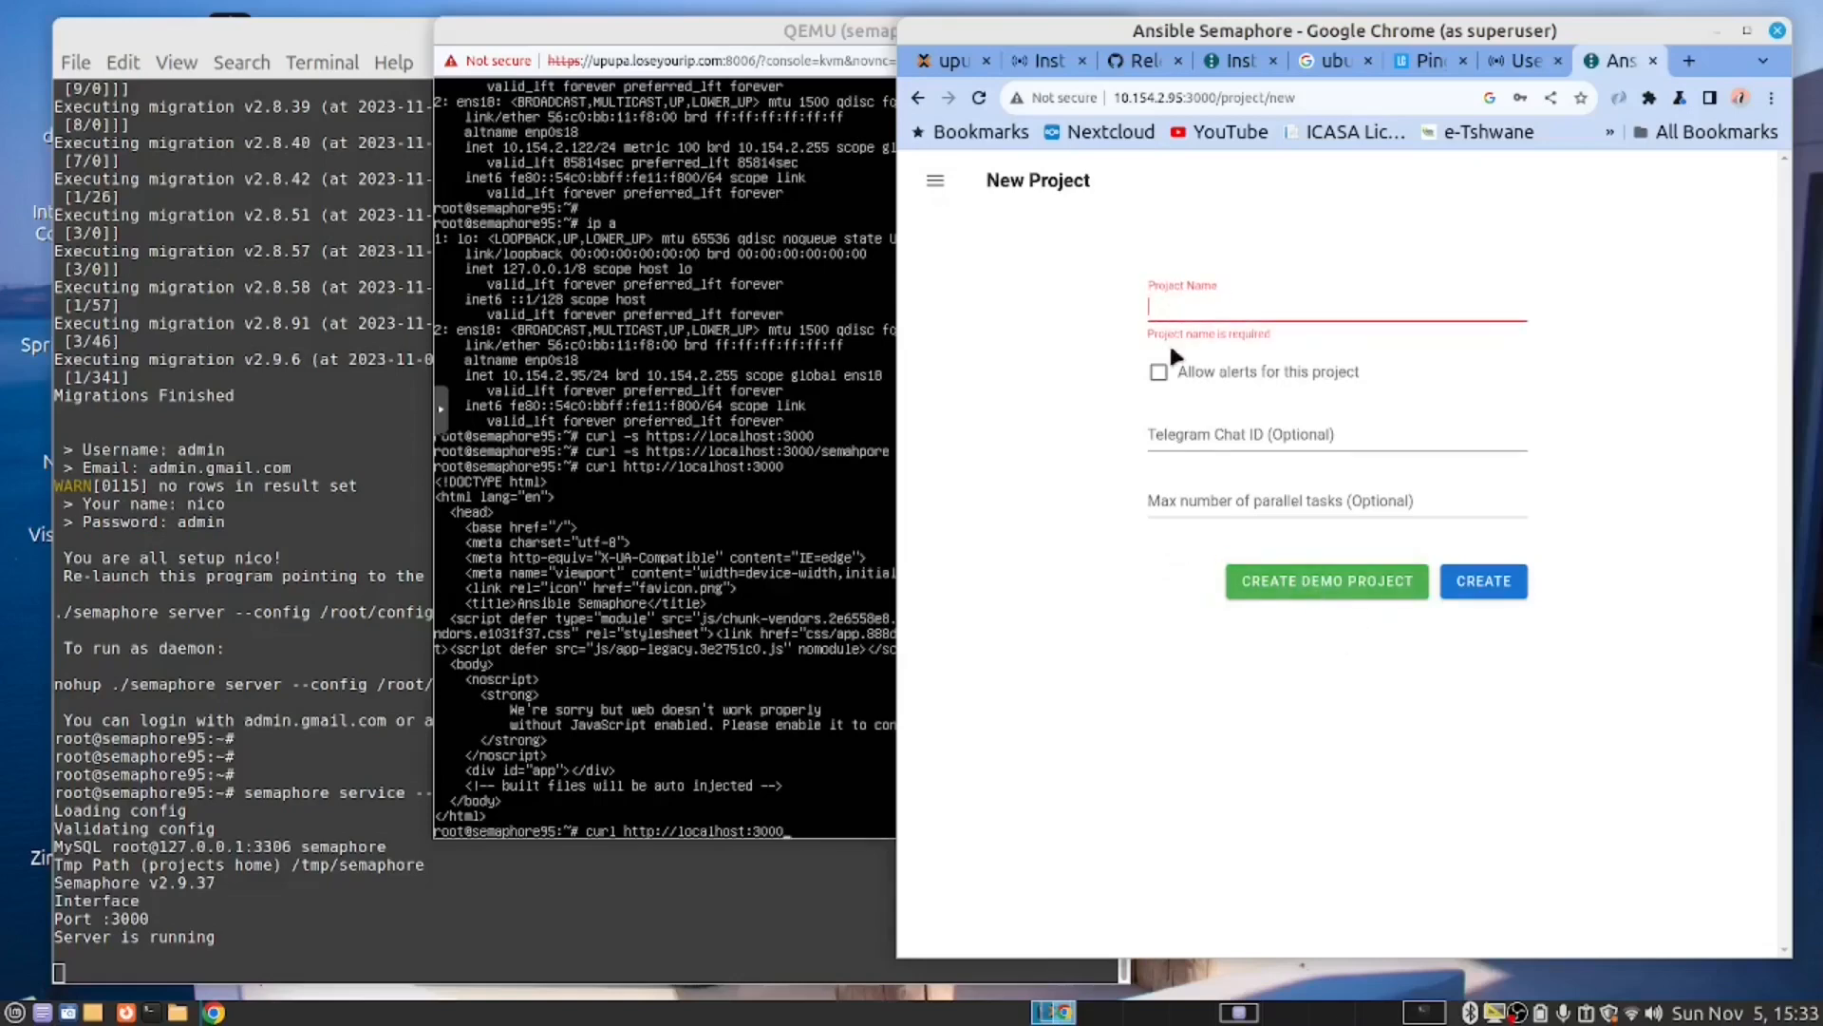
Create a project named demo, landing on its empty dashboard
type("dem")
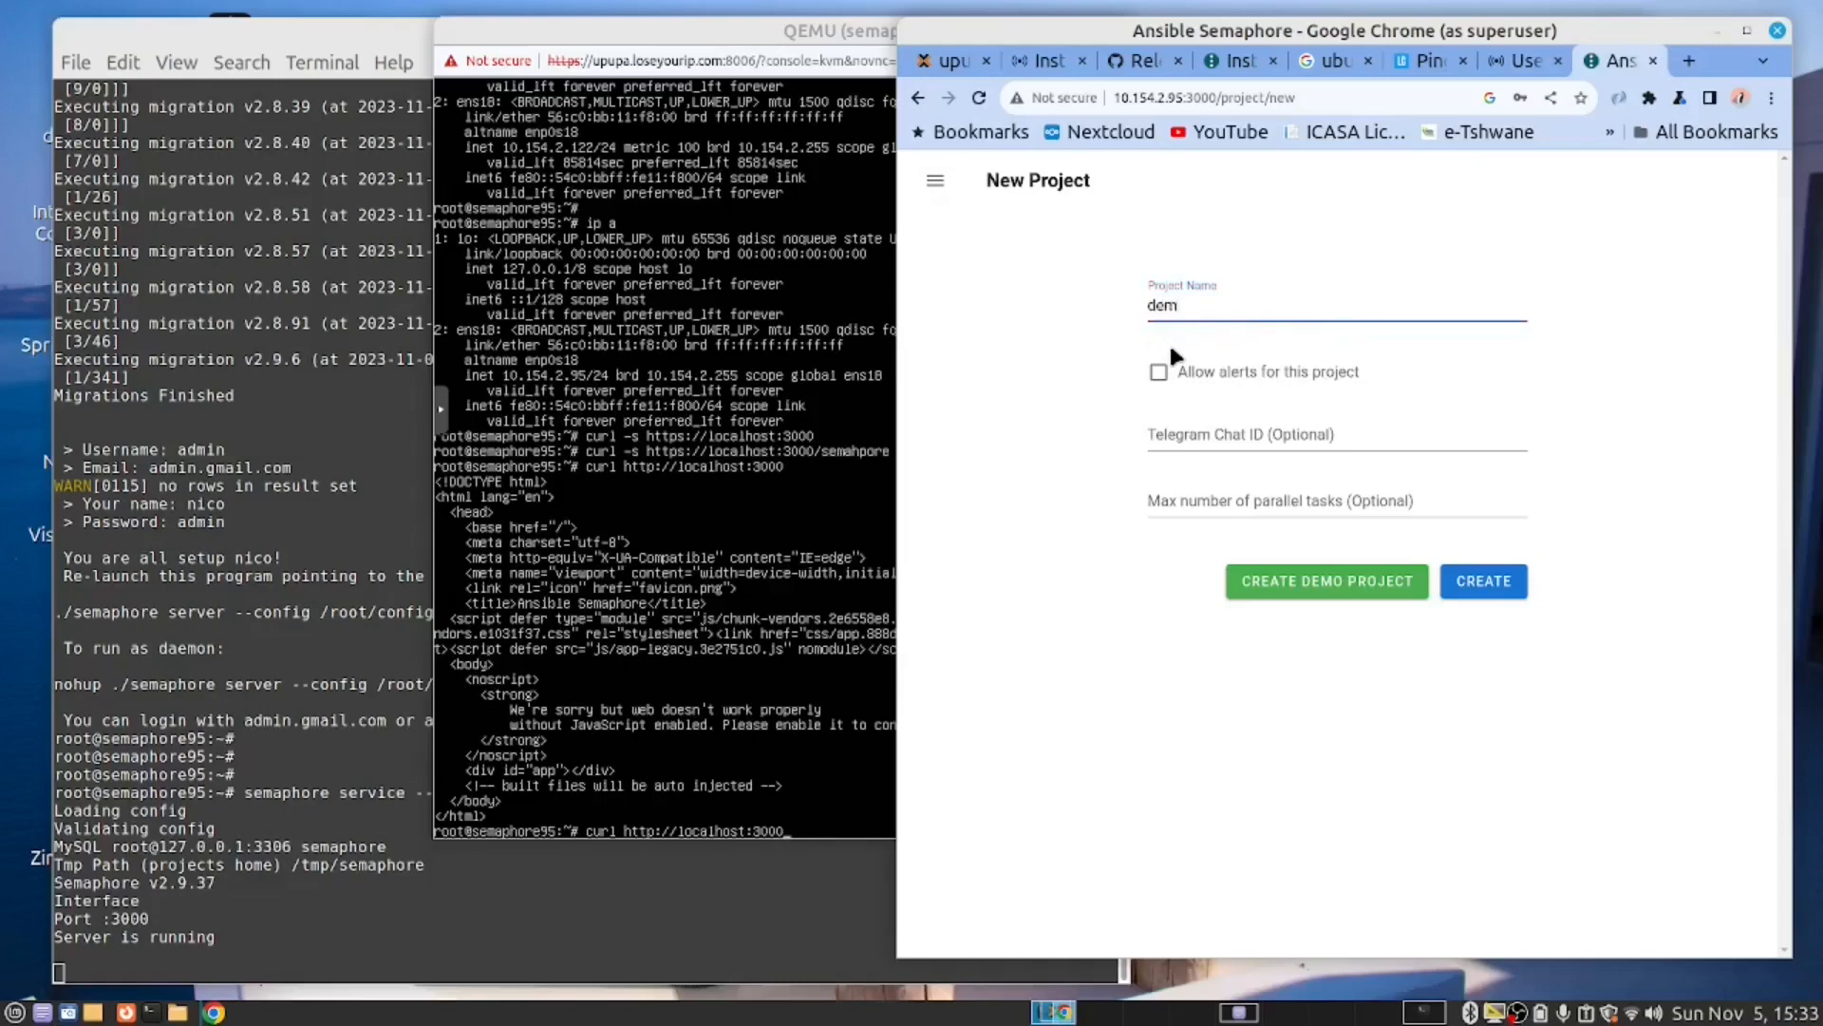
type("o")
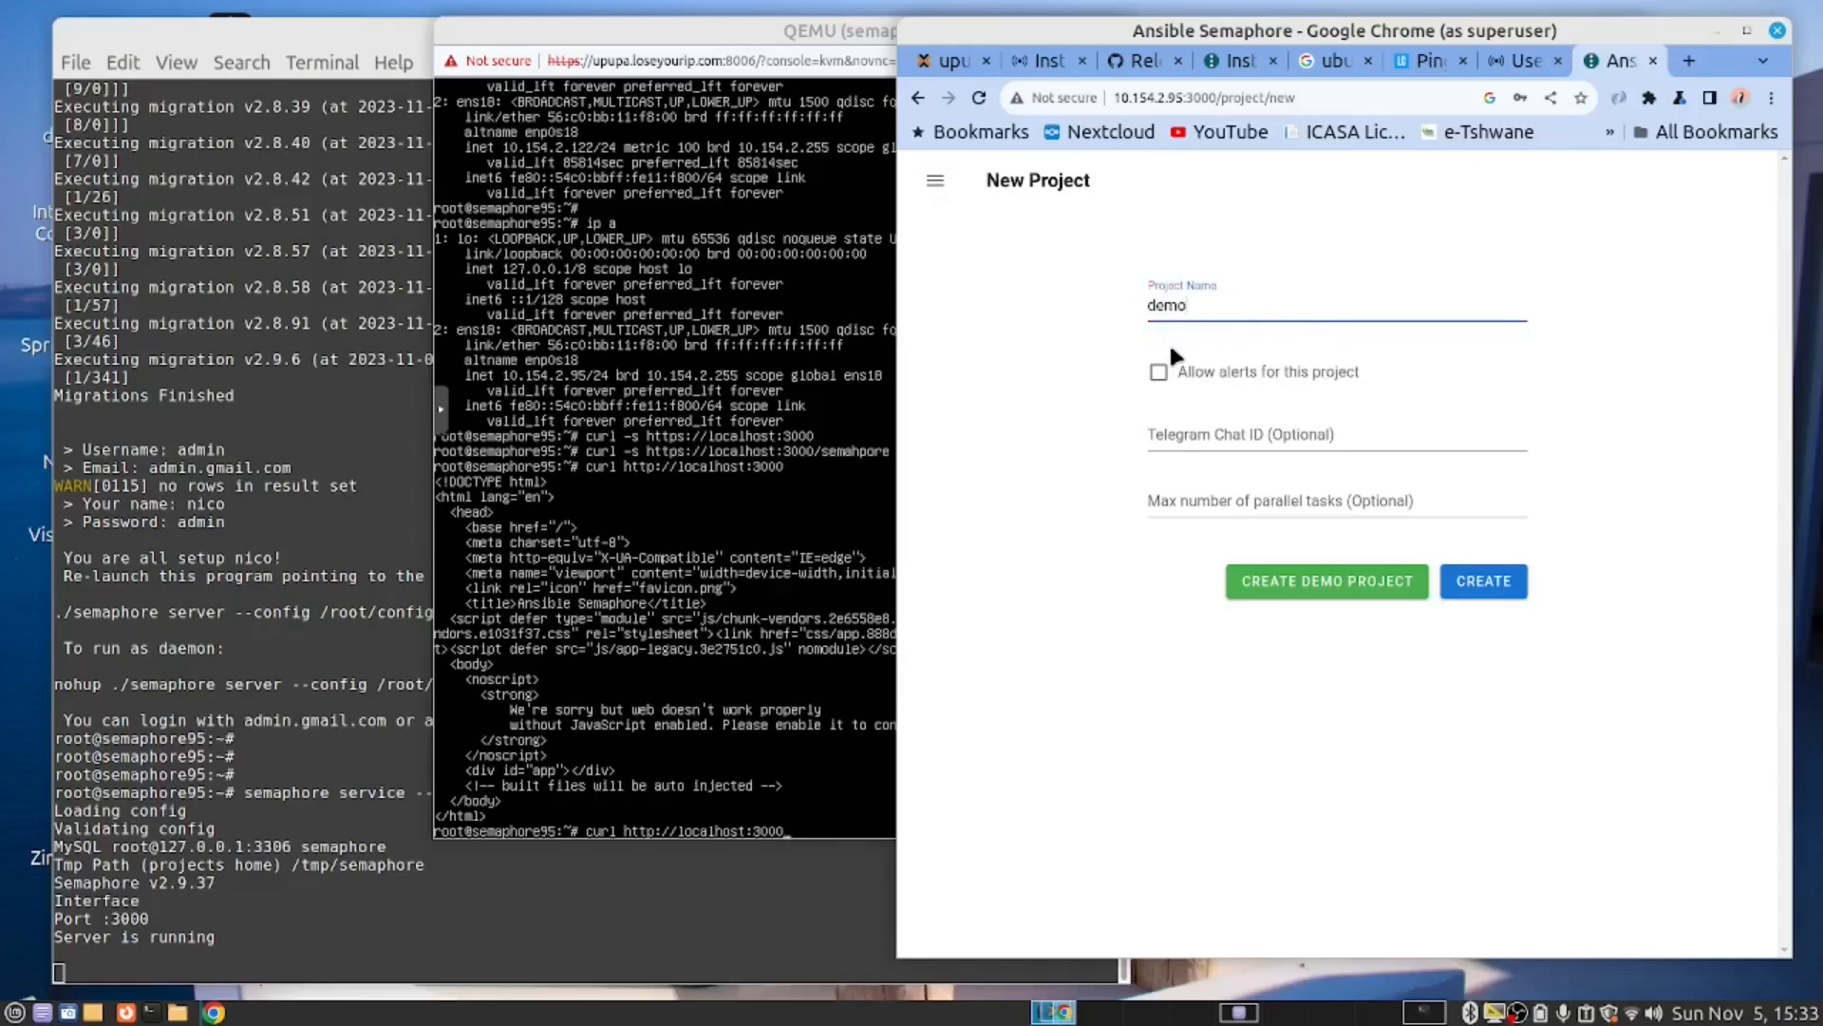
left_click(1483, 581)
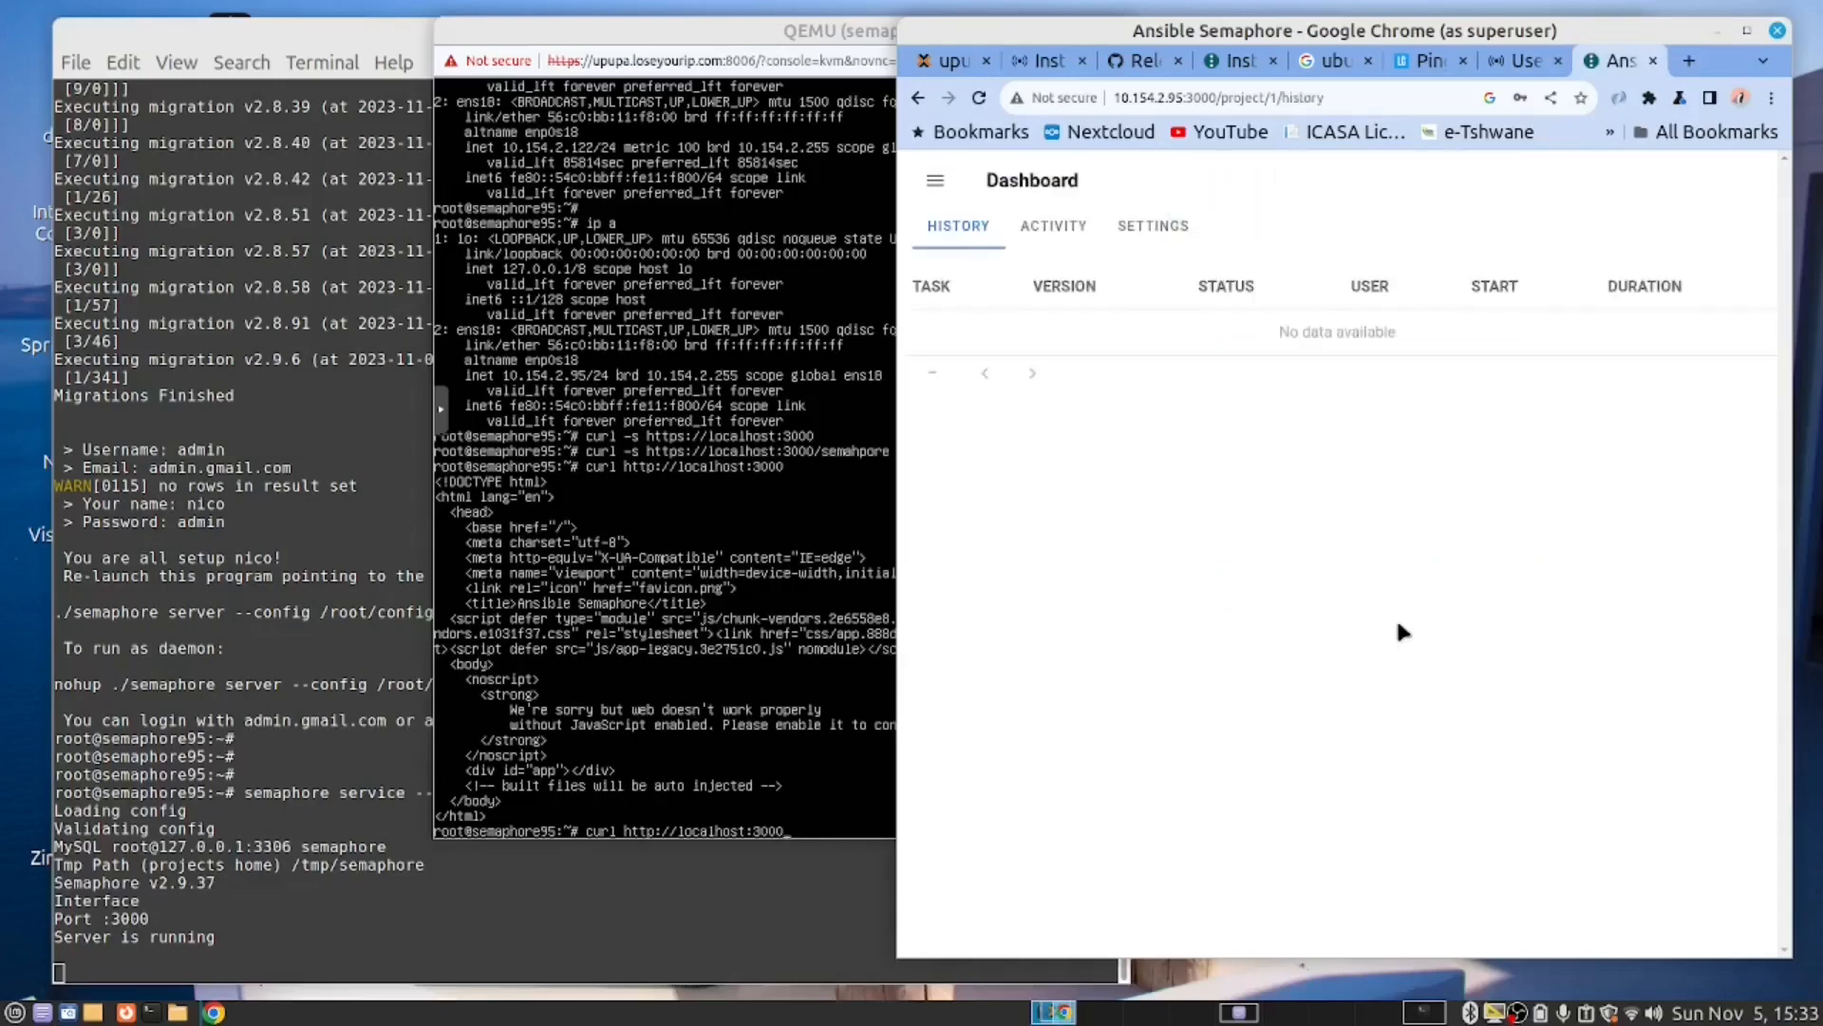